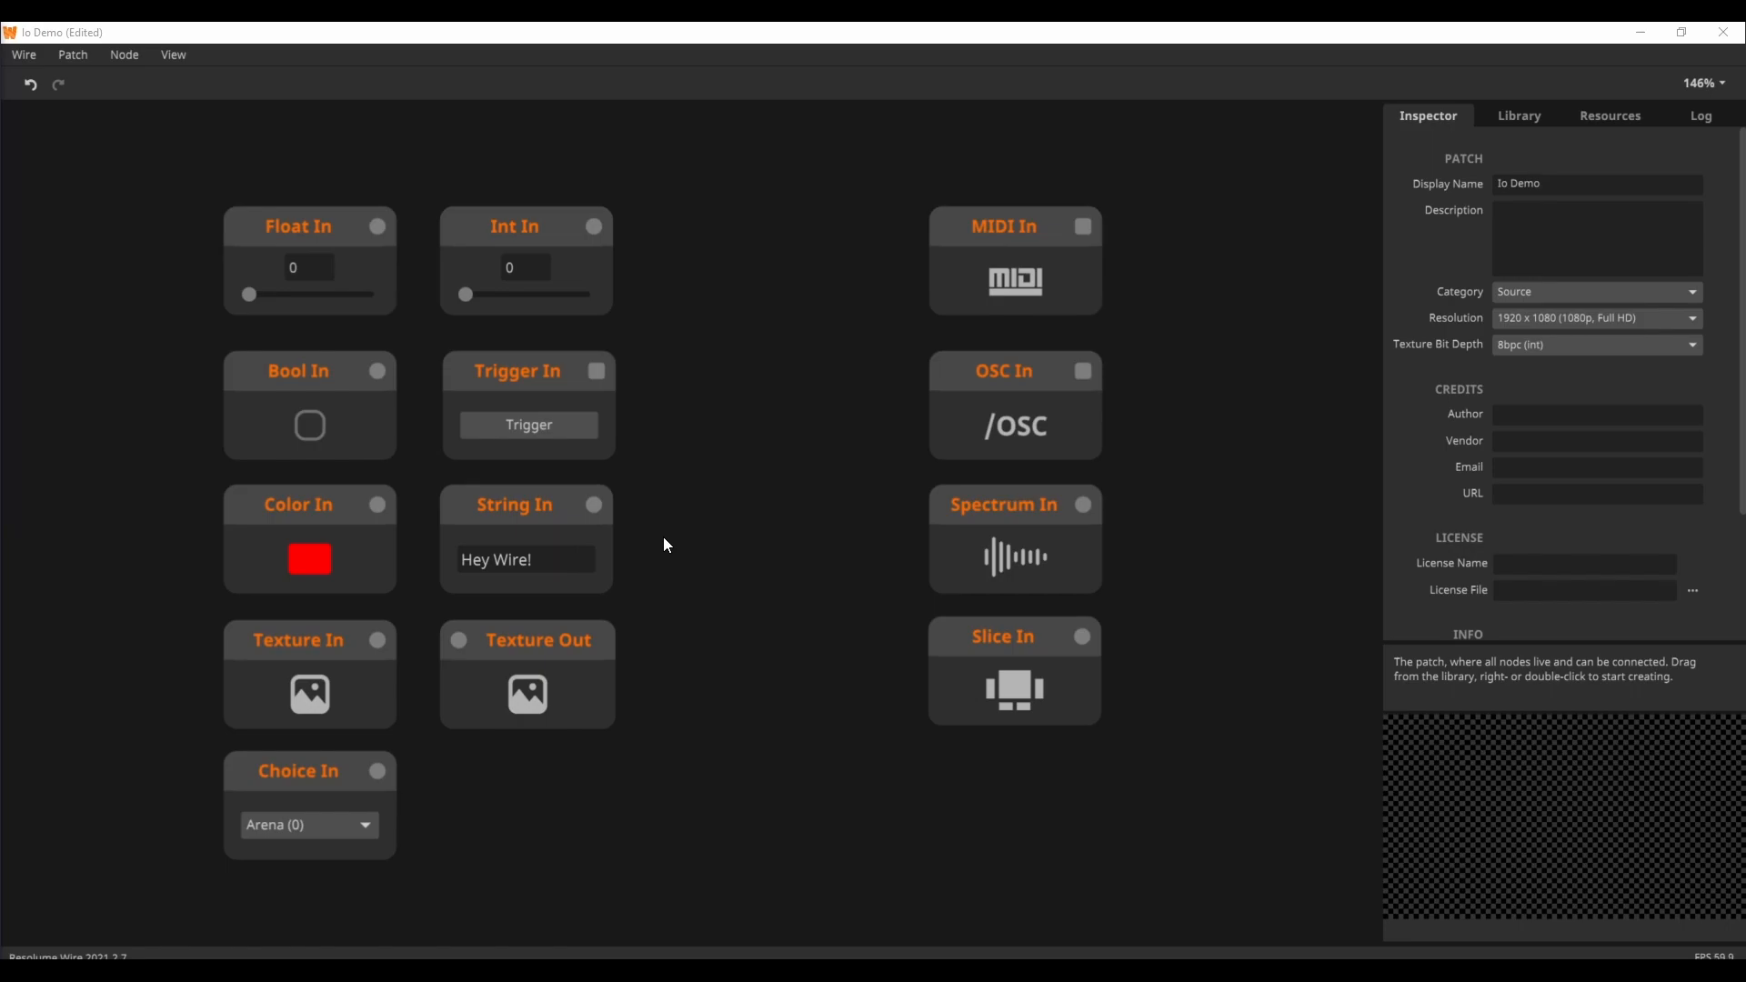
pyautogui.moveTo(539, 495)
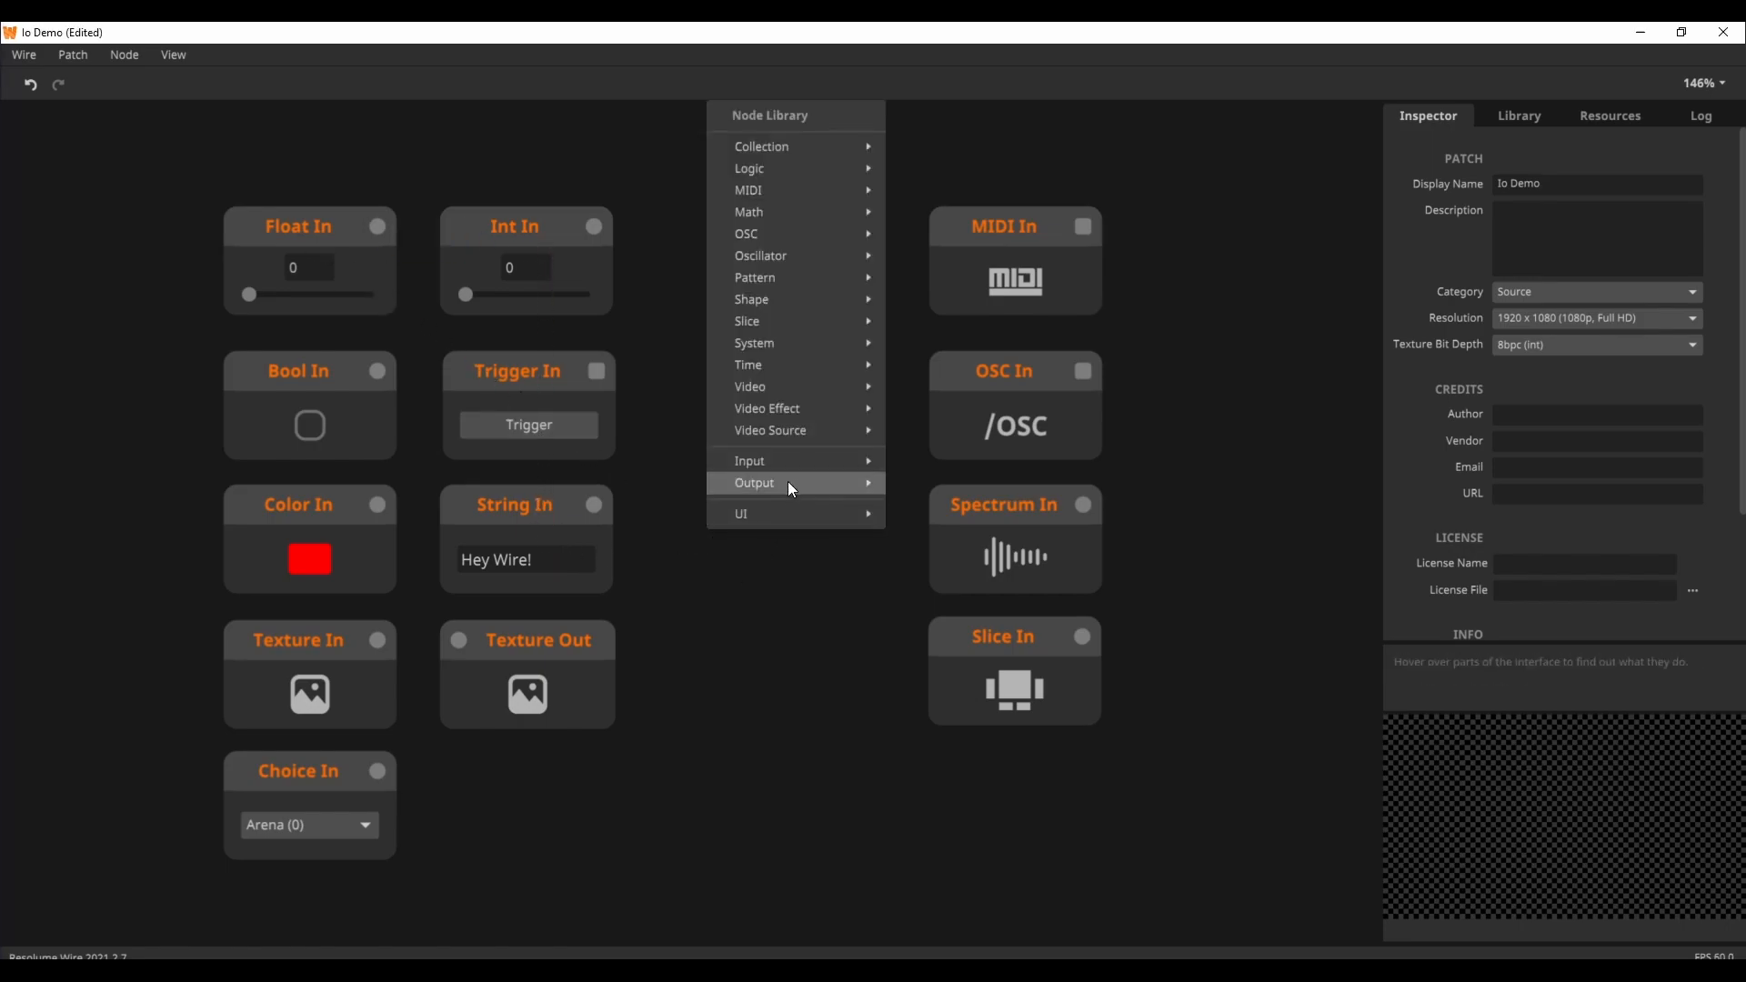
pyautogui.moveTo(794, 524)
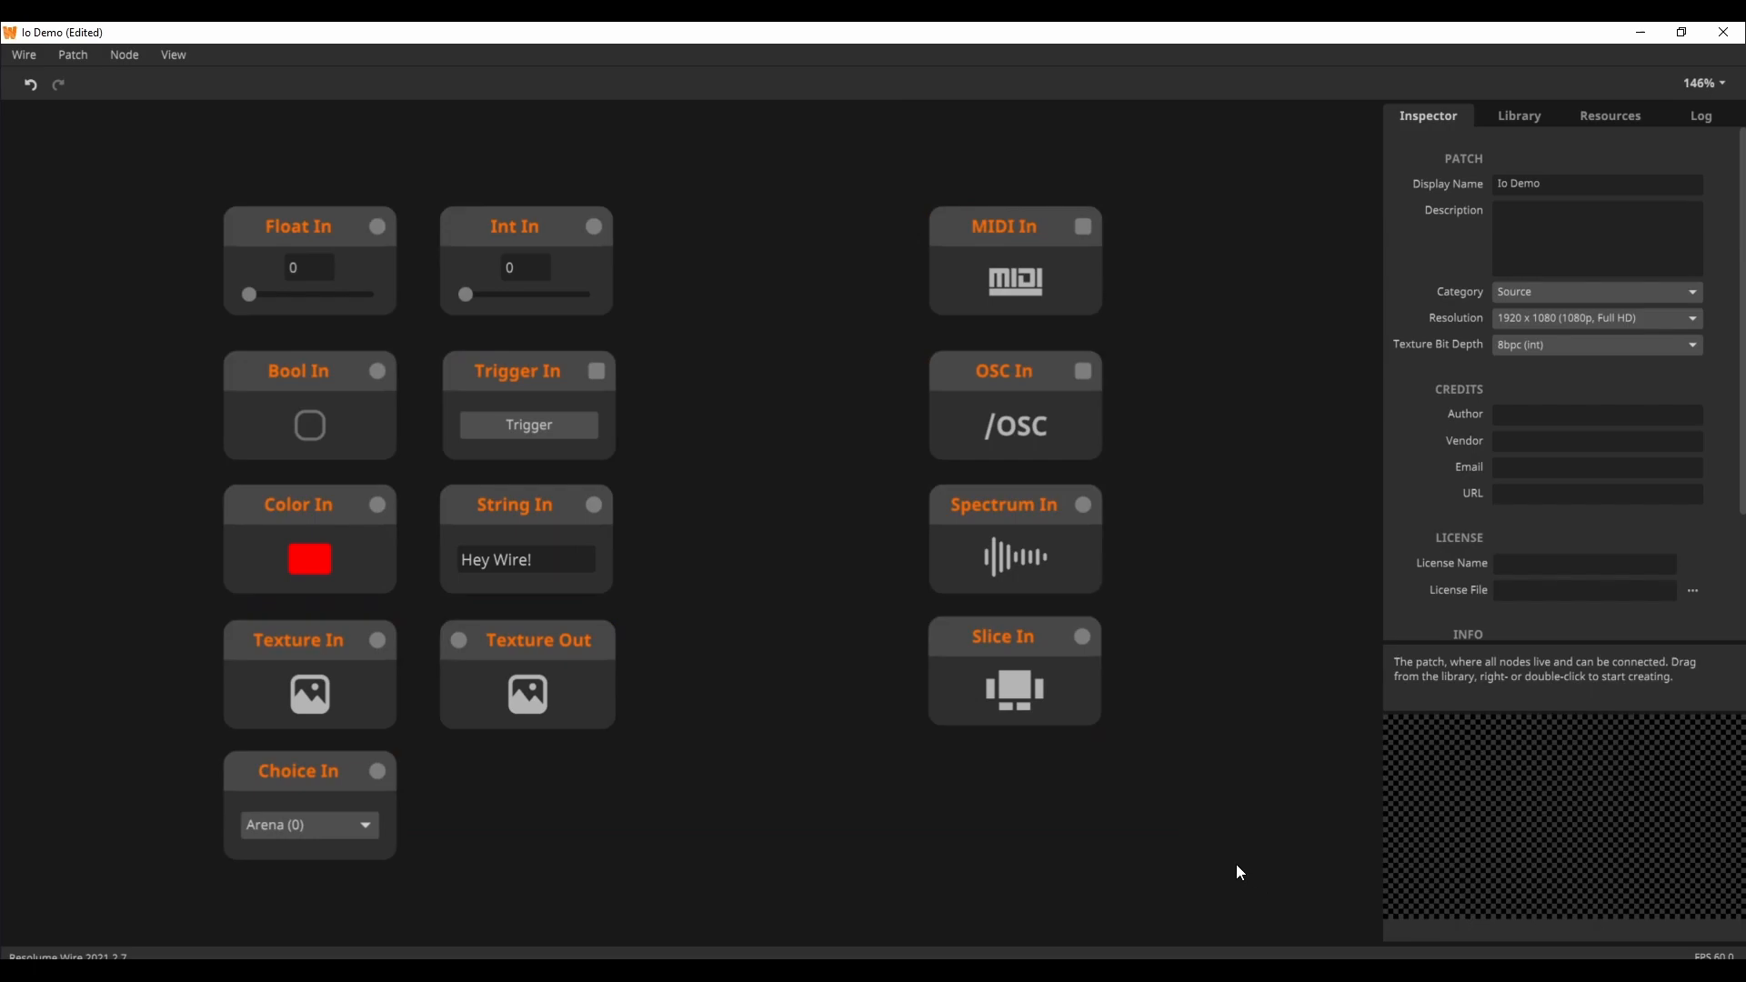
pyautogui.moveTo(832, 667)
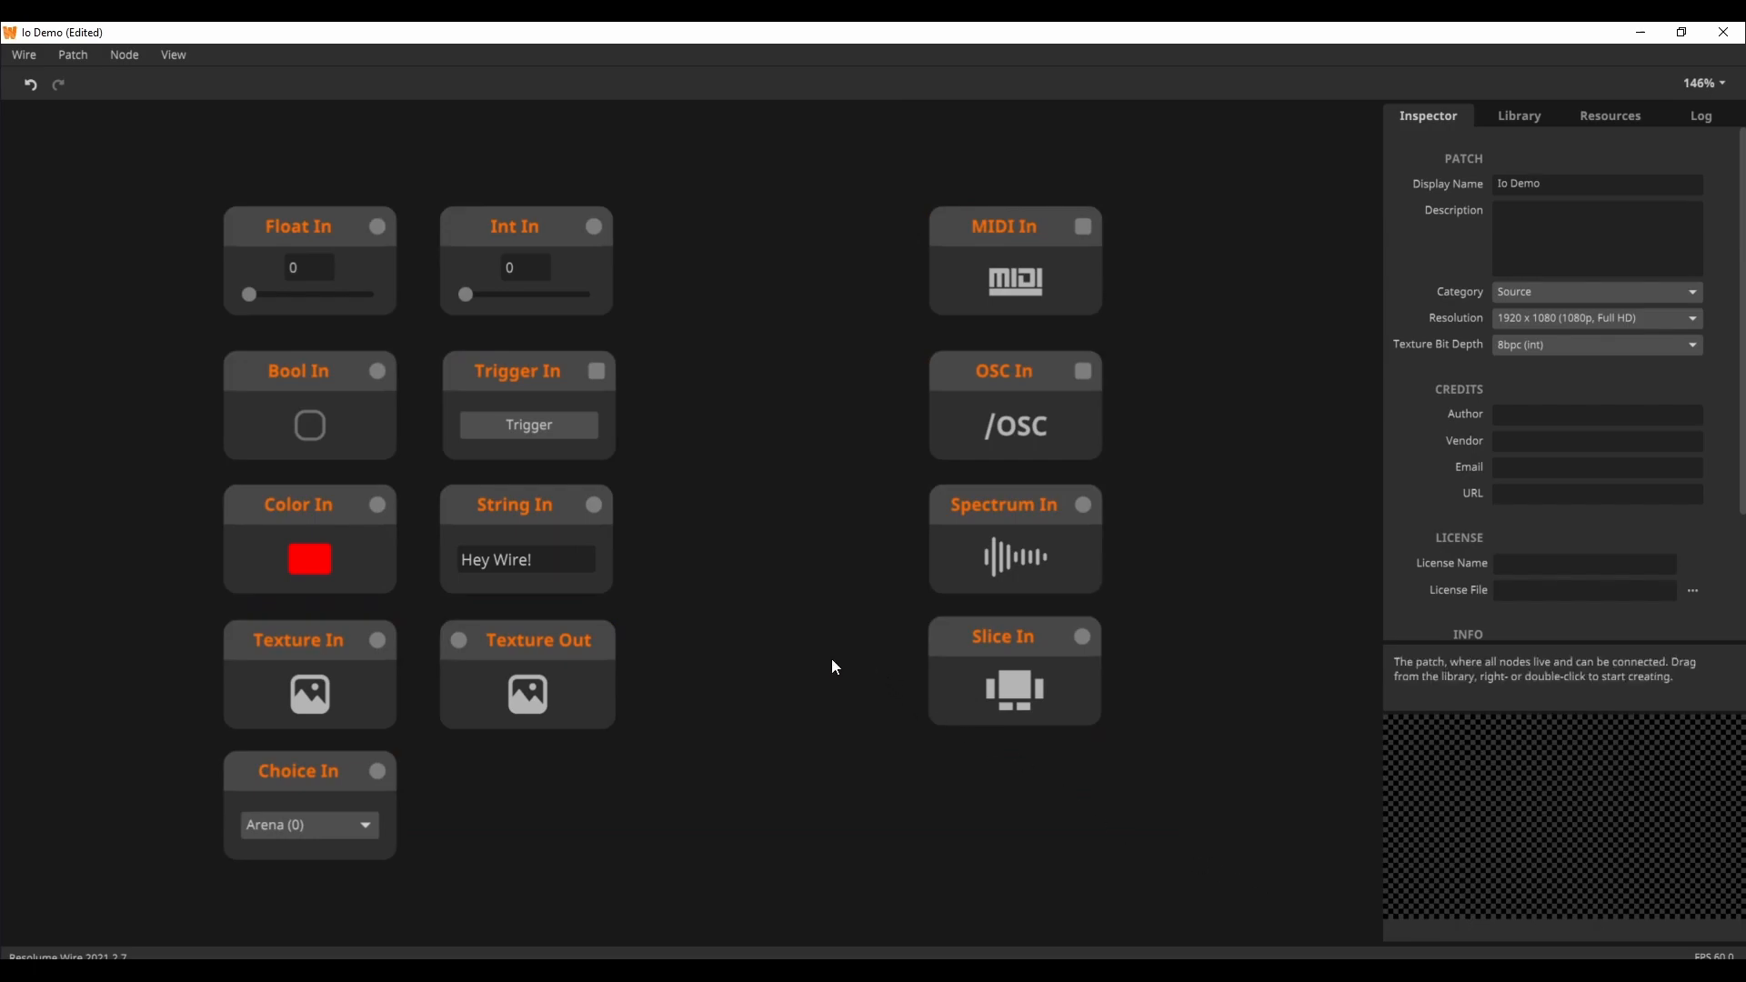
# Inspect the Int In, String In and Texture Out node settings
pyautogui.click(526, 226)
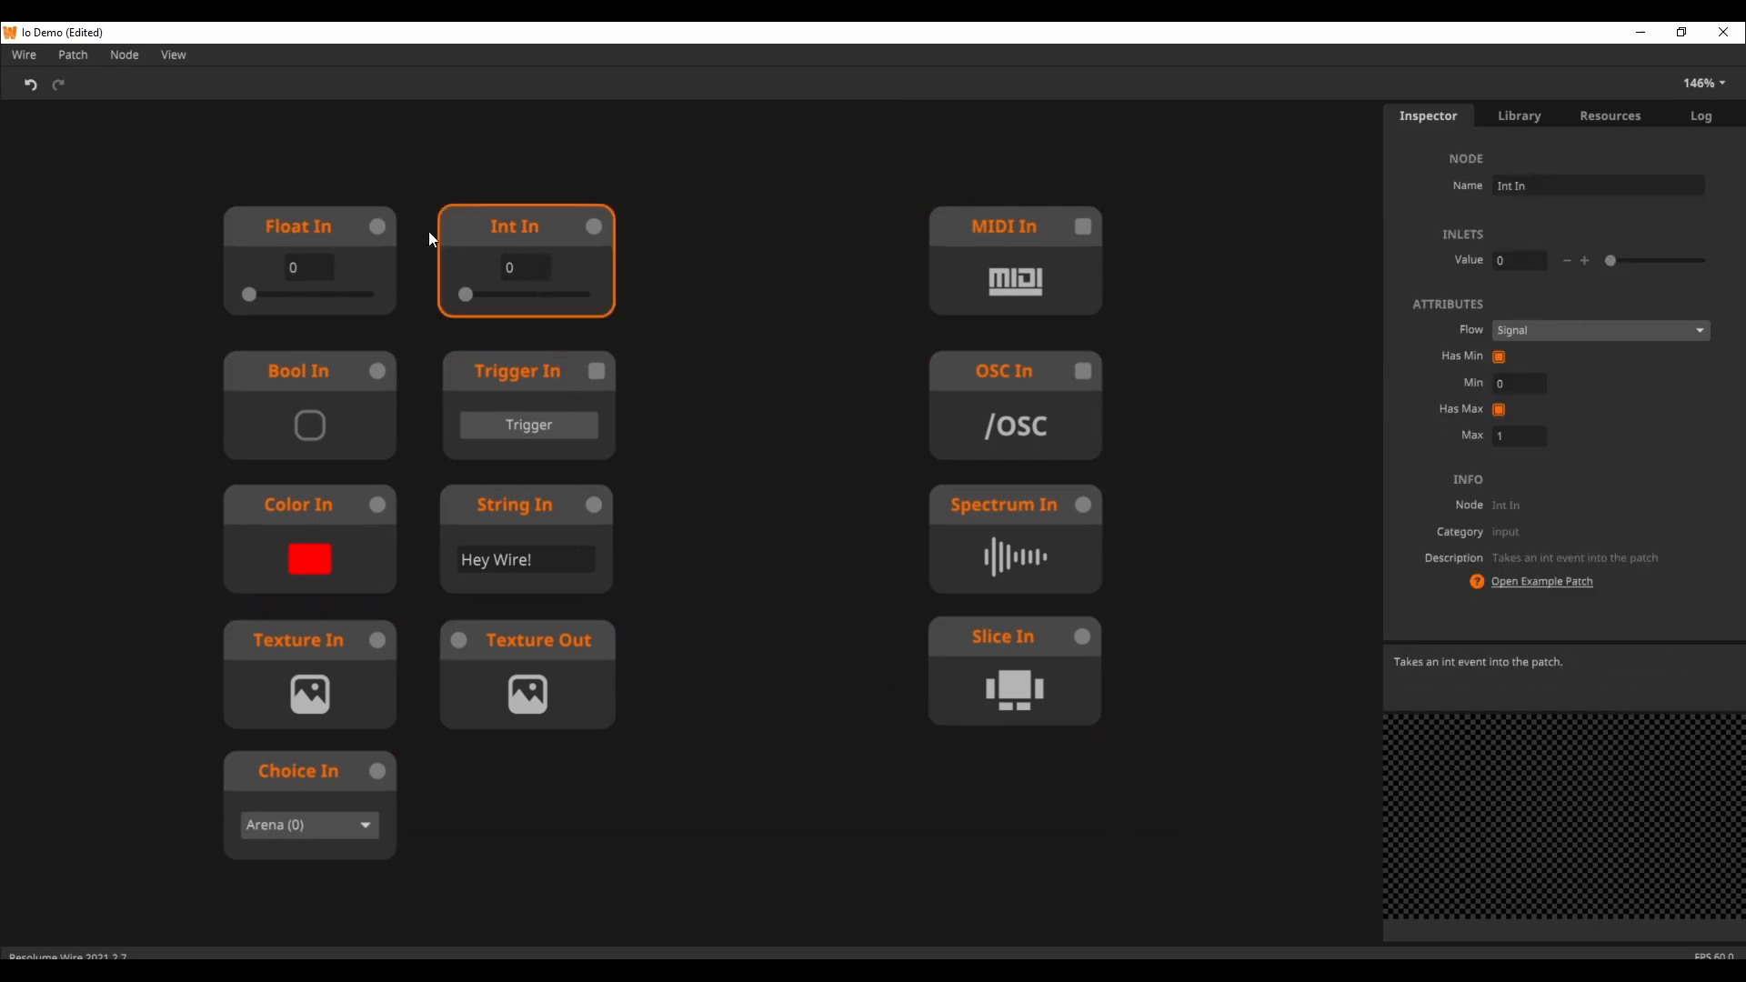
pyautogui.click(515, 504)
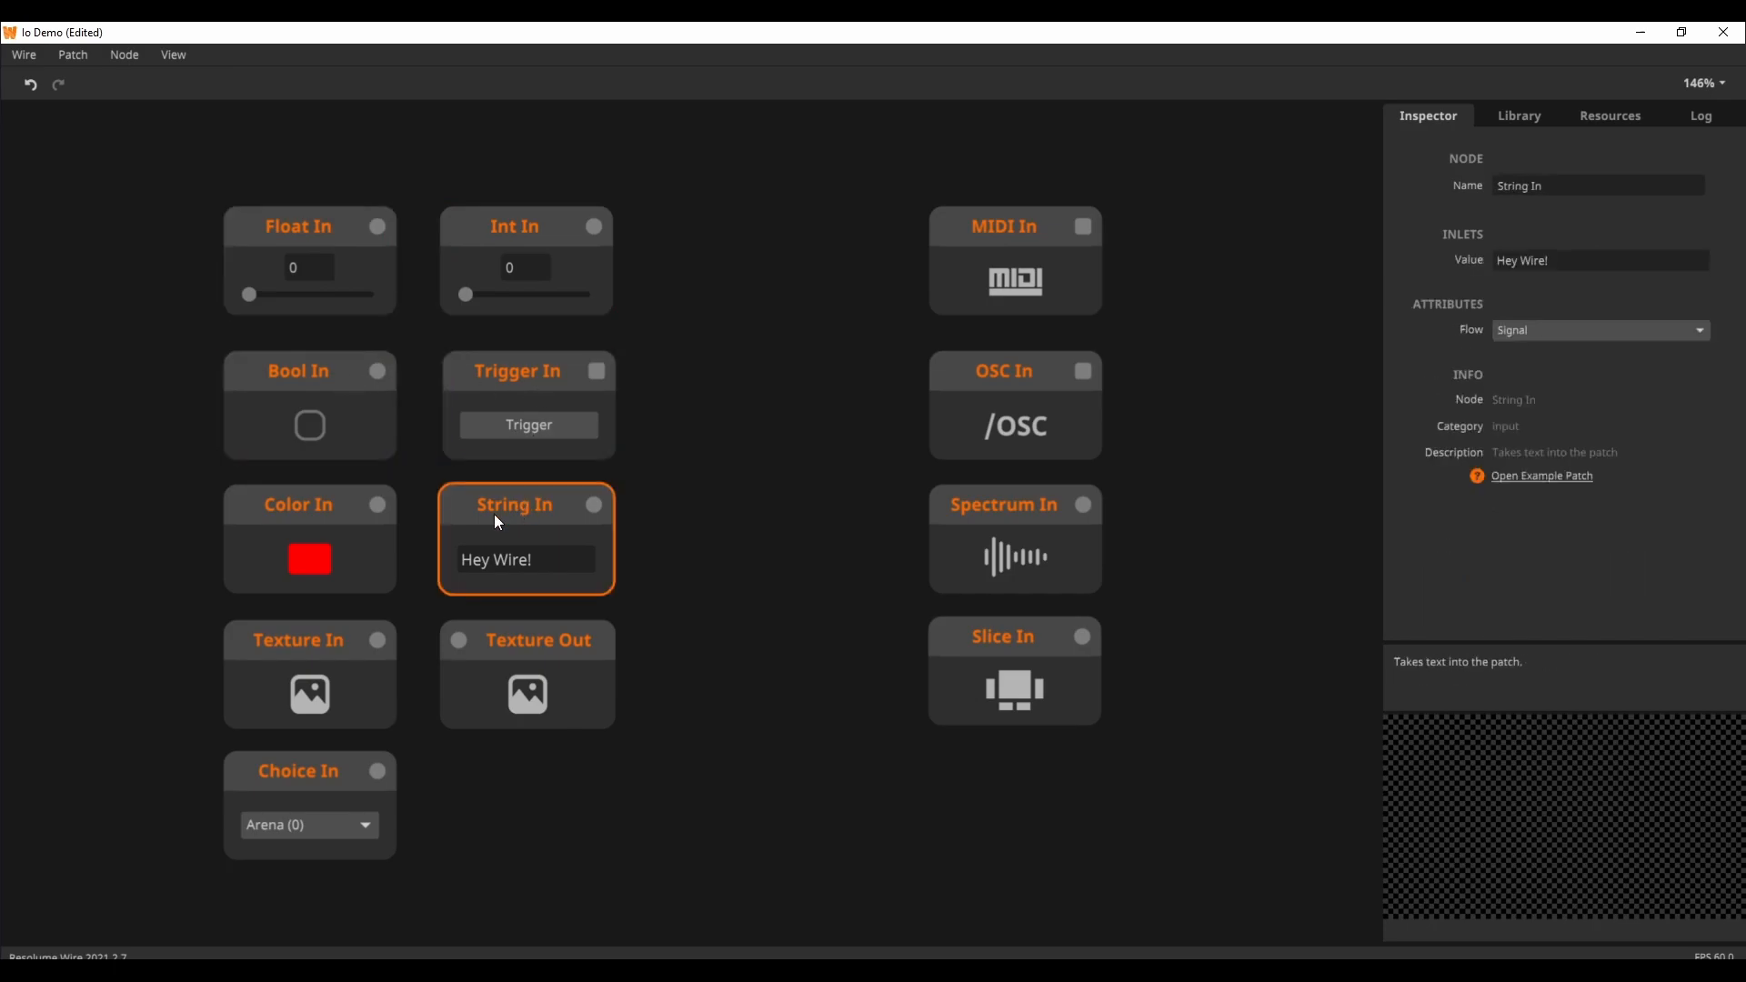
pyautogui.click(526, 639)
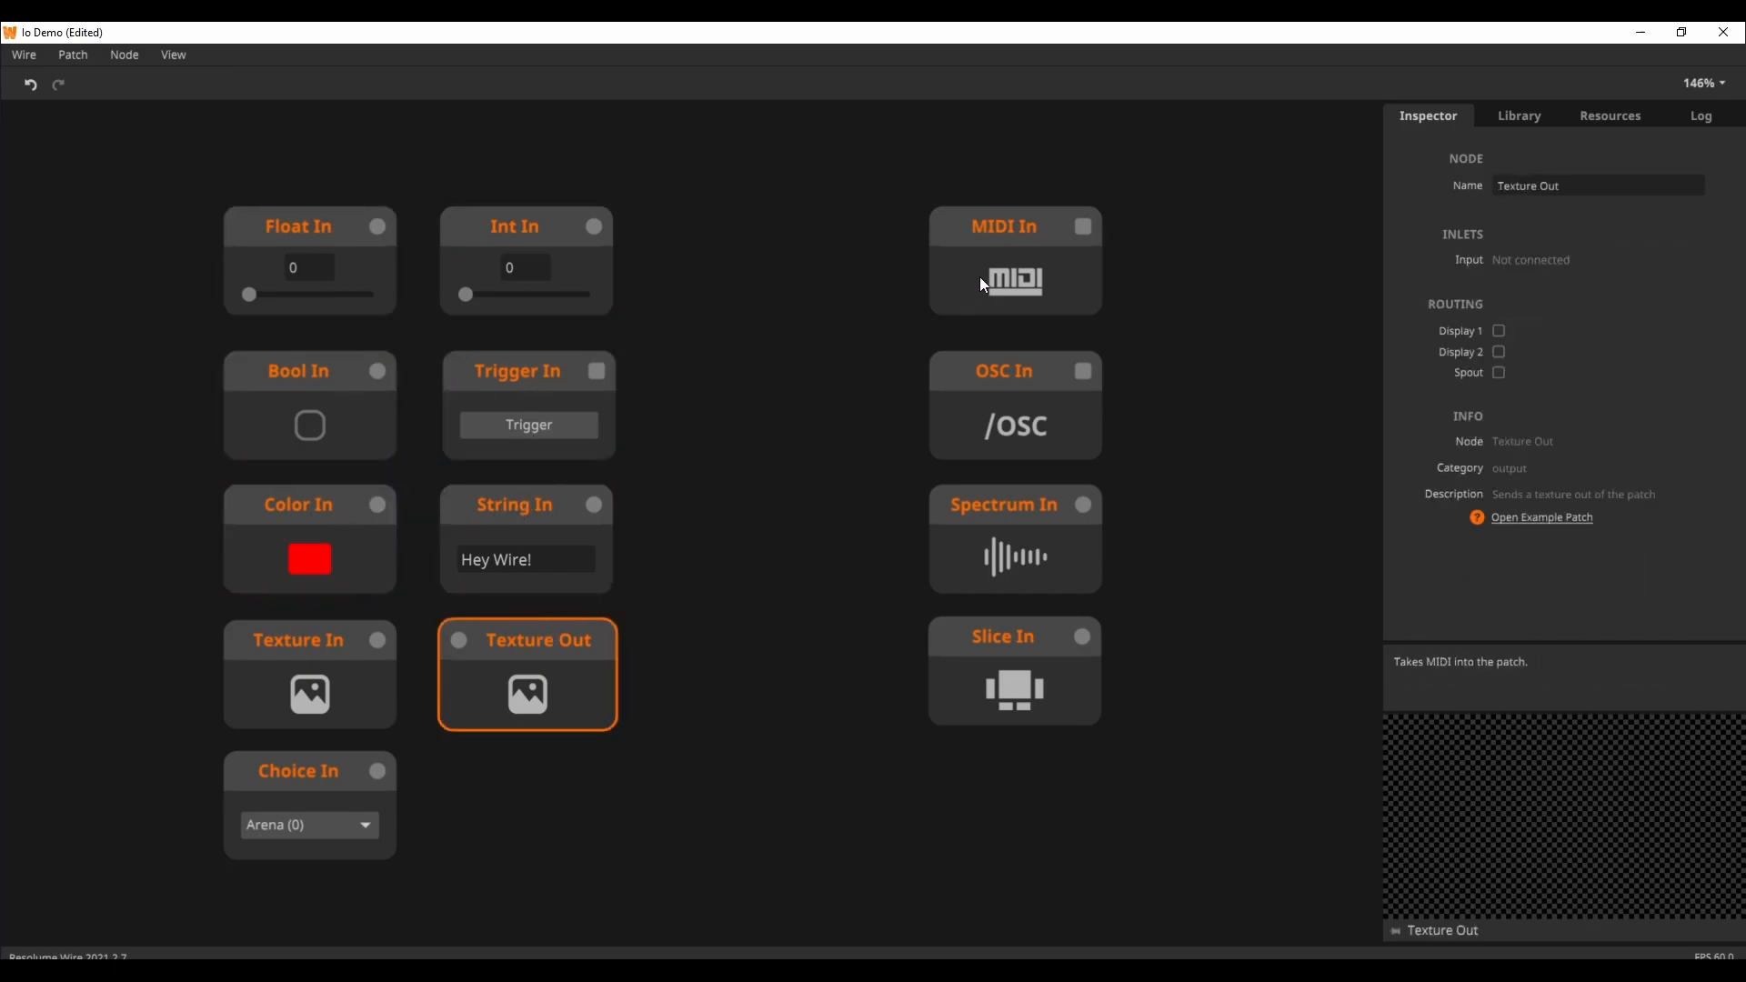
# Check Spectrum In, then destroy the MIDI In, OSC In, Spectrum In and Slice In nodes
pyautogui.click(979, 506)
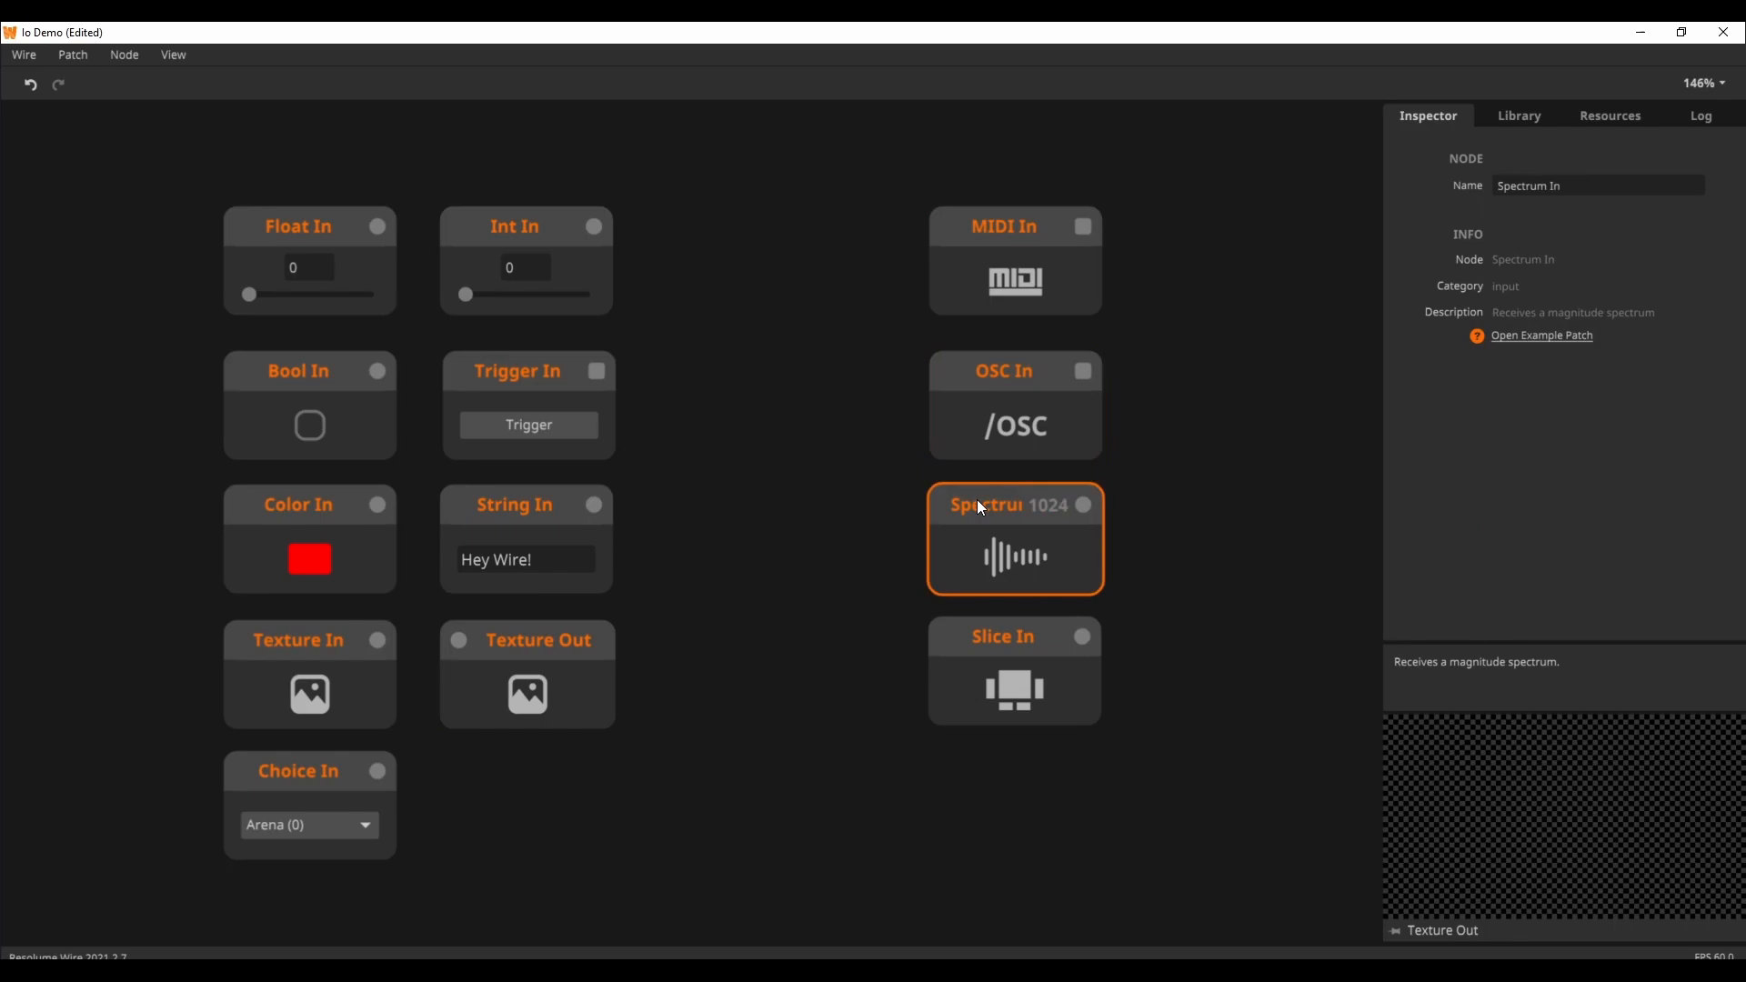
pyautogui.click(818, 617)
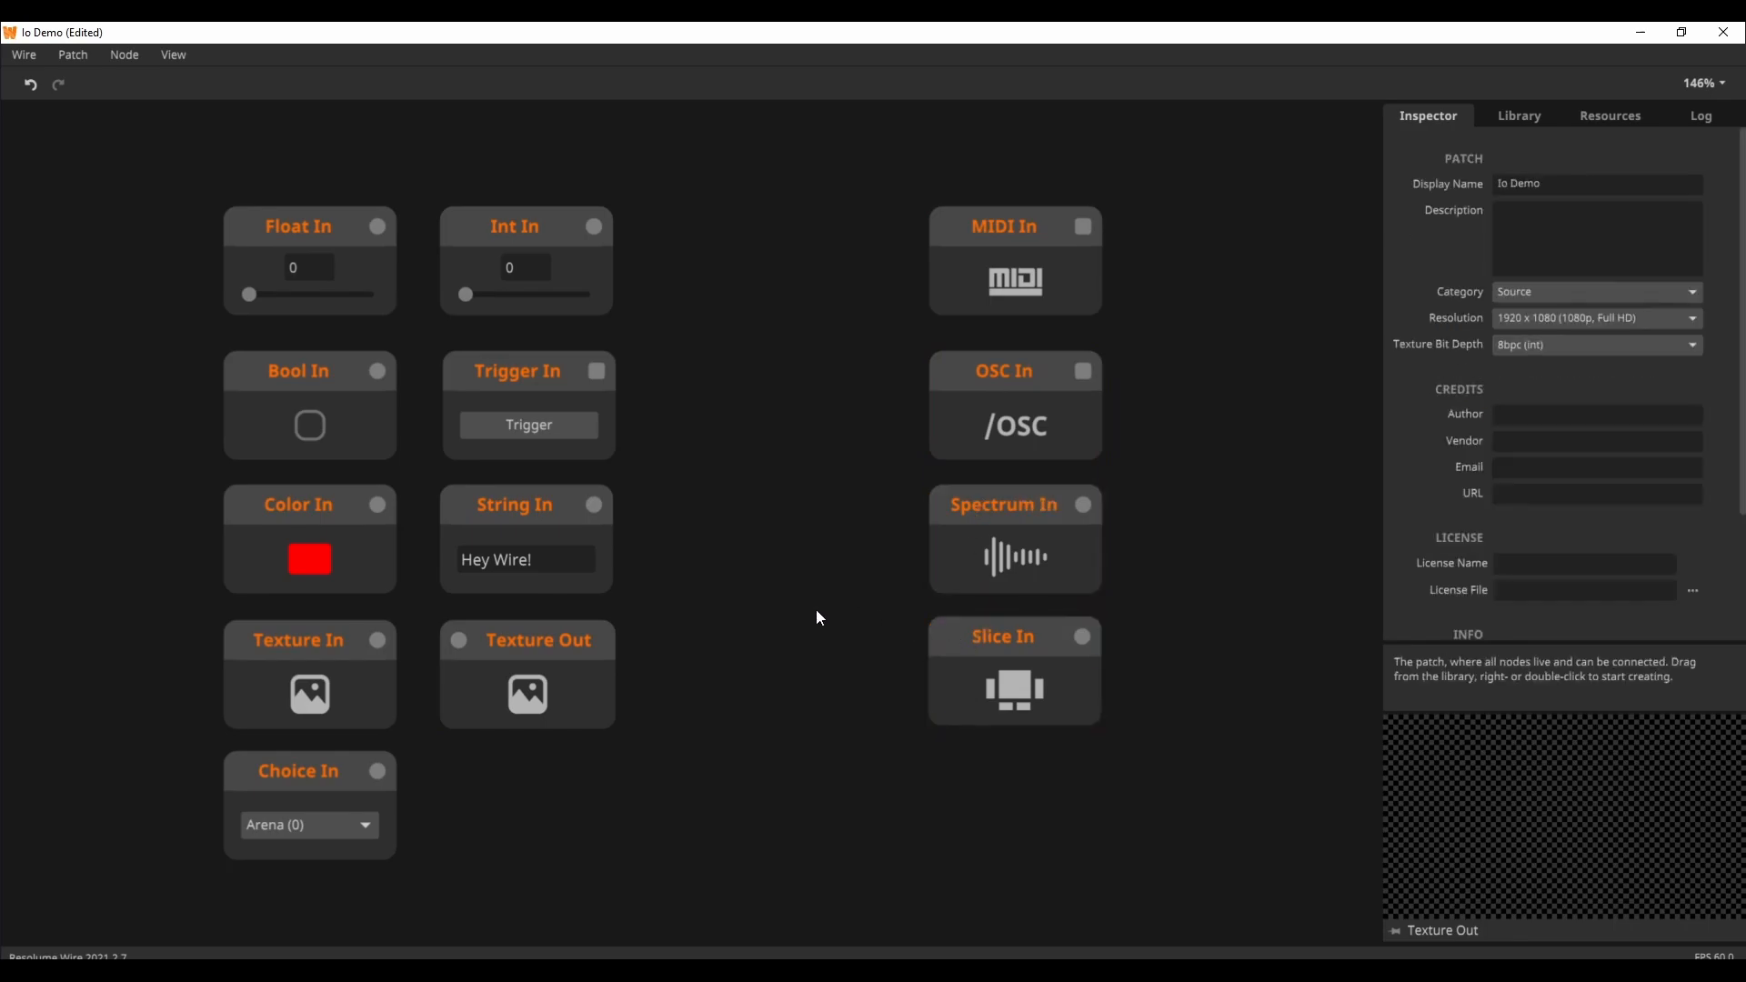
pyautogui.rightClick(1035, 268)
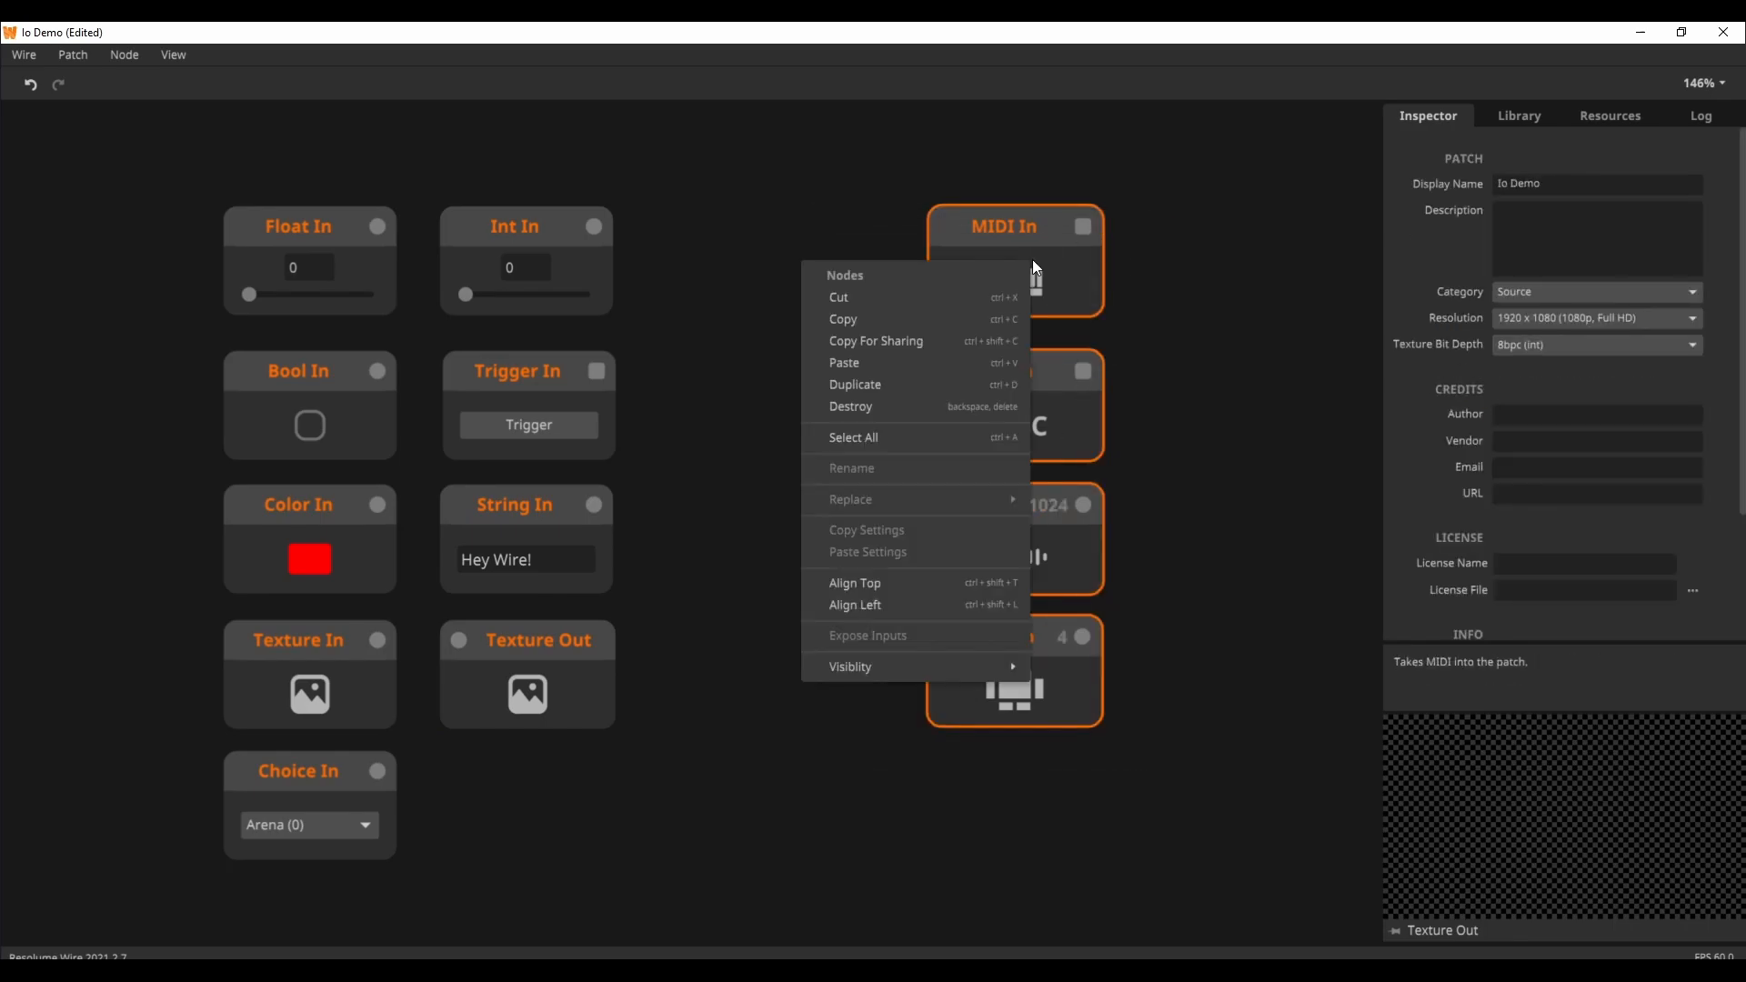
pyautogui.moveTo(962, 428)
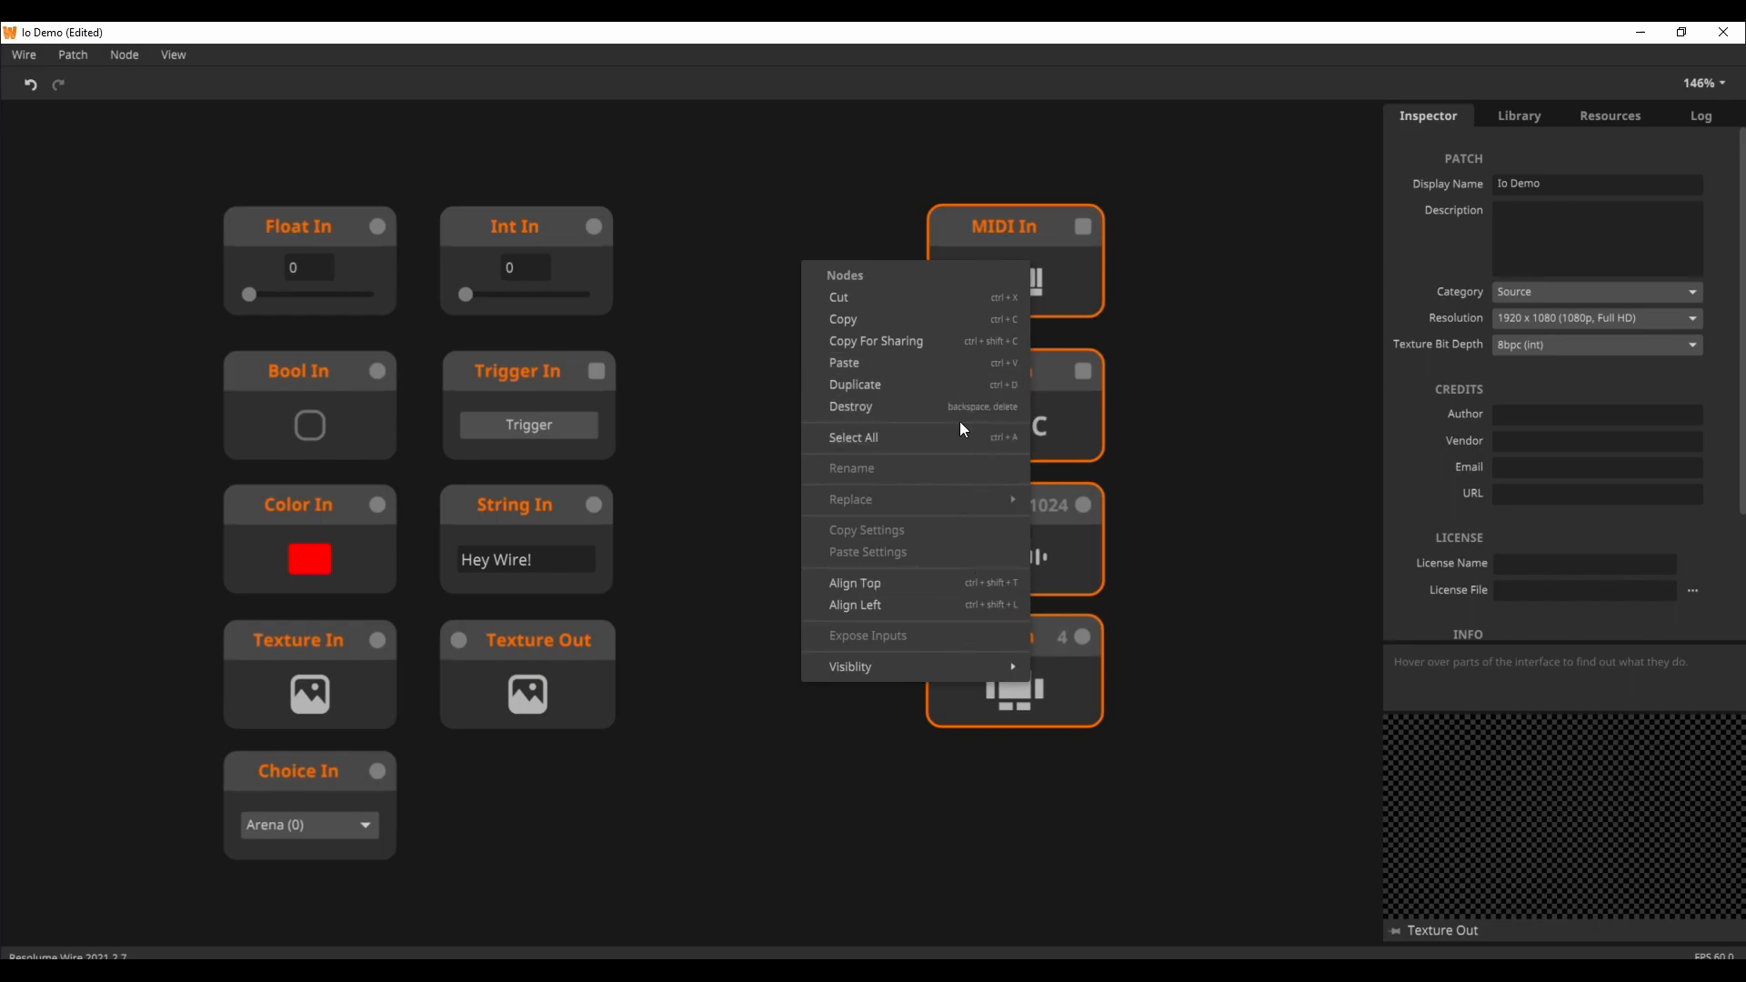
pyautogui.moveTo(898, 419)
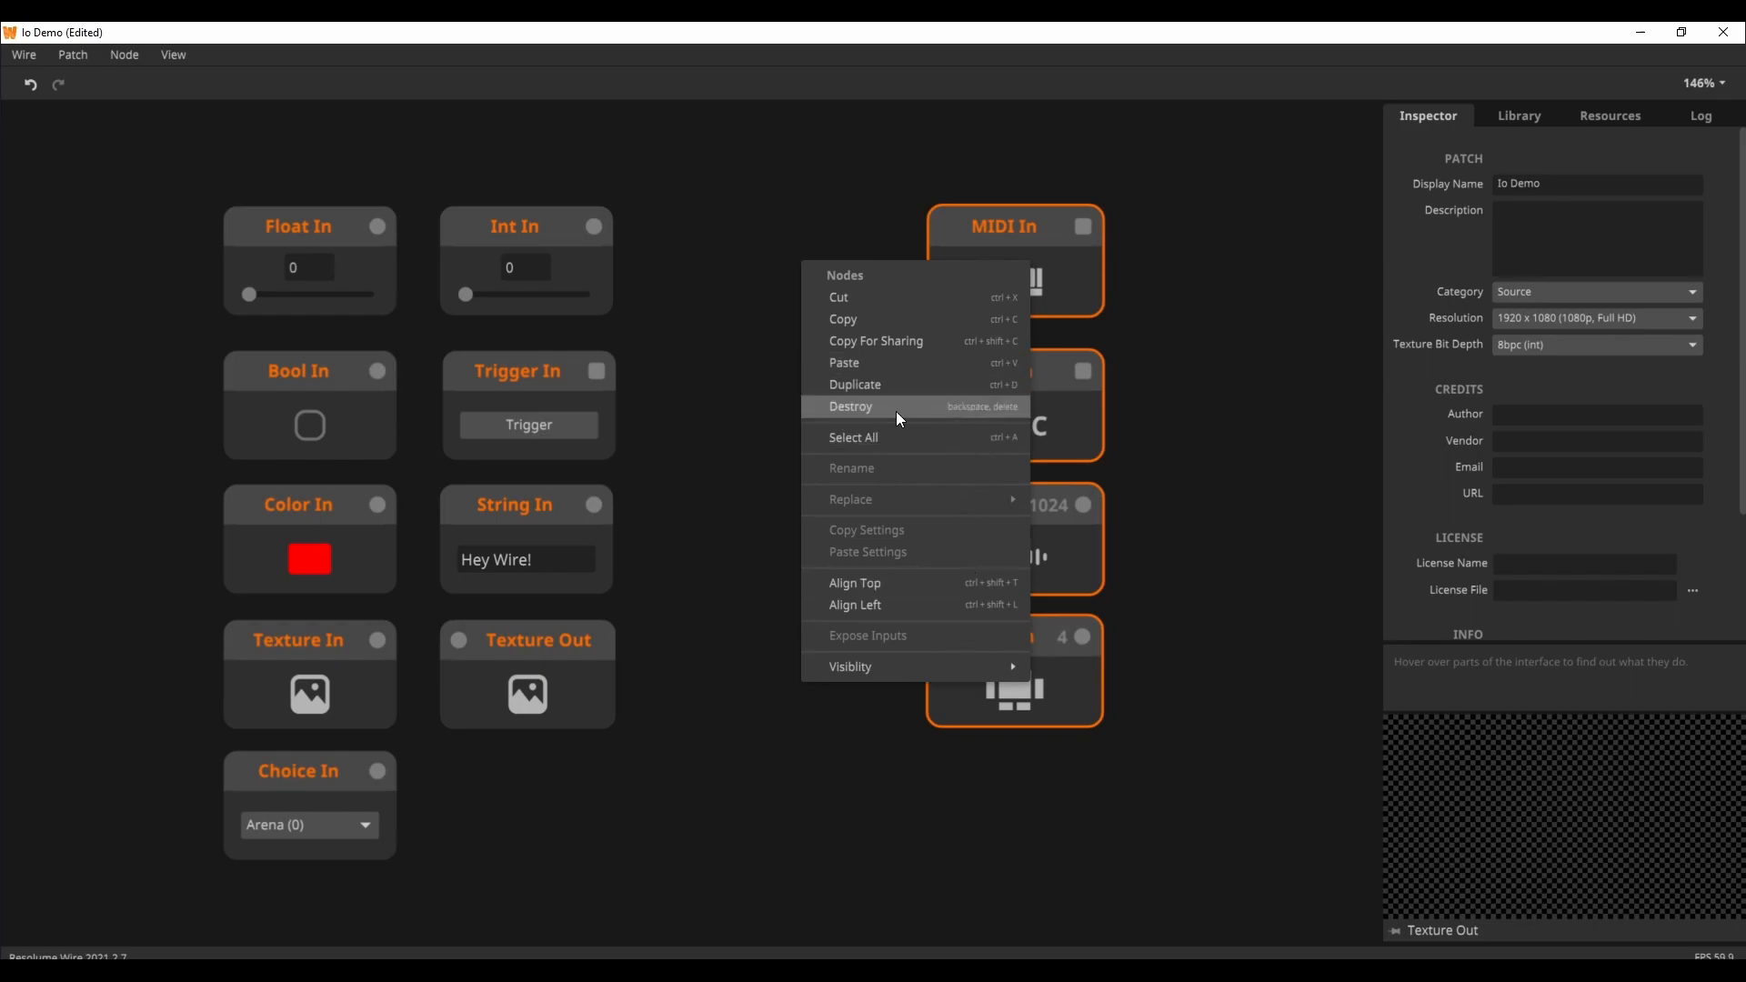
pyautogui.click(850, 407)
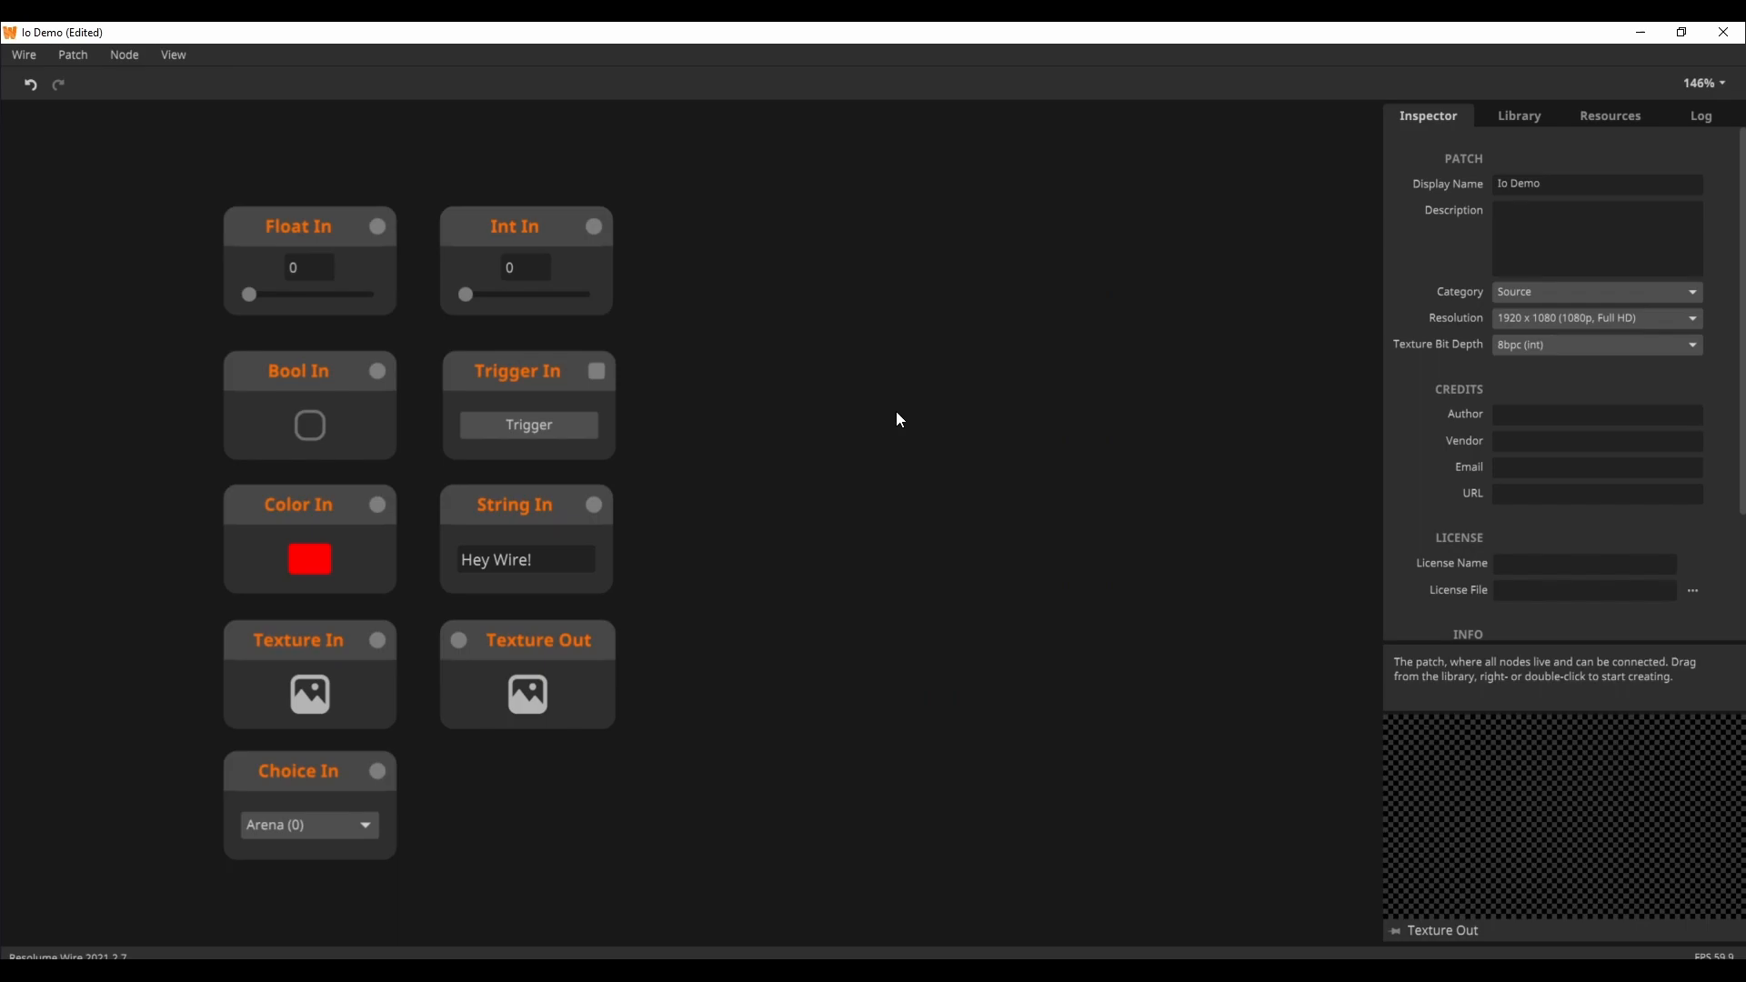
pyautogui.moveTo(325, 245)
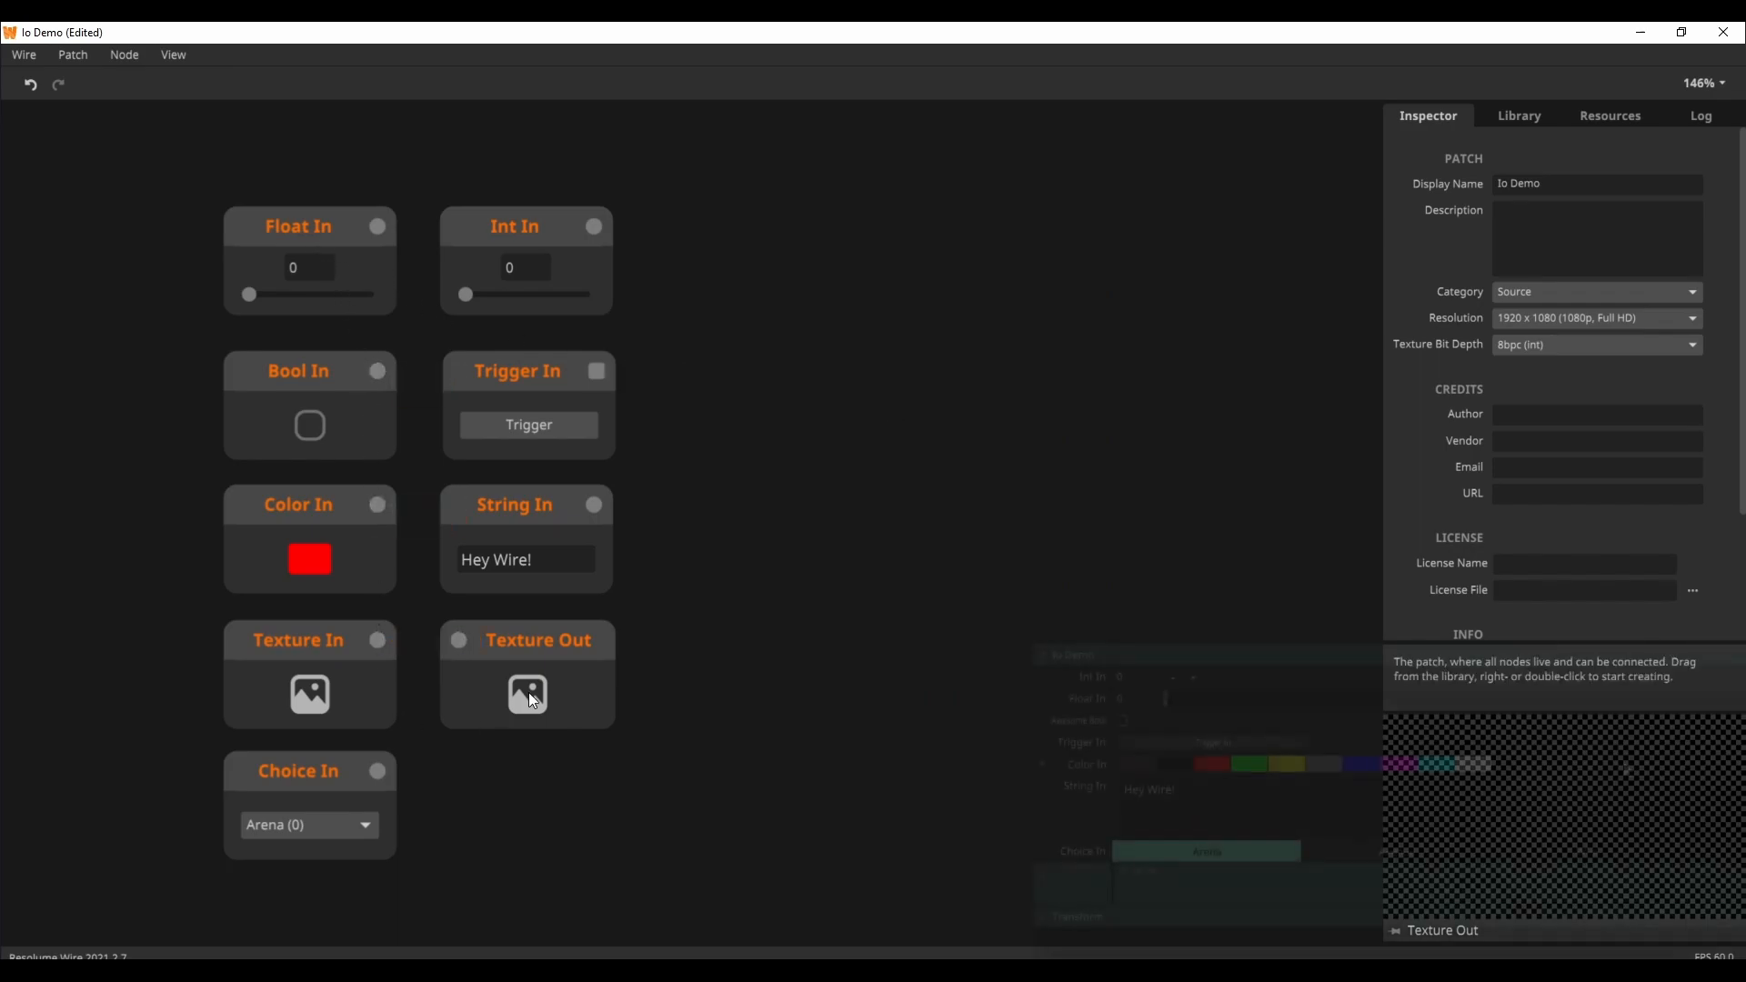
# Retitle the Bool In node 'Awesome Bool' through its title field
pyautogui.rightClick(528, 695)
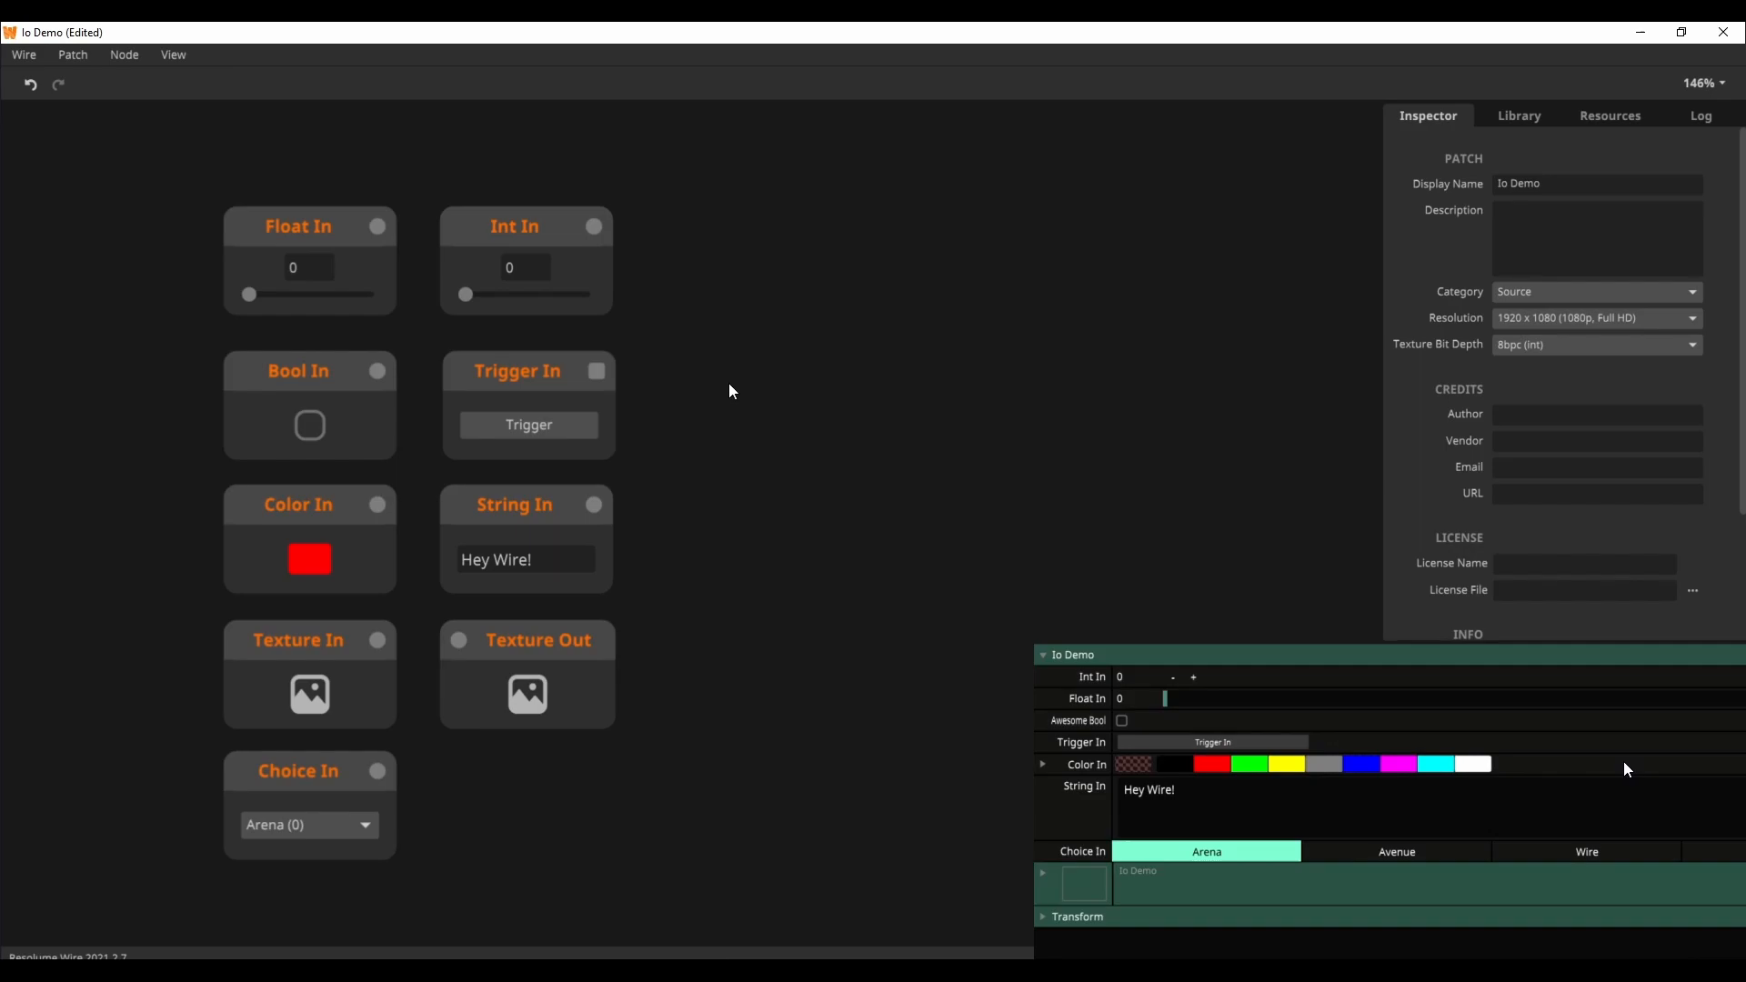
pyautogui.moveTo(642, 407)
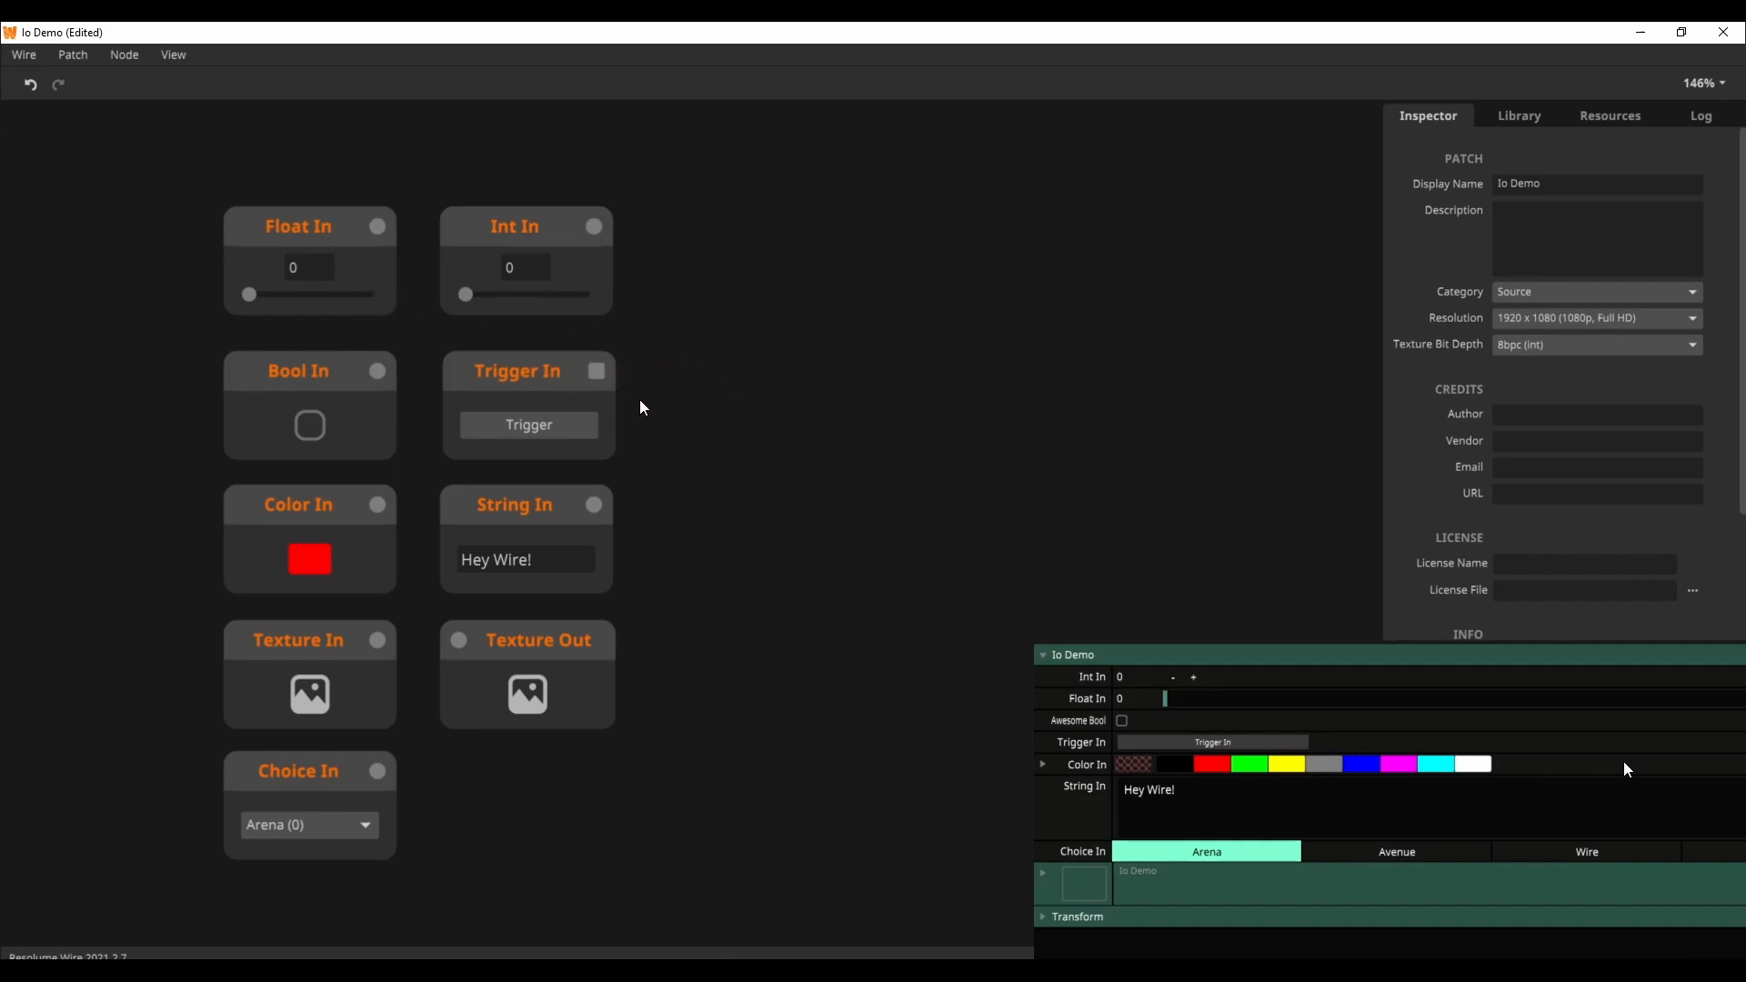
pyautogui.click(297, 371)
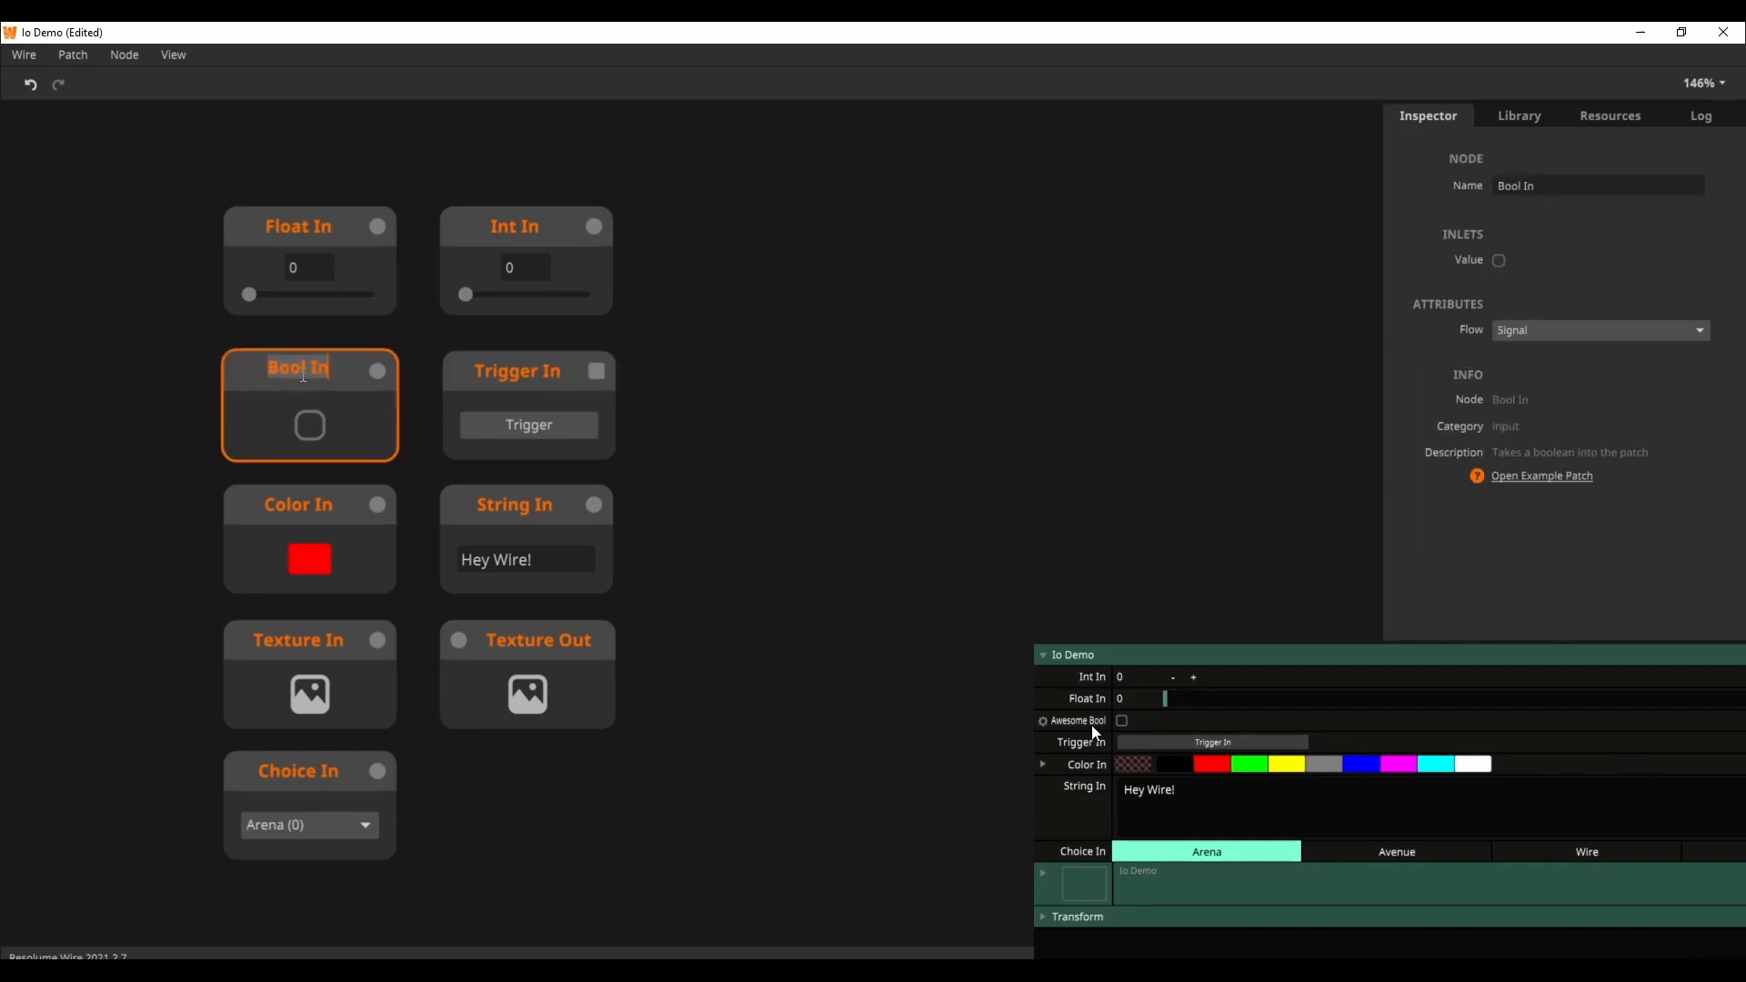
pyautogui.write('Awesome Bool')
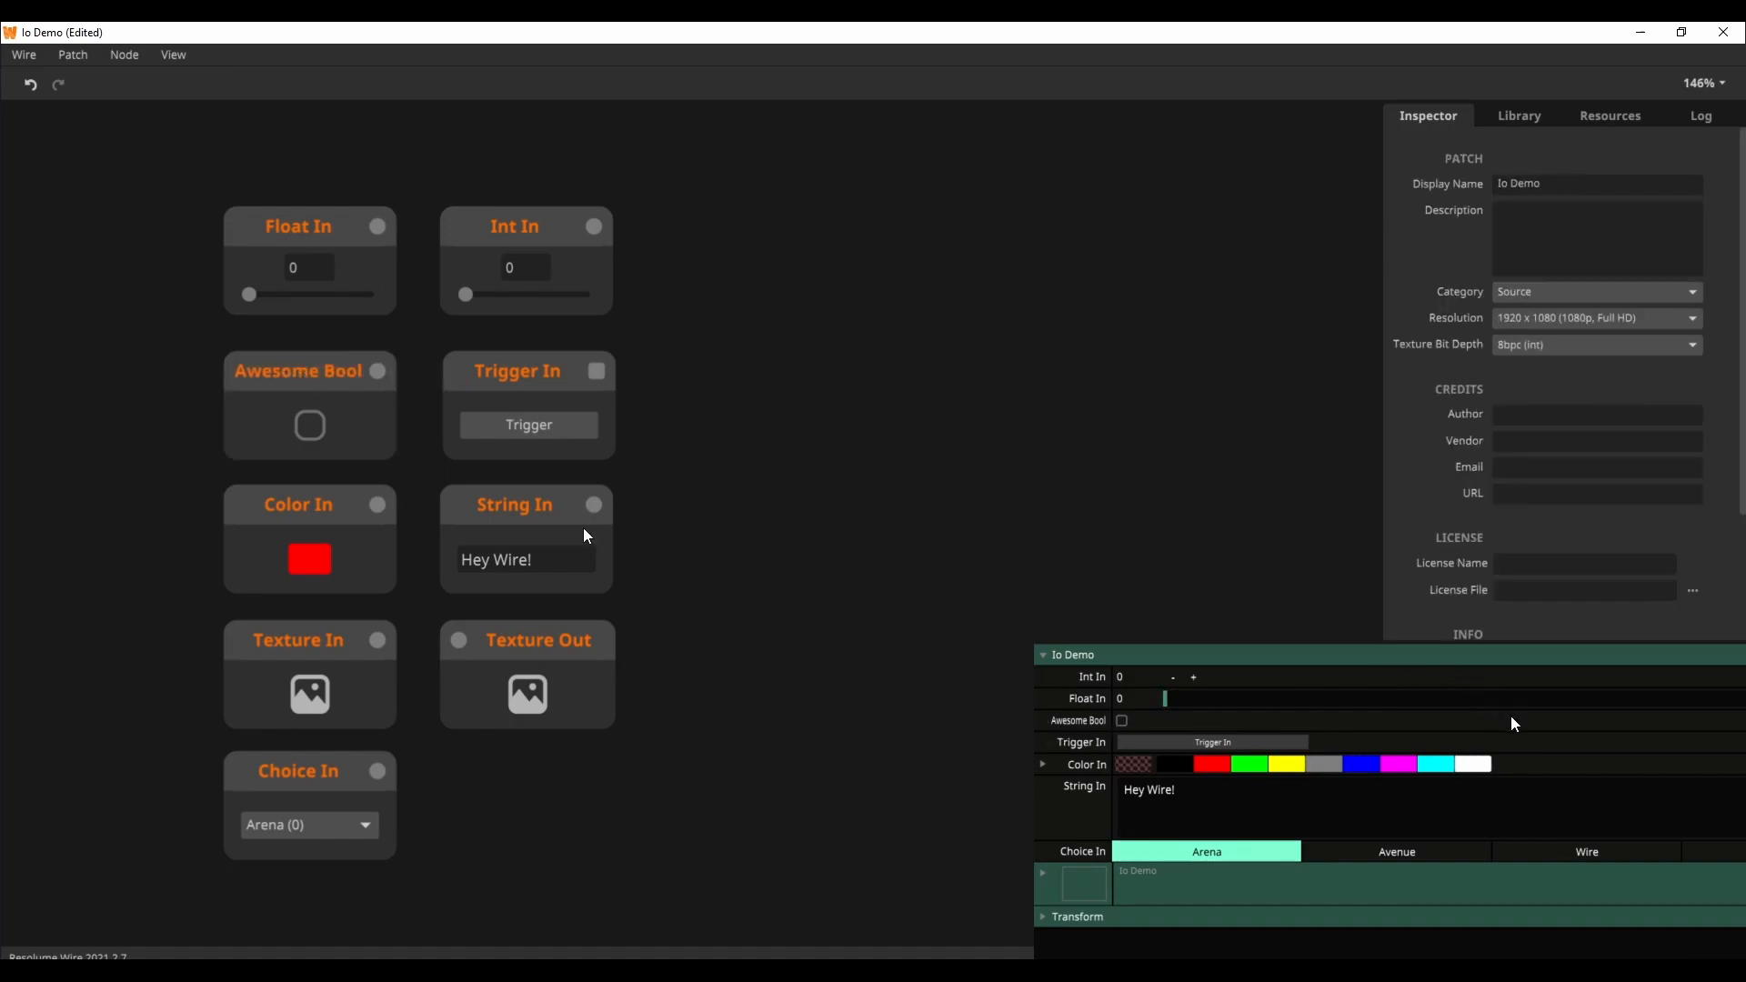
pyautogui.moveTo(690, 568)
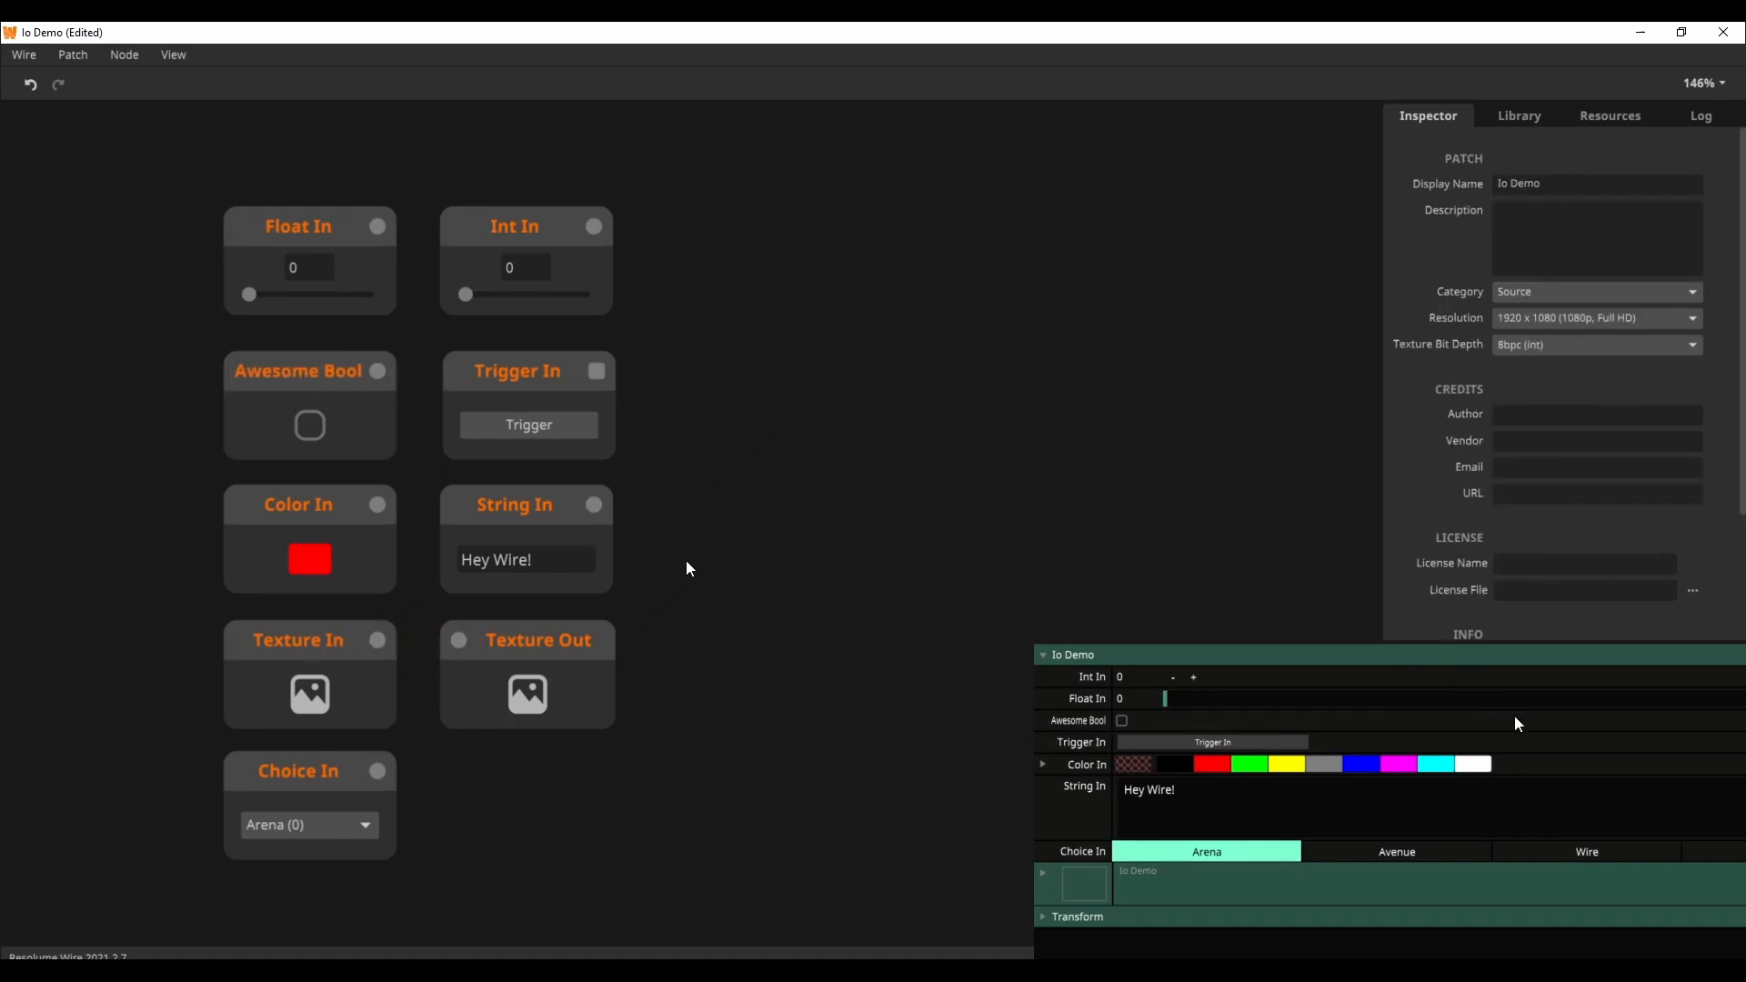
pyautogui.moveTo(287, 232)
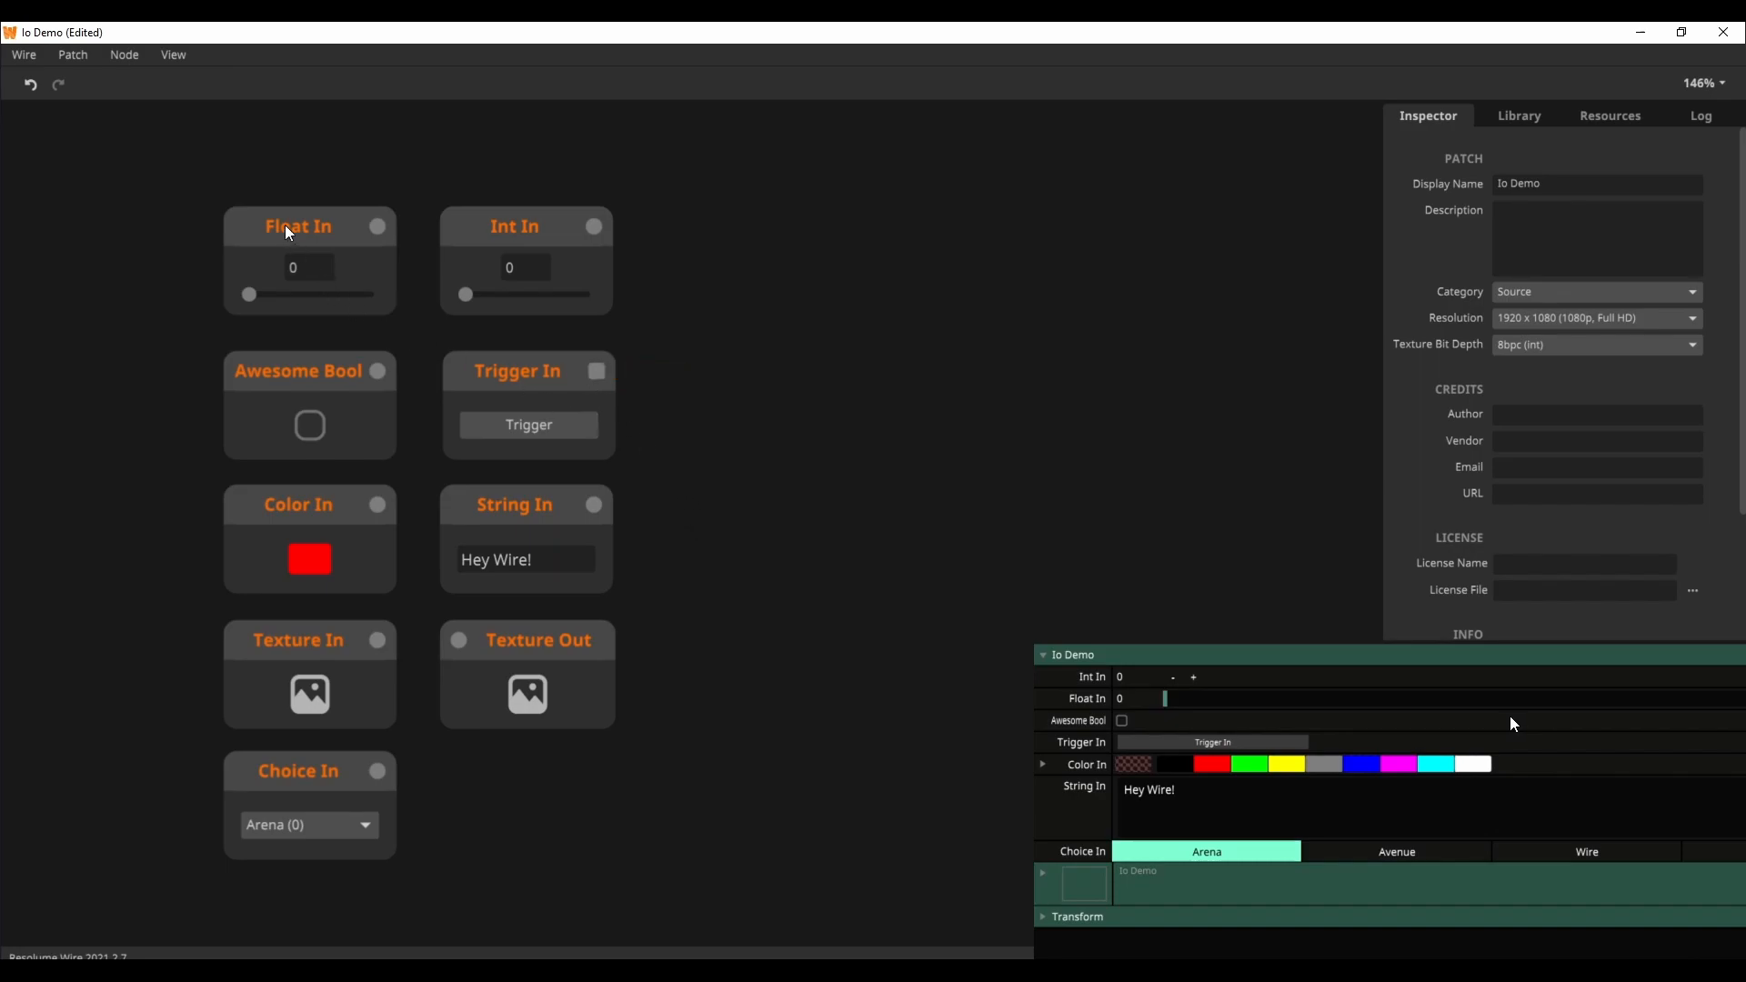
# Drag Float In up to 1 and untick Has Min in the Inspector
pyautogui.moveTo(249, 294); pyautogui.dragTo(327, 294)
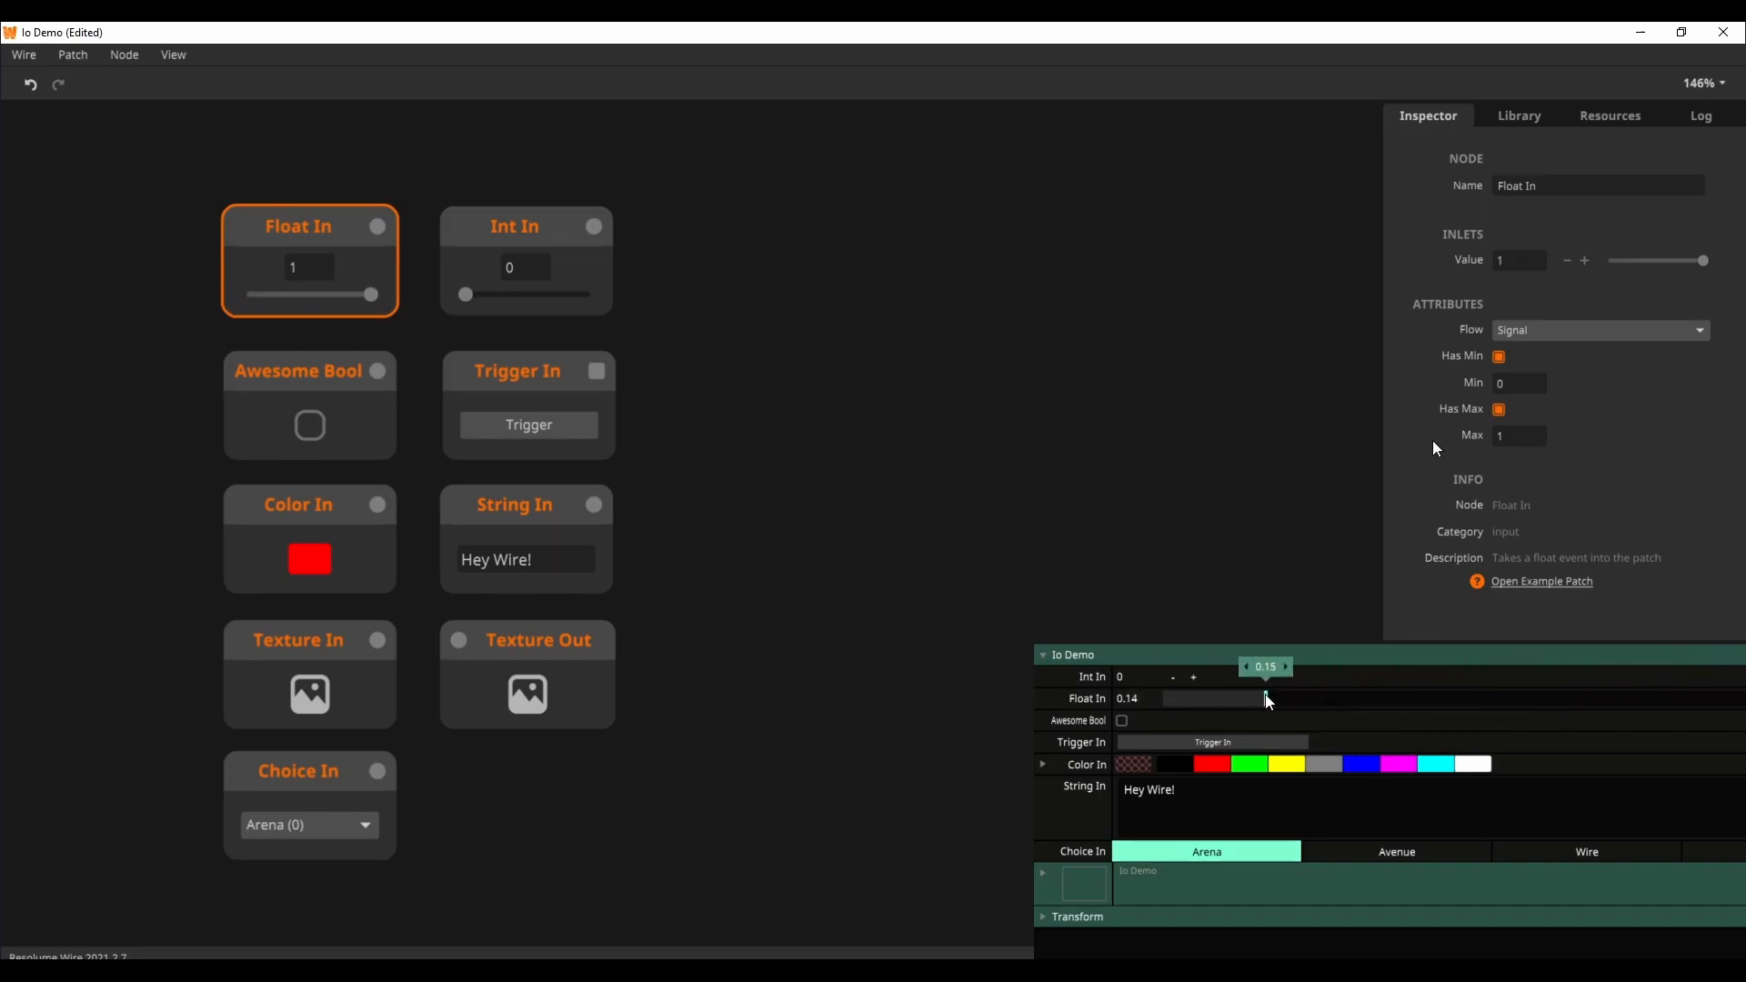
pyautogui.moveTo(1265, 698); pyautogui.dragTo(1674, 698)
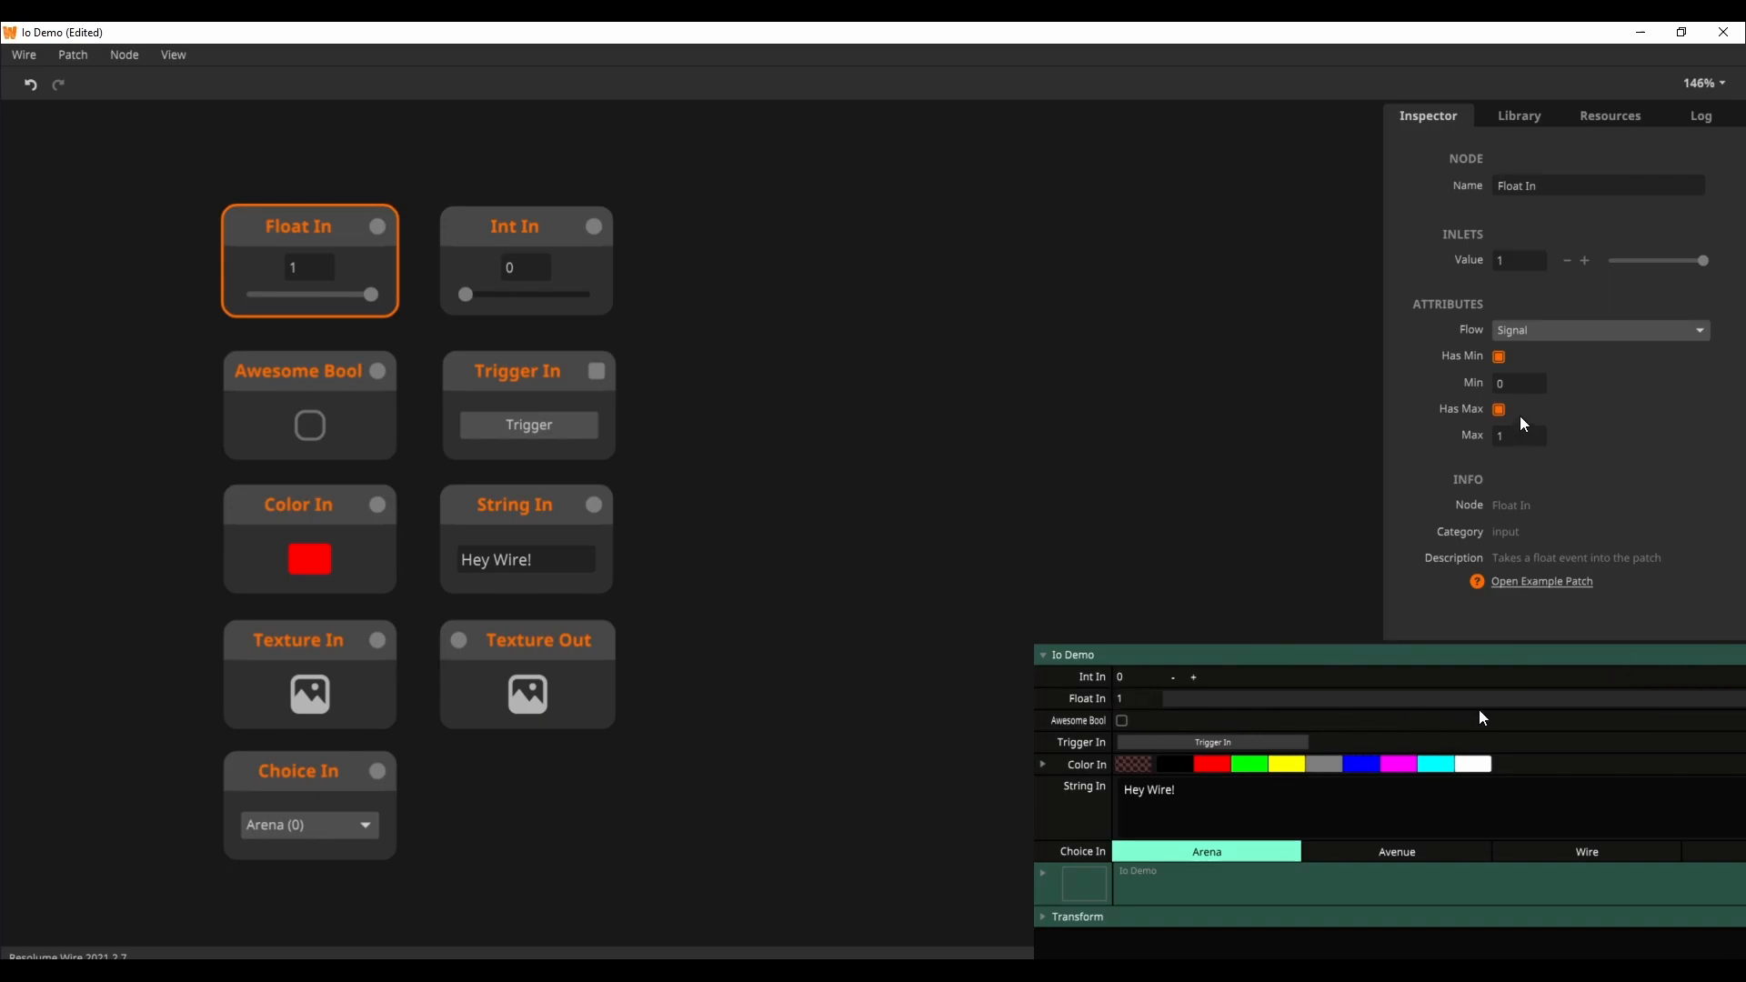
pyautogui.click(1499, 356)
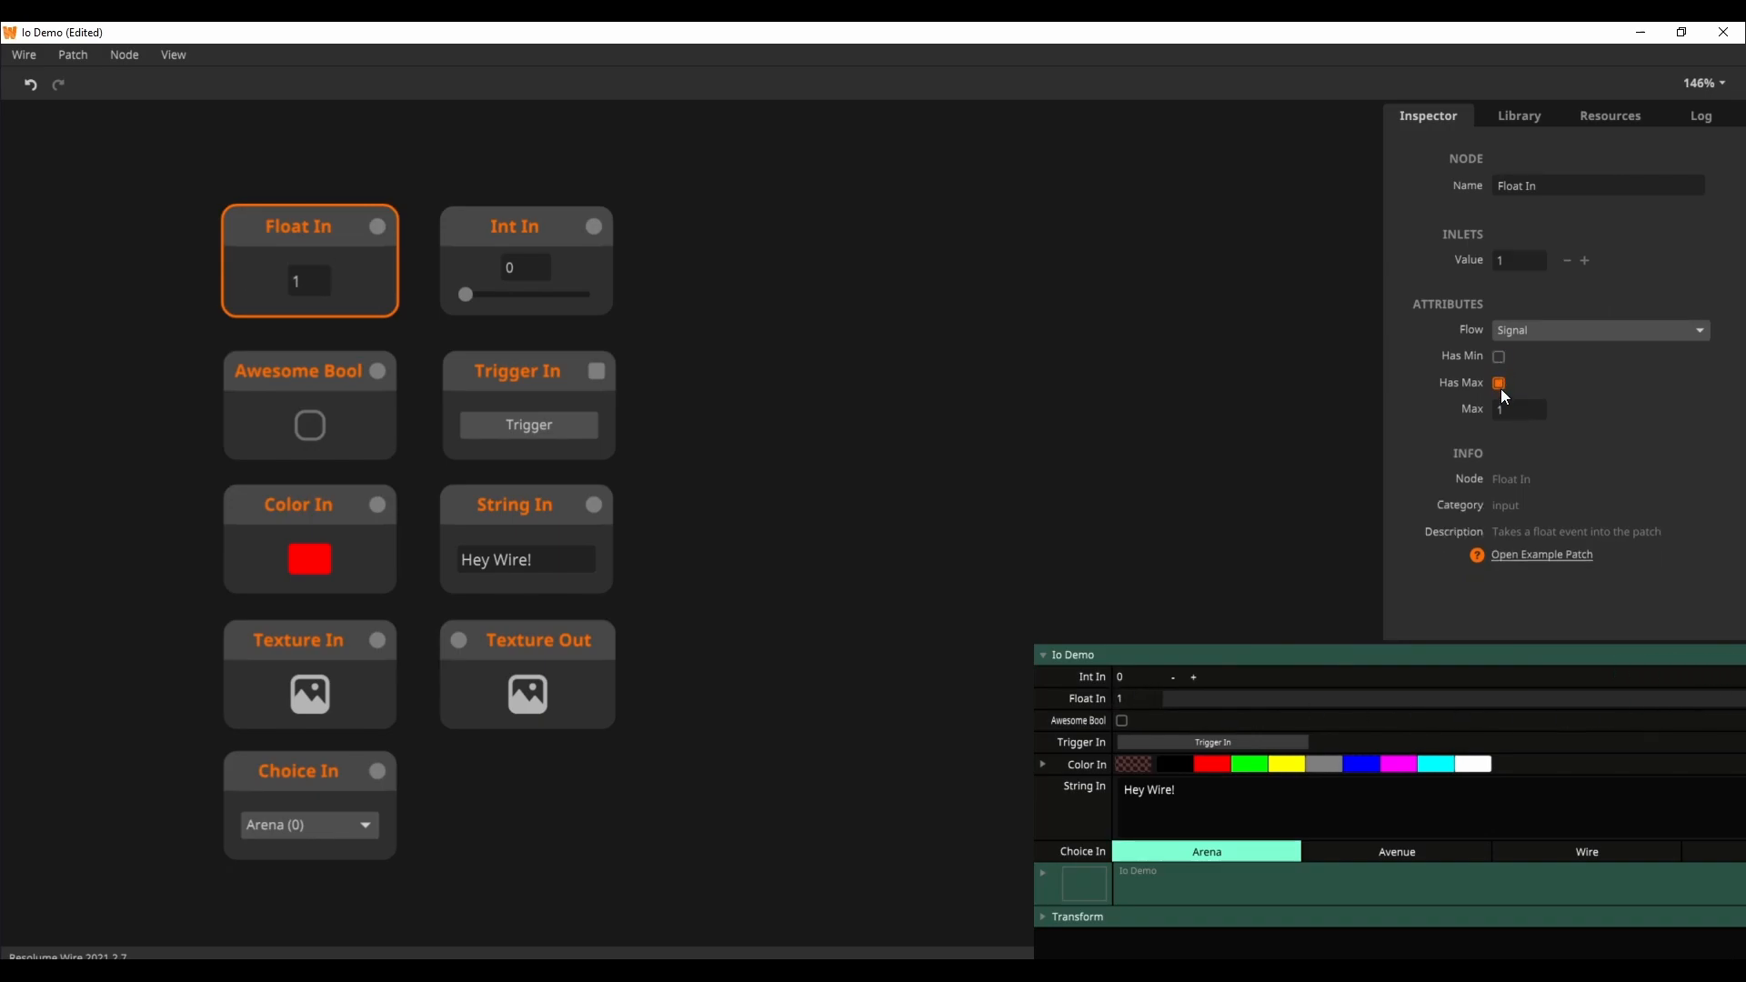
pyautogui.click(1498, 383)
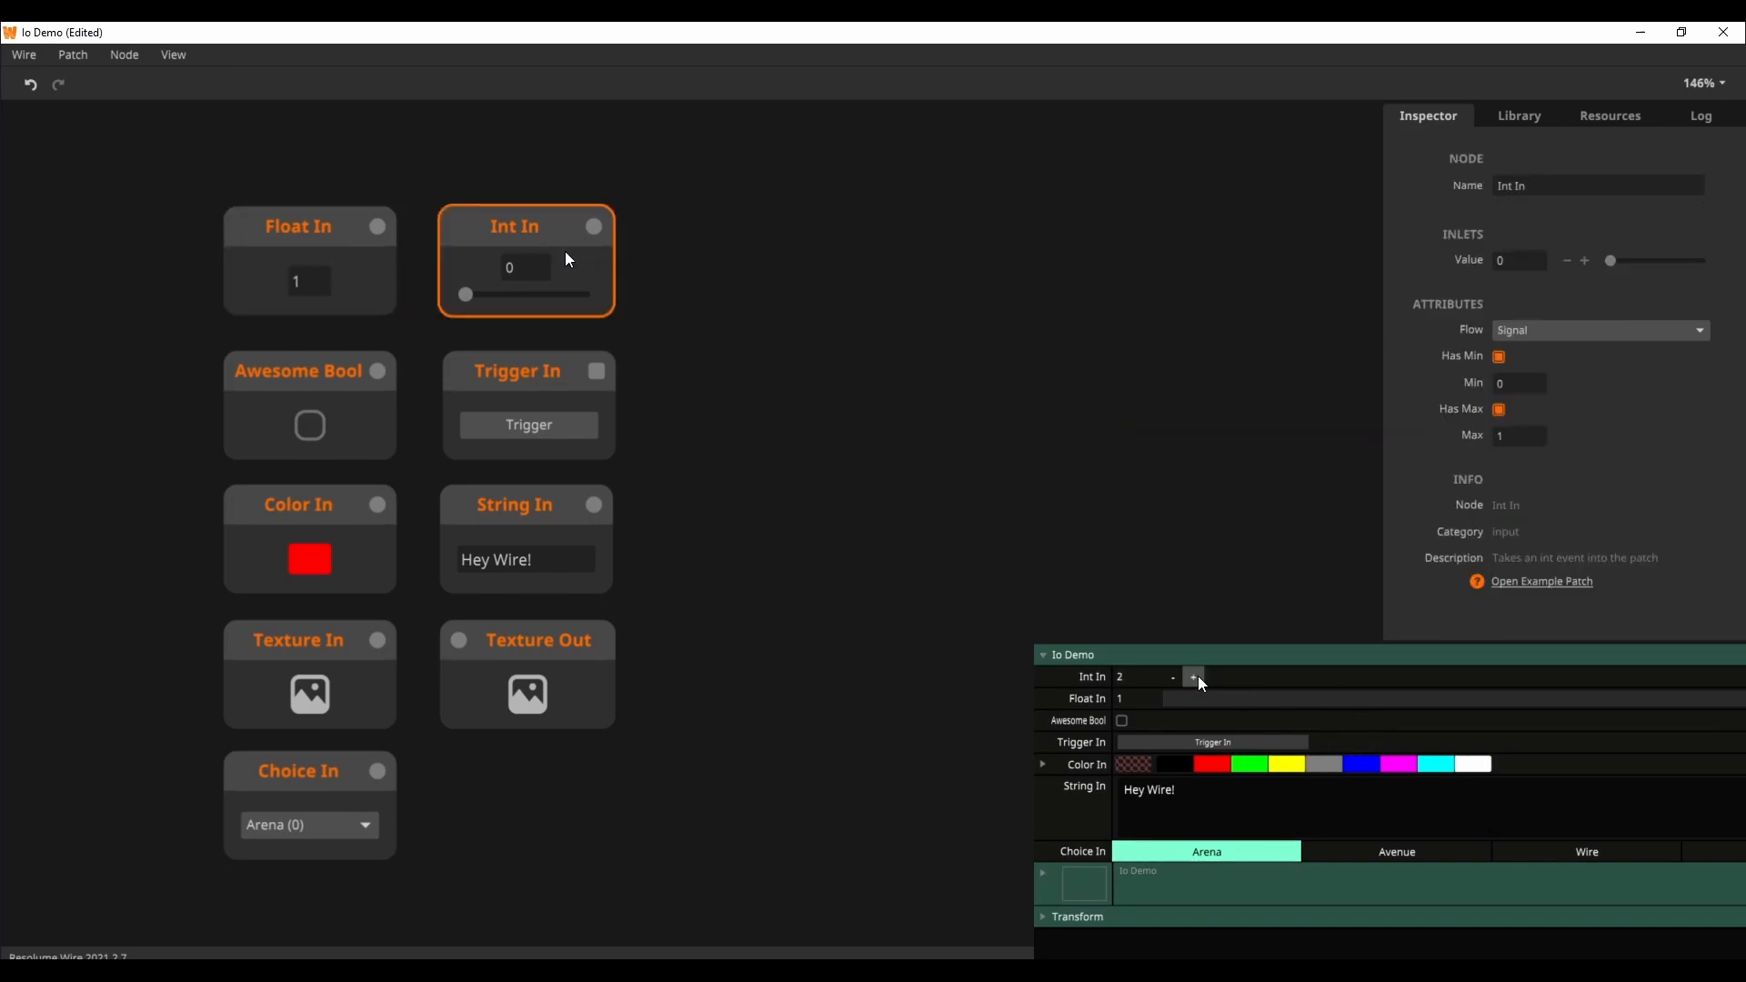
pyautogui.click(1194, 676)
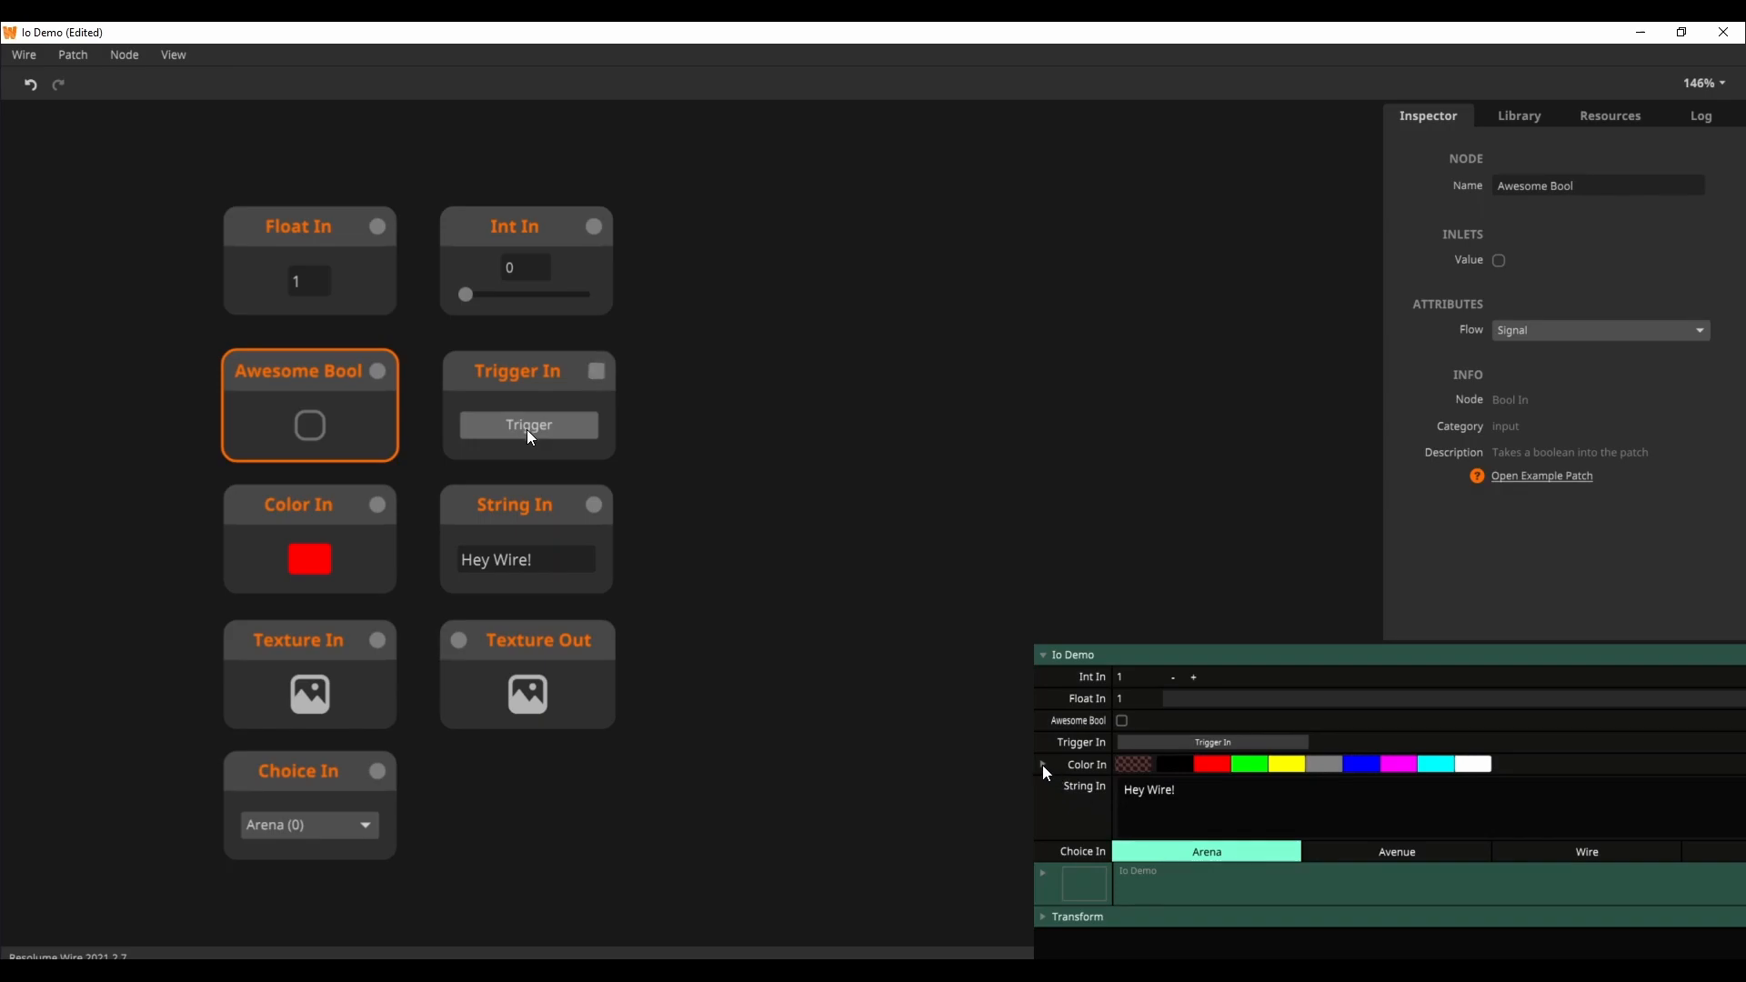
# Fire the Trigger In pulse and set Color In to magenta (R209, G0, B211)
pyautogui.click(1043, 765)
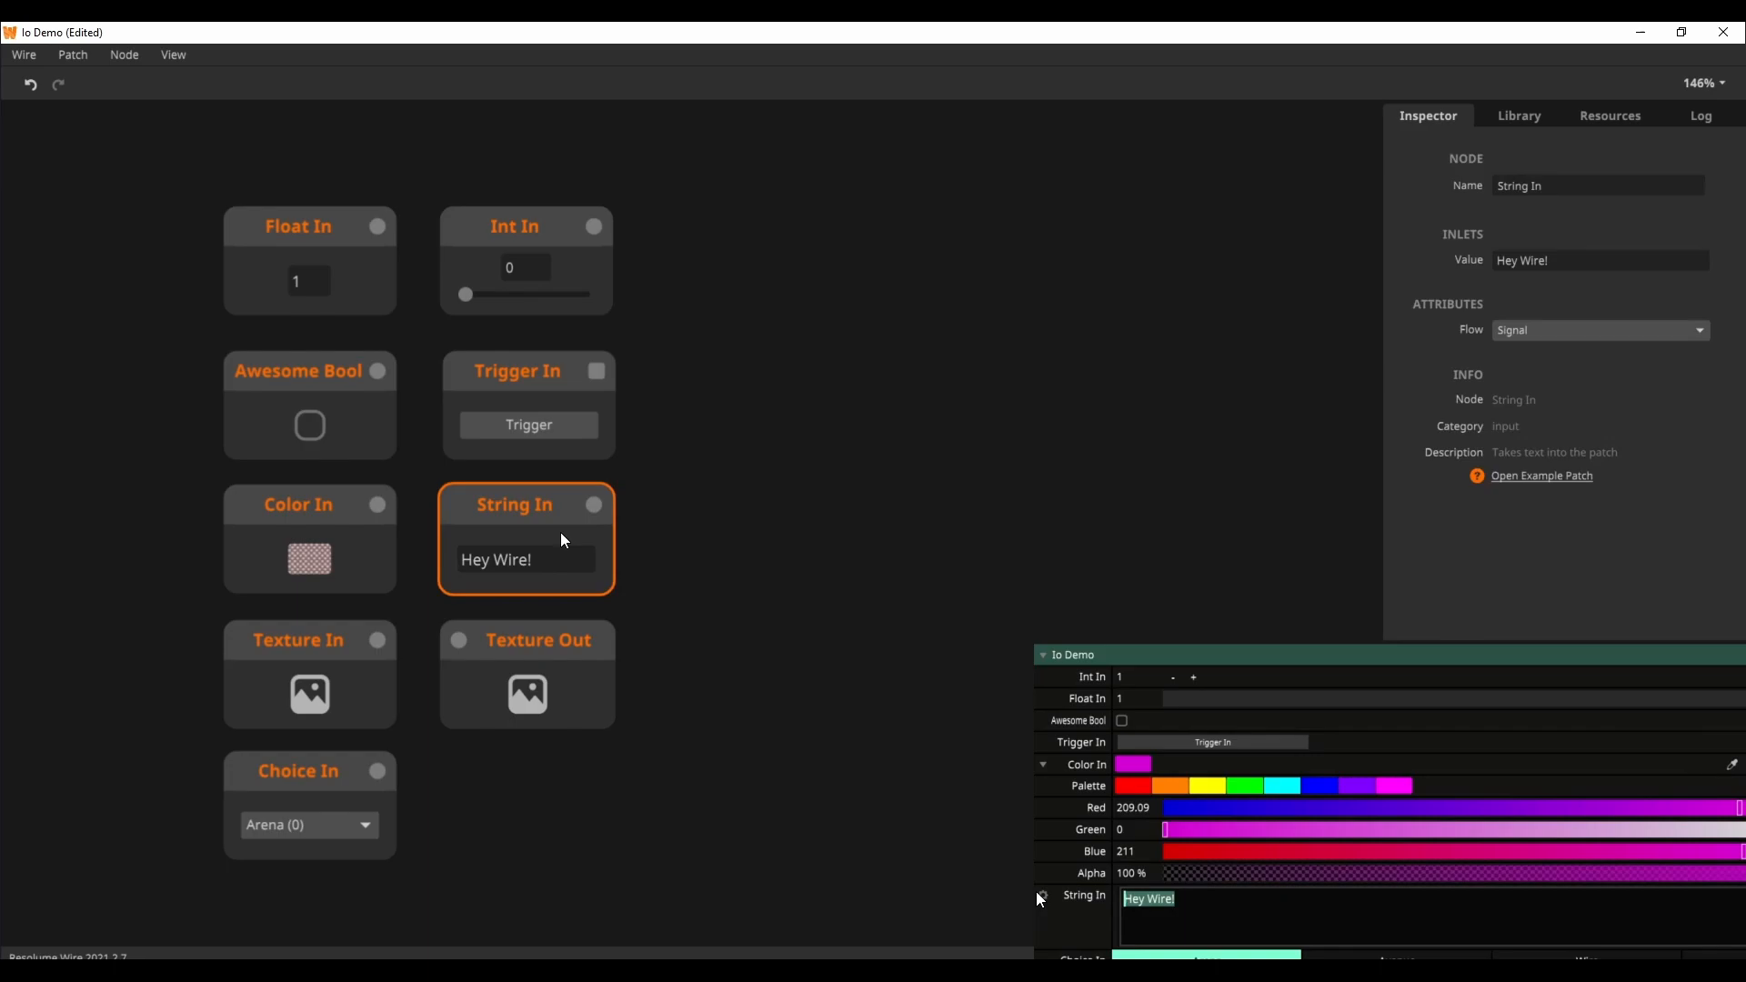
pyautogui.click(362, 825)
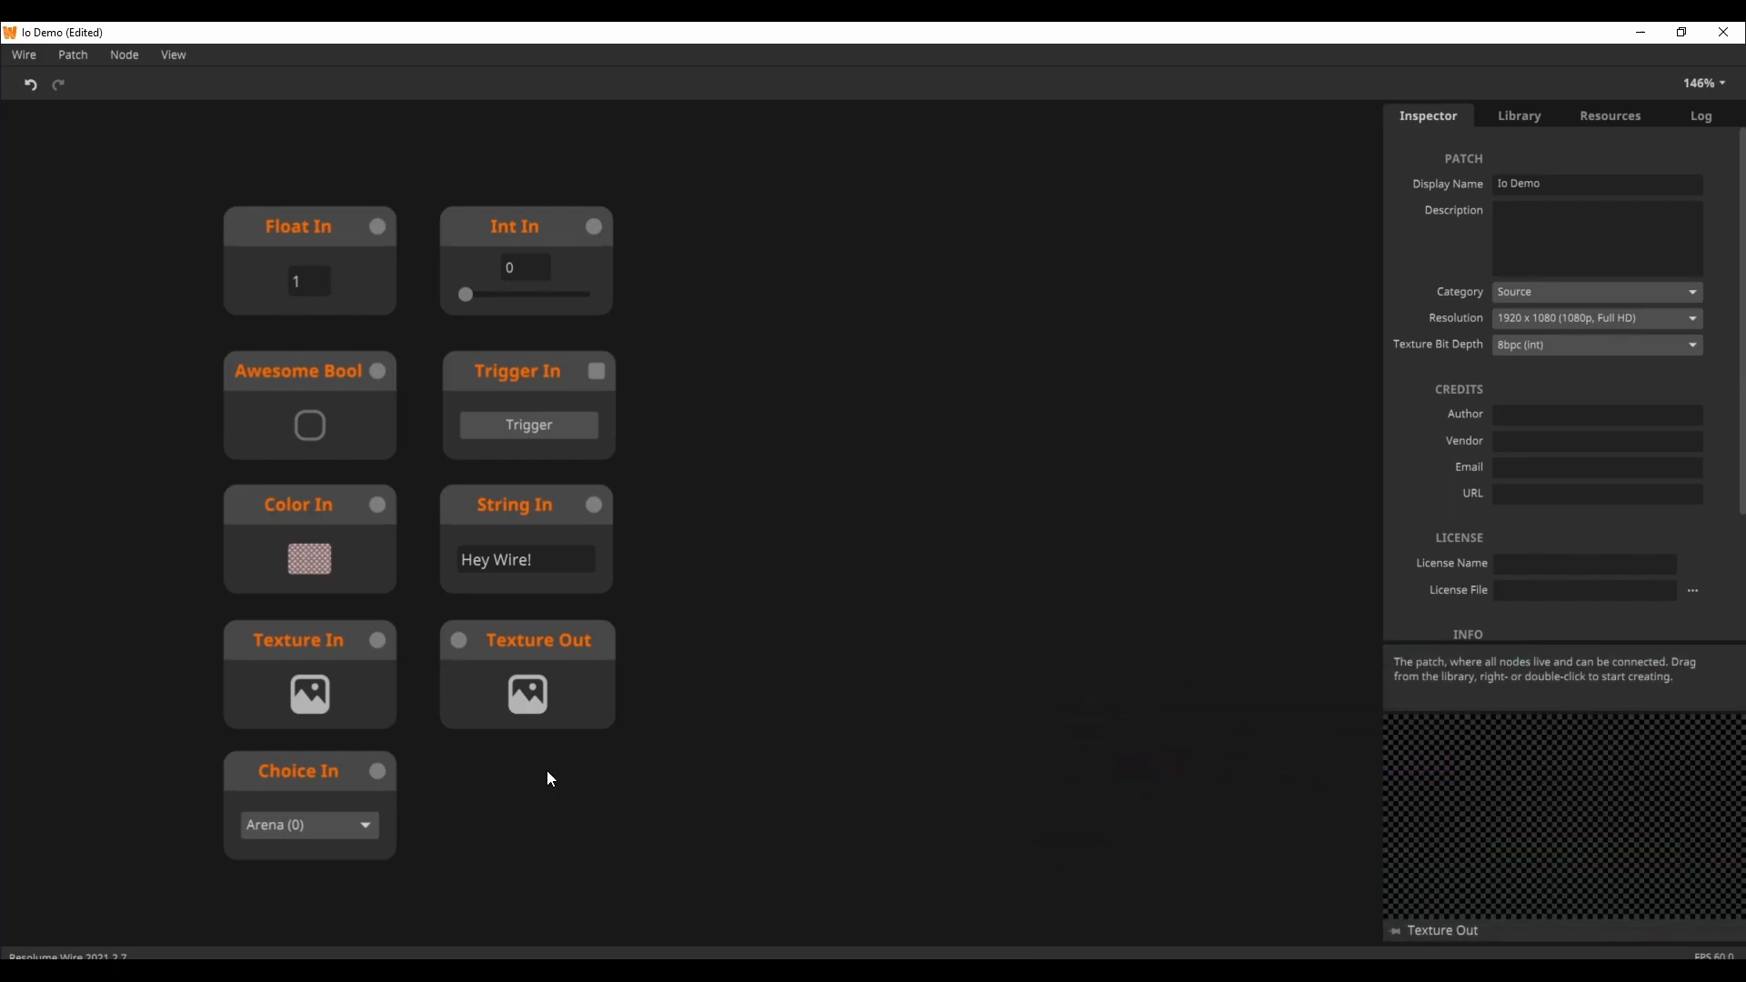
pyautogui.moveTo(1340, 358)
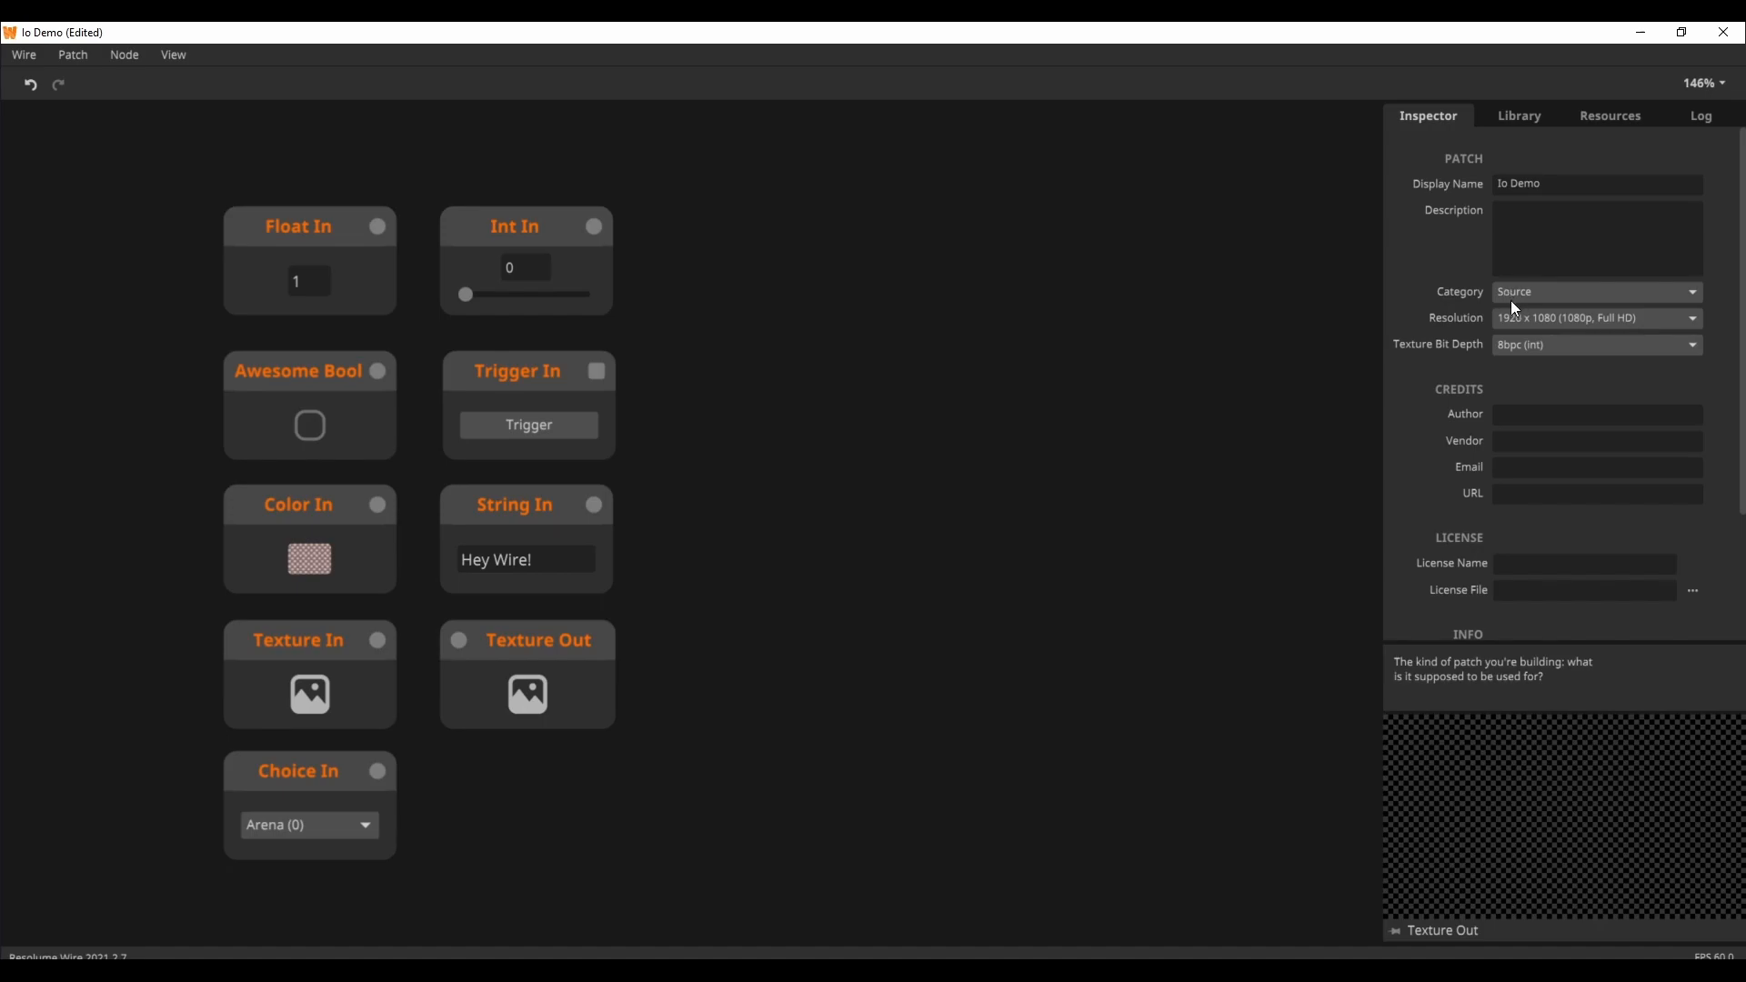
pyautogui.moveTo(1544, 300)
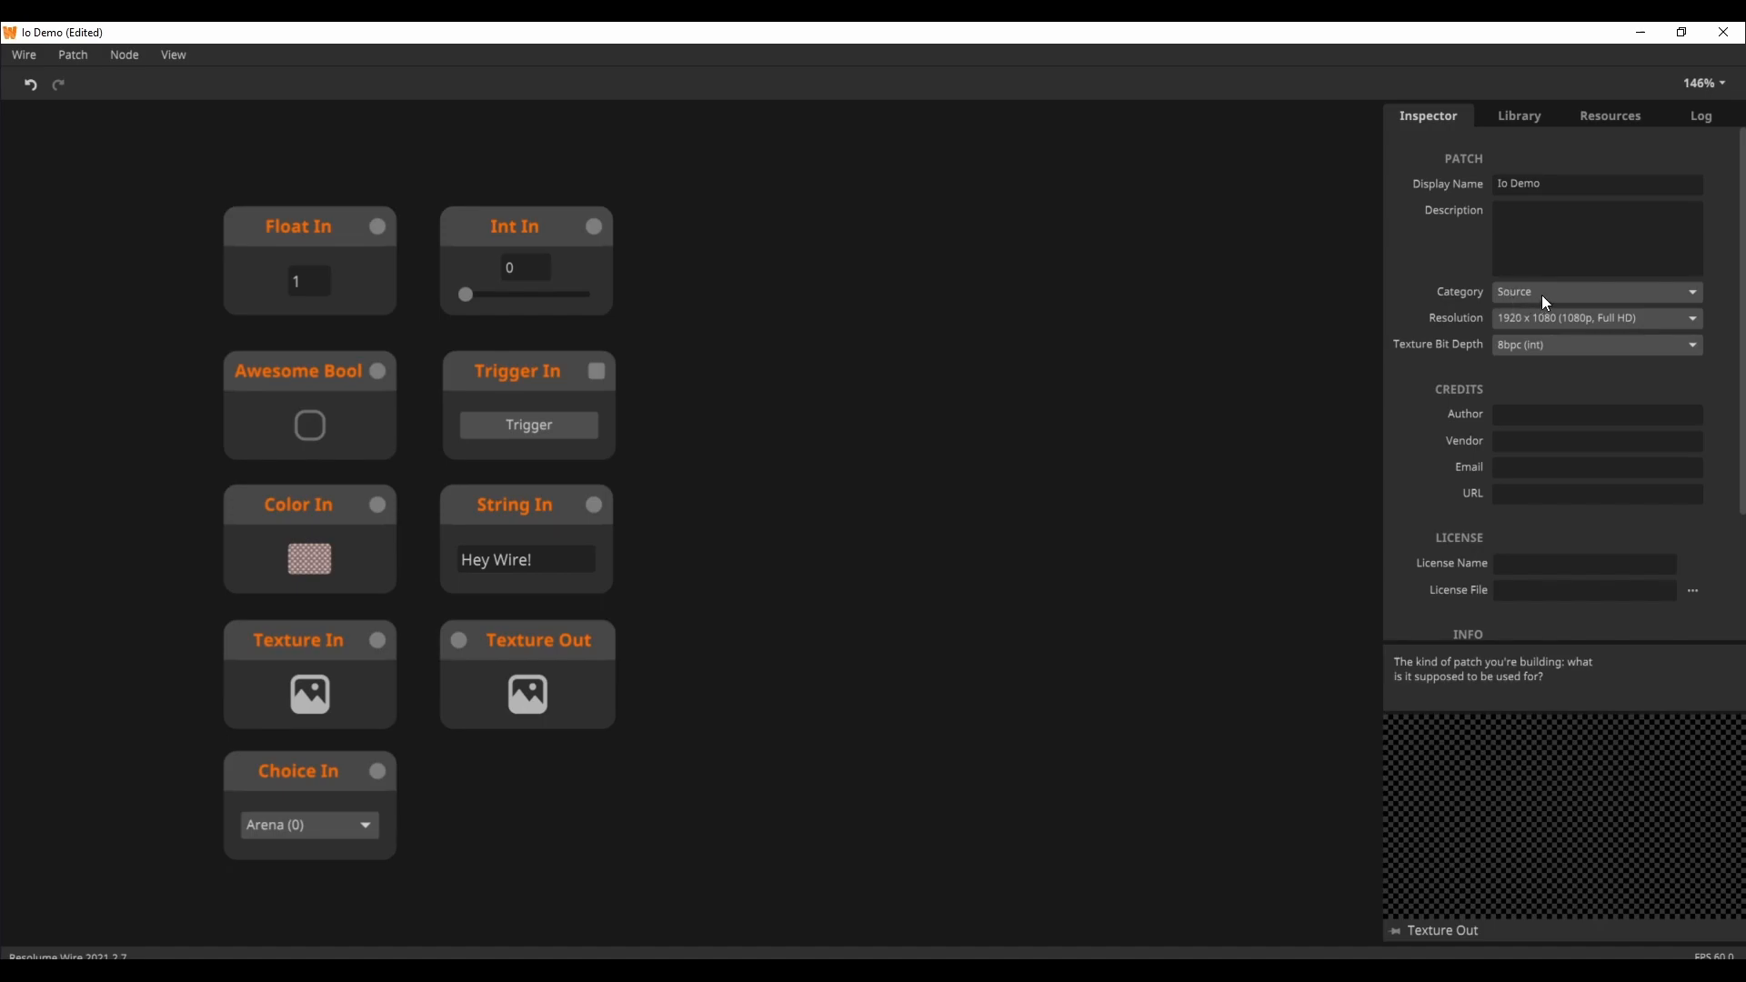
# Leave Category on Source, then open the IO Tutorial Source patch from Patch > Open Tutorial
pyautogui.click(1595, 292)
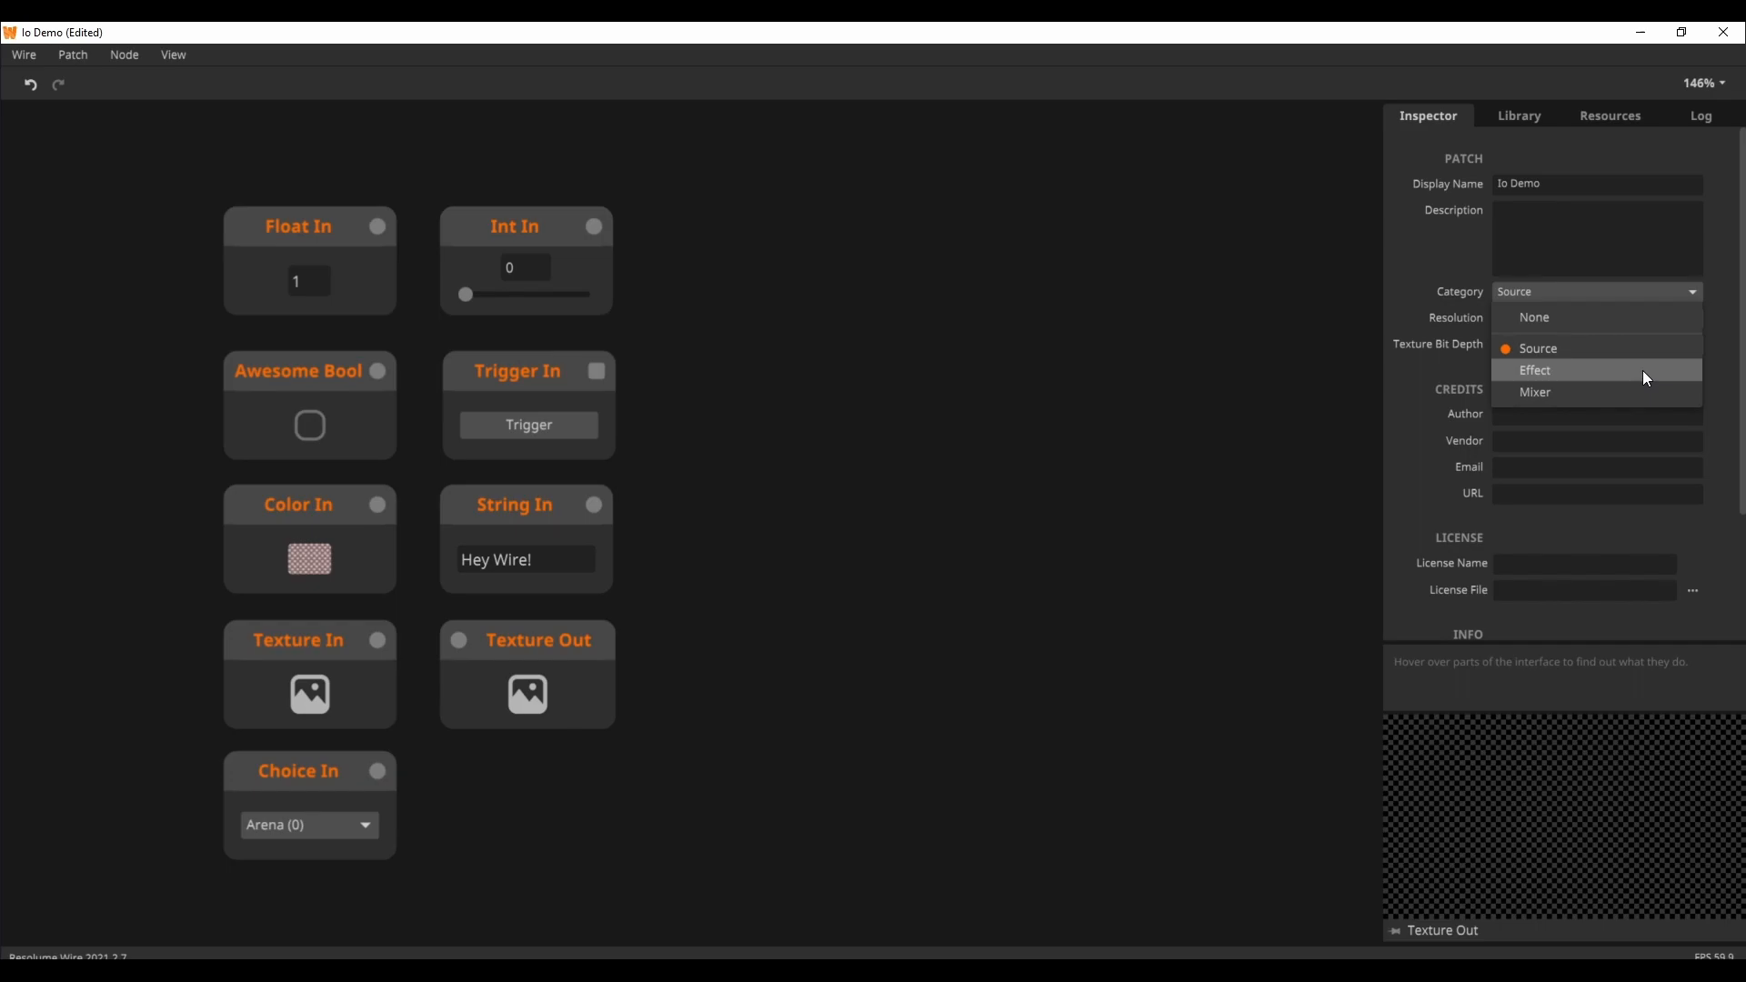
pyautogui.moveTo(1629, 355)
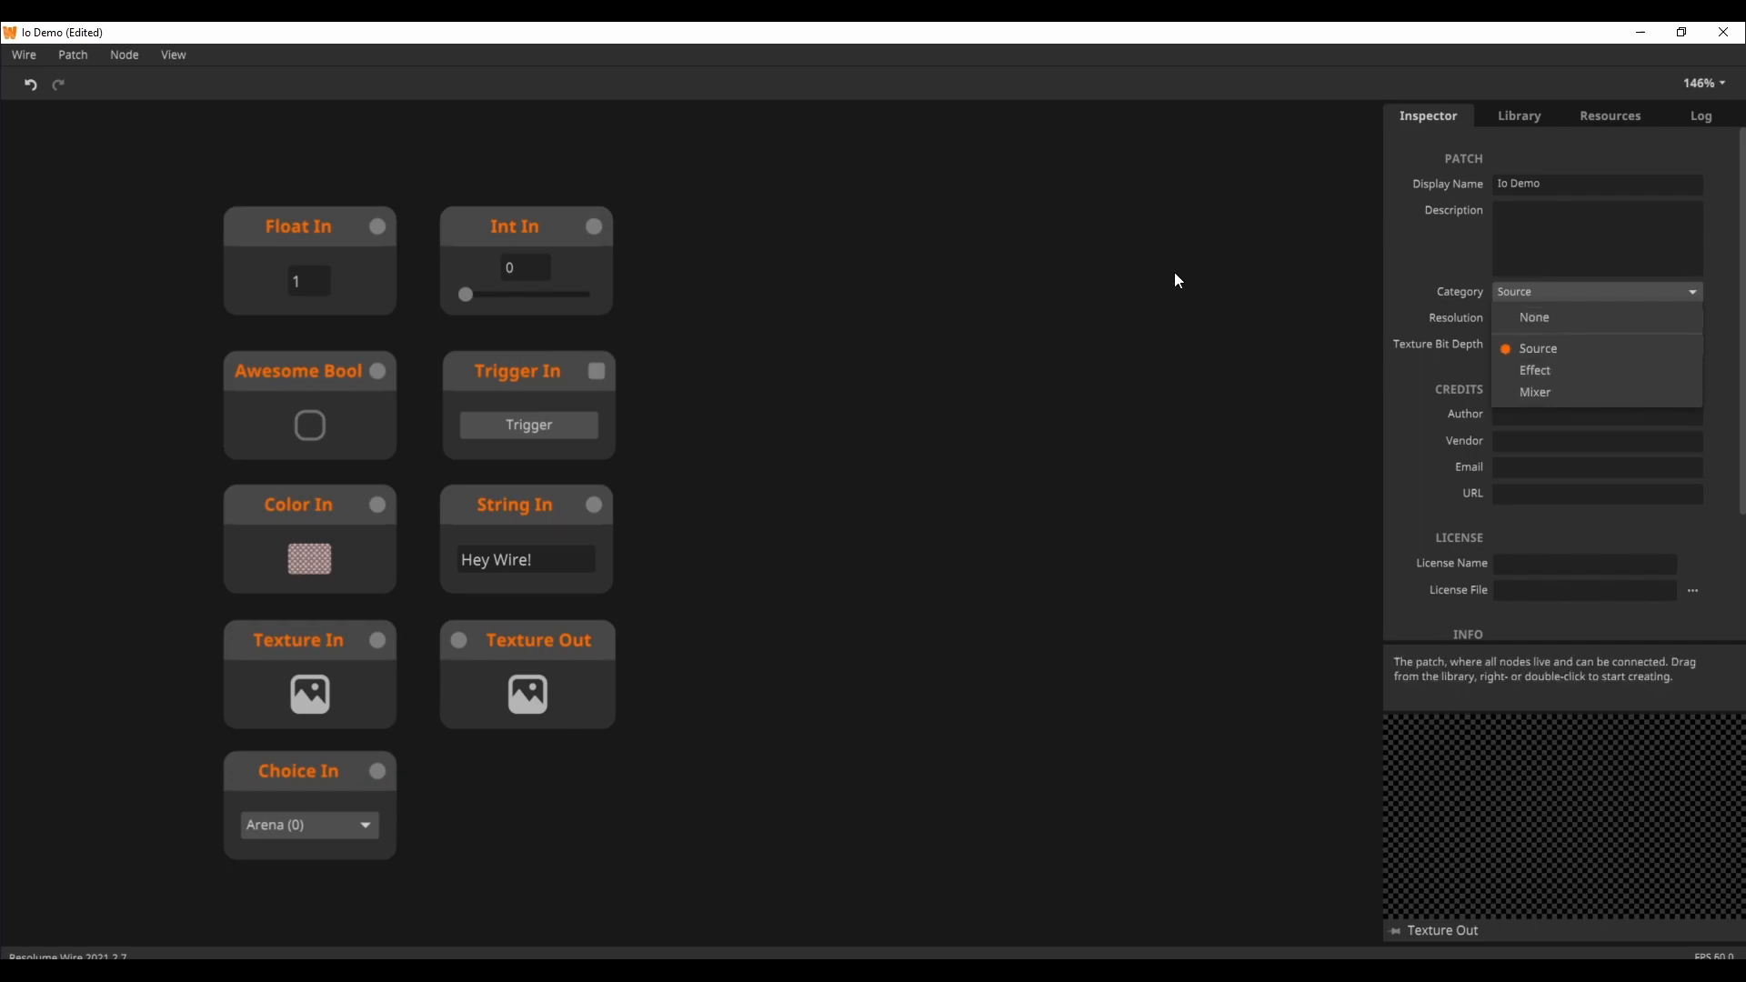
pyautogui.click(1538, 348)
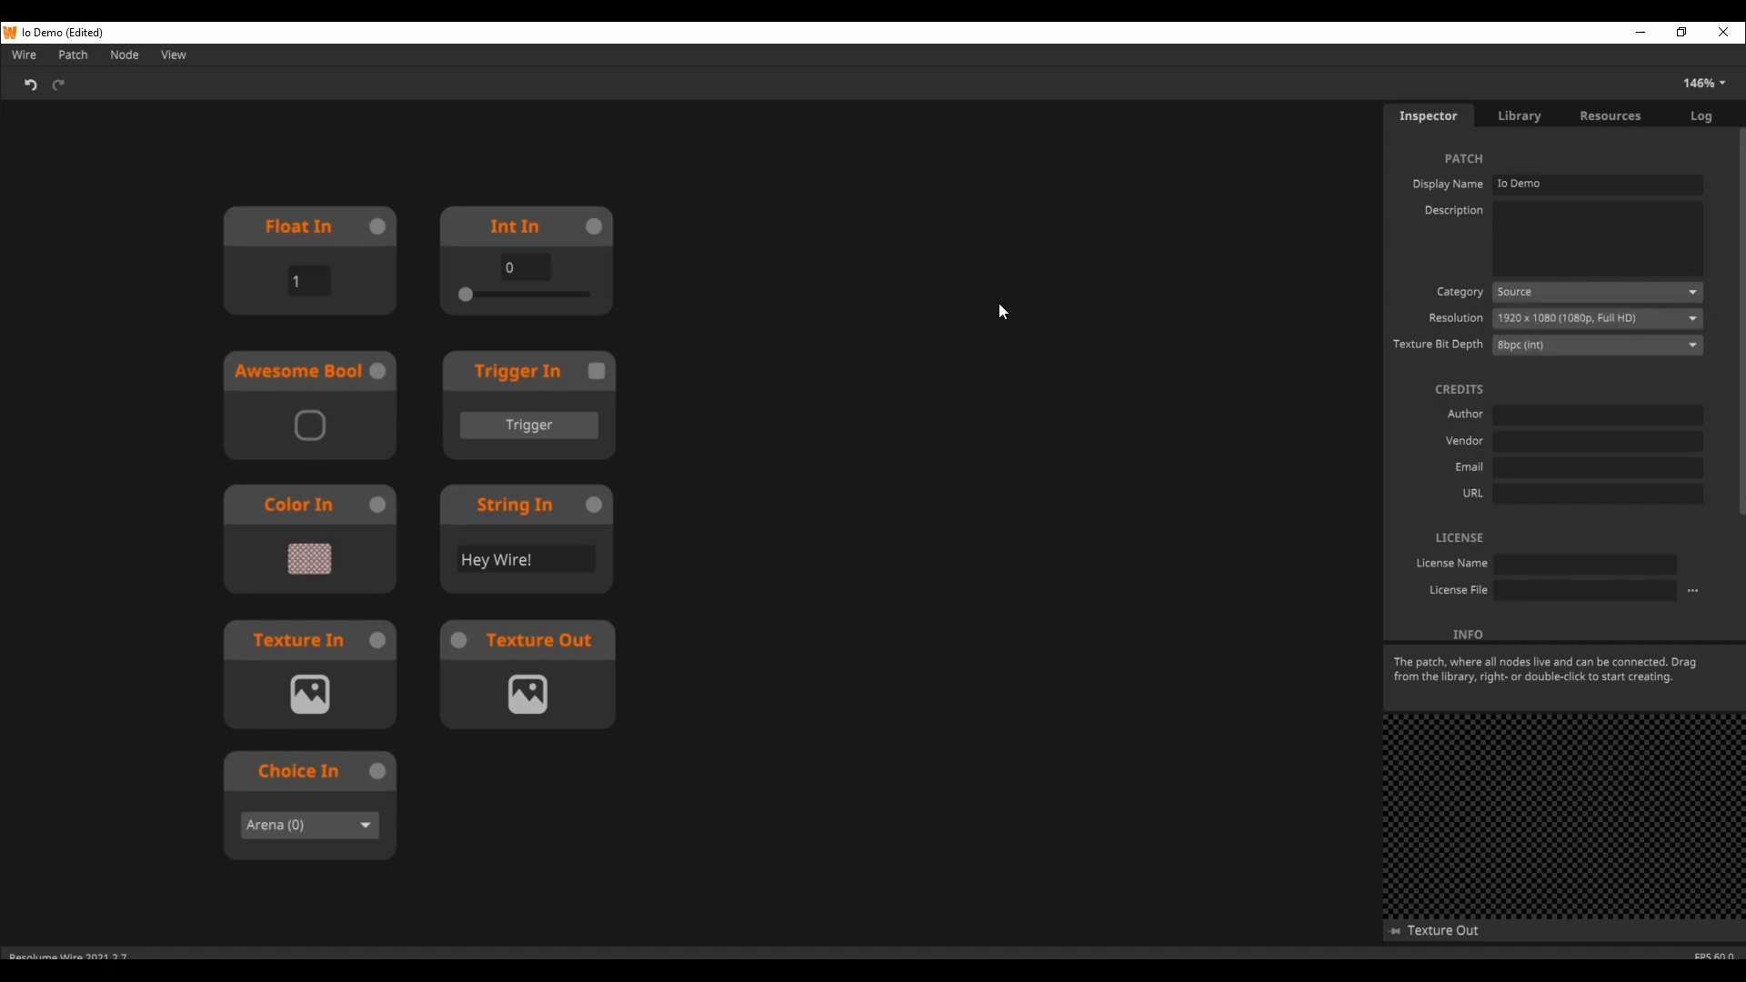
pyautogui.click(75, 54)
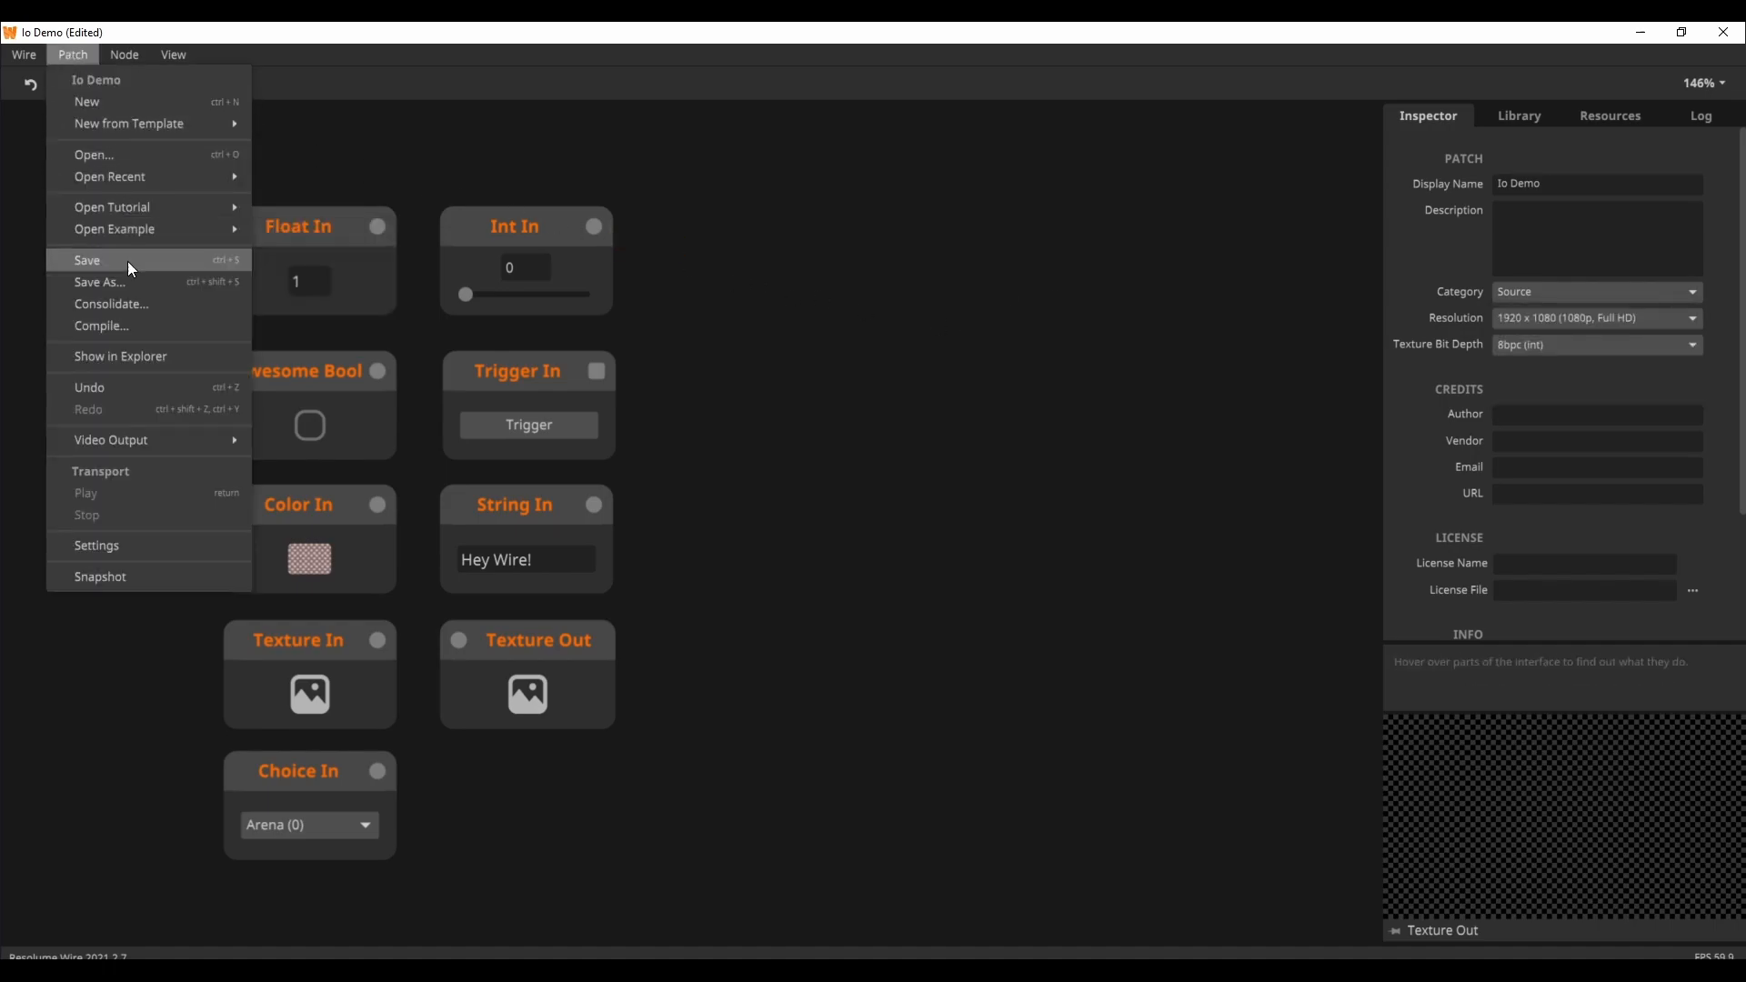
pyautogui.click(86, 260)
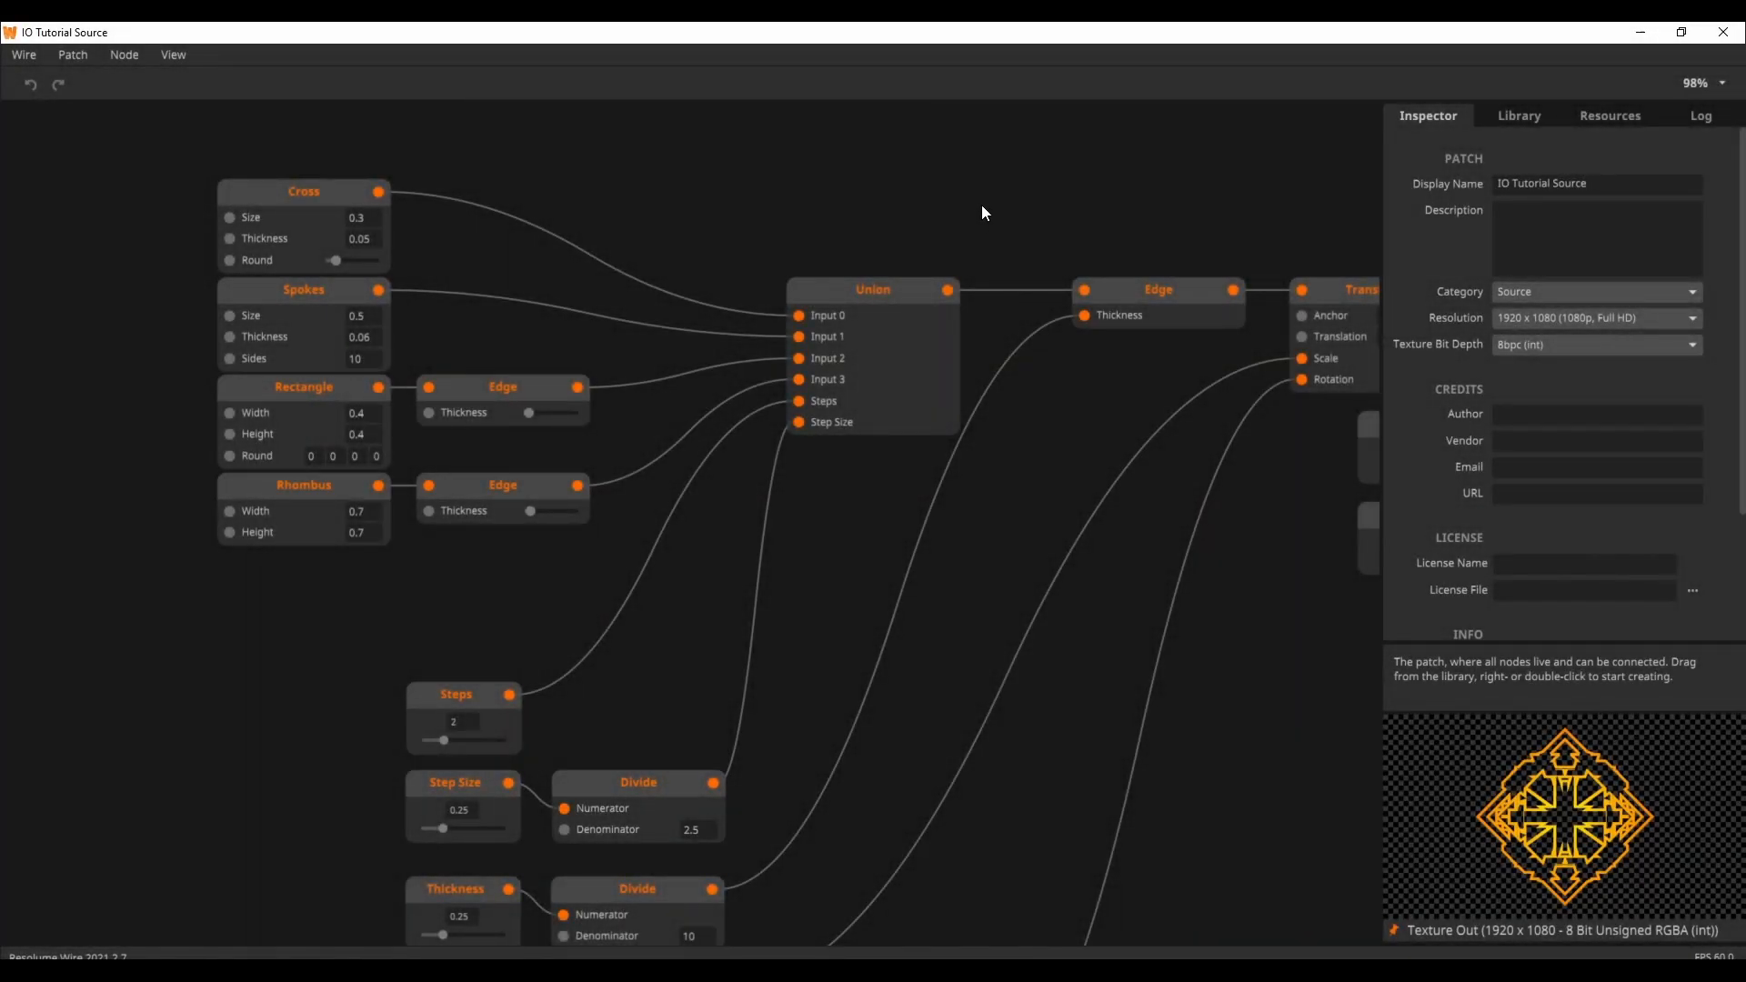
pyautogui.moveTo(997, 217)
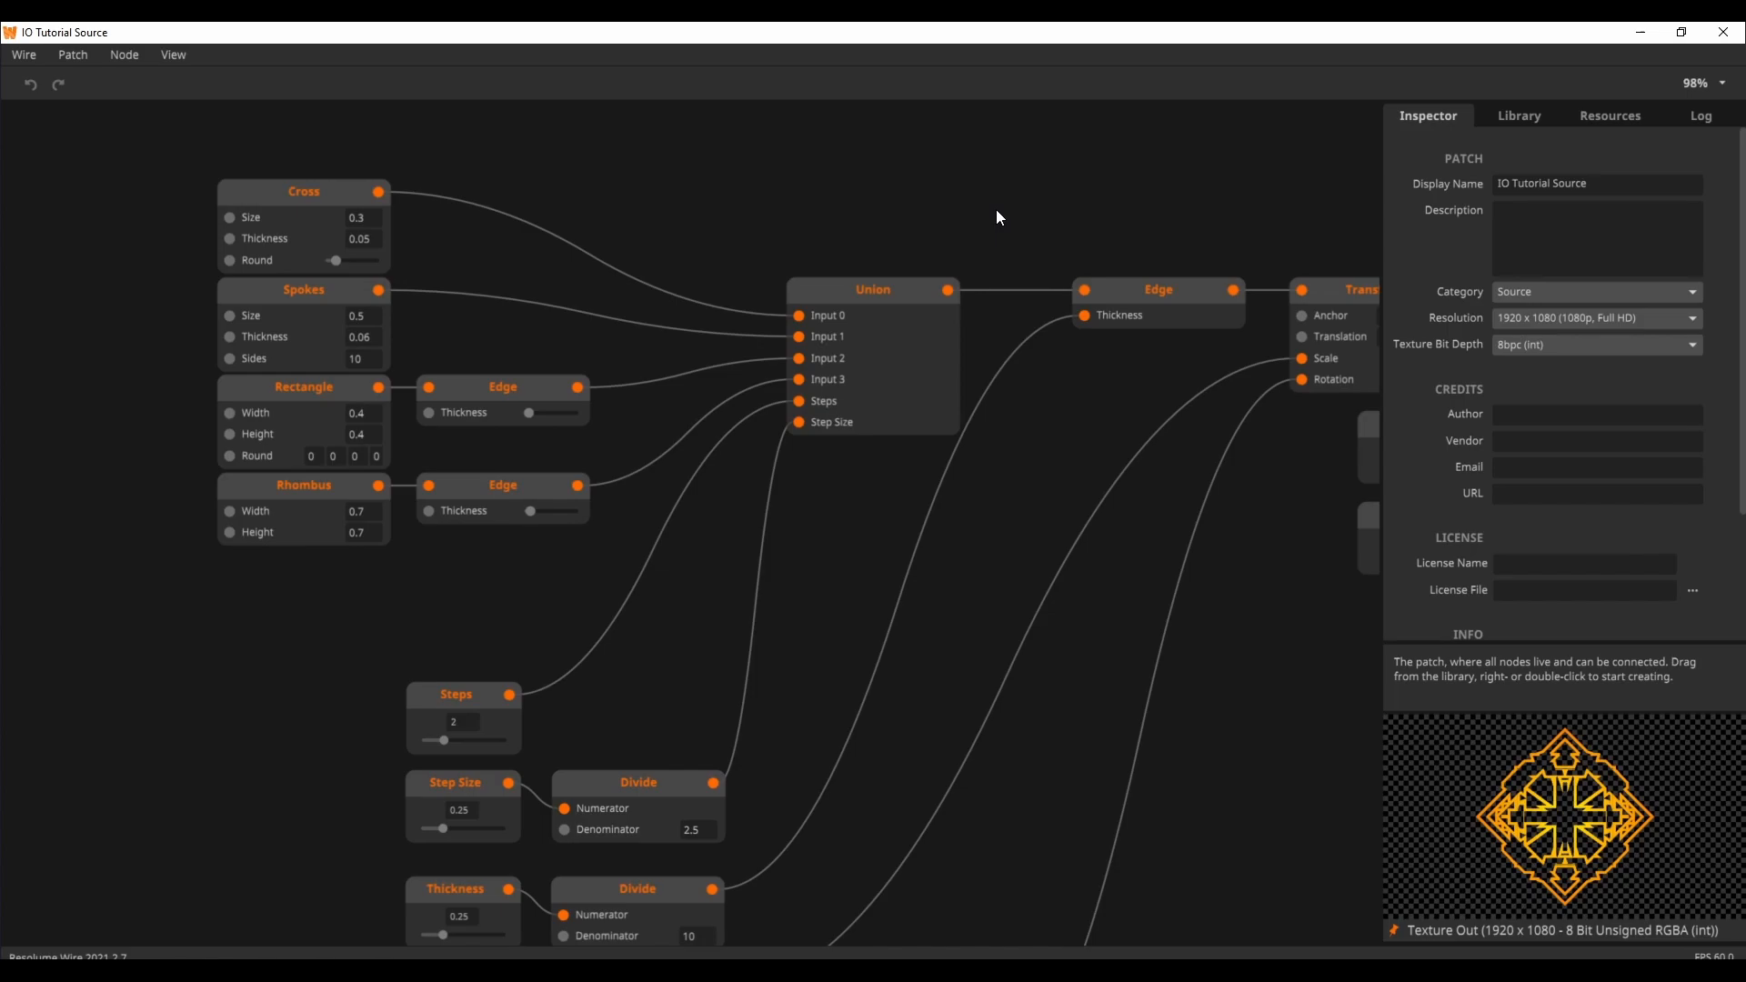
pyautogui.moveTo(963, 211)
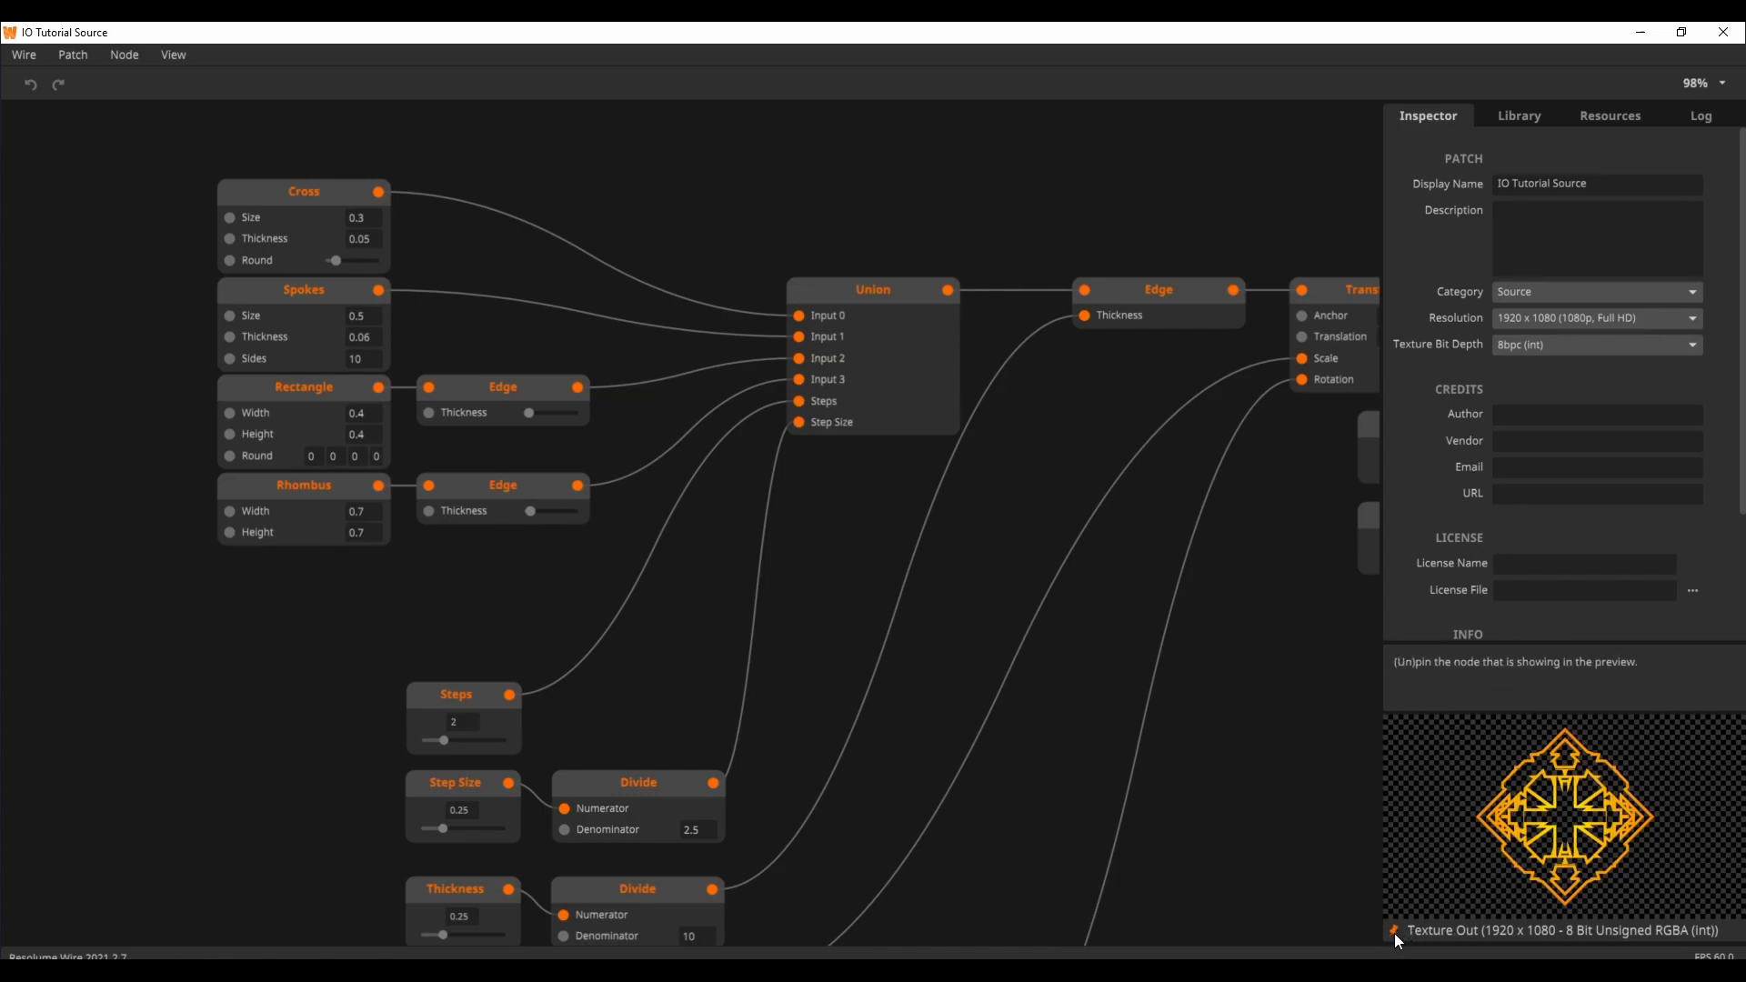
pyautogui.moveTo(1381, 775)
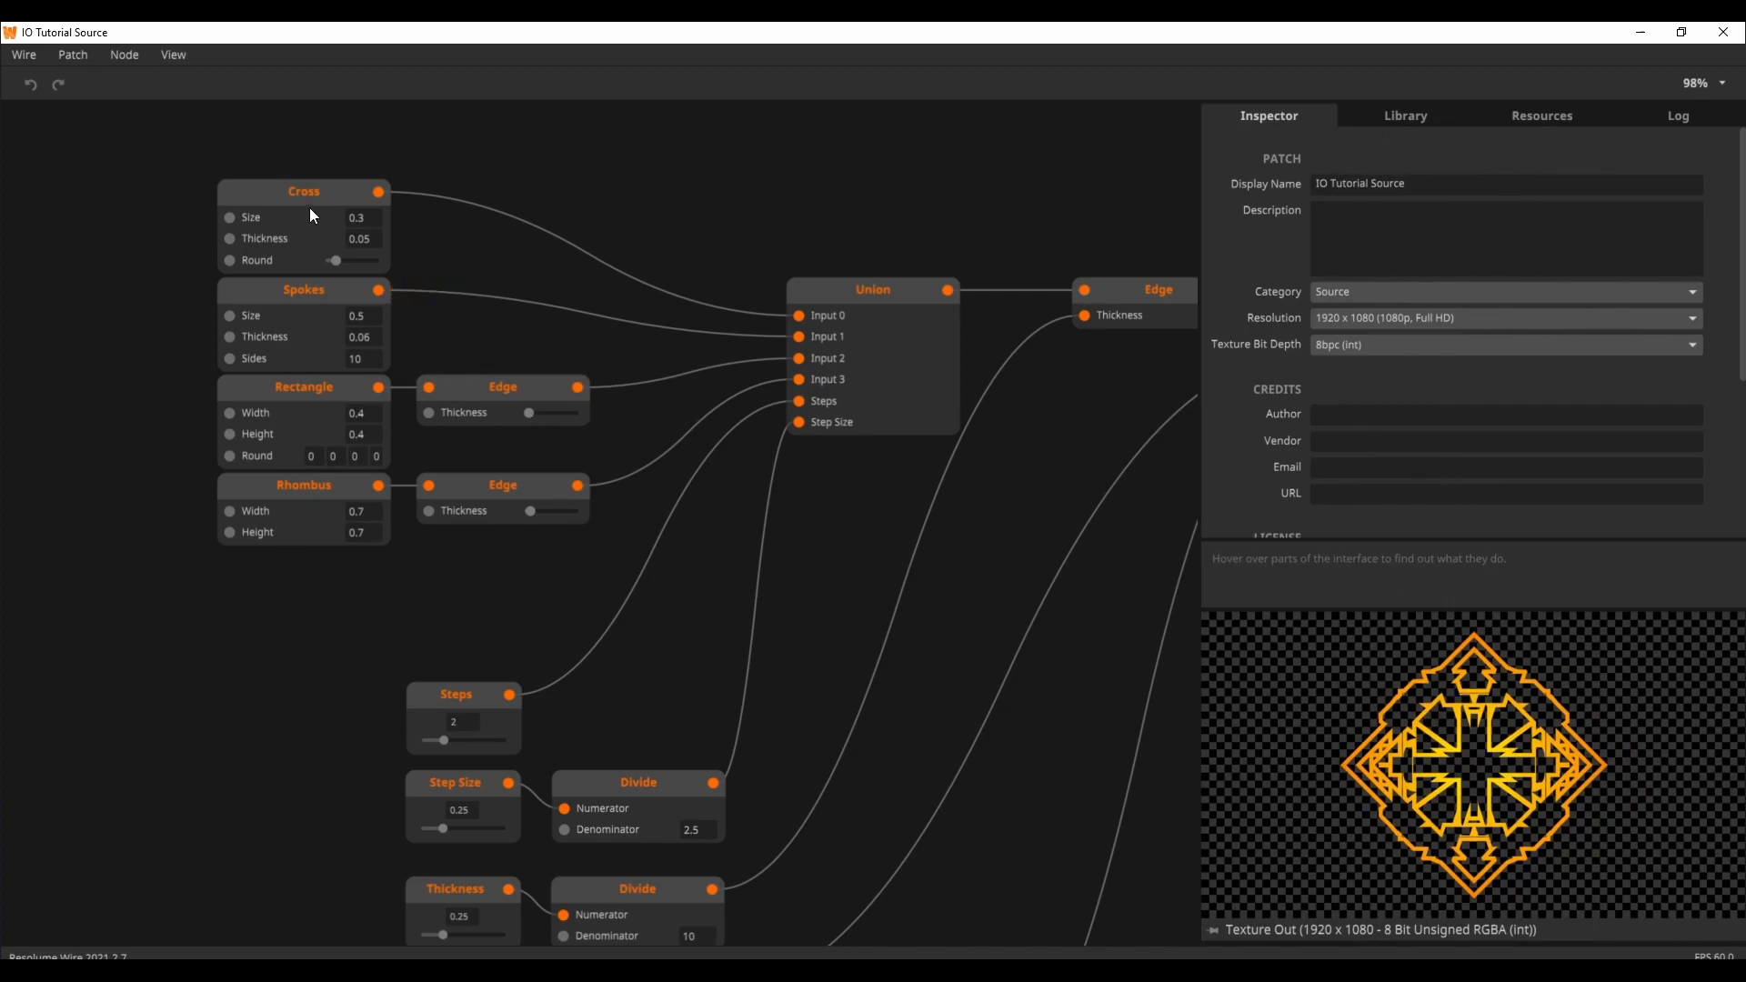
# Preview the Spokes, Rectangle and Rhombus shapes, then the combined Union node
pyautogui.click(303, 290)
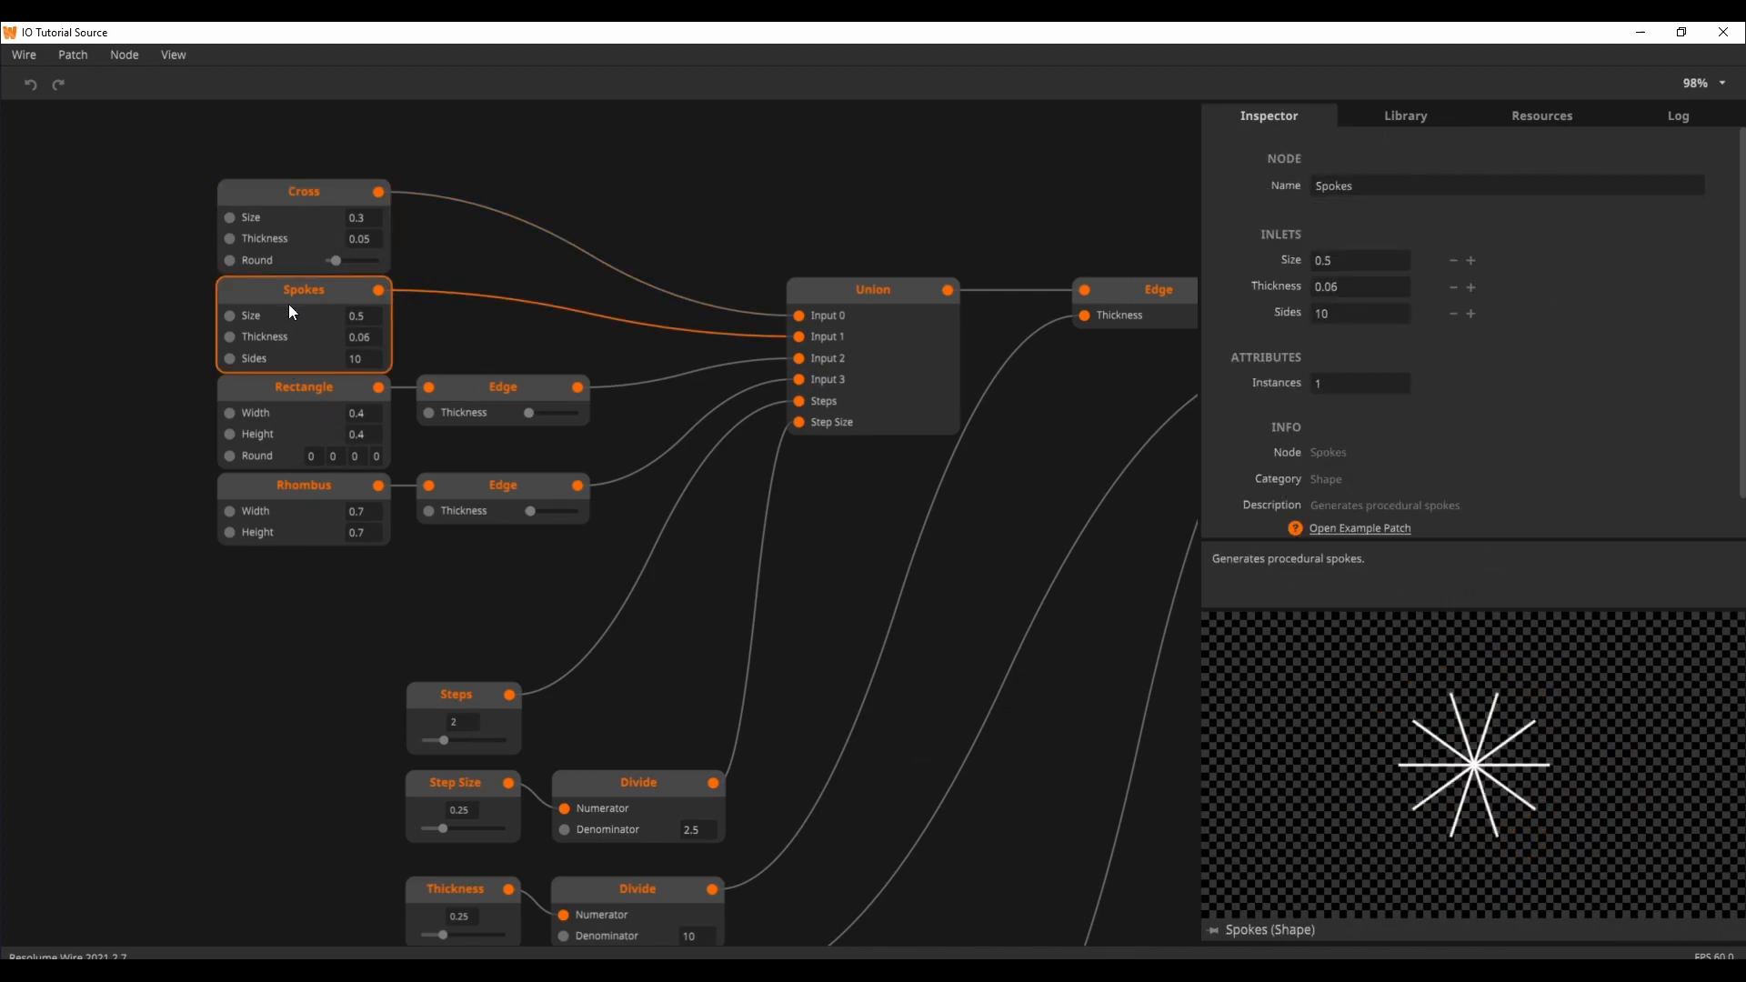
pyautogui.click(303, 387)
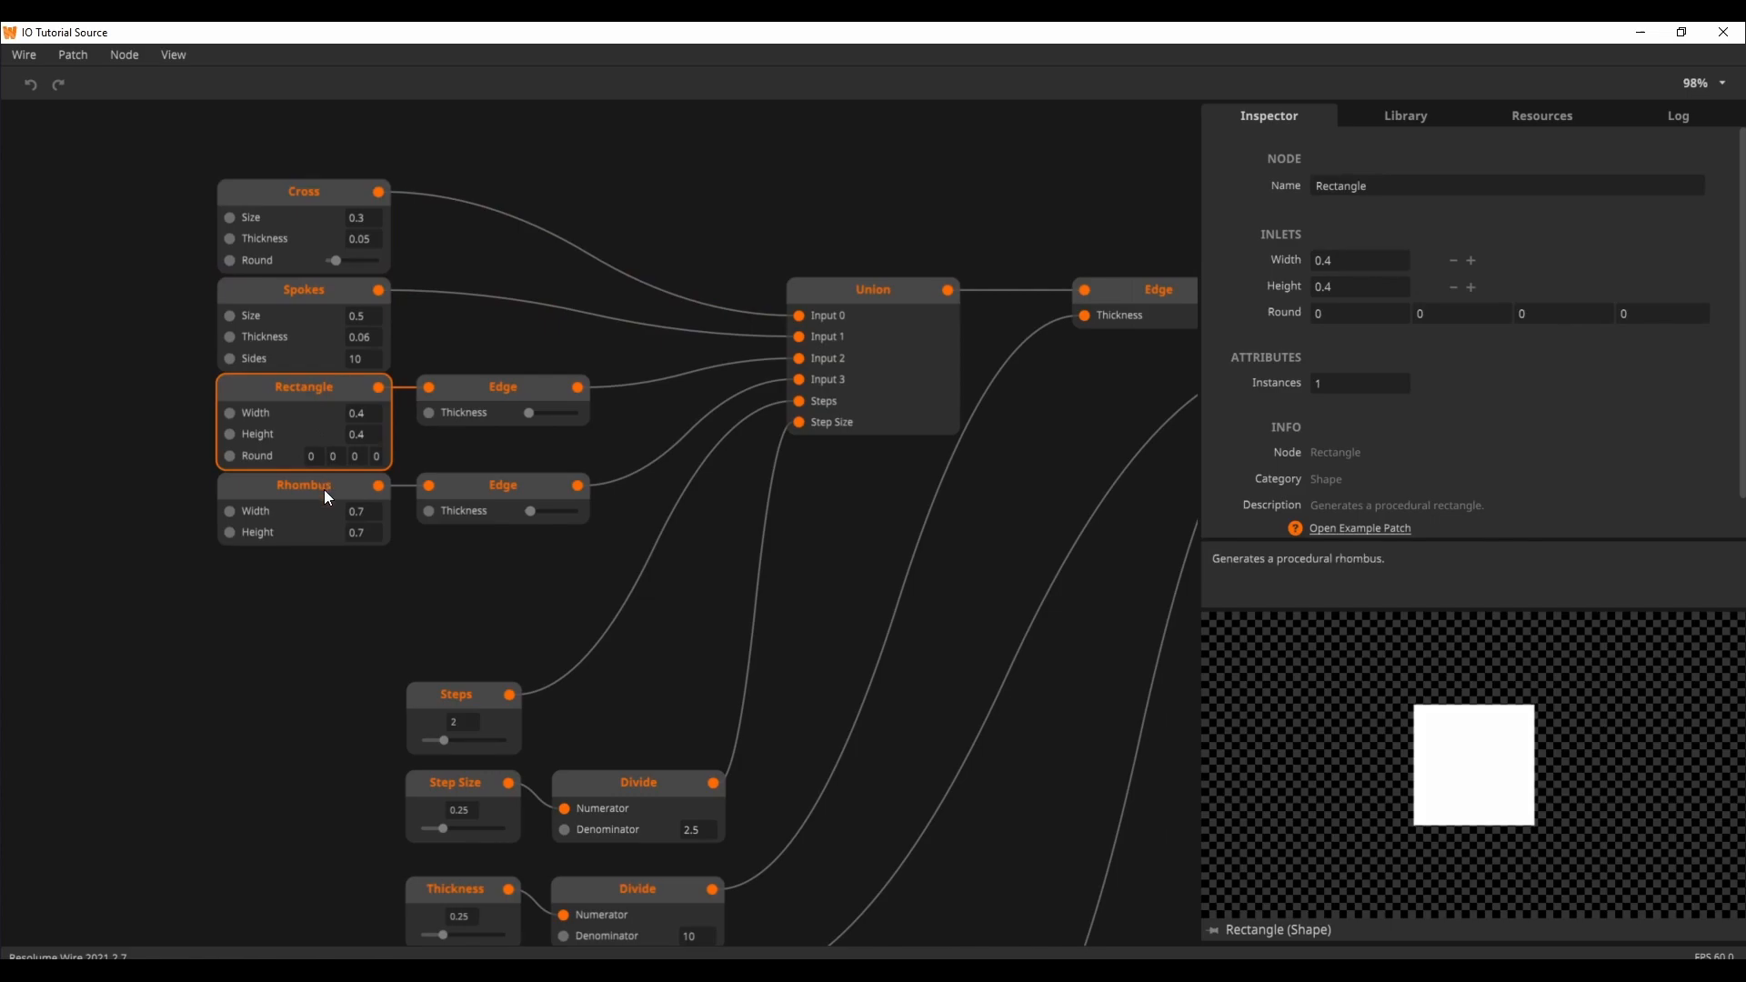
pyautogui.click(303, 485)
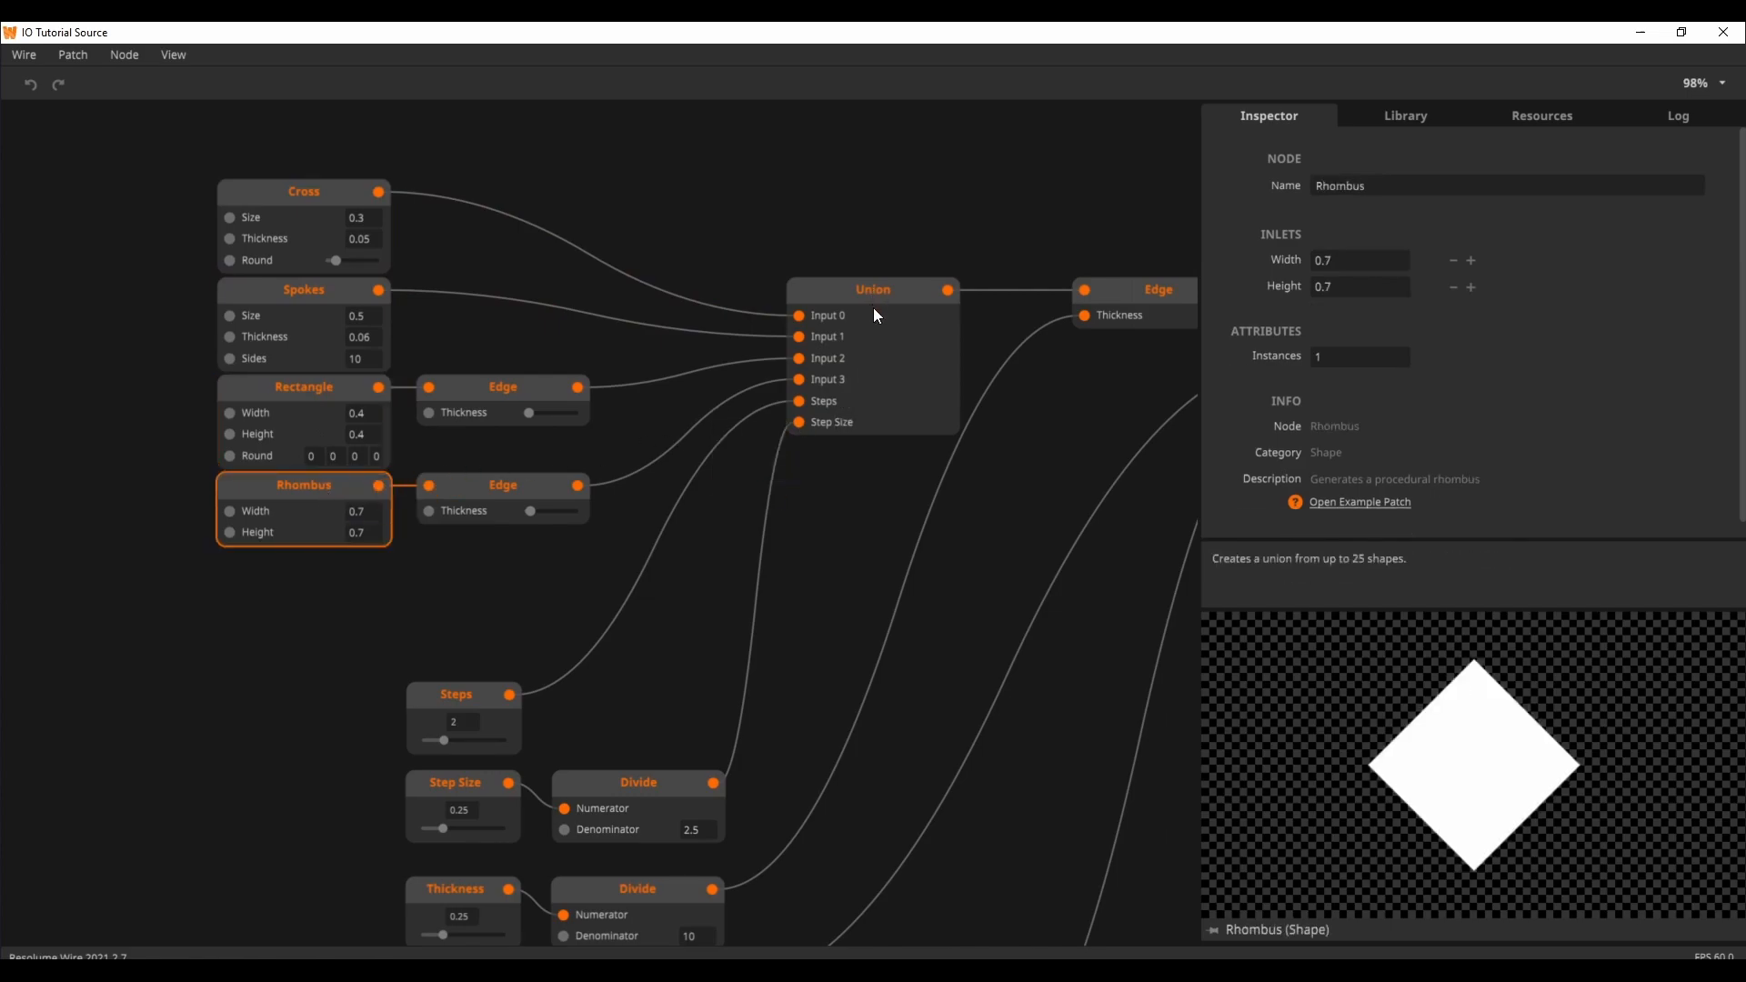
pyautogui.click(873, 289)
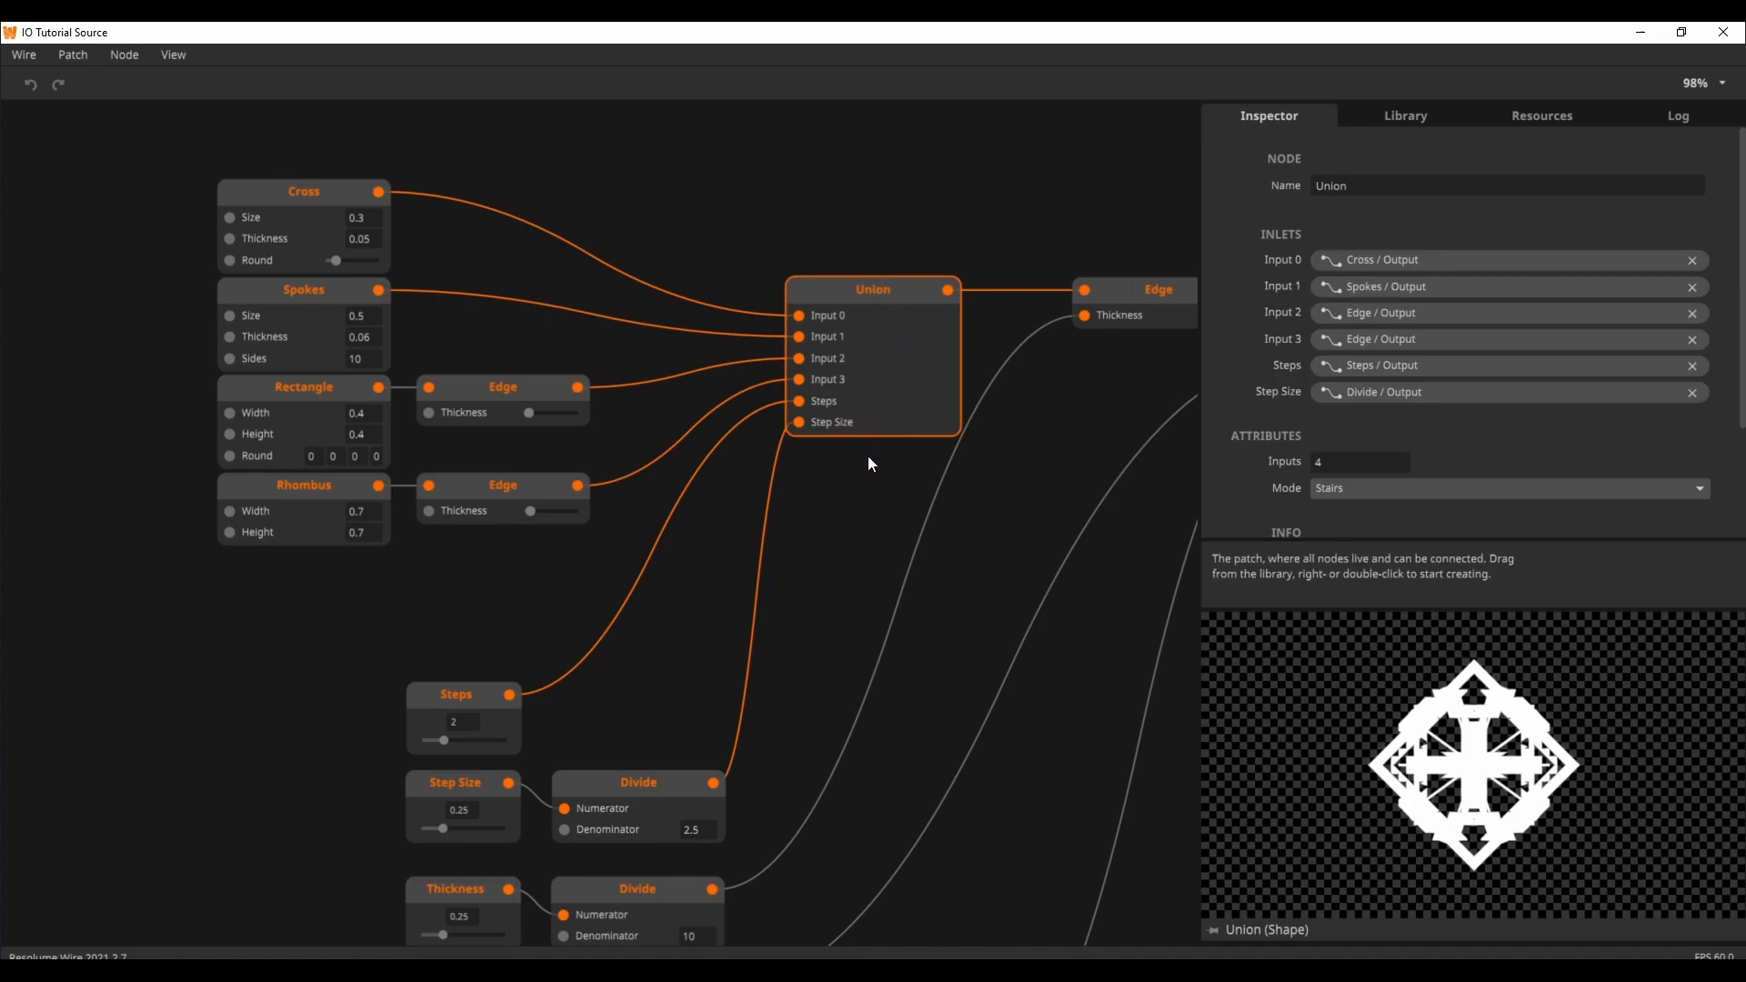
pyautogui.moveTo(1350, 505)
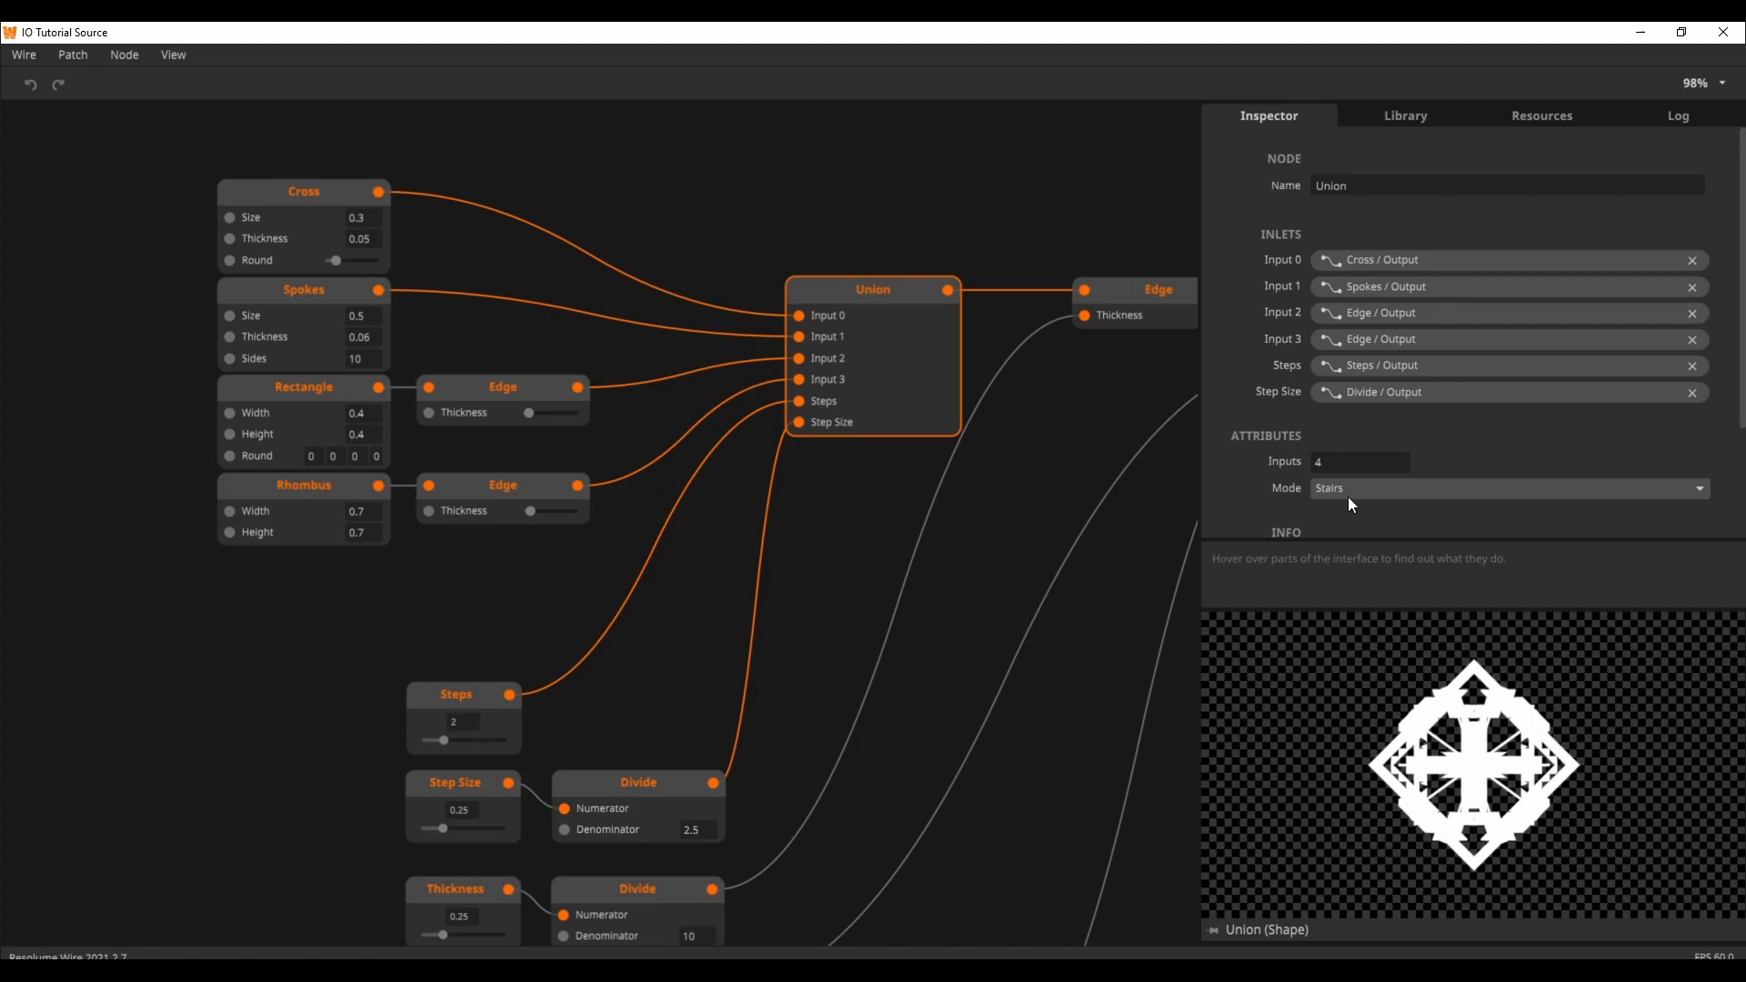
pyautogui.moveTo(905, 398)
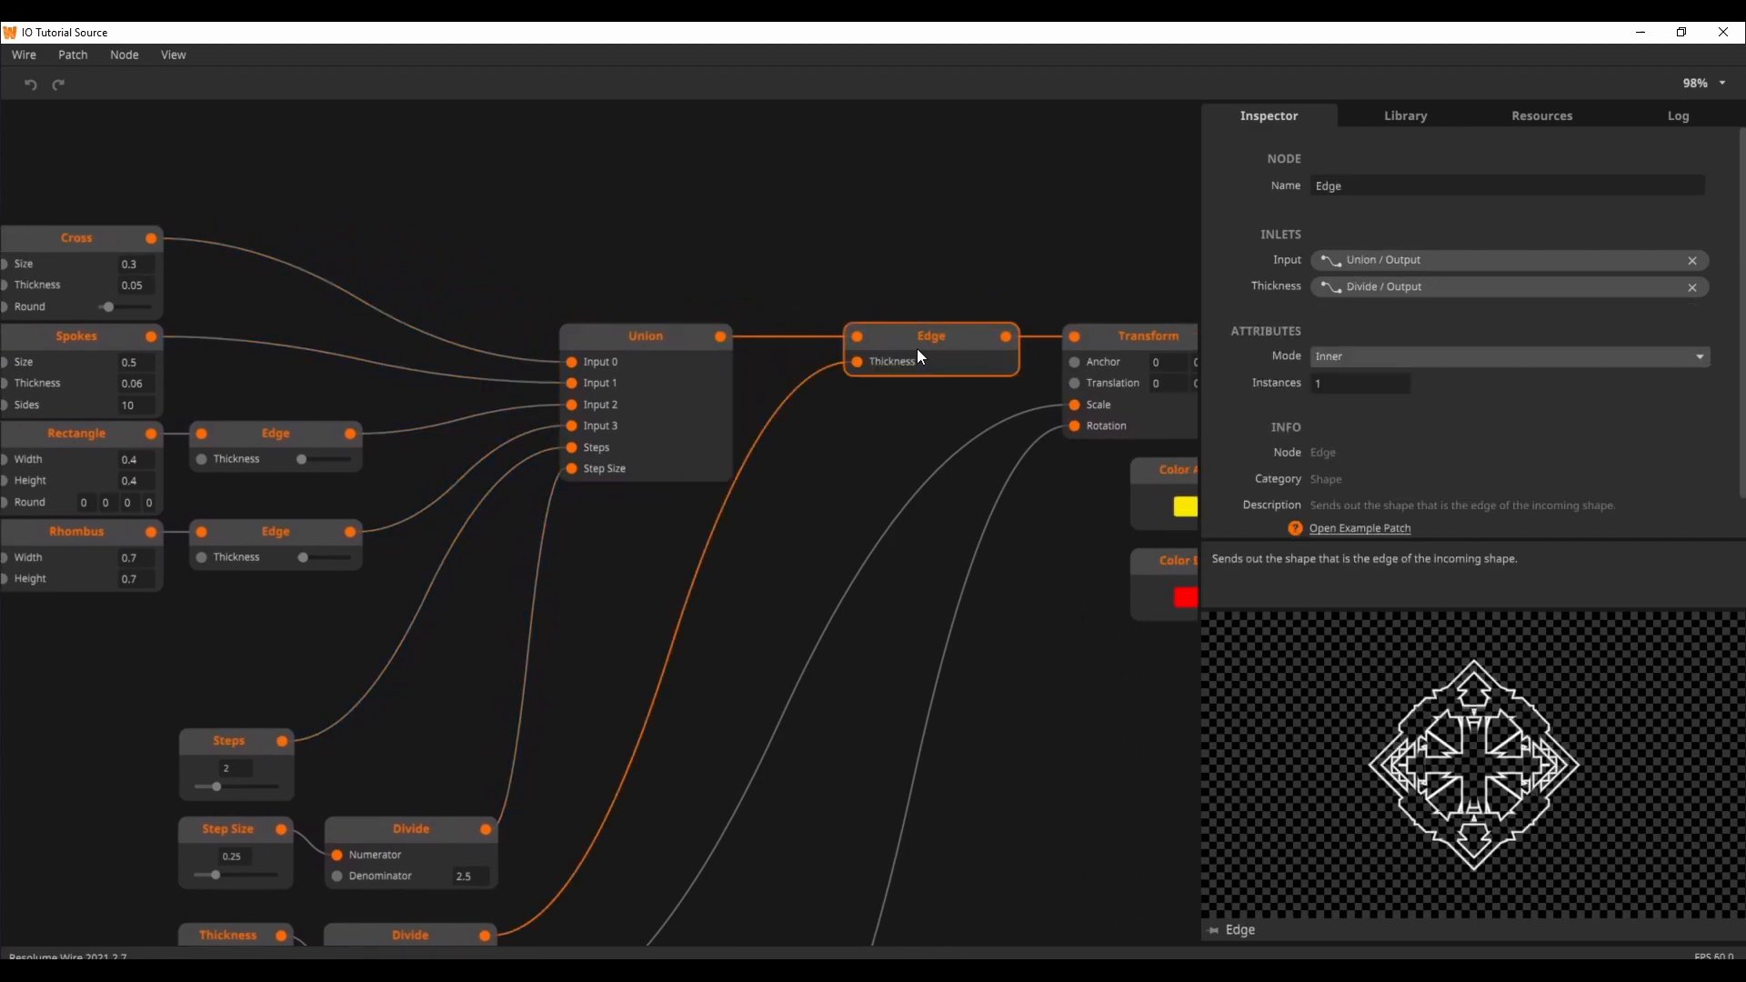
pyautogui.moveTo(1048, 629)
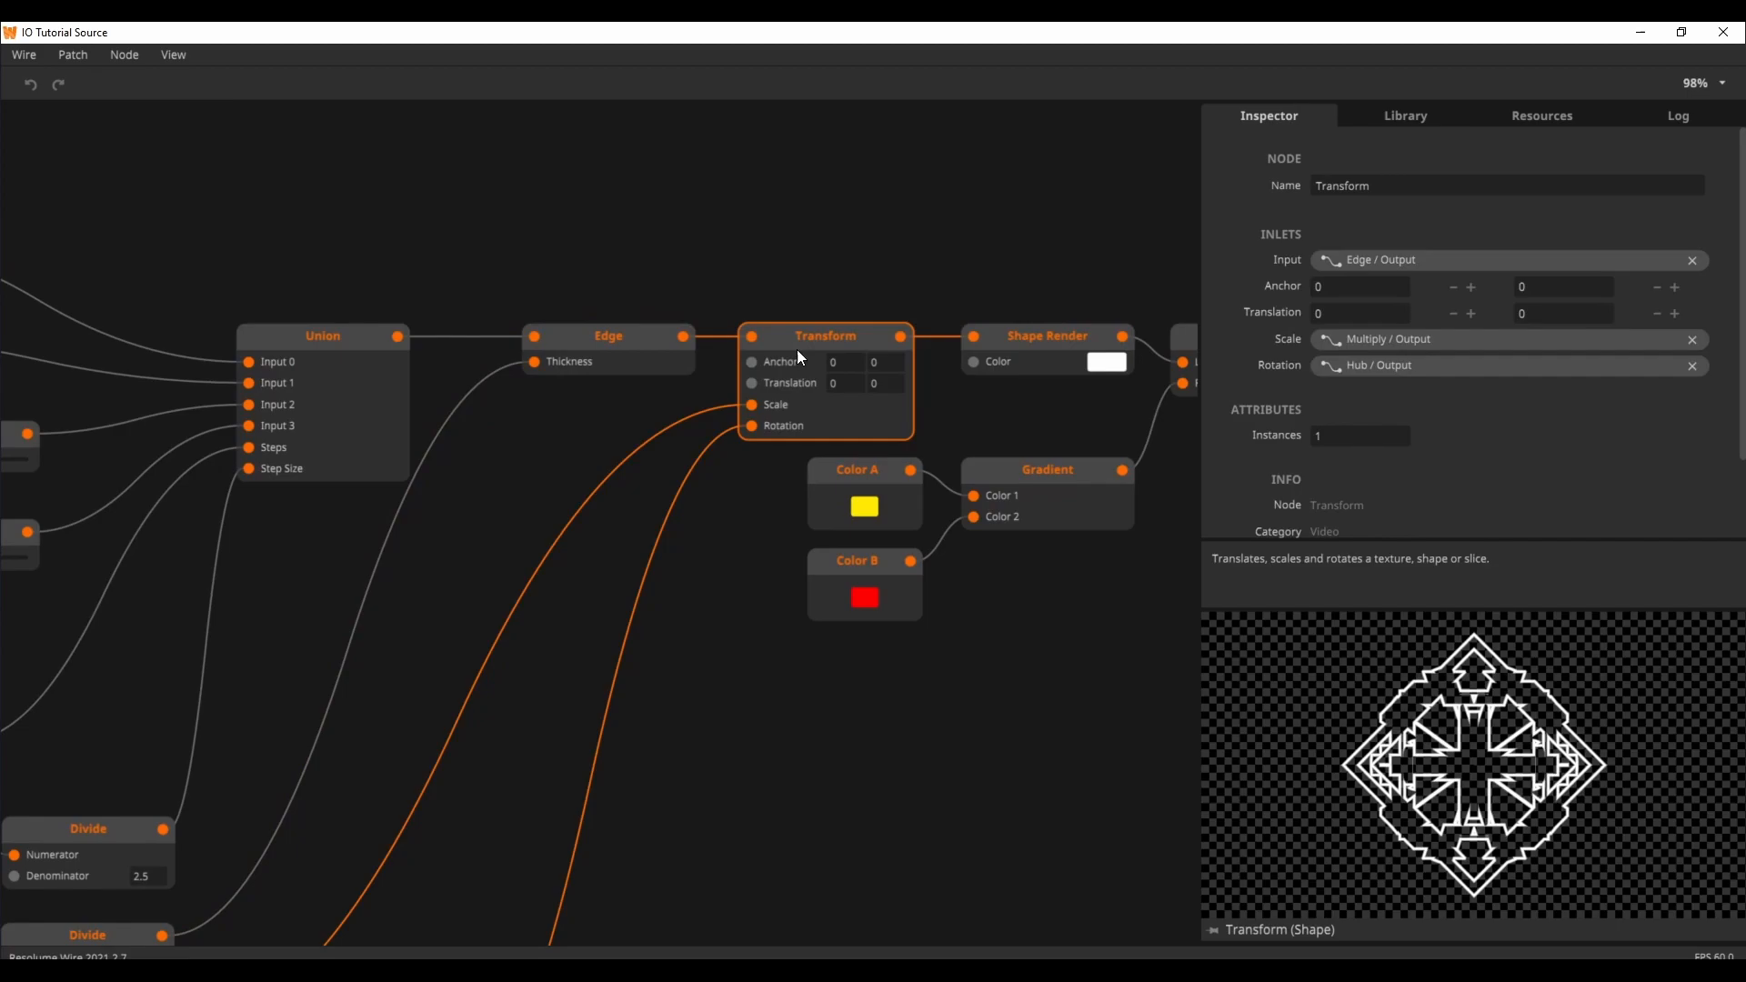
pyautogui.moveTo(550, 645)
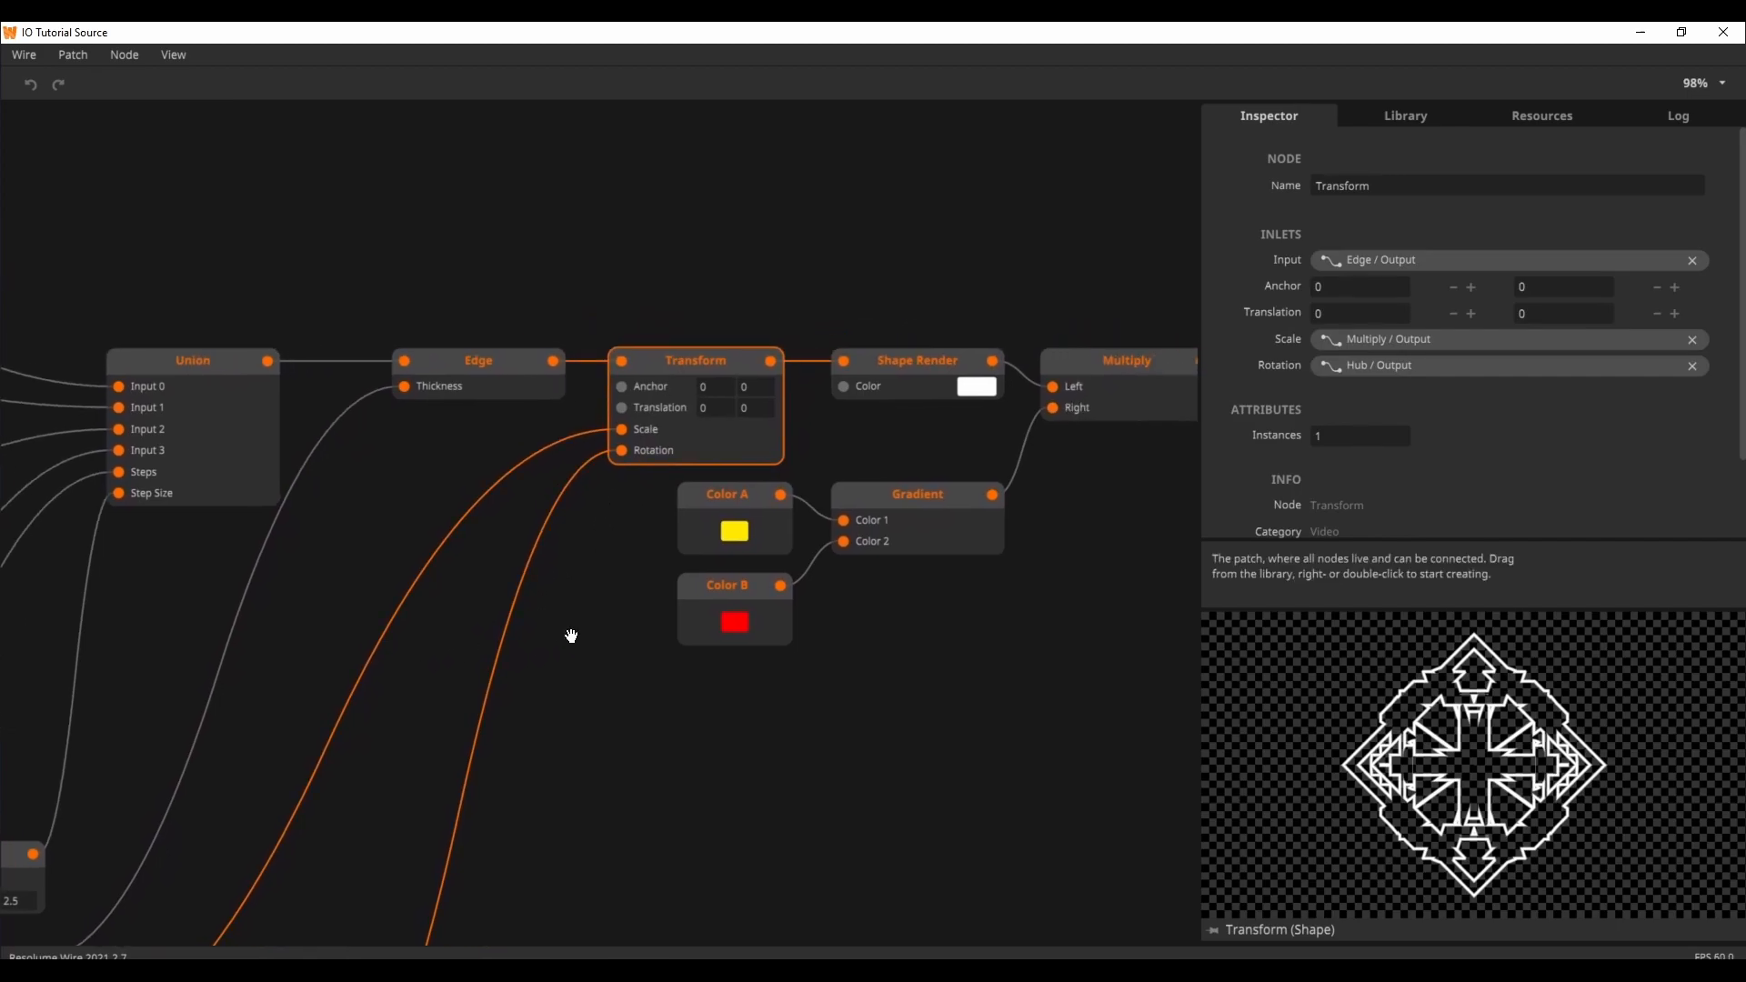
# Select the Shape Render node to preview the white rendered shape
pyautogui.click(917, 360)
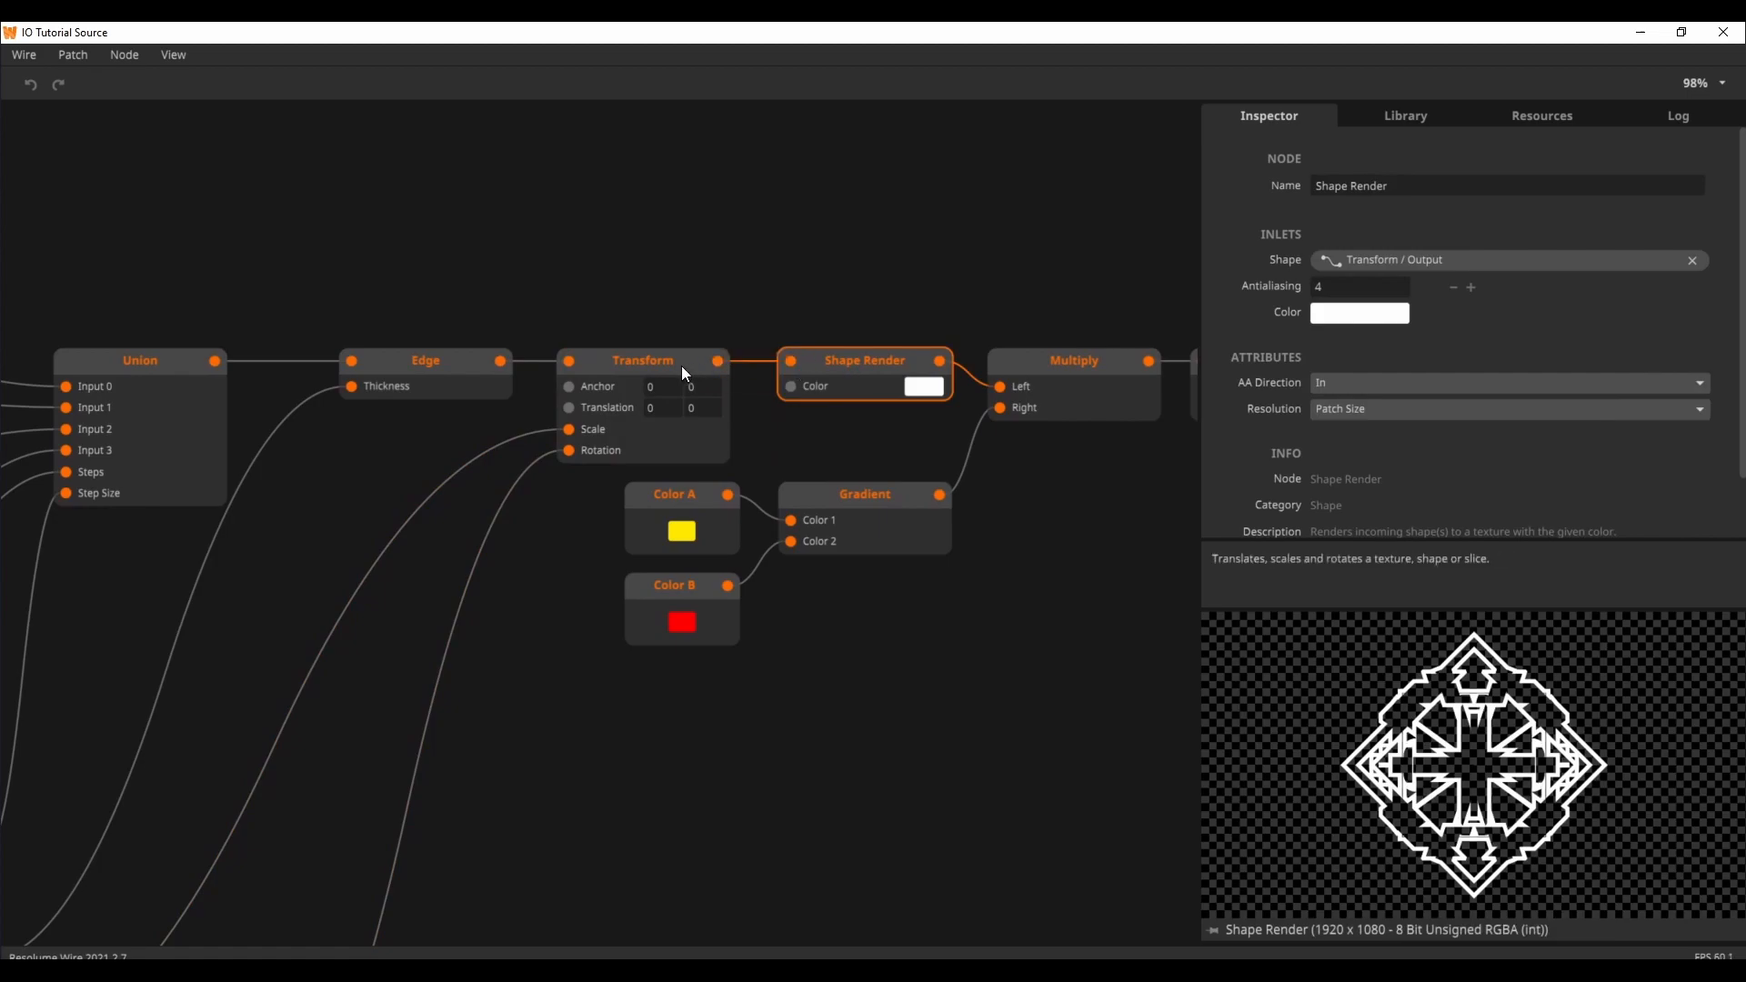
pyautogui.moveTo(1018, 429)
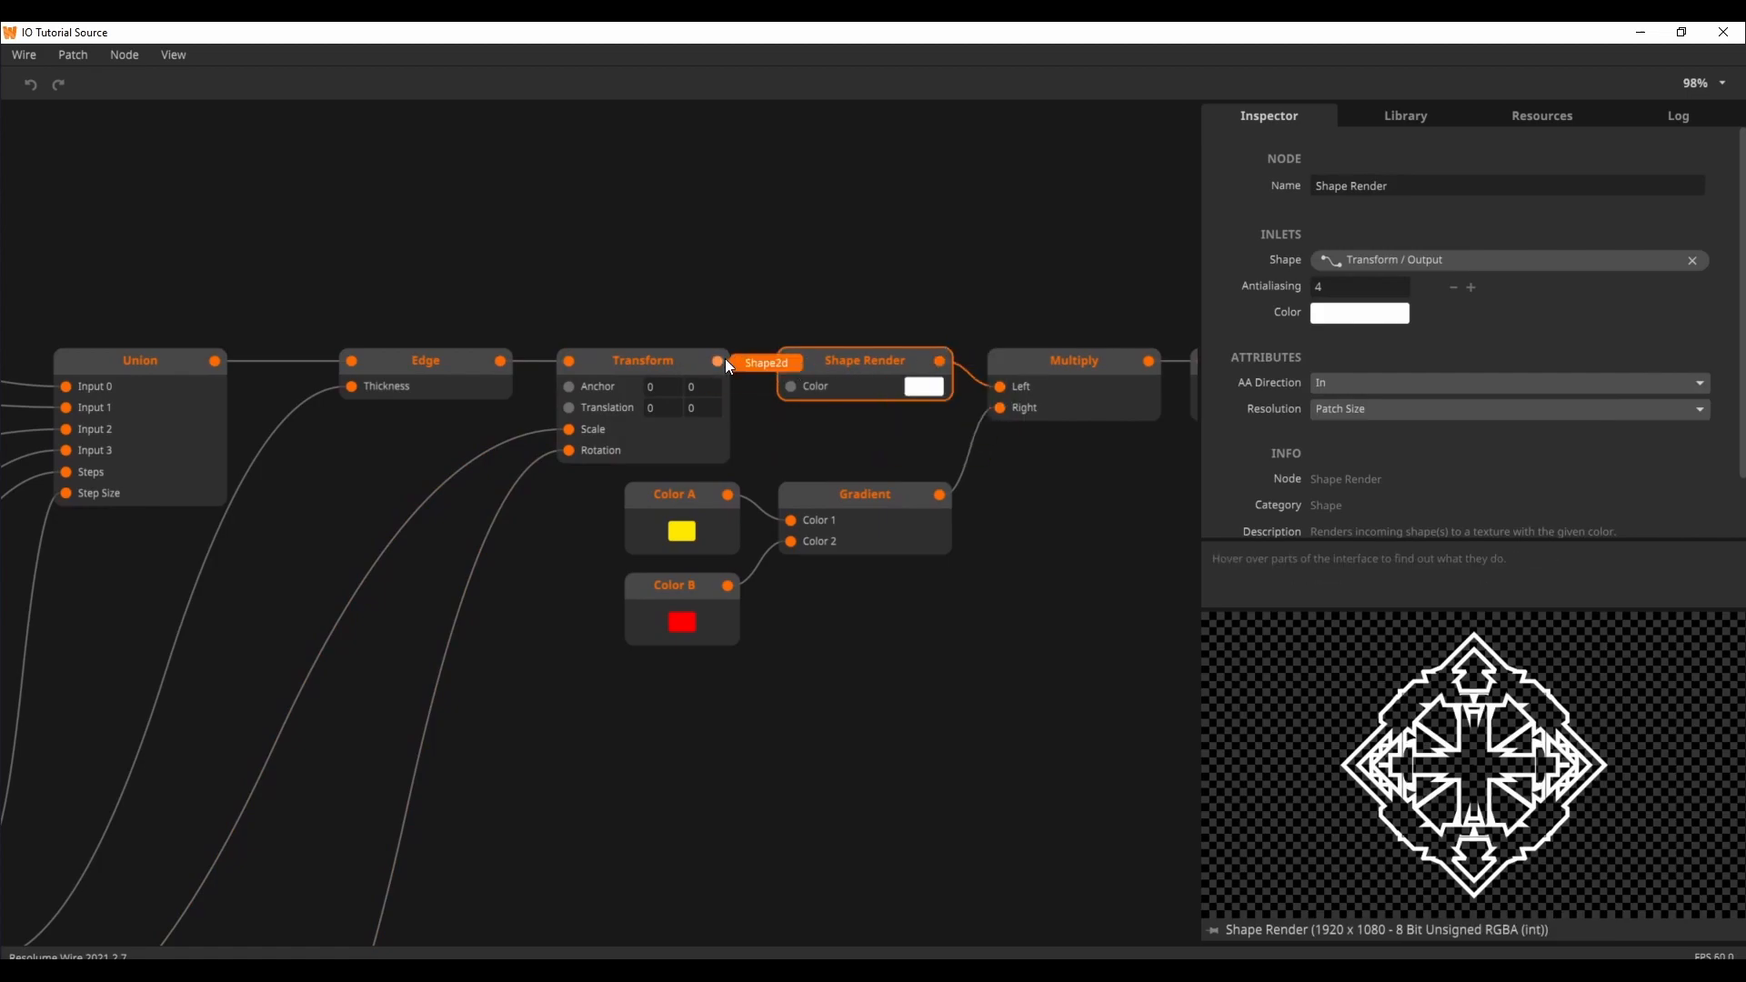
pyautogui.moveTo(847, 370)
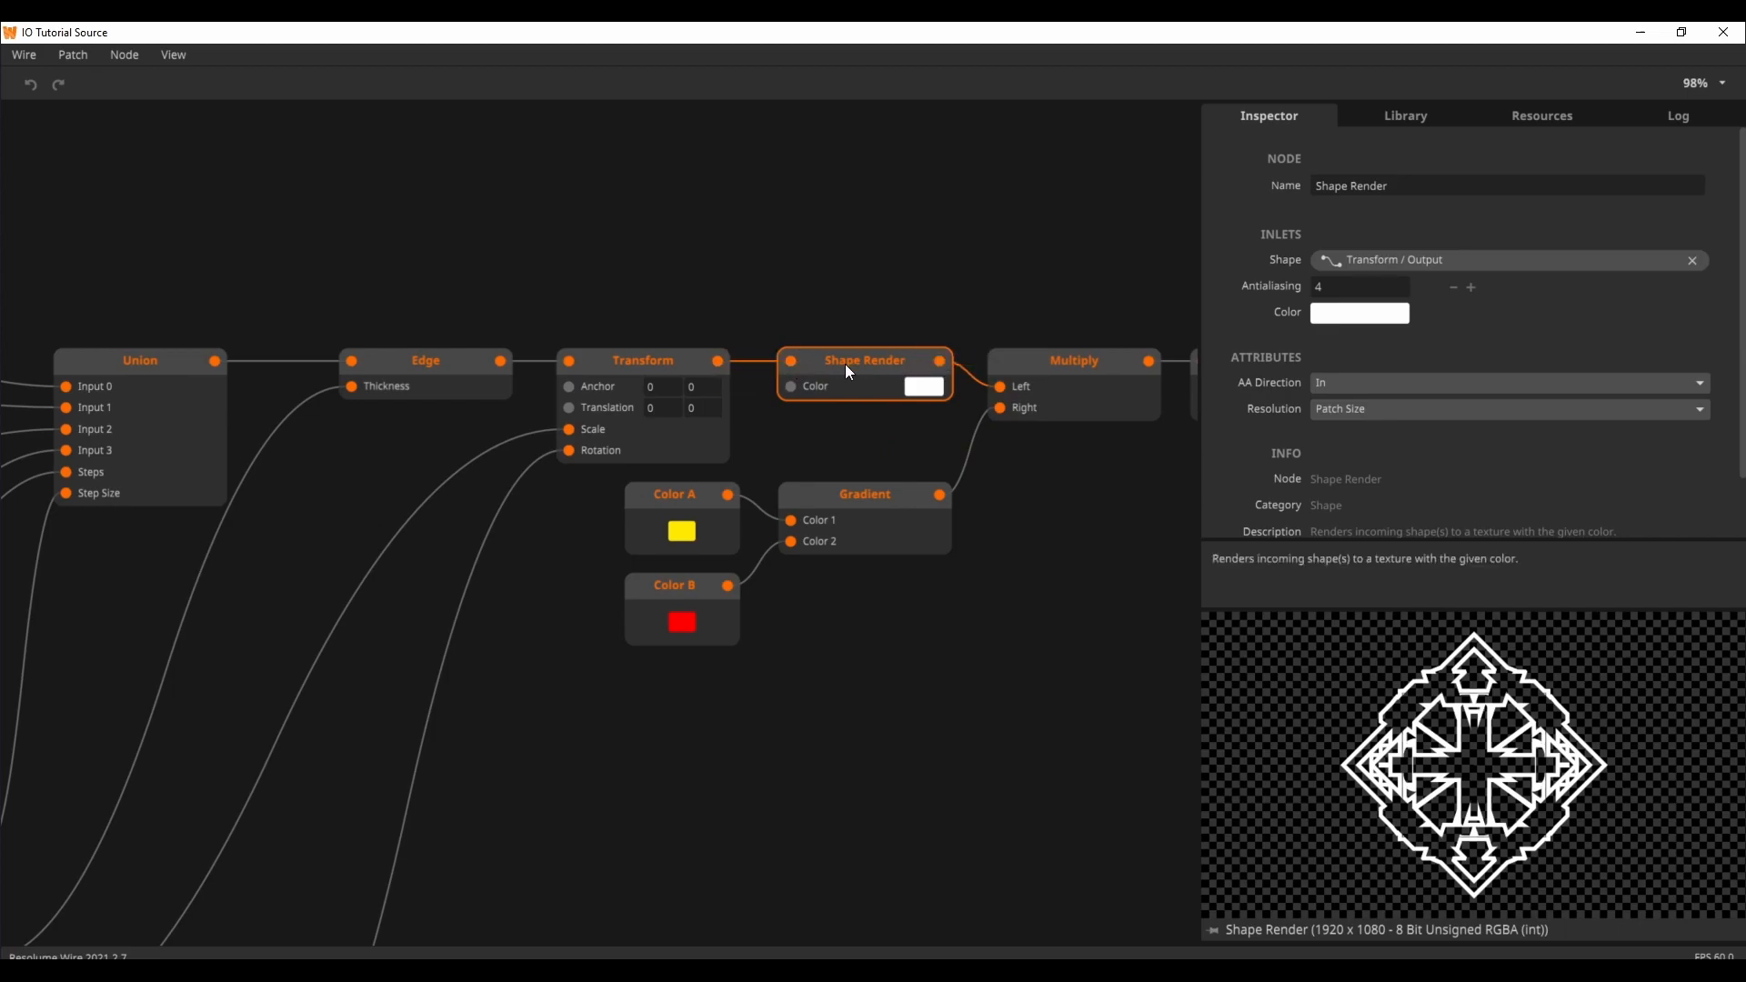
pyautogui.moveTo(1069, 504)
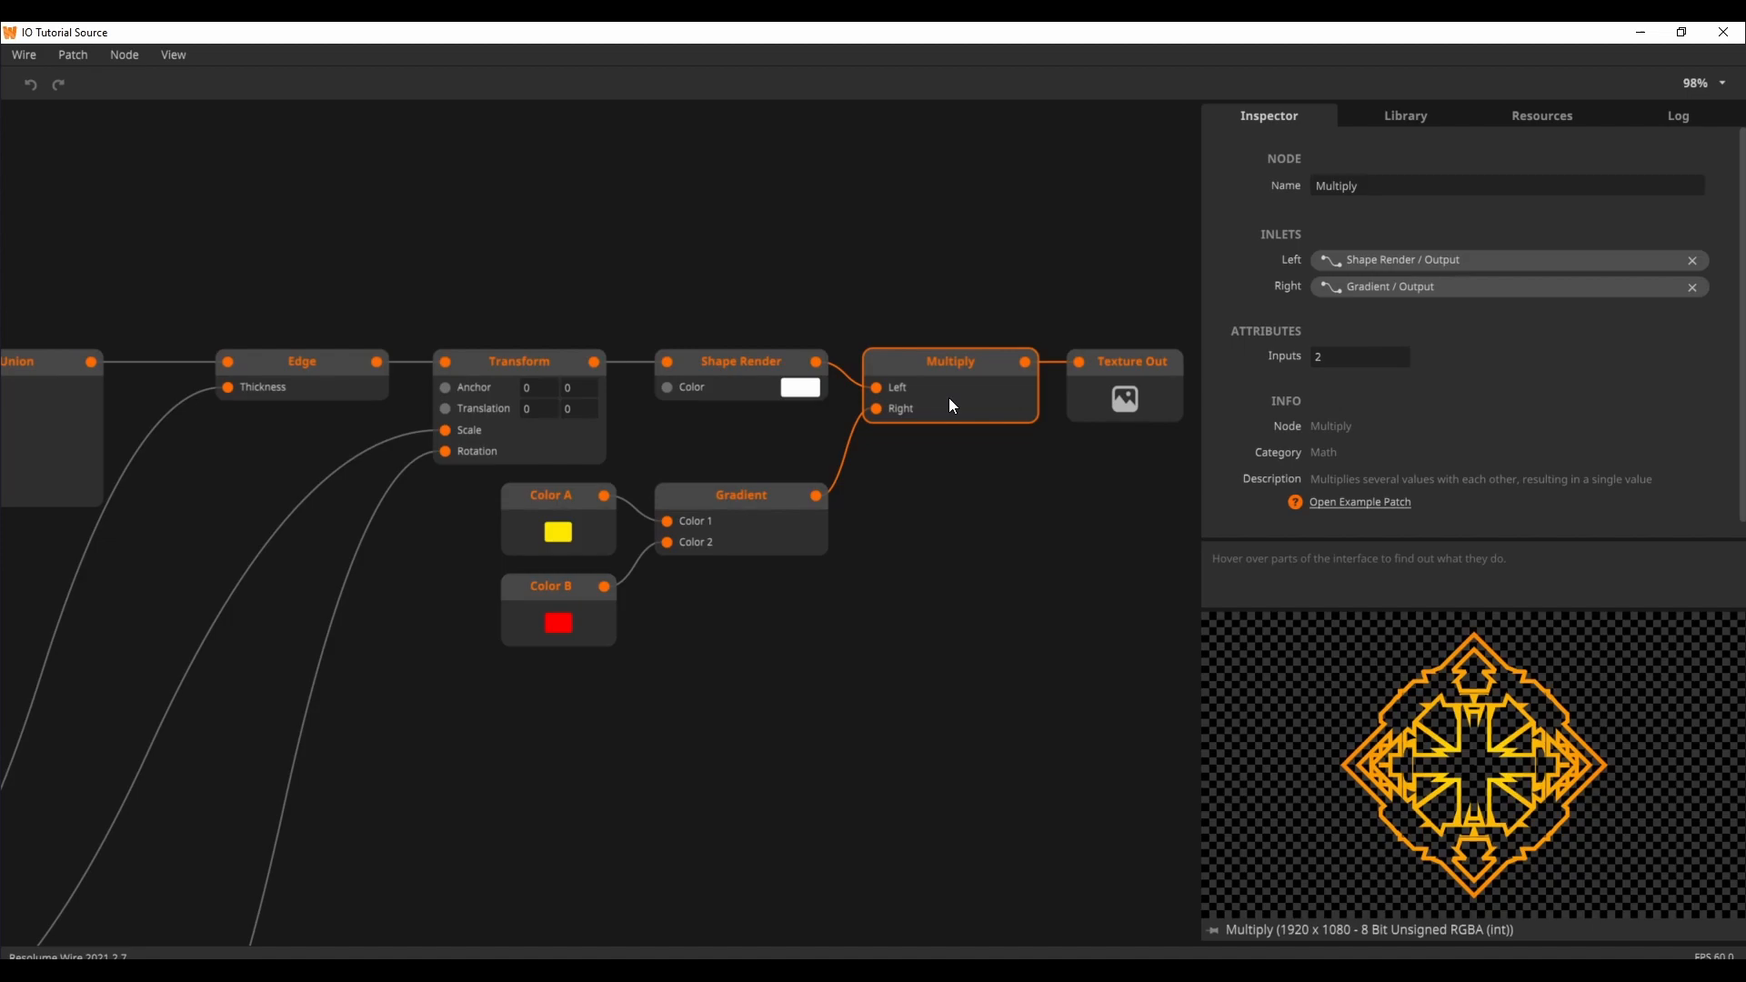
# Compare the radial gradient, white rendered shape and gradient-tinted Multiply previews
pyautogui.click(740, 496)
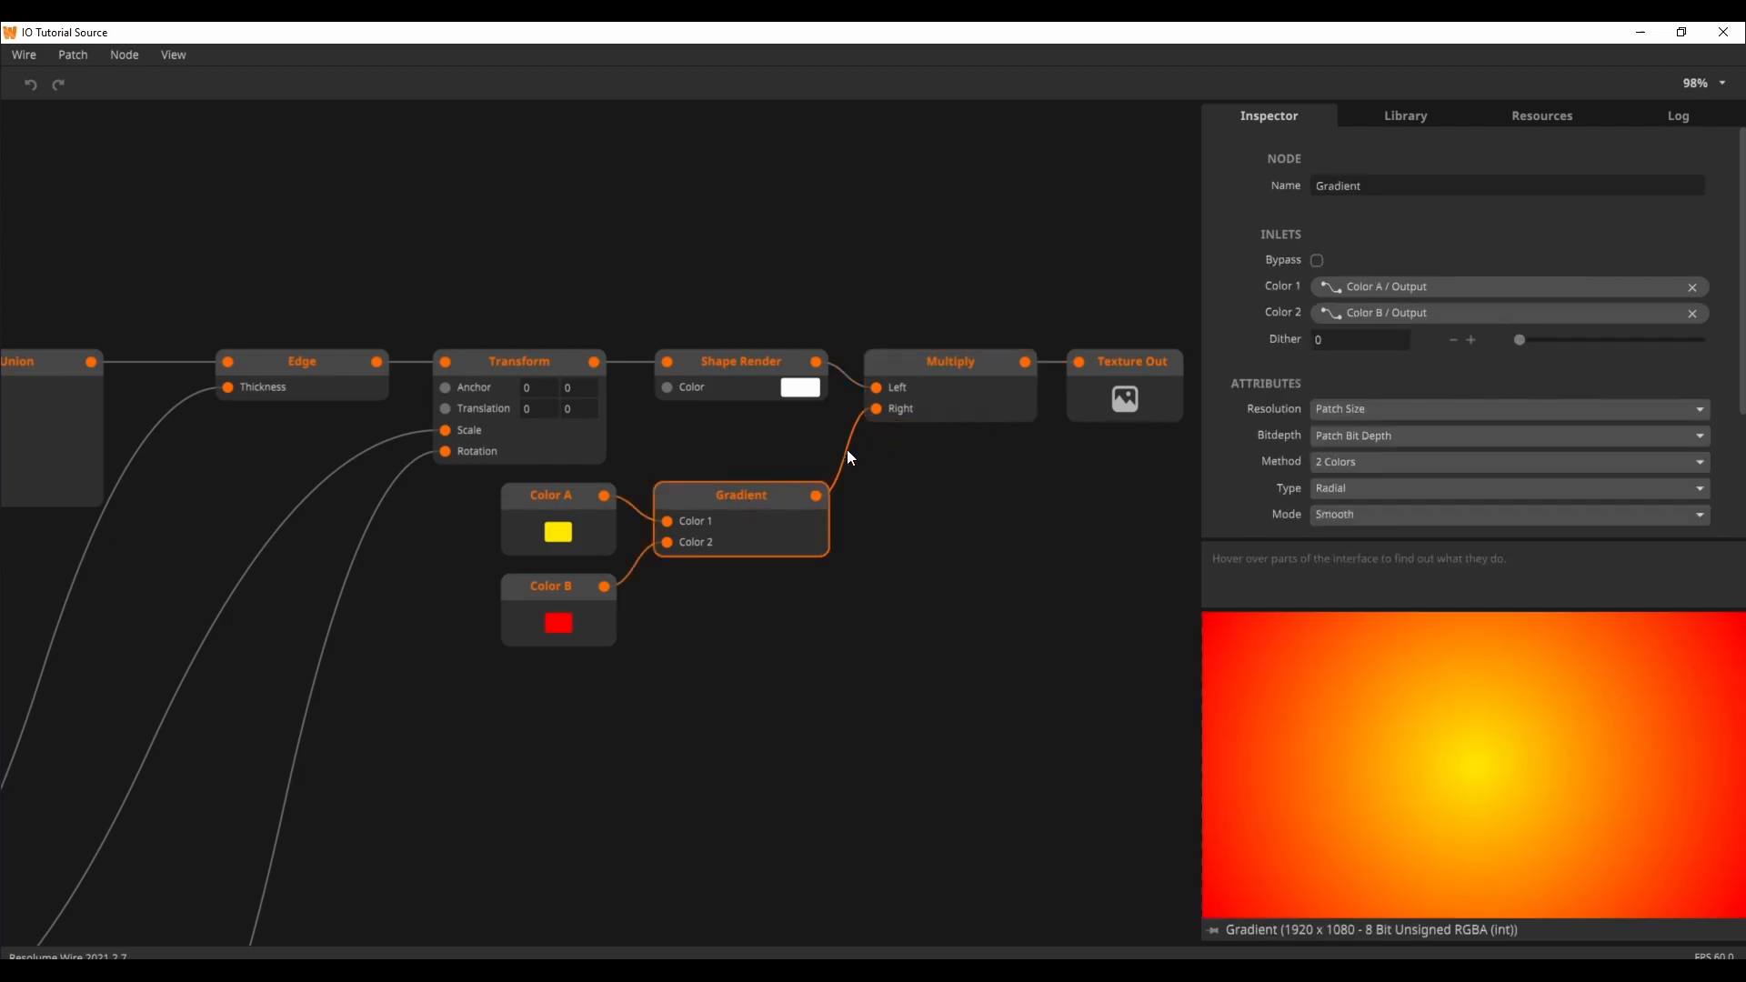
pyautogui.moveTo(913, 419)
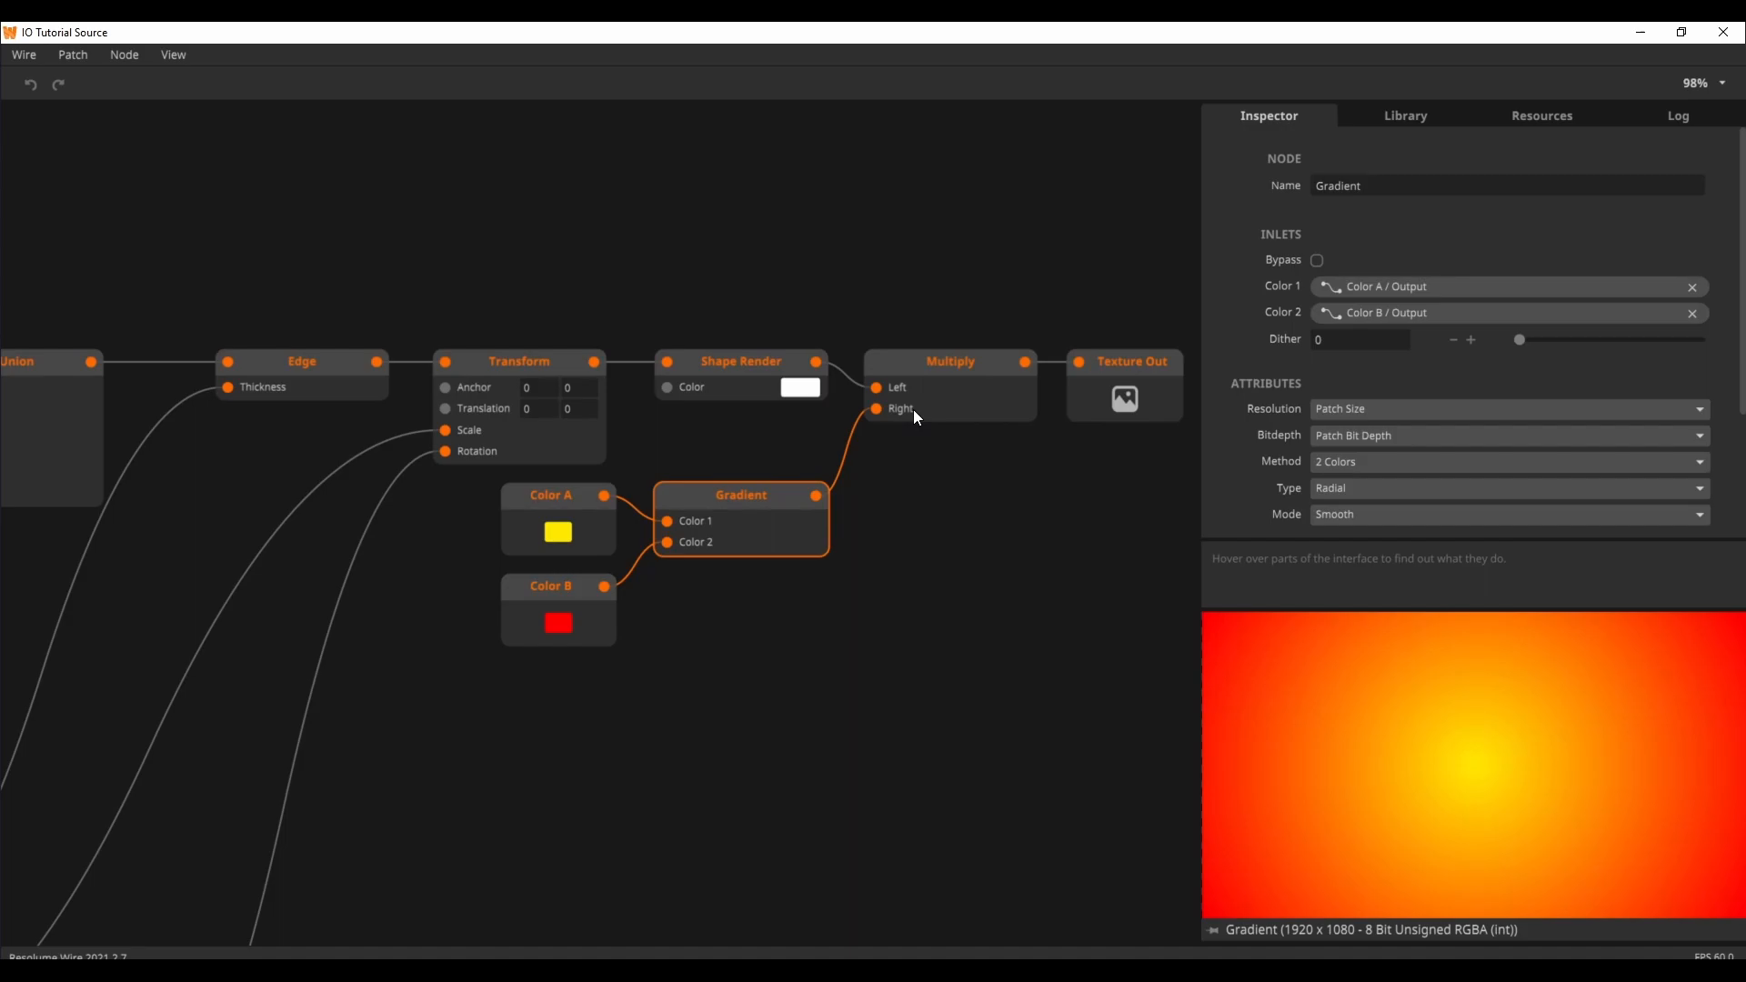
pyautogui.moveTo(921, 411)
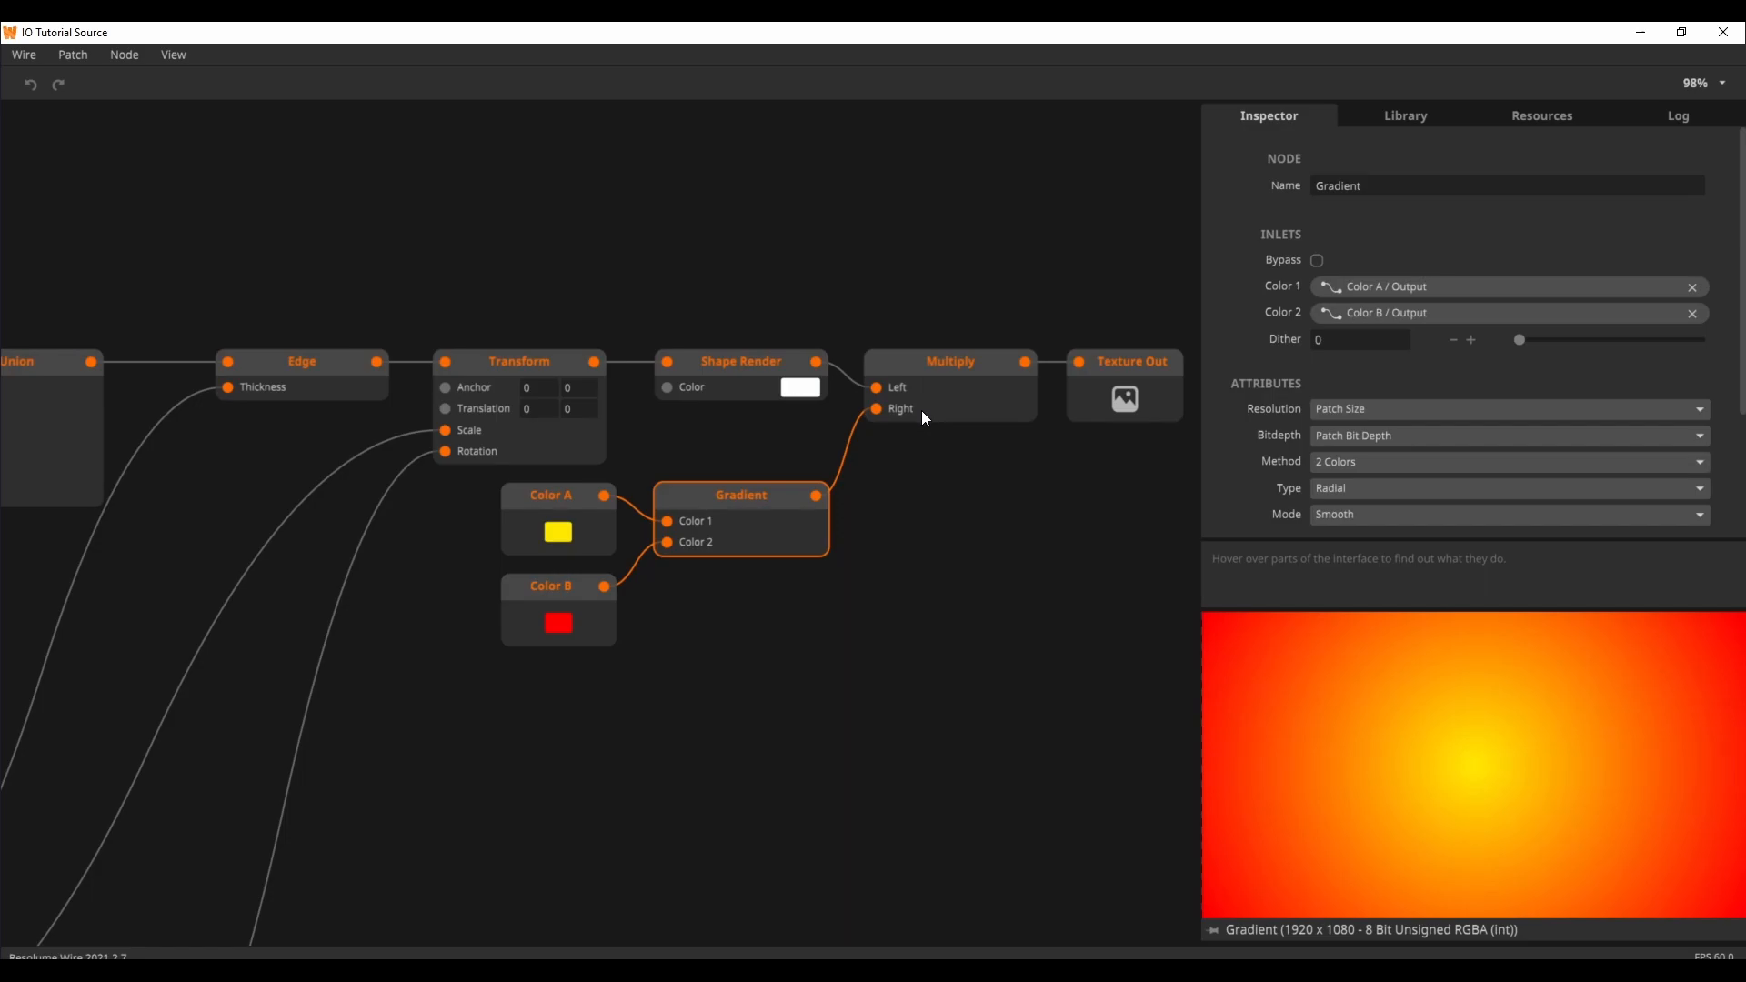
pyautogui.moveTo(916, 485)
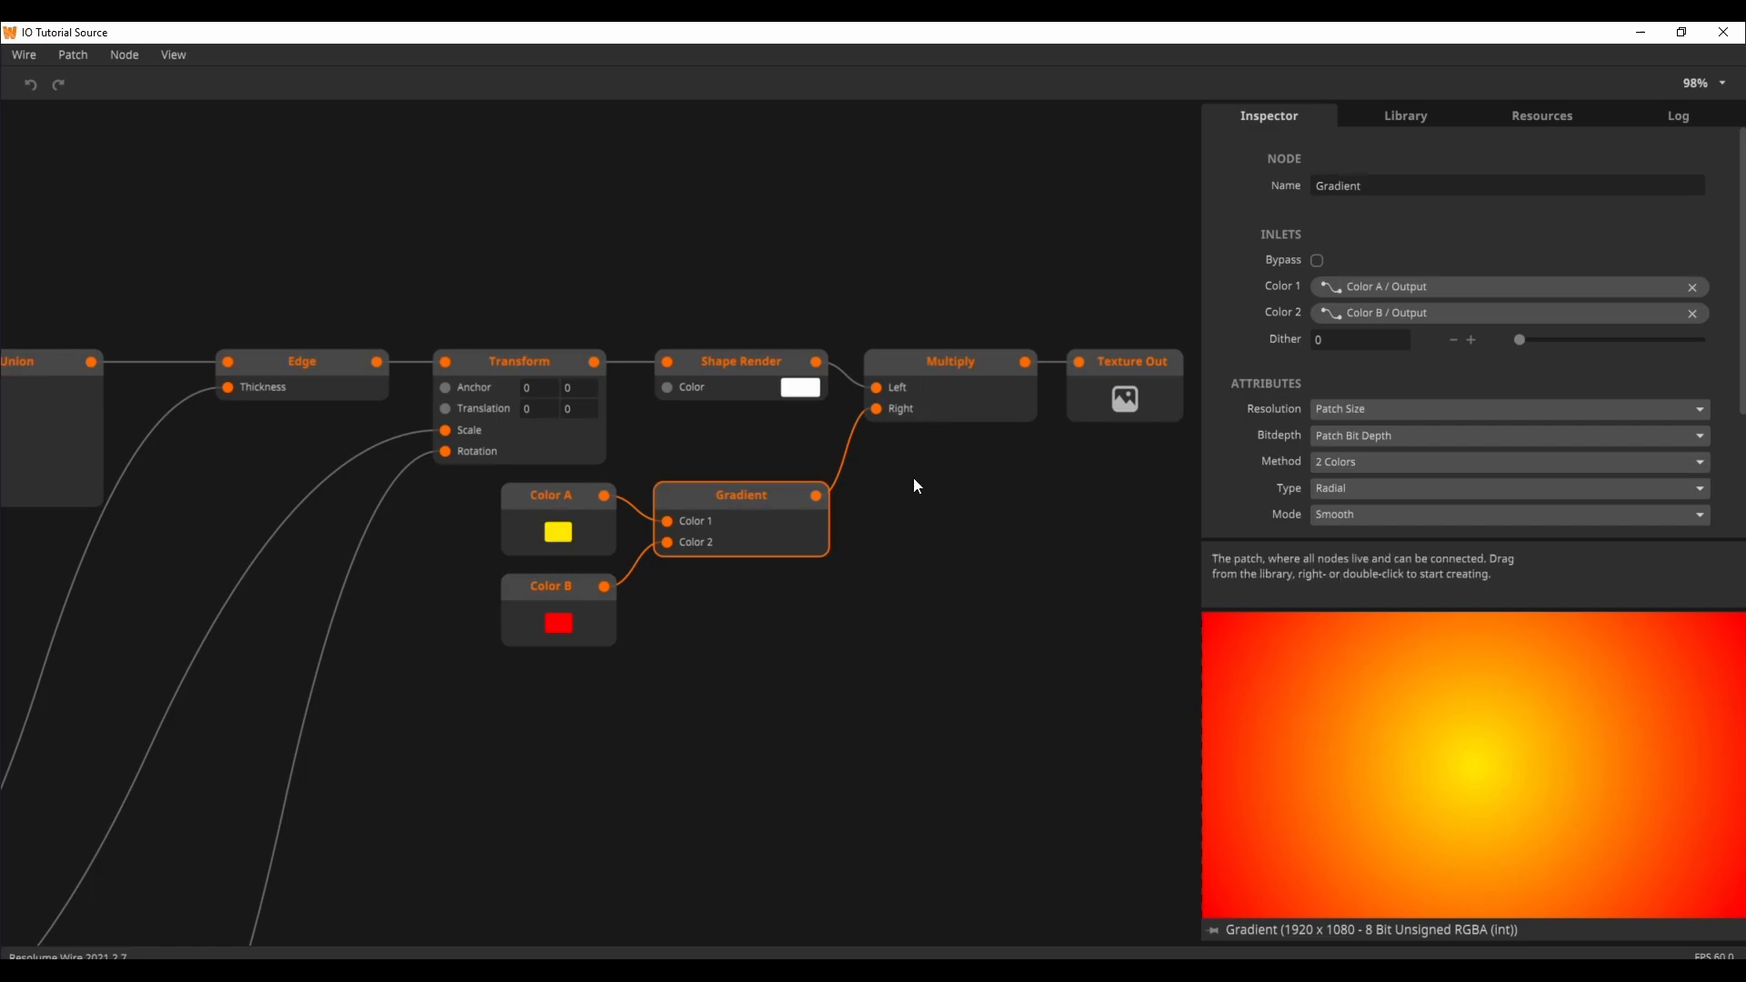
pyautogui.click(740, 361)
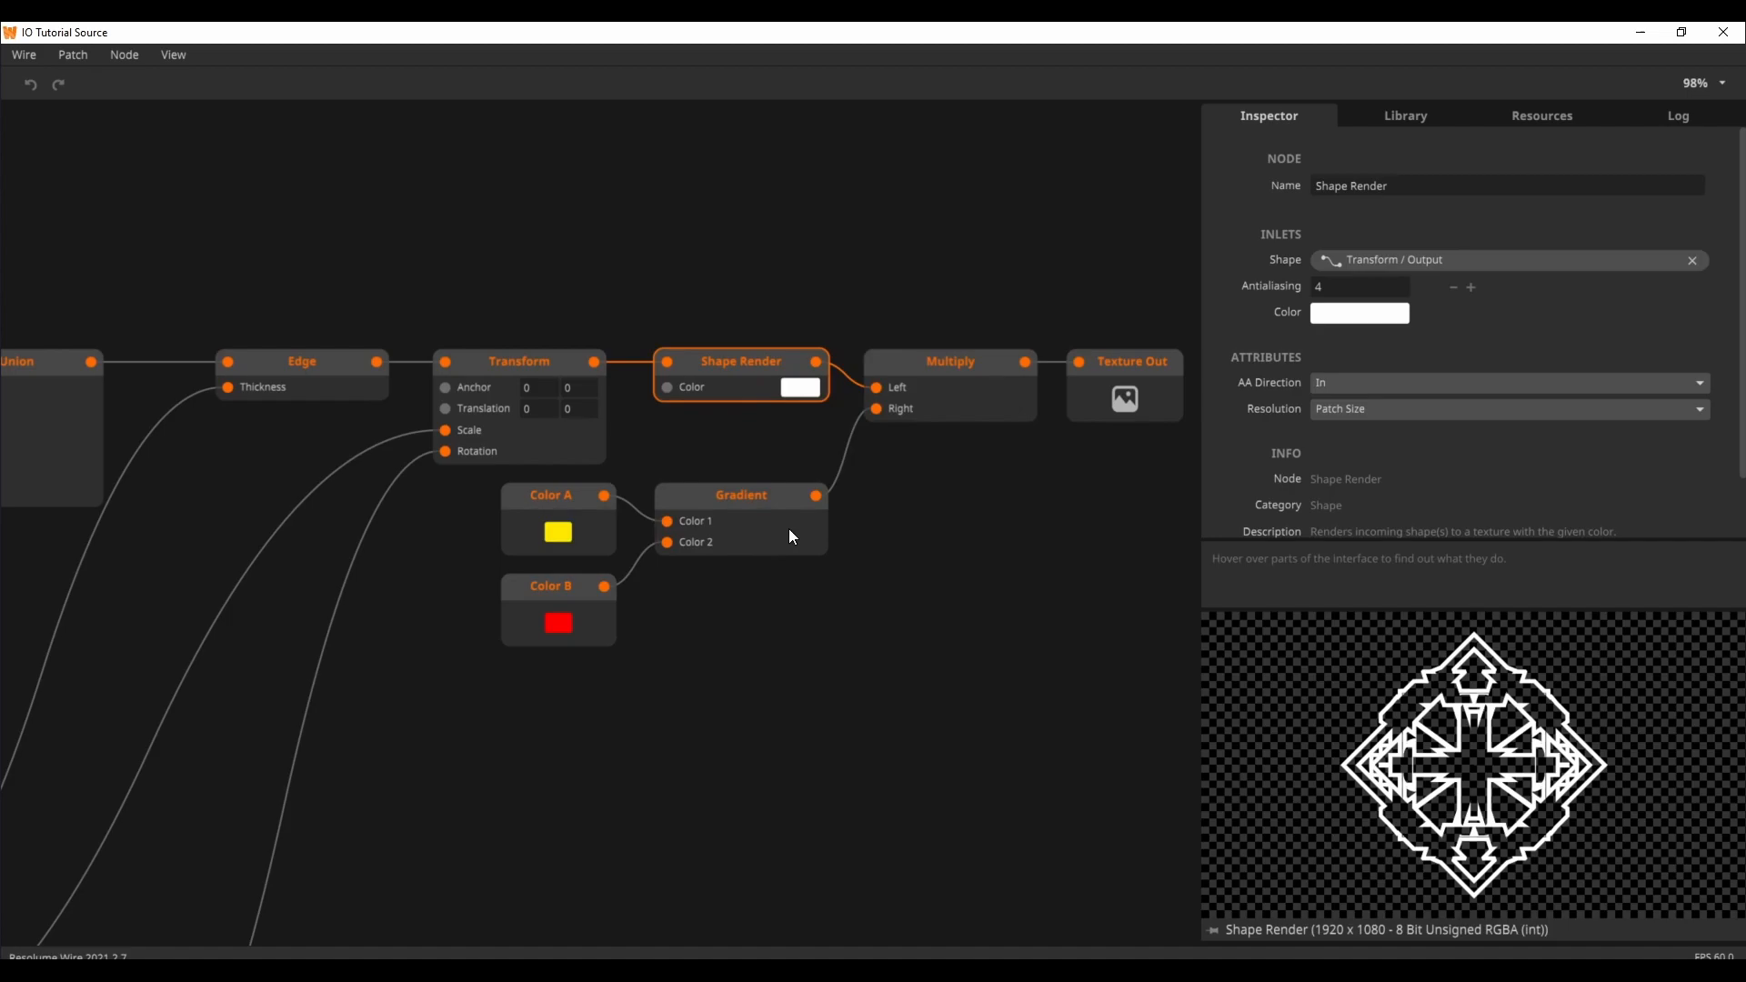
pyautogui.click(951, 362)
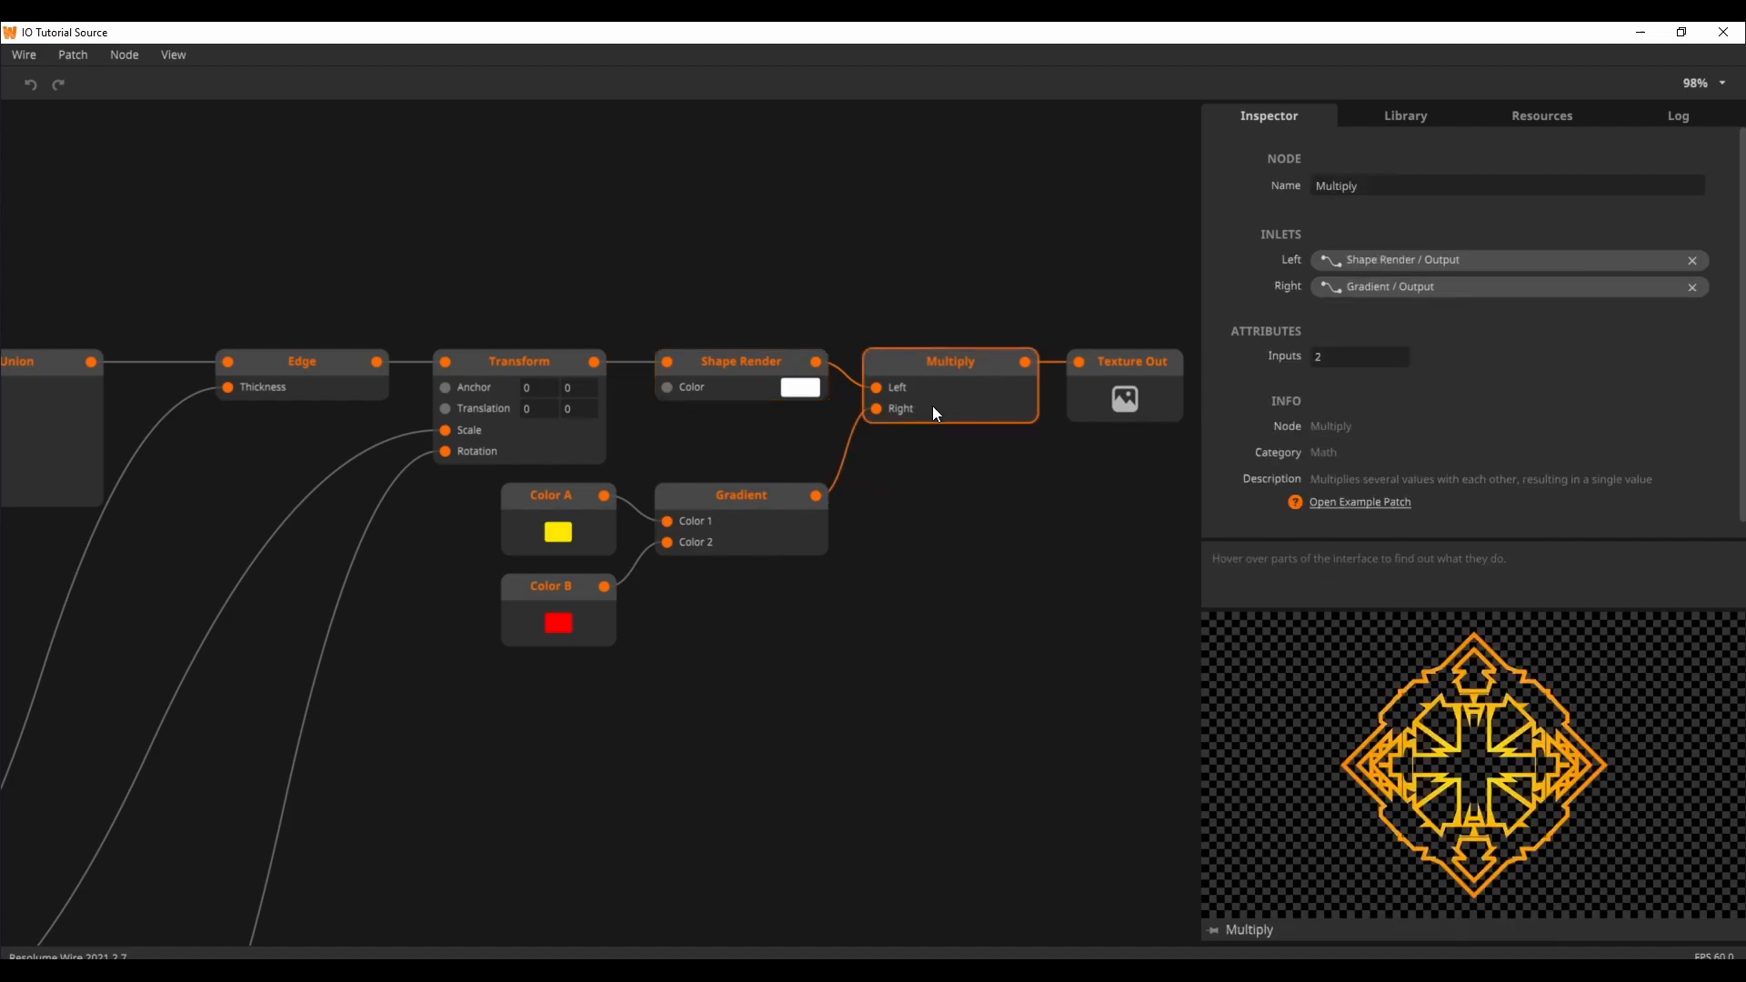
pyautogui.moveTo(1066, 580)
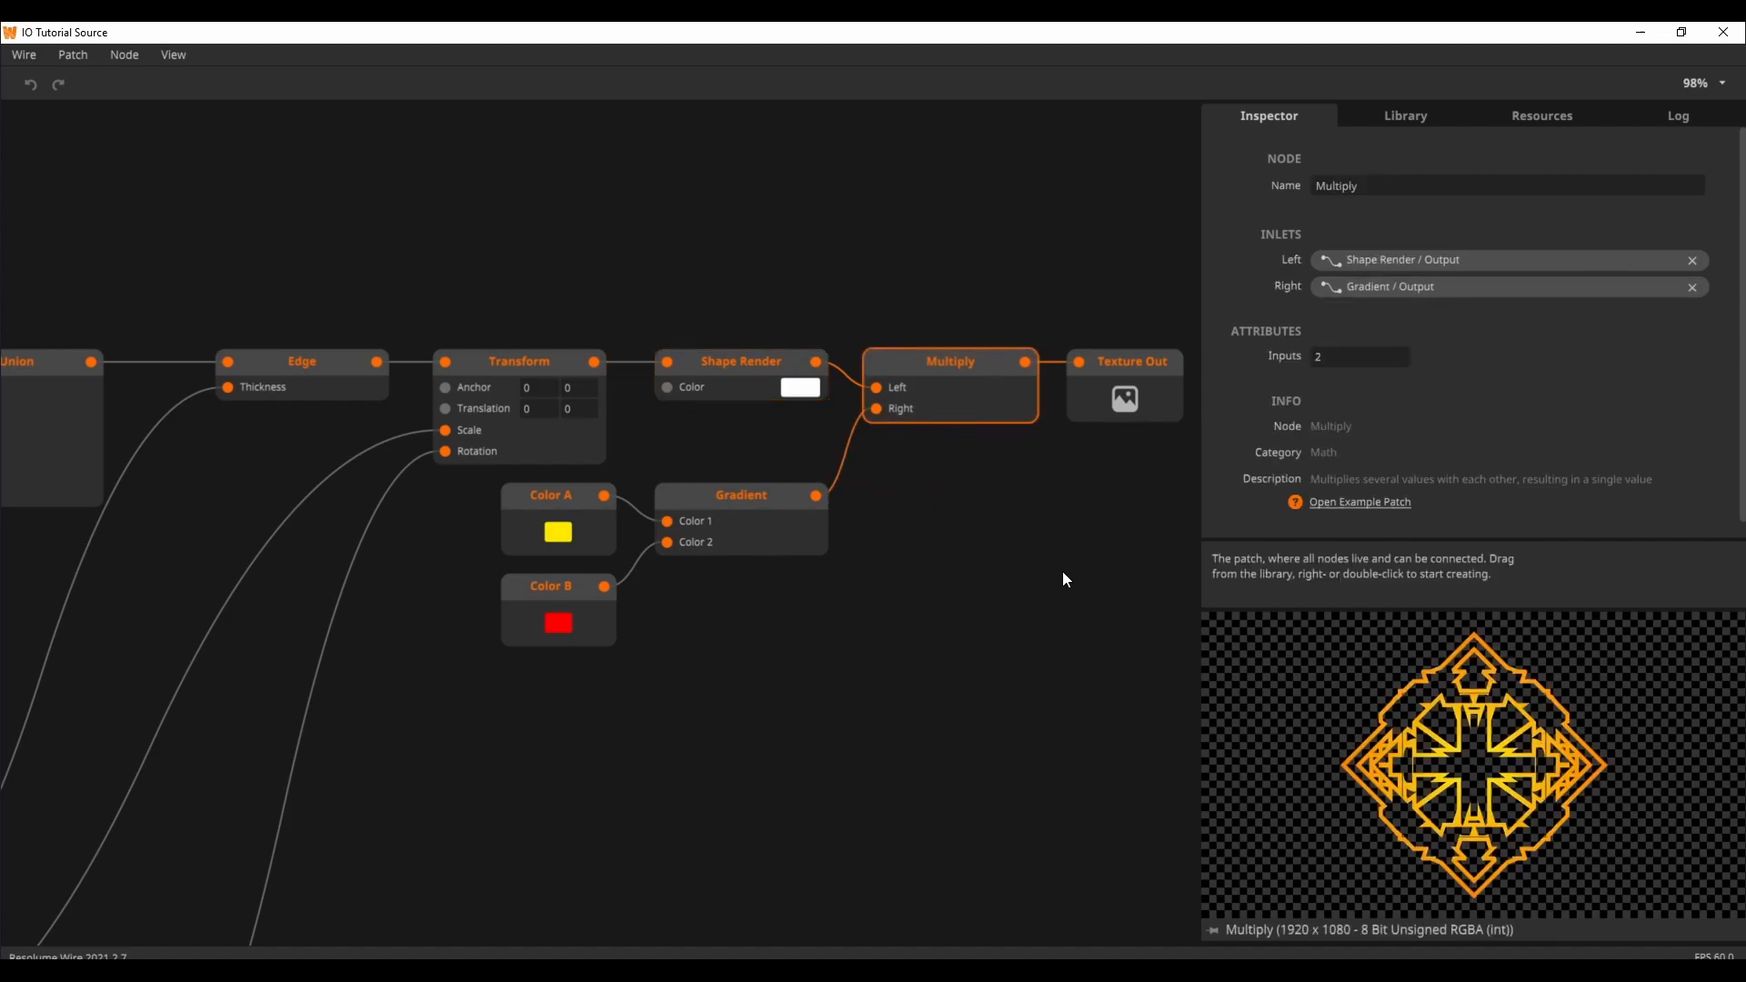
pyautogui.click(740, 495)
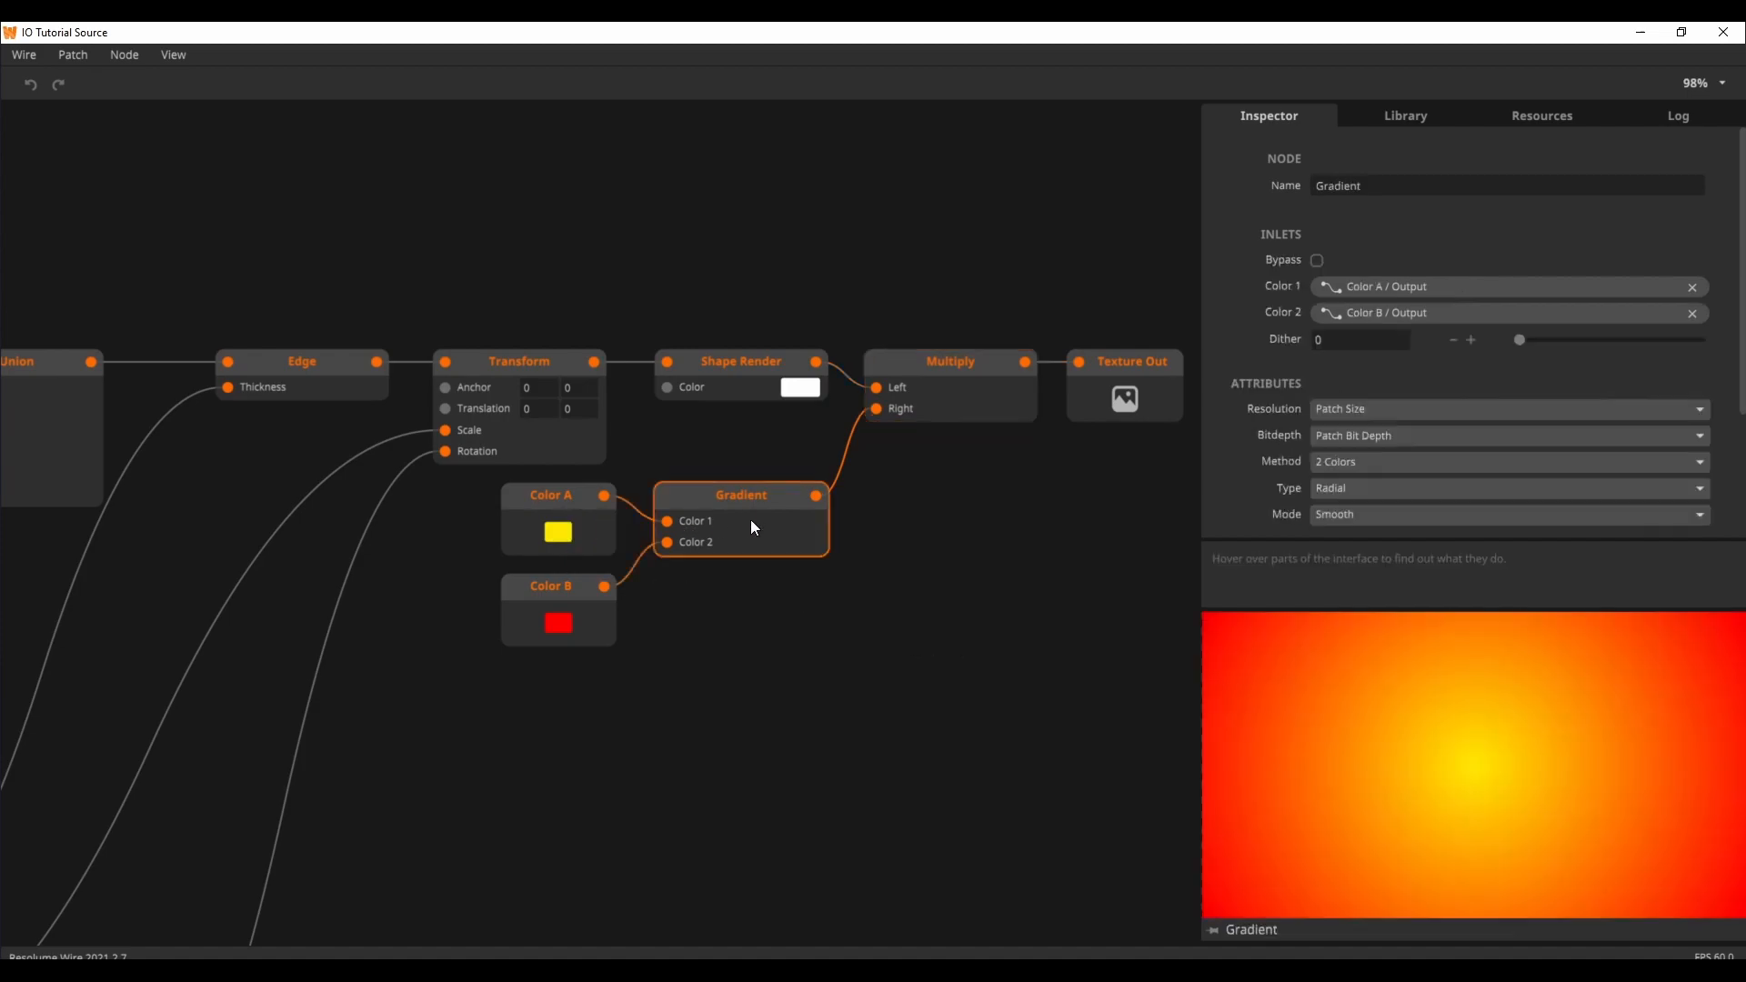
pyautogui.click(950, 361)
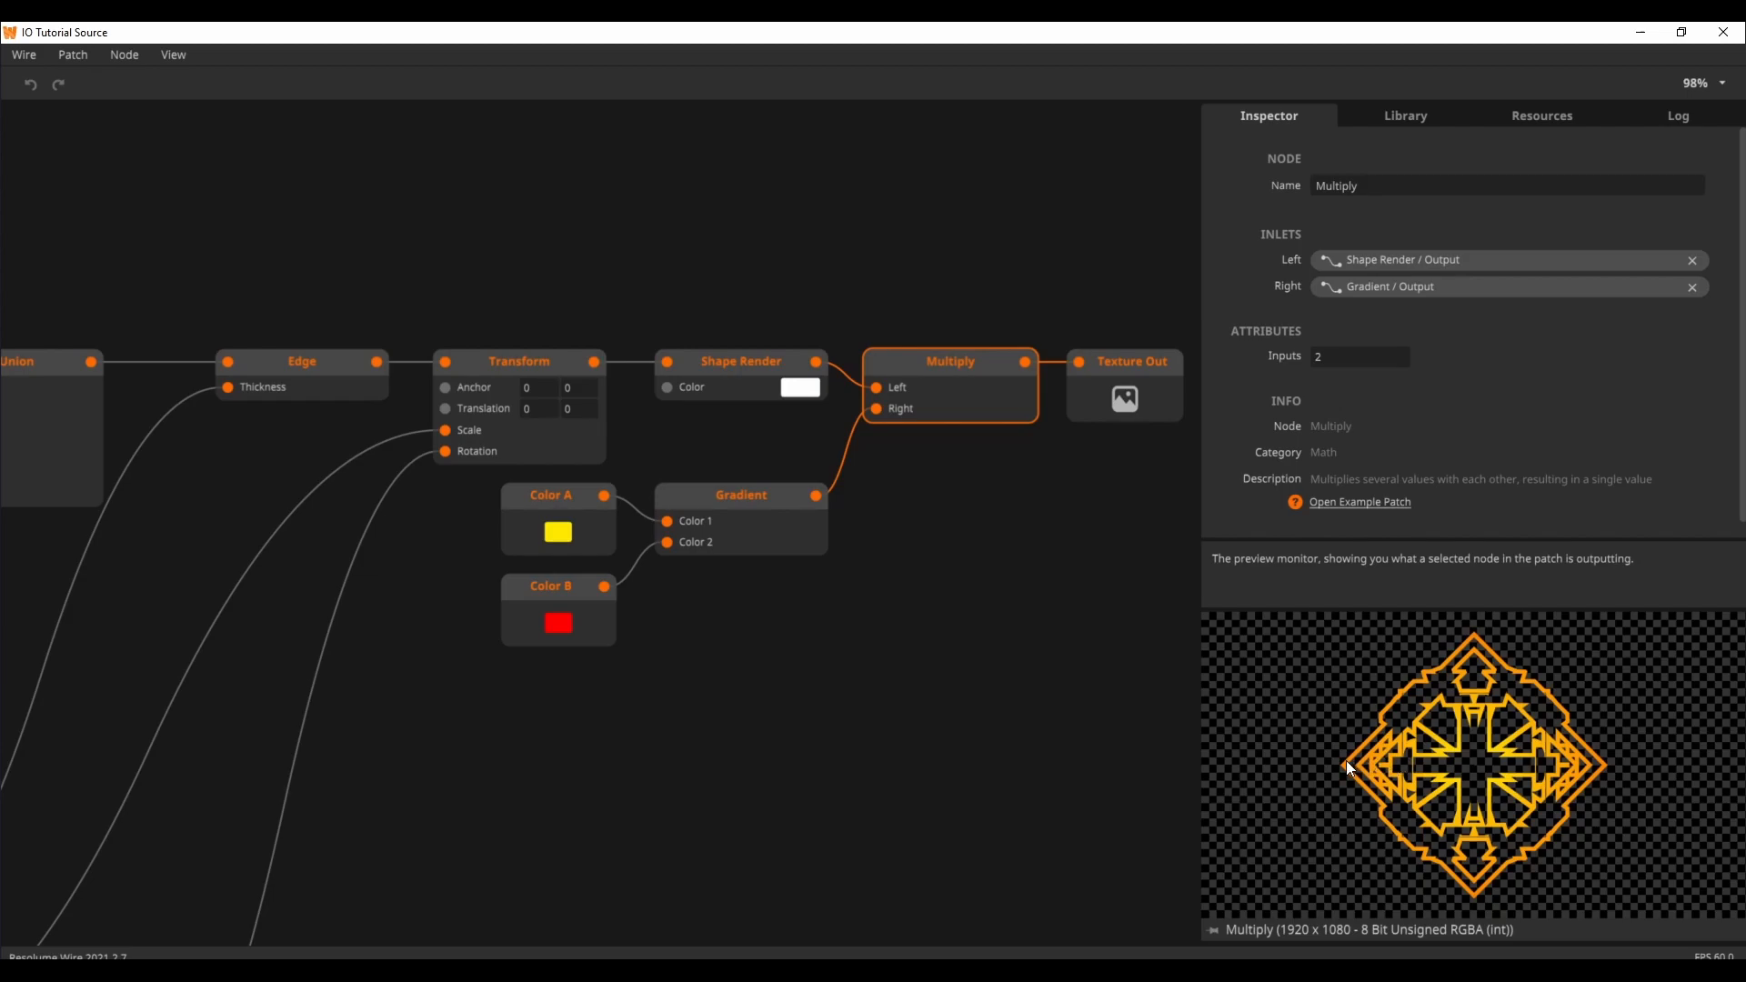
pyautogui.moveTo(1394, 781)
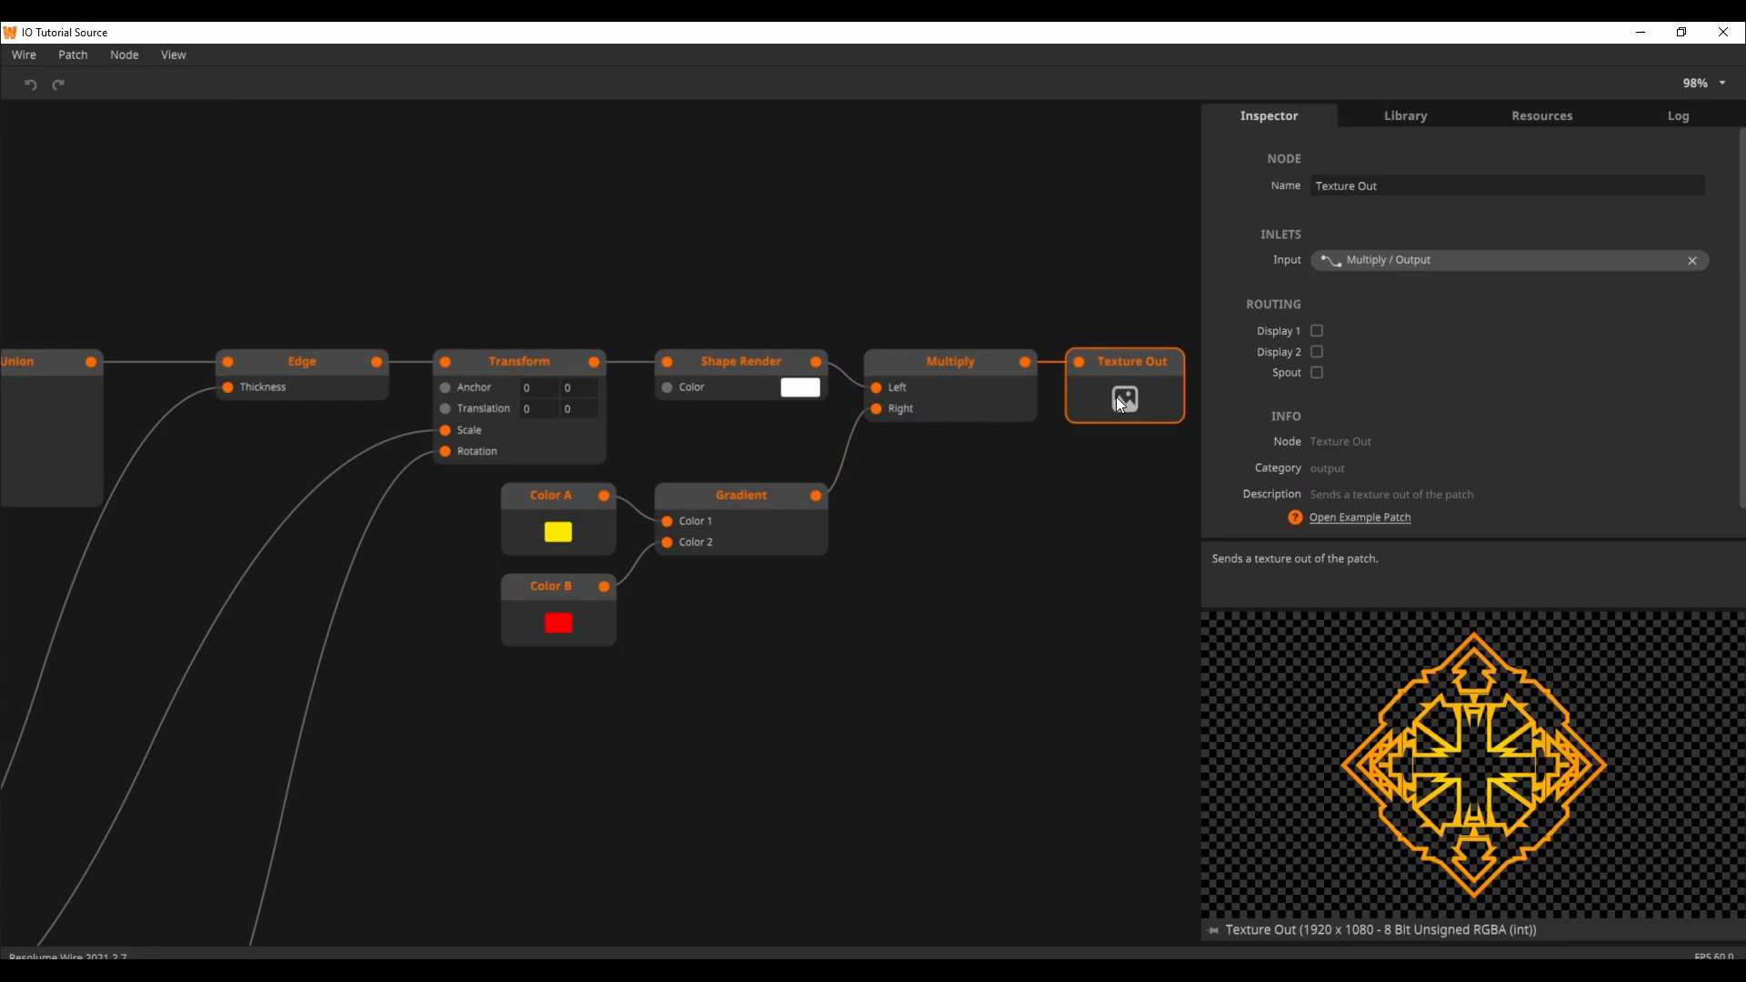
# Deselect nodes so the Inspector shows the patch's own properties
pyautogui.click(496, 698)
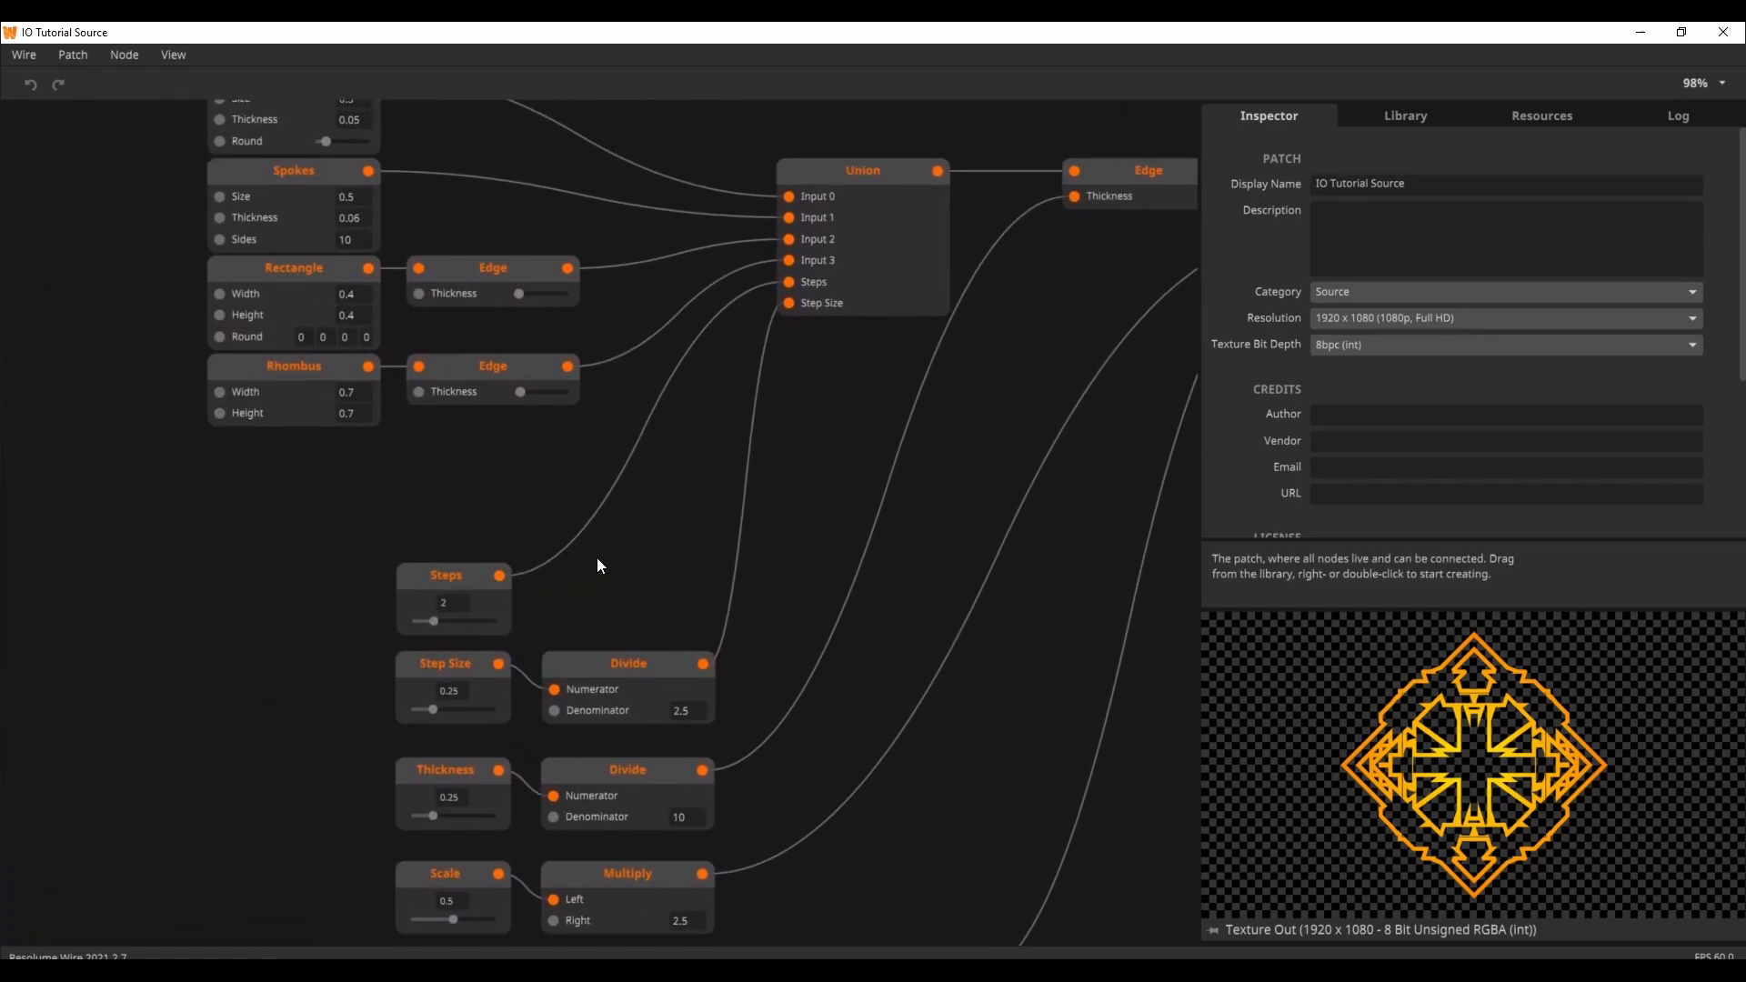
# Try Steps at 7 and back at 2, then select the Union node to preview it
pyautogui.moveTo(435, 646); pyautogui.dragTo(486, 647)
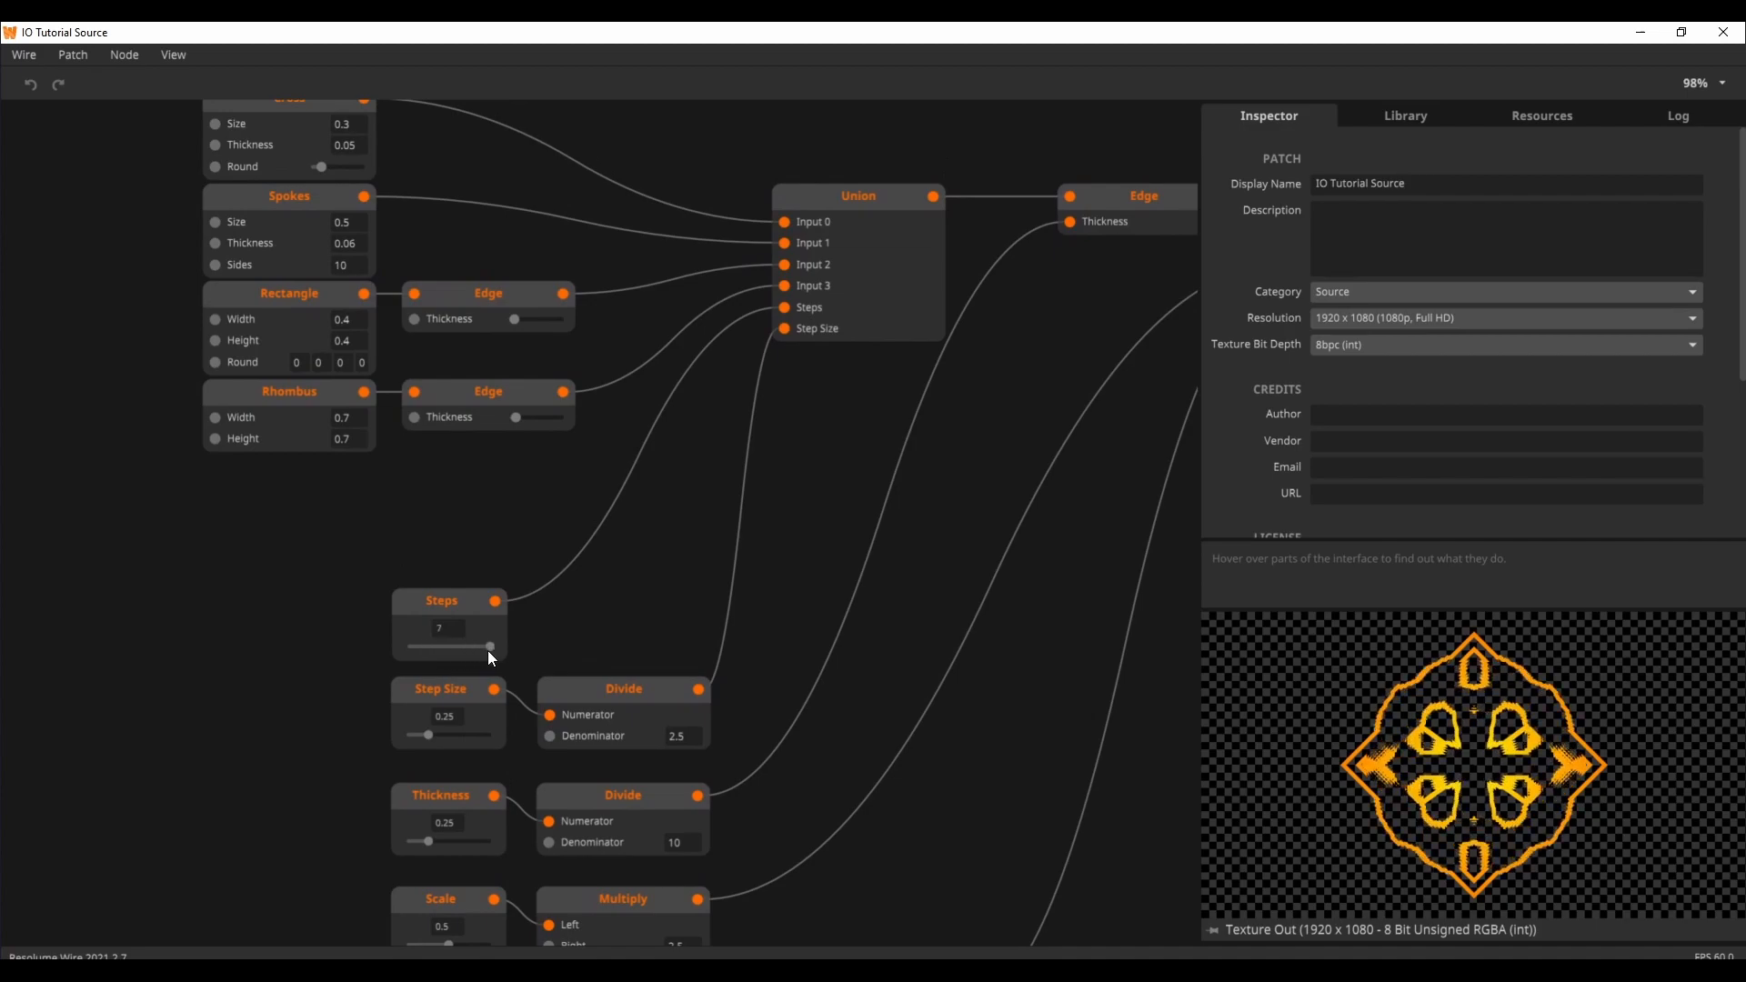
pyautogui.moveTo(487, 646); pyautogui.dragTo(418, 646)
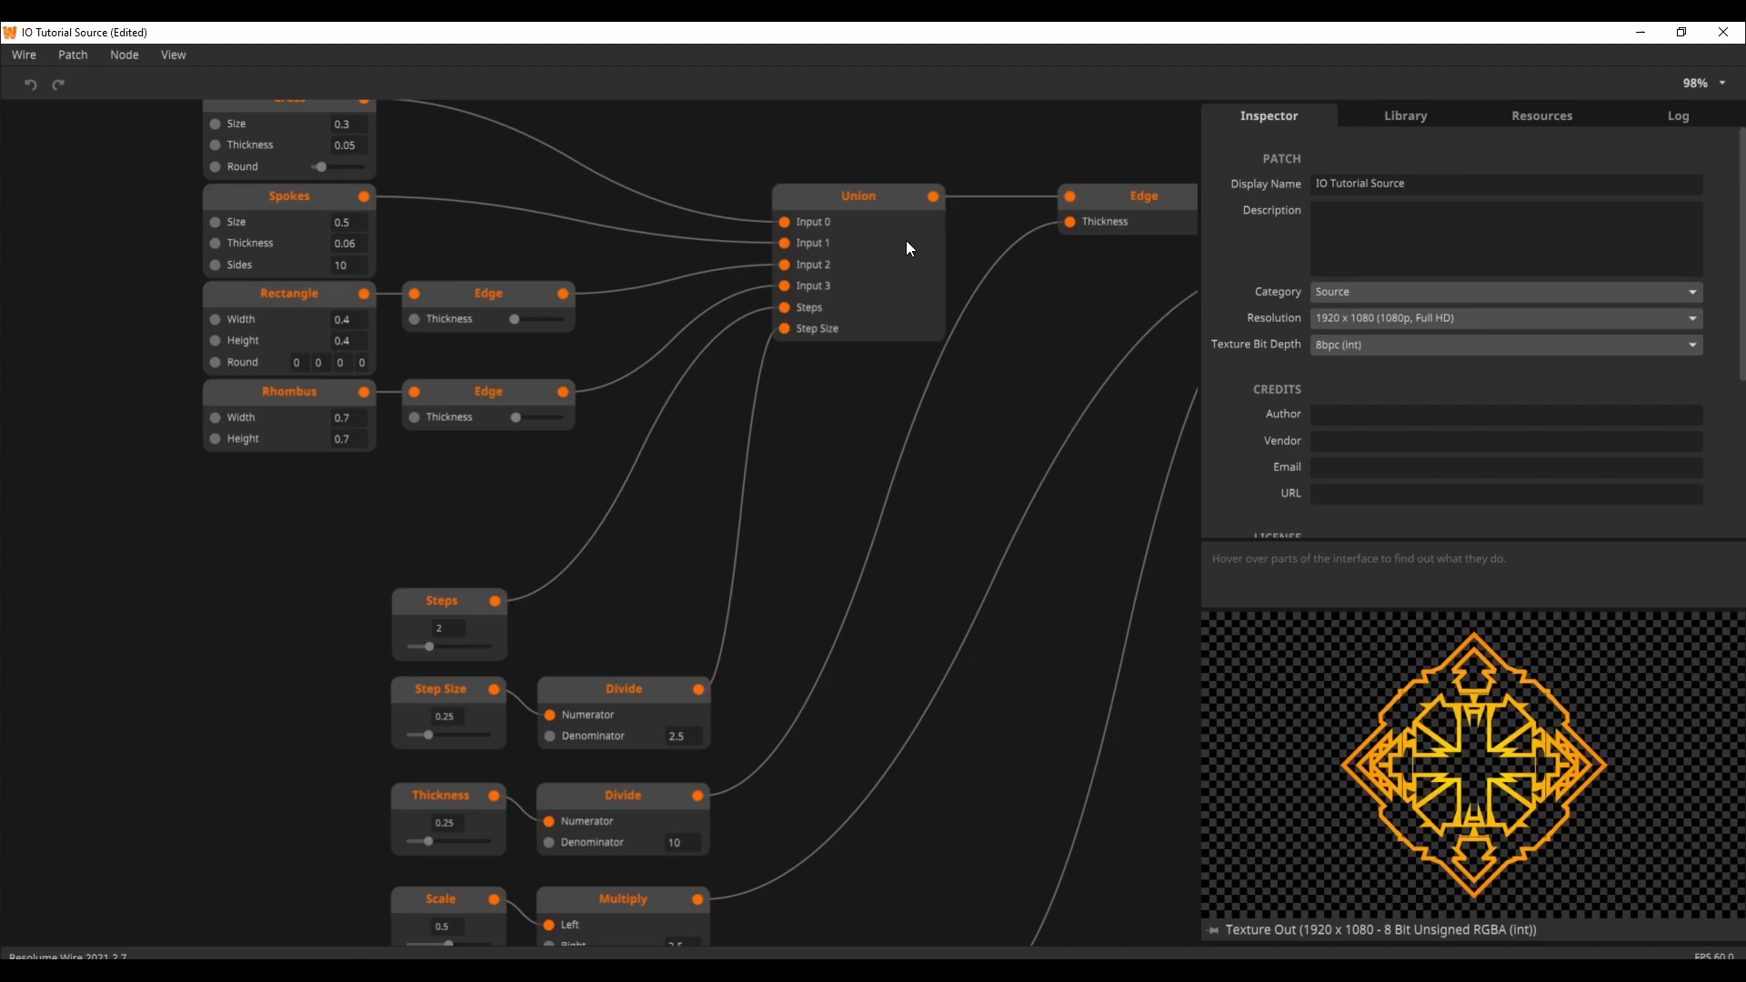
pyautogui.click(859, 196)
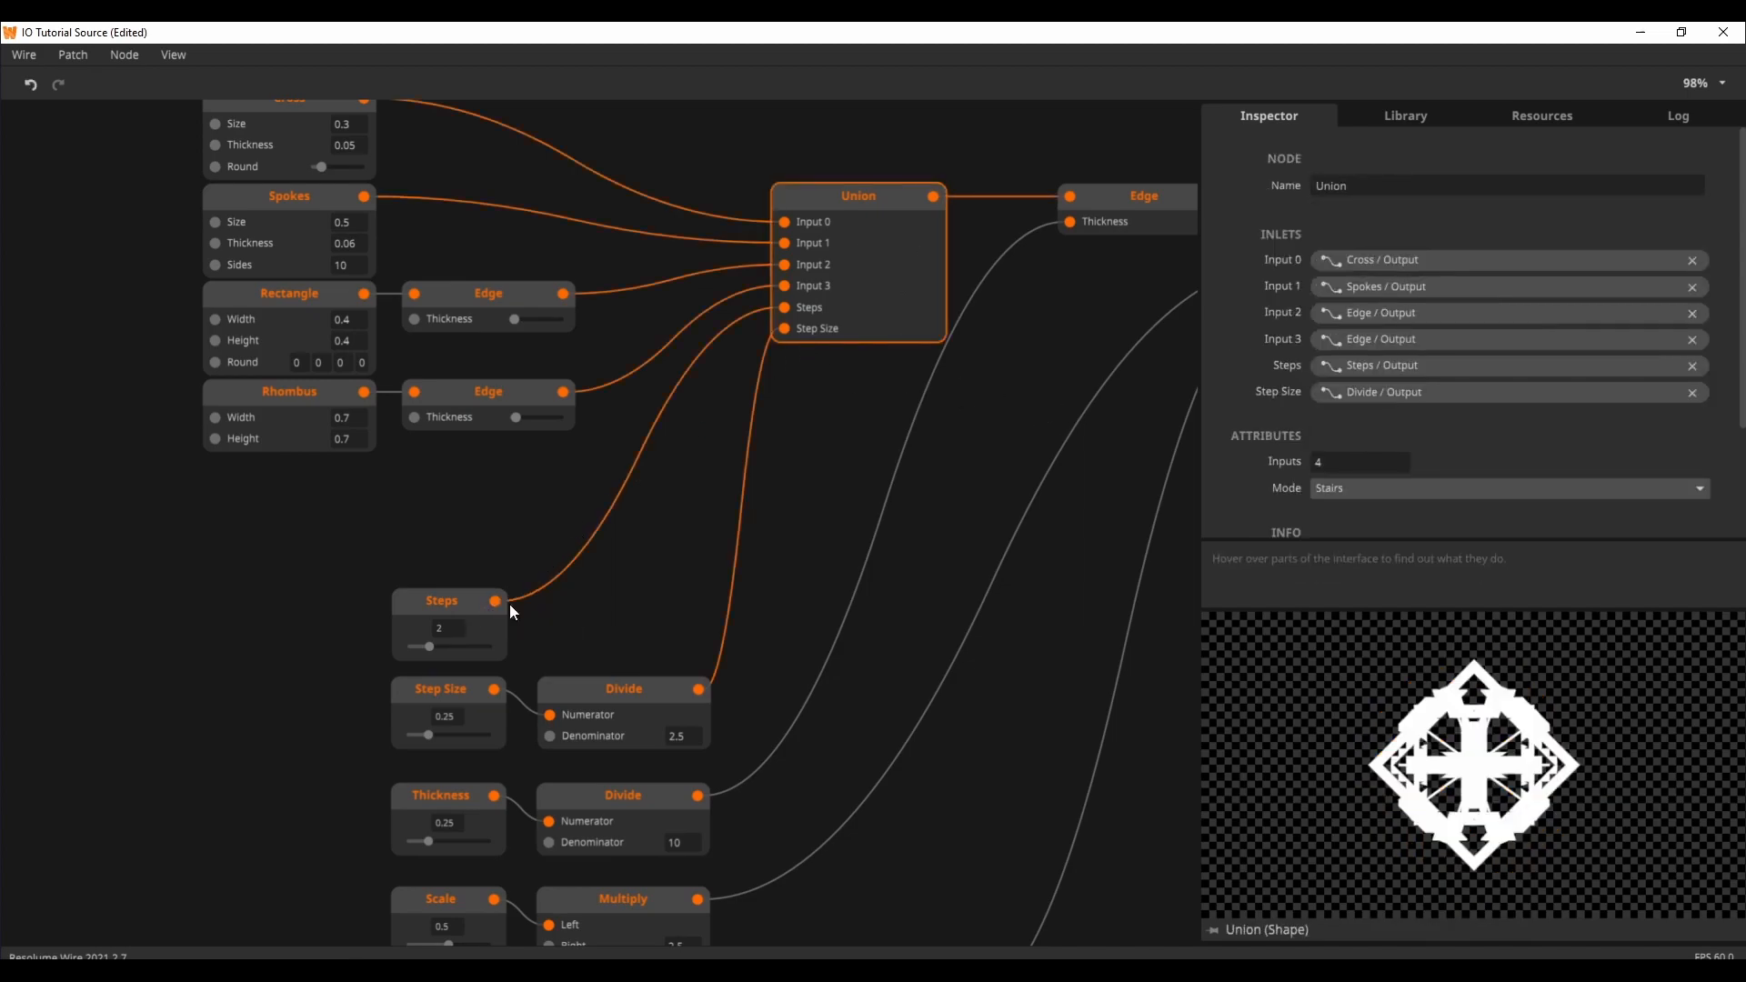
pyautogui.moveTo(629, 556)
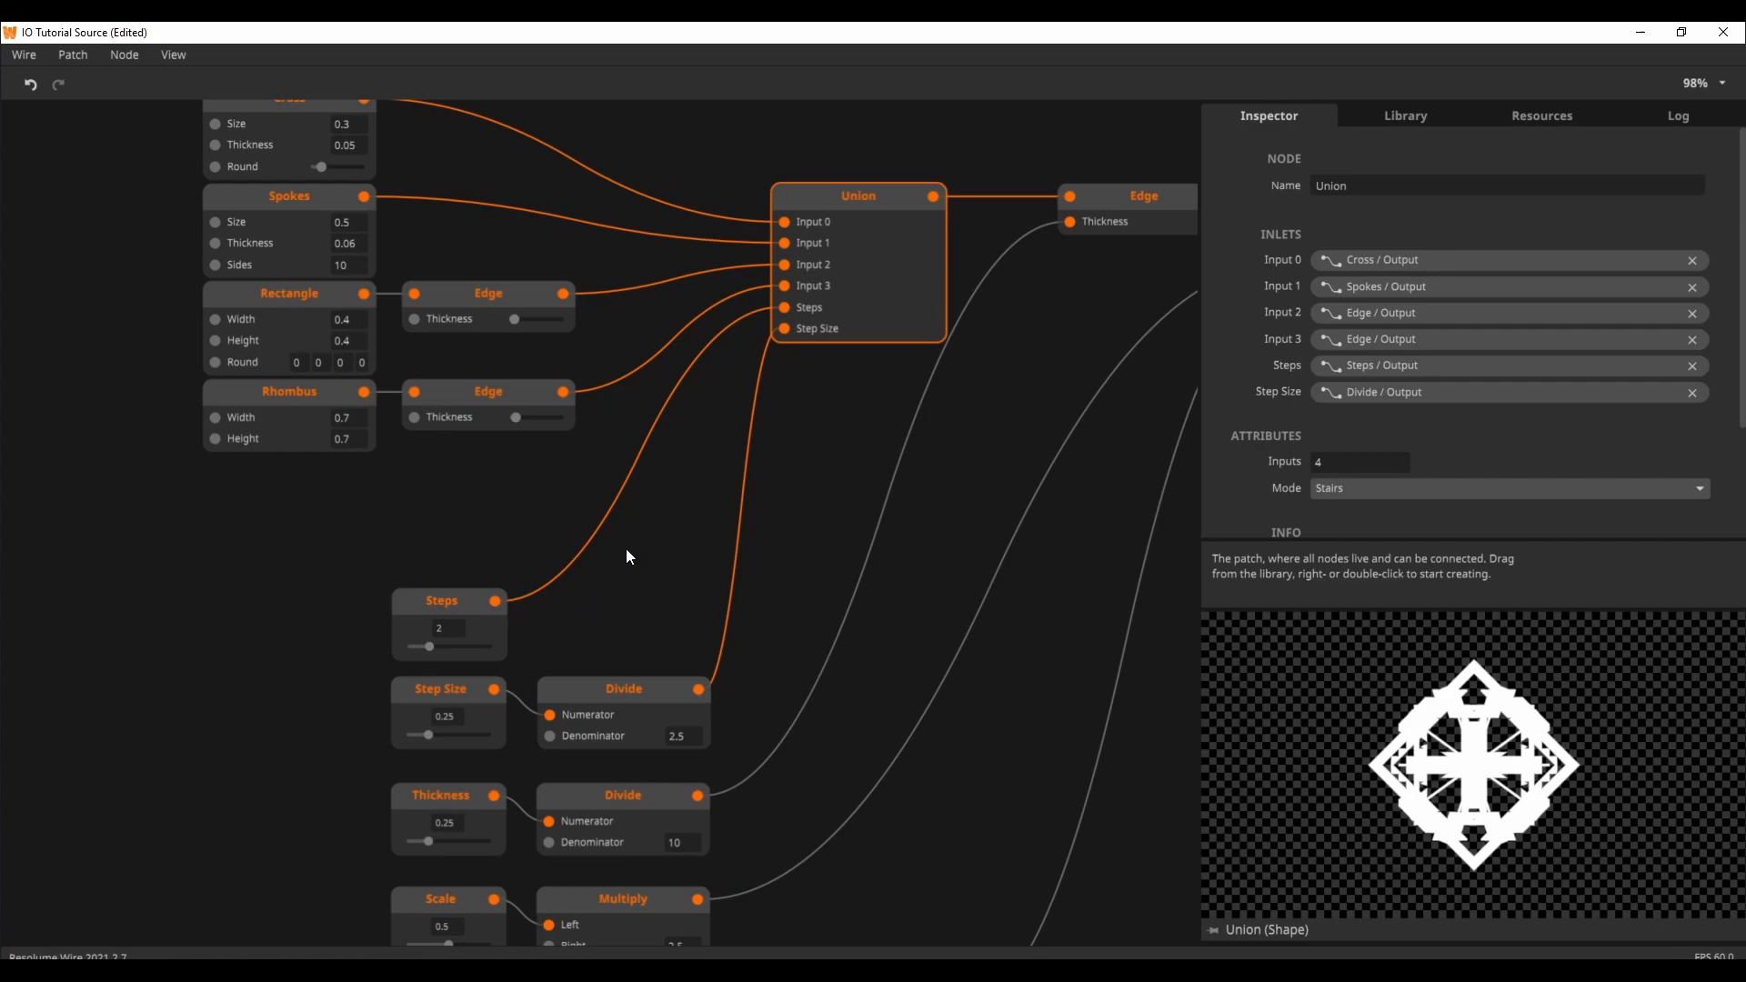
pyautogui.moveTo(617, 596)
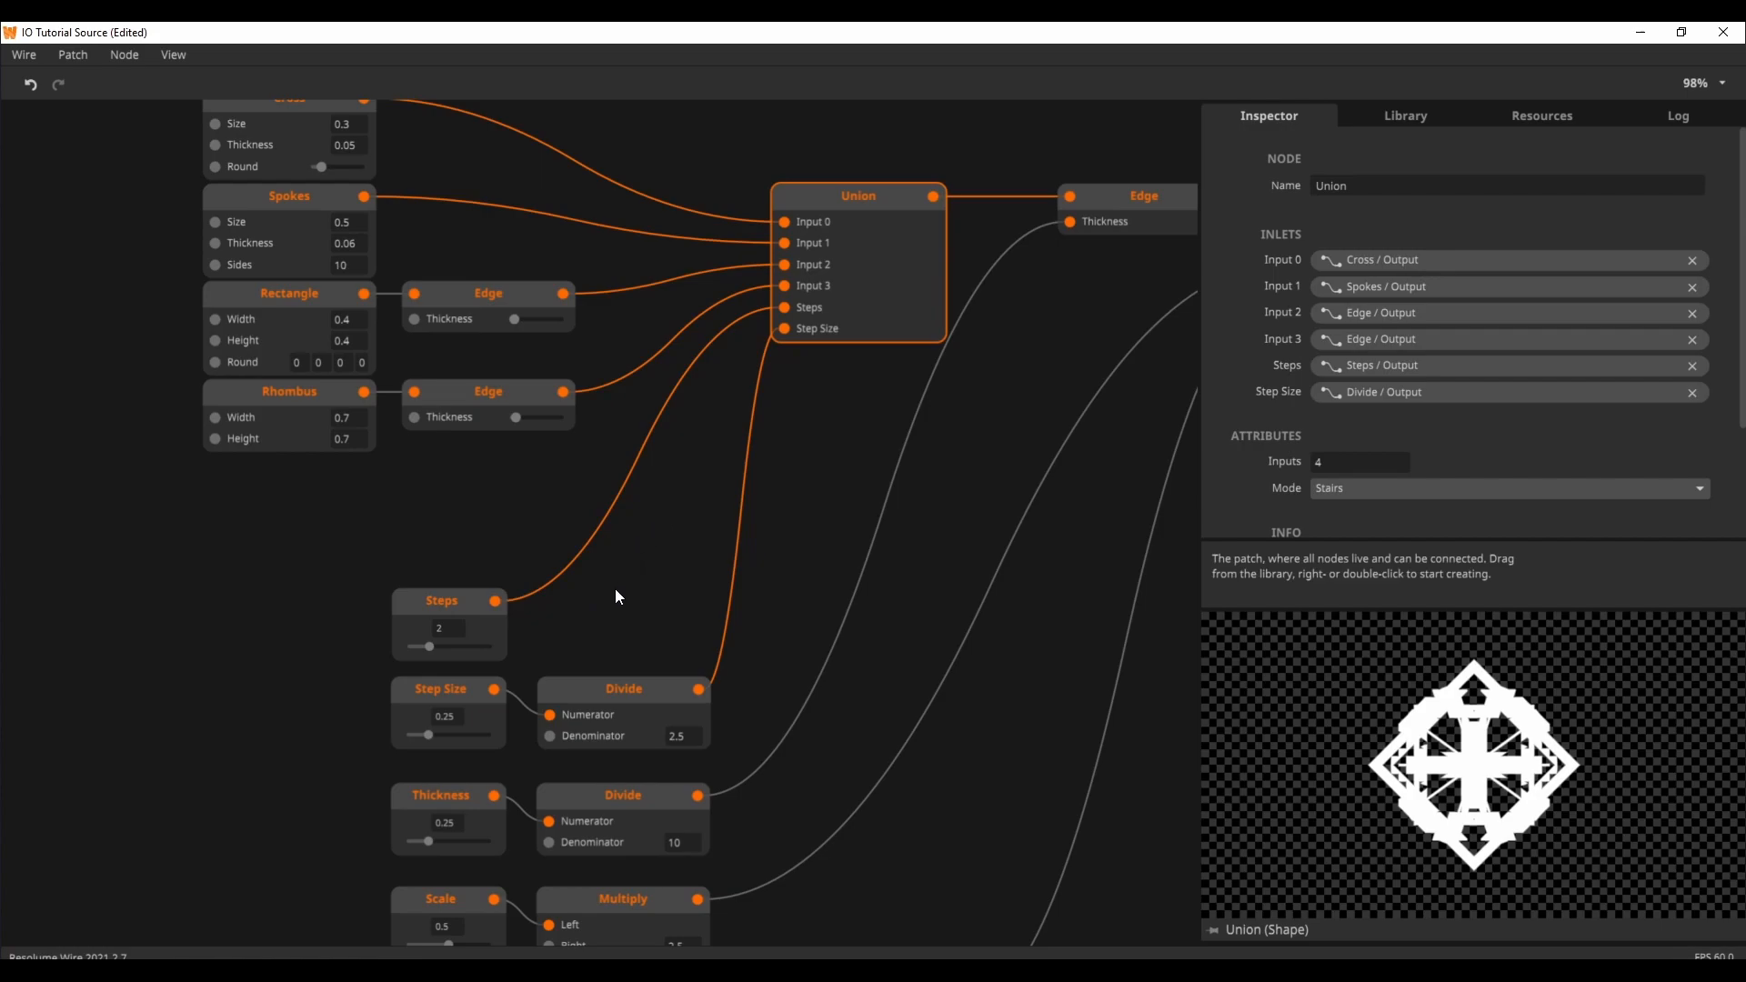
pyautogui.moveTo(495, 601)
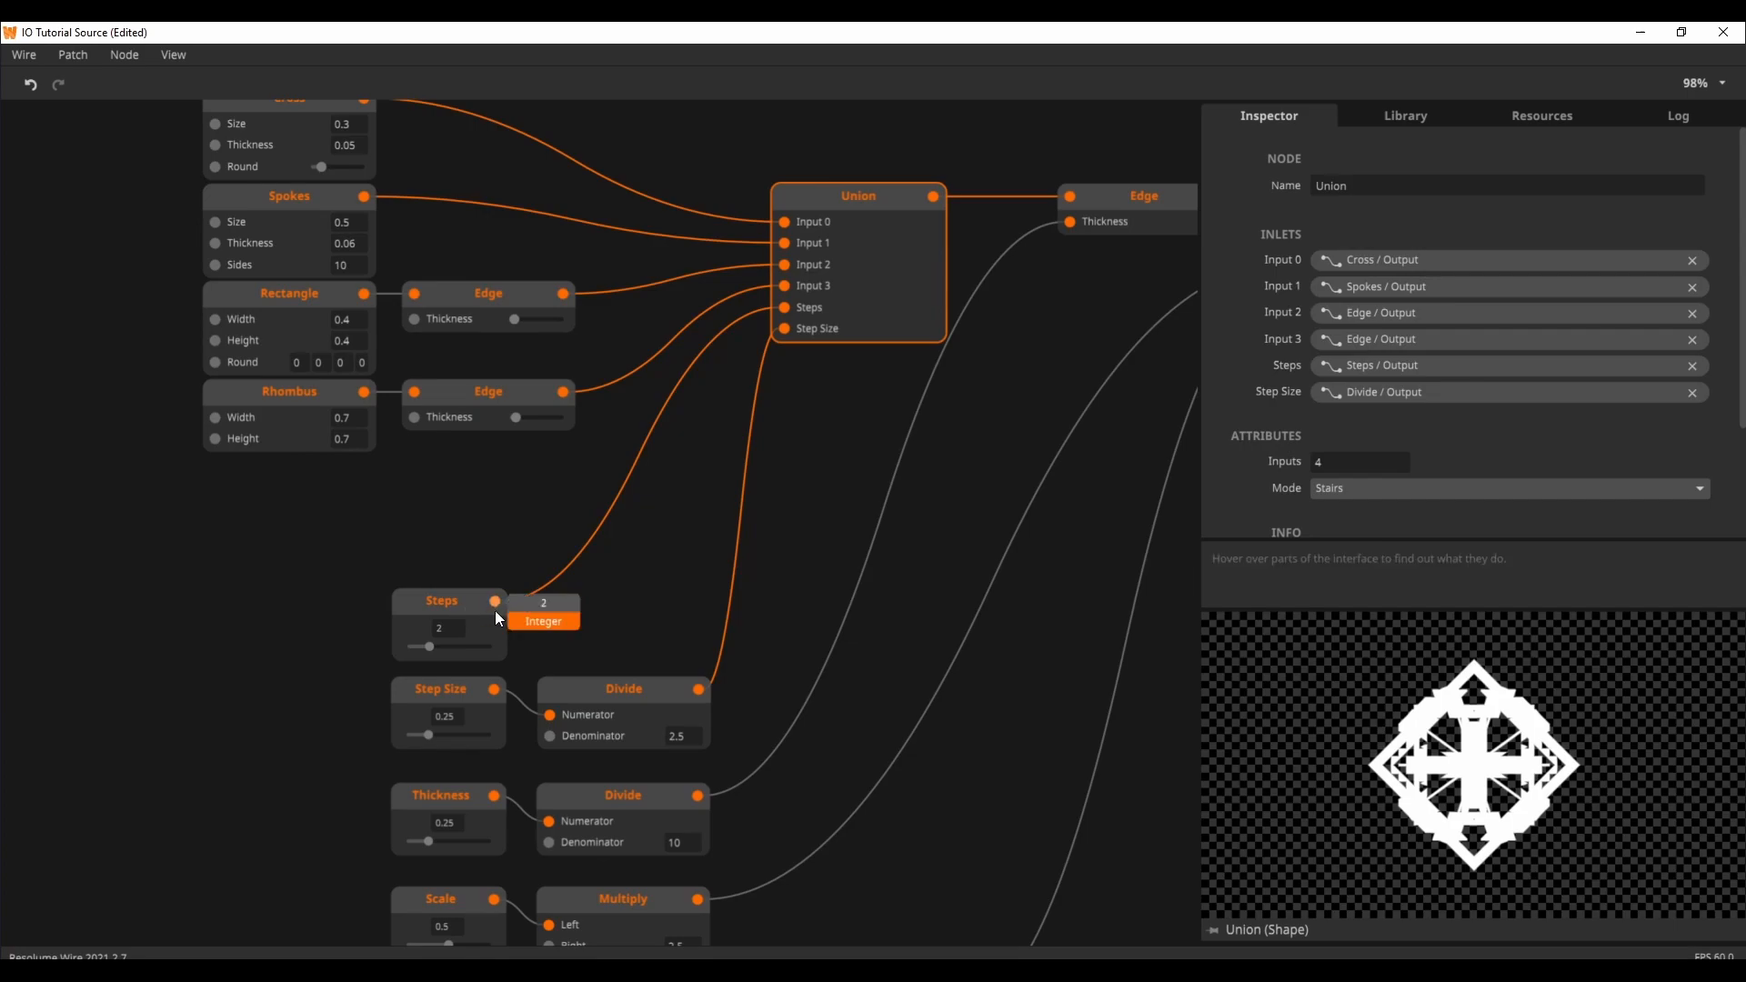
# Raise Steps to 7 then 8 on the Union preview, then return it to 2
pyautogui.moveTo(427, 645); pyautogui.dragTo(457, 646)
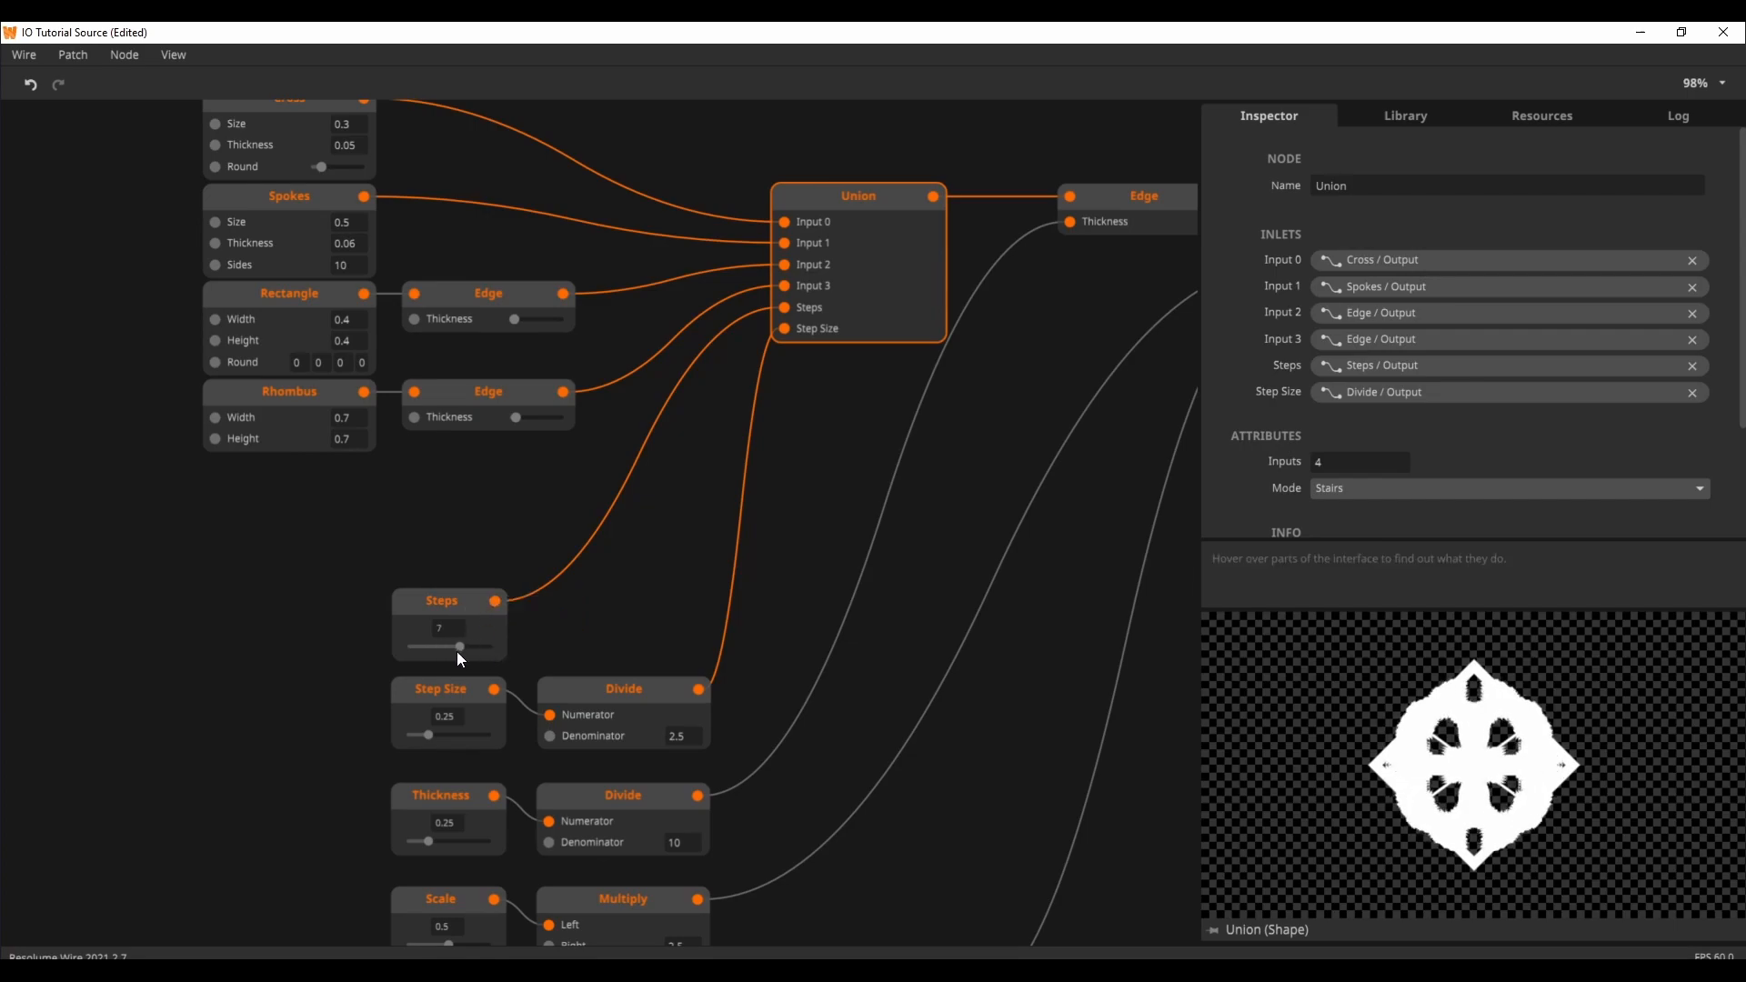
pyautogui.moveTo(454, 646); pyautogui.dragTo(486, 646)
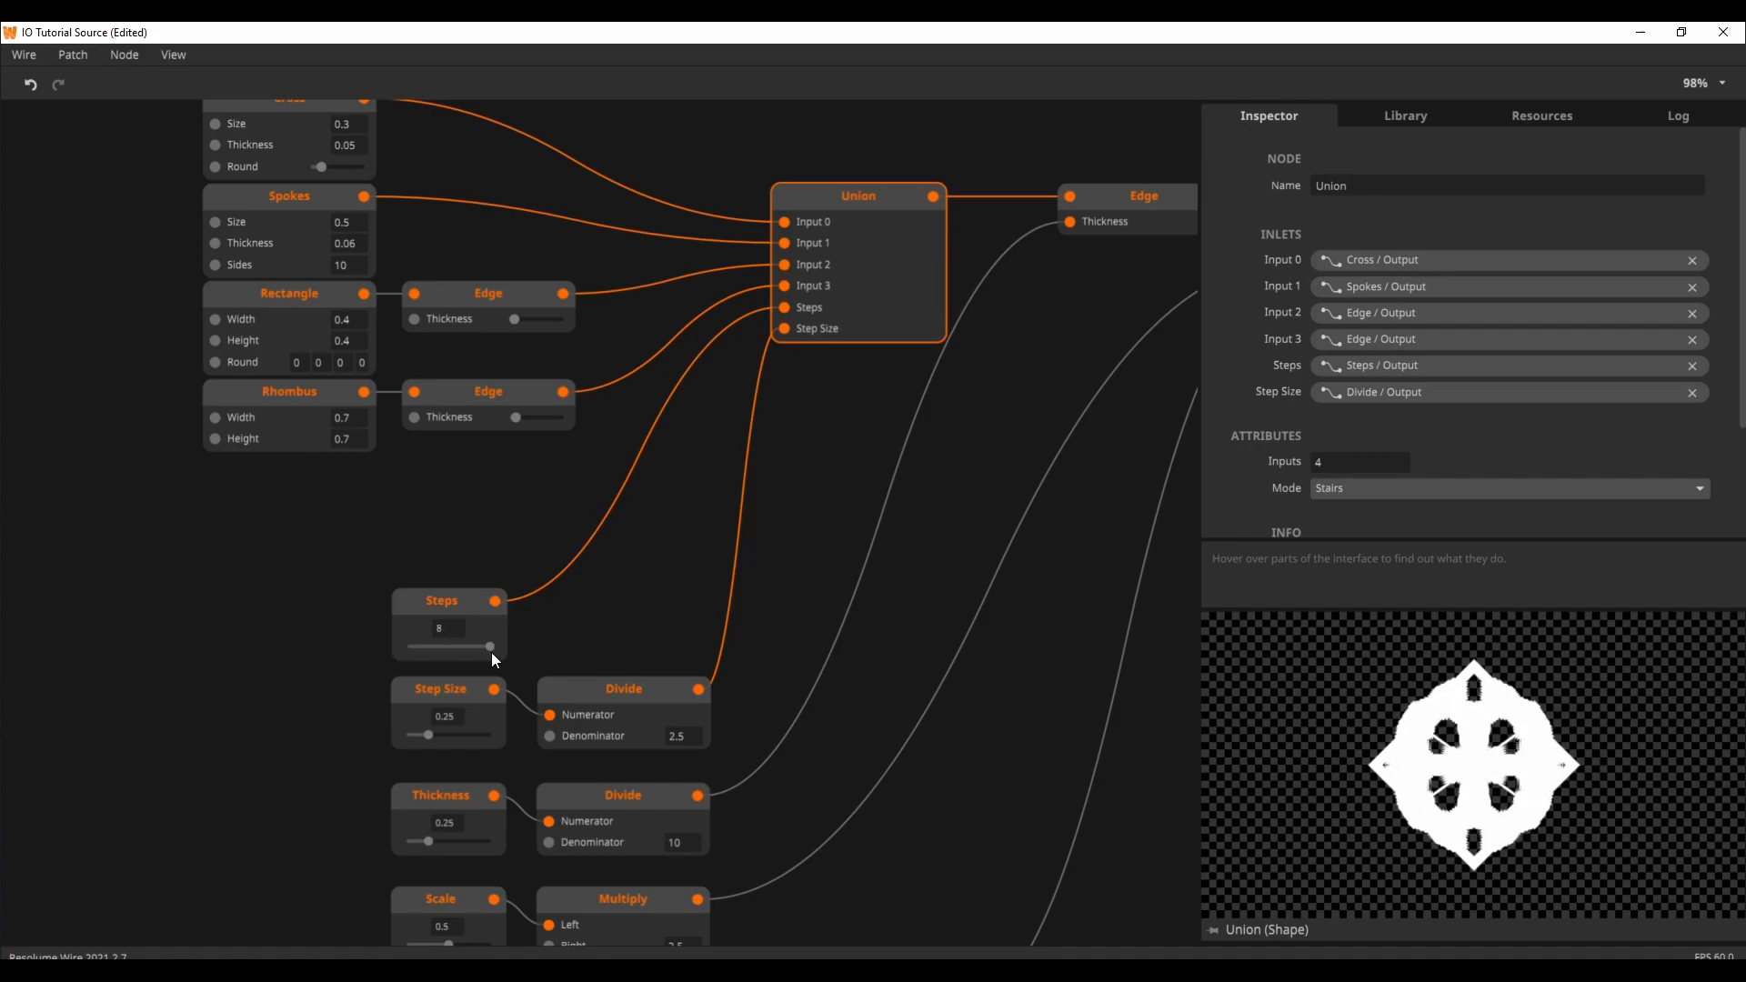
pyautogui.moveTo(487, 646); pyautogui.dragTo(423, 645)
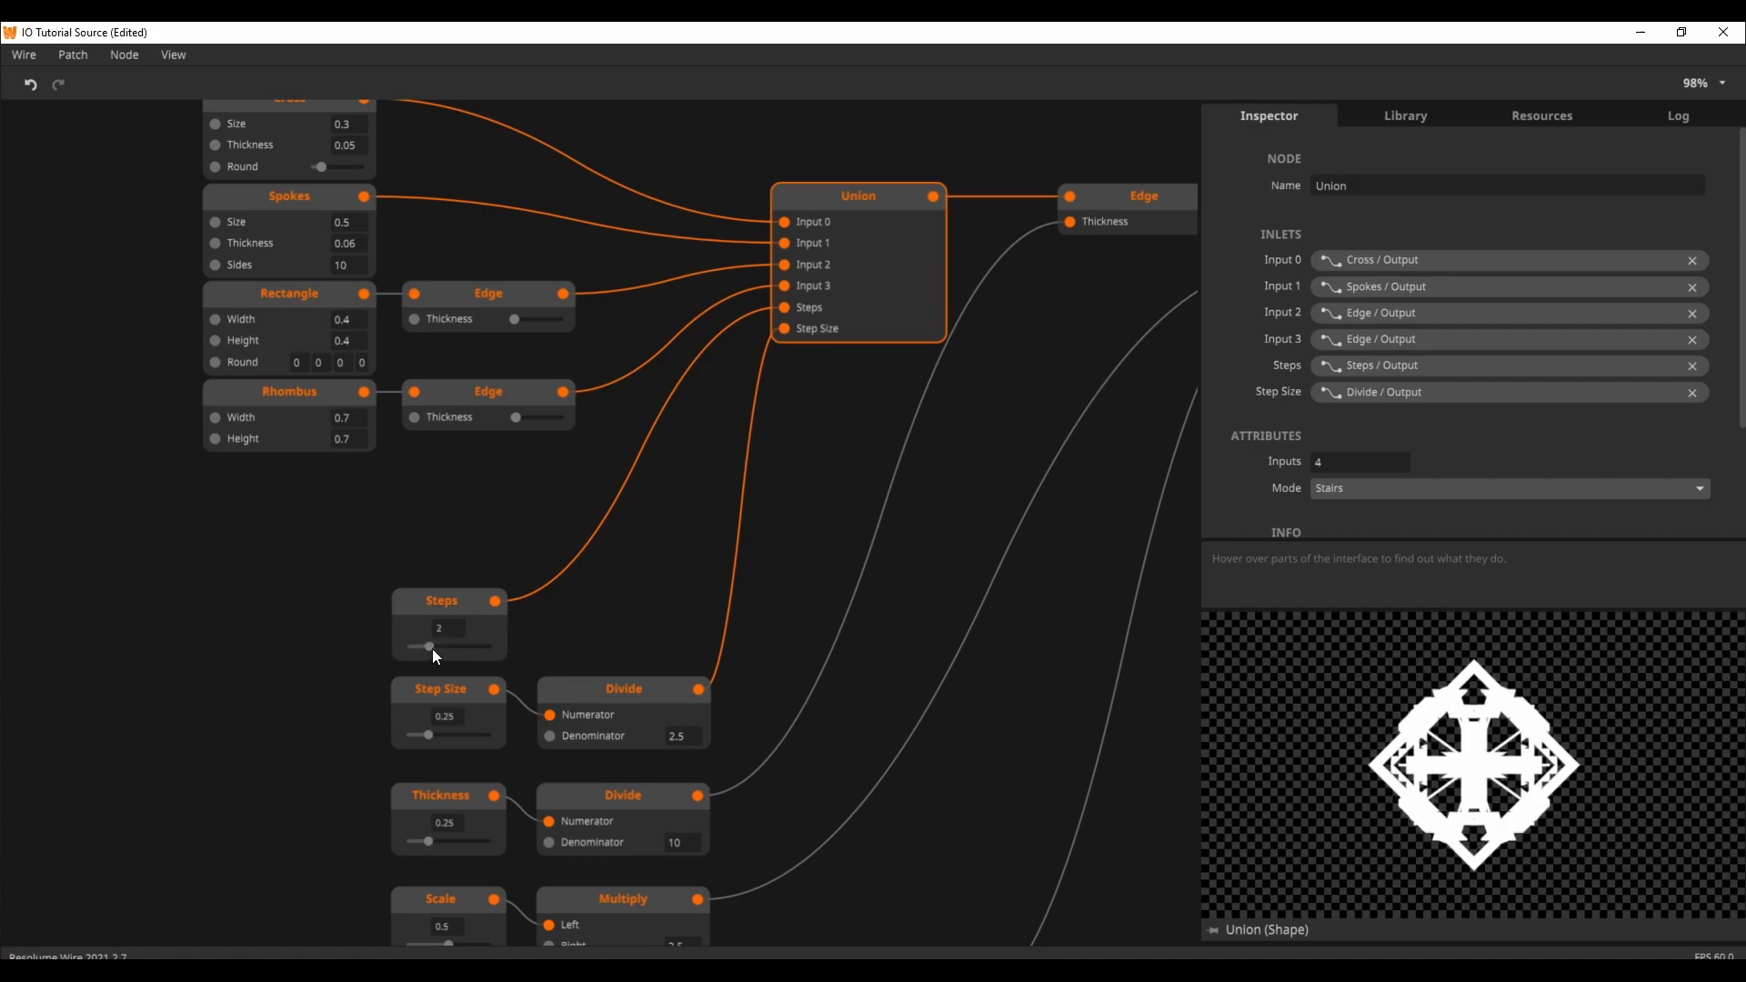
pyautogui.moveTo(670, 565)
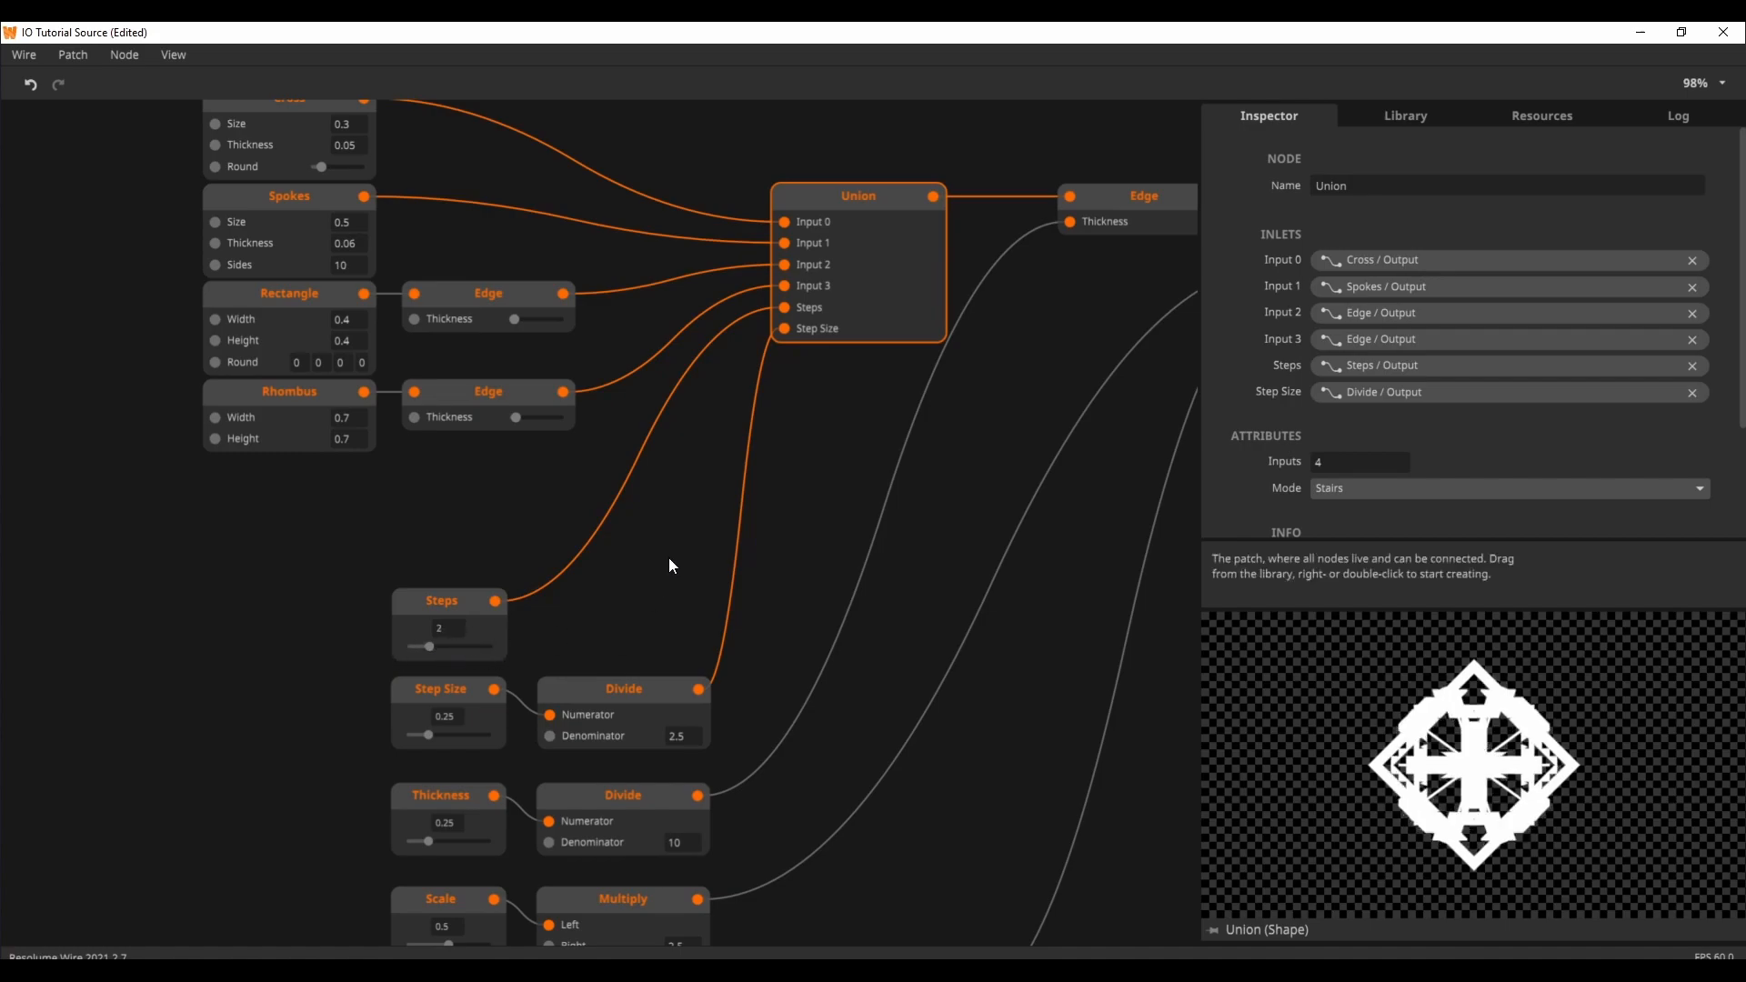
pyautogui.moveTo(885, 291)
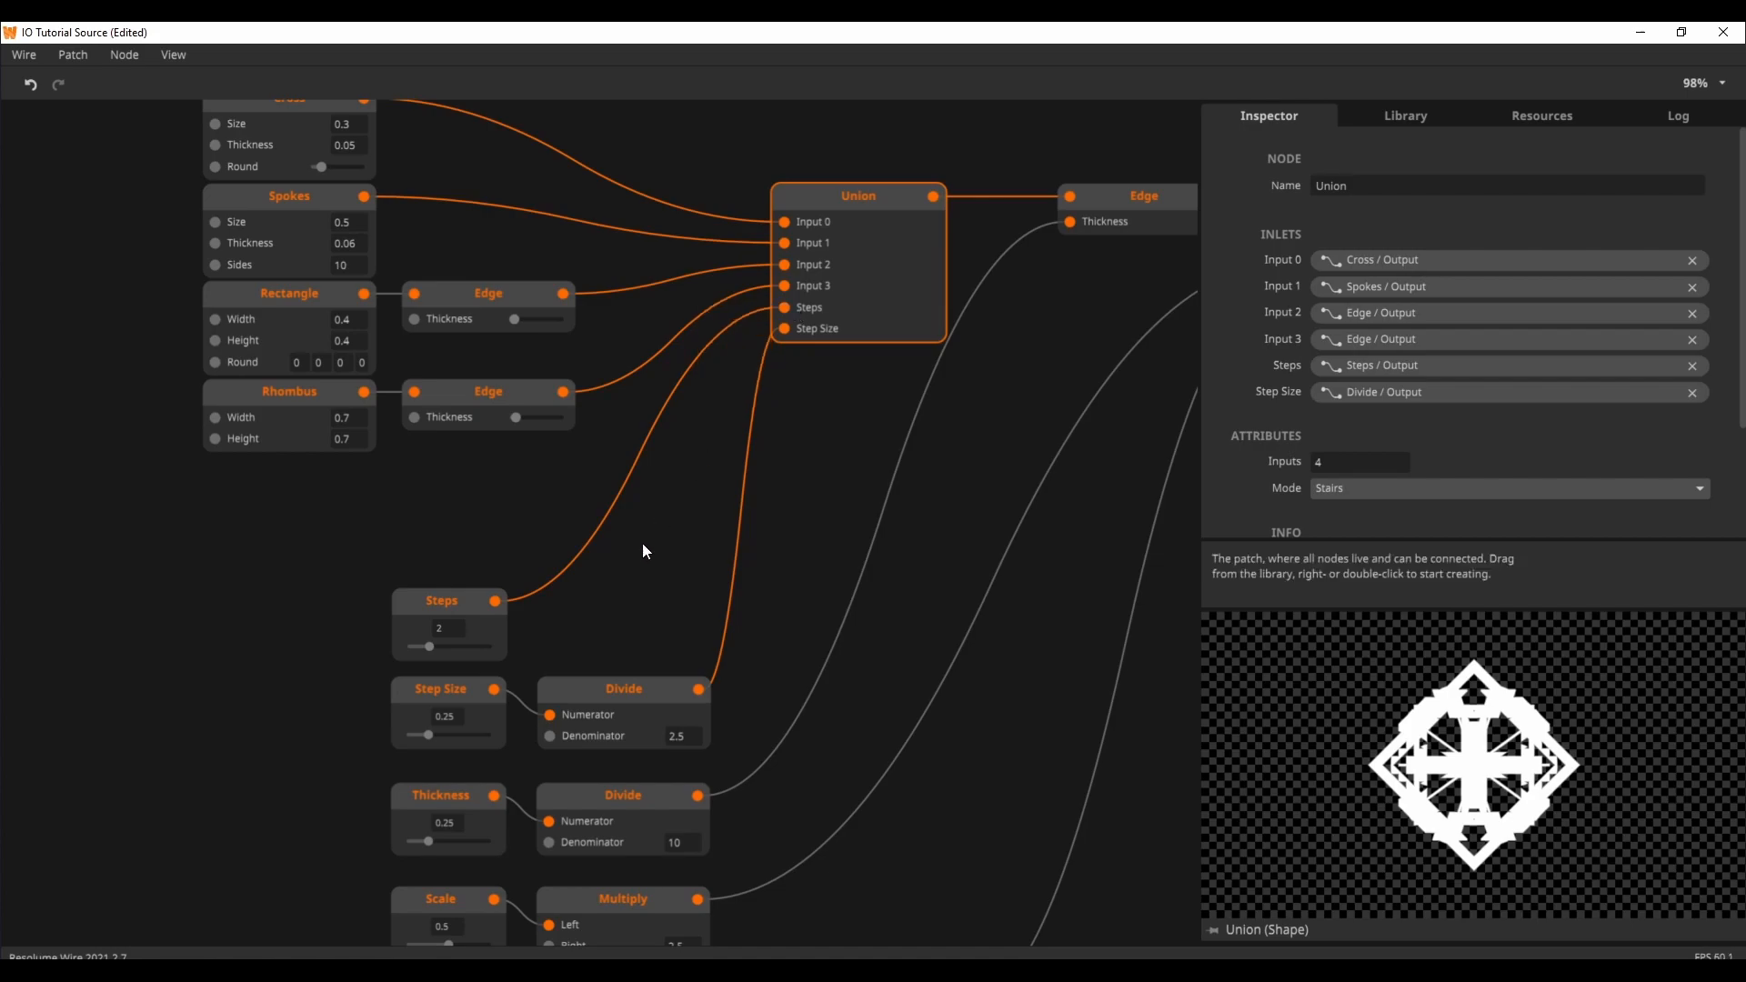
pyautogui.moveTo(653, 566)
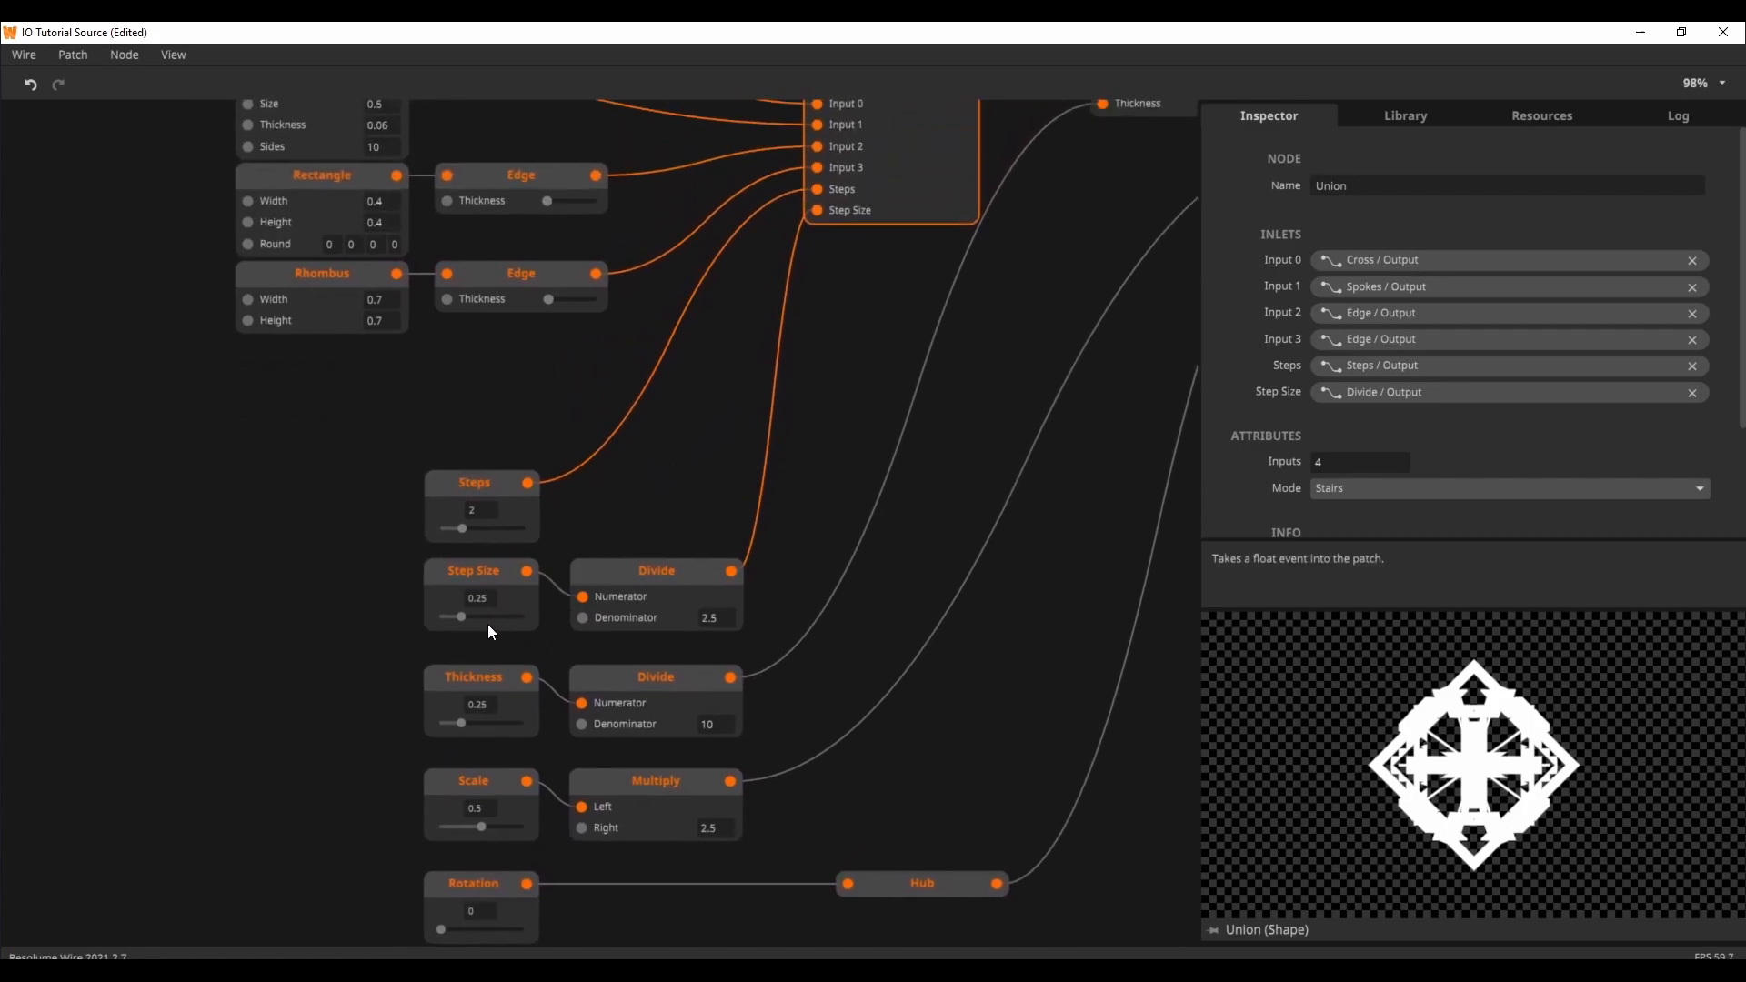
# Try Step Size at 1, then lower and higher, settle near 0.2, and show Thickness settings
pyautogui.moveTo(461, 616); pyautogui.dragTo(516, 616)
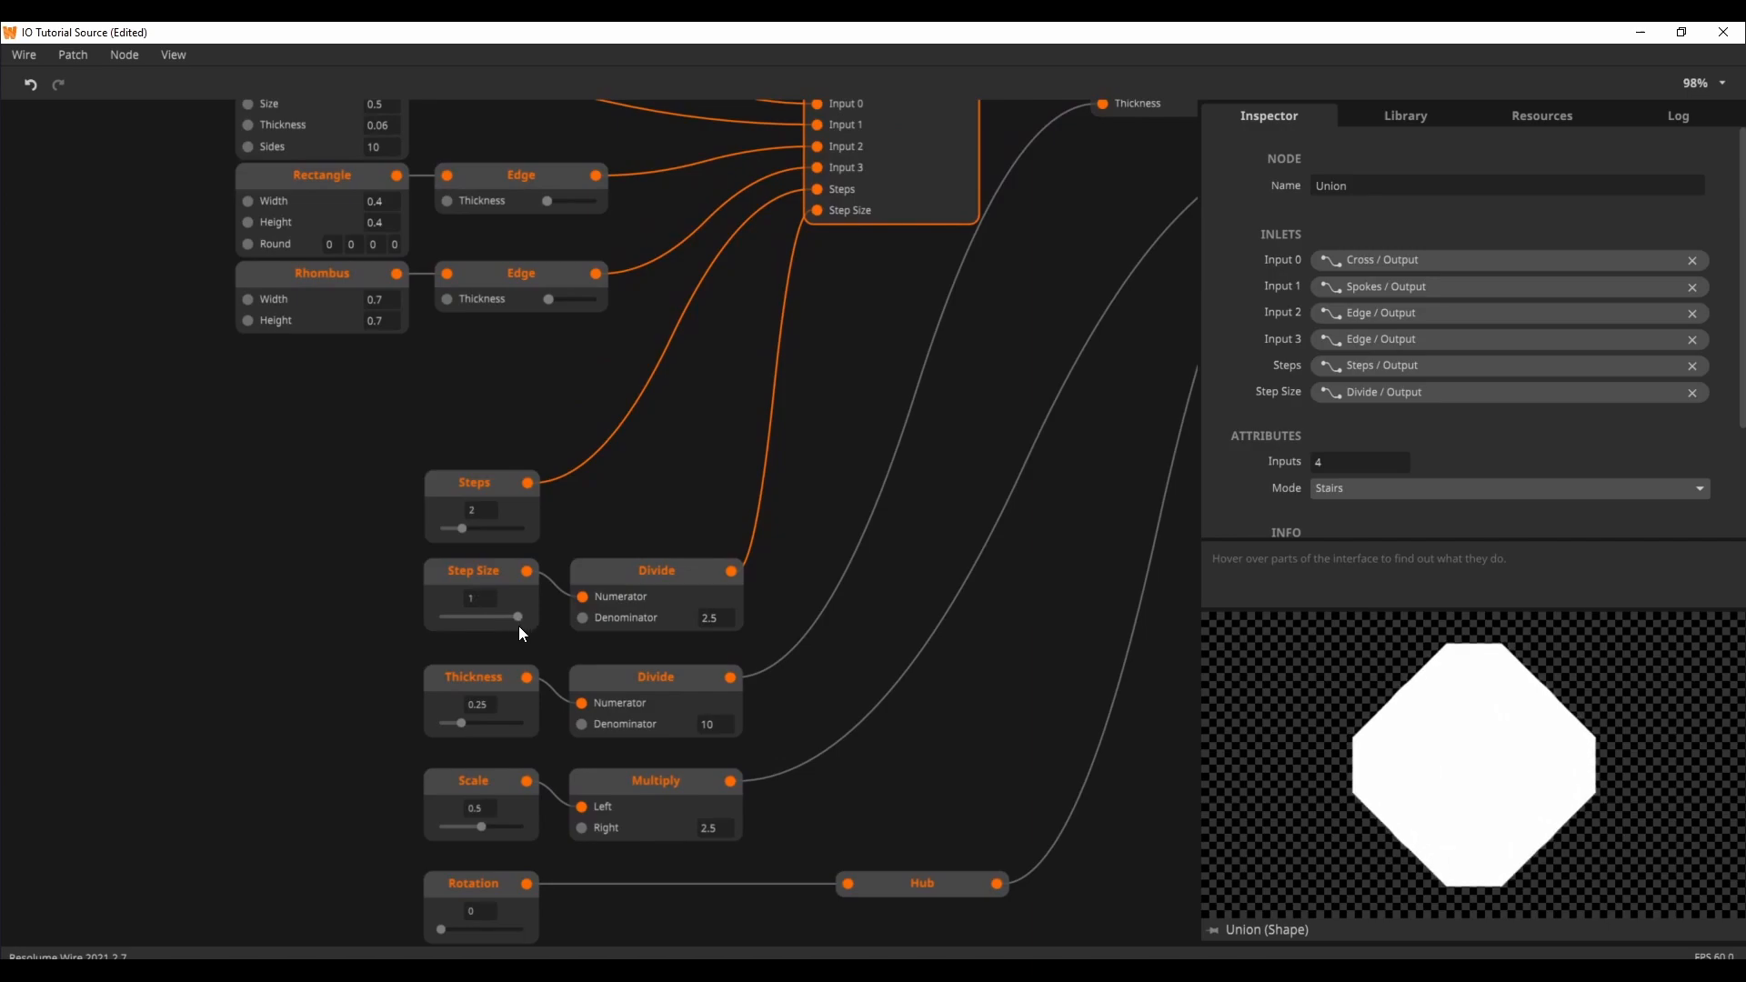
pyautogui.moveTo(516, 615); pyautogui.dragTo(466, 615)
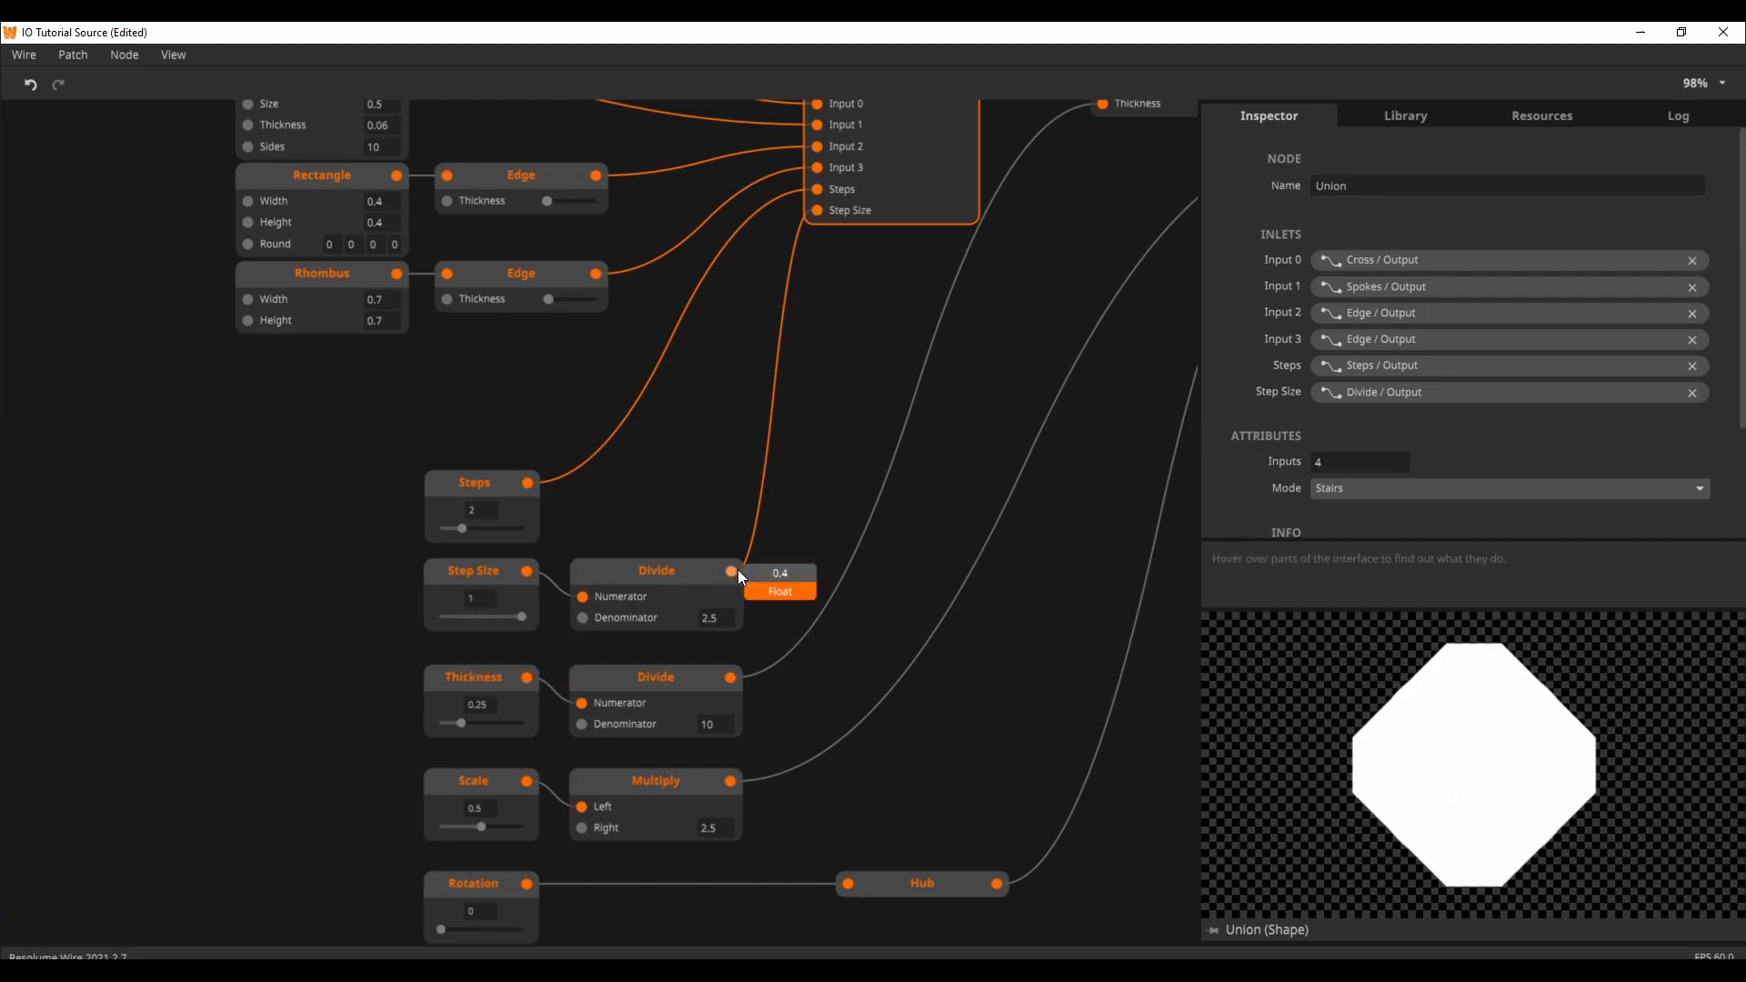
pyautogui.moveTo(790, 343)
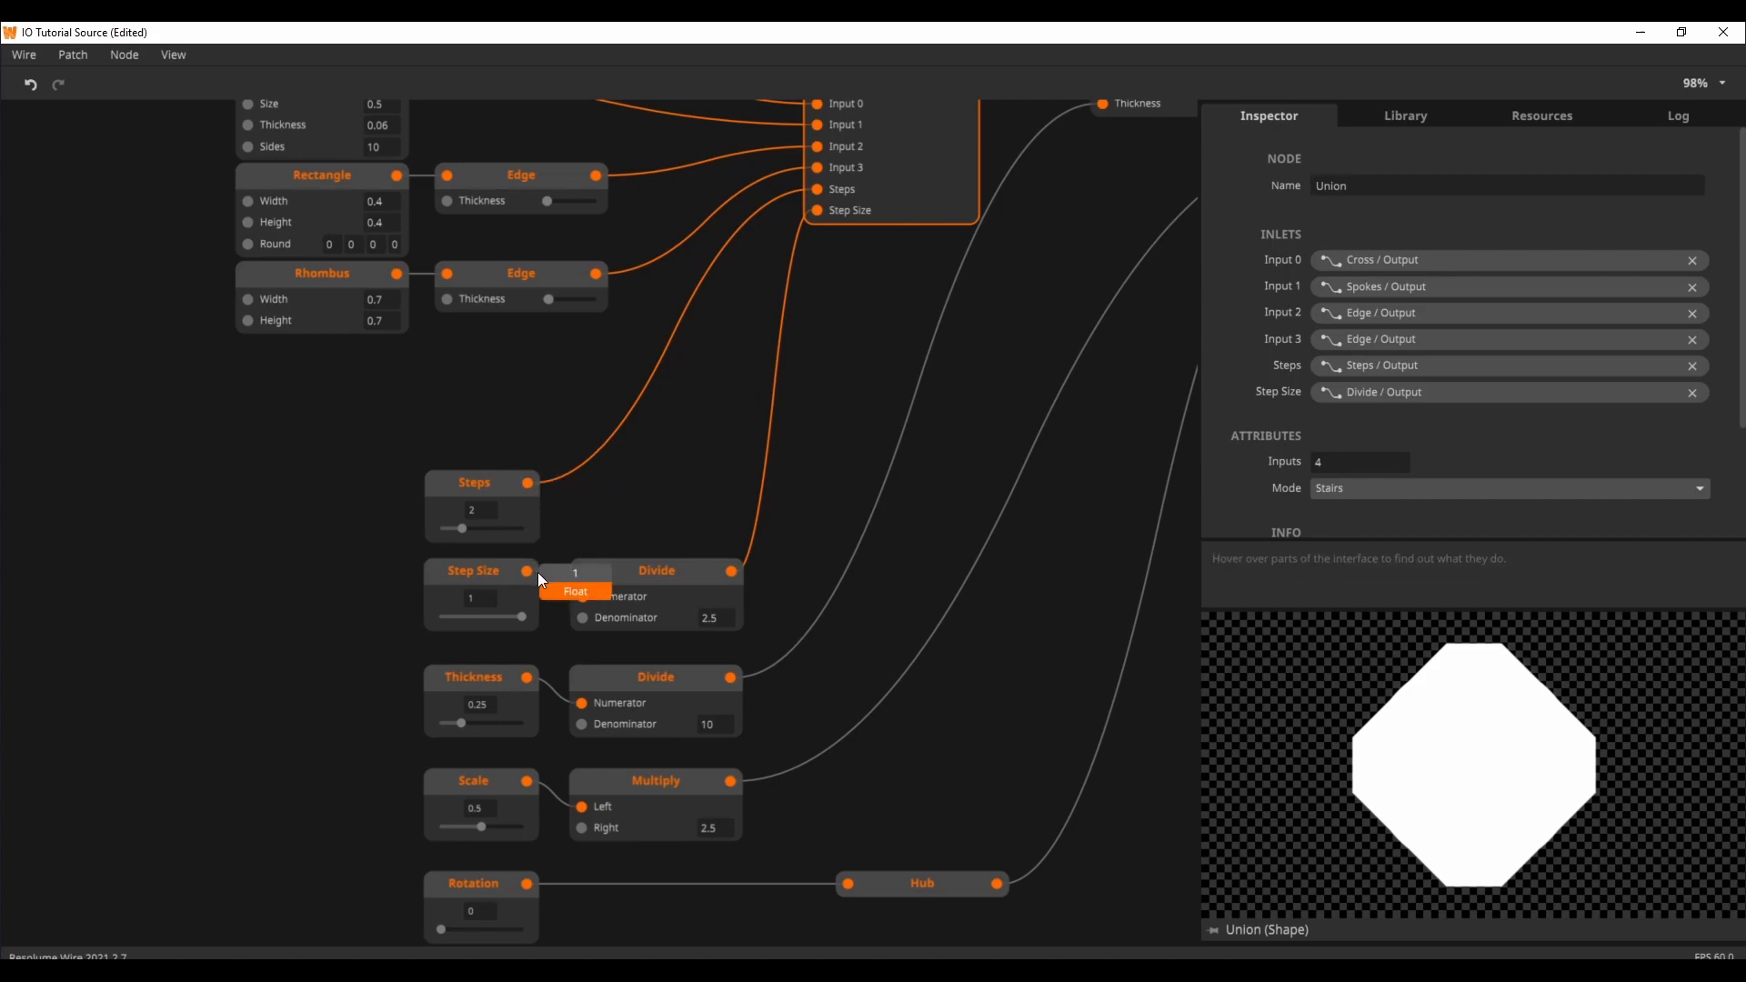
pyautogui.moveTo(520, 616); pyautogui.dragTo(458, 615)
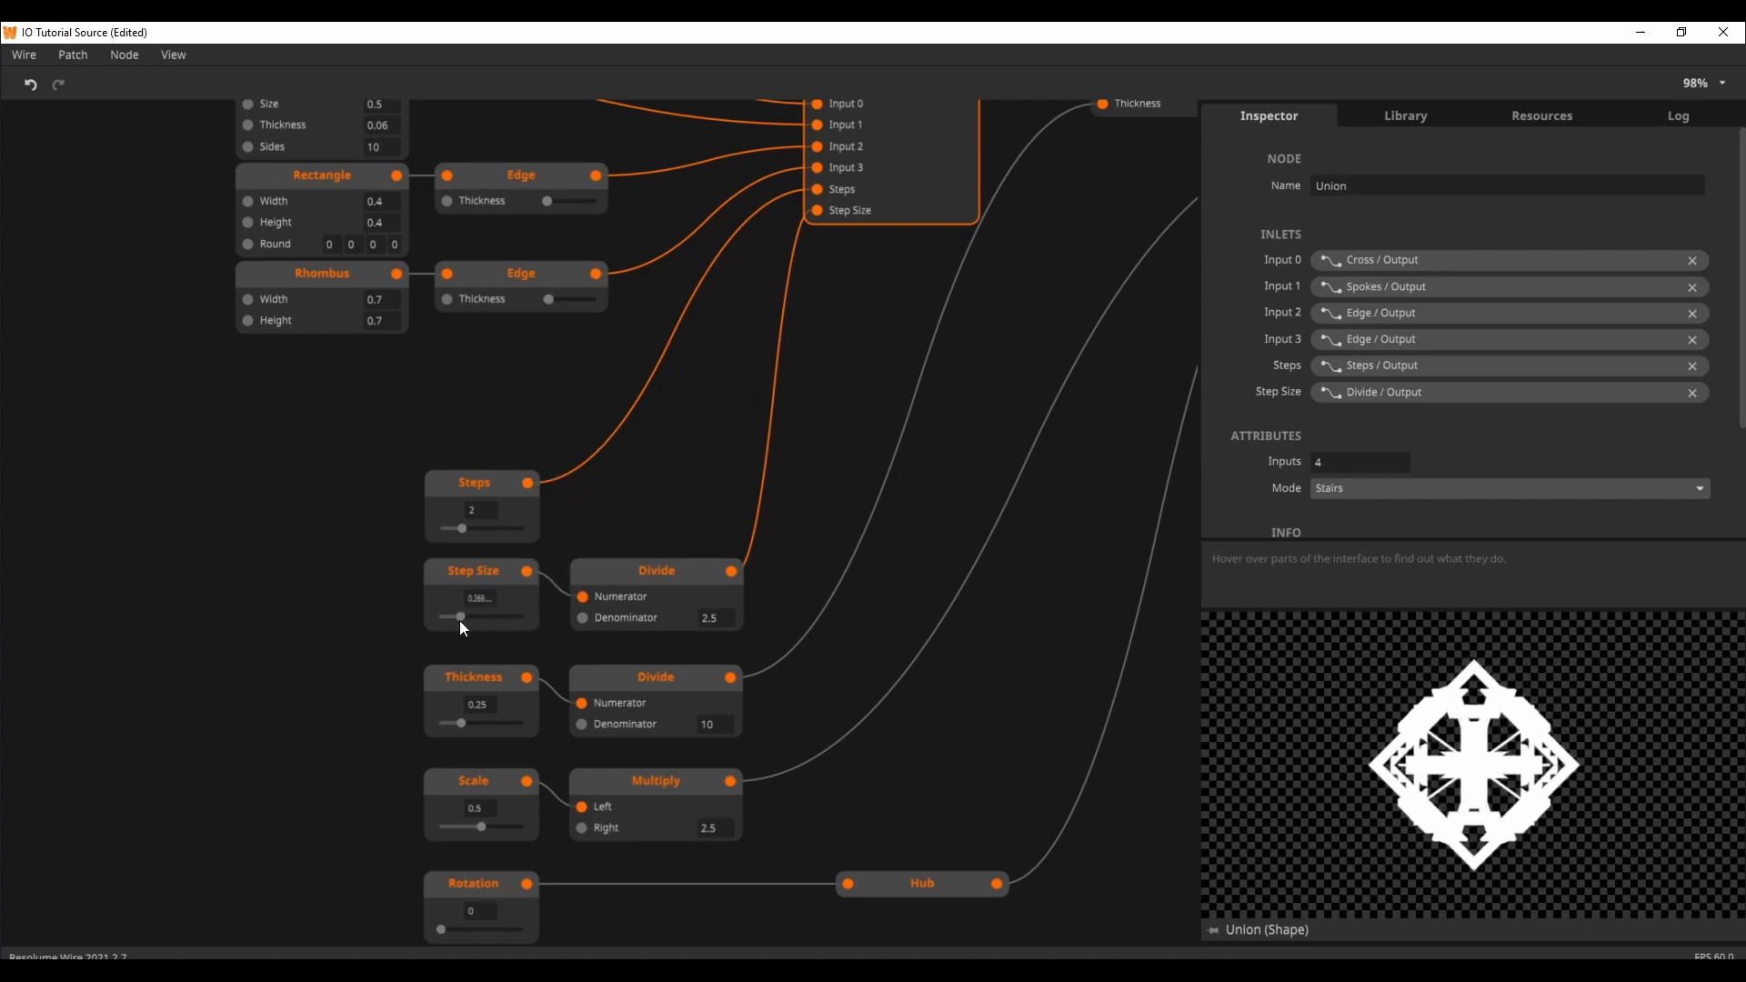
pyautogui.moveTo(460, 616); pyautogui.dragTo(485, 616)
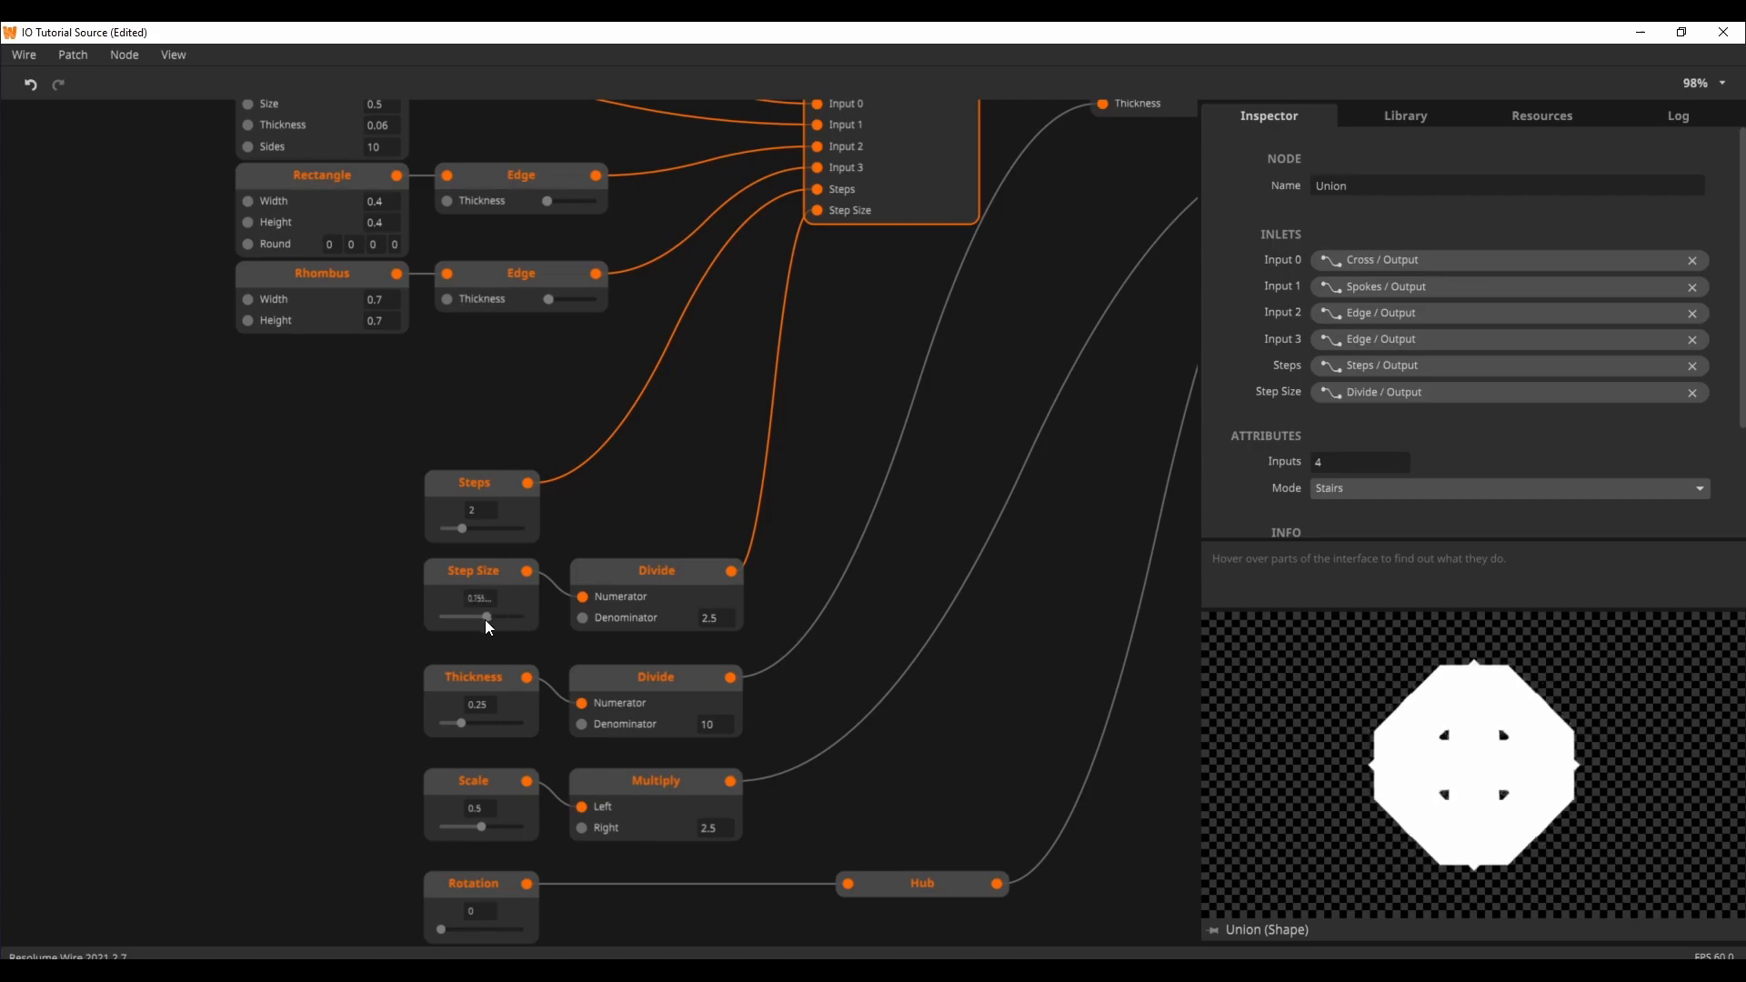
pyautogui.moveTo(481, 617); pyautogui.dragTo(506, 616)
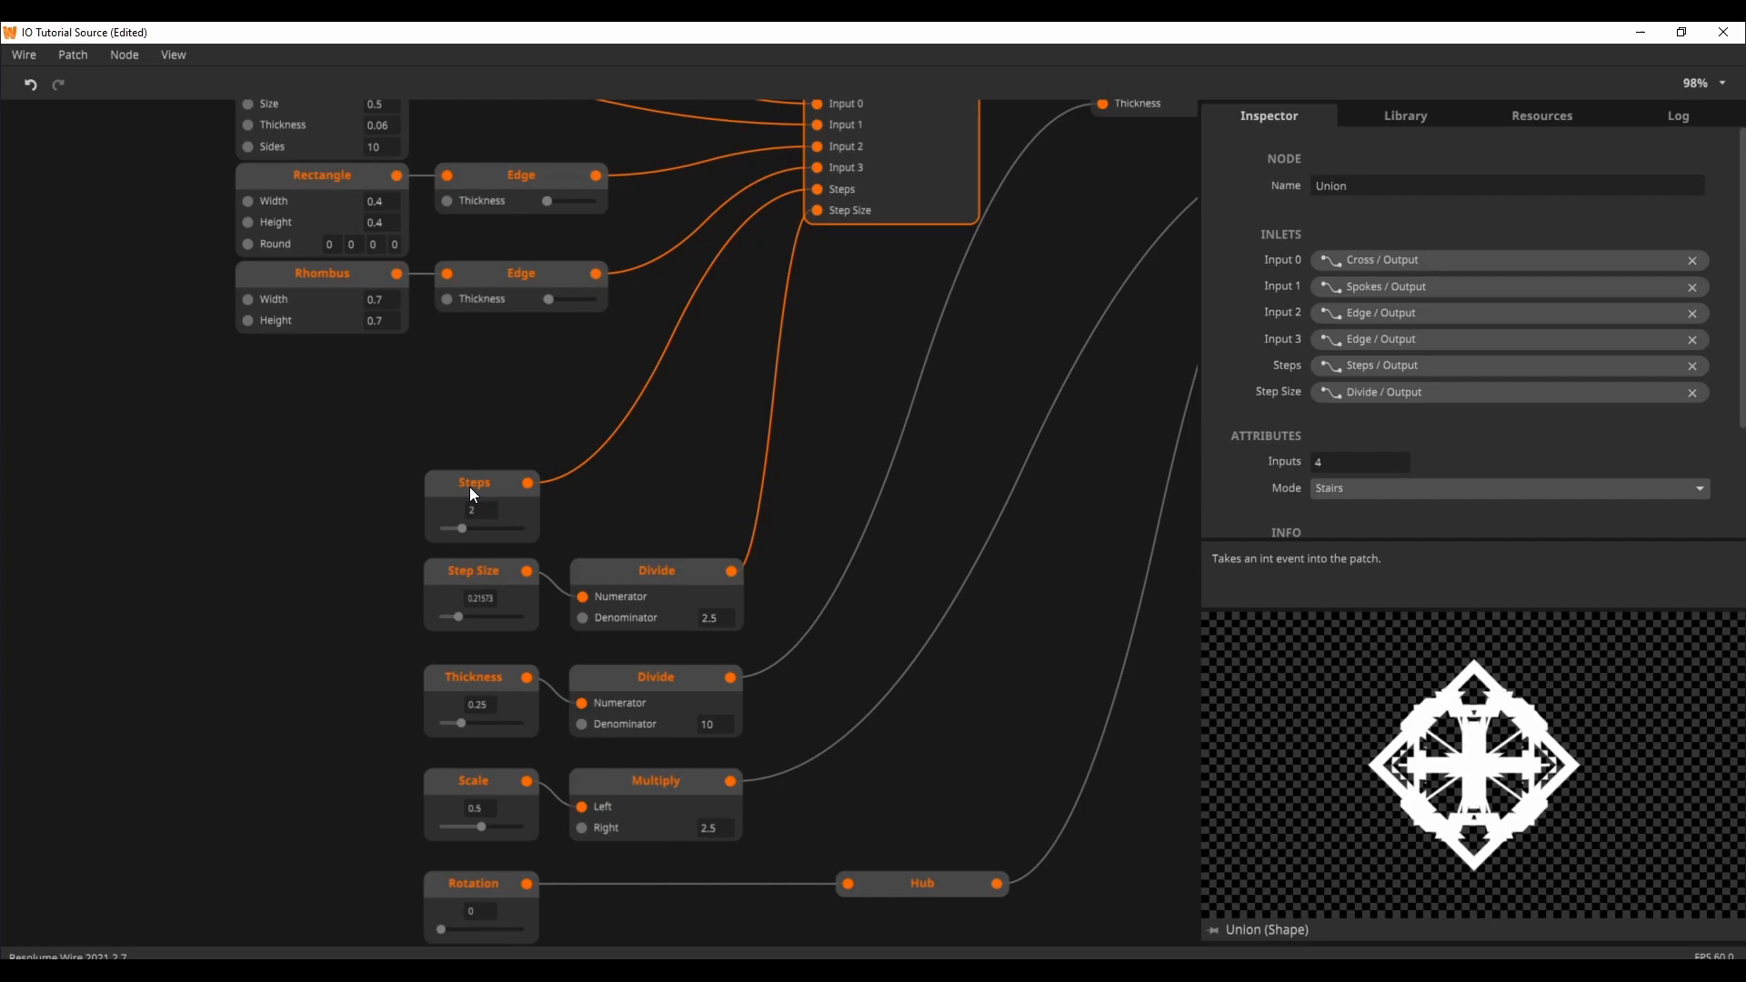
pyautogui.moveTo(528, 531)
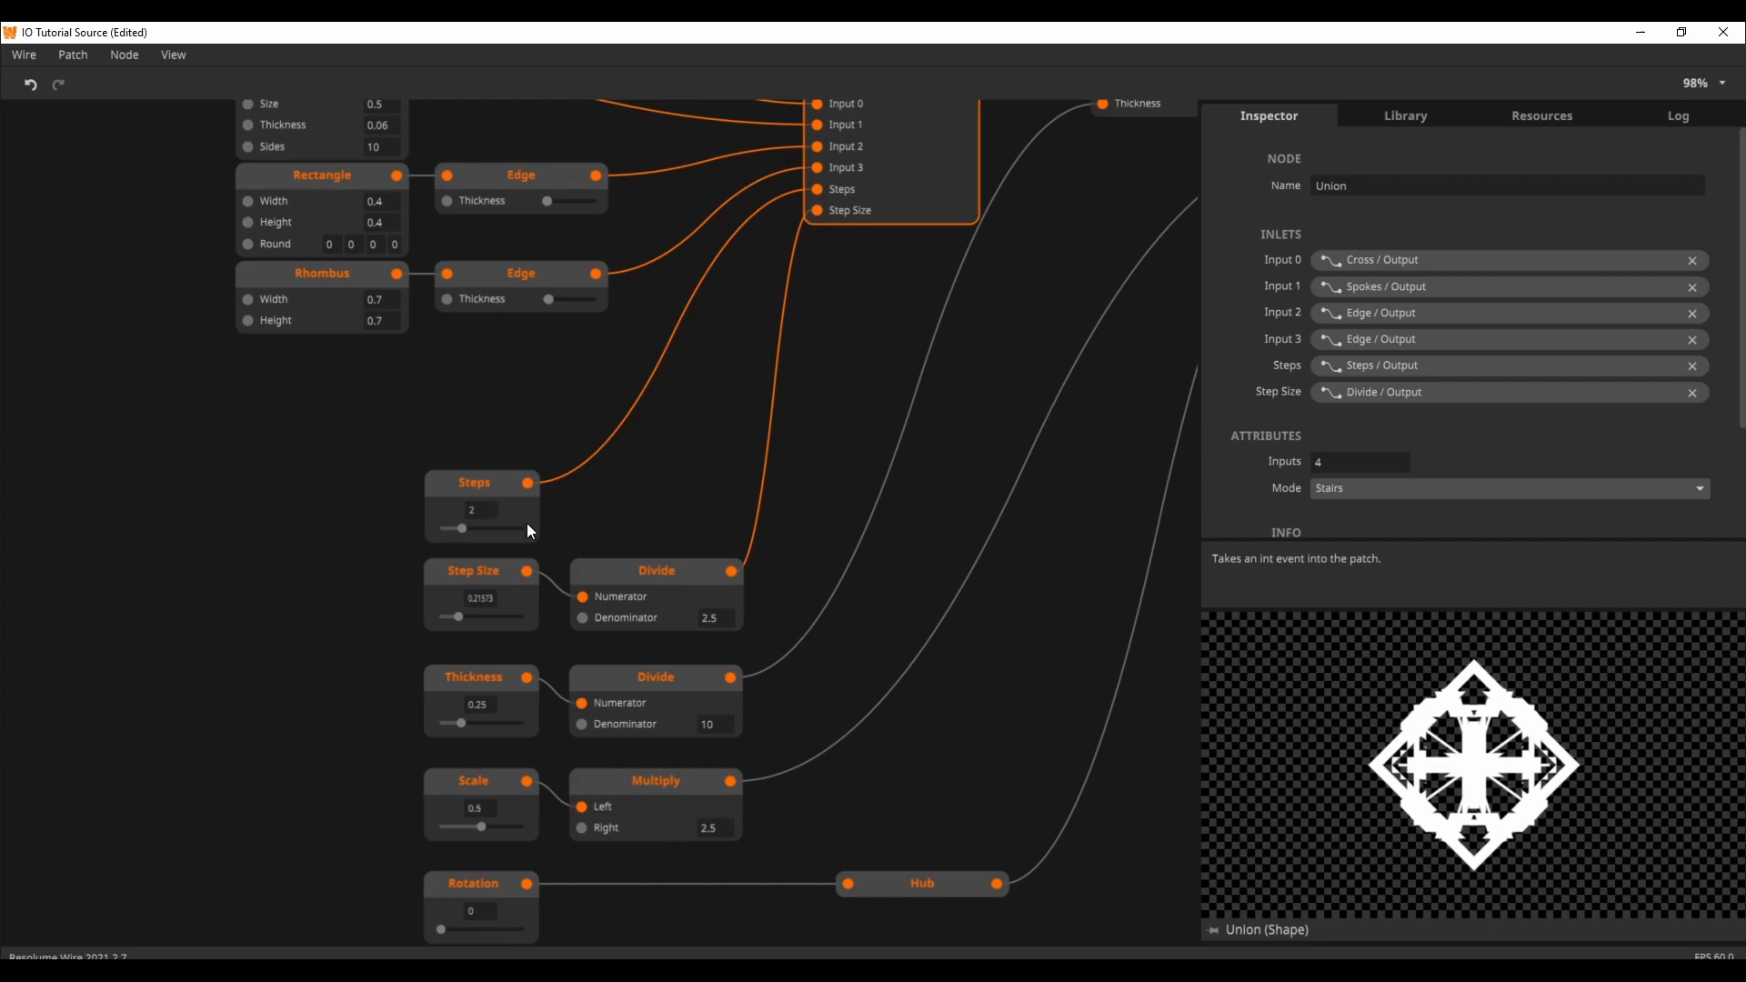
pyautogui.moveTo(665, 481)
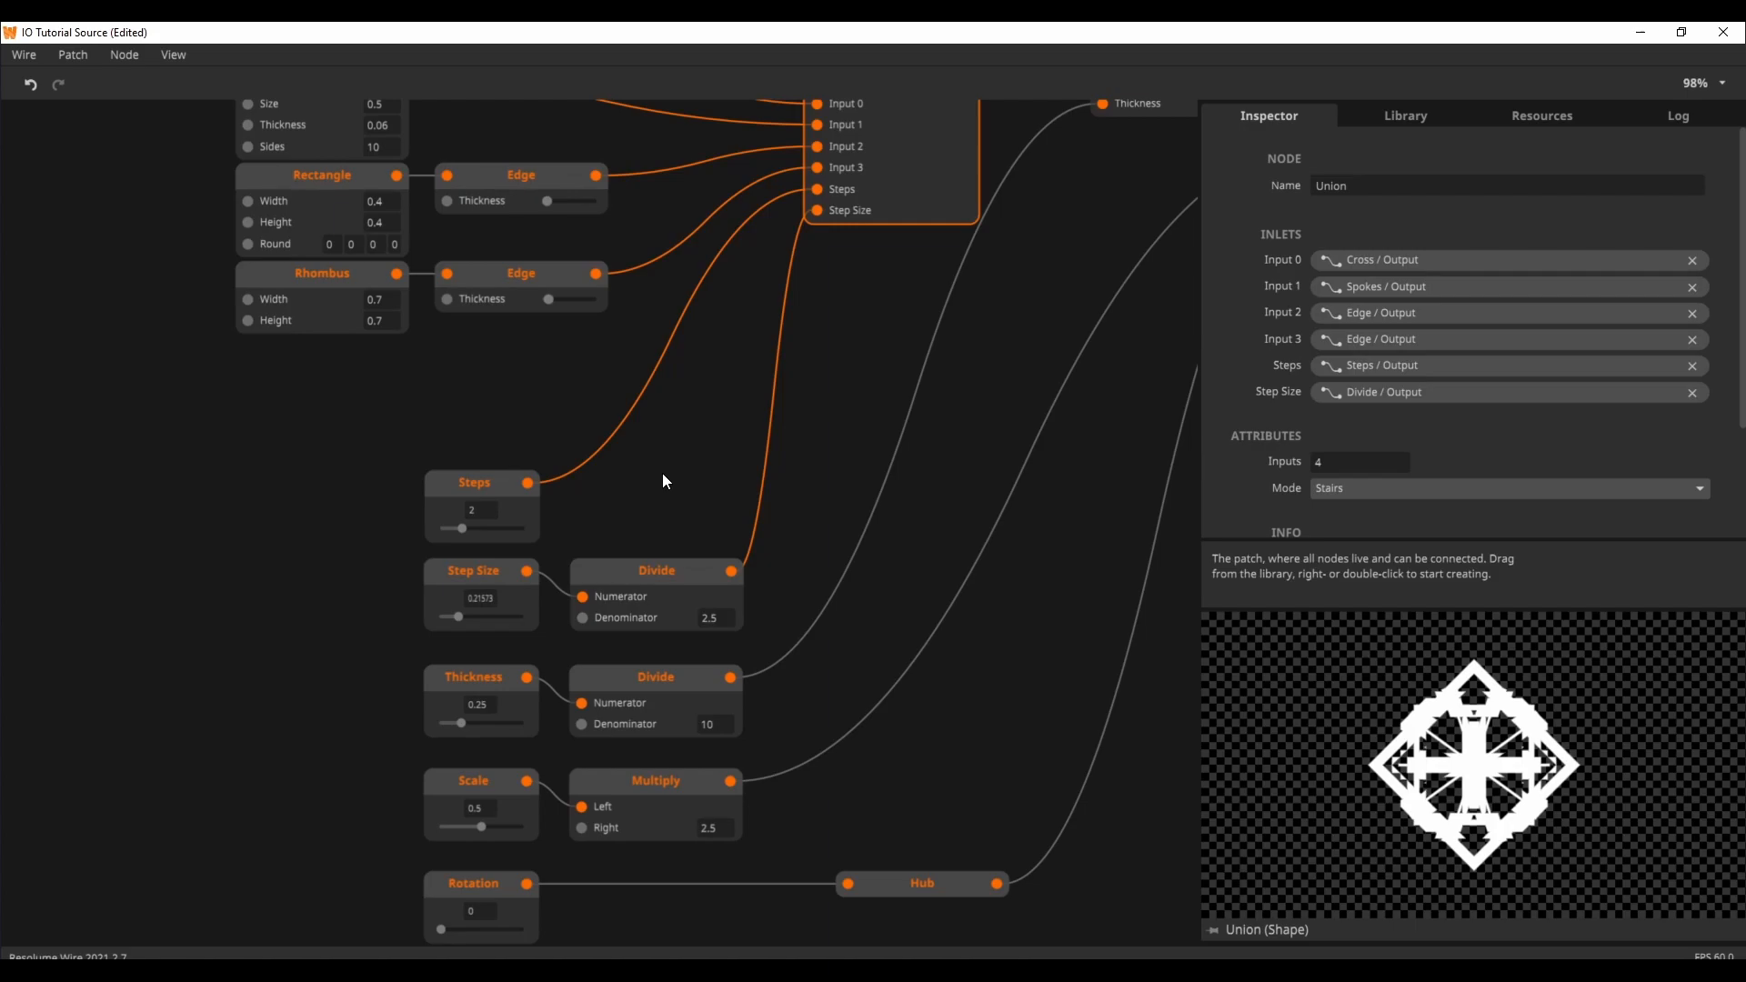
pyautogui.moveTo(628, 488)
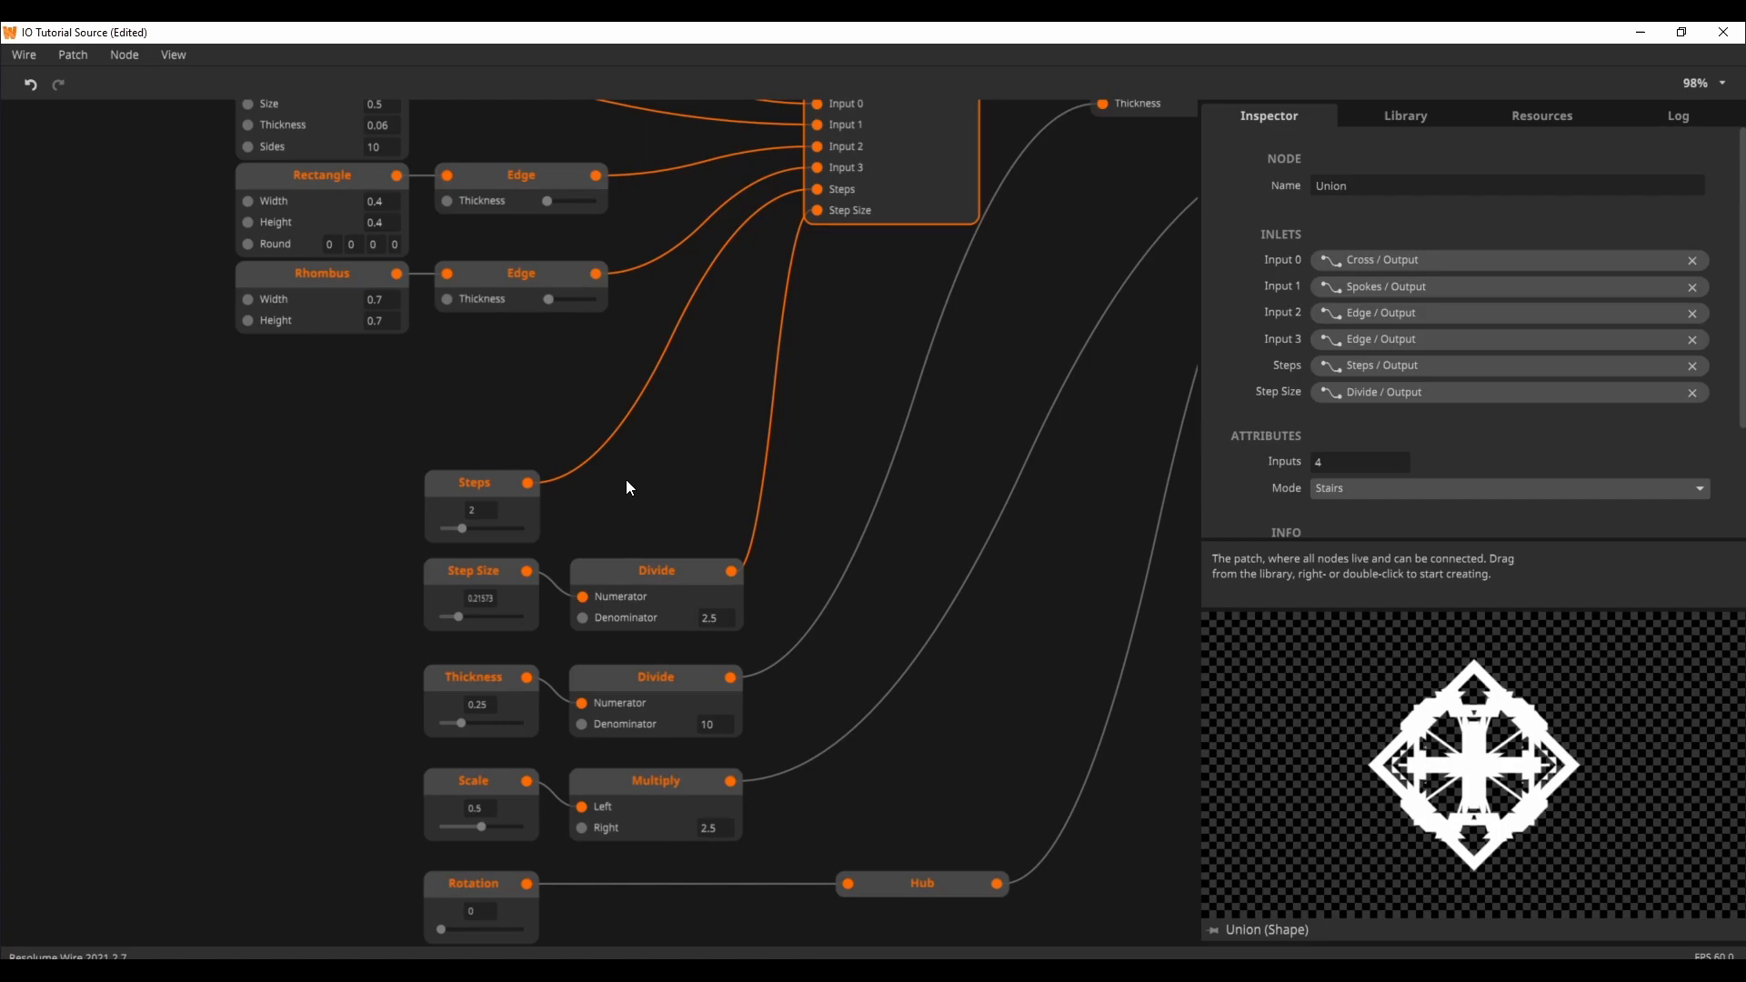
pyautogui.moveTo(661, 490)
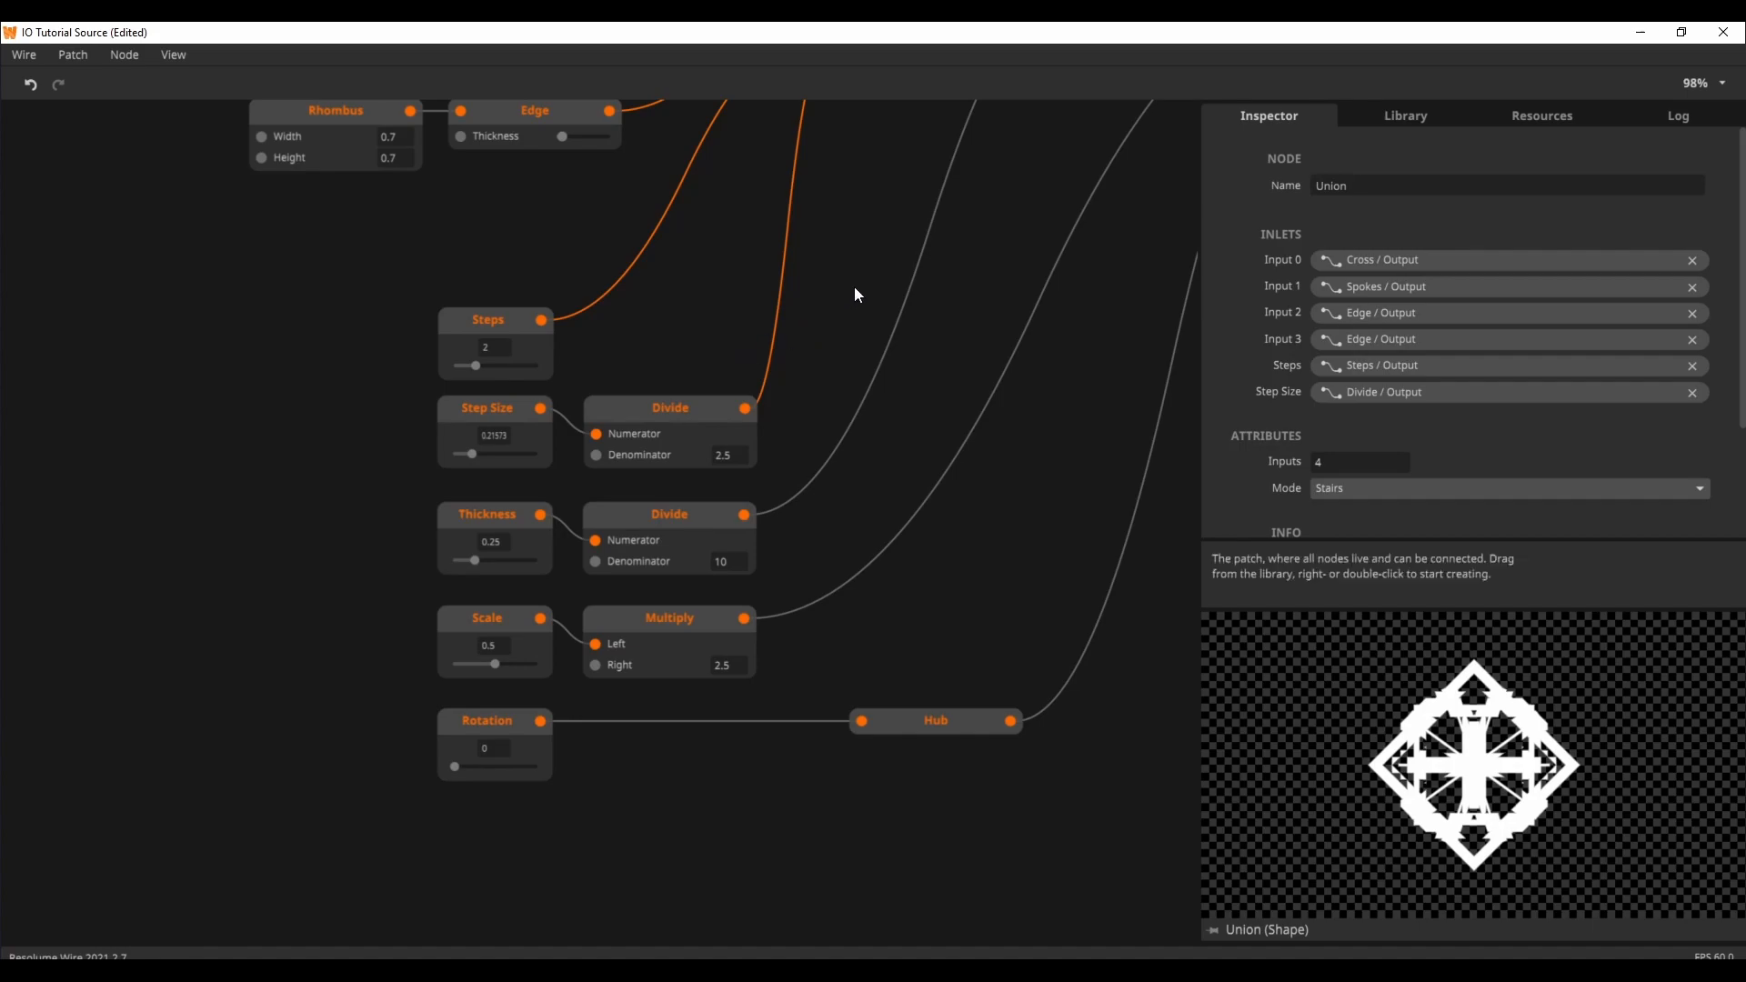
pyautogui.moveTo(883, 324)
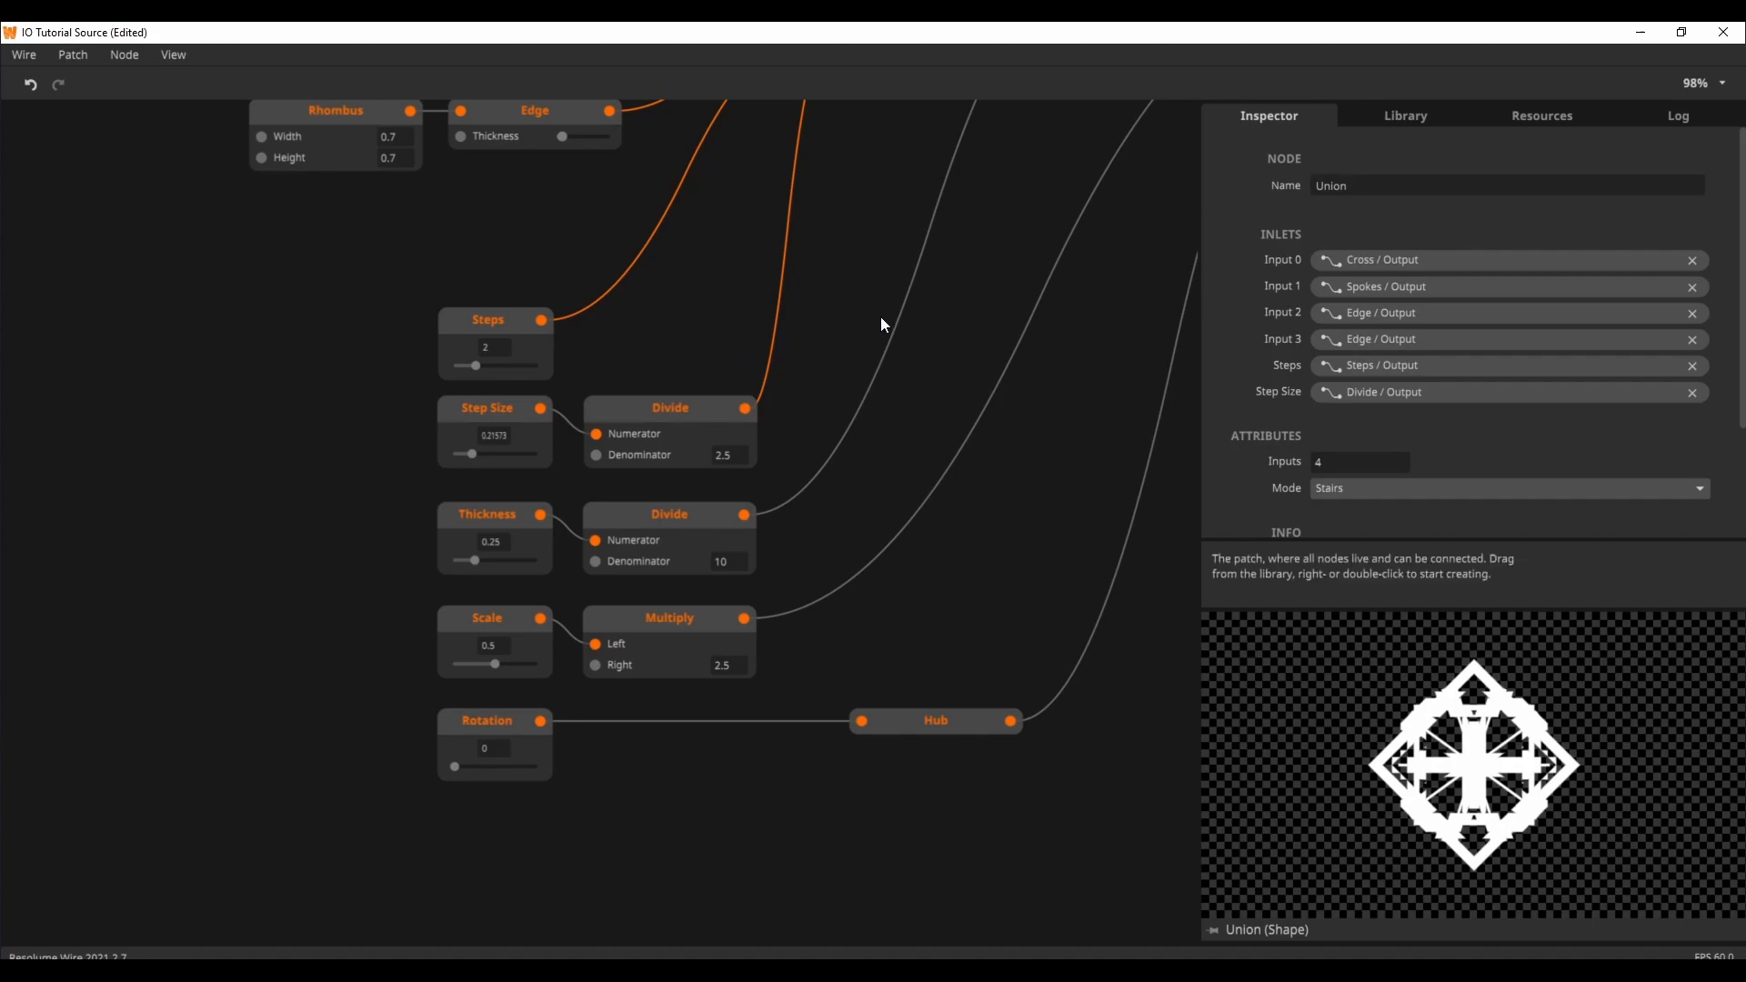
pyautogui.click(538, 514)
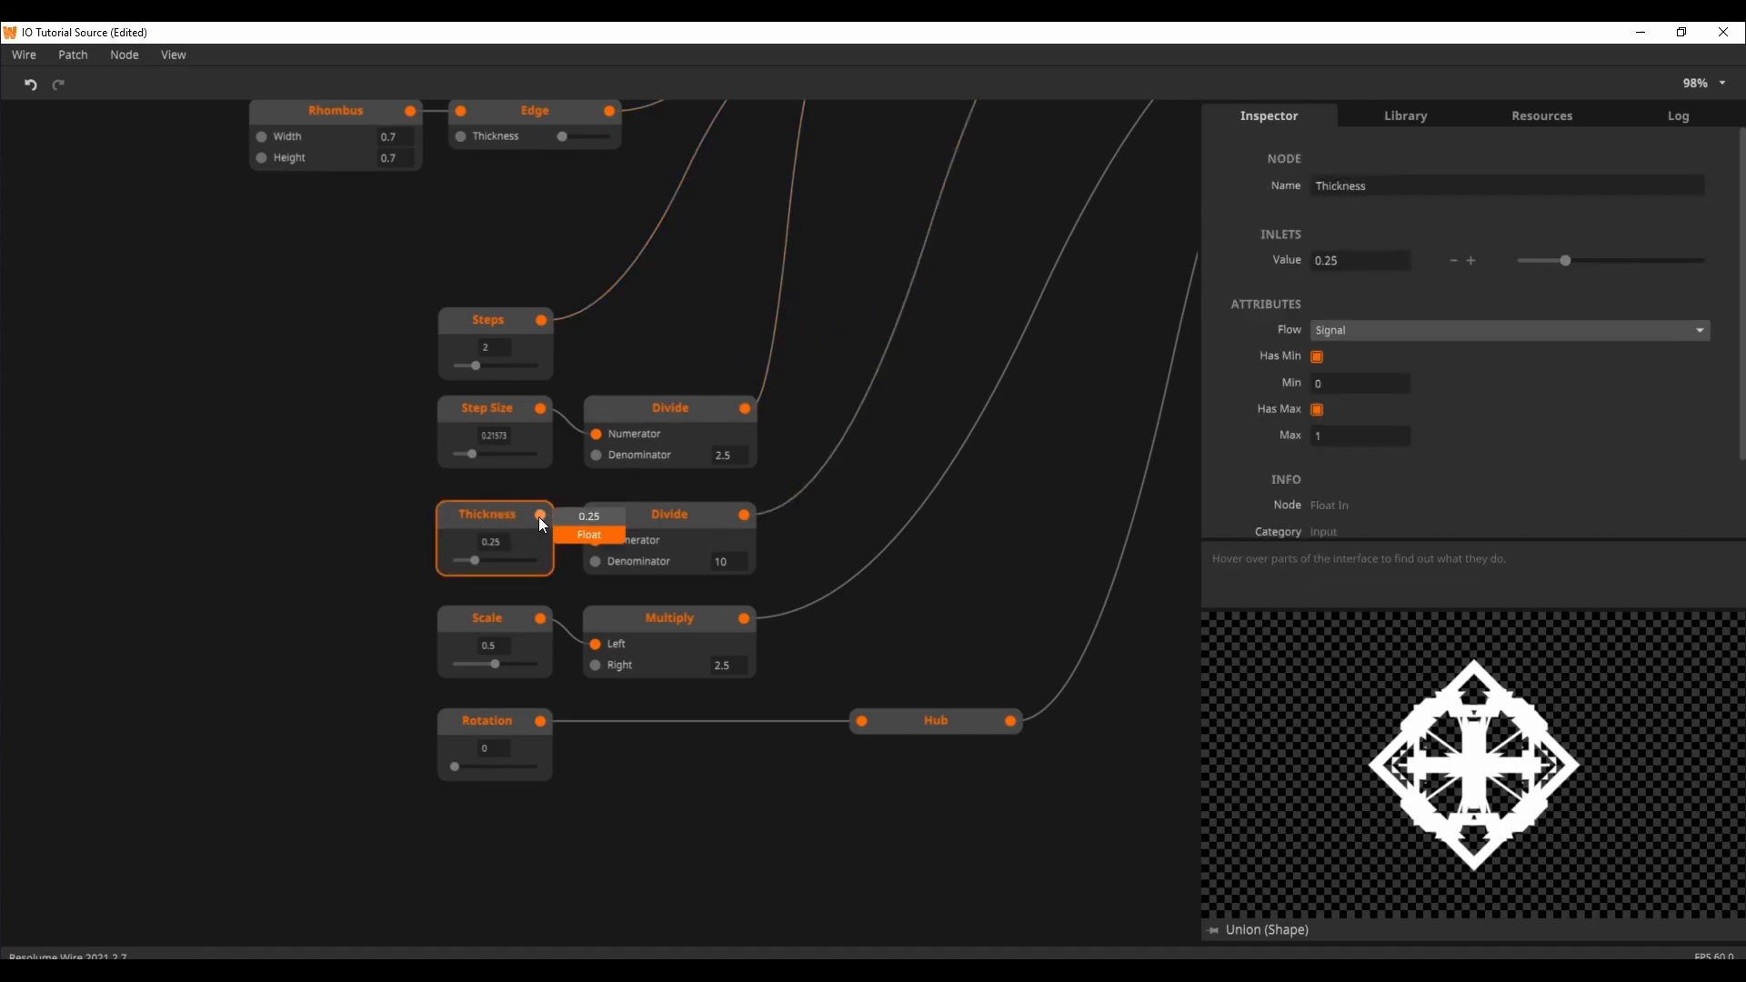
# Preview the Texture Out output while trying Thickness 0 and 1, leaving it near 0.18
pyautogui.moveTo(472, 560); pyautogui.dragTo(517, 560)
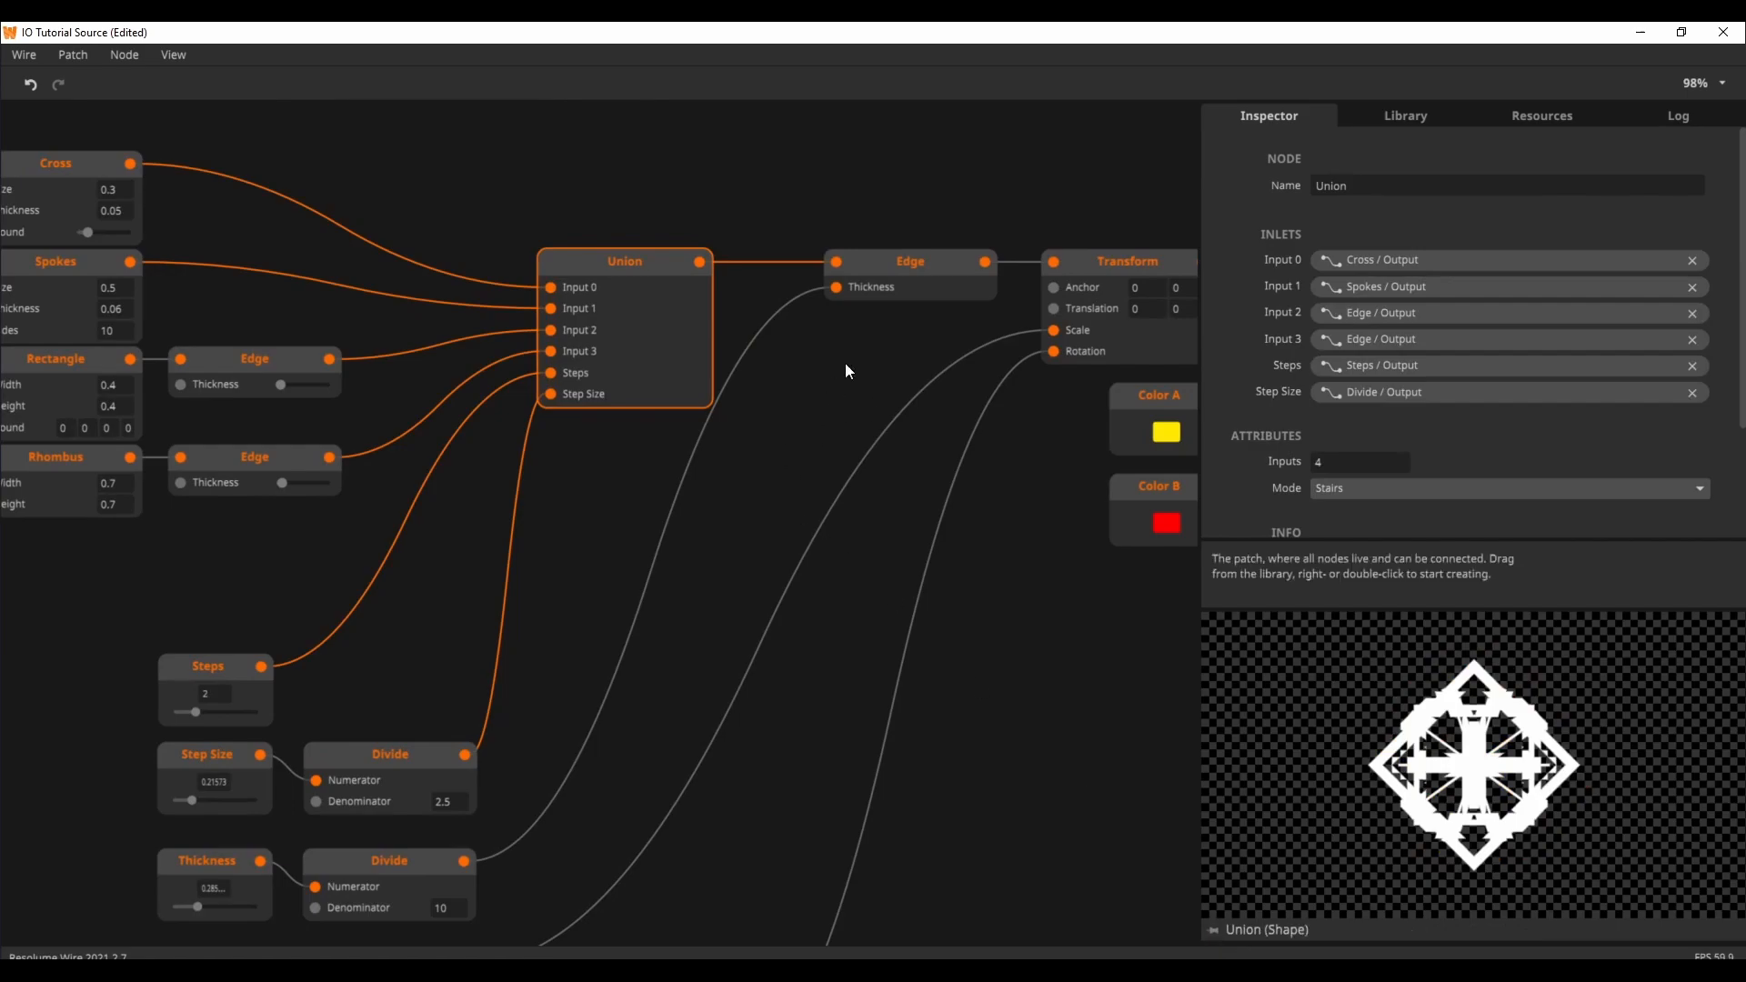
pyautogui.click(910, 262)
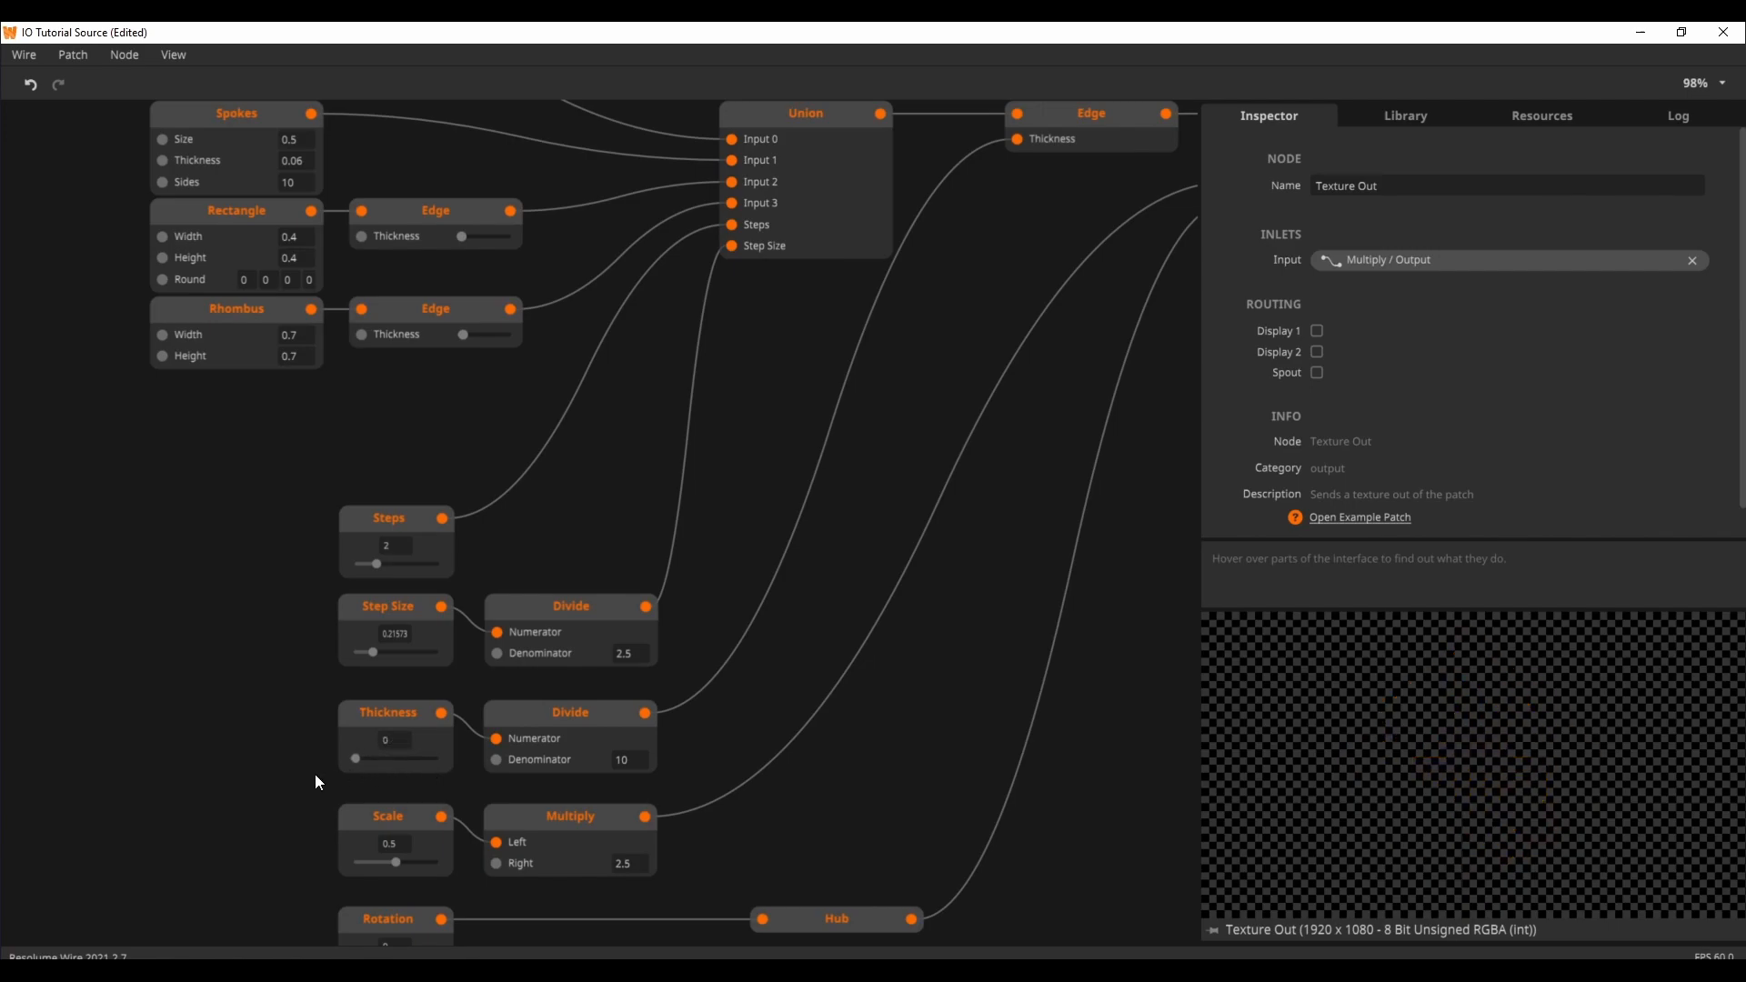
pyautogui.moveTo(353, 758); pyautogui.dragTo(359, 758)
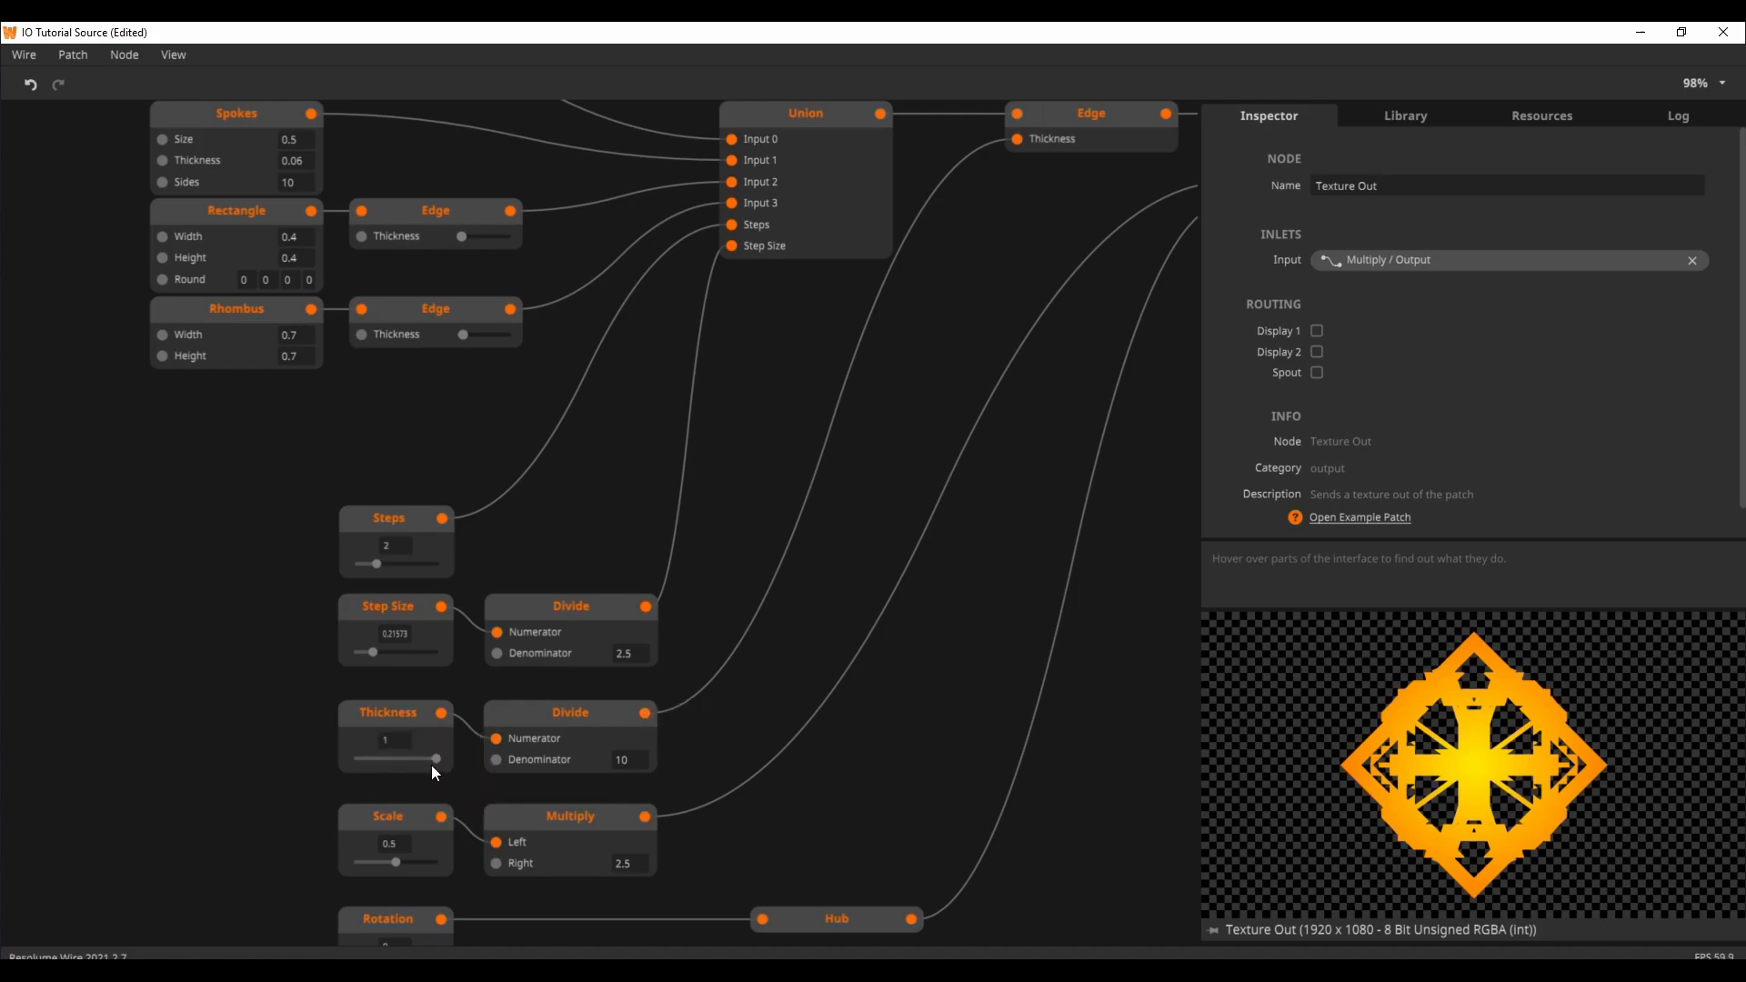
pyautogui.moveTo(435, 758); pyautogui.dragTo(368, 758)
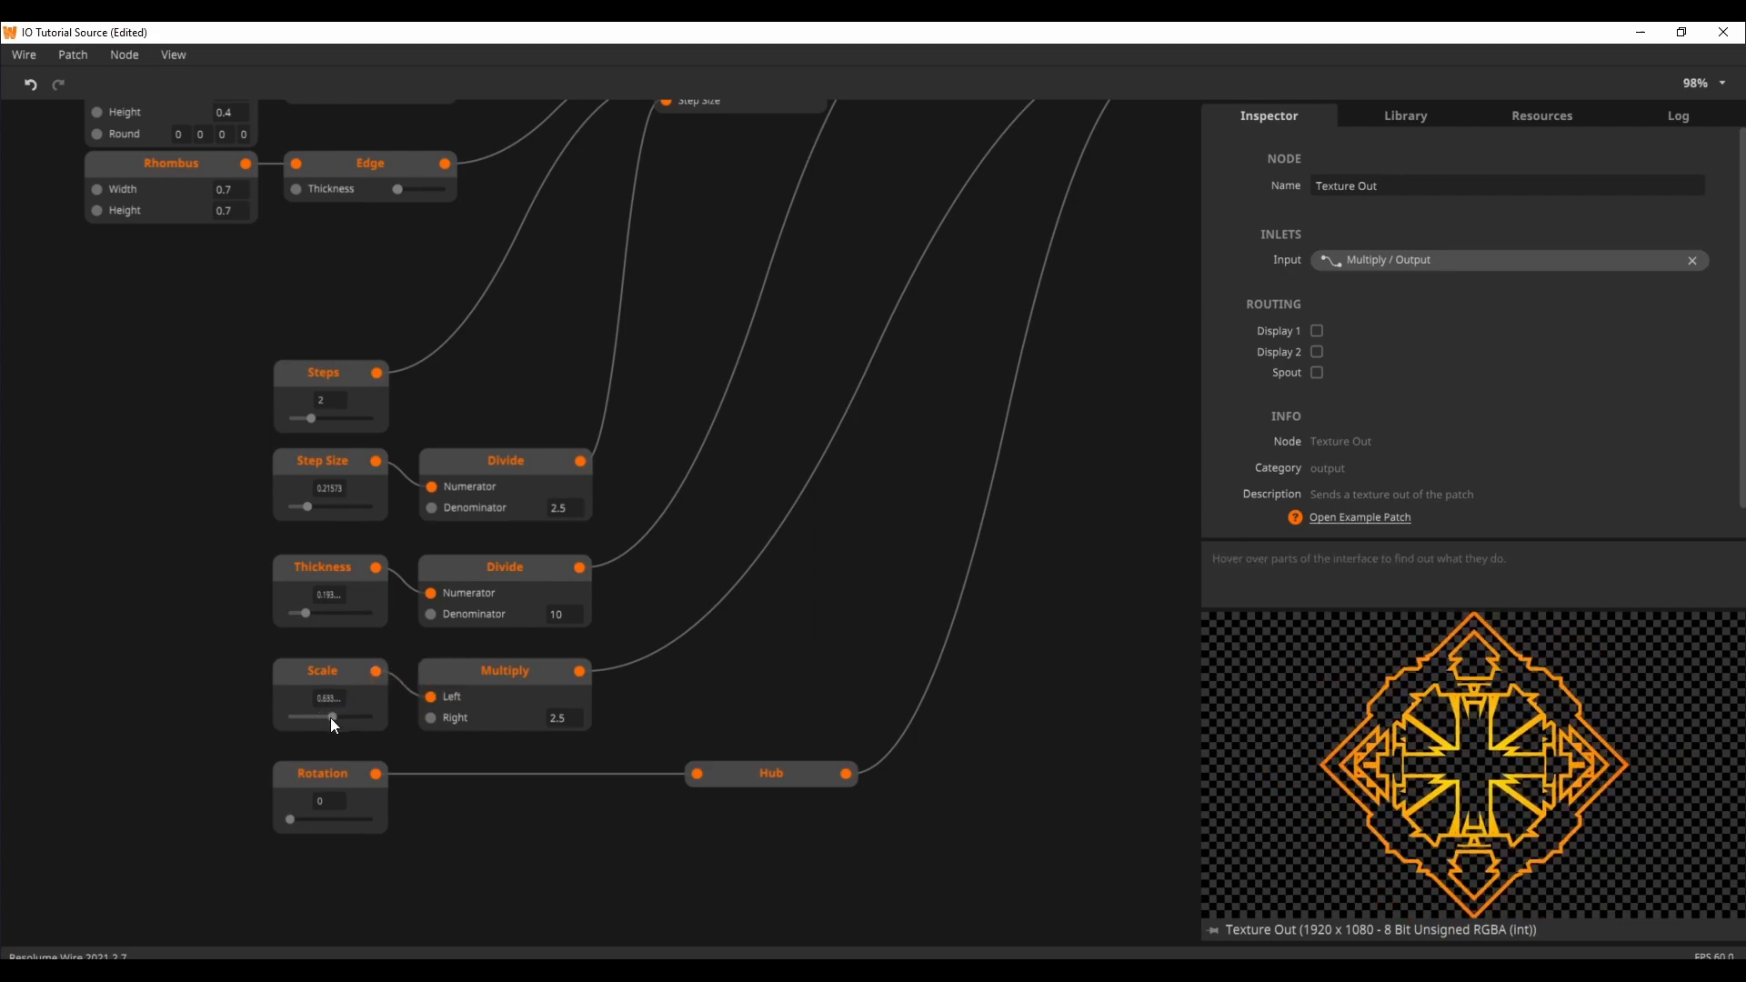
# Try the pattern at tiny and full Scale, settle near 0.49, then rotate it
pyautogui.moveTo(329, 716); pyautogui.dragTo(296, 718)
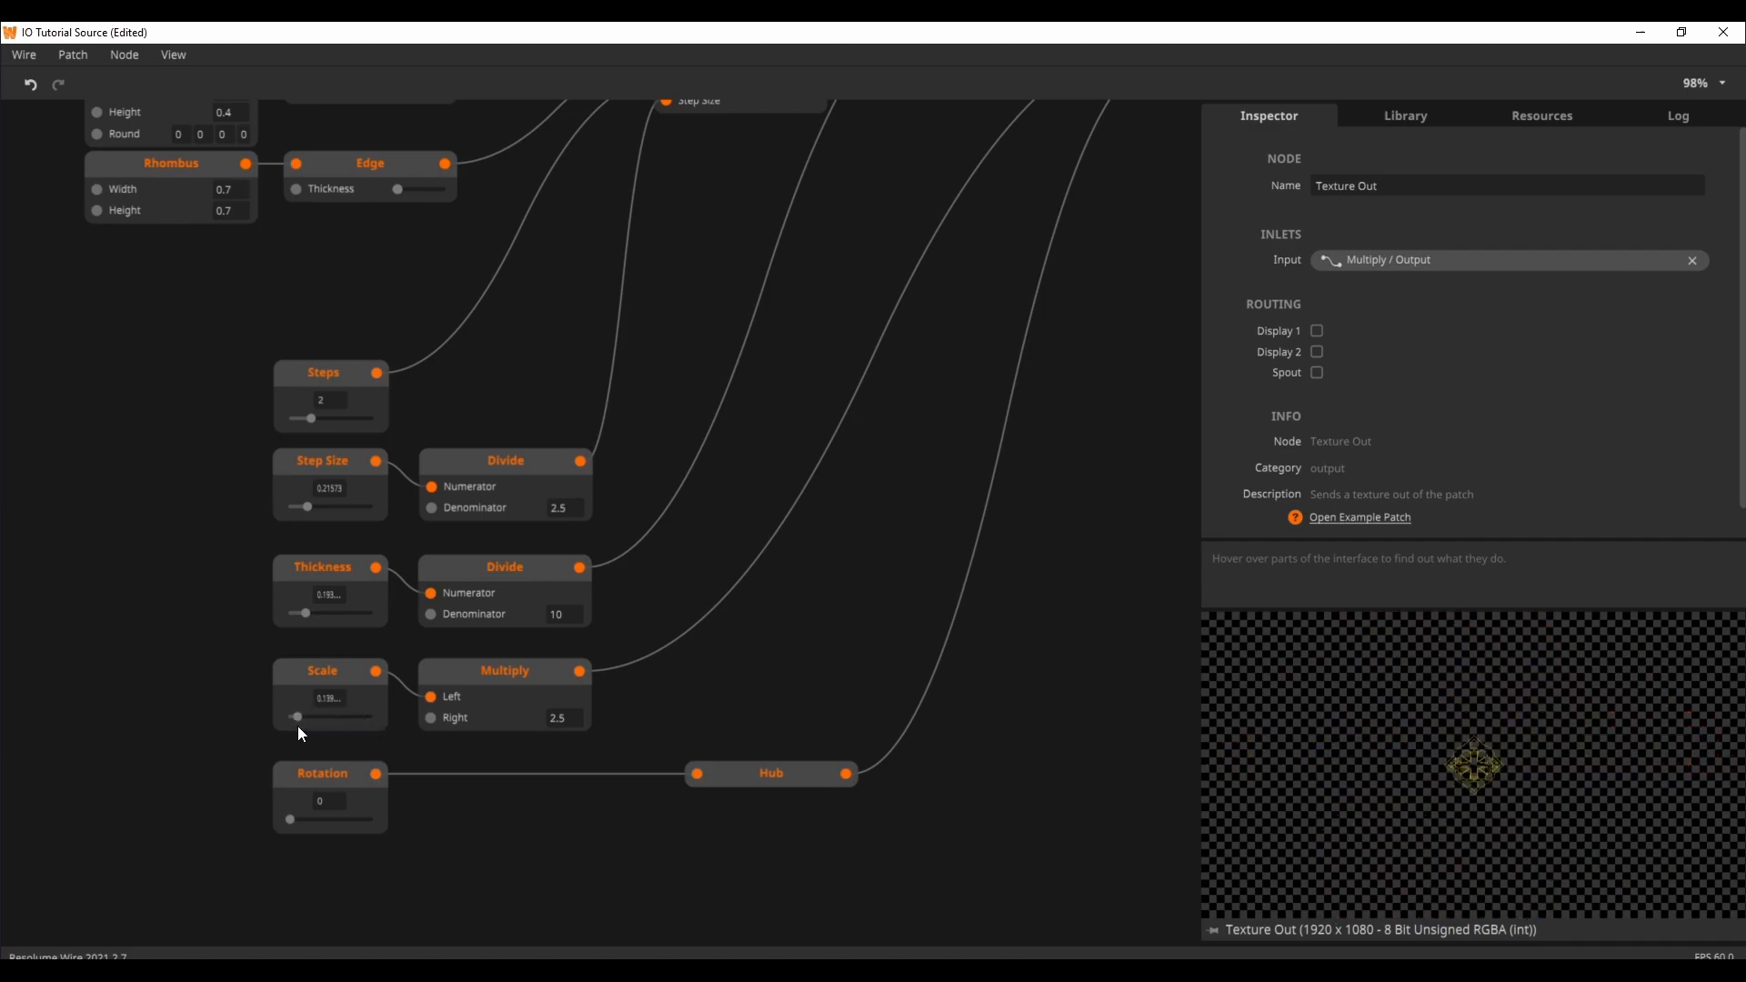
pyautogui.moveTo(296, 716); pyautogui.dragTo(341, 715)
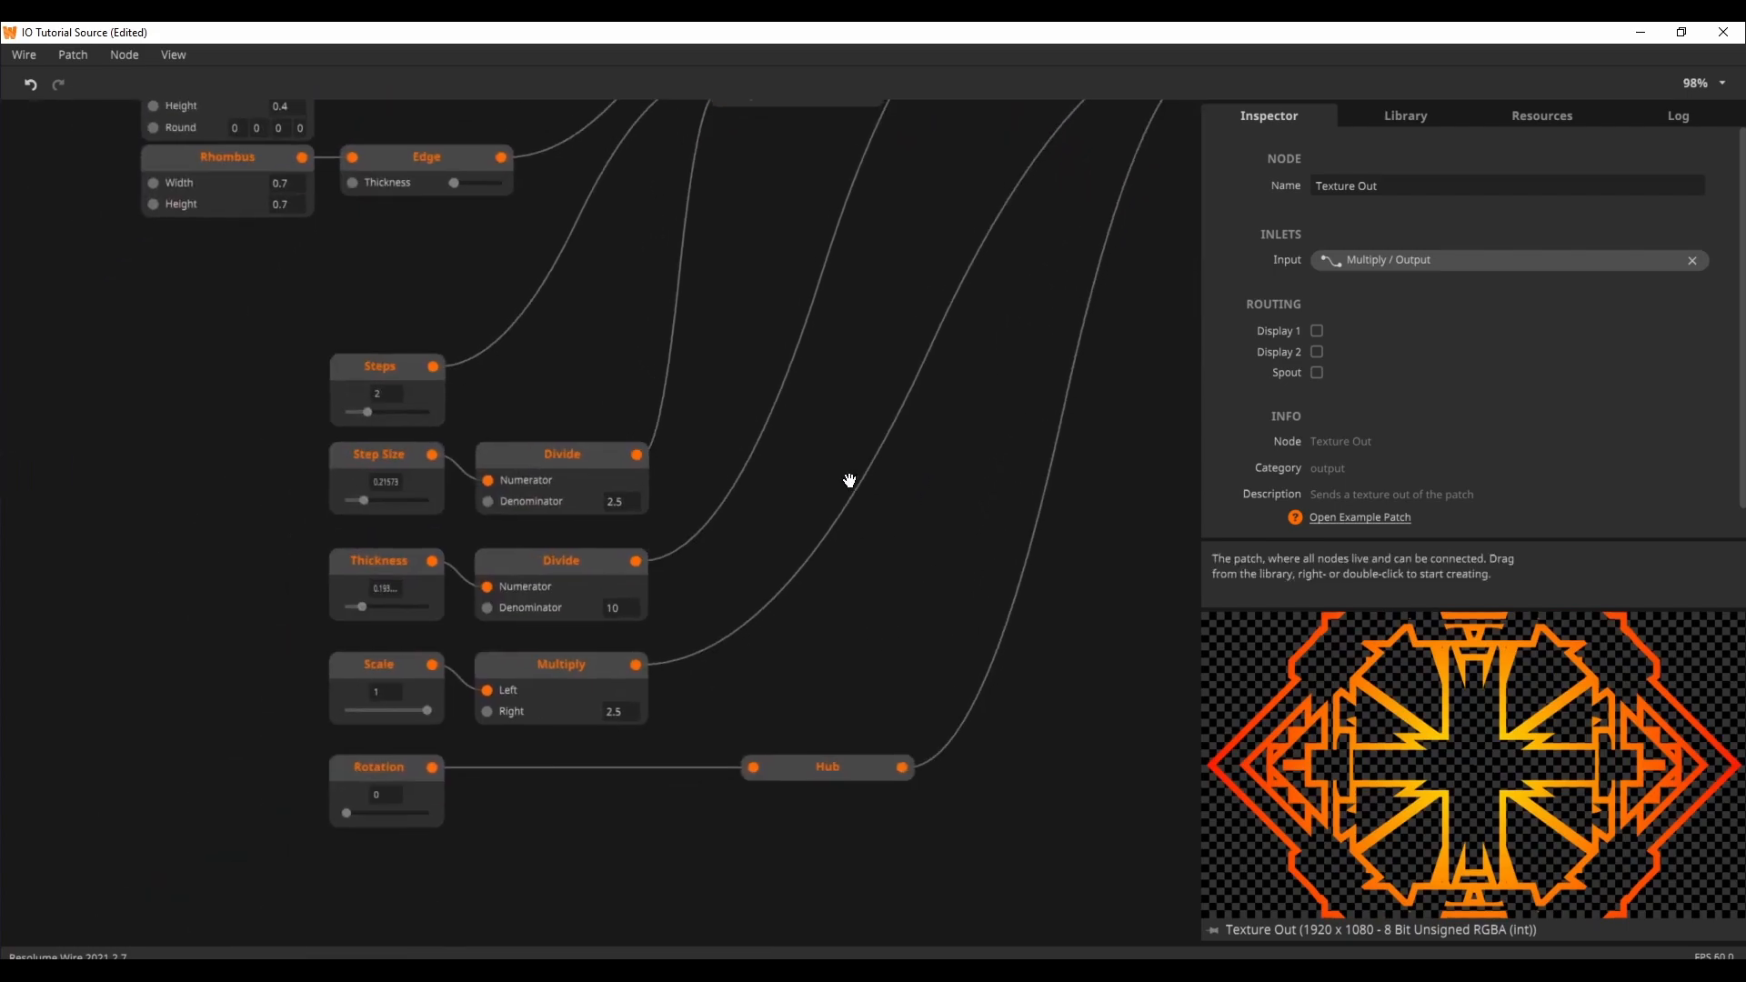
pyautogui.moveTo(425, 709); pyautogui.dragTo(417, 690)
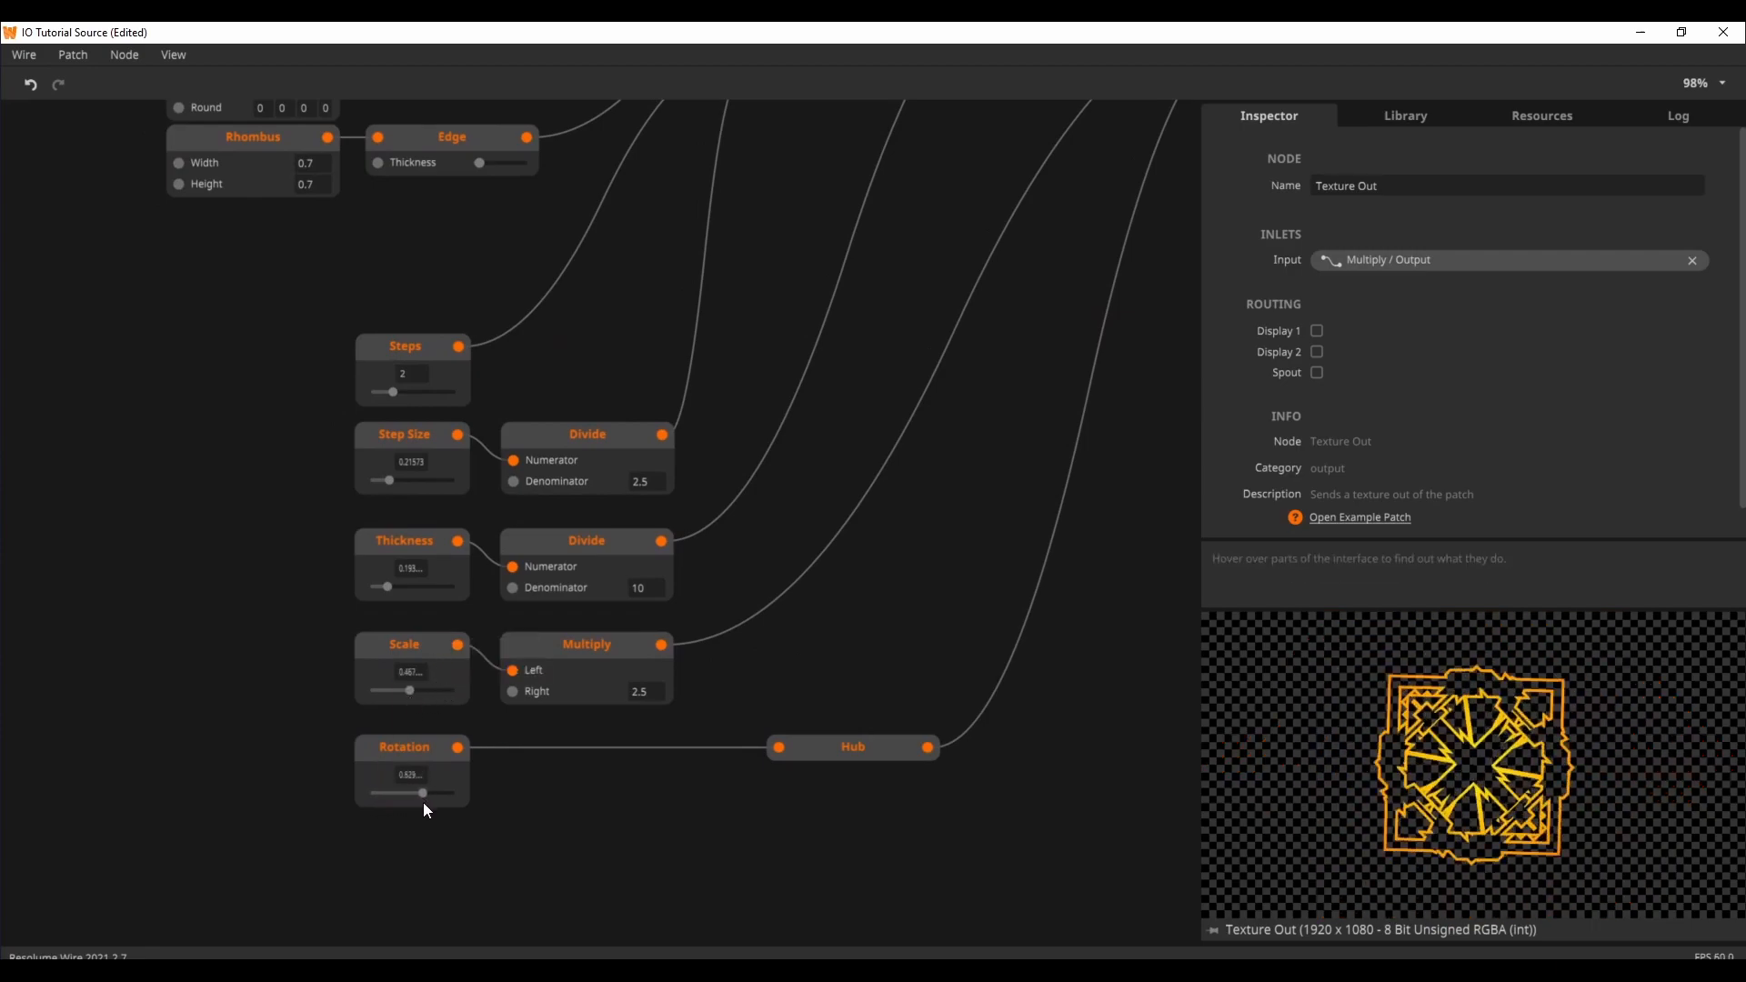
pyautogui.moveTo(421, 793); pyautogui.dragTo(371, 793)
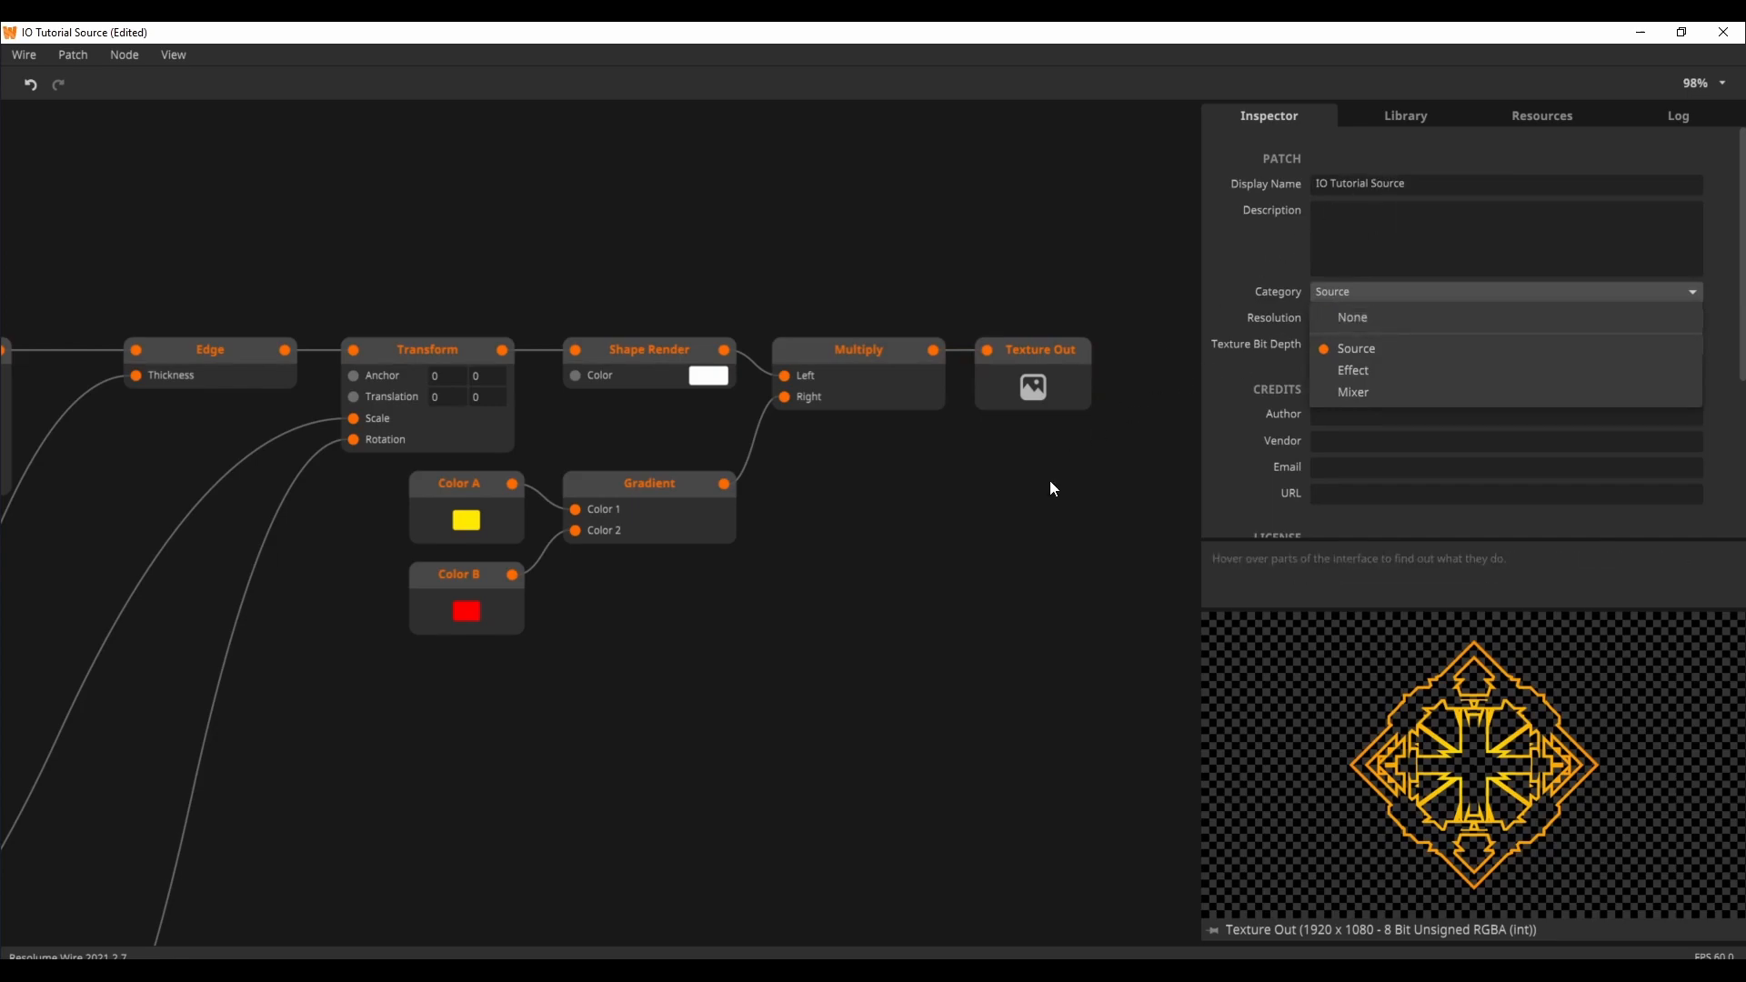
# Leave the patch Category set to Source in the Inspector
pyautogui.click(1355, 349)
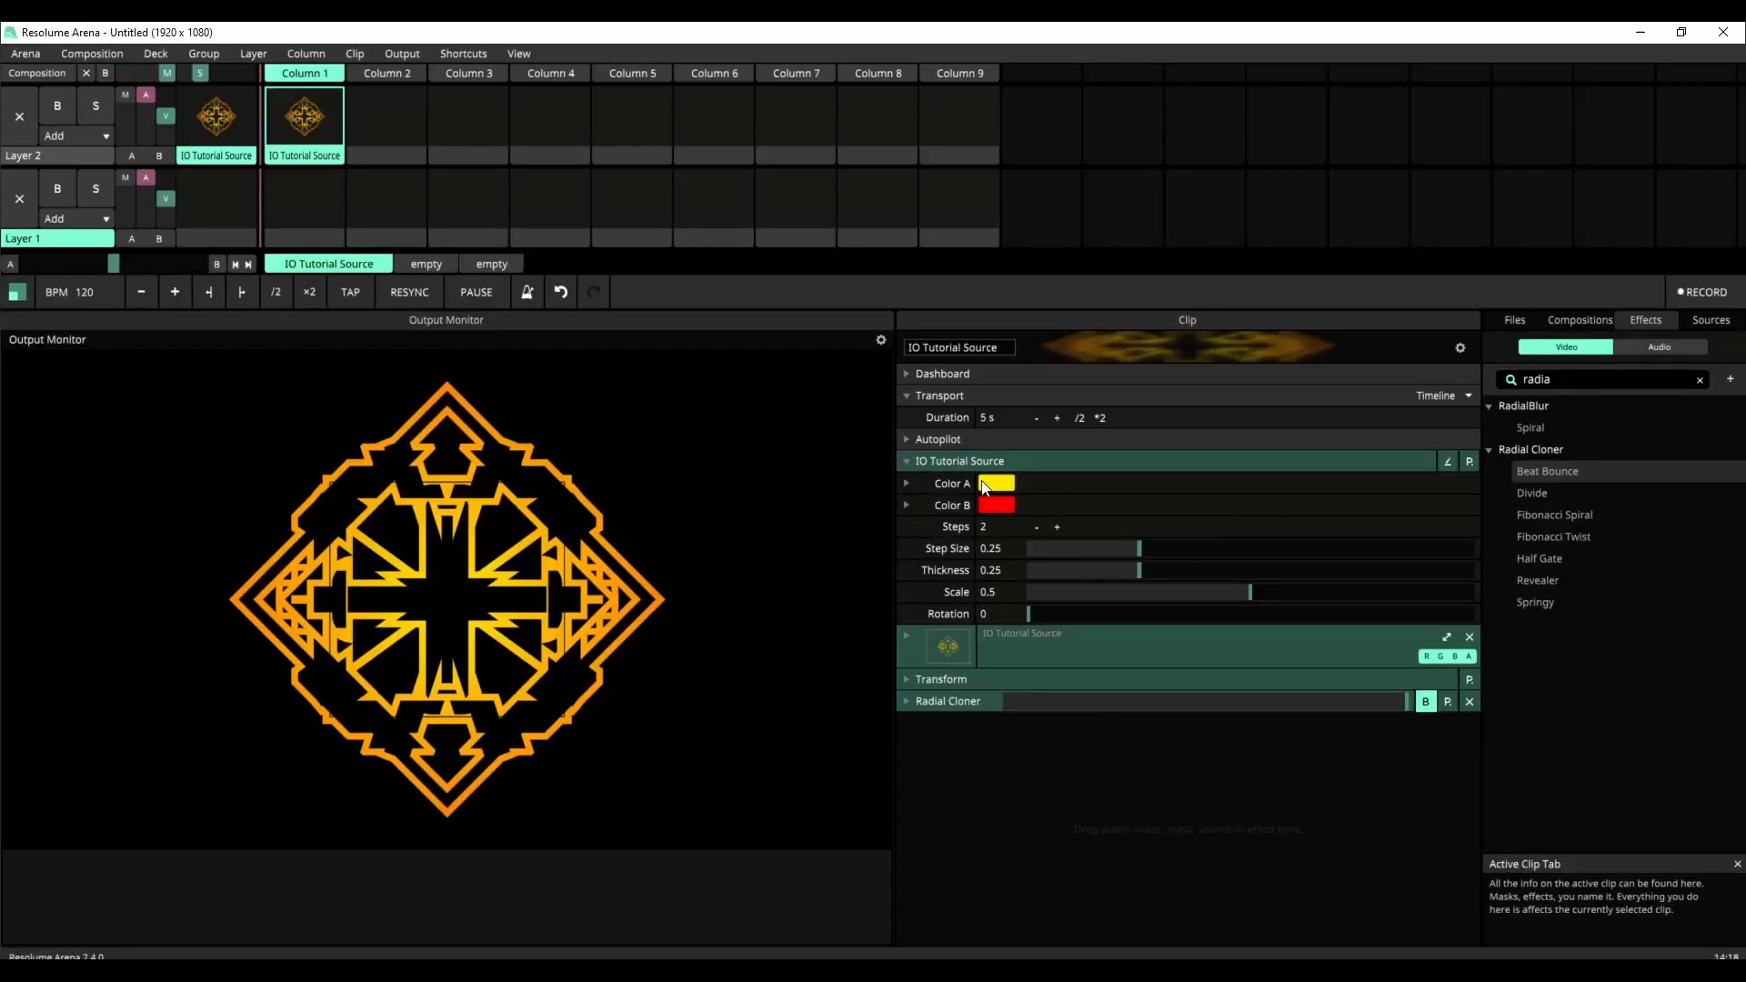
# Colour the clip purple and set Step Size 0.29, Thickness 0.34, Scale 0.44
pyautogui.click(997, 483)
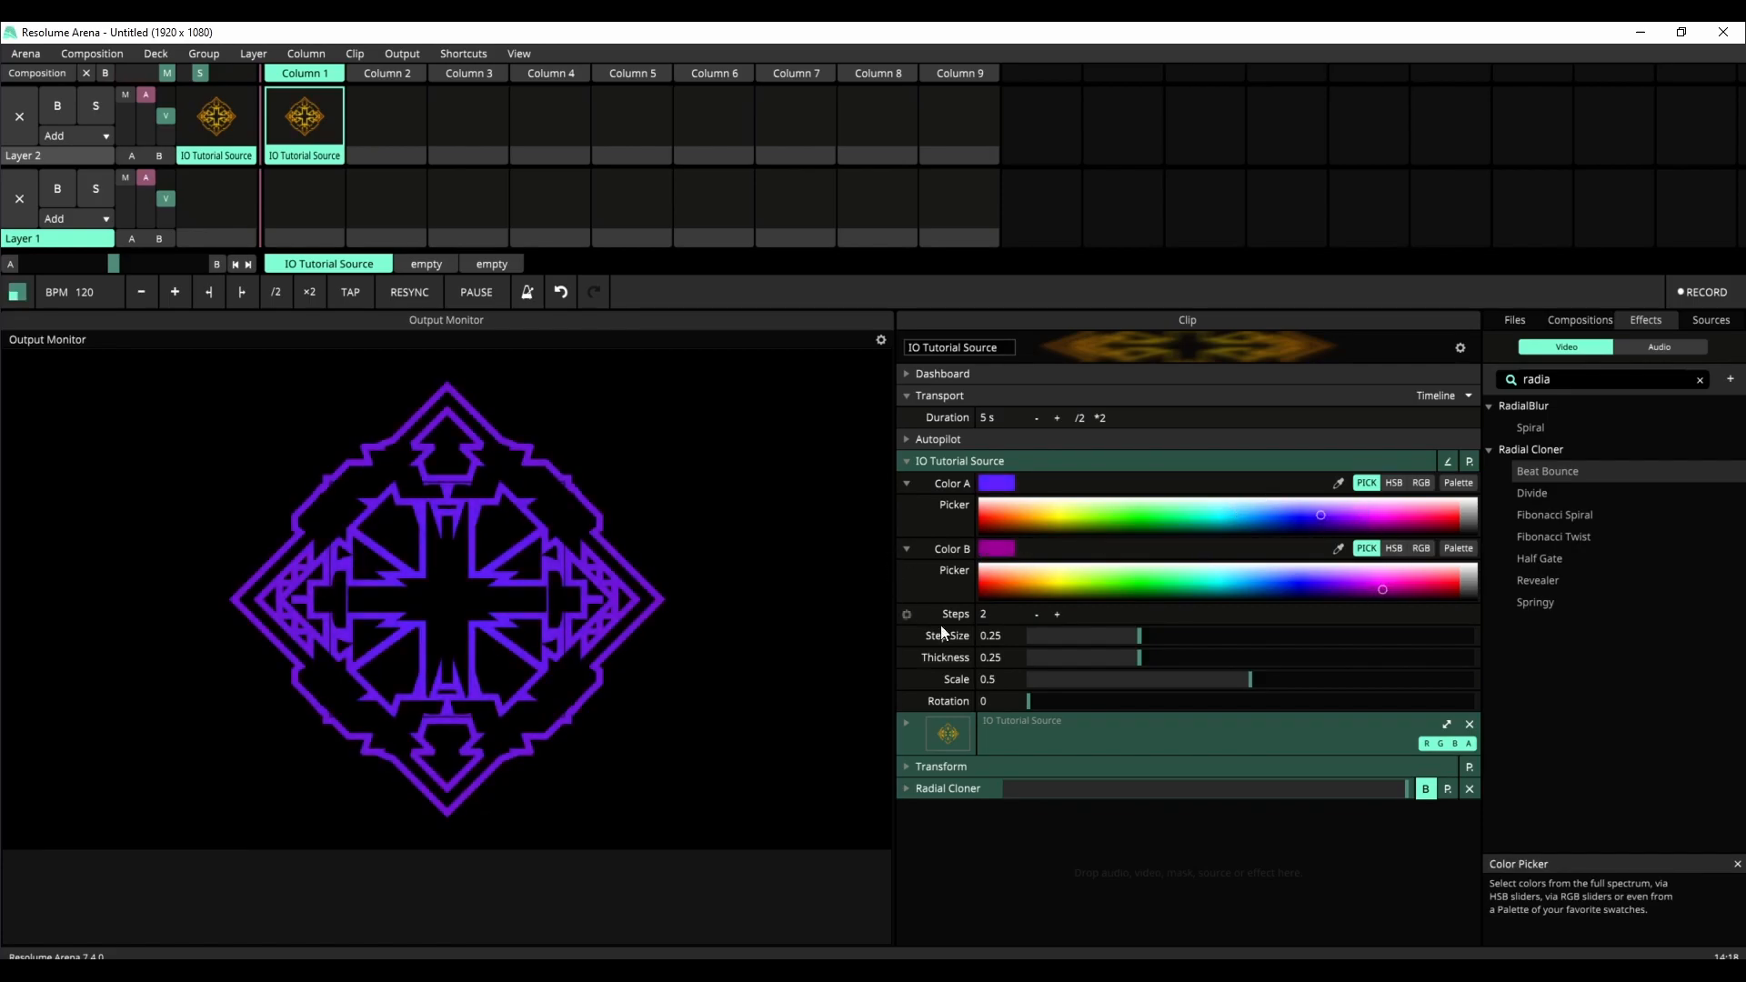
pyautogui.moveTo(1138, 635); pyautogui.dragTo(1204, 634)
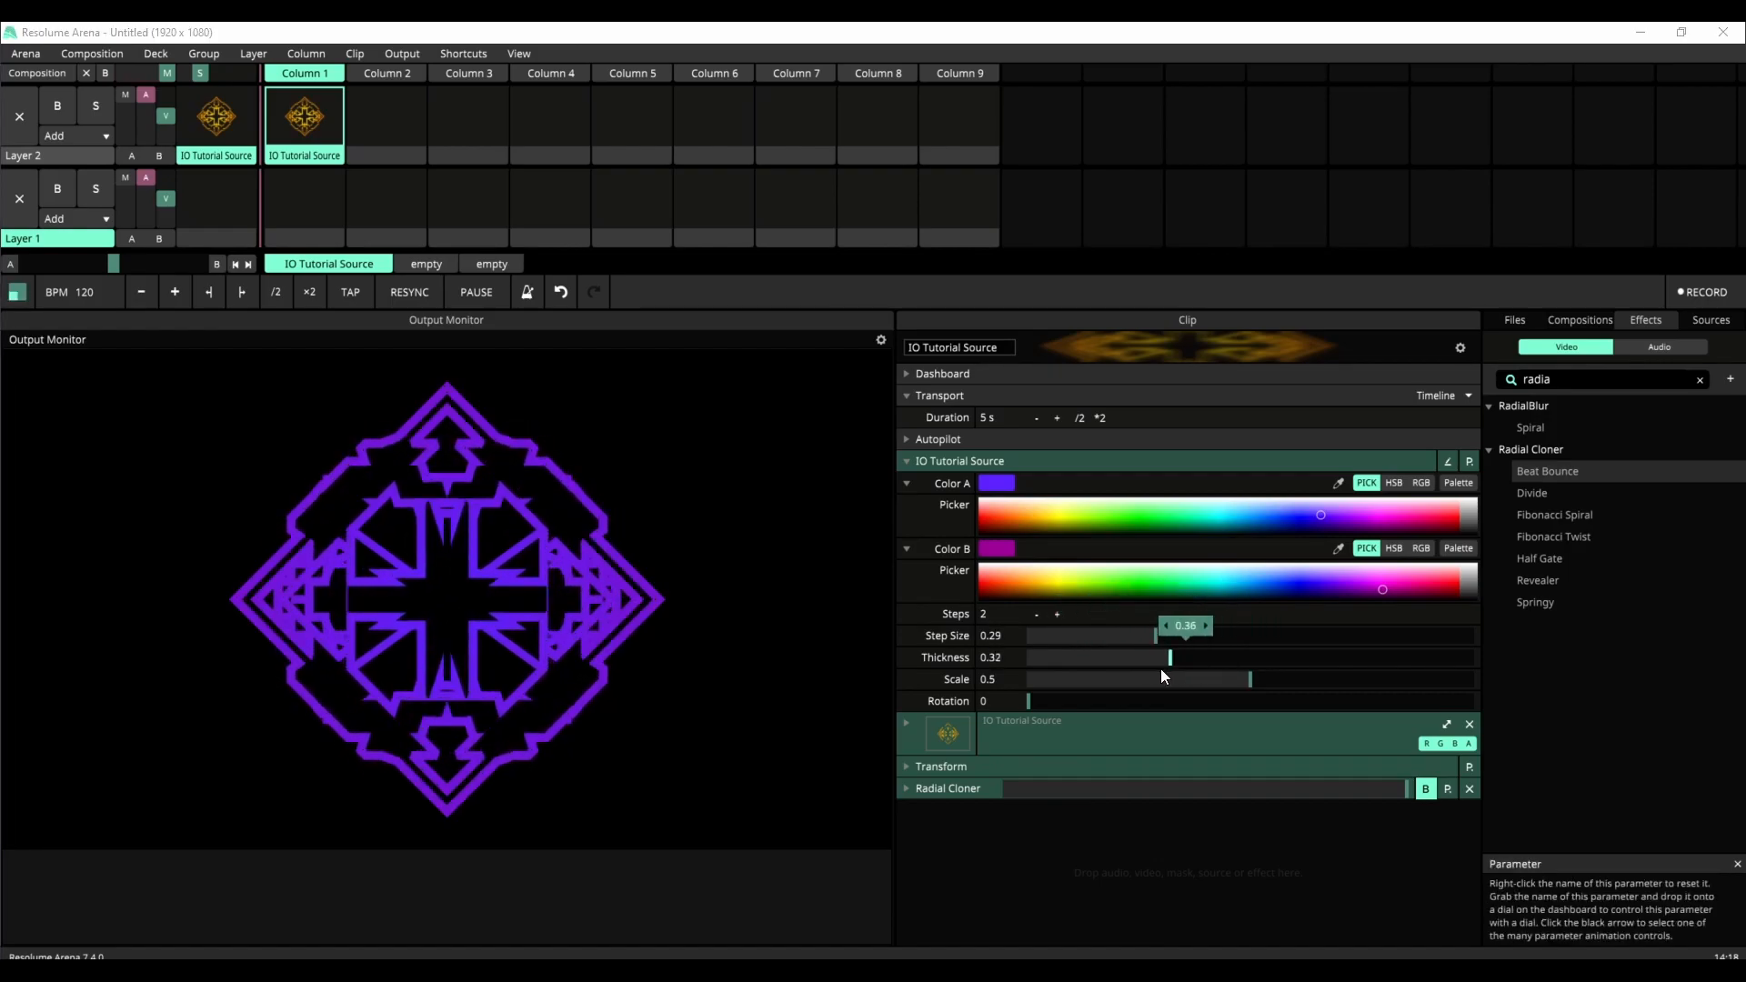
pyautogui.moveTo(1246, 679); pyautogui.dragTo(1222, 679)
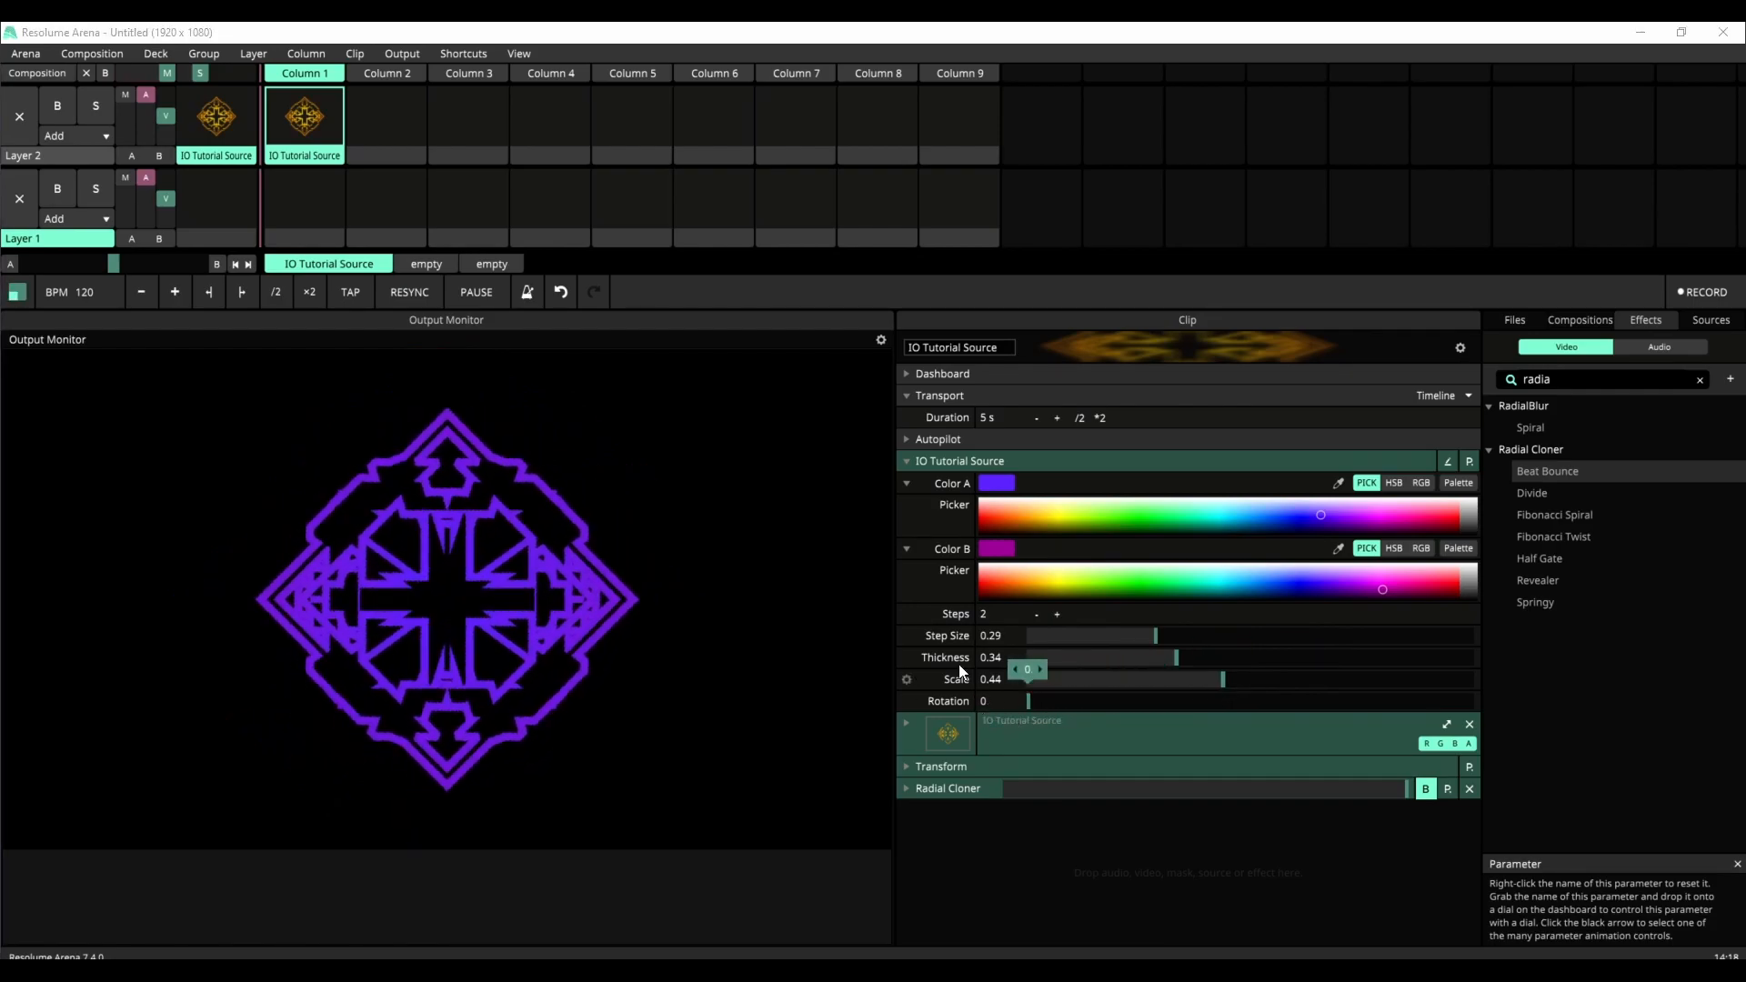
pyautogui.click(907, 461)
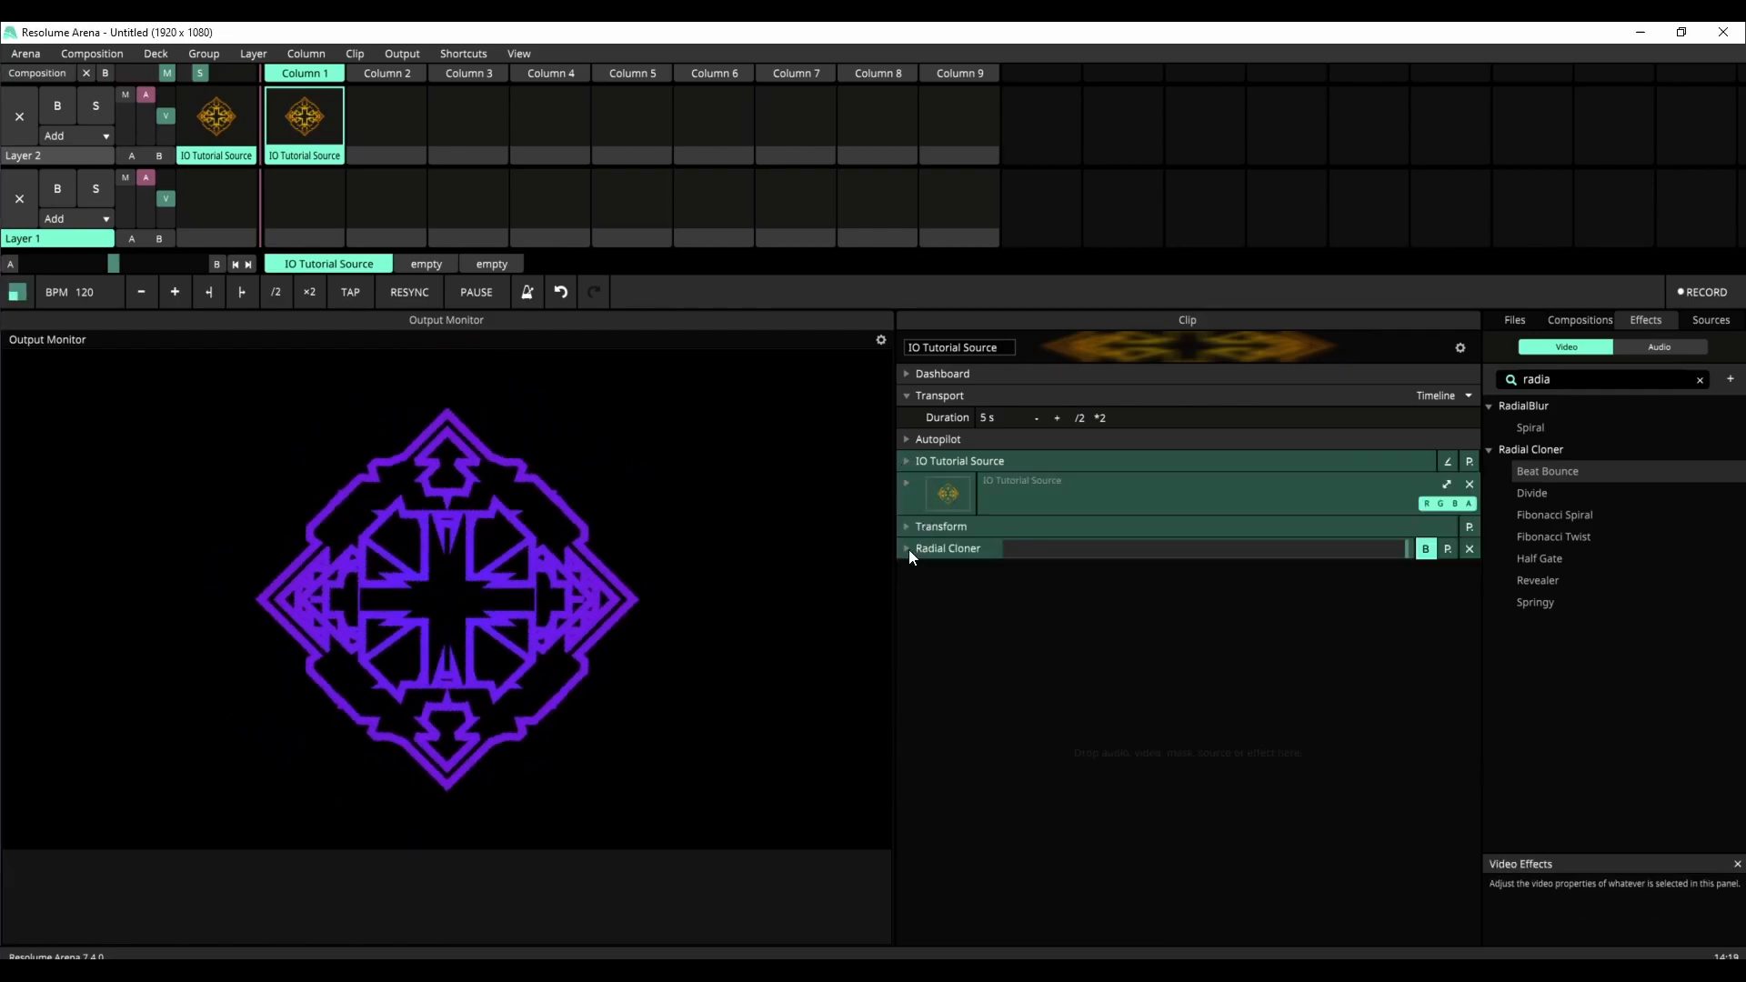
# Set the cloned pattern to Step Size 0.37, Scale 0.6, Rotation 0.21, then reopen Wire
pyautogui.click(908, 548)
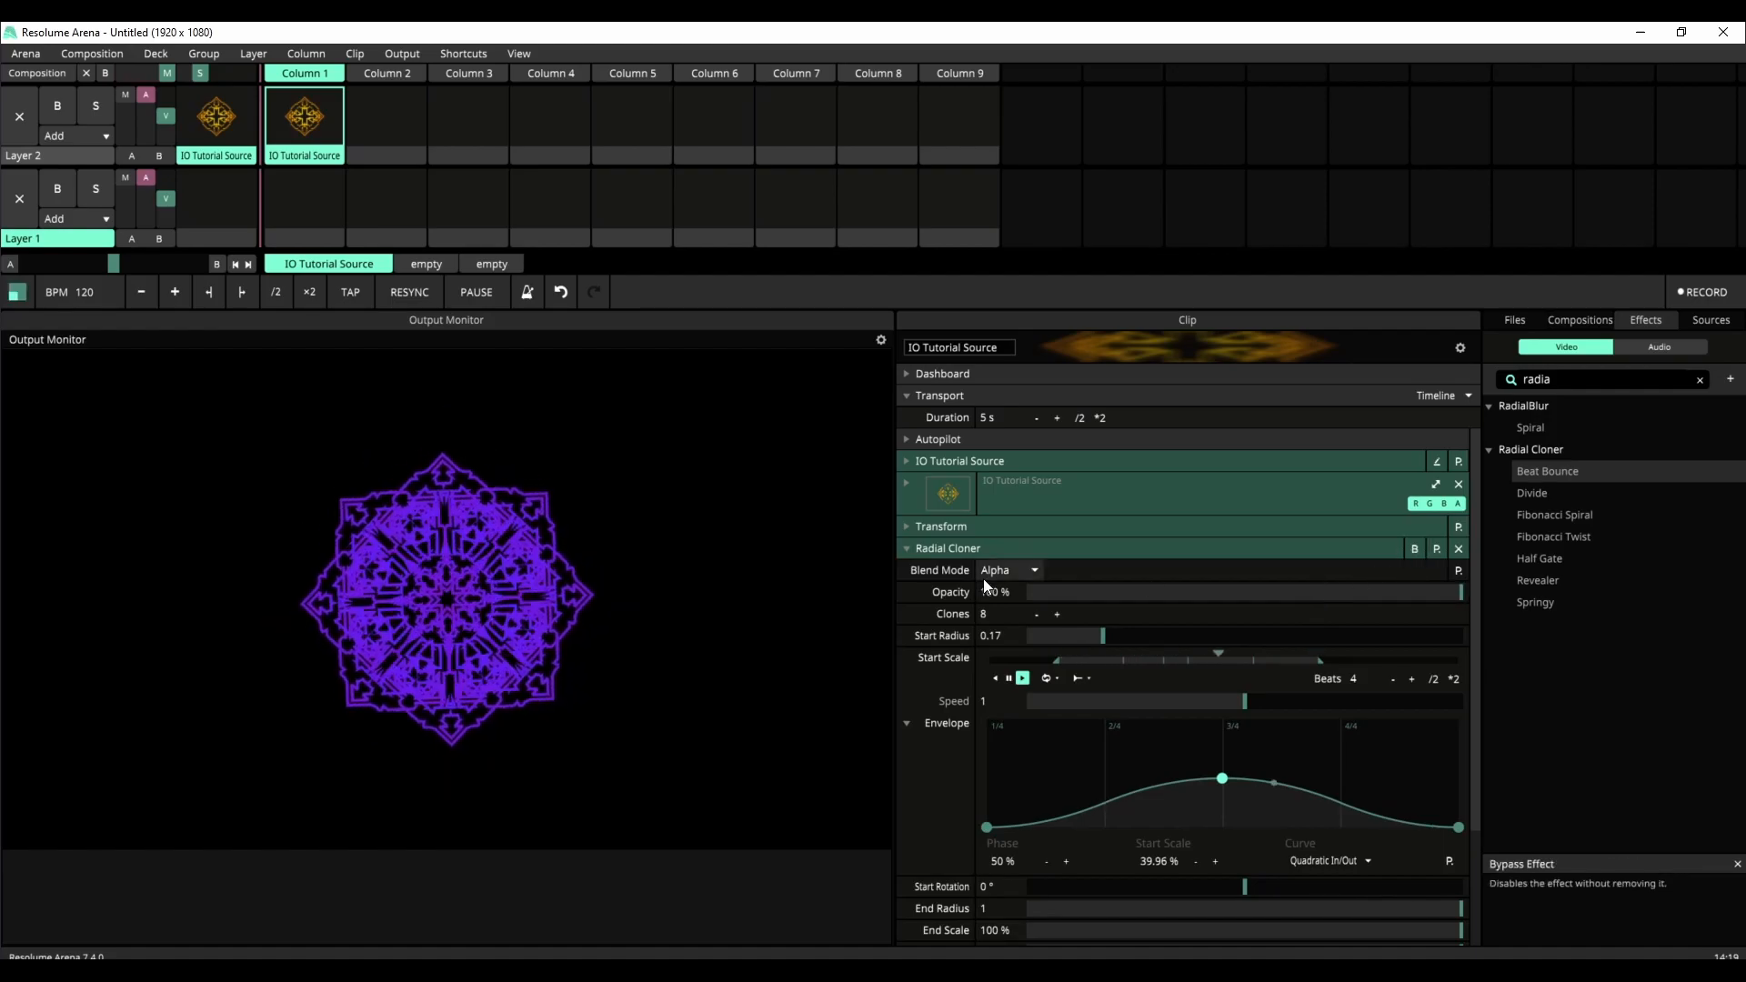
pyautogui.click(906, 548)
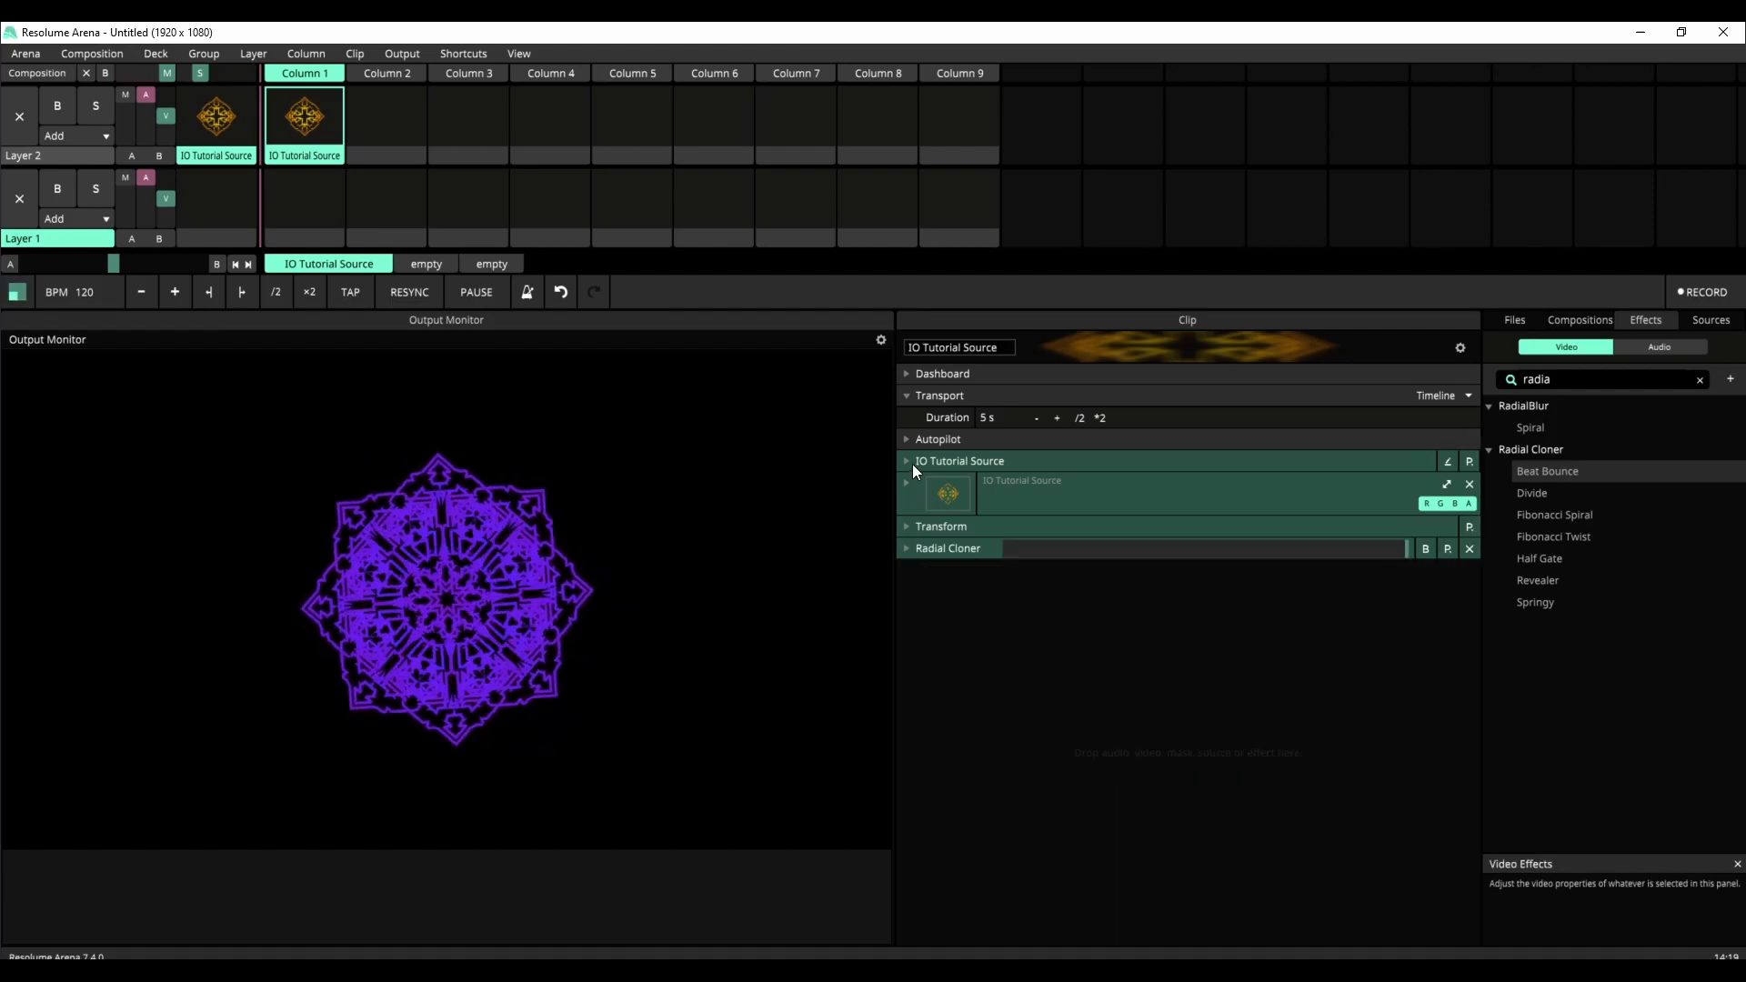
pyautogui.click(905, 461)
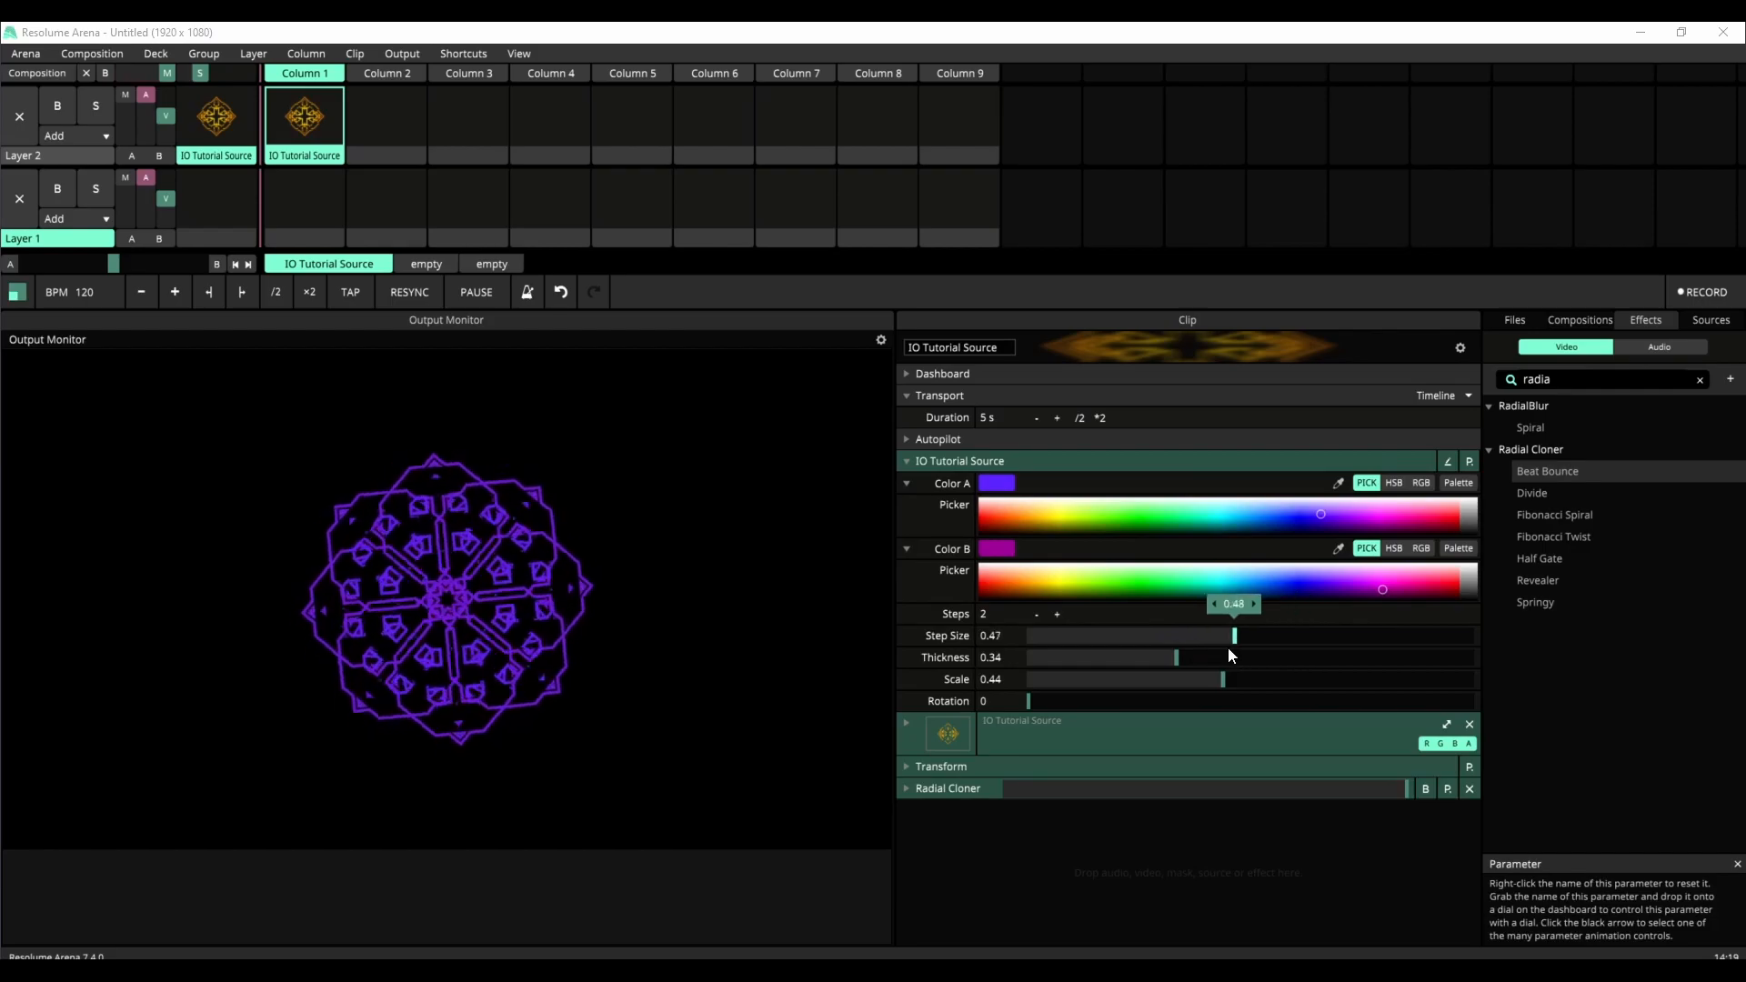
pyautogui.moveTo(1223, 679); pyautogui.dragTo(1404, 680)
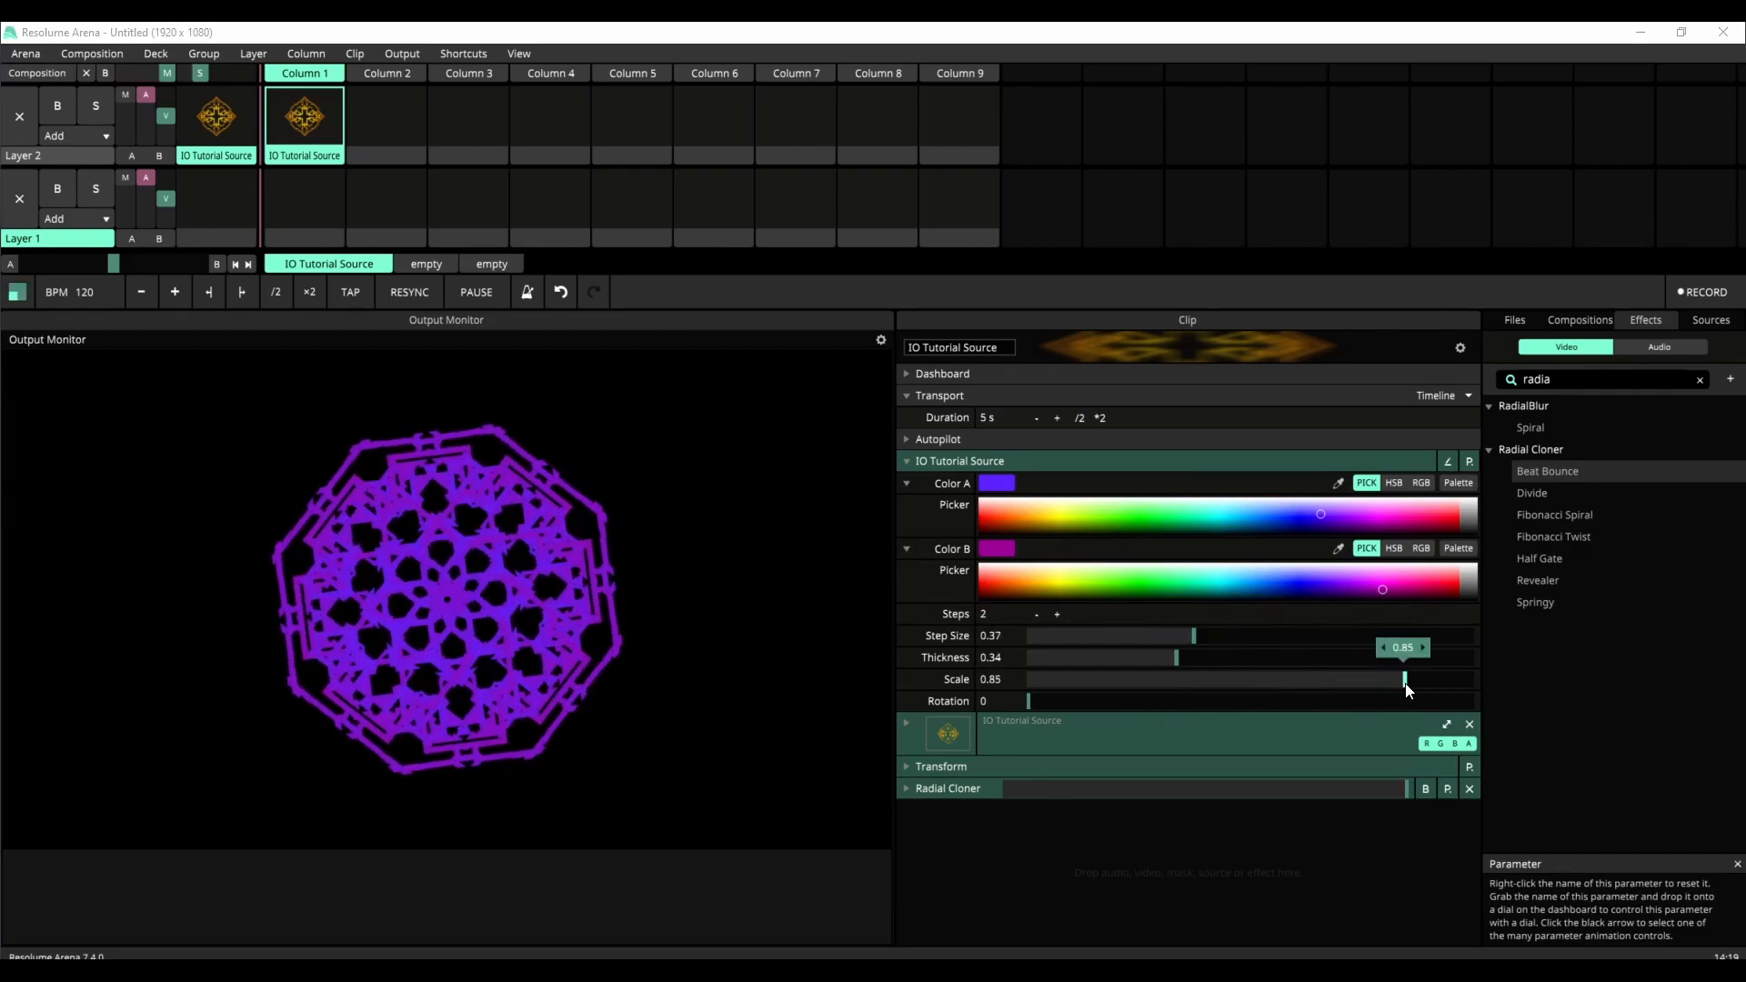
pyautogui.moveTo(1403, 680); pyautogui.dragTo(1102, 701)
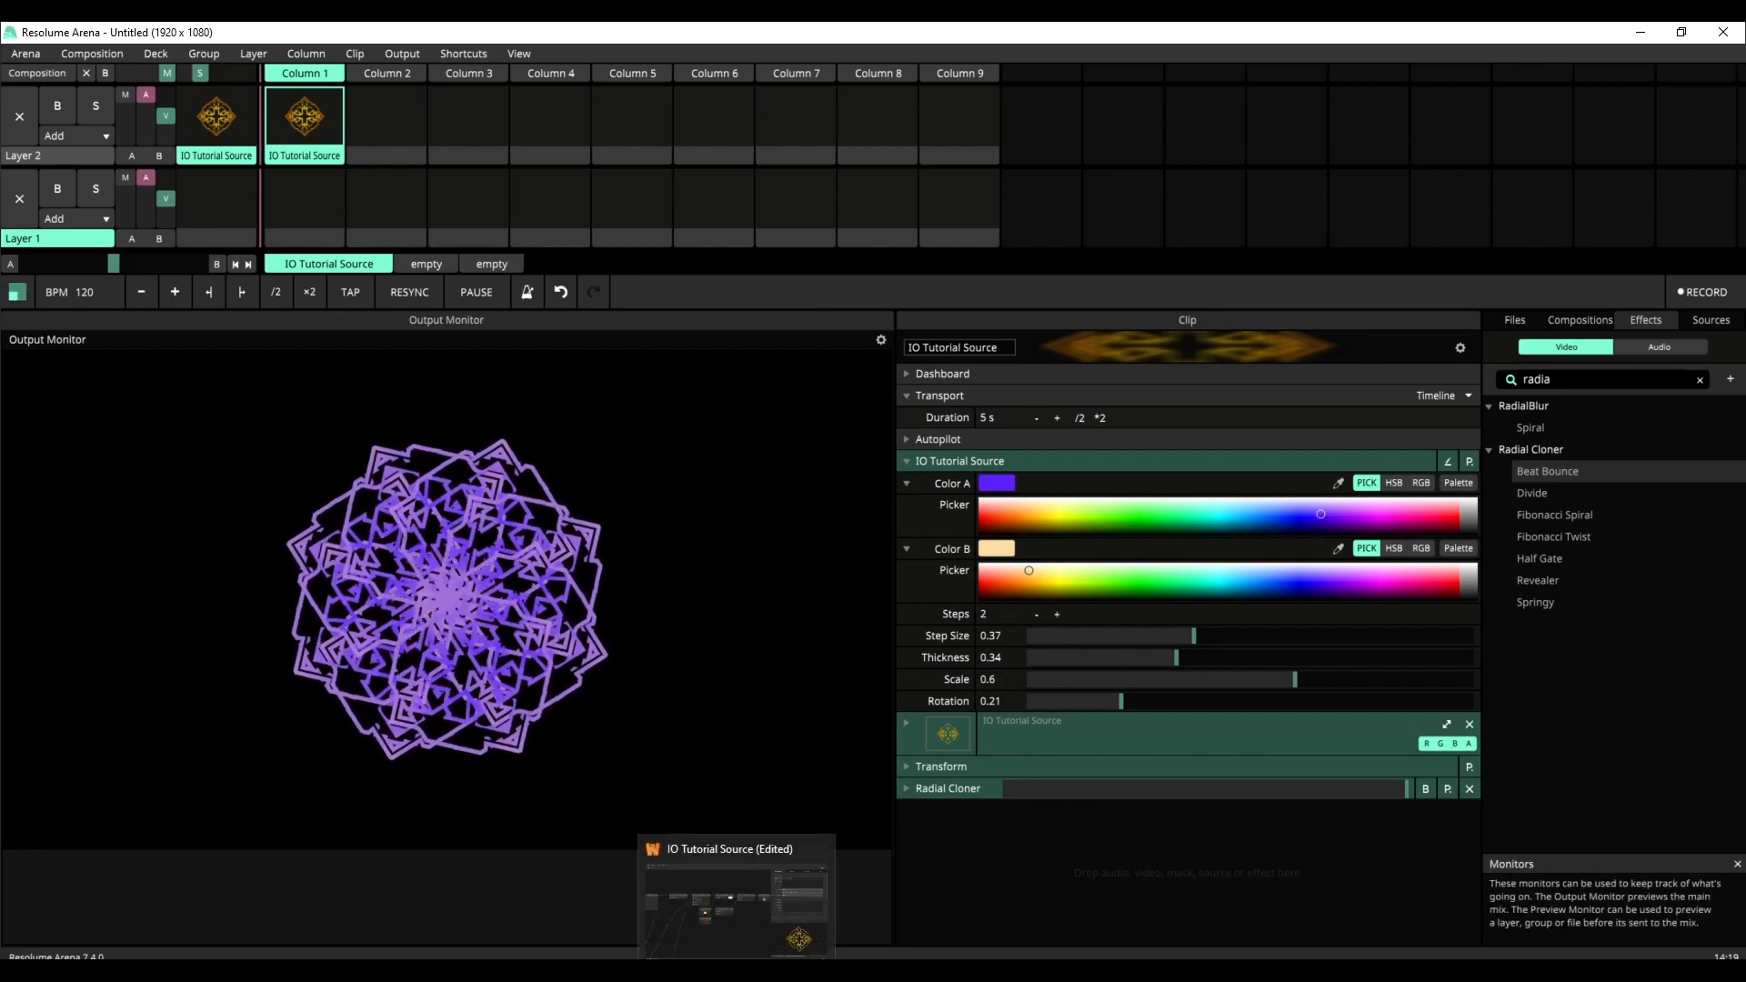
pyautogui.click(732, 848)
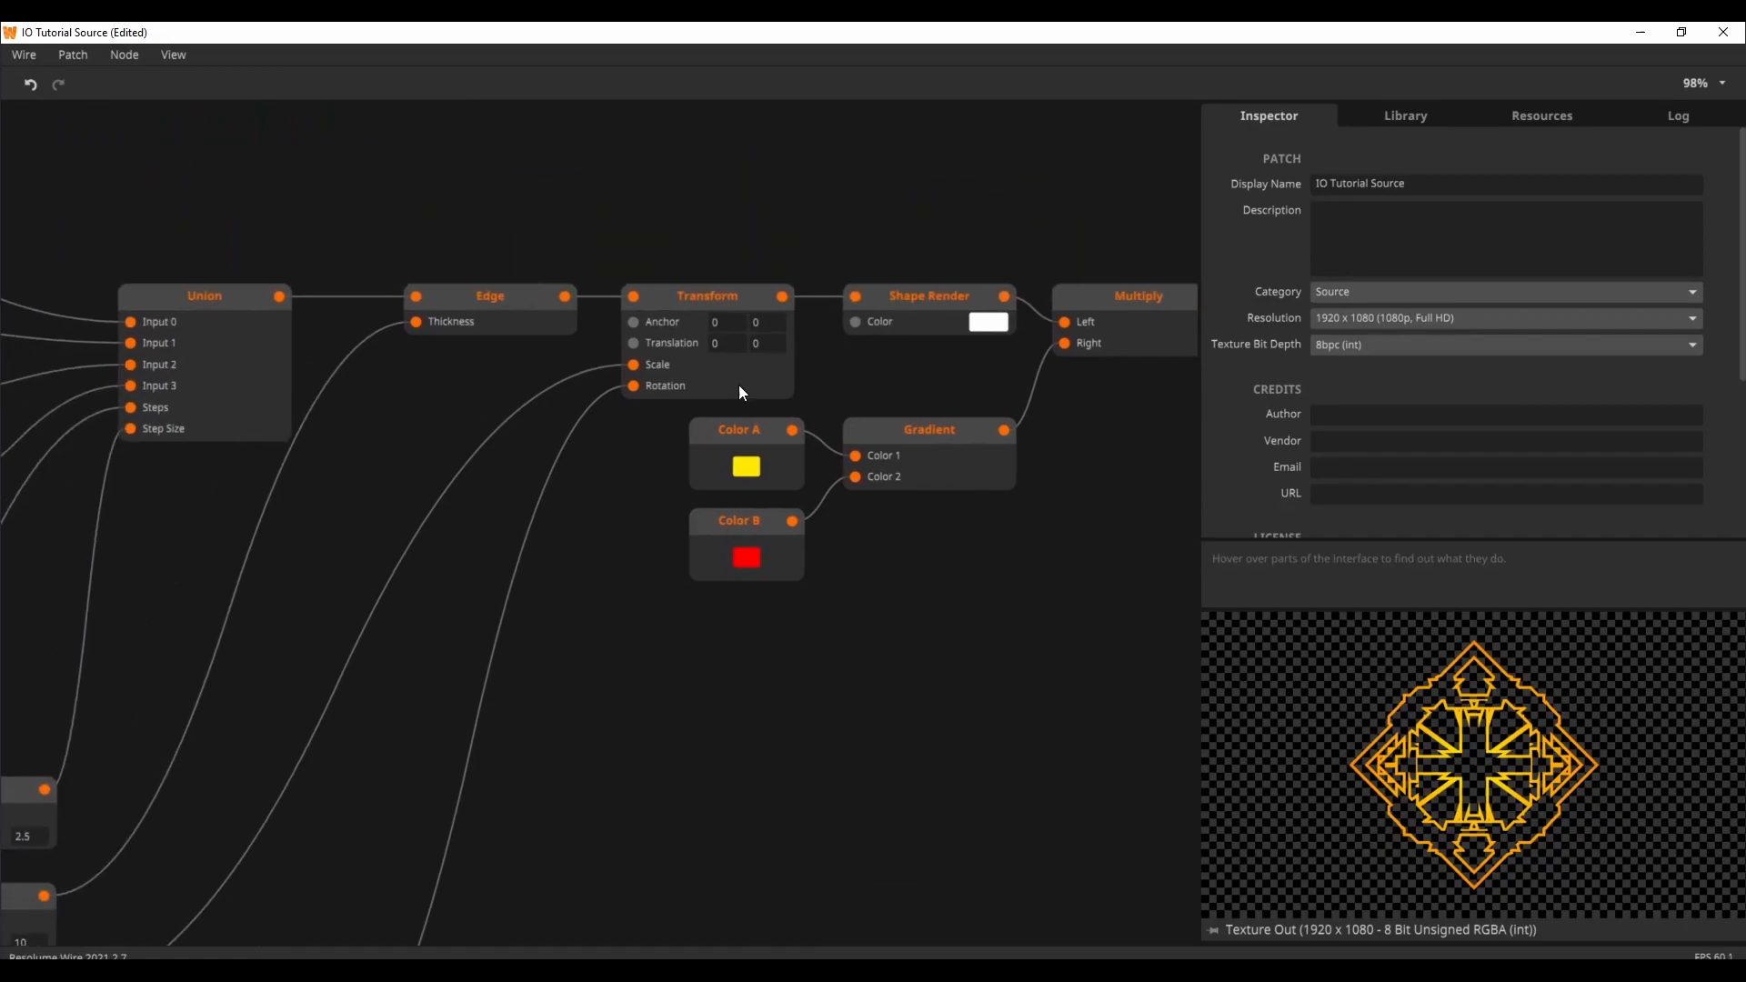
pyautogui.moveTo(759, 771)
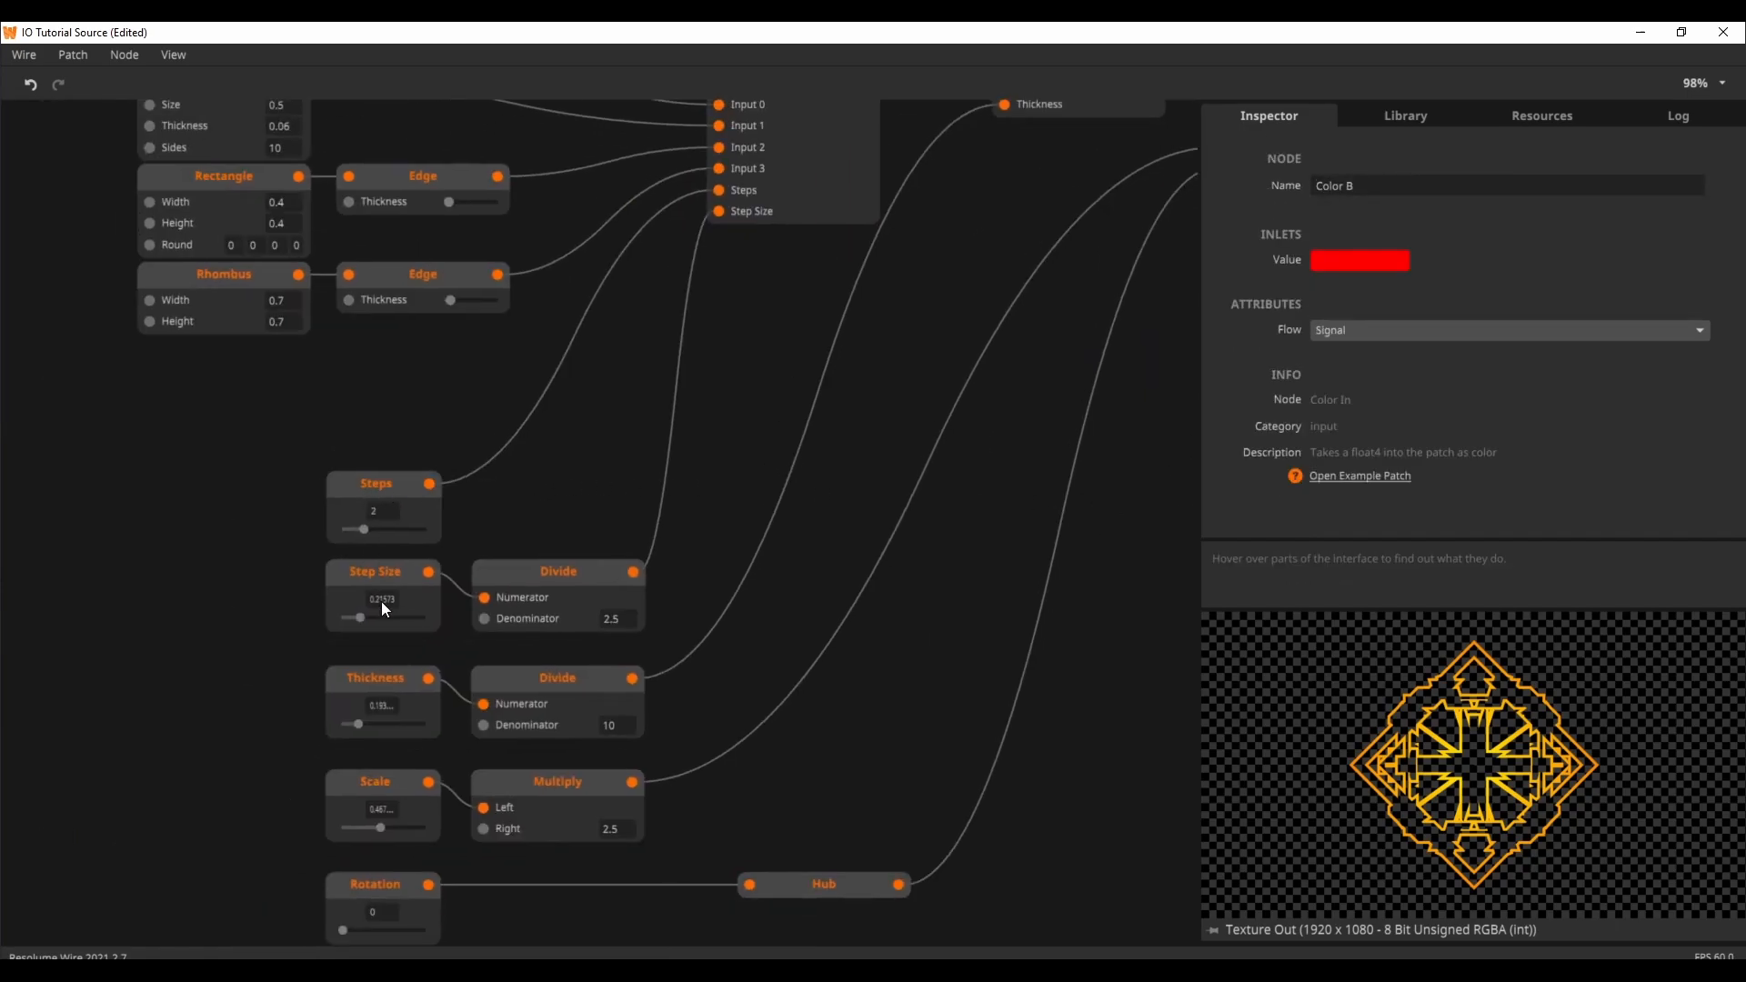
pyautogui.moveTo(804, 908)
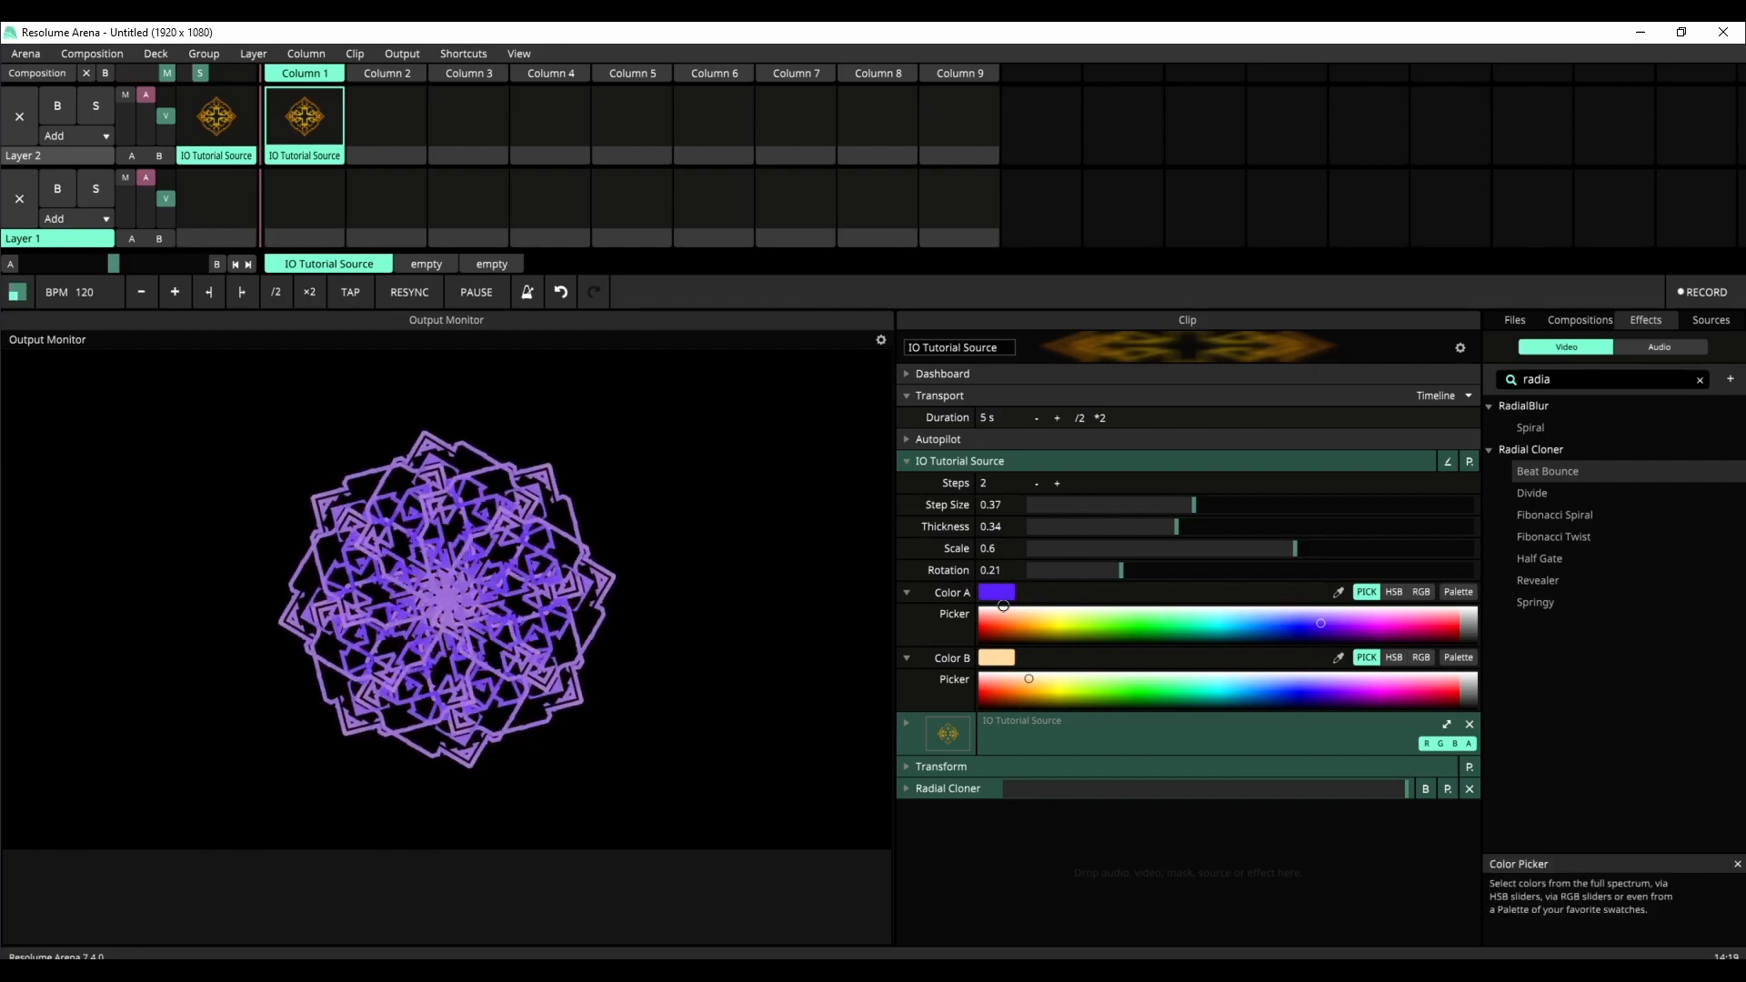
# Drag a parameter slider on the IO Tutorial Source clip
pyautogui.moveTo(1002, 614); pyautogui.dragTo(1190, 614)
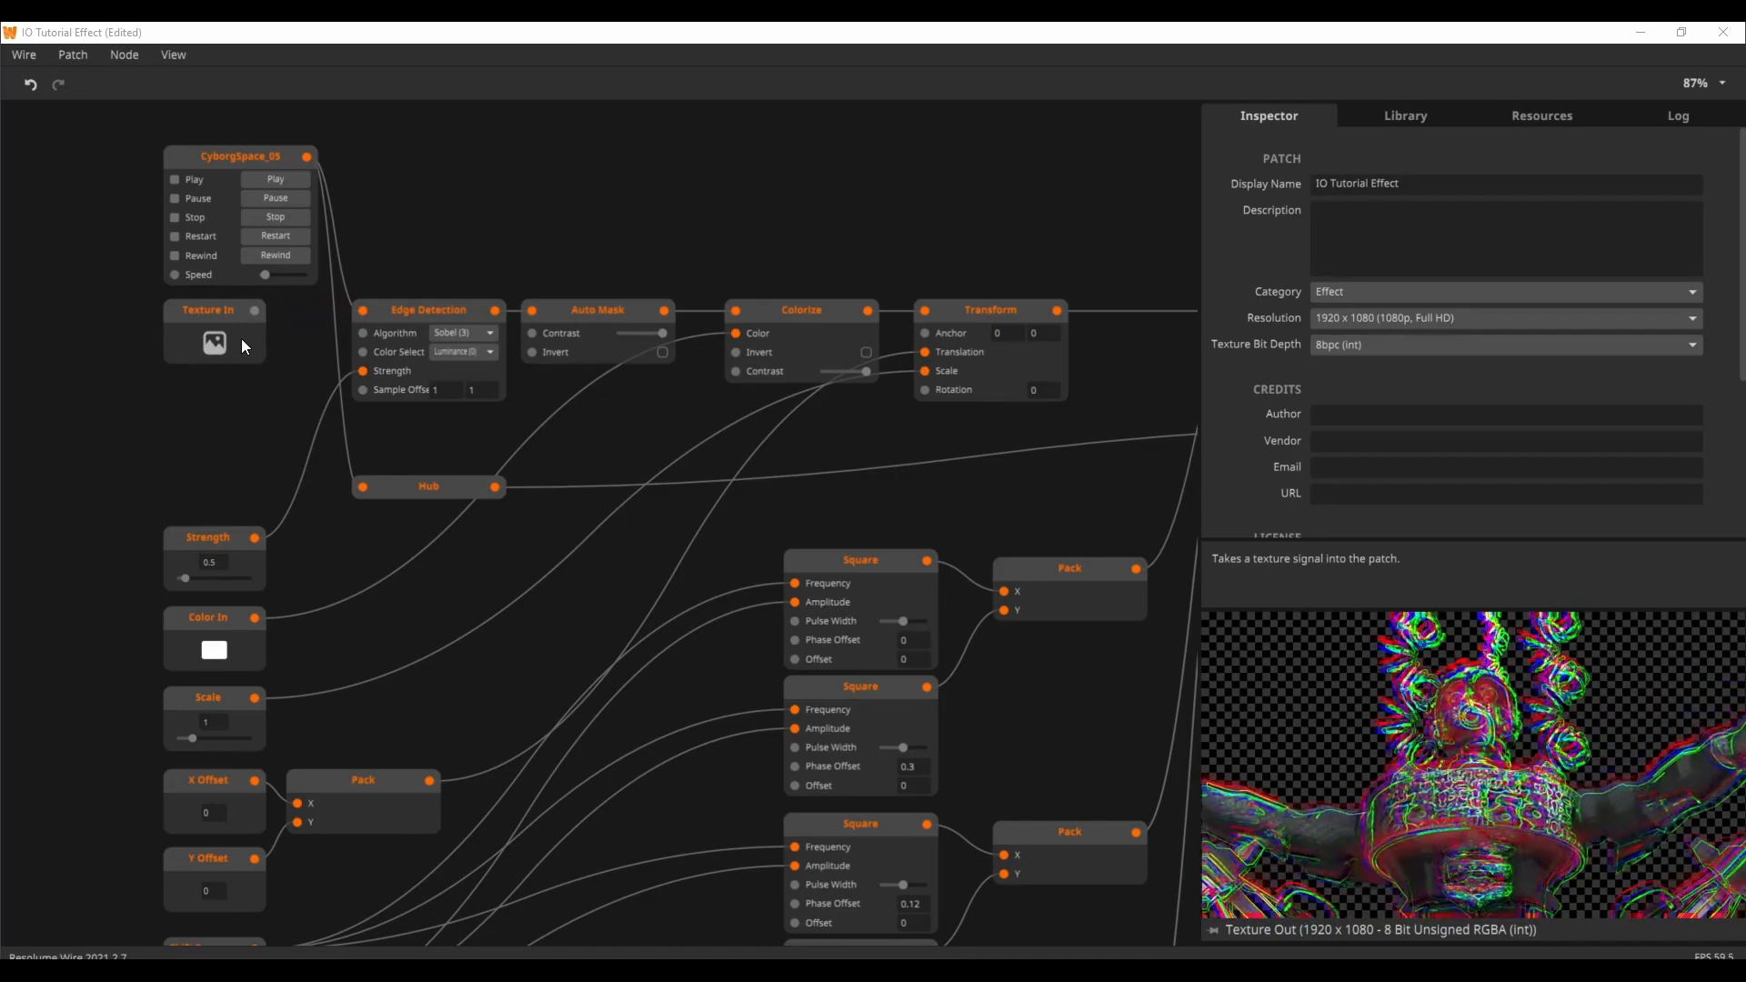
# Open the IO Tutorial Effect patch and inspect the Texture In and CyborgSpace_05 nodes
pyautogui.click(213, 342)
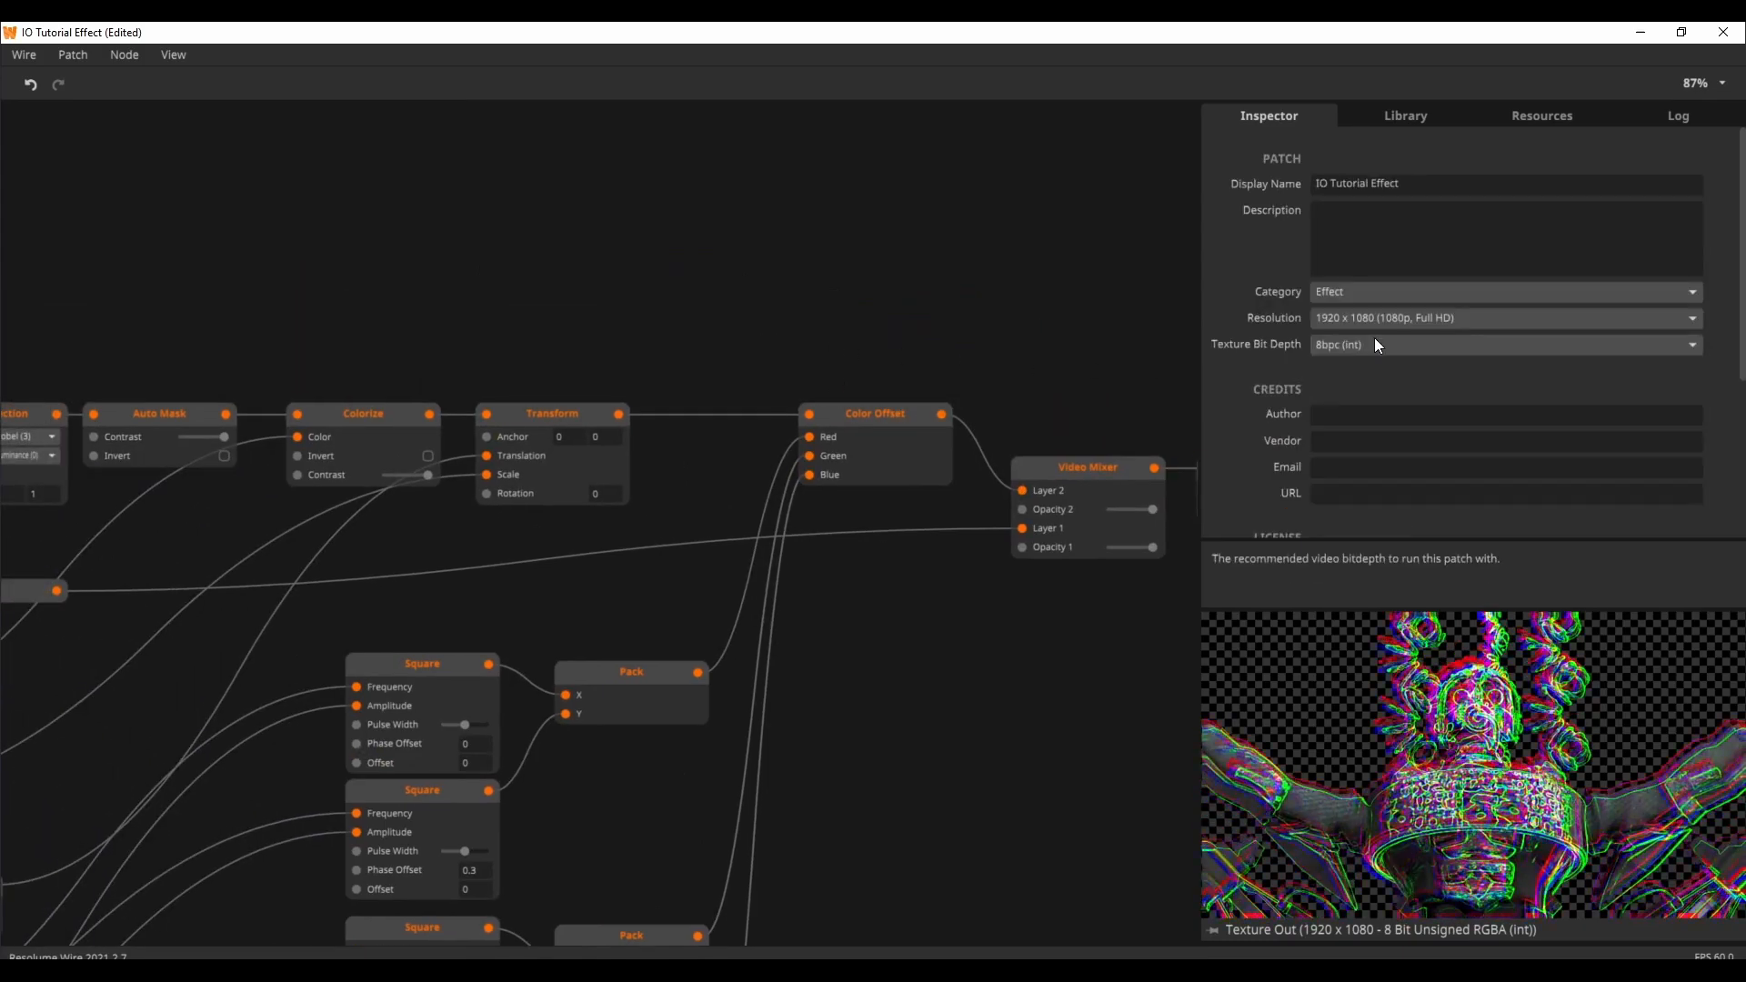
pyautogui.click(1506, 291)
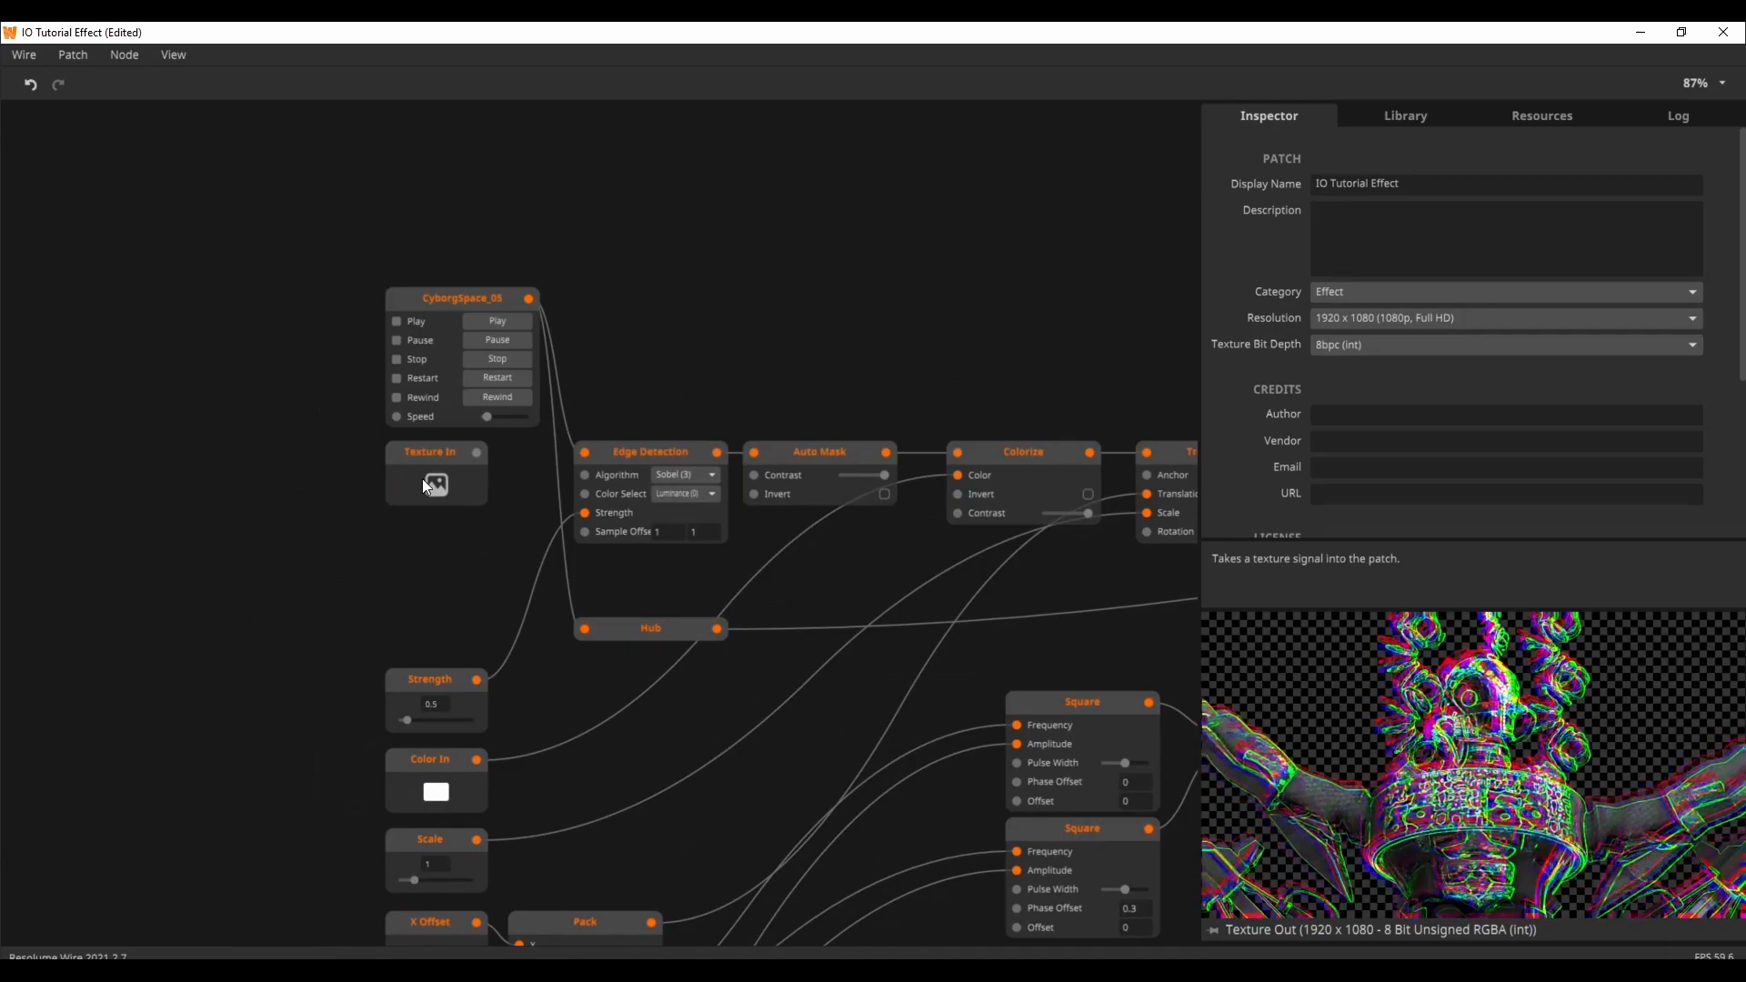
pyautogui.click(436, 485)
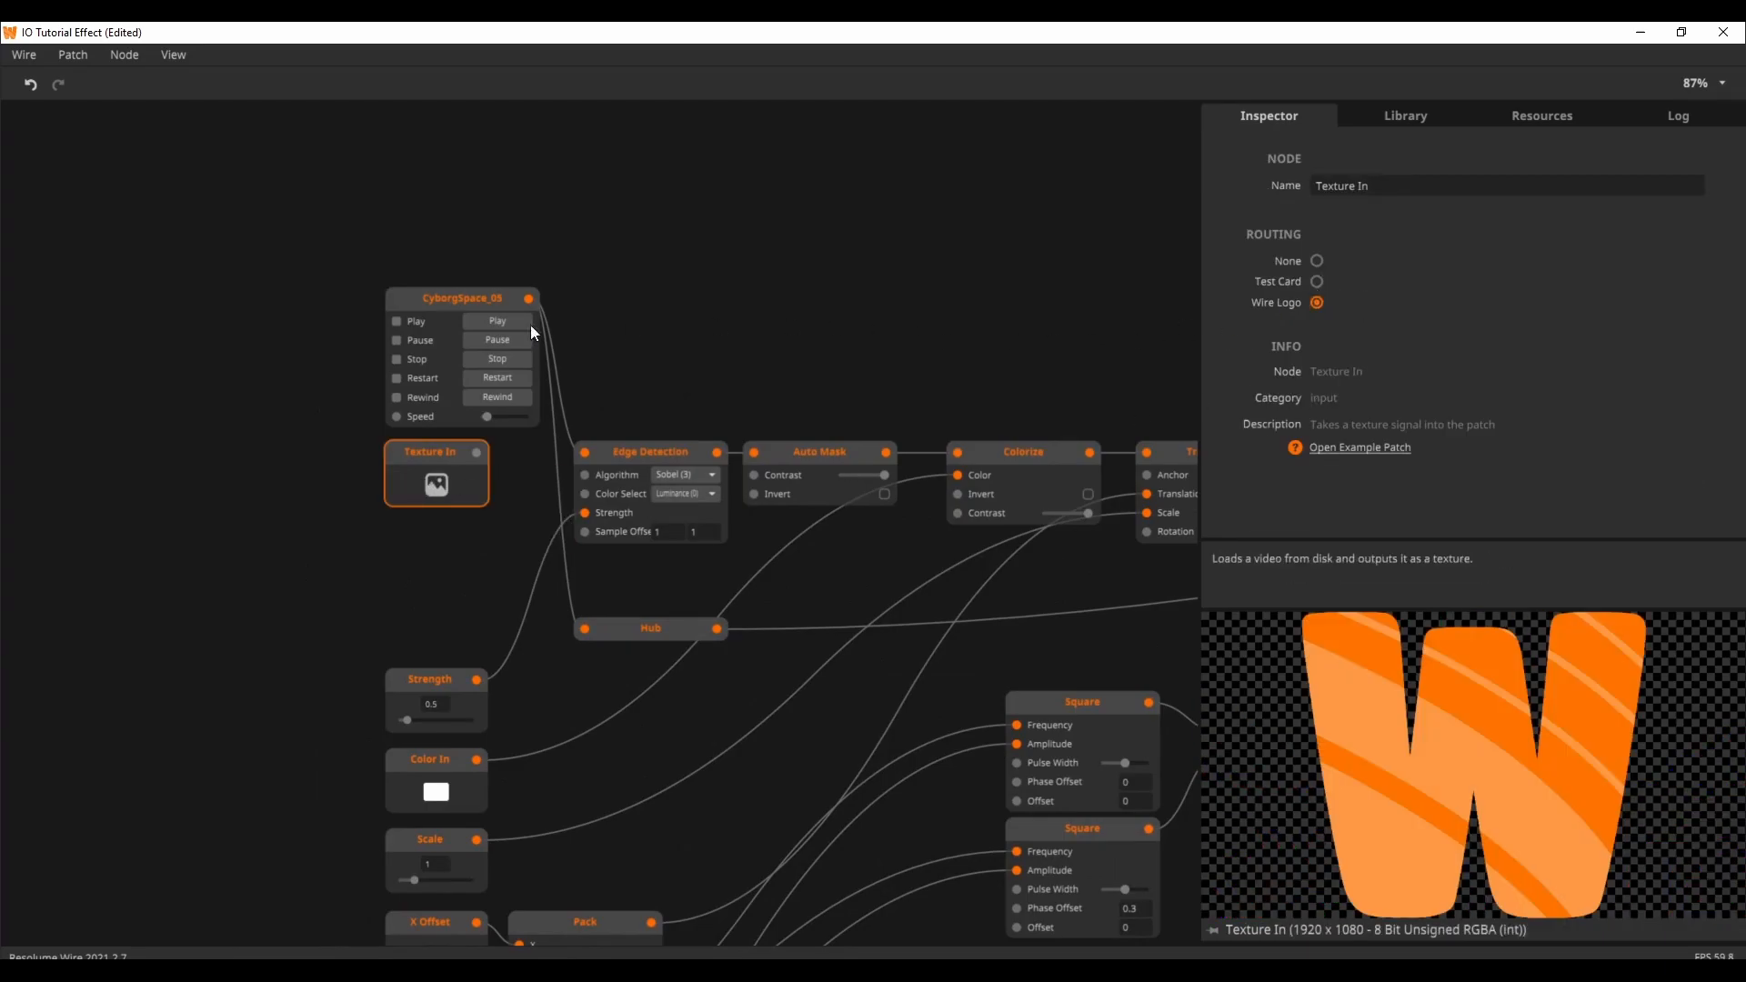
pyautogui.click(462, 298)
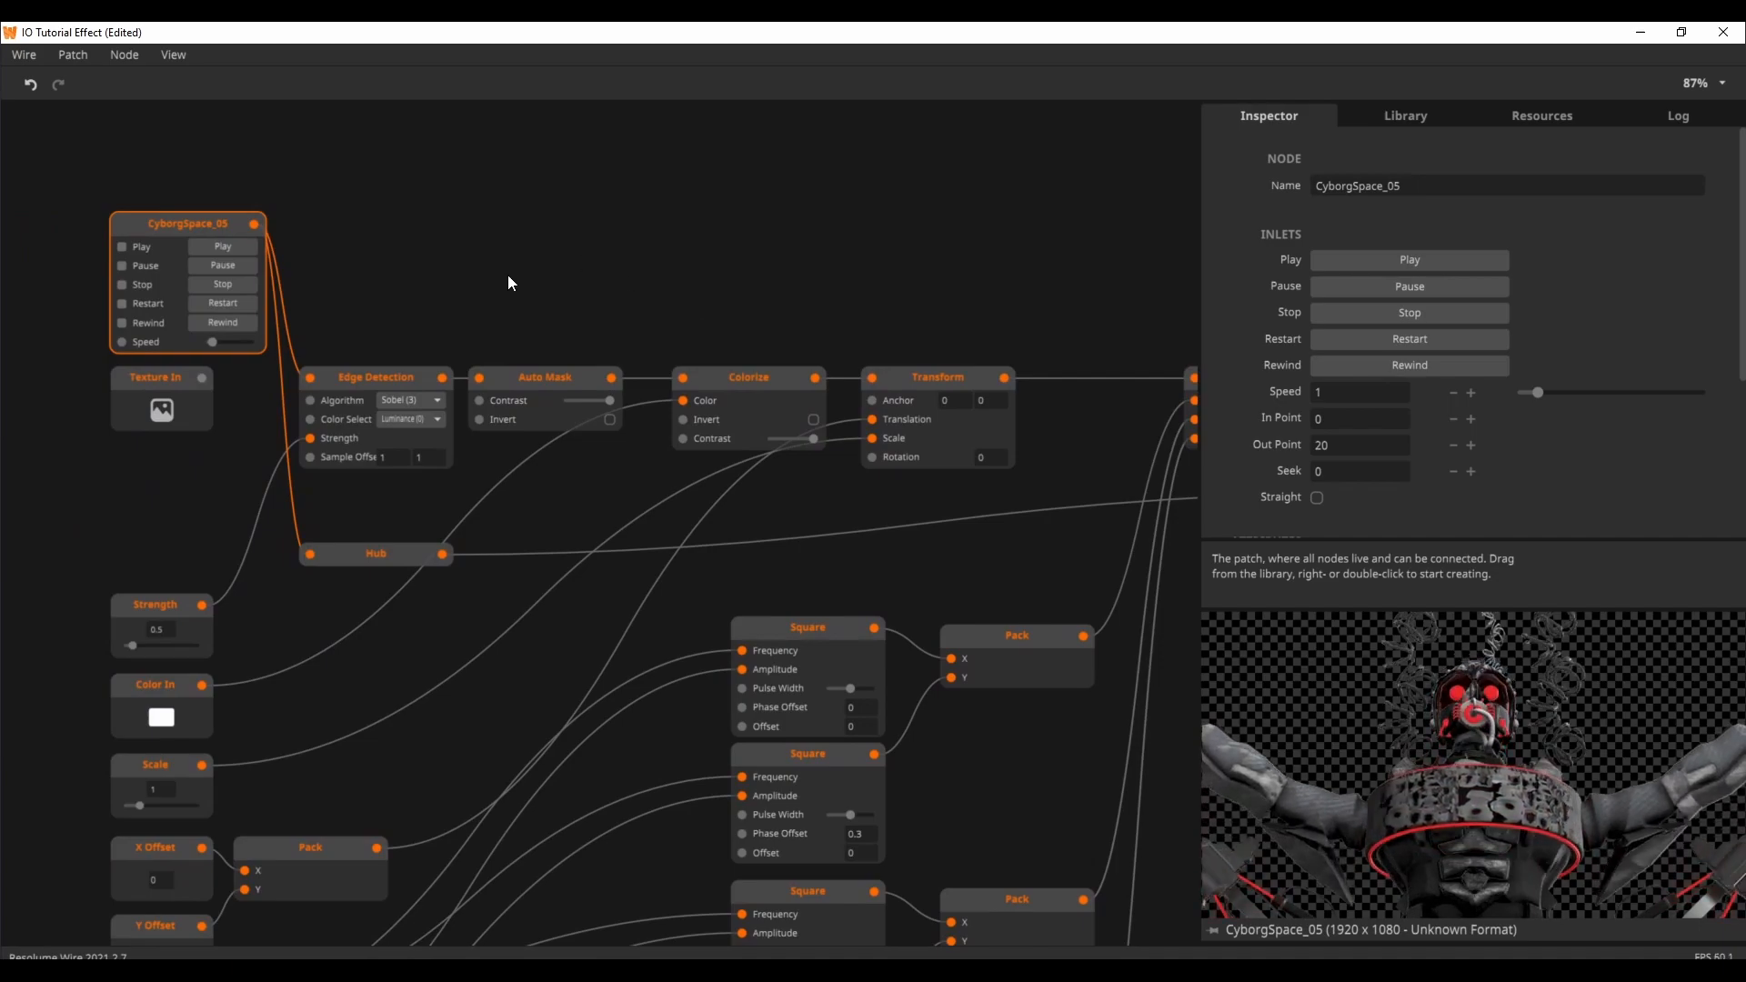
# Preview the Edge Detection, Auto Mask, Colorize, colour input and Color Offset nodes in turn
pyautogui.click(374, 376)
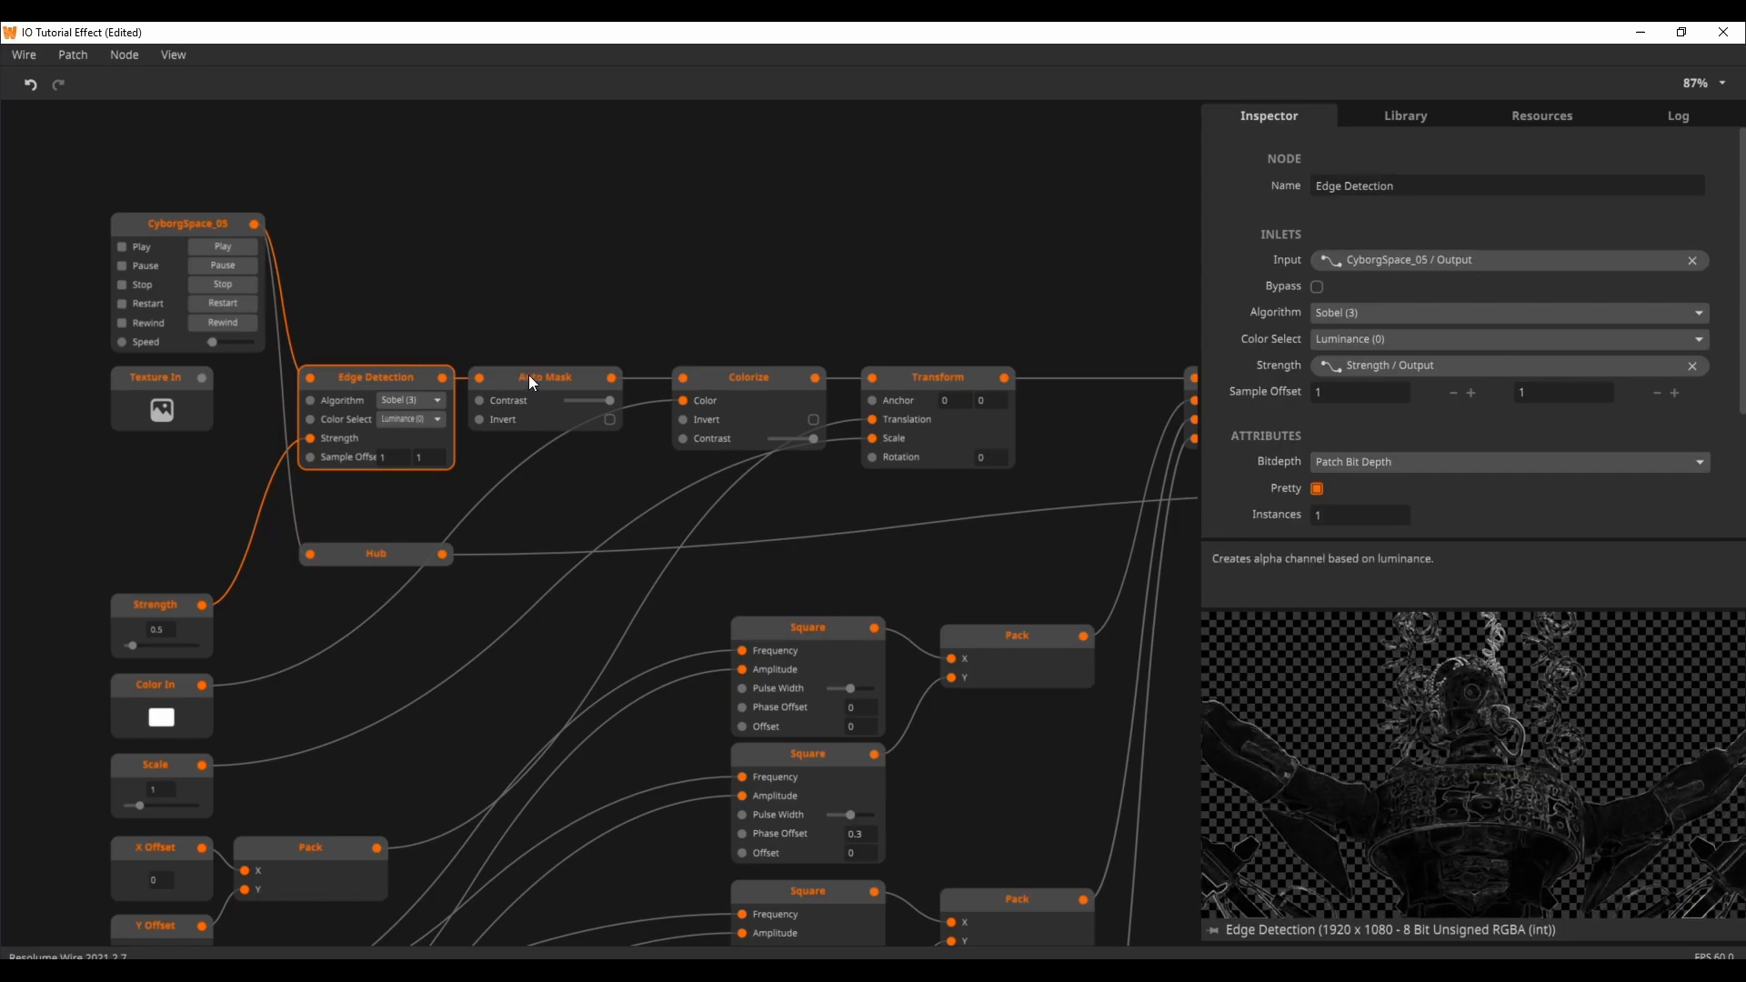
pyautogui.click(544, 376)
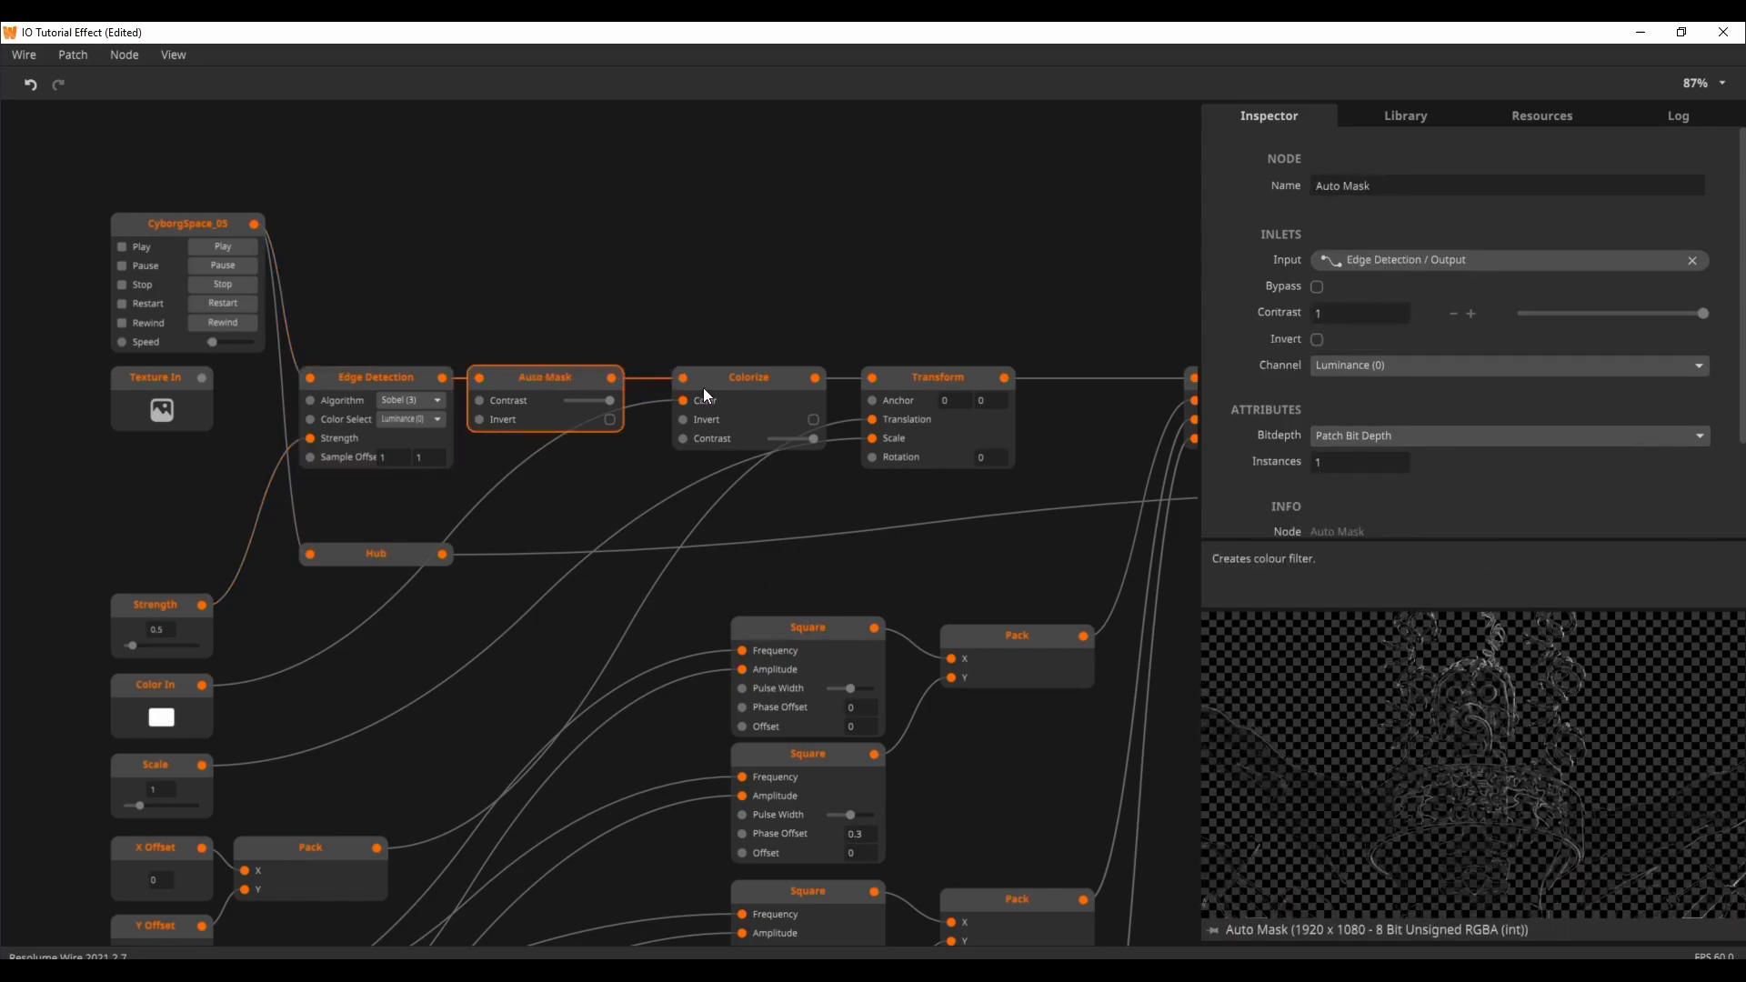
pyautogui.click(749, 376)
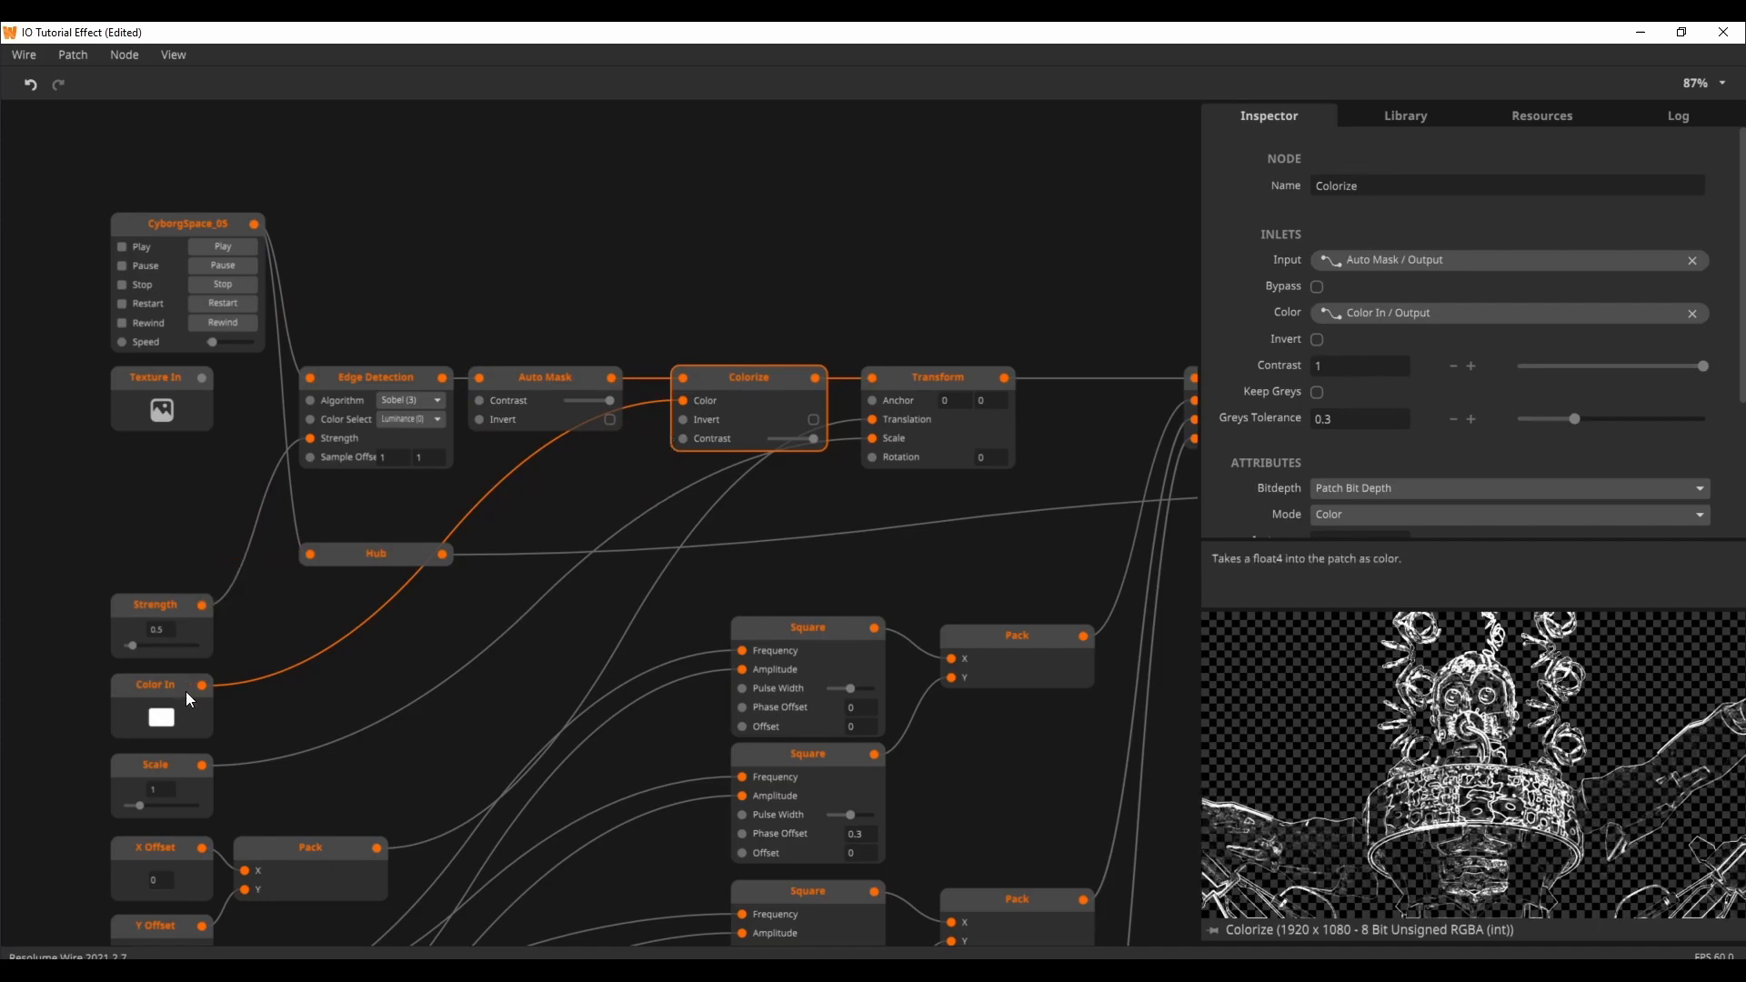
pyautogui.click(161, 719)
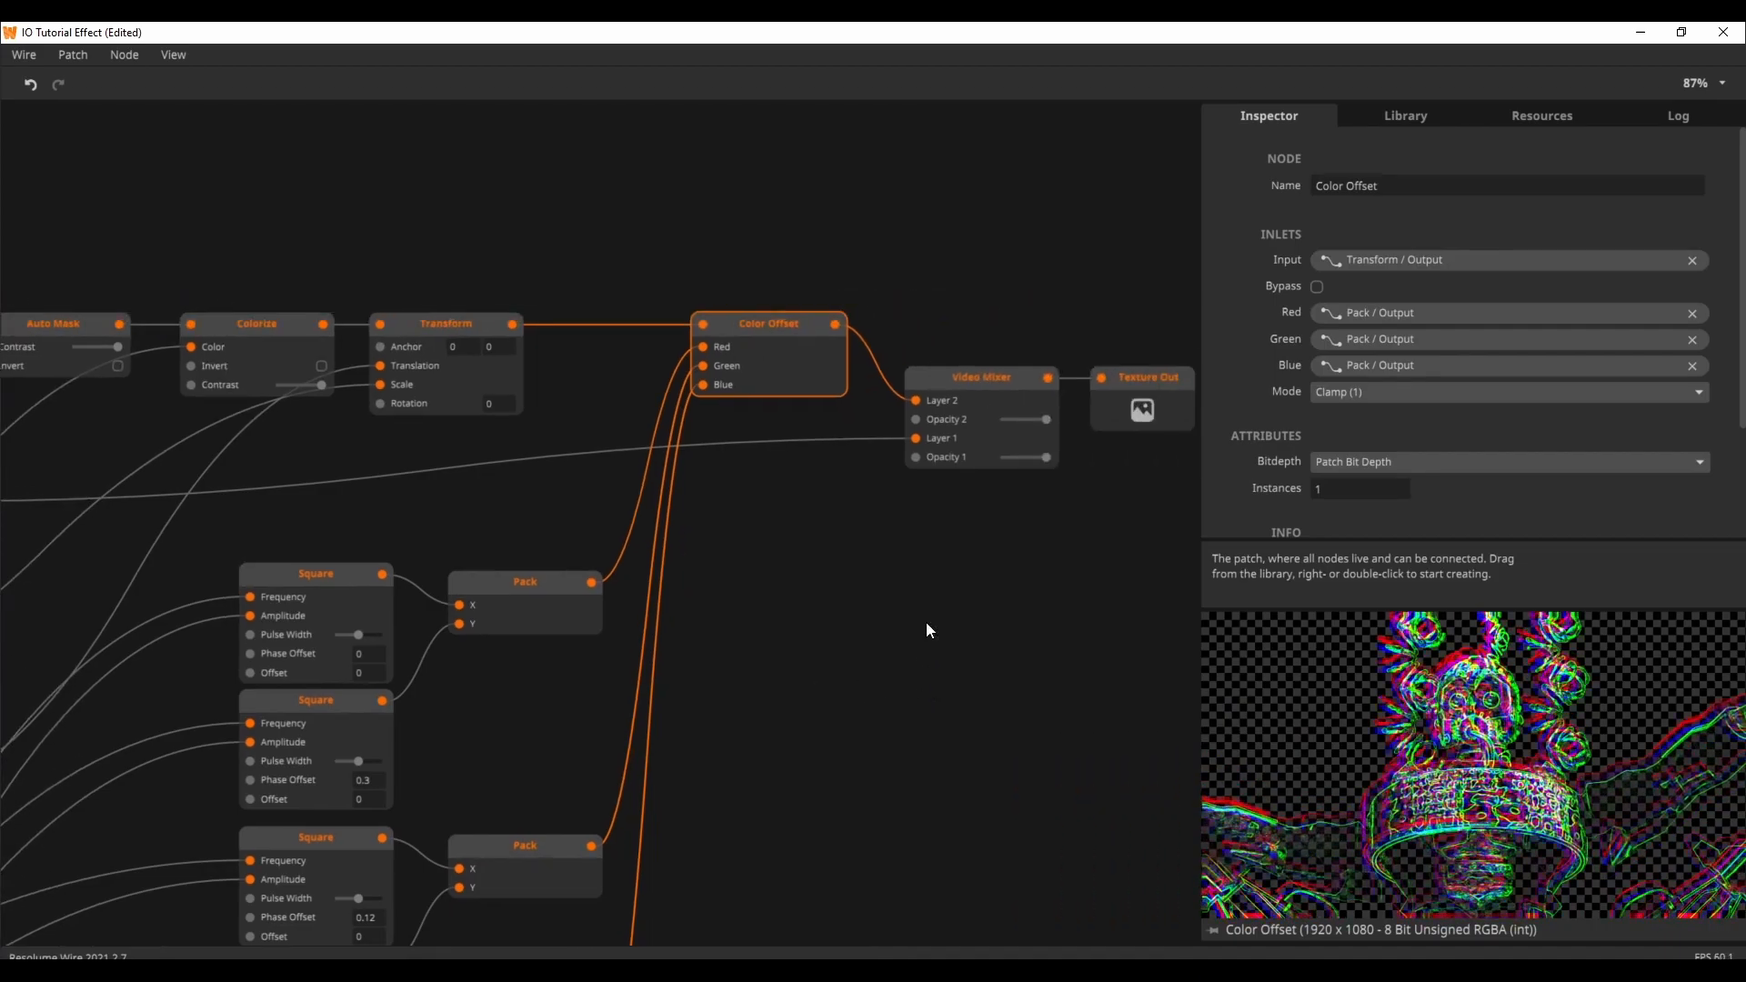
pyautogui.click(980, 377)
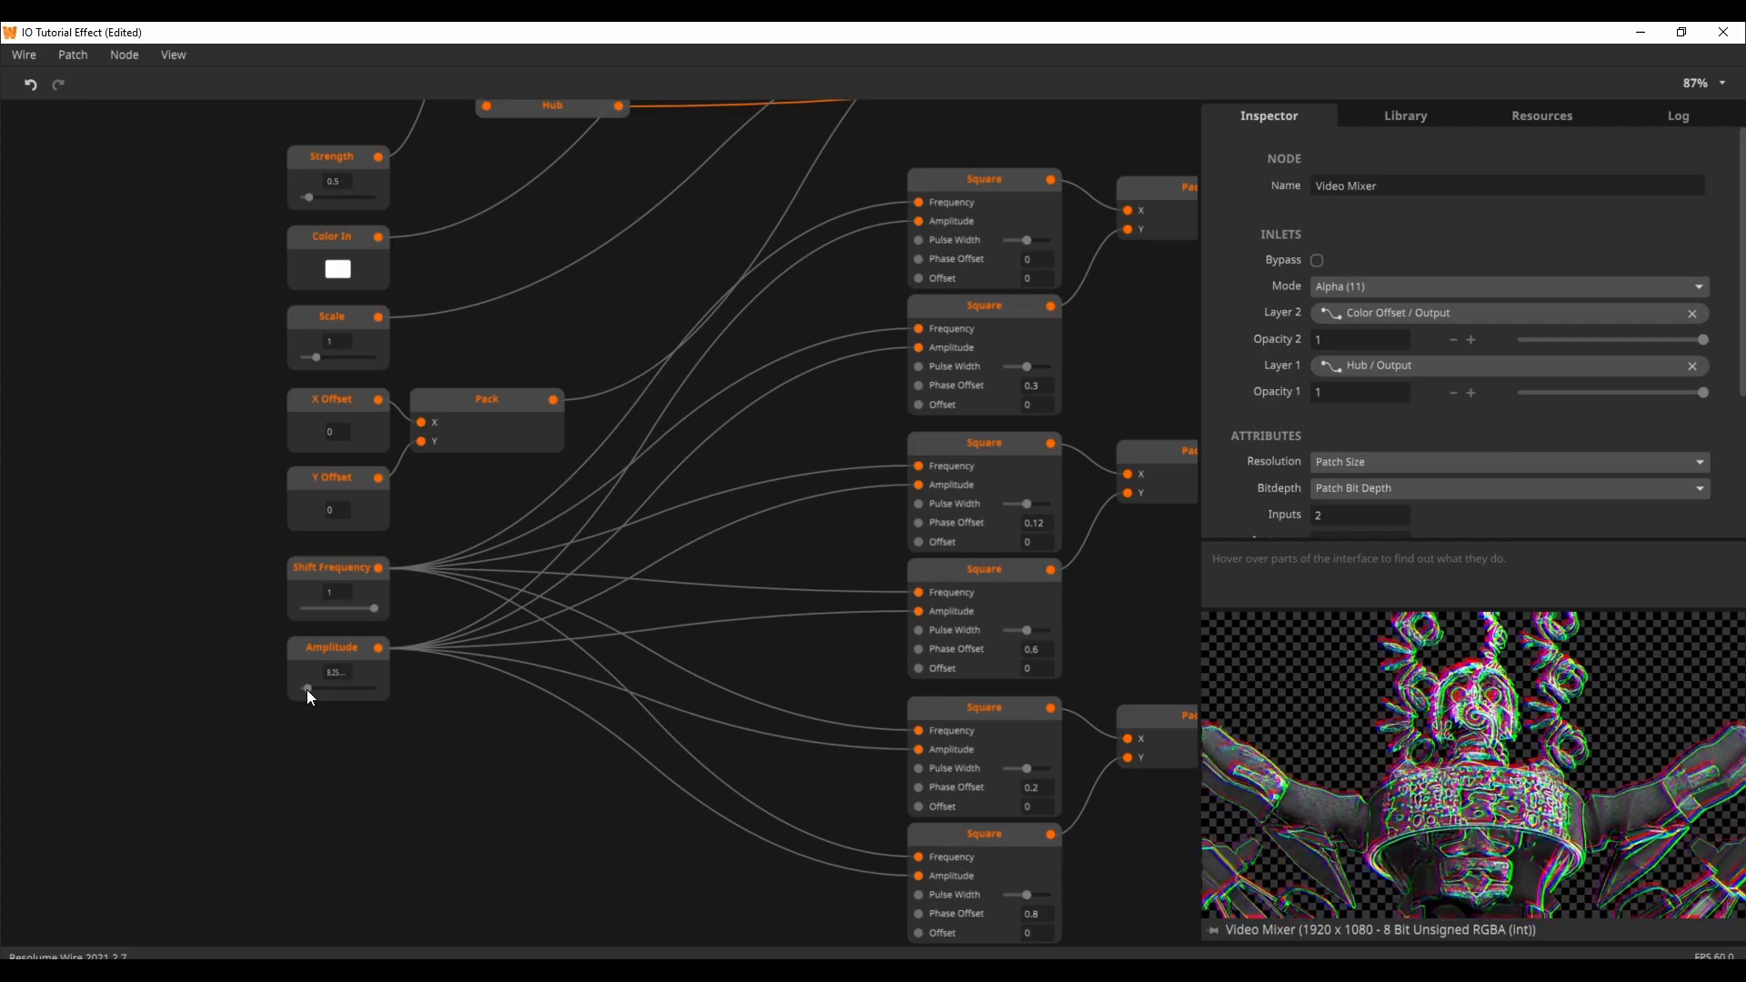
# Drag the colour-shift Amplitude slider down toward zero
pyautogui.moveTo(315, 197); pyautogui.dragTo(306, 196)
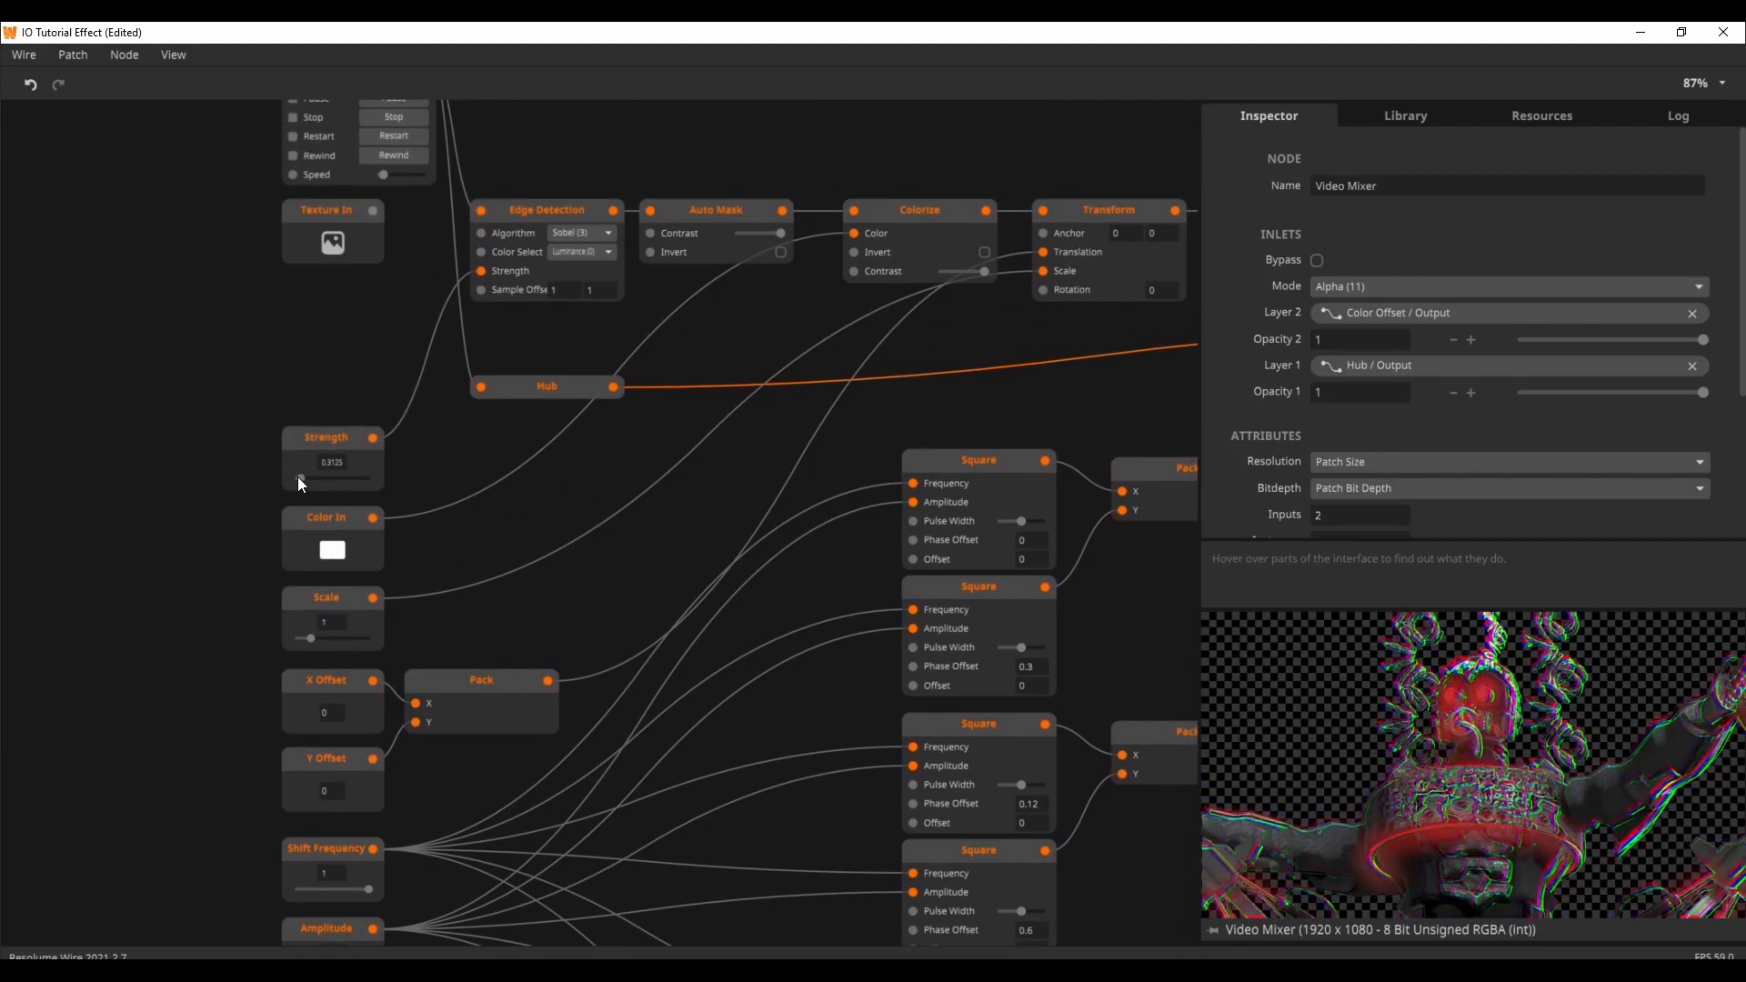
# Lower the edge detection Strength, test a larger Scale, then return Scale to 1
pyautogui.moveTo(323, 477); pyautogui.dragTo(298, 478)
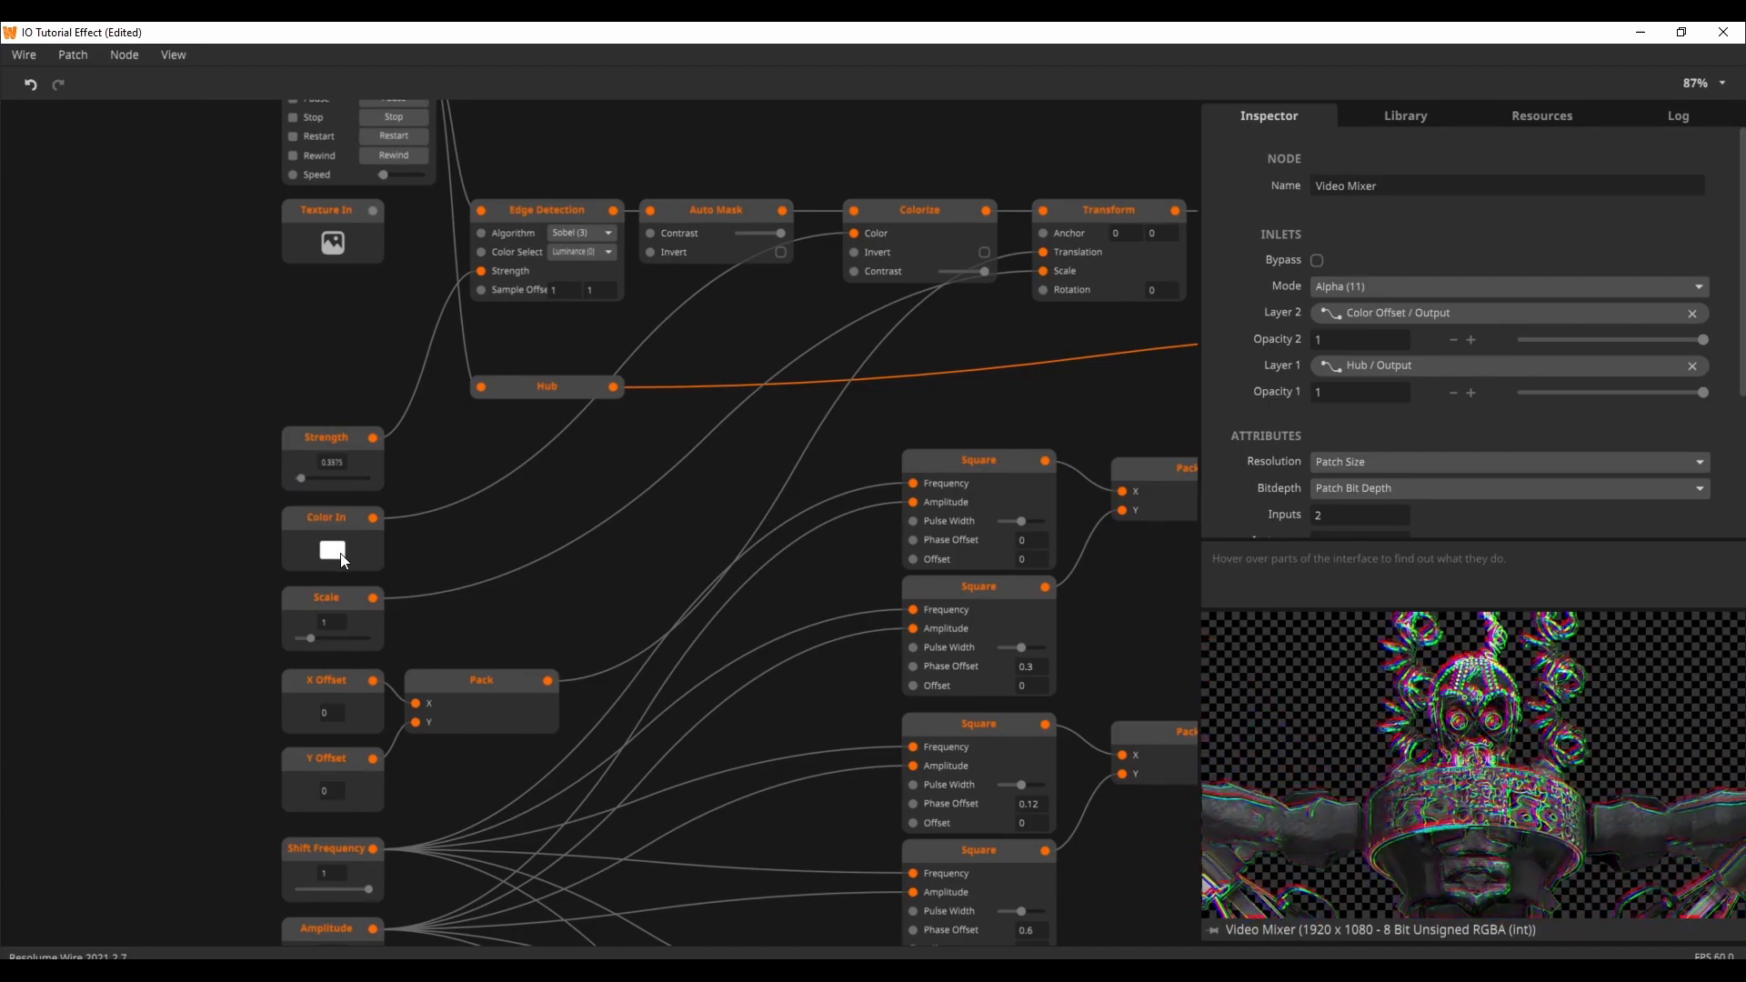
pyautogui.moveTo(302, 639); pyautogui.dragTo(326, 639)
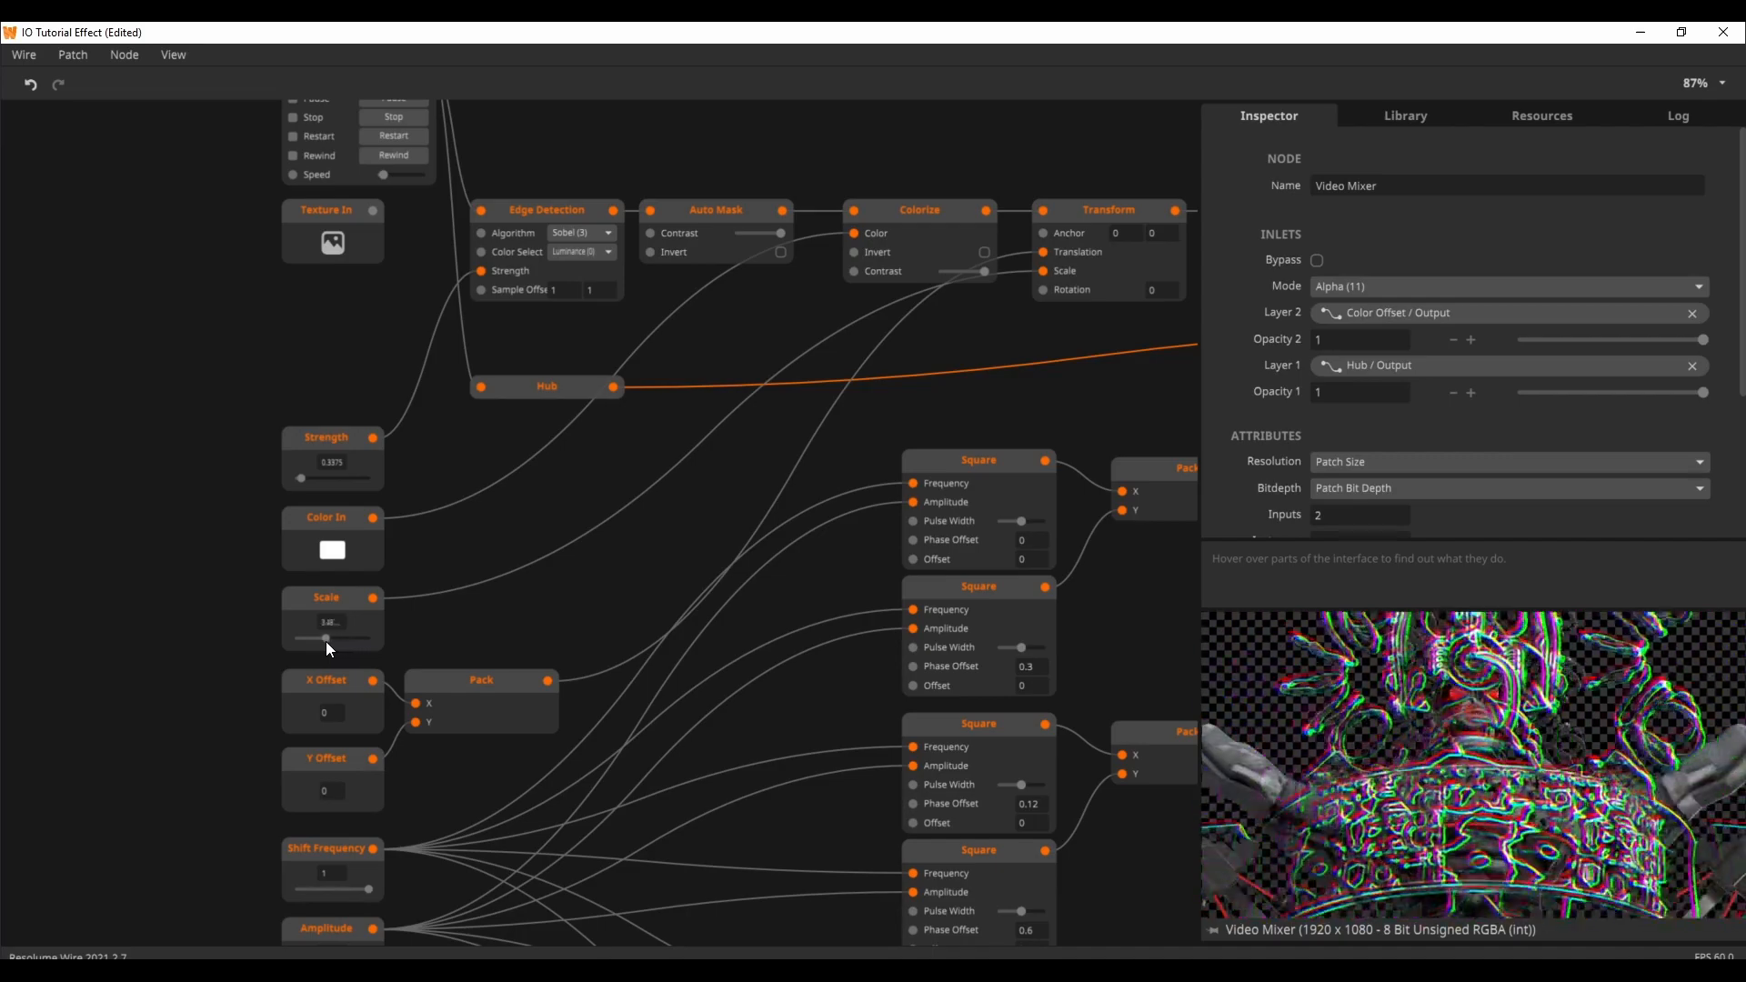
pyautogui.moveTo(295, 638); pyautogui.dragTo(312, 639)
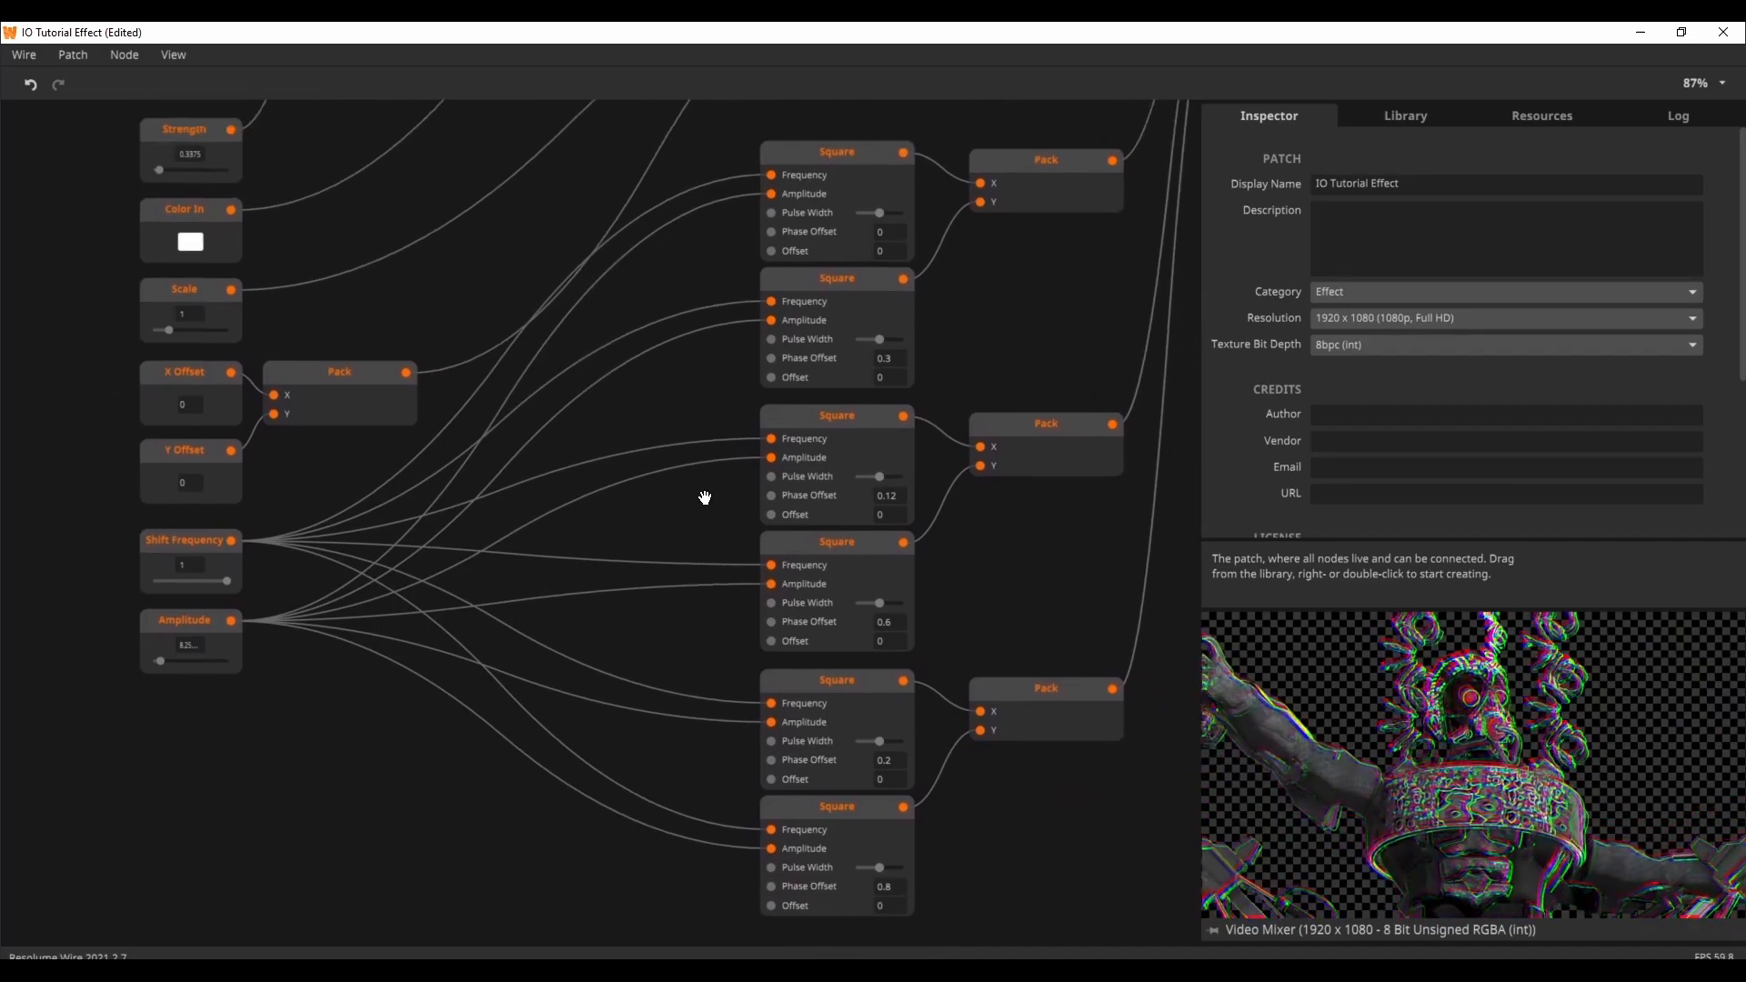
# Try faster Shift Frequency values up to the new maximum of 5, then return it to 1
pyautogui.click(190, 539)
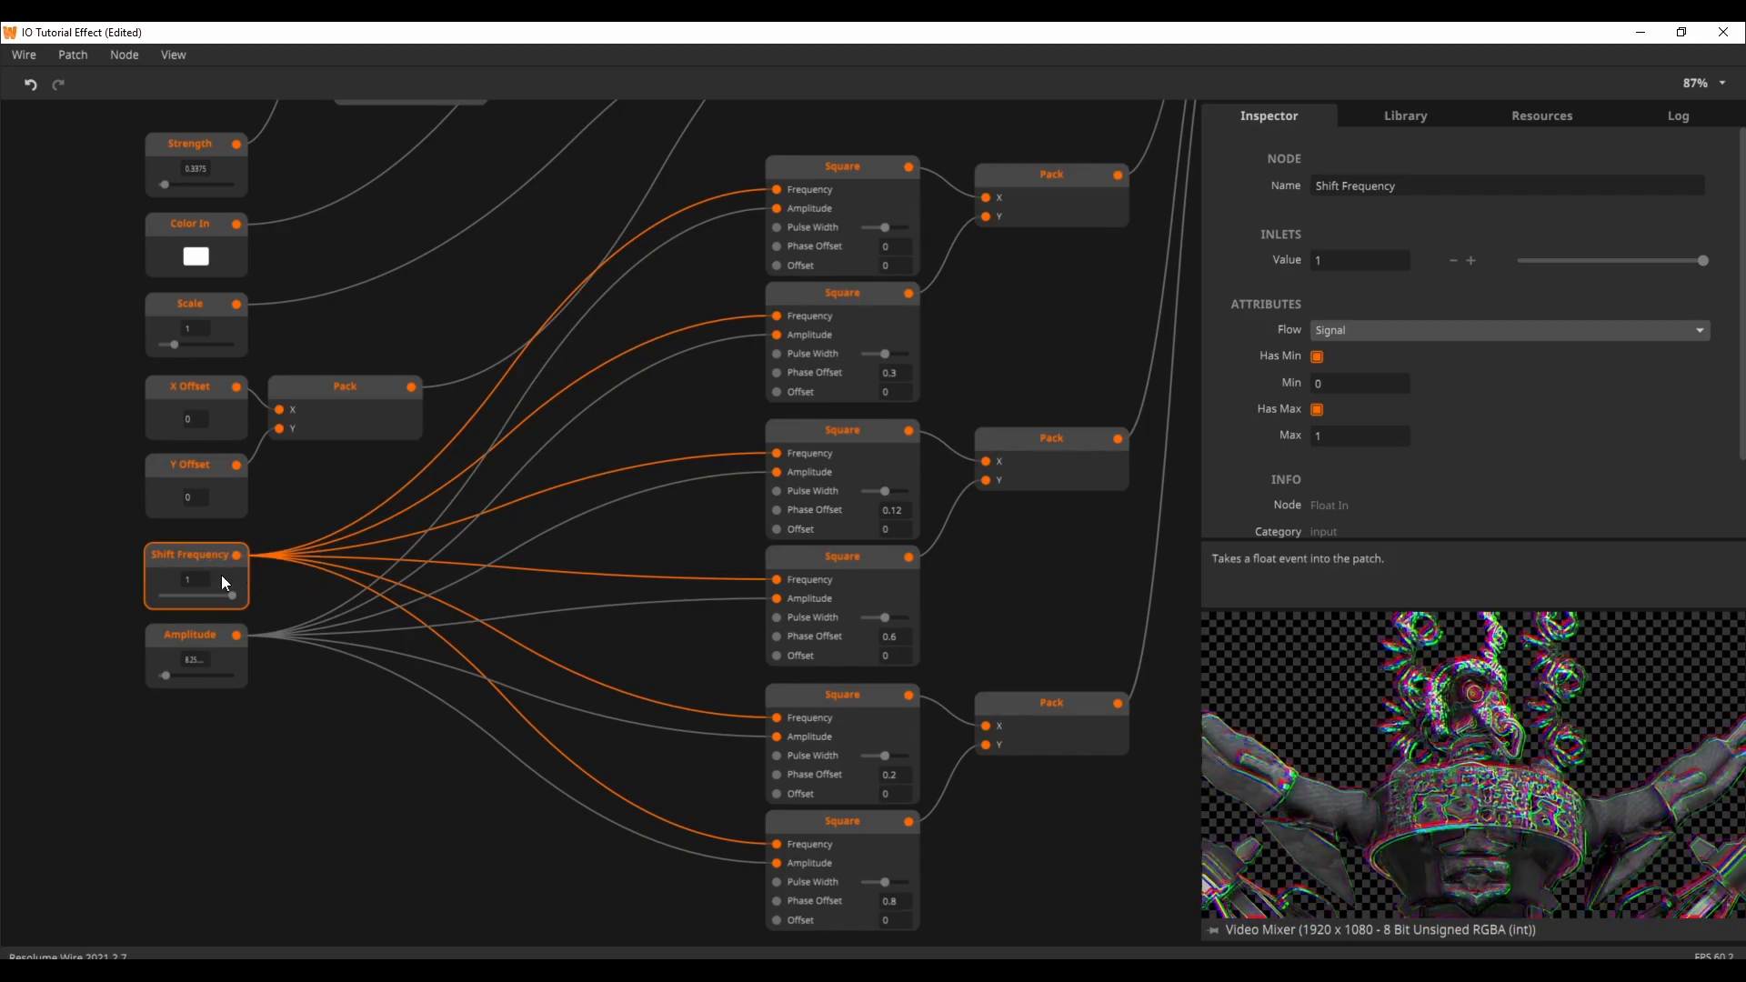
pyautogui.moveTo(294, 611)
pyautogui.write('5')
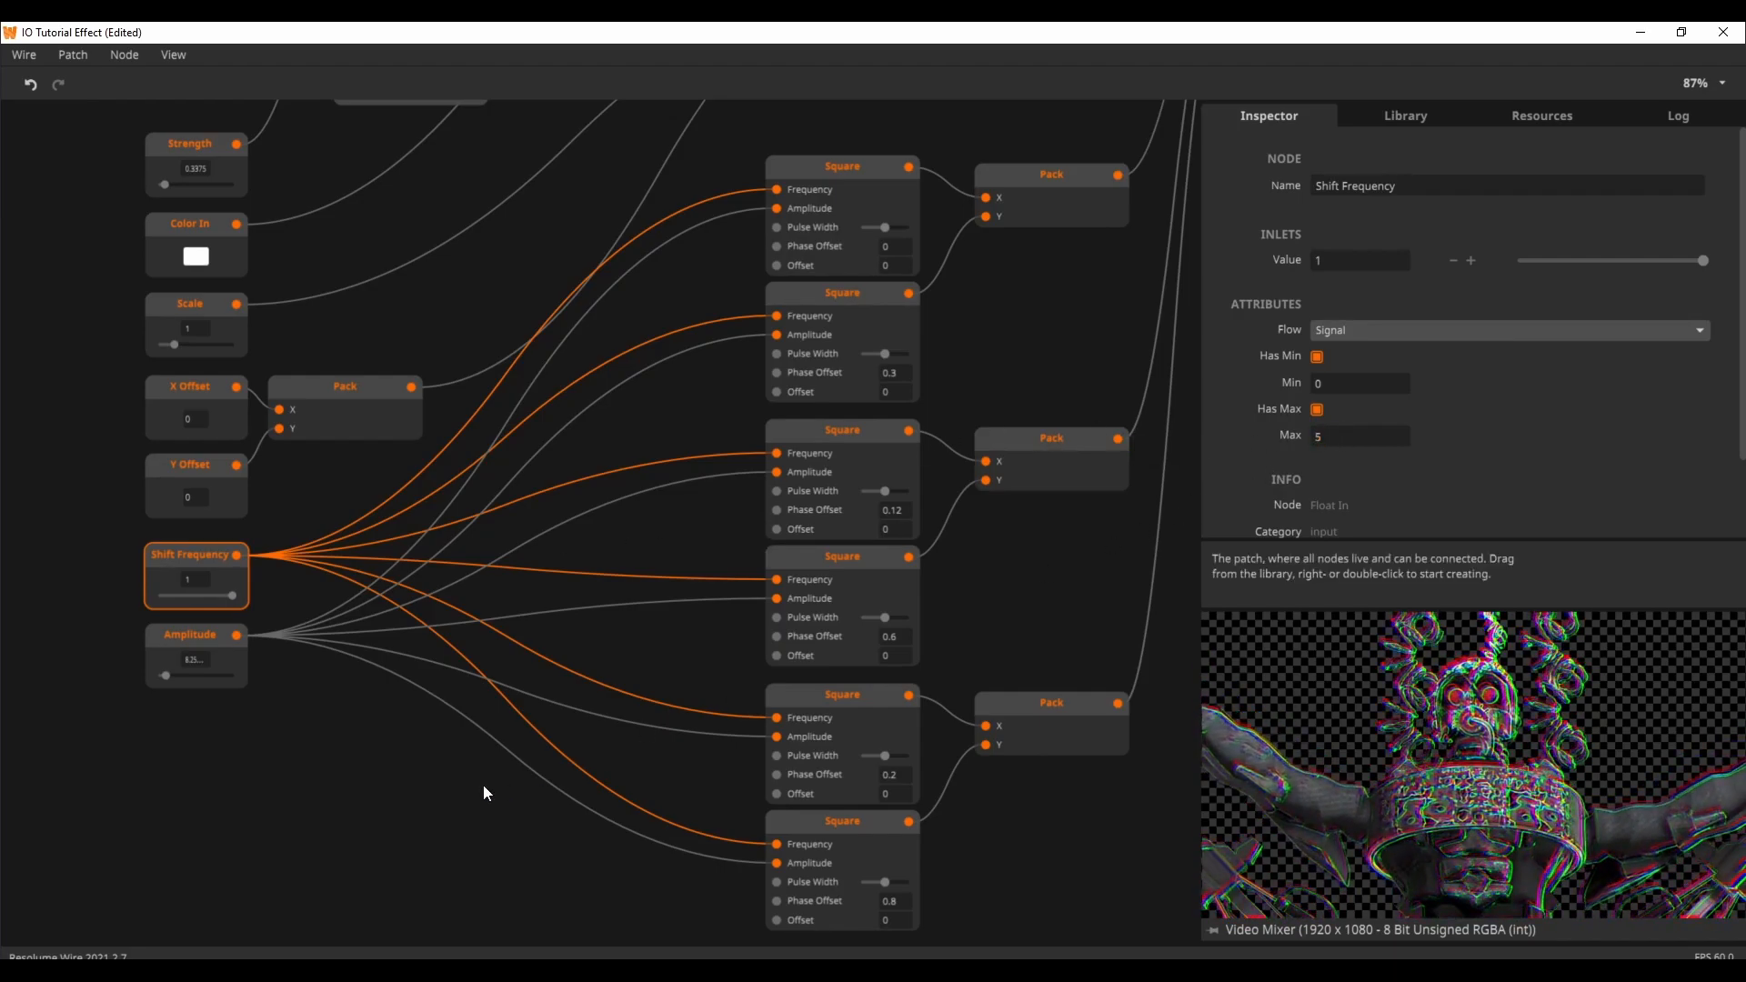
pyautogui.moveTo(162, 594); pyautogui.dragTo(212, 595)
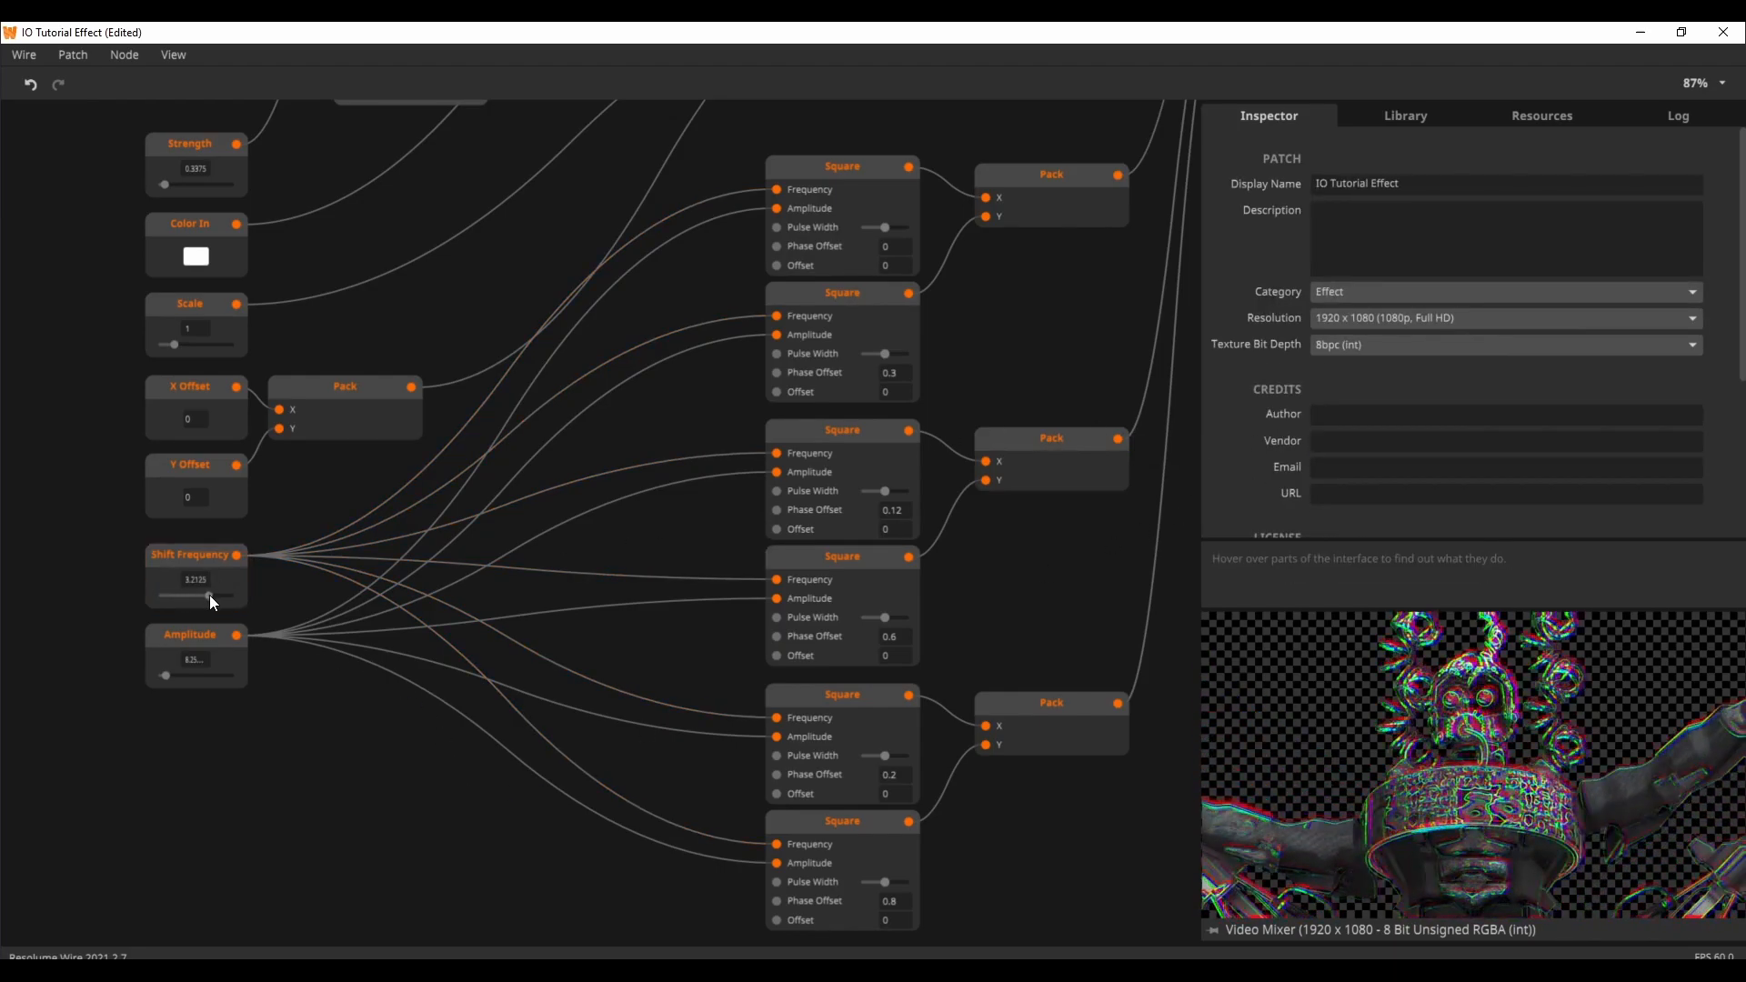
pyautogui.moveTo(206, 596); pyautogui.dragTo(200, 595)
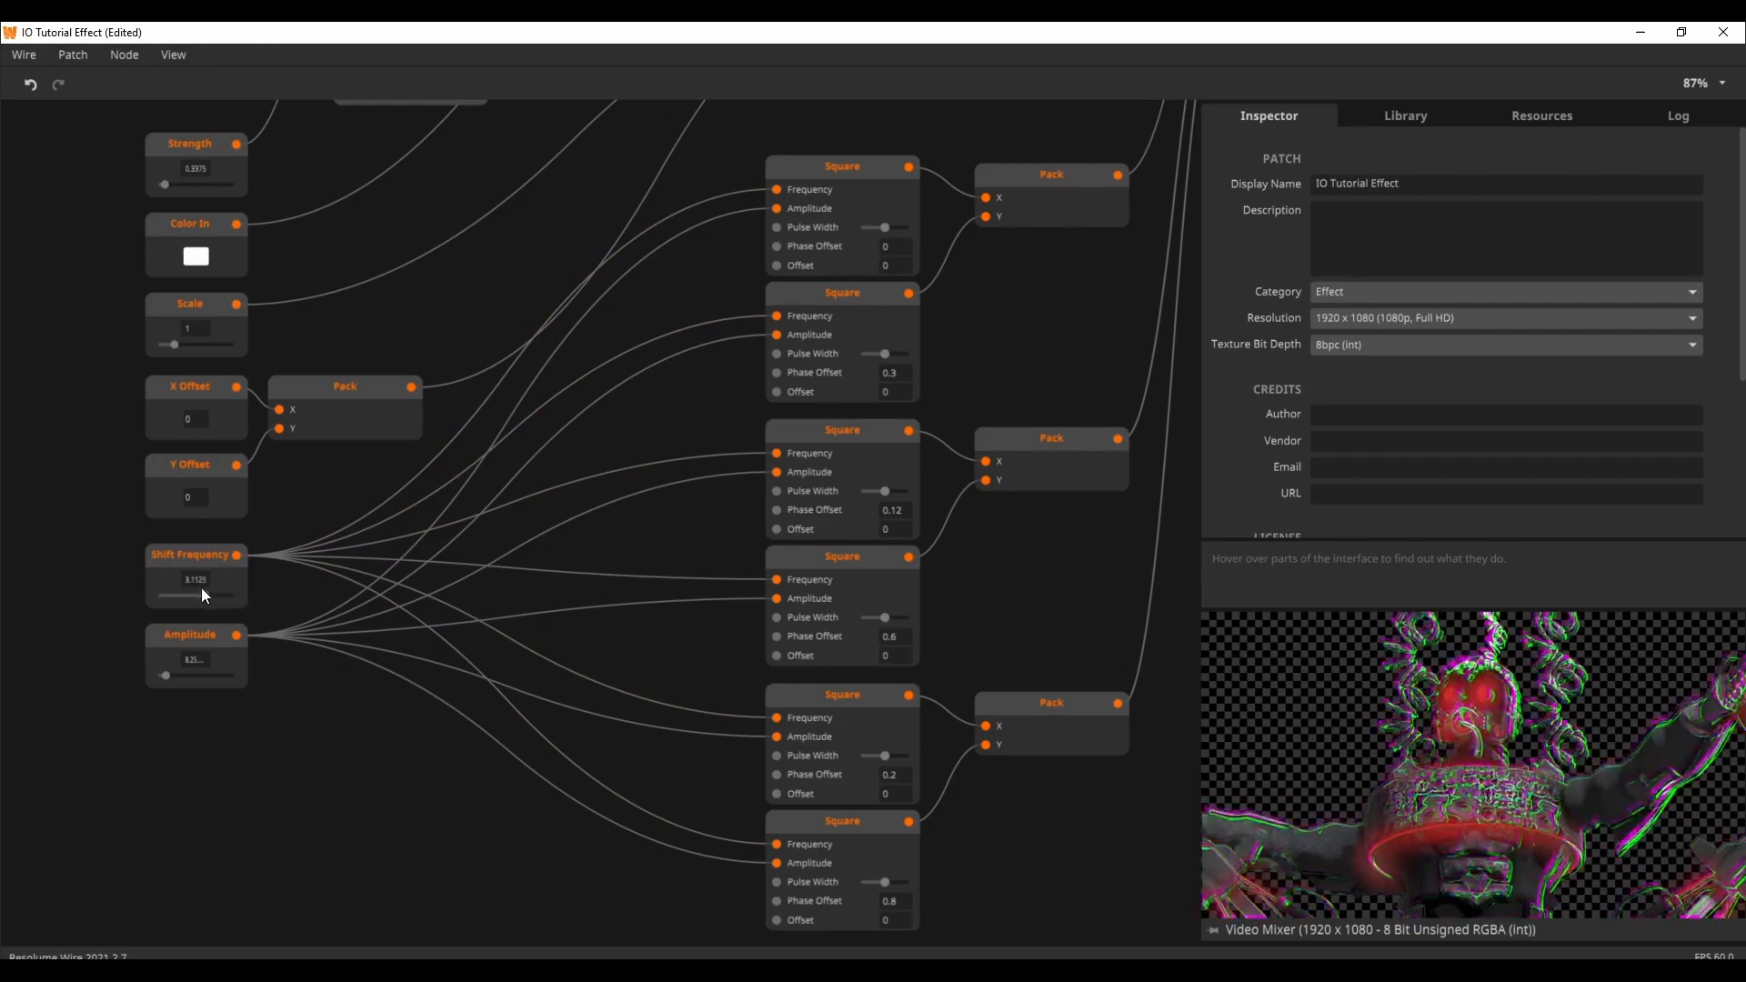
pyautogui.moveTo(195, 593); pyautogui.dragTo(173, 594)
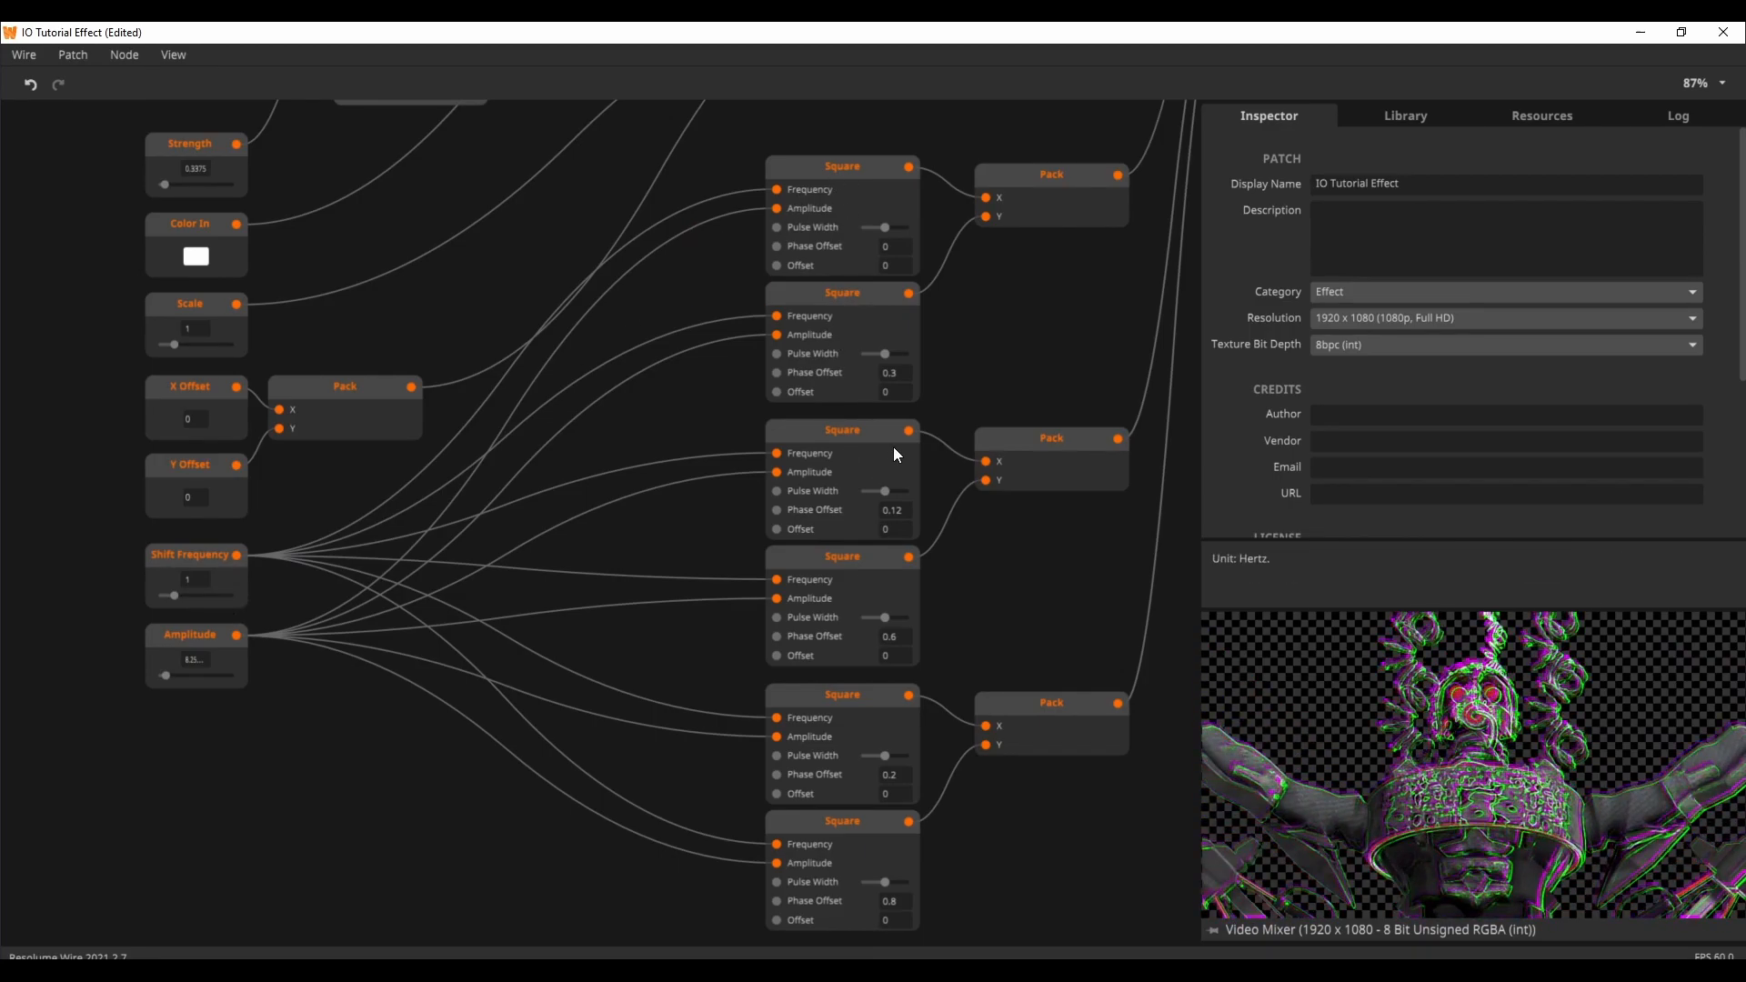
pyautogui.moveTo(911, 430)
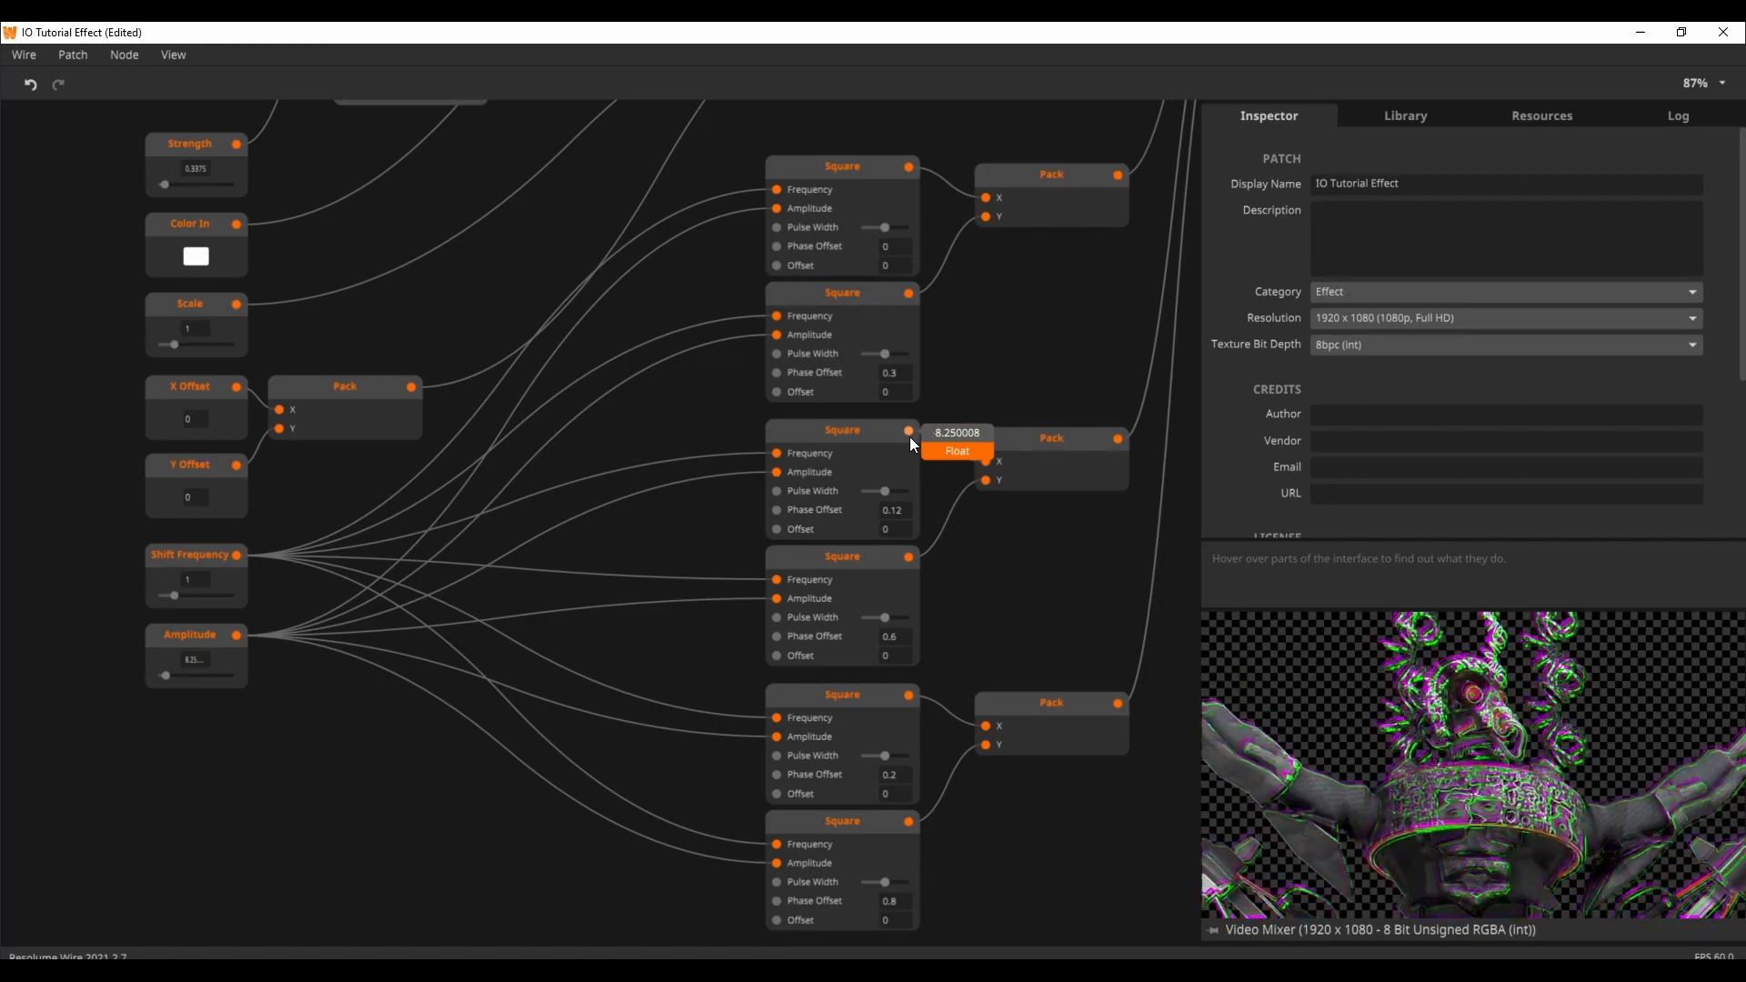
# Try Amplitude at 100 and at 2 on the preview, then settle on 10
pyautogui.click(190, 634)
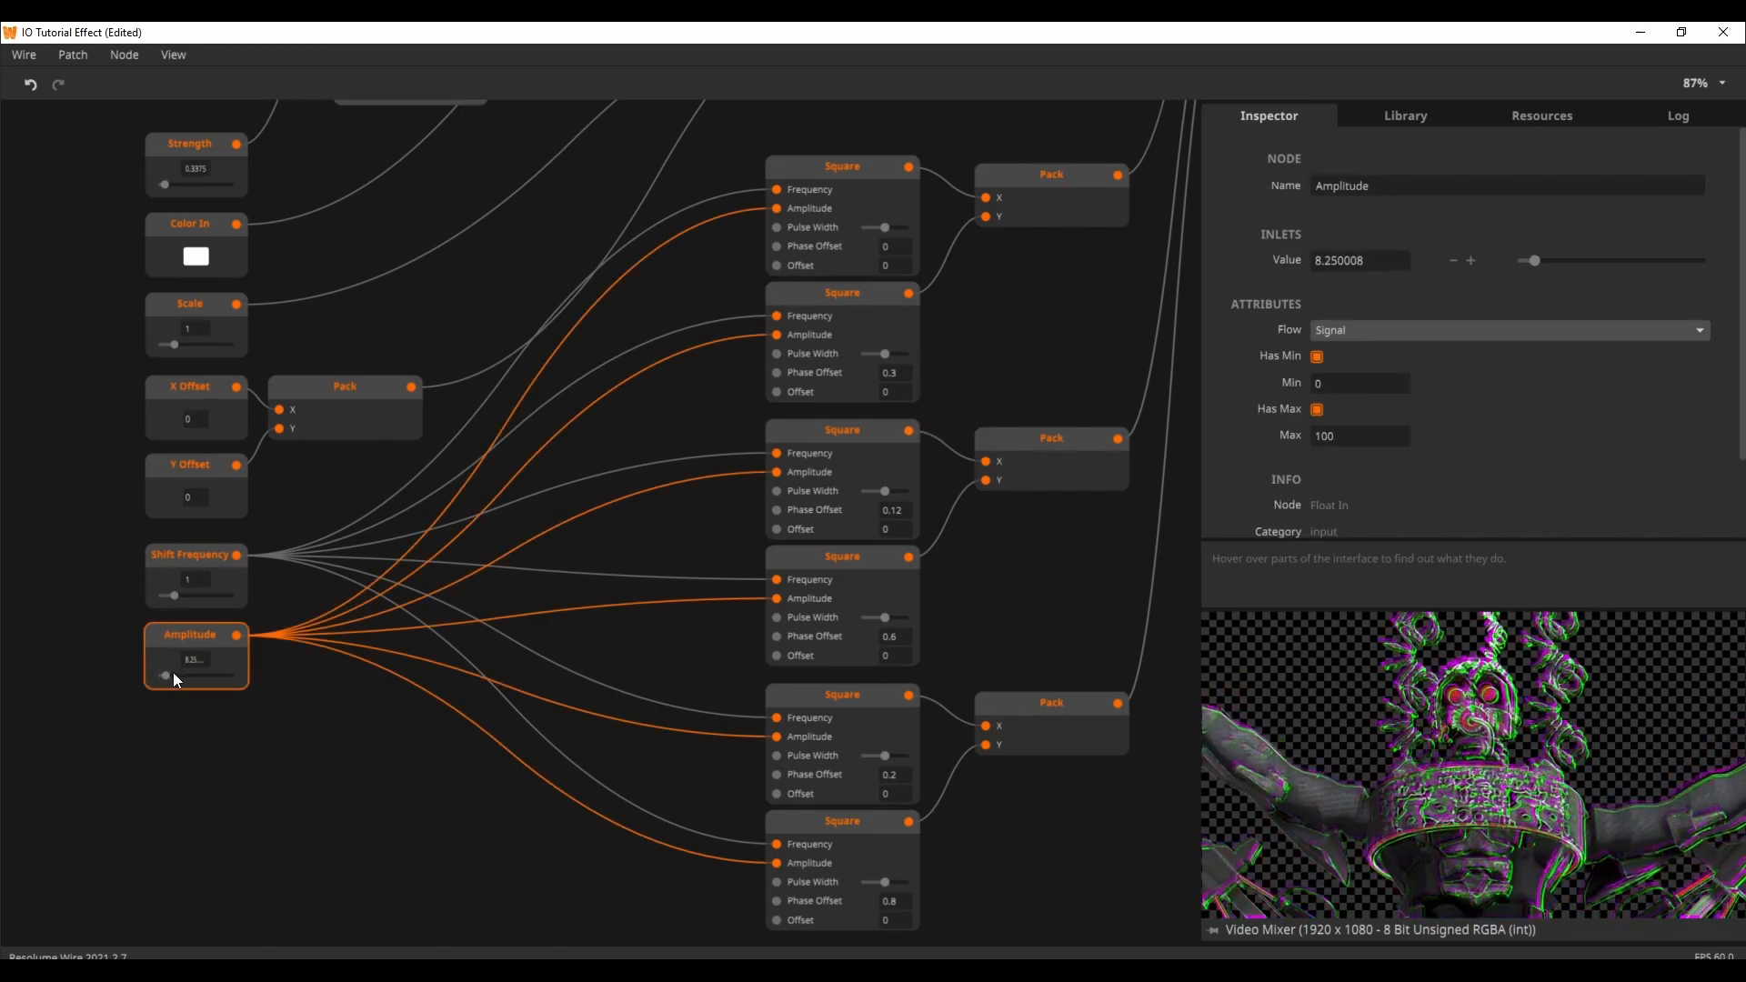
pyautogui.moveTo(173, 677); pyautogui.dragTo(234, 677)
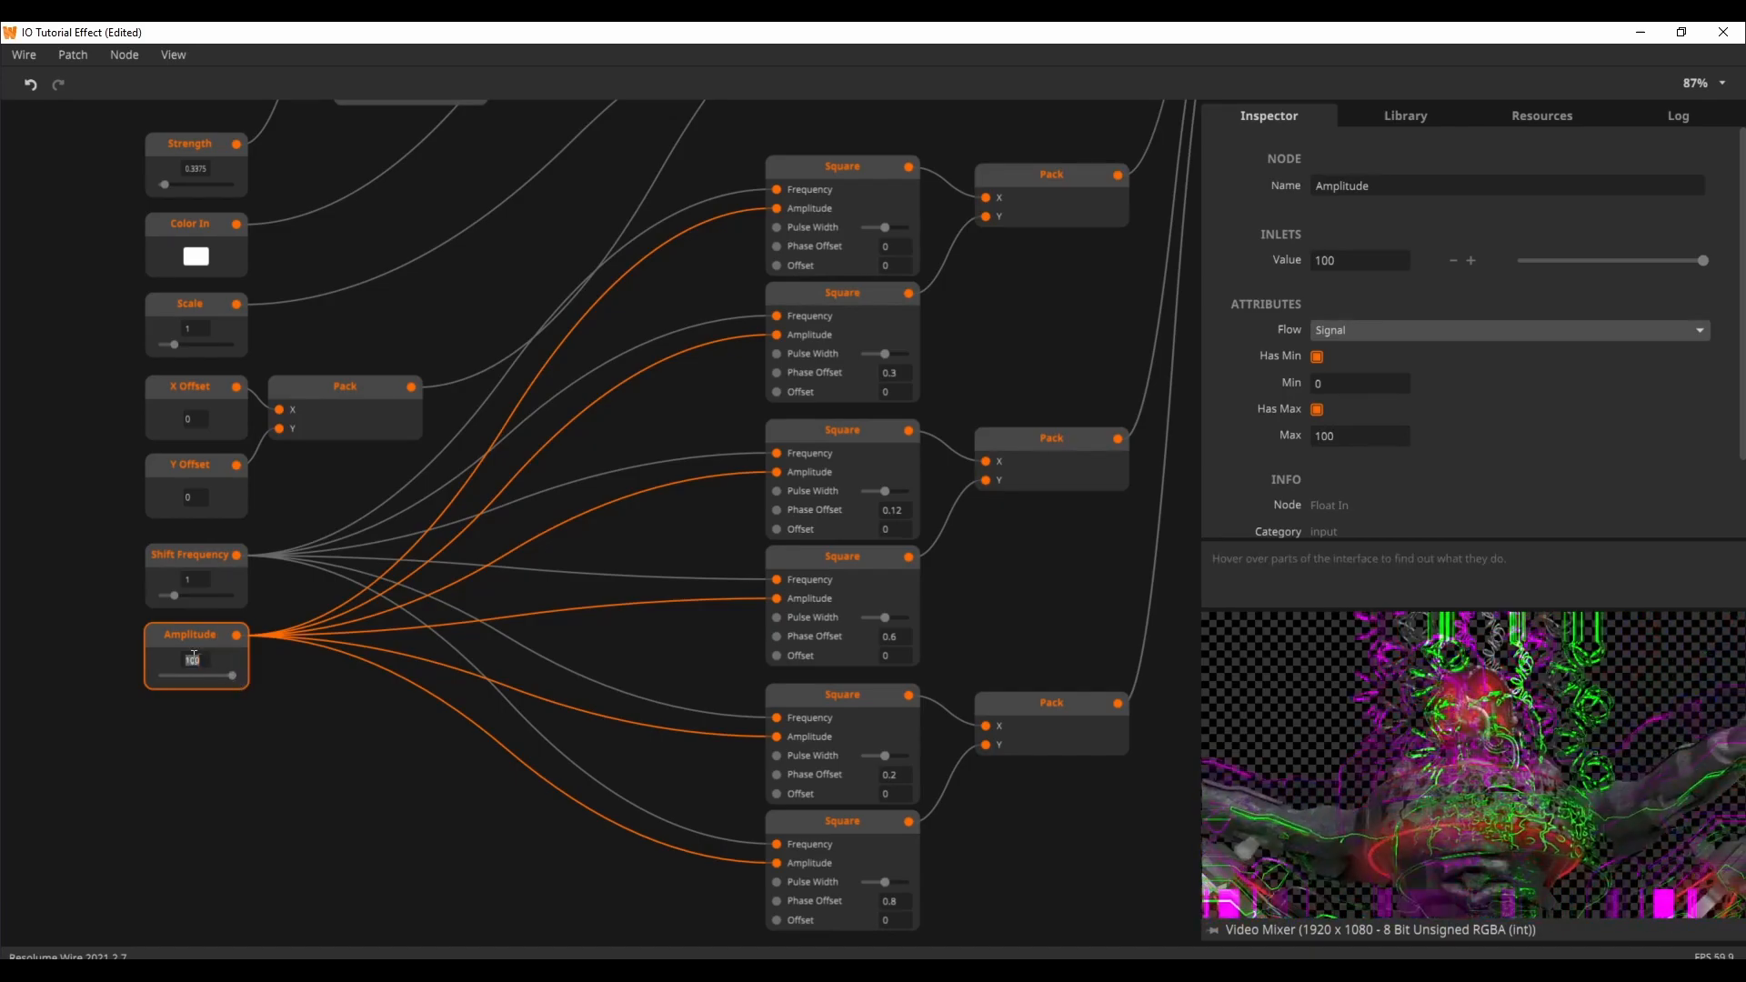
pyautogui.moveTo(223, 656); pyautogui.dragTo(161, 676)
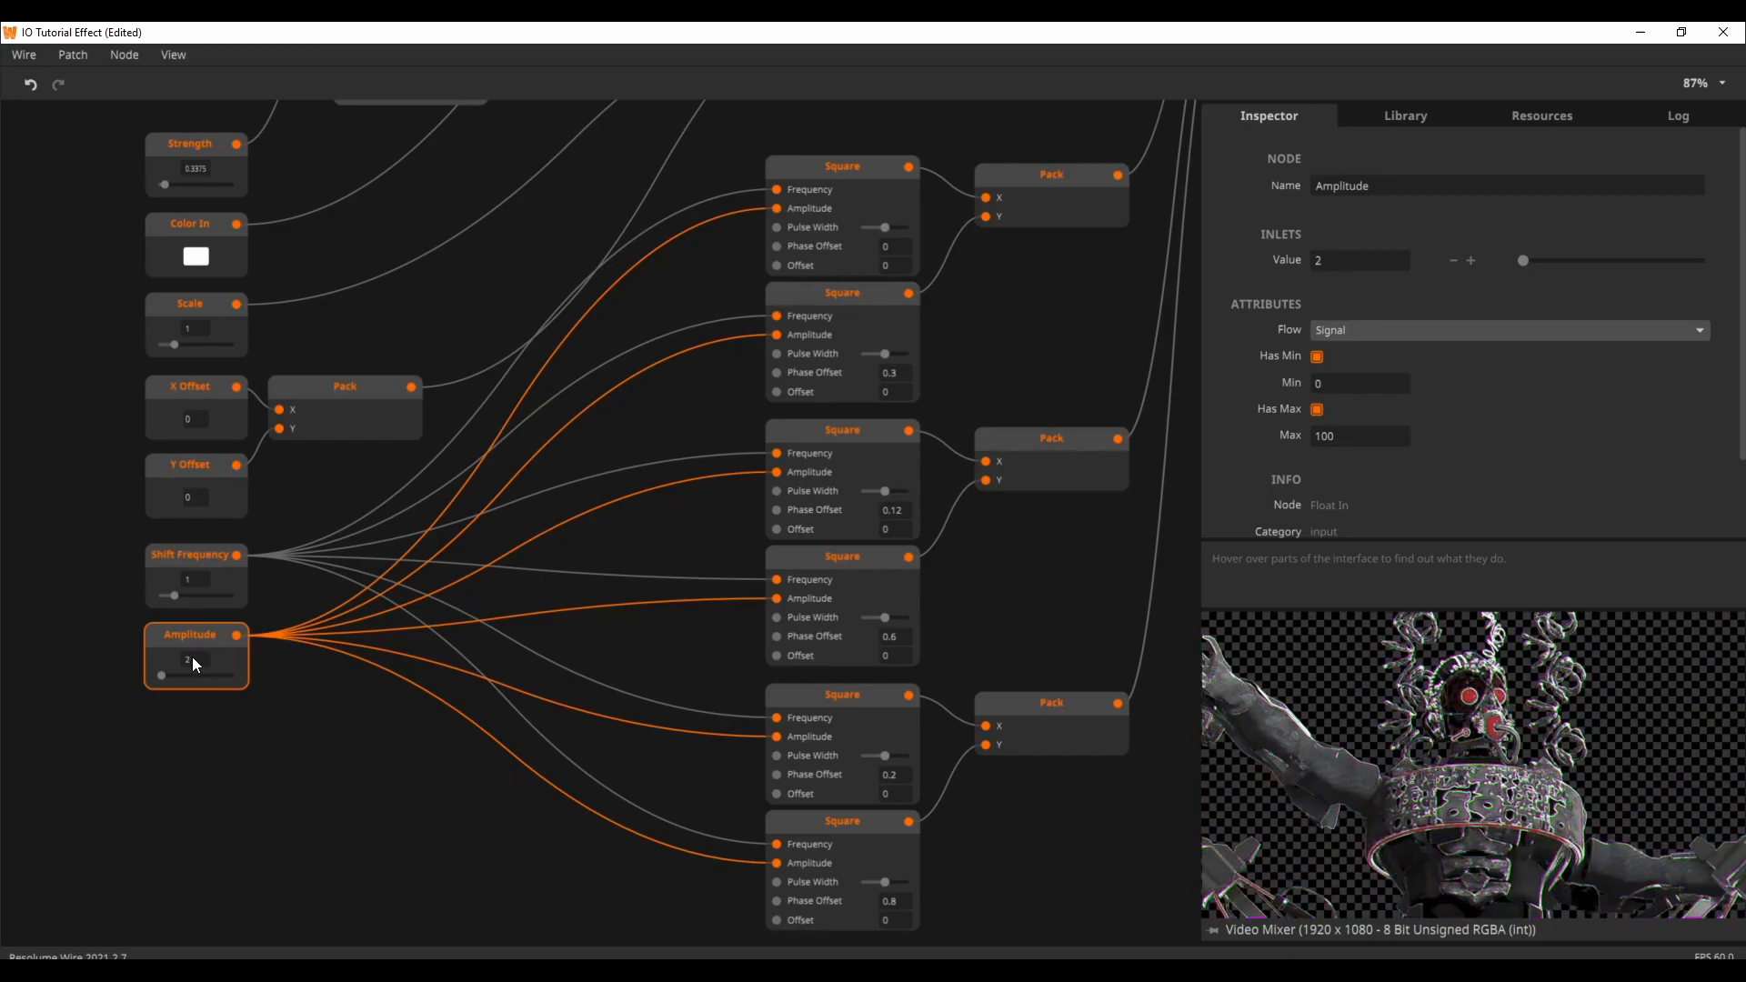
pyautogui.moveTo(162, 676); pyautogui.dragTo(200, 675)
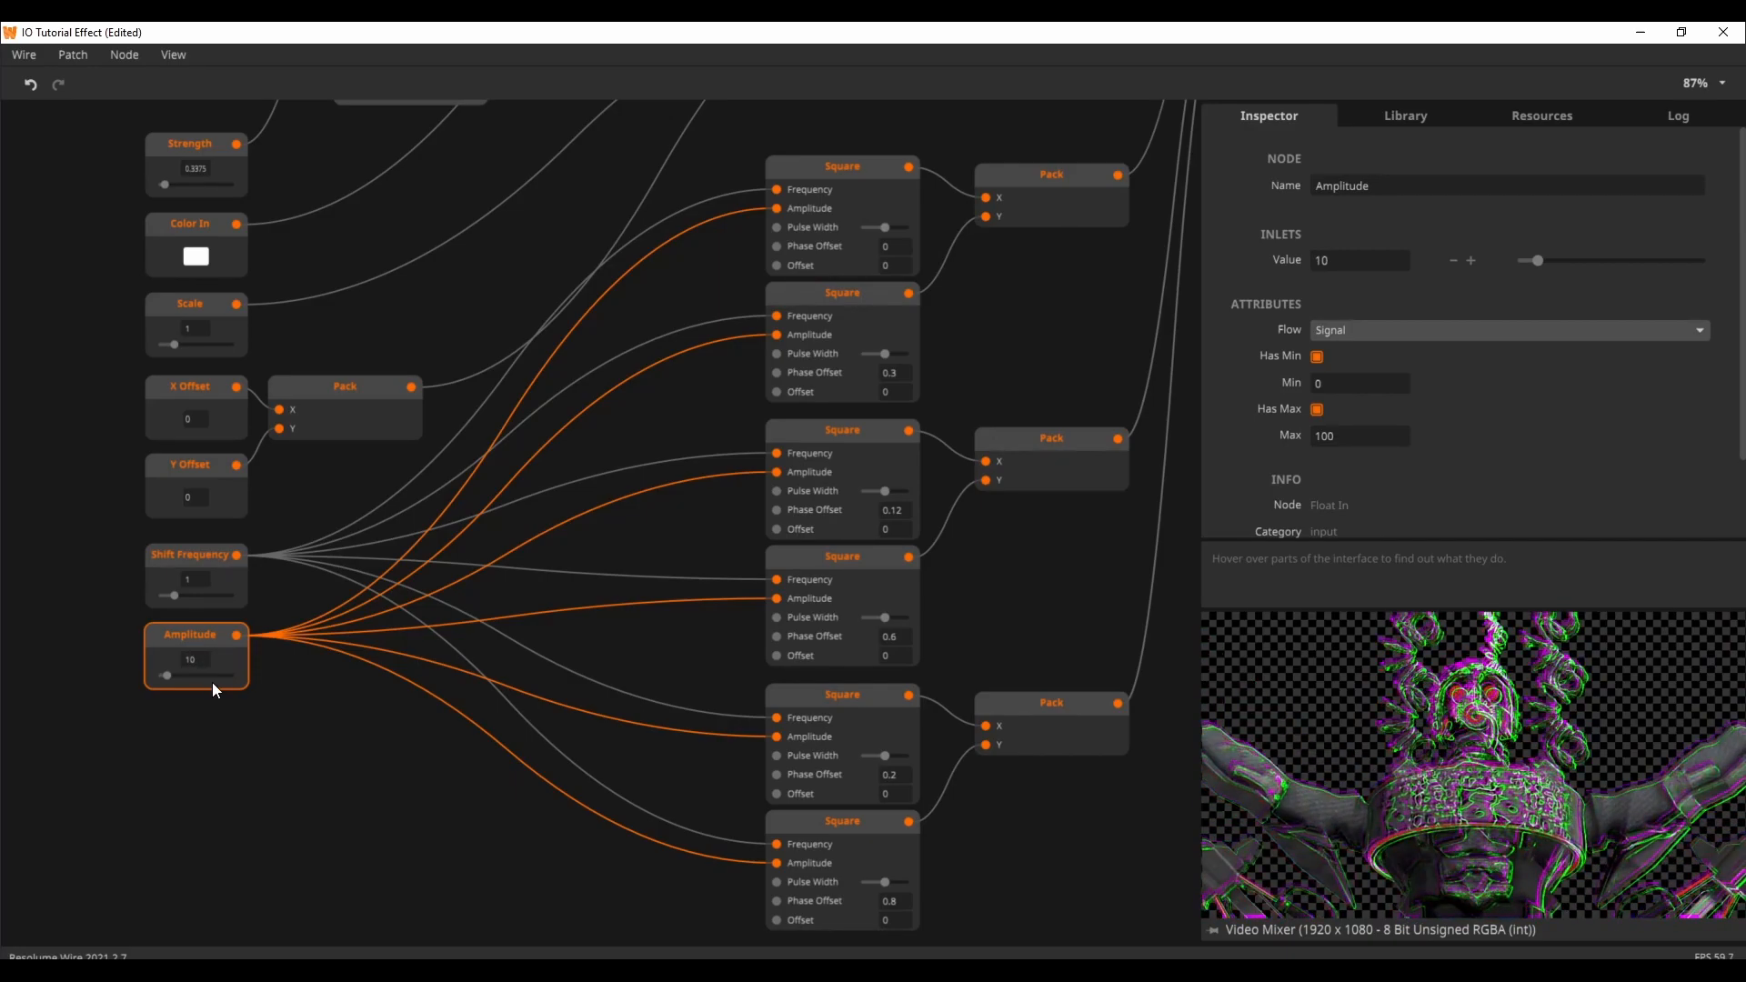
pyautogui.moveTo(1015, 567)
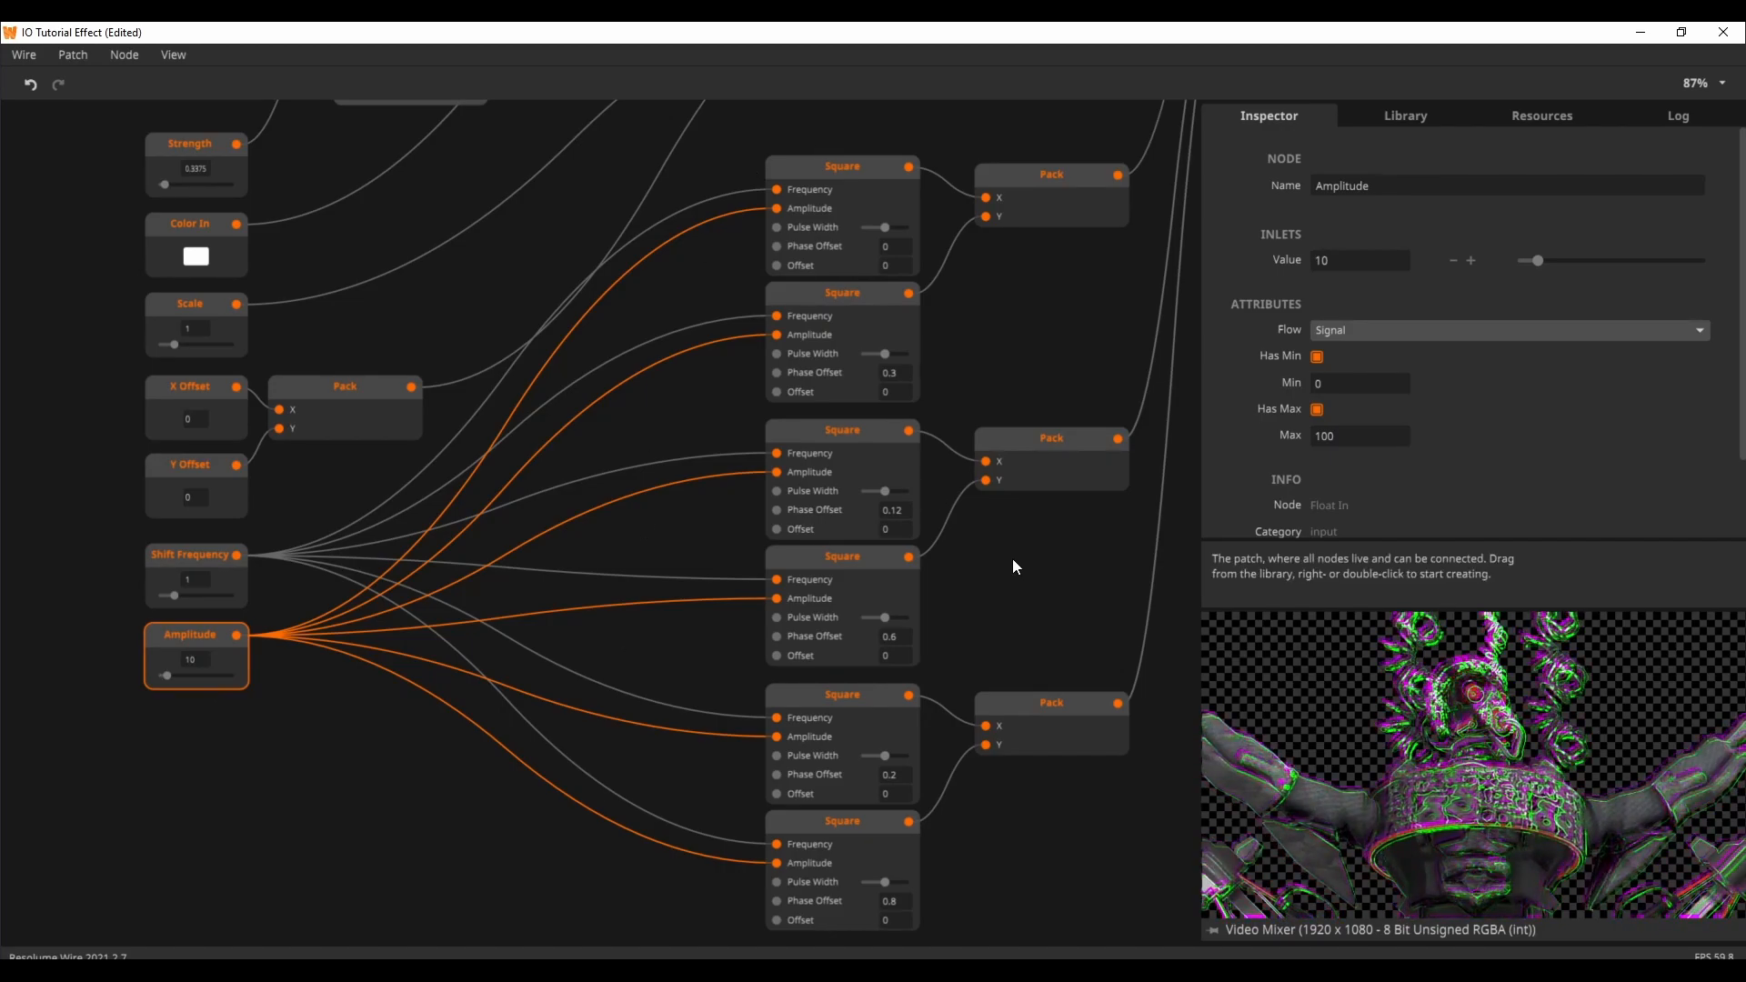
# Scroll the node canvas to reveal the Color Offset and Video Mixer nodes
pyautogui.scroll(-3)
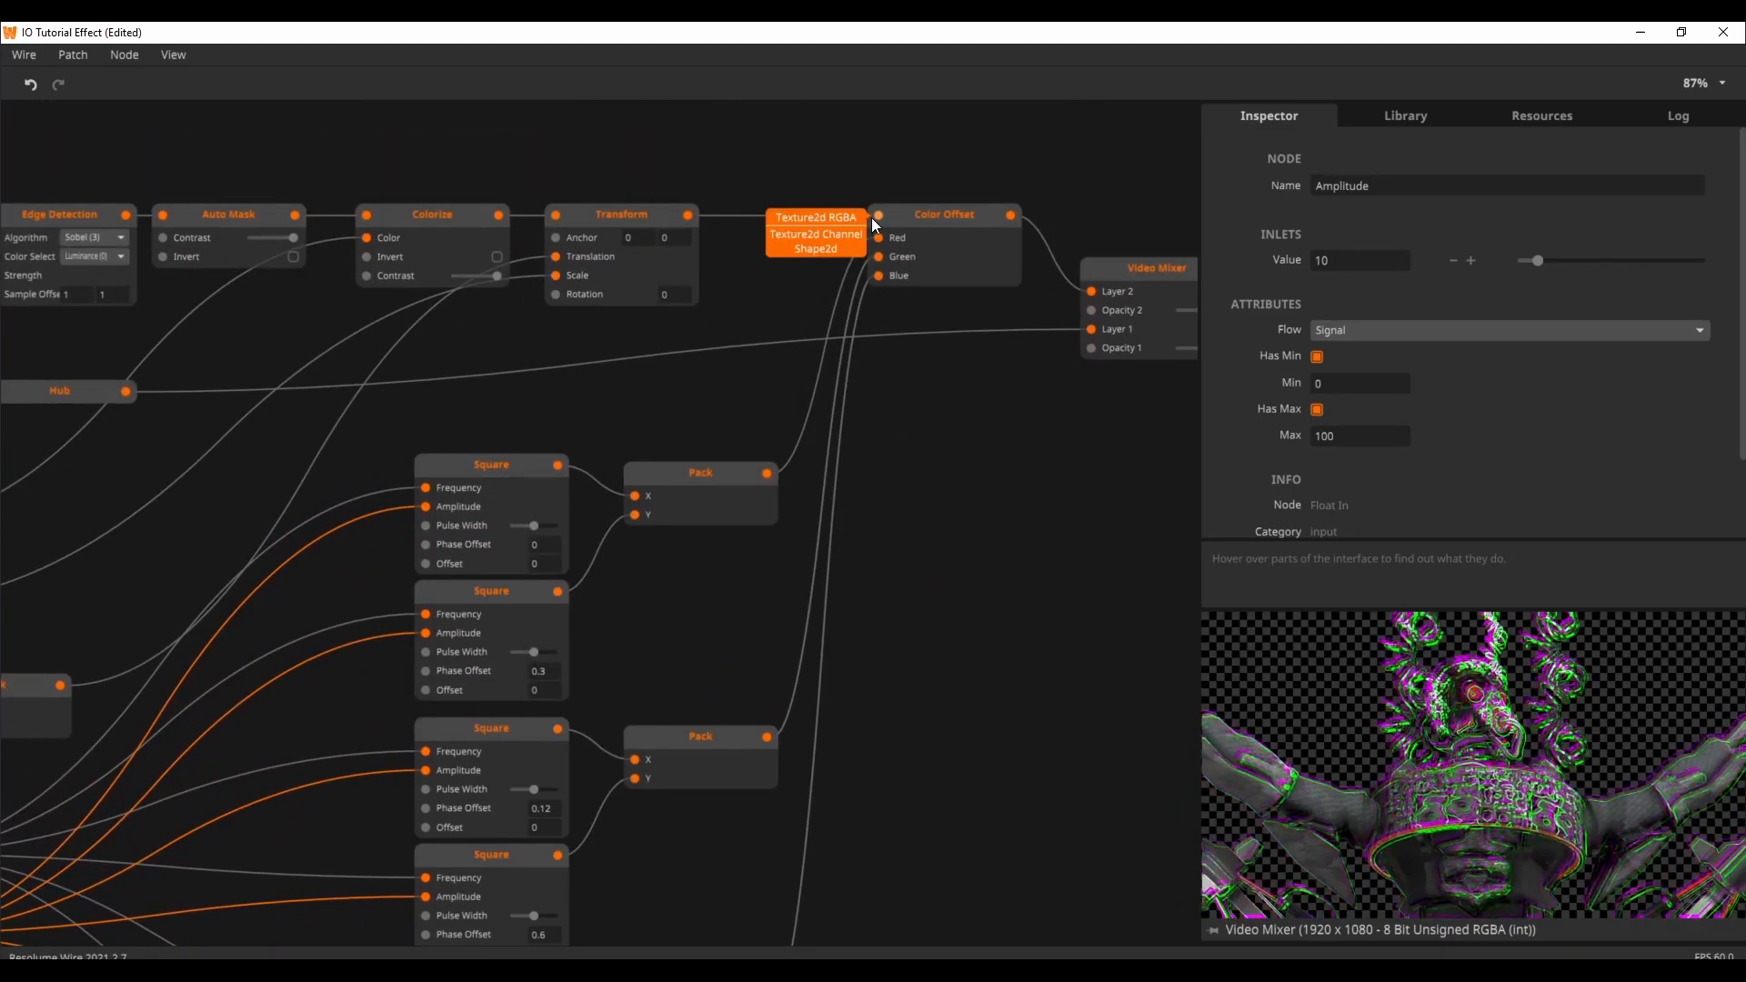
pyautogui.click(816, 224)
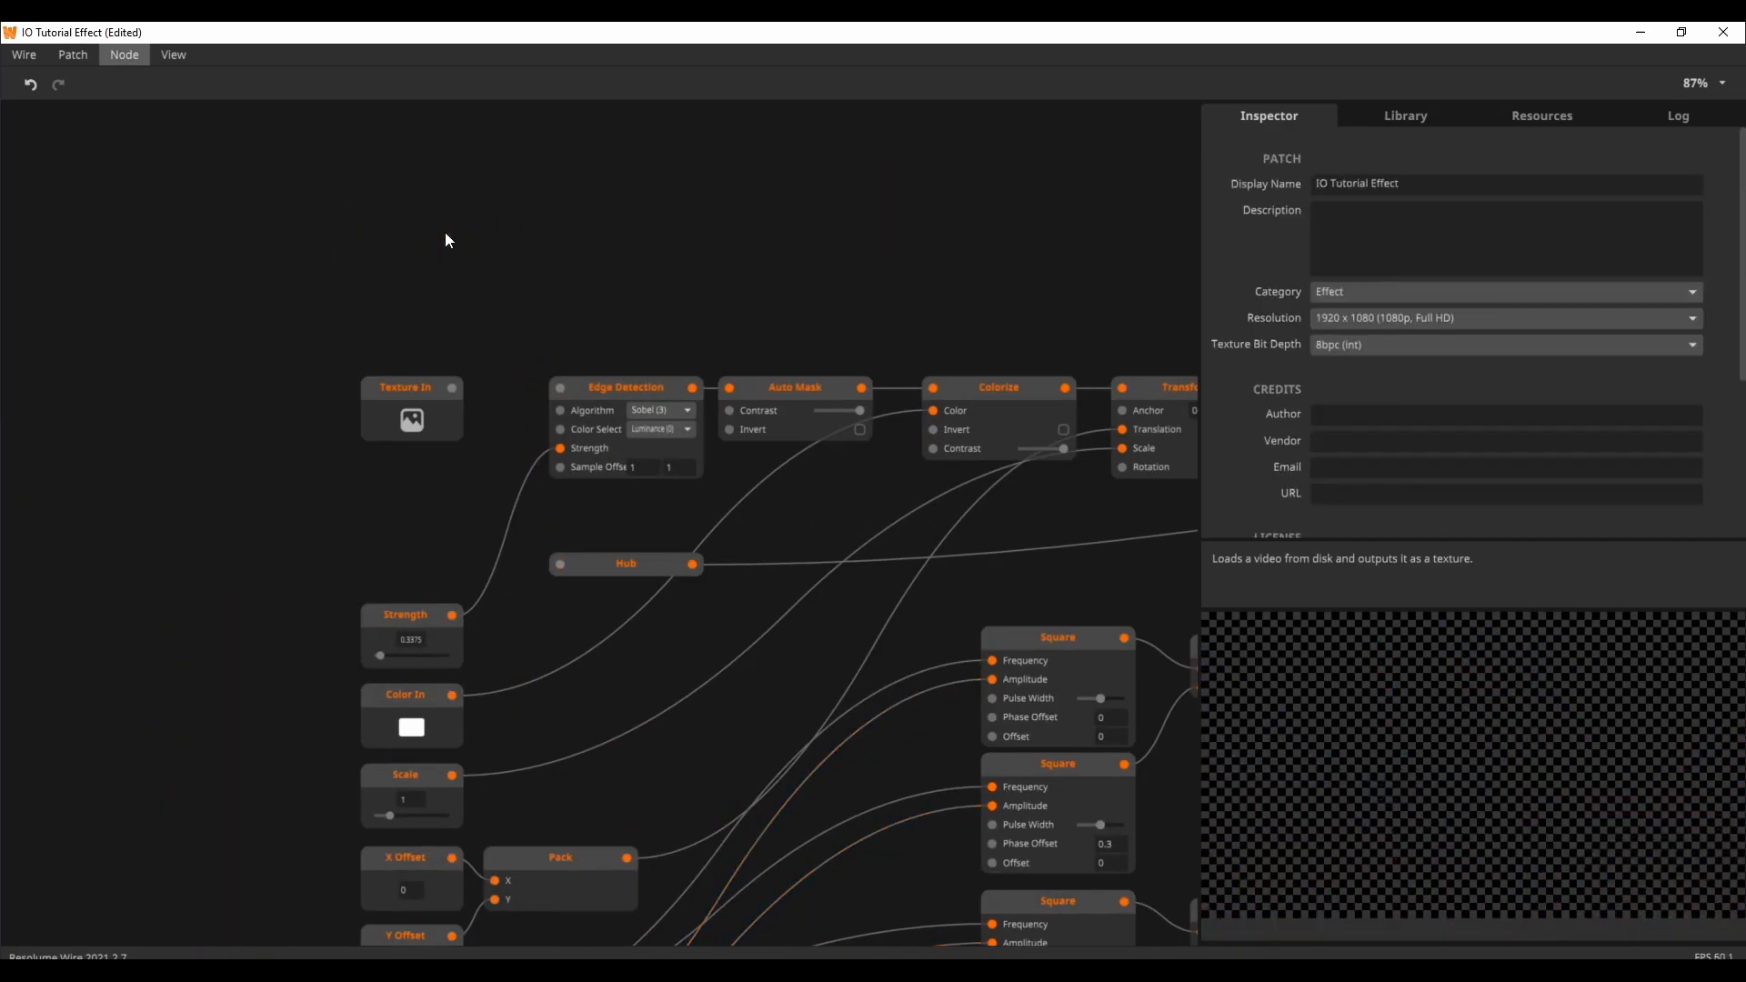
pyautogui.moveTo(452, 397)
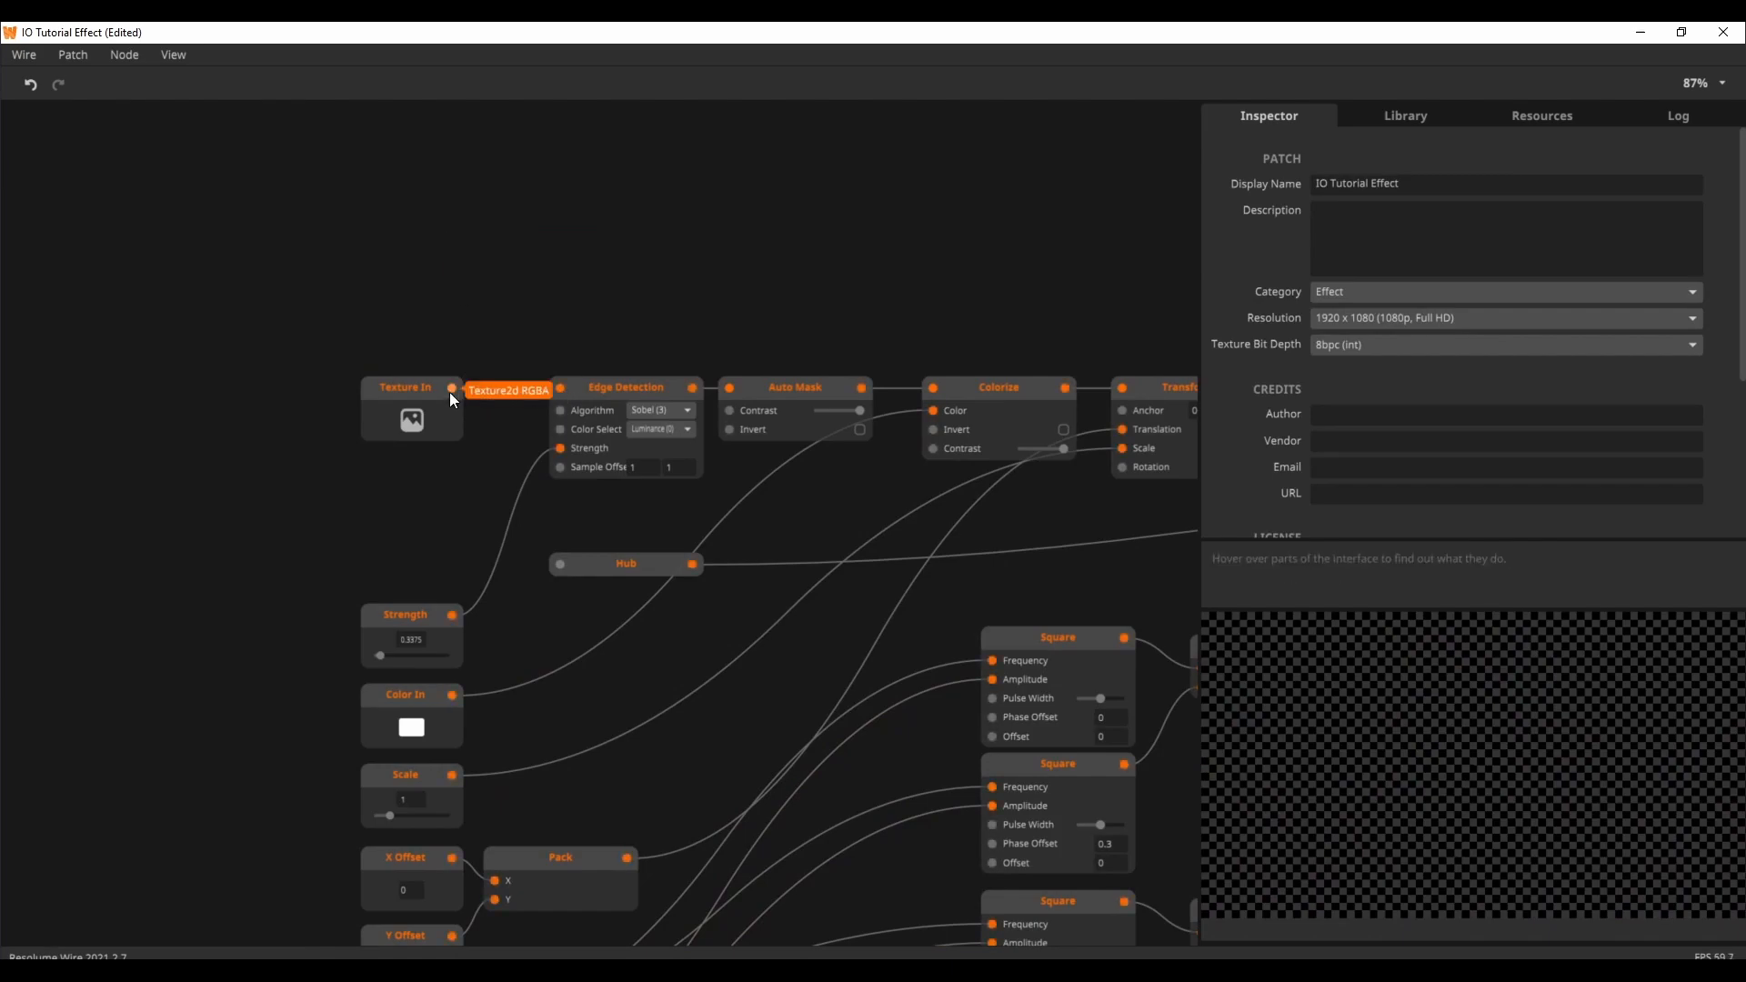
pyautogui.moveTo(1542, 141)
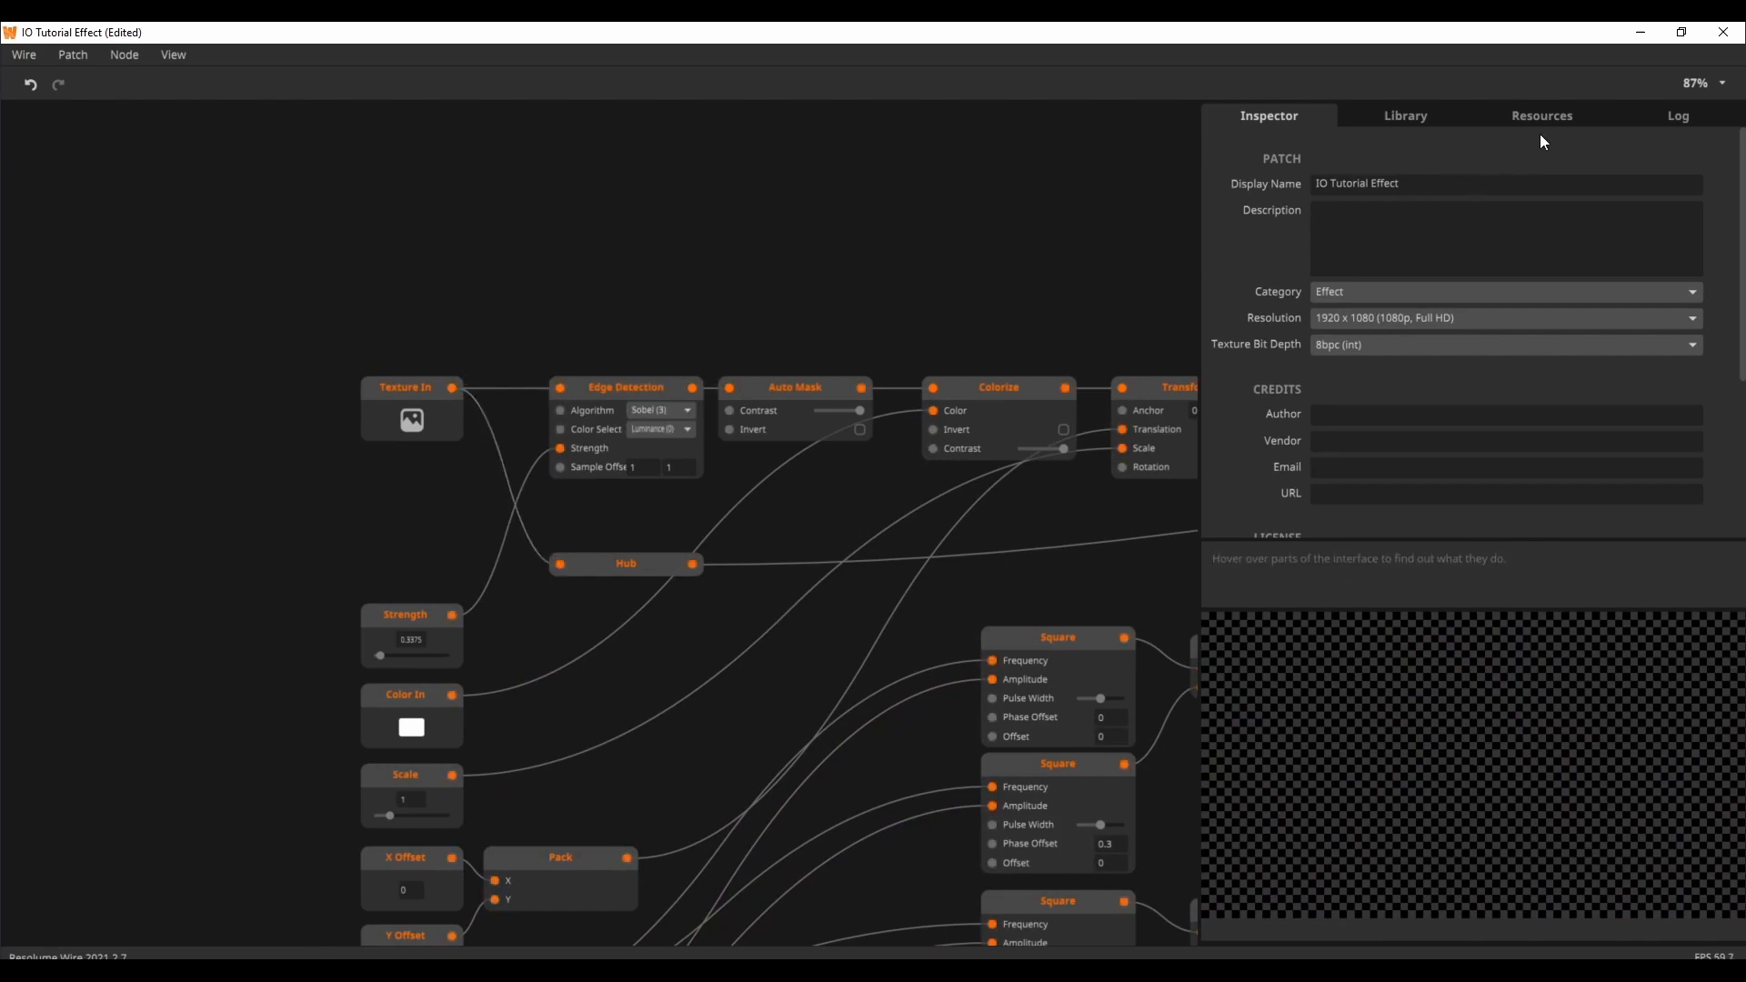
# View the patch's empty Resources list, then switch back to another panel tab
pyautogui.click(1541, 115)
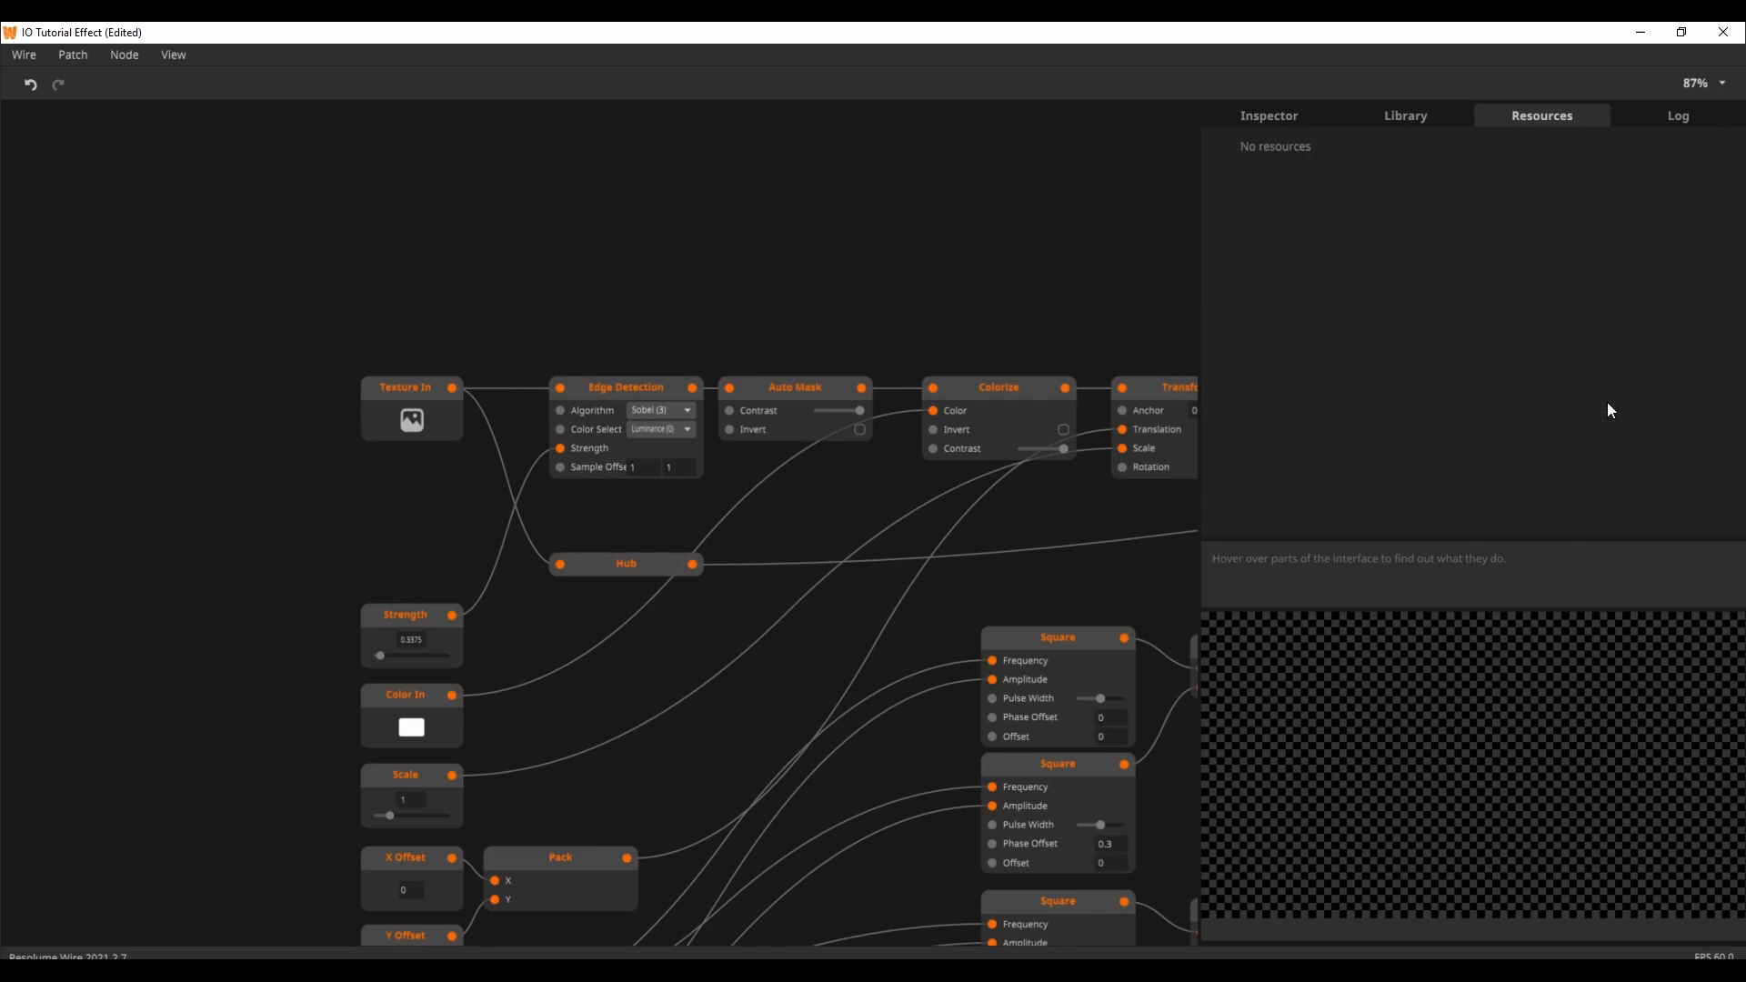
pyautogui.click(1269, 116)
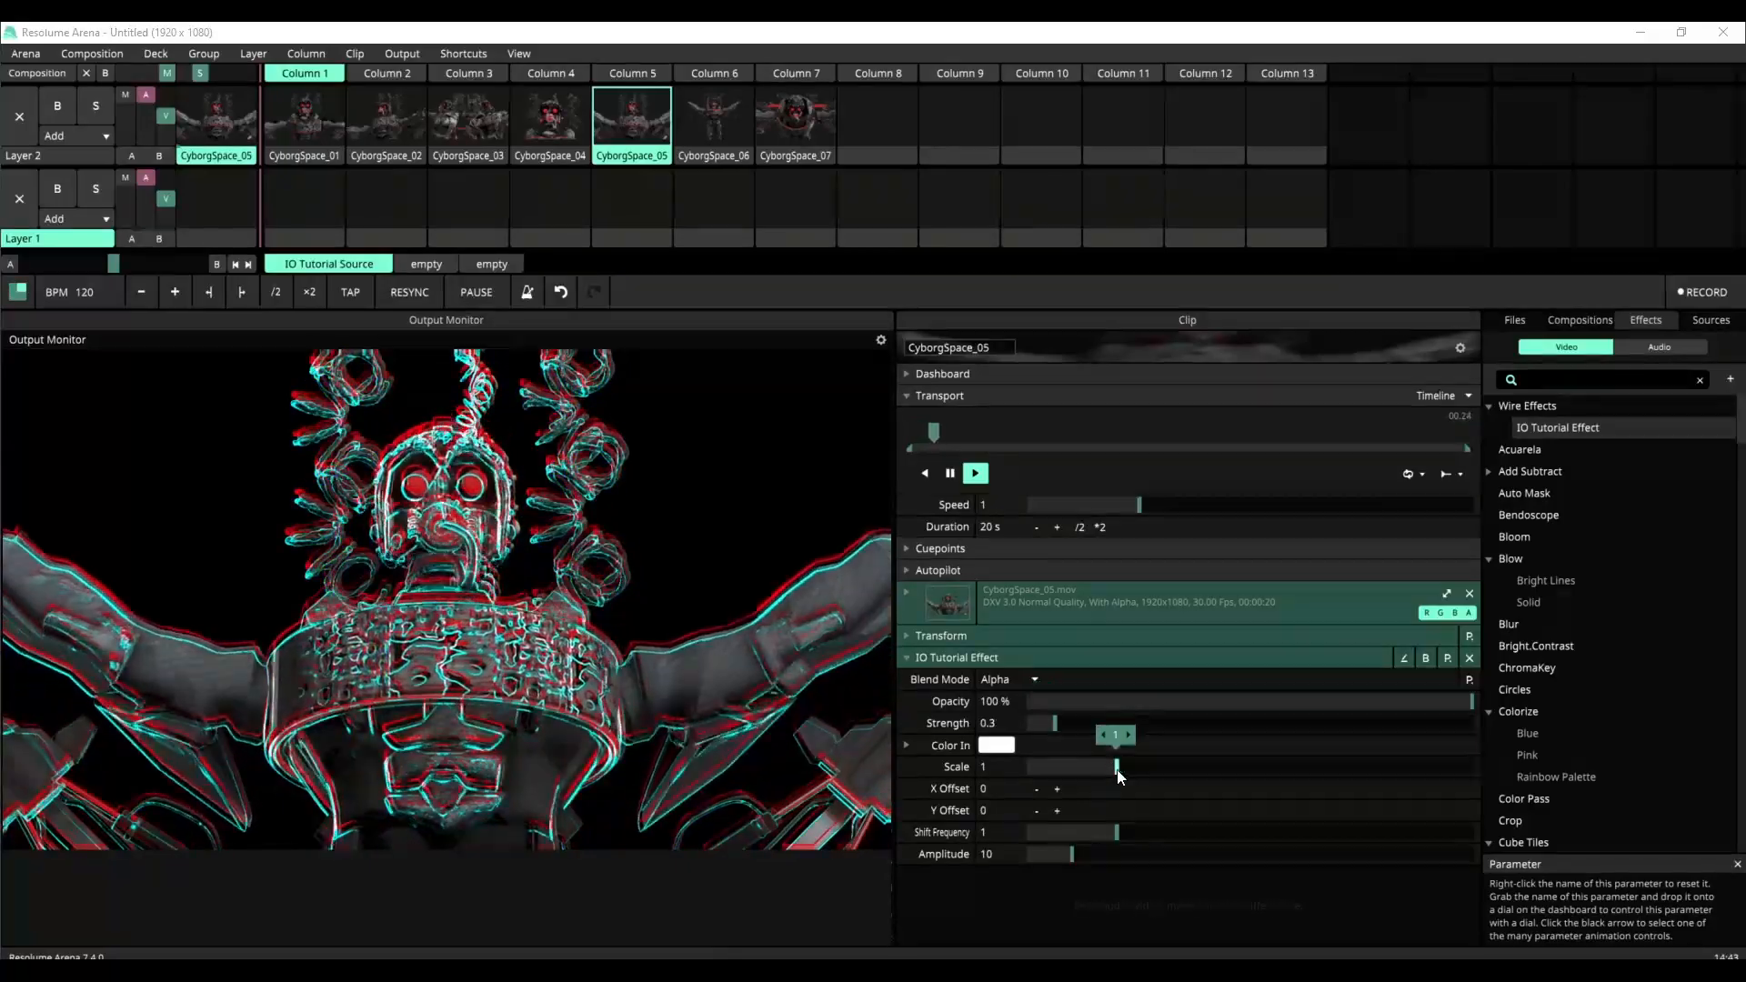
# Nudge Scale up, raise Shift Frequency to 4.29, and bring Amplitude down to about 6.6
pyautogui.moveTo(1117, 765); pyautogui.dragTo(1125, 765)
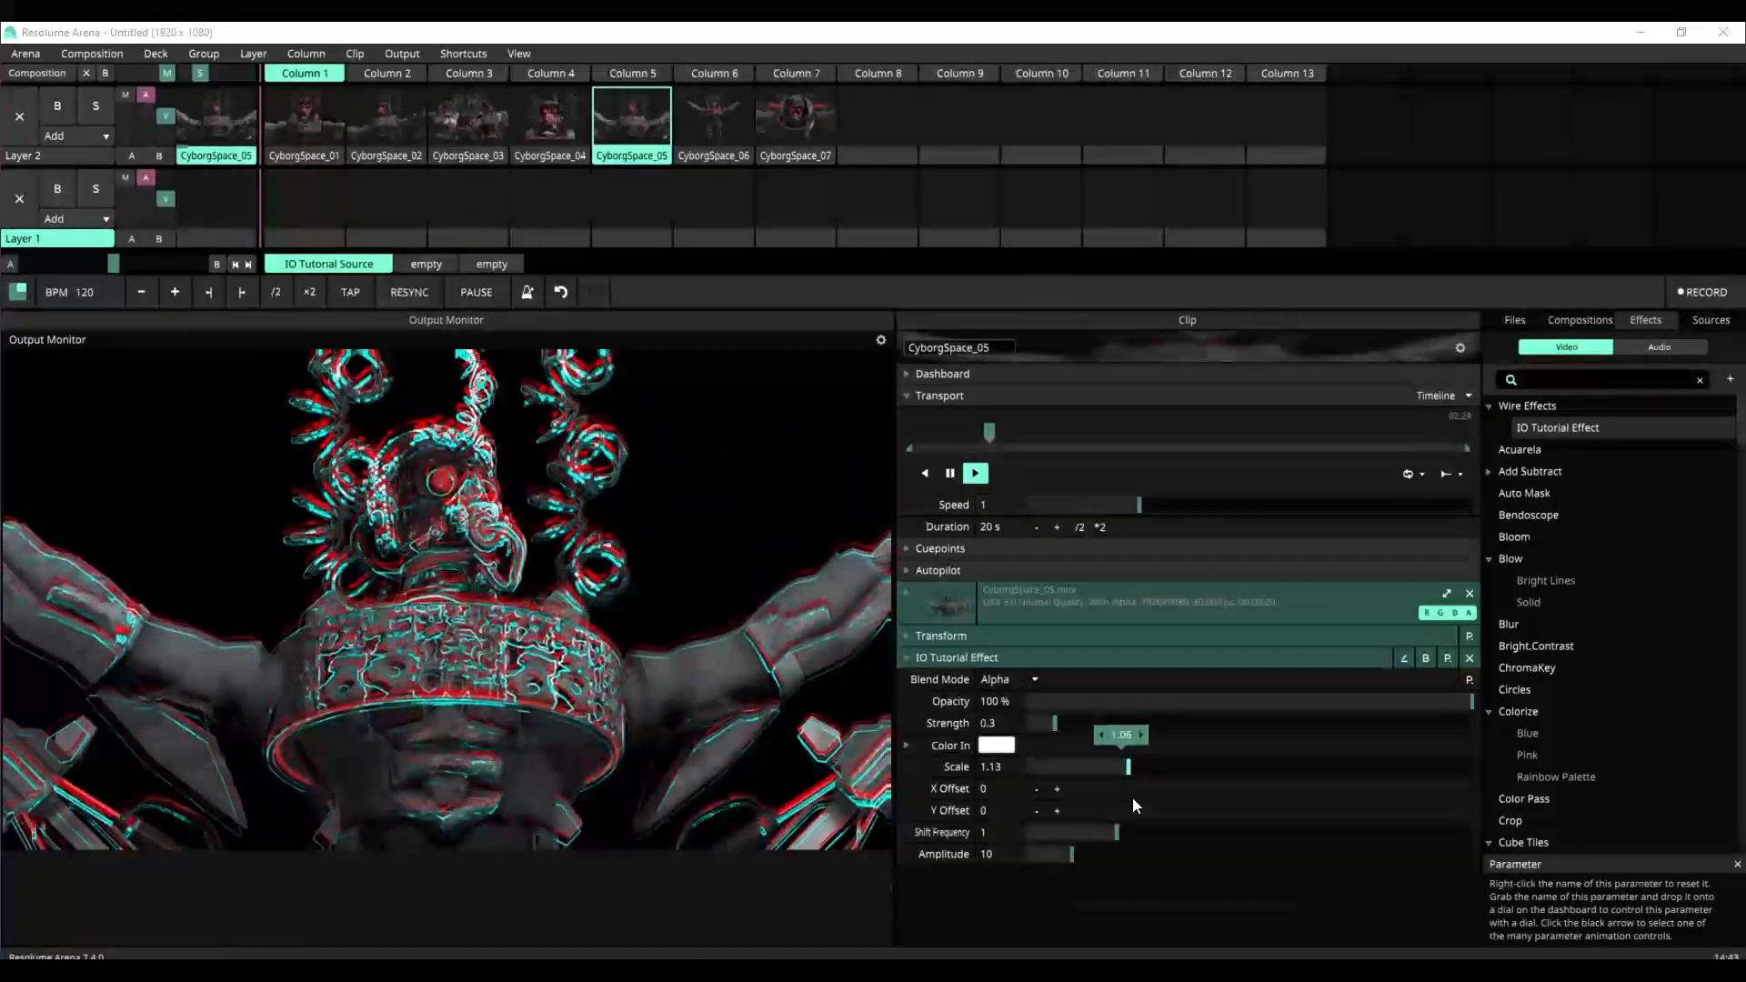
pyautogui.moveTo(1108, 832); pyautogui.dragTo(1266, 832)
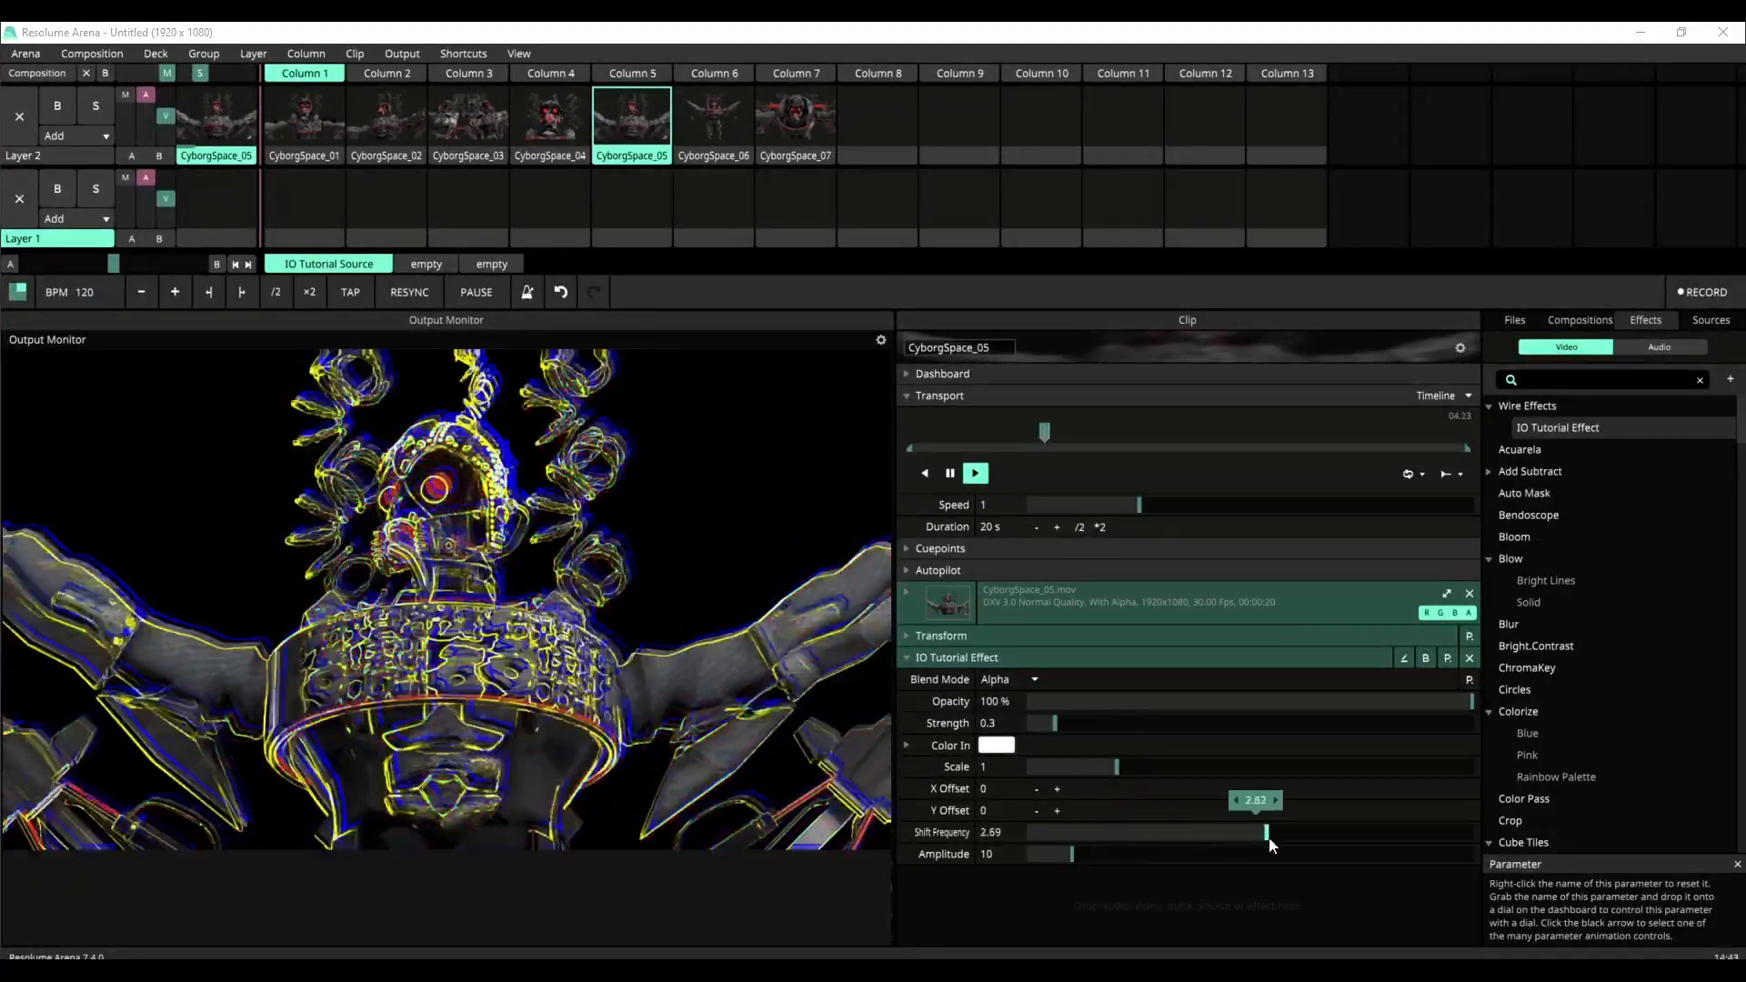
pyautogui.moveTo(1267, 832); pyautogui.dragTo(1407, 832)
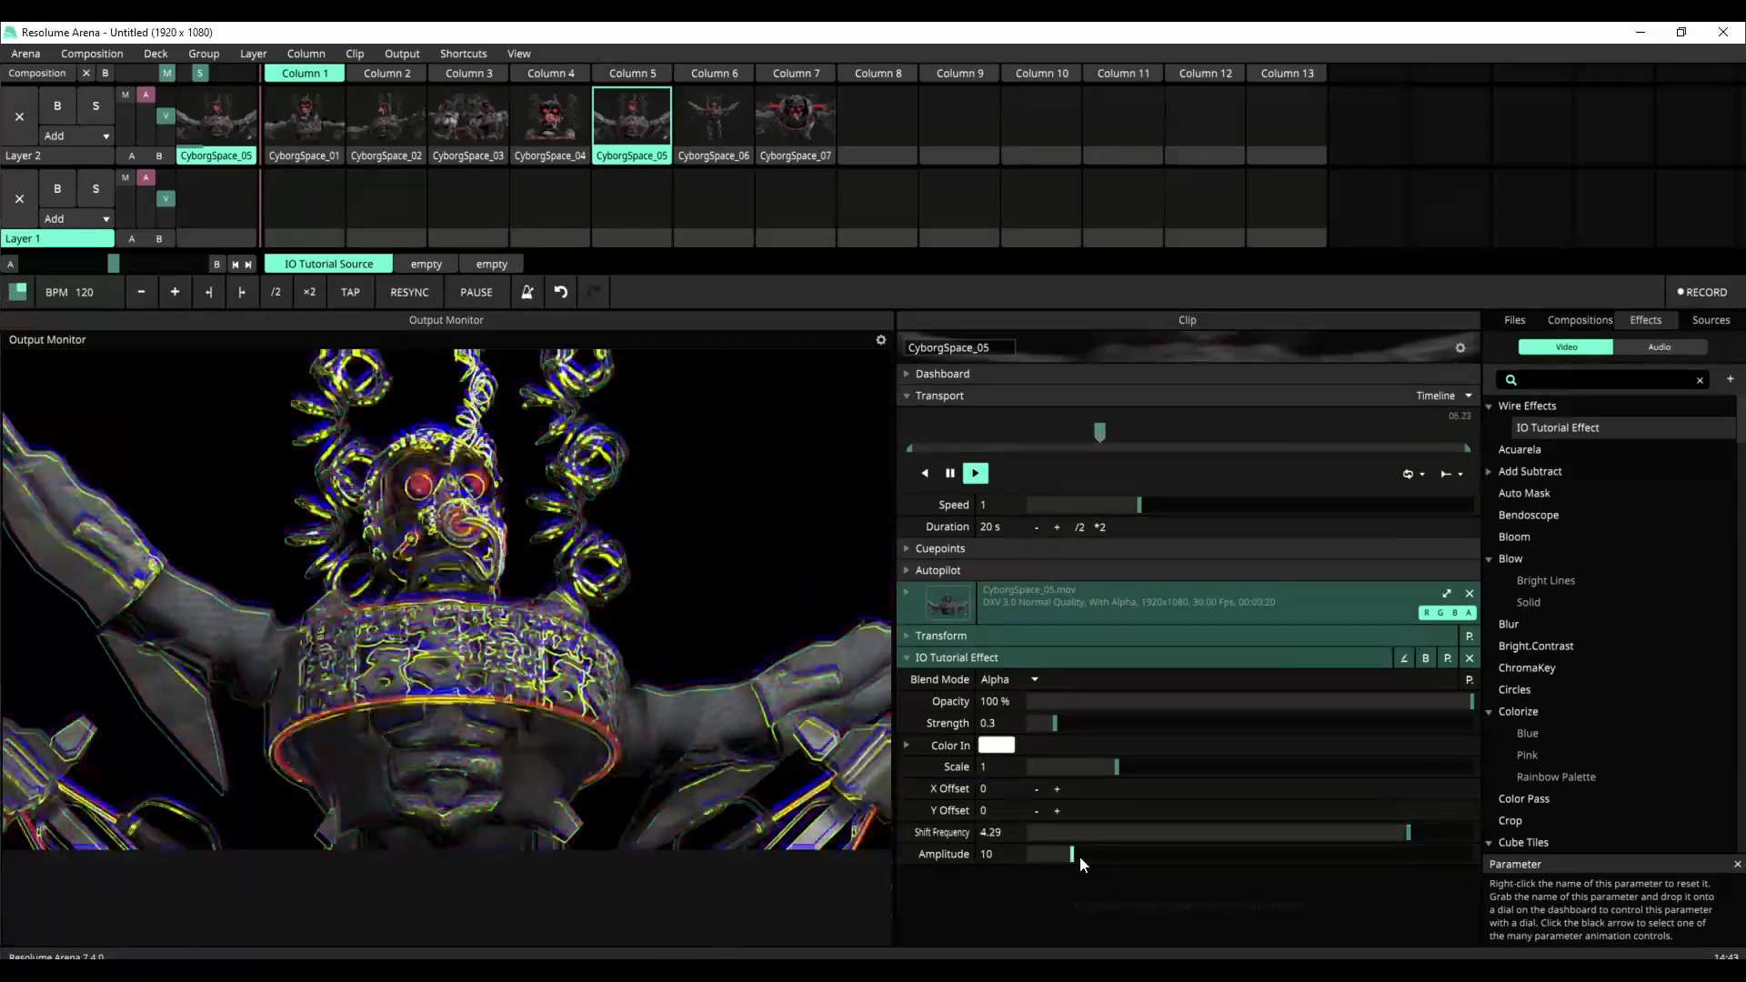
pyautogui.moveTo(1072, 853); pyautogui.dragTo(1416, 853)
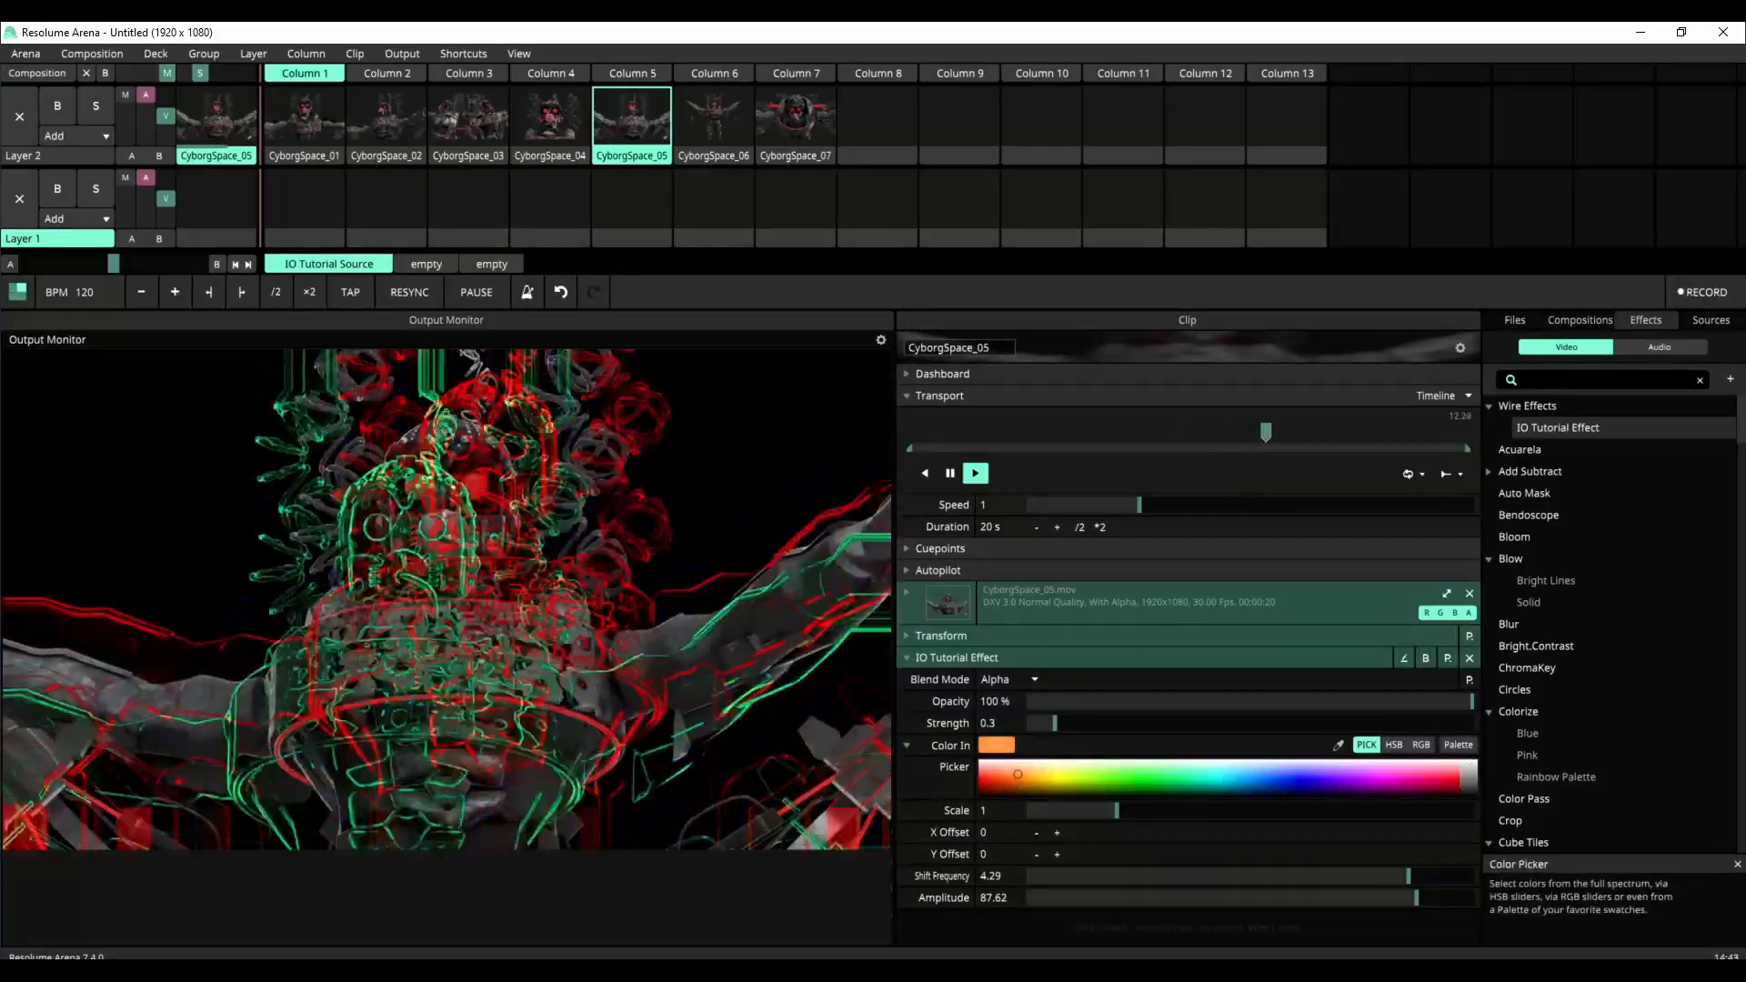
pyautogui.moveTo(1414, 898); pyautogui.dragTo(1127, 898)
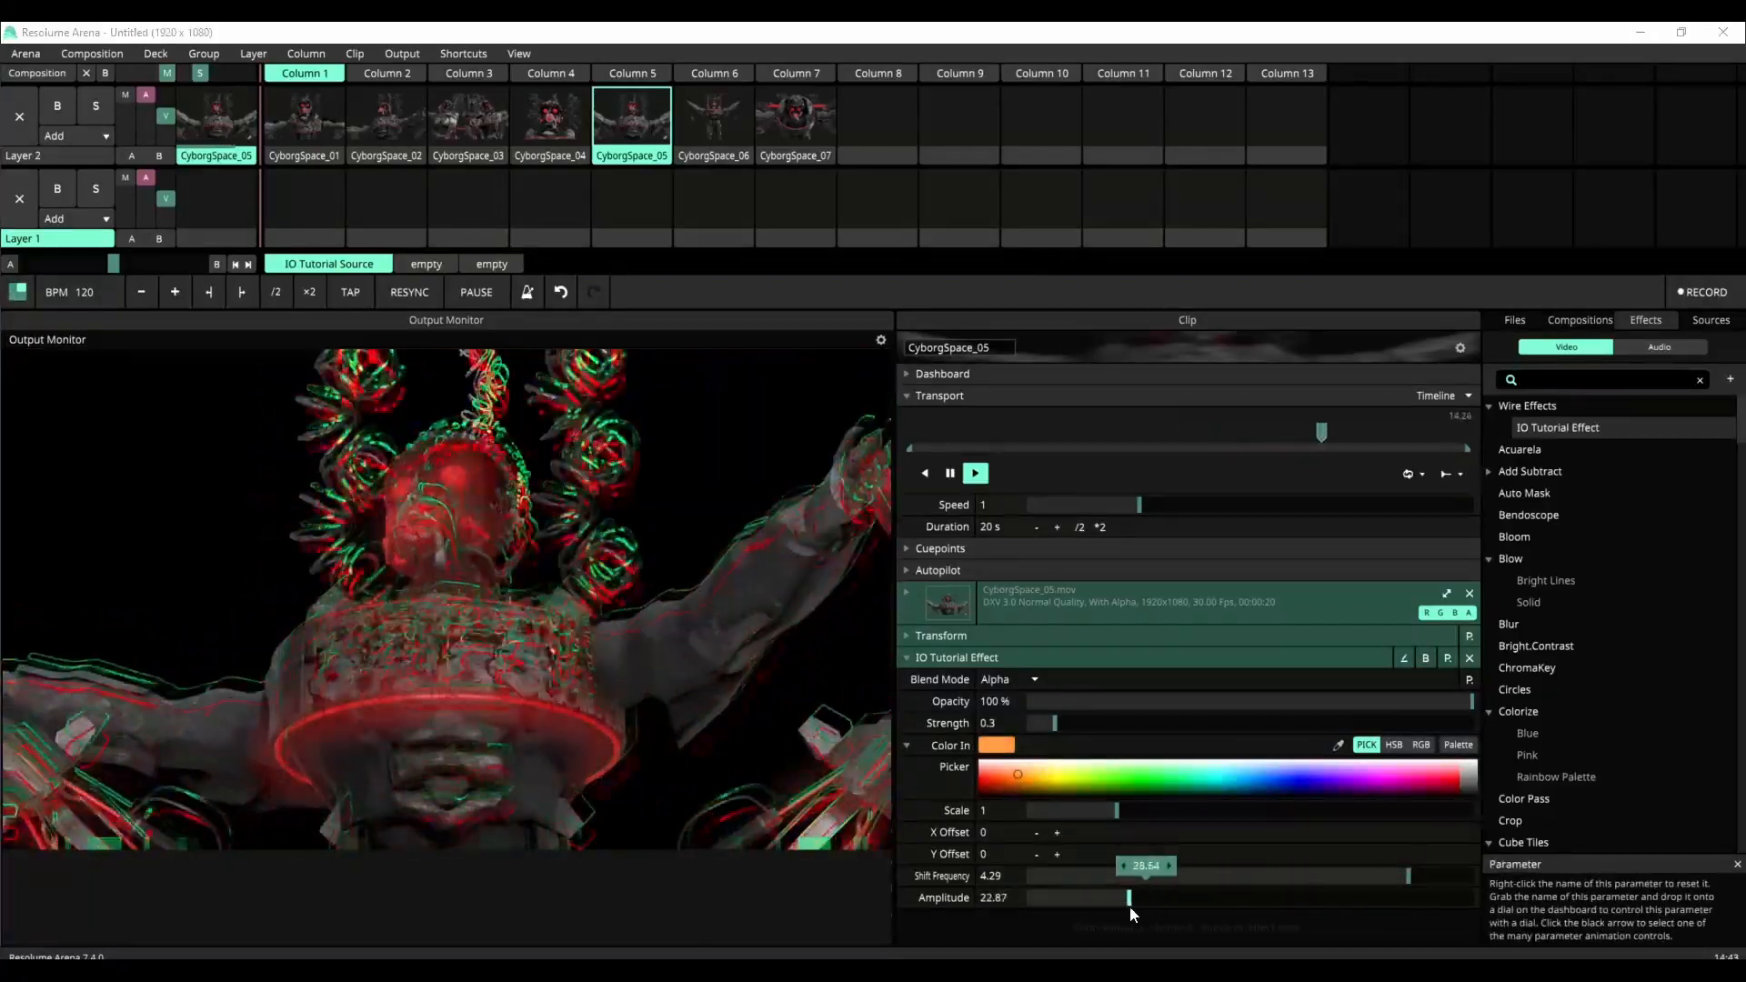
pyautogui.moveTo(1127, 897); pyautogui.dragTo(1057, 897)
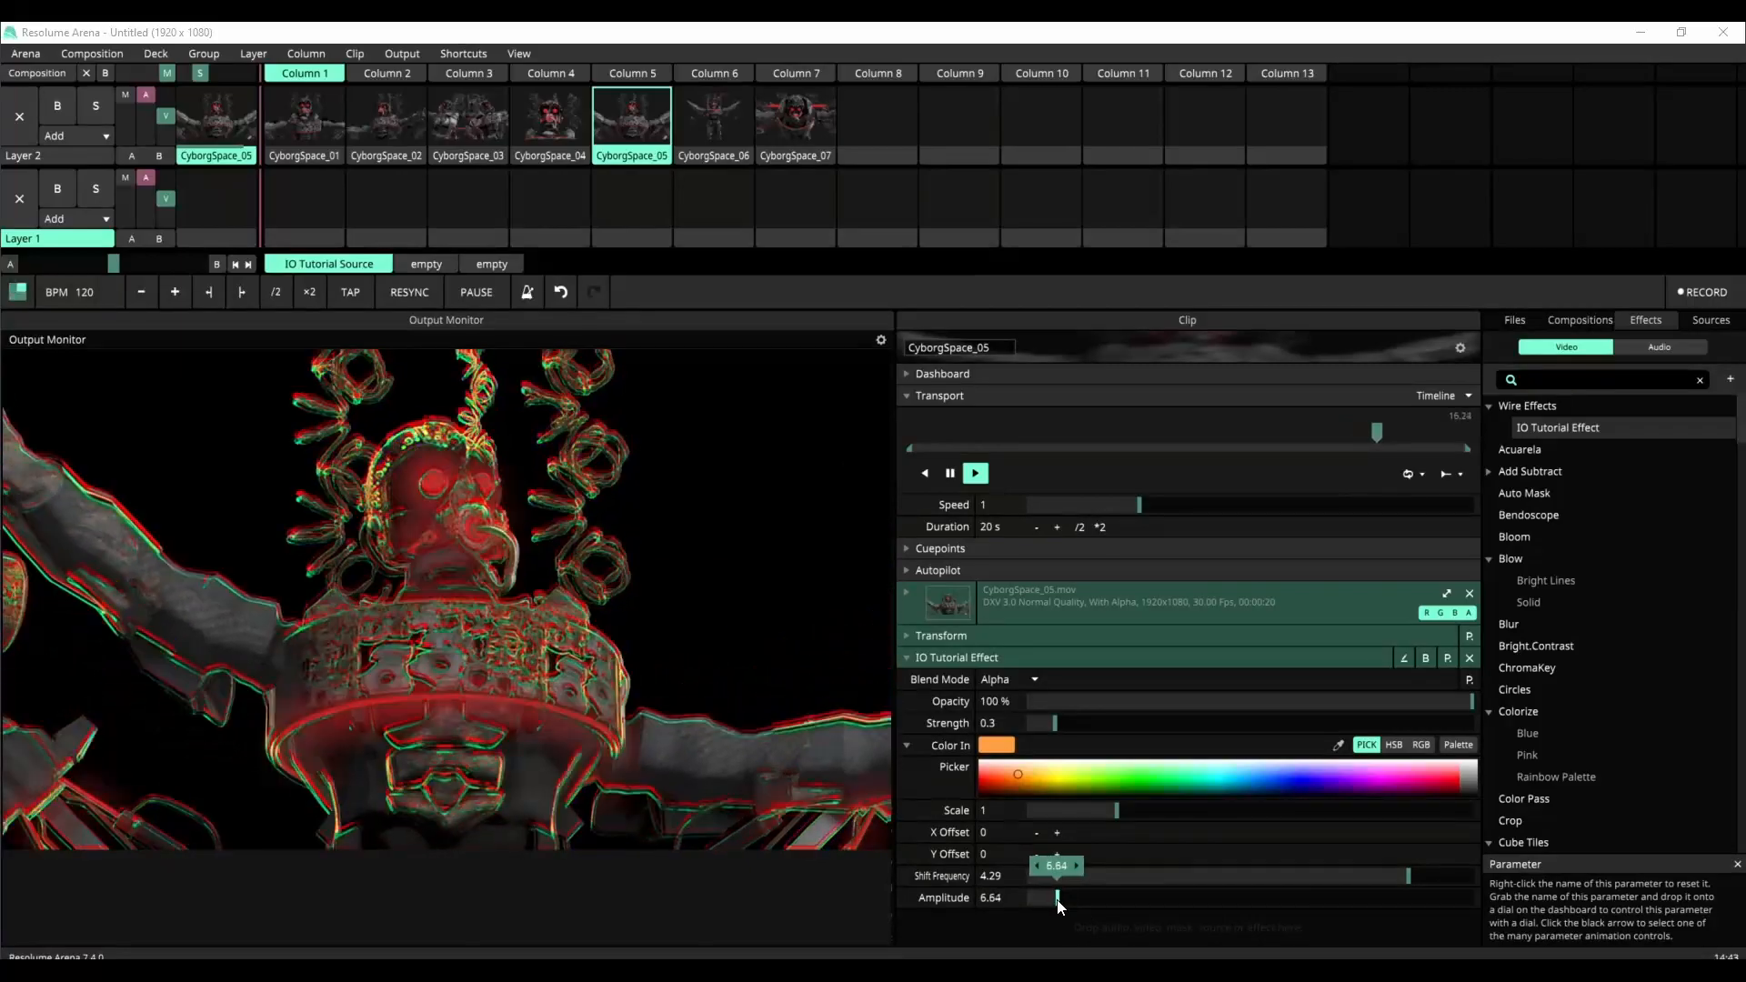
pyautogui.moveTo(1056, 897); pyautogui.dragTo(1106, 898)
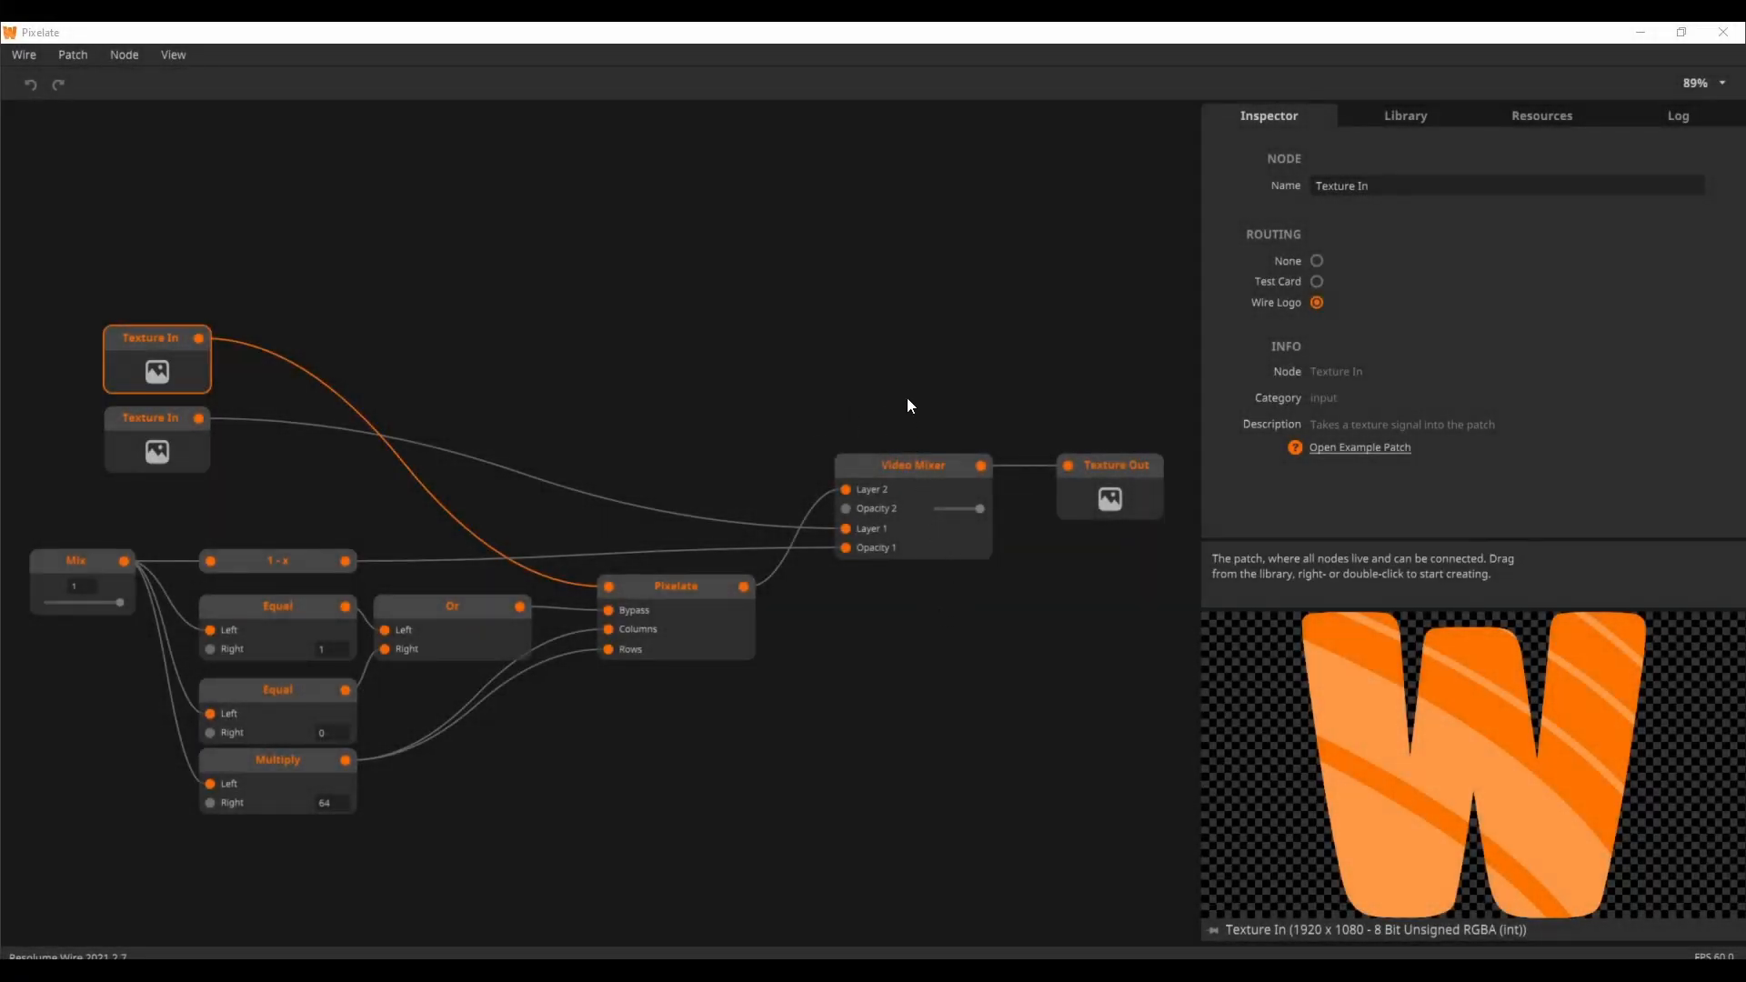
pyautogui.moveTo(906, 402)
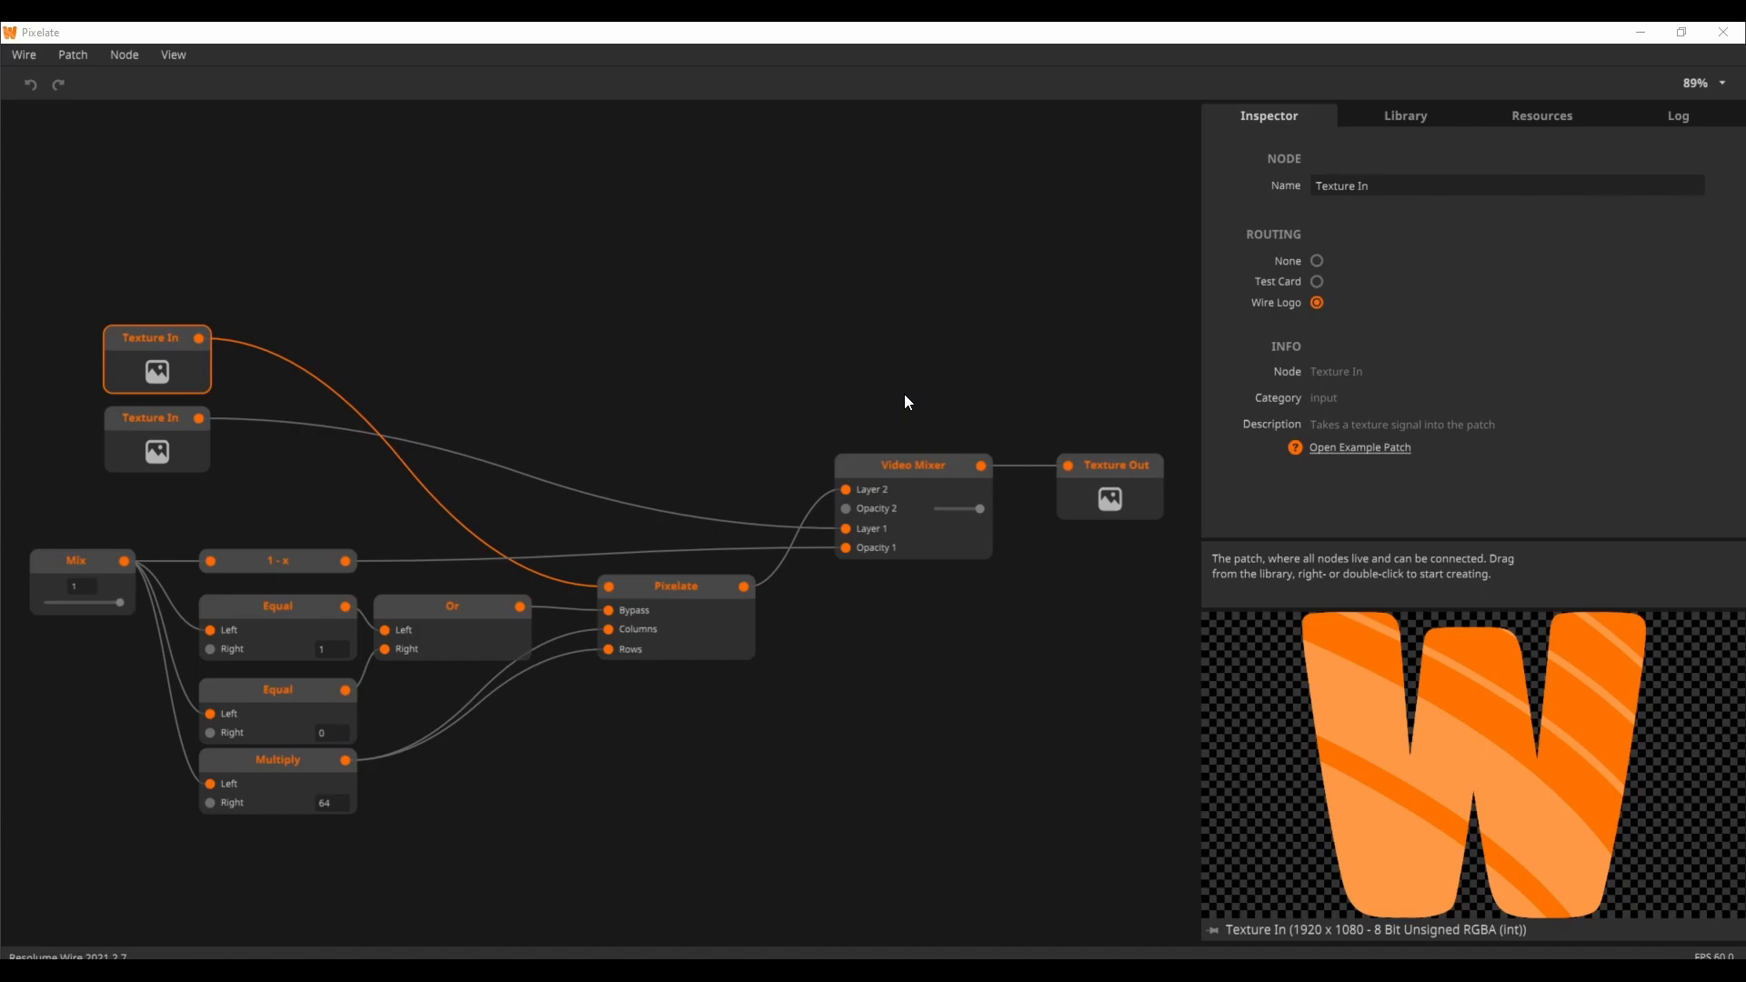
pyautogui.moveTo(908, 402); pyautogui.dragTo(752, 372)
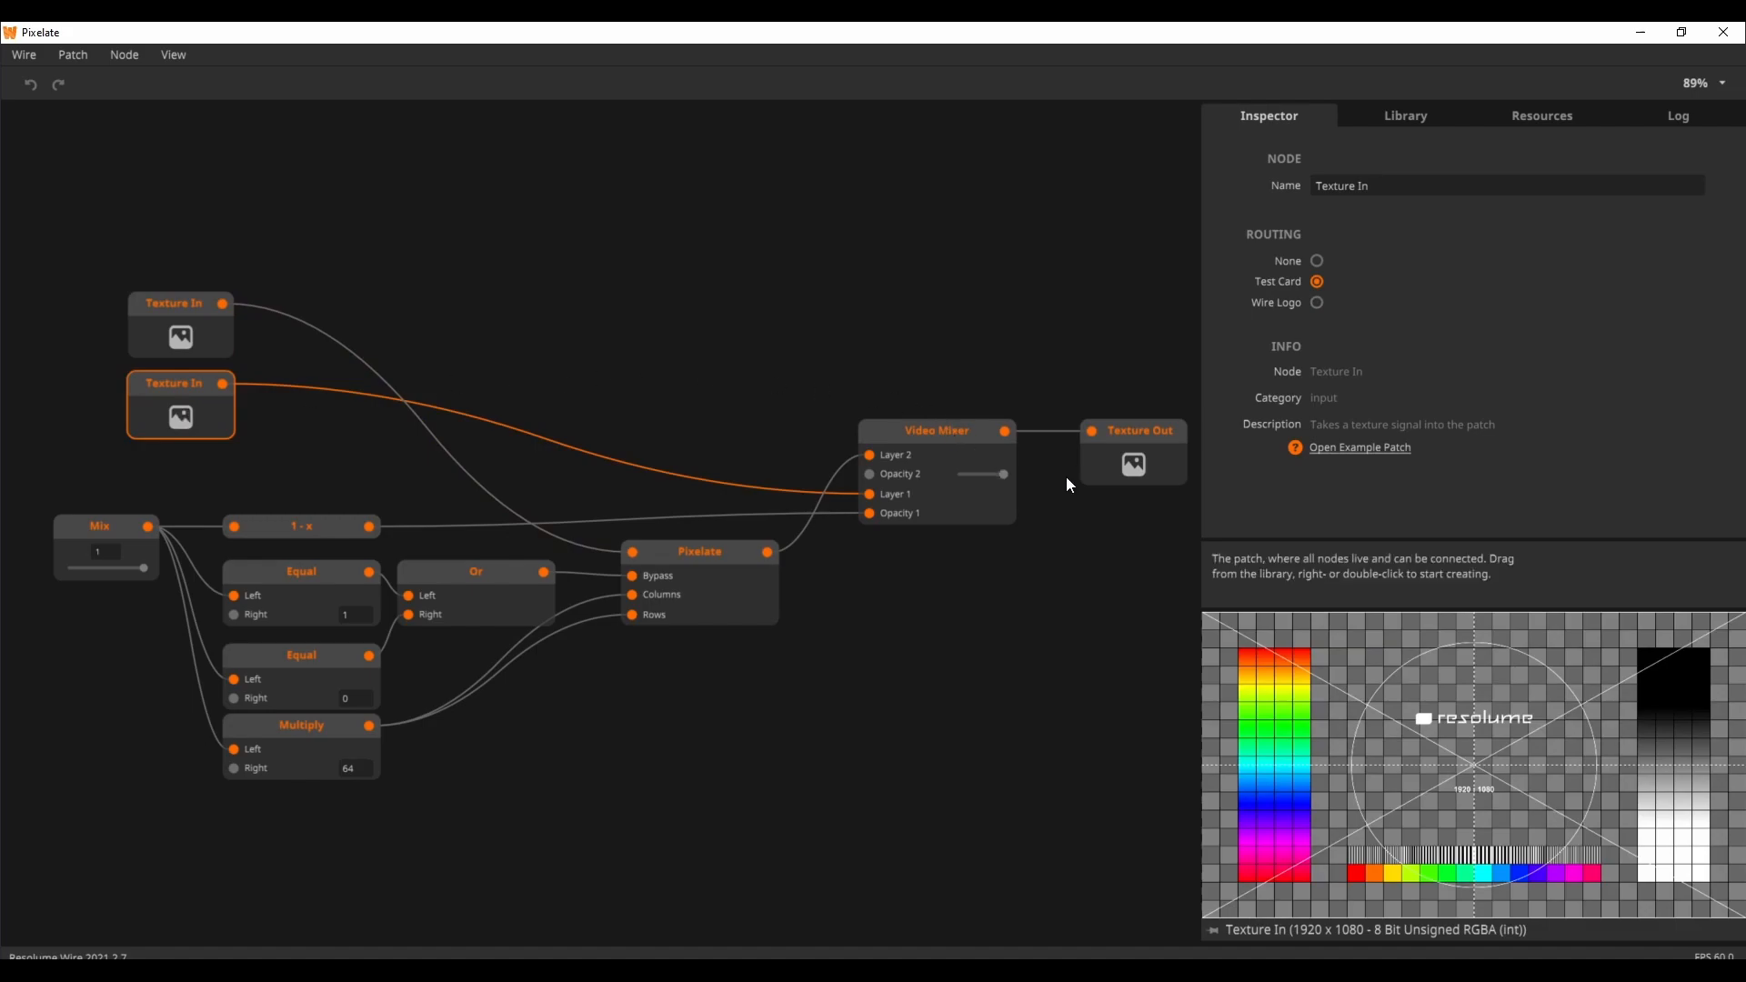
pyautogui.click(1133, 452)
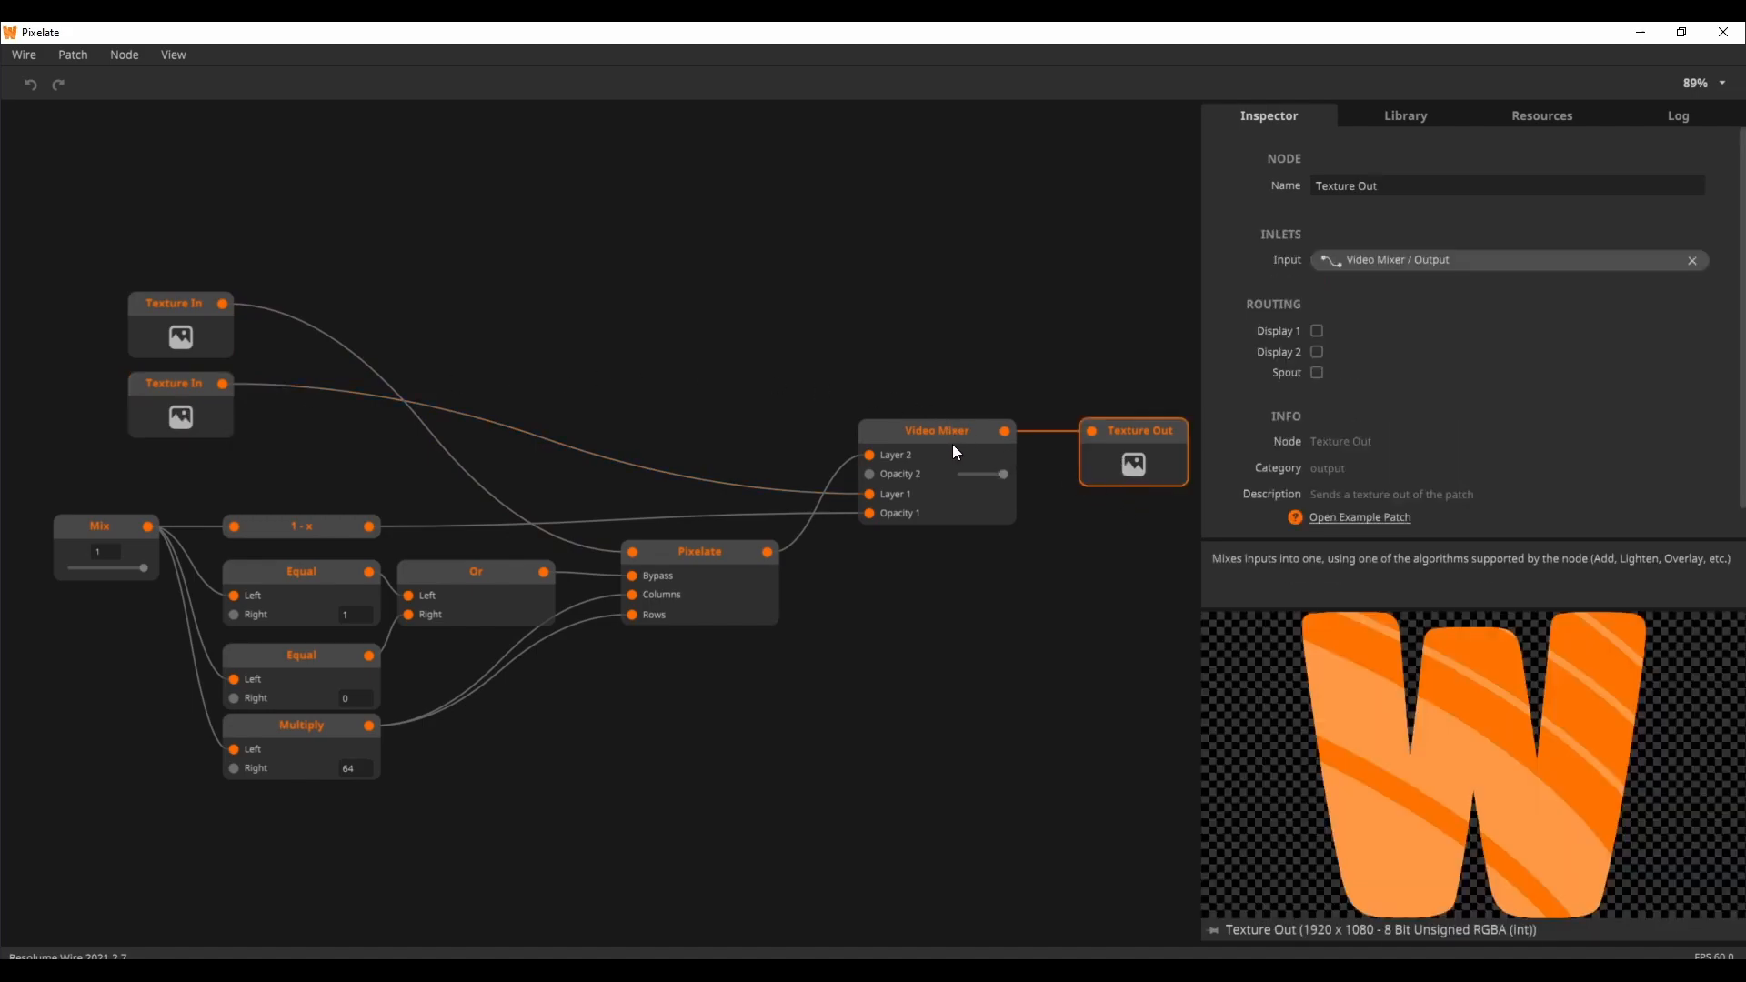
pyautogui.click(935, 431)
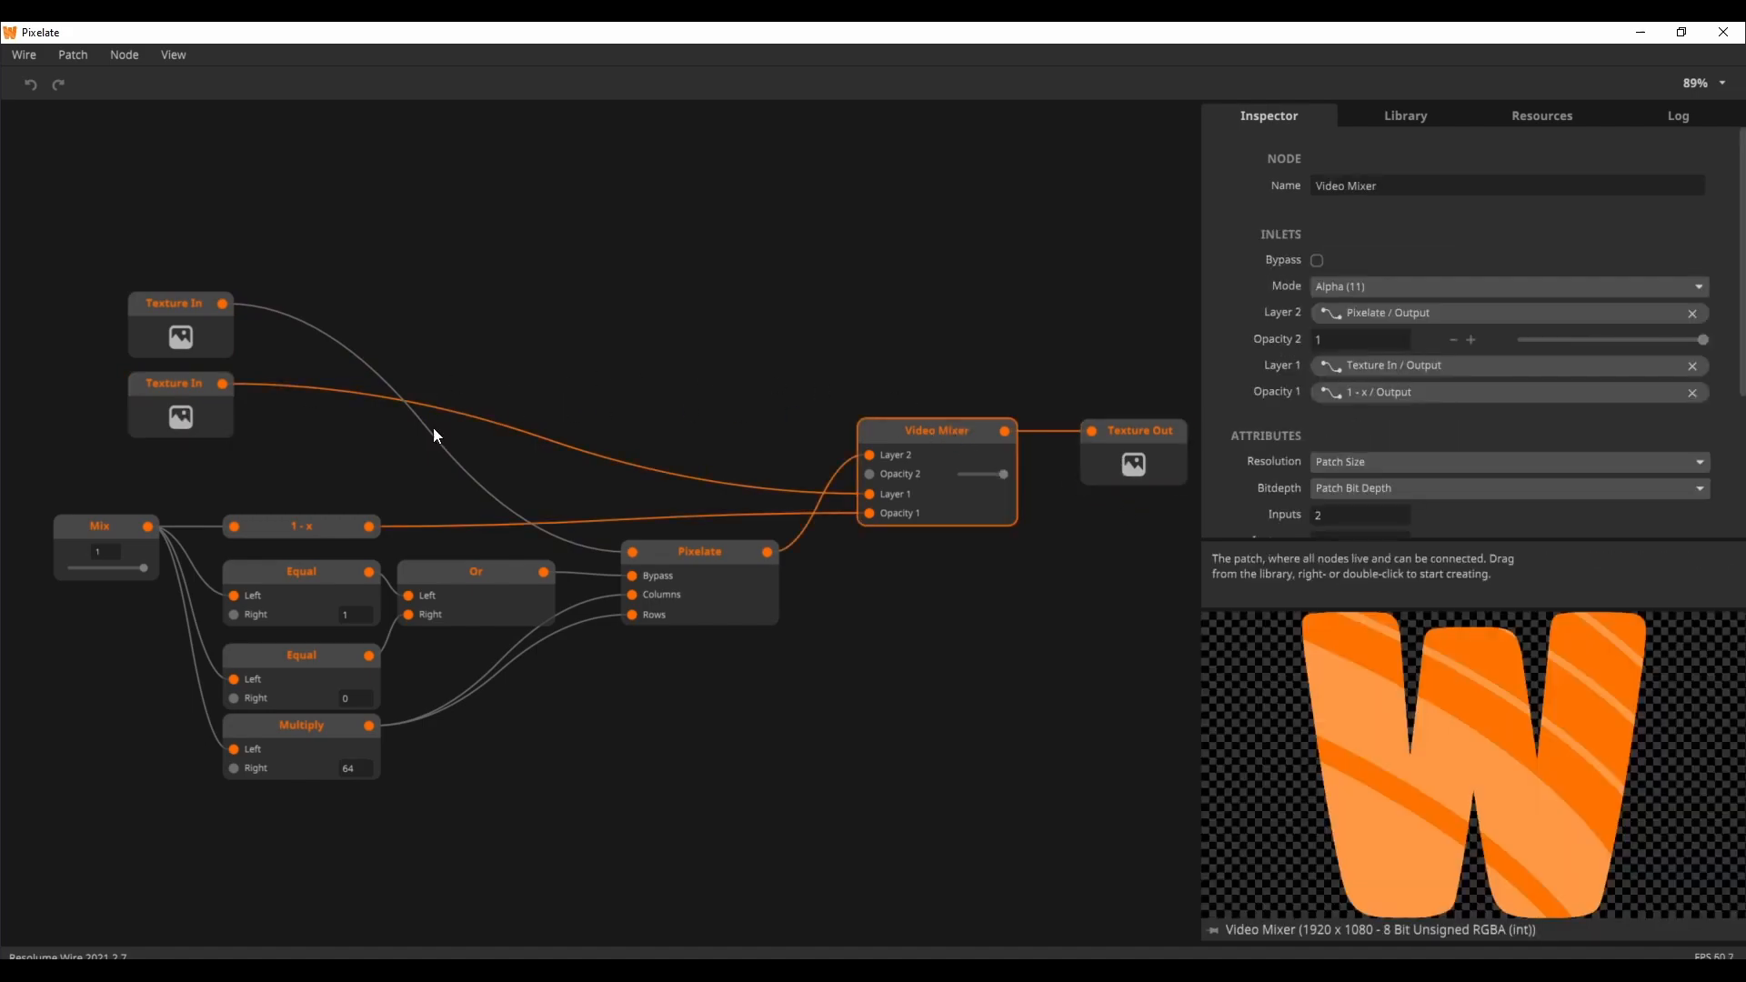
pyautogui.click(98, 526)
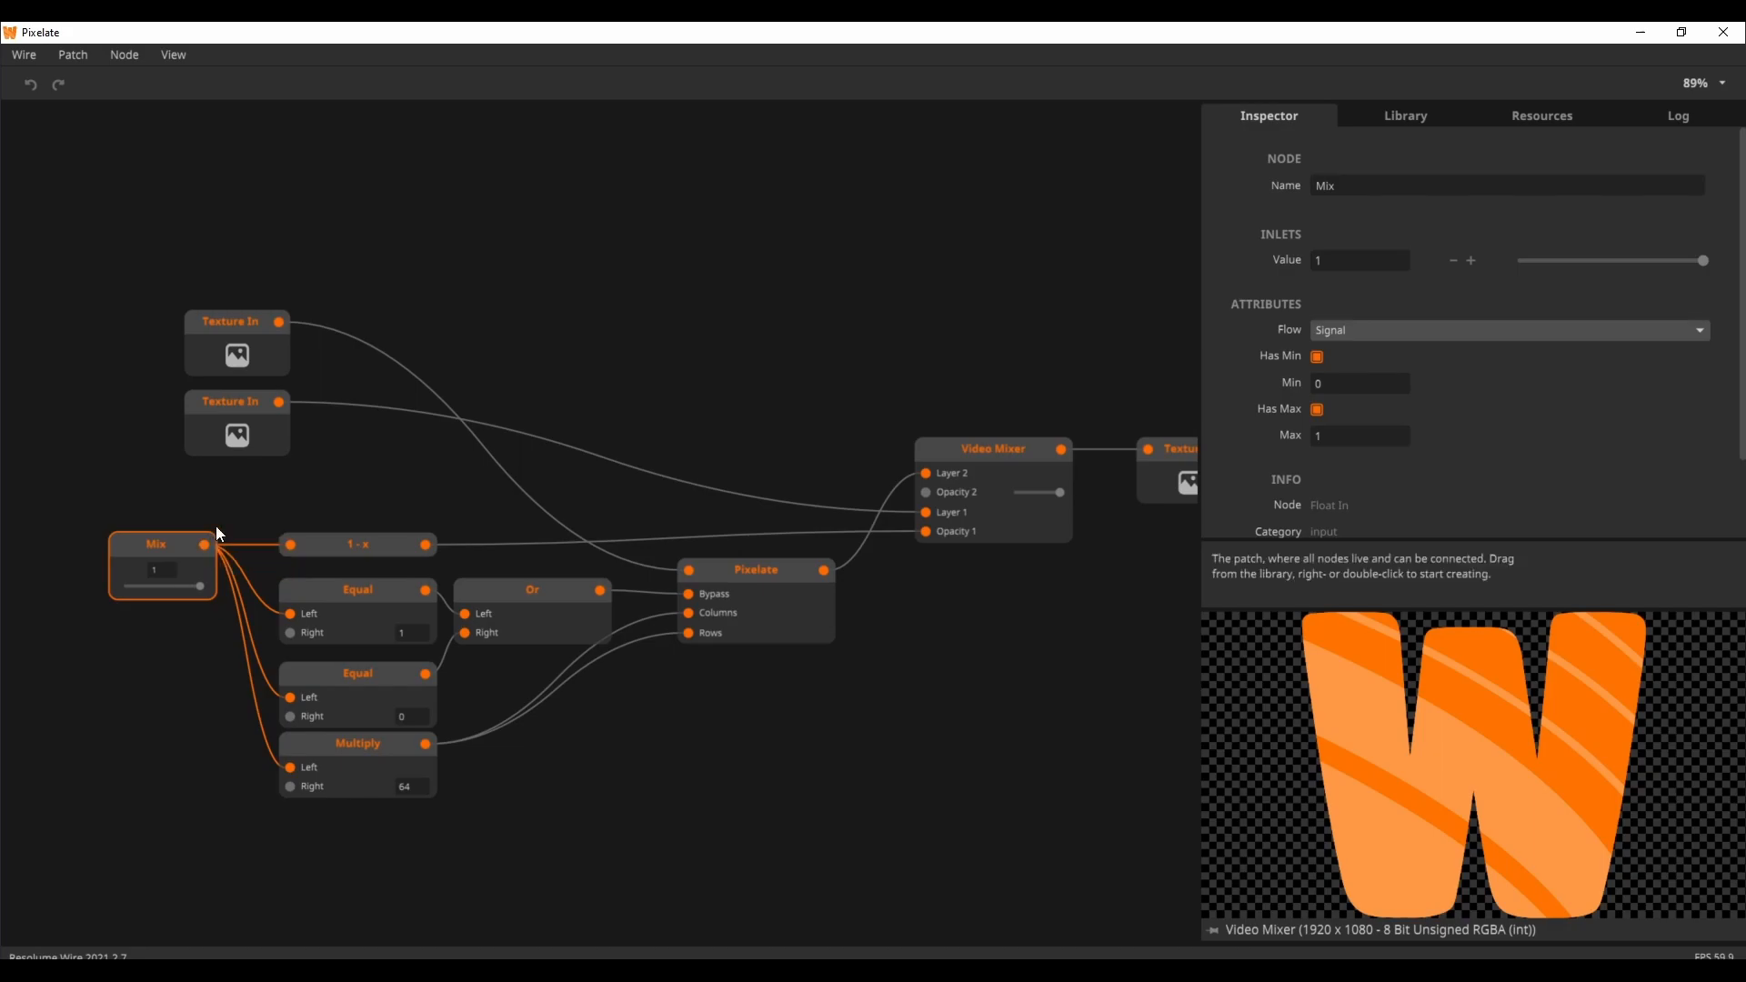
pyautogui.moveTo(175, 583); pyautogui.dragTo(127, 586)
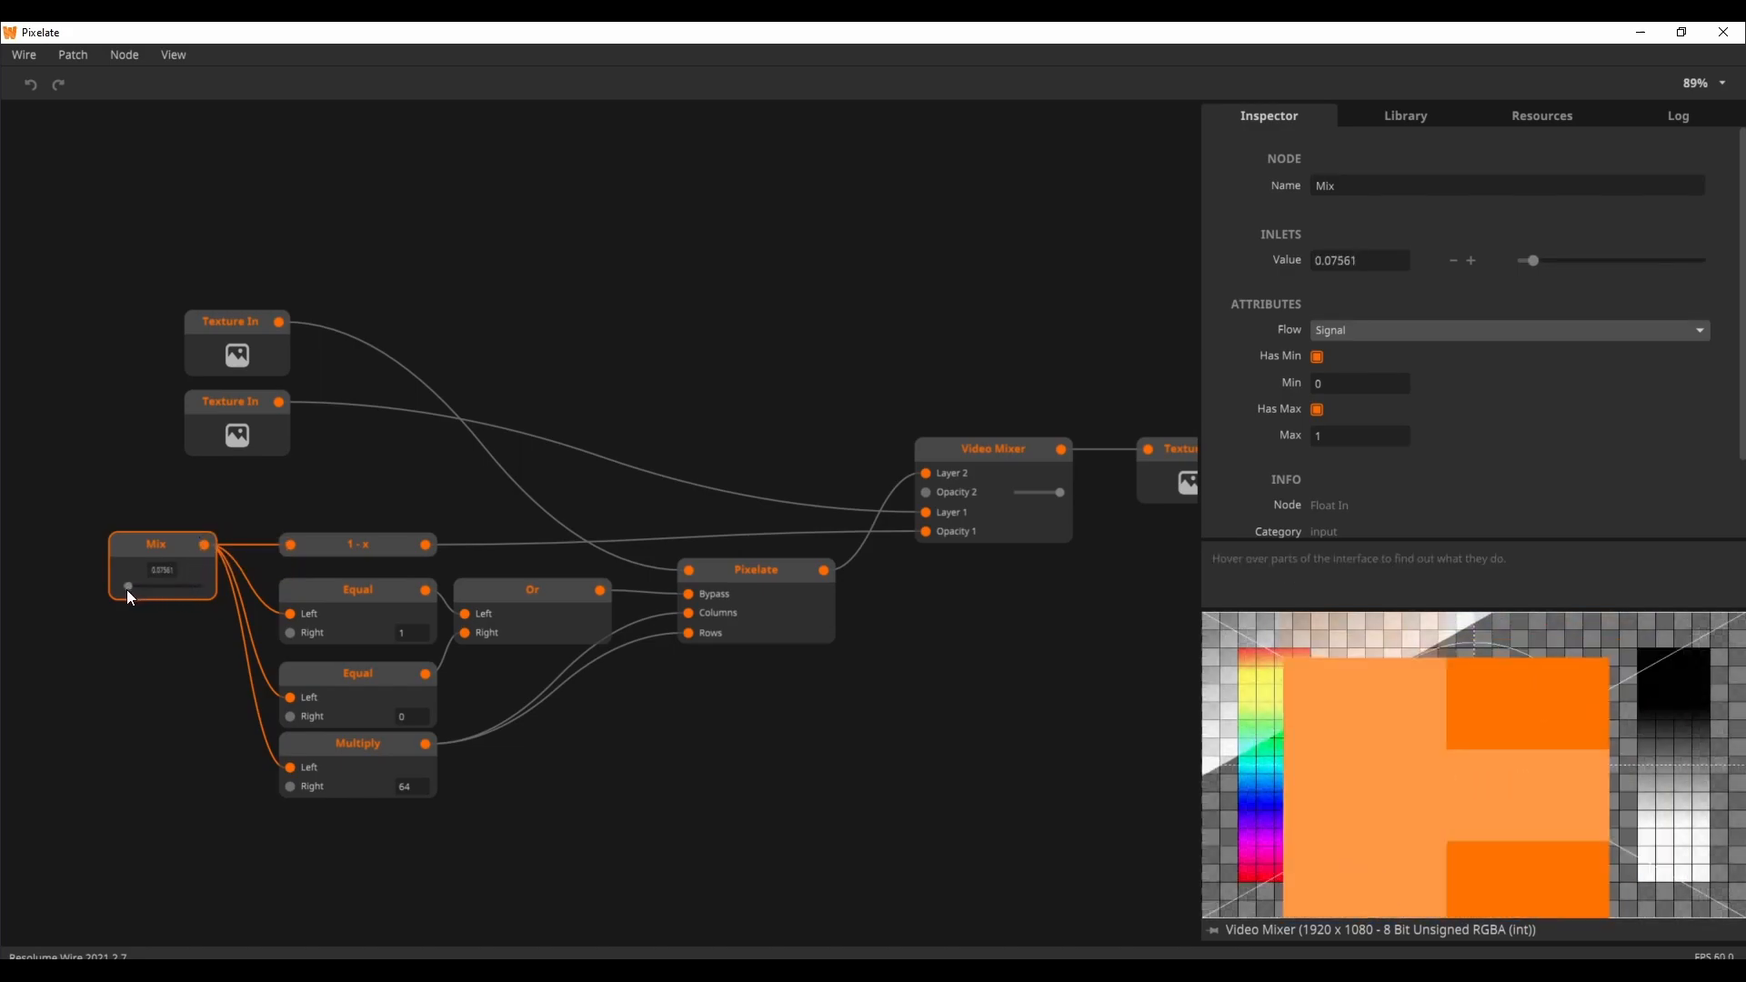
pyautogui.moveTo(127, 586); pyautogui.dragTo(129, 587)
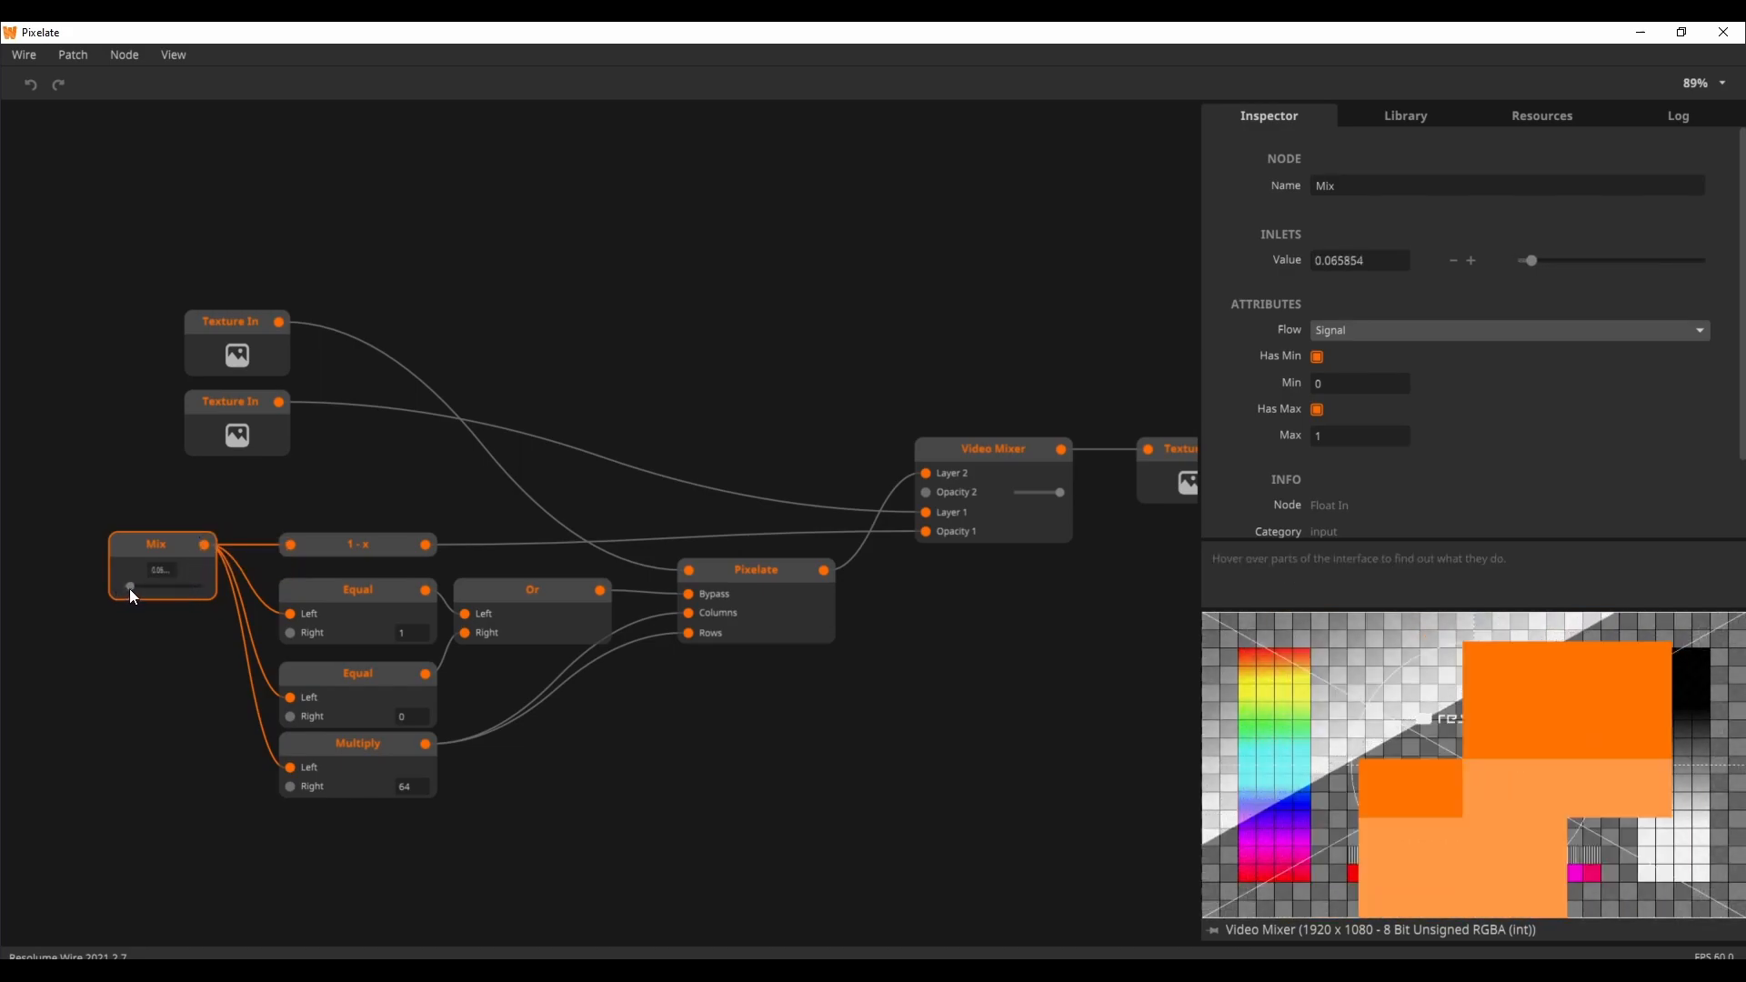
pyautogui.moveTo(129, 587); pyautogui.dragTo(136, 586)
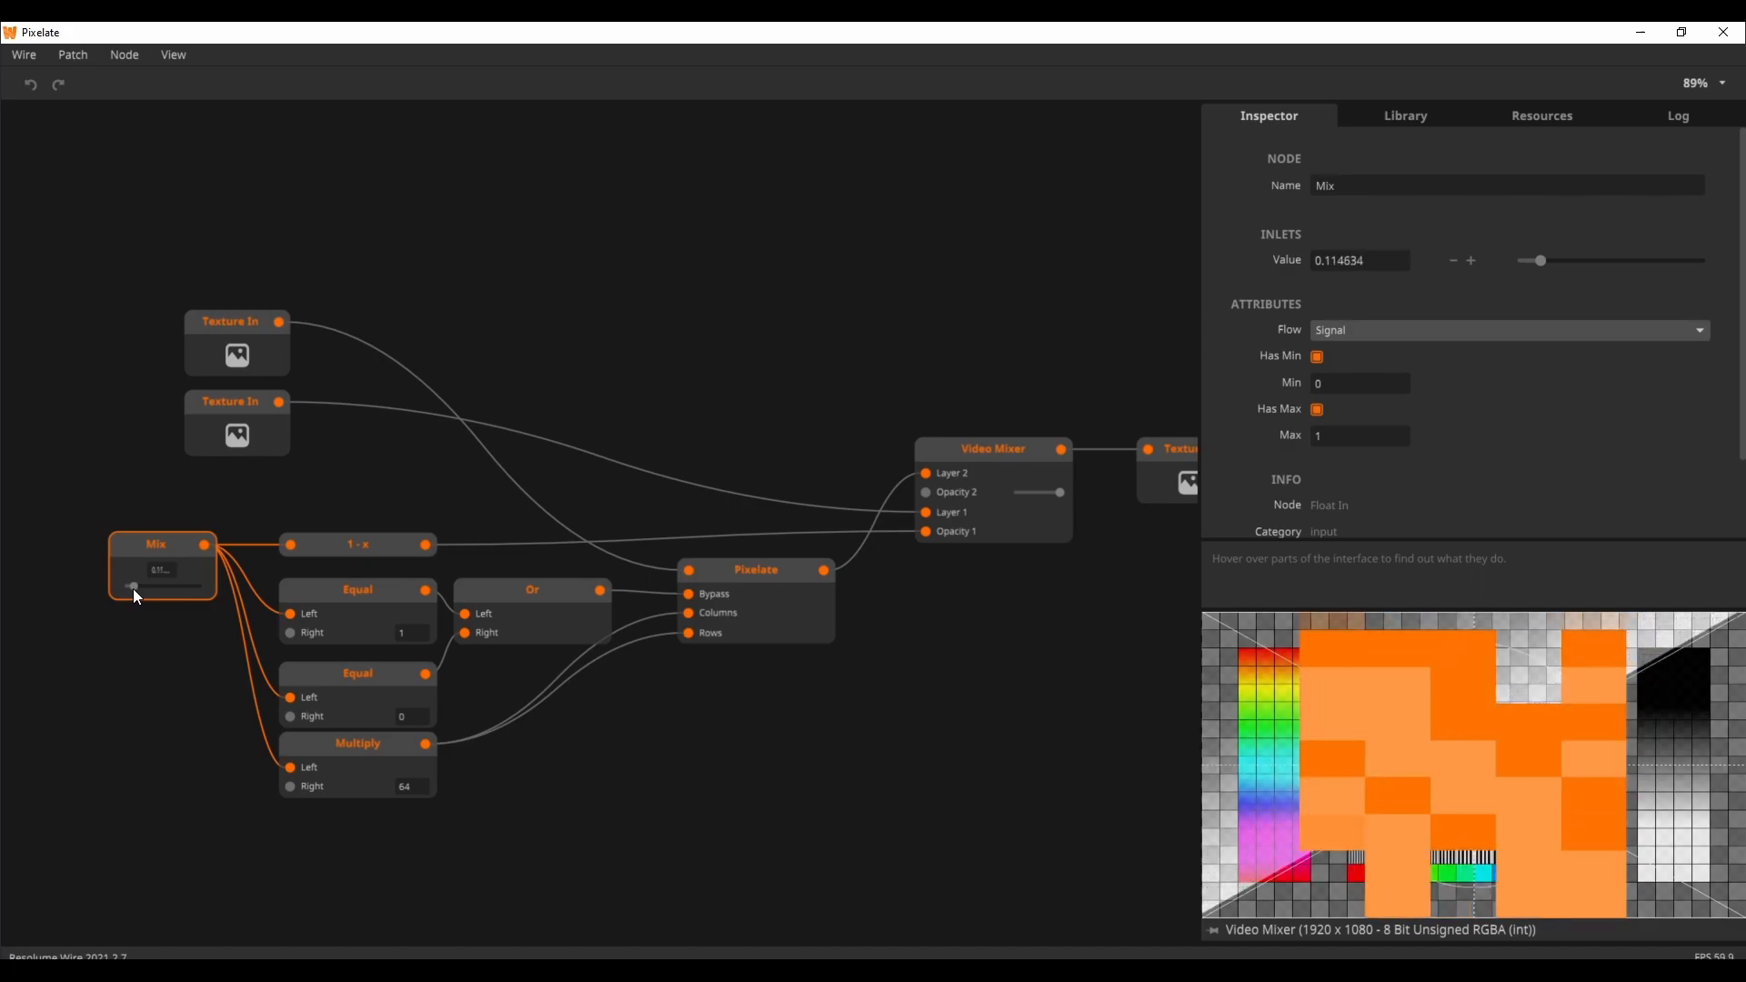
pyautogui.moveTo(133, 586); pyautogui.dragTo(200, 586)
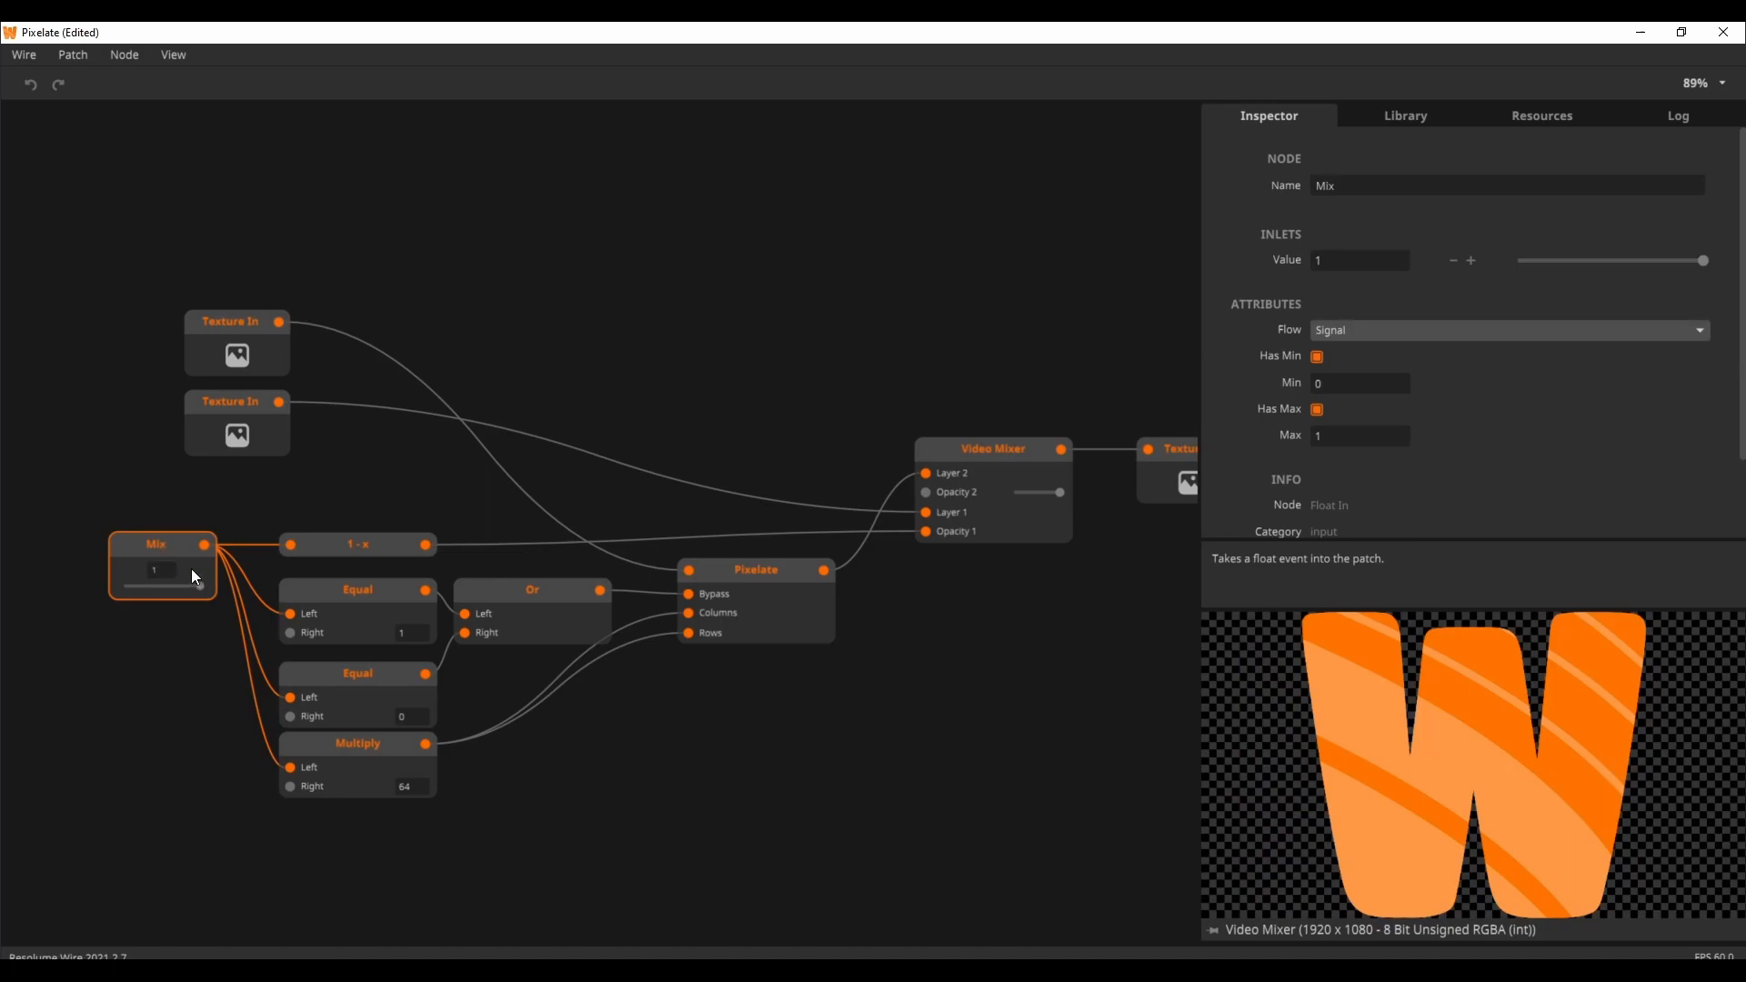
pyautogui.moveTo(338, 507)
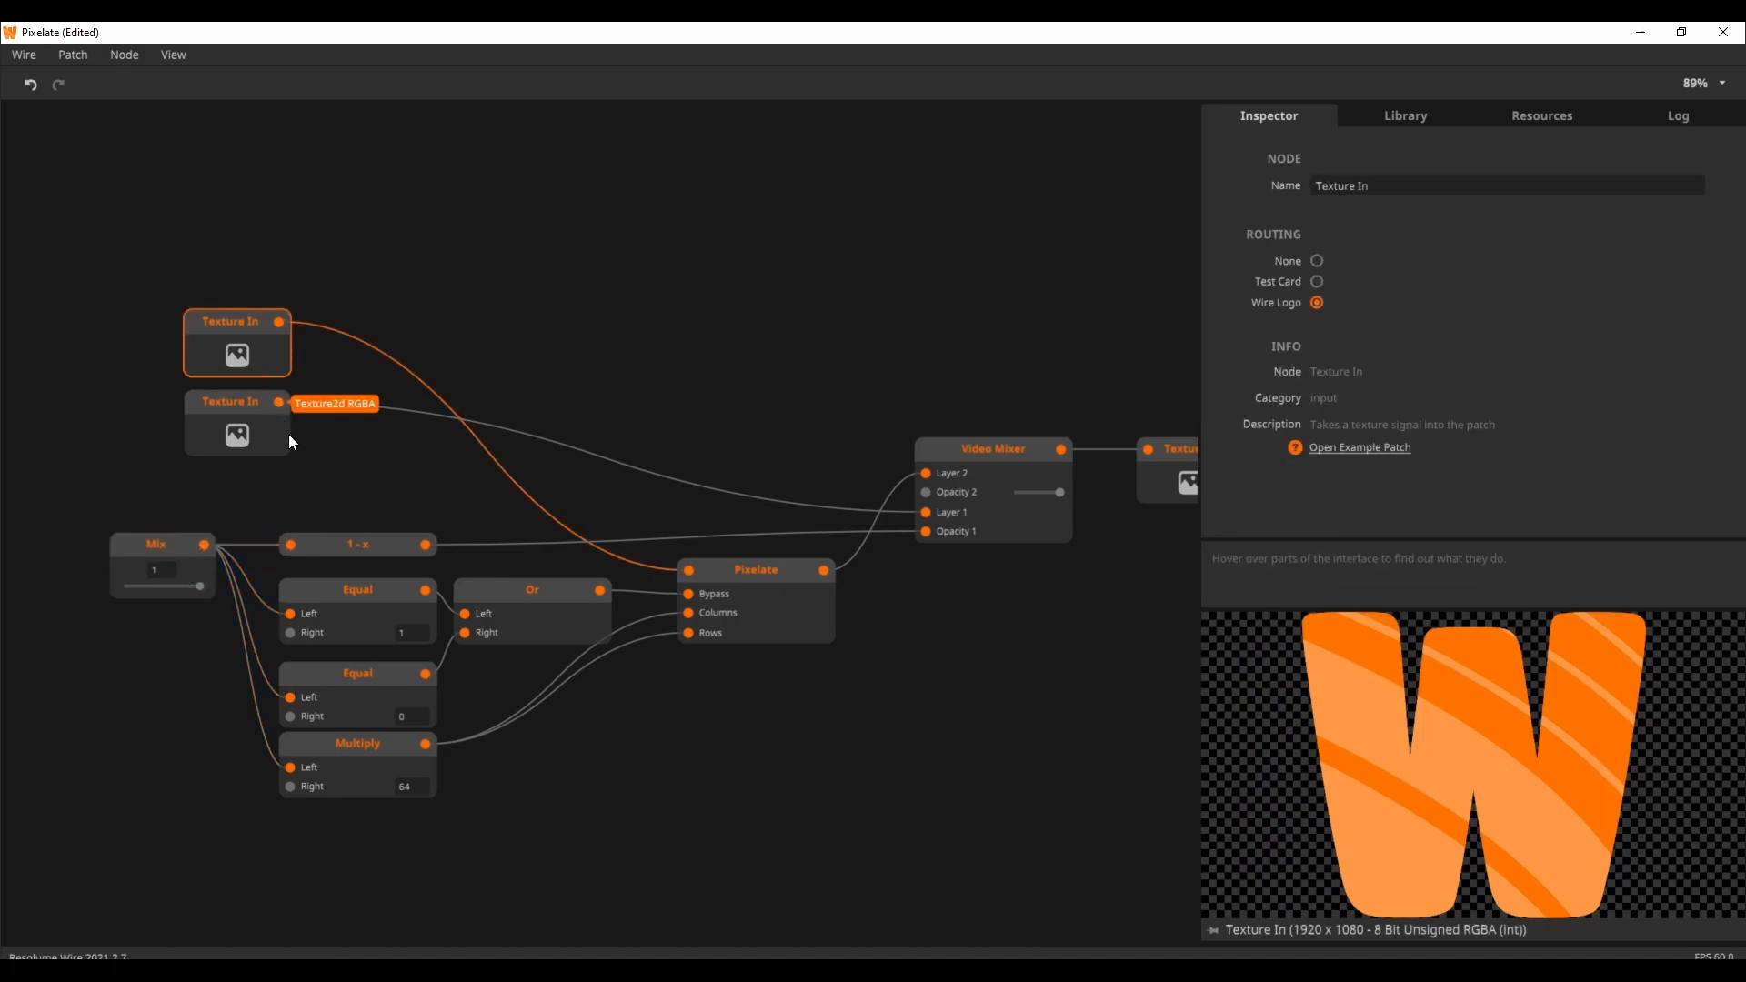
pyautogui.click(1316, 281)
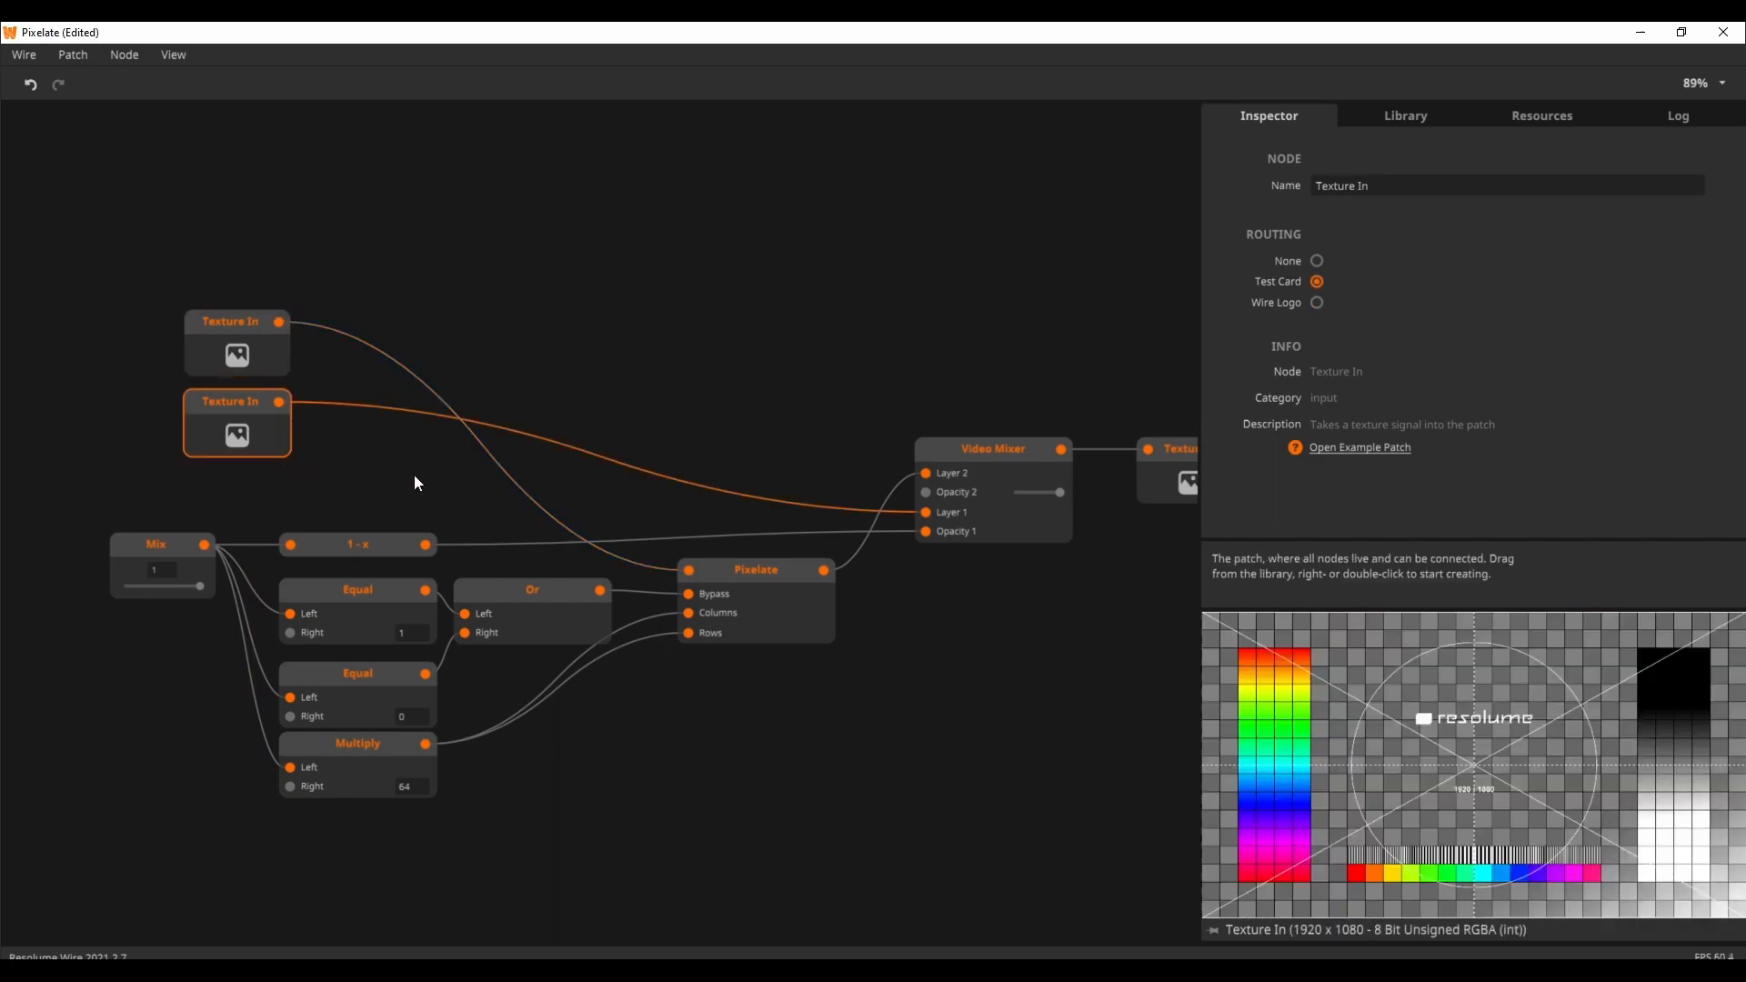
pyautogui.click(992, 449)
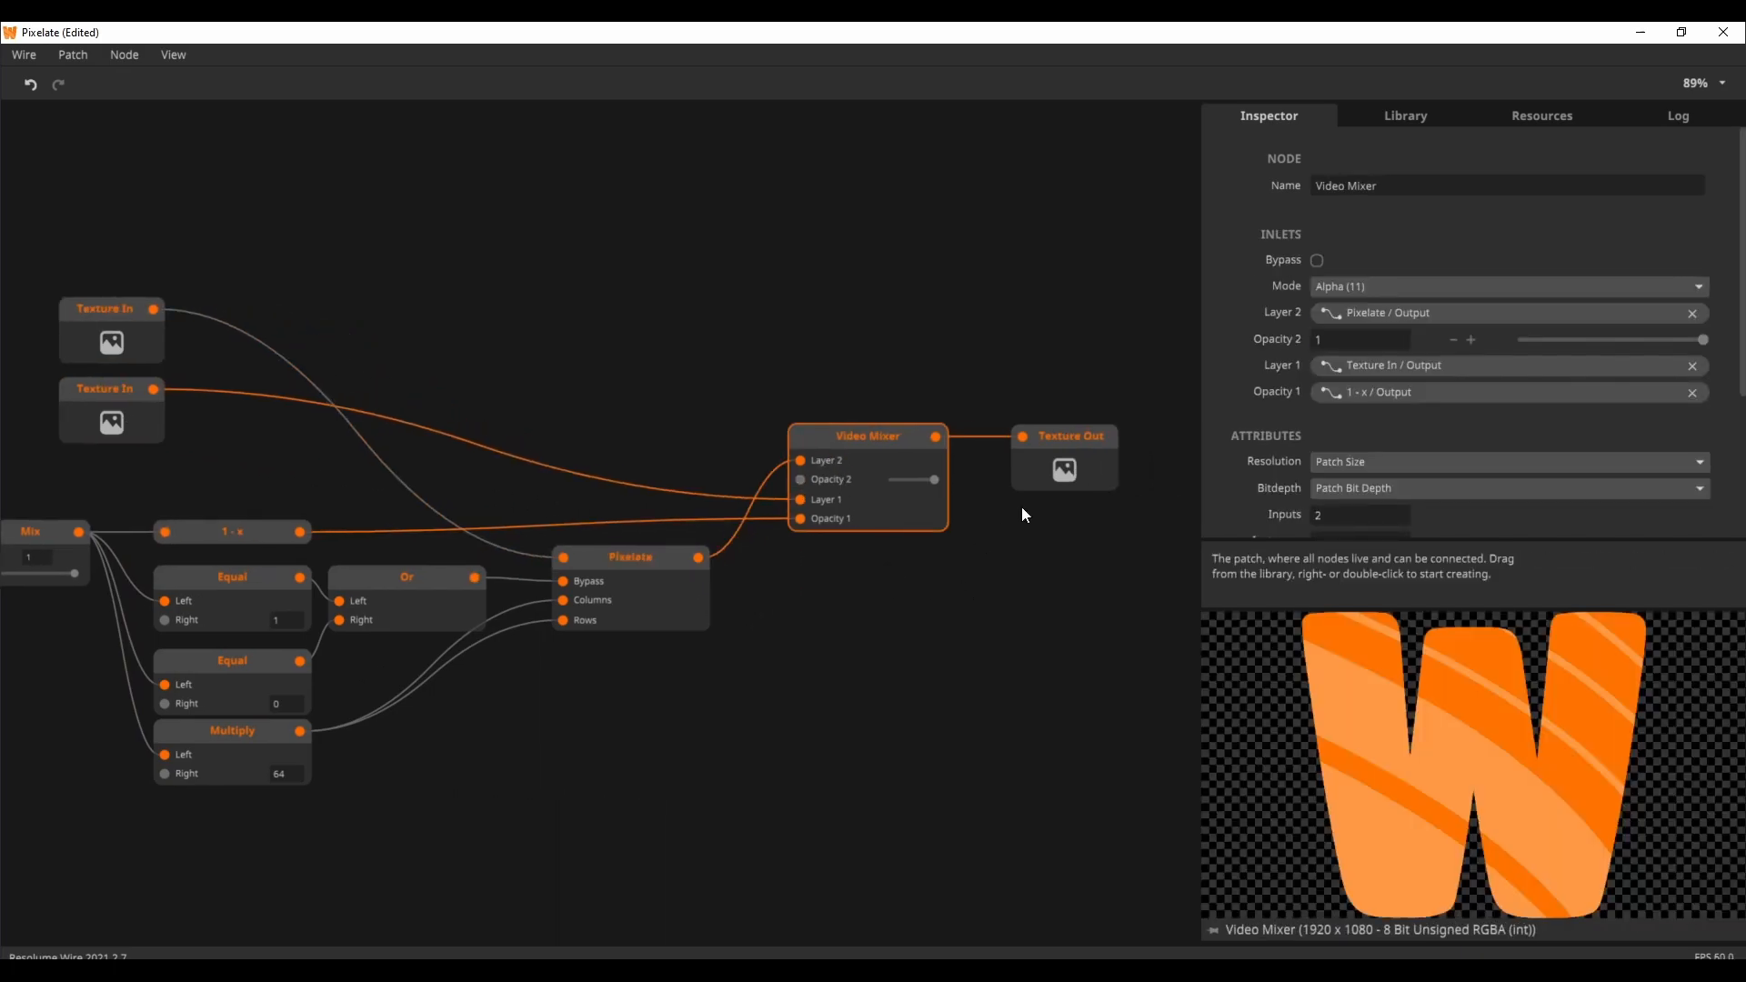
pyautogui.click(1064, 435)
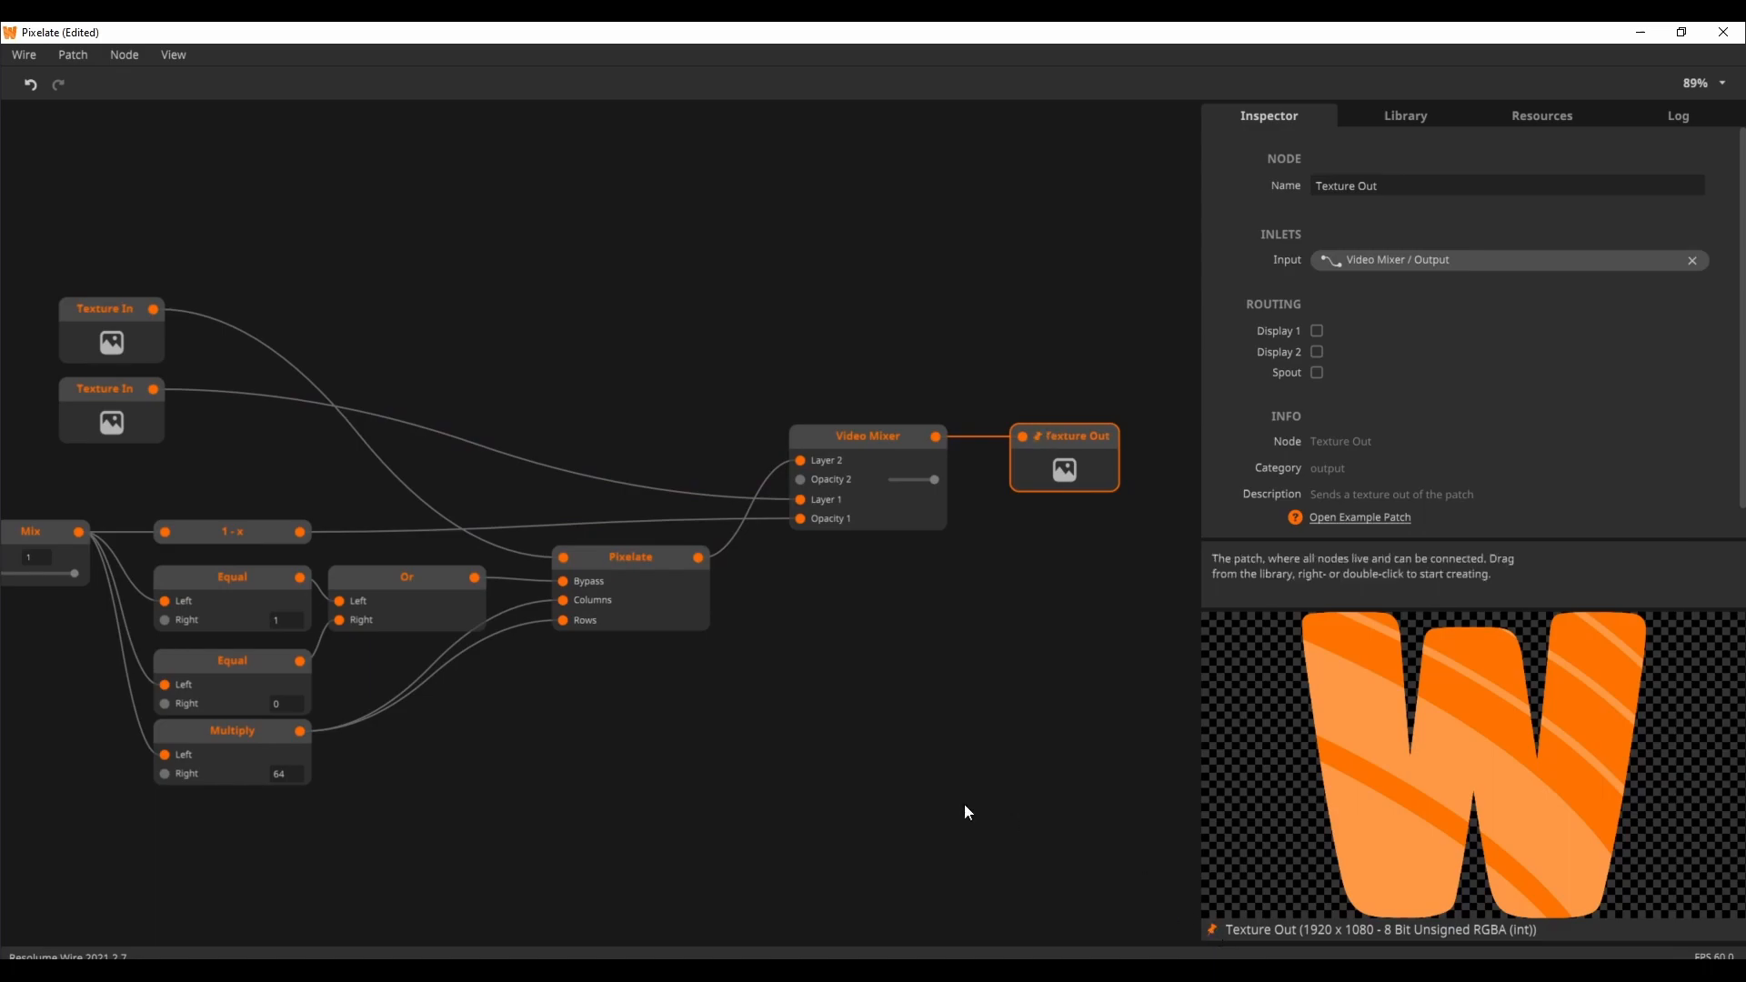
pyautogui.moveTo(967, 812); pyautogui.dragTo(712, 813)
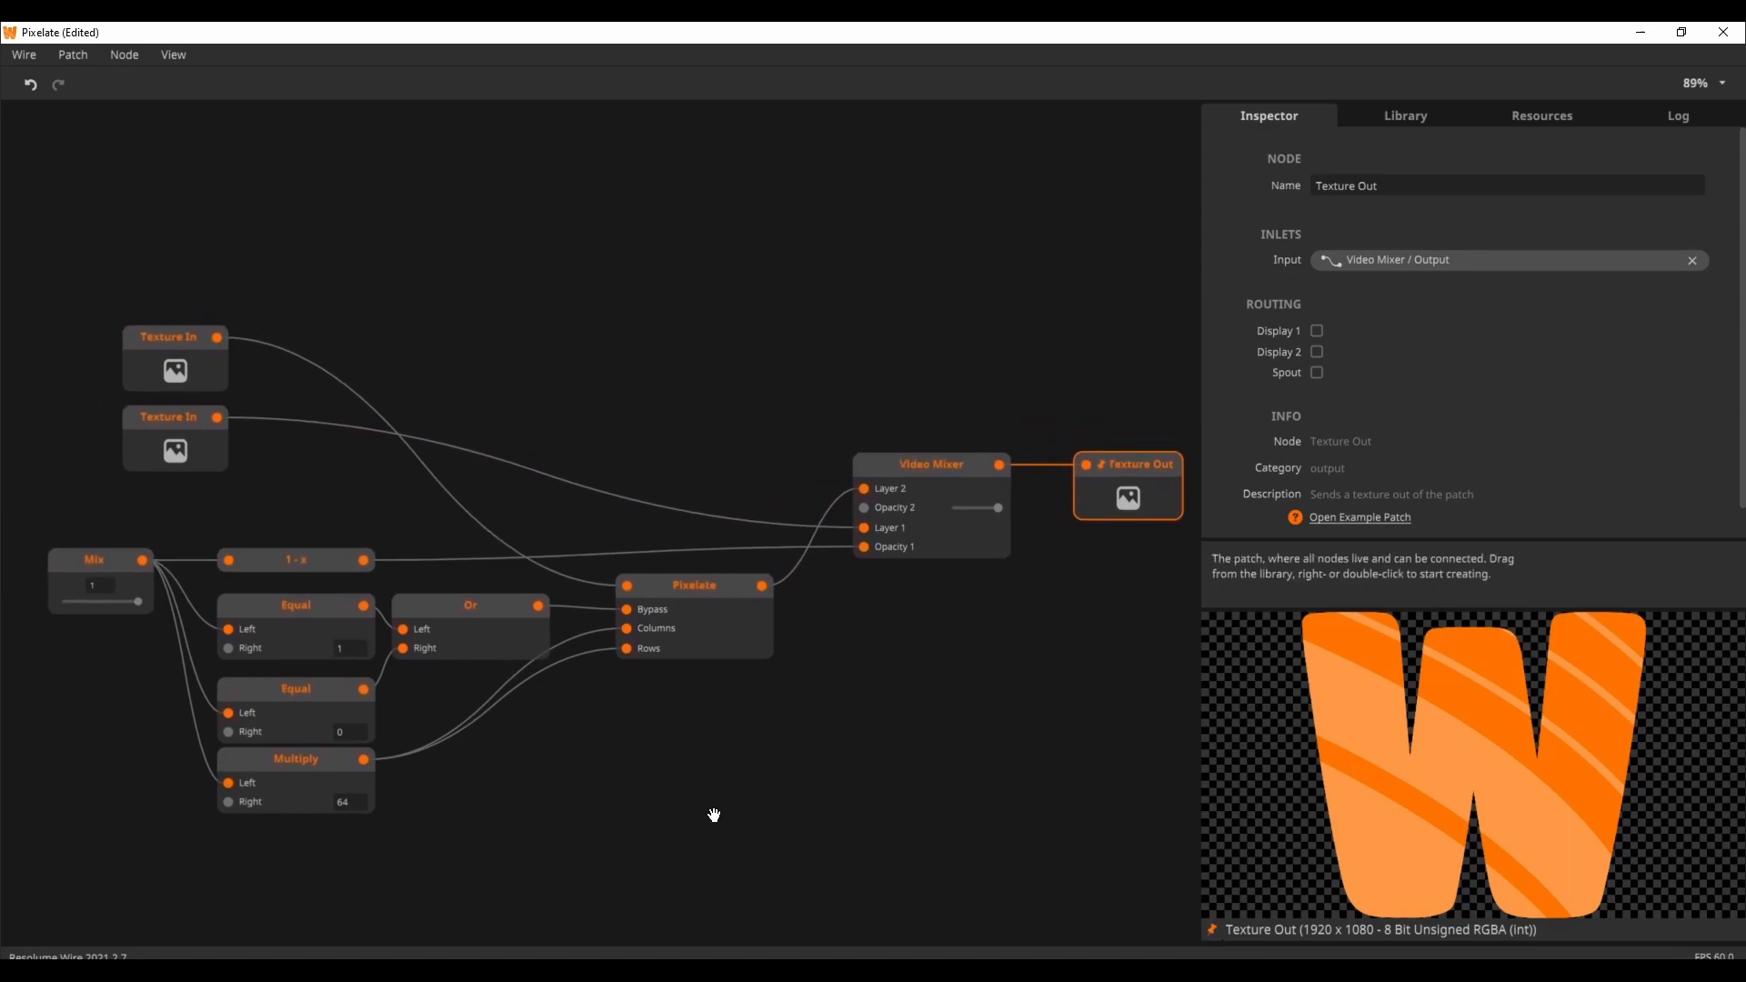
pyautogui.click(93, 559)
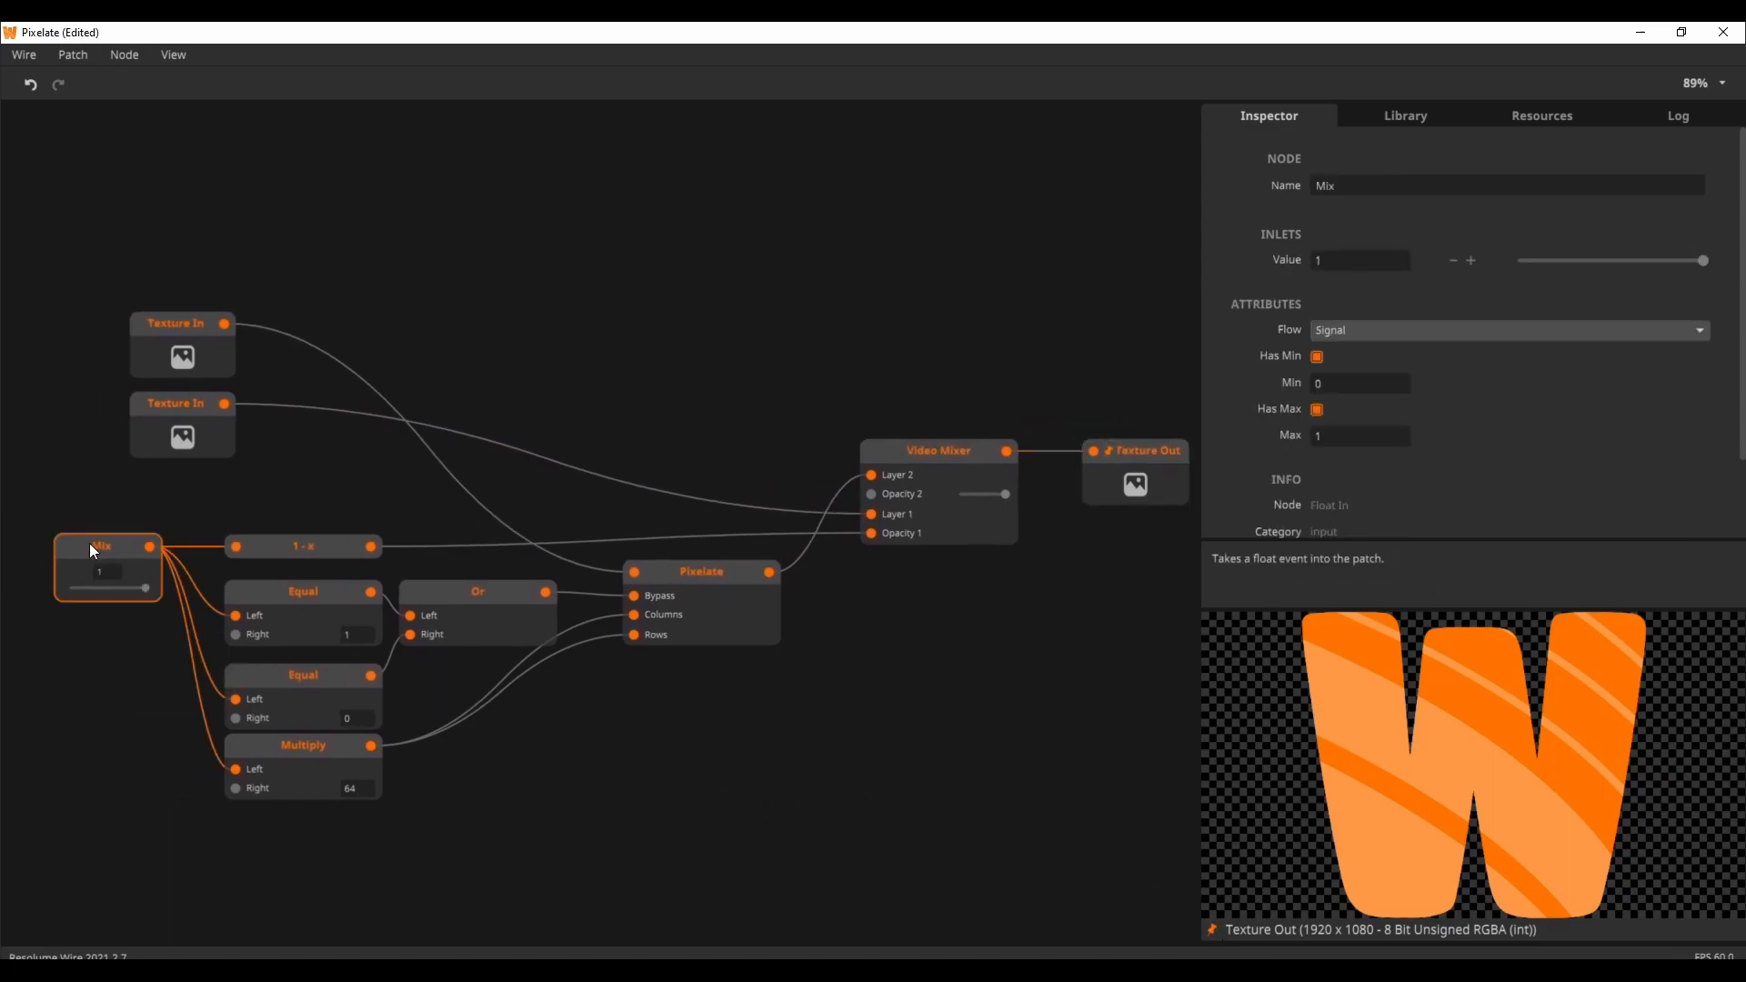
pyautogui.moveTo(144, 586); pyautogui.dragTo(78, 587)
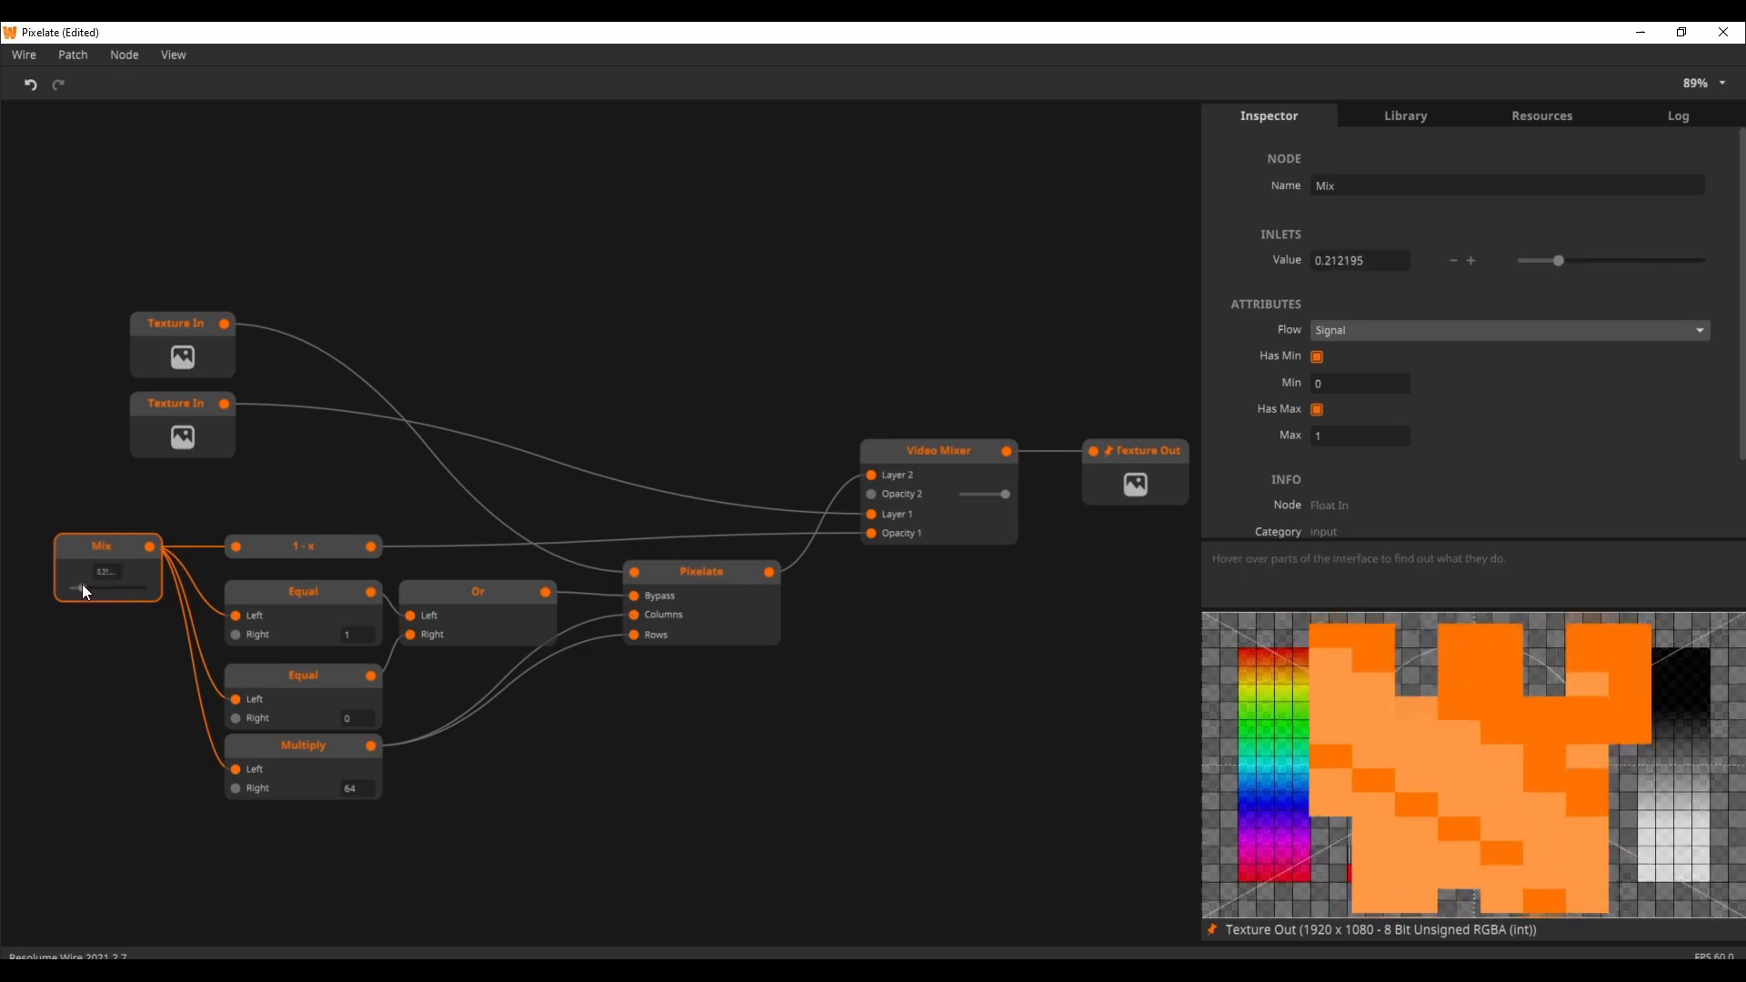
pyautogui.moveTo(84, 589); pyautogui.dragTo(125, 588)
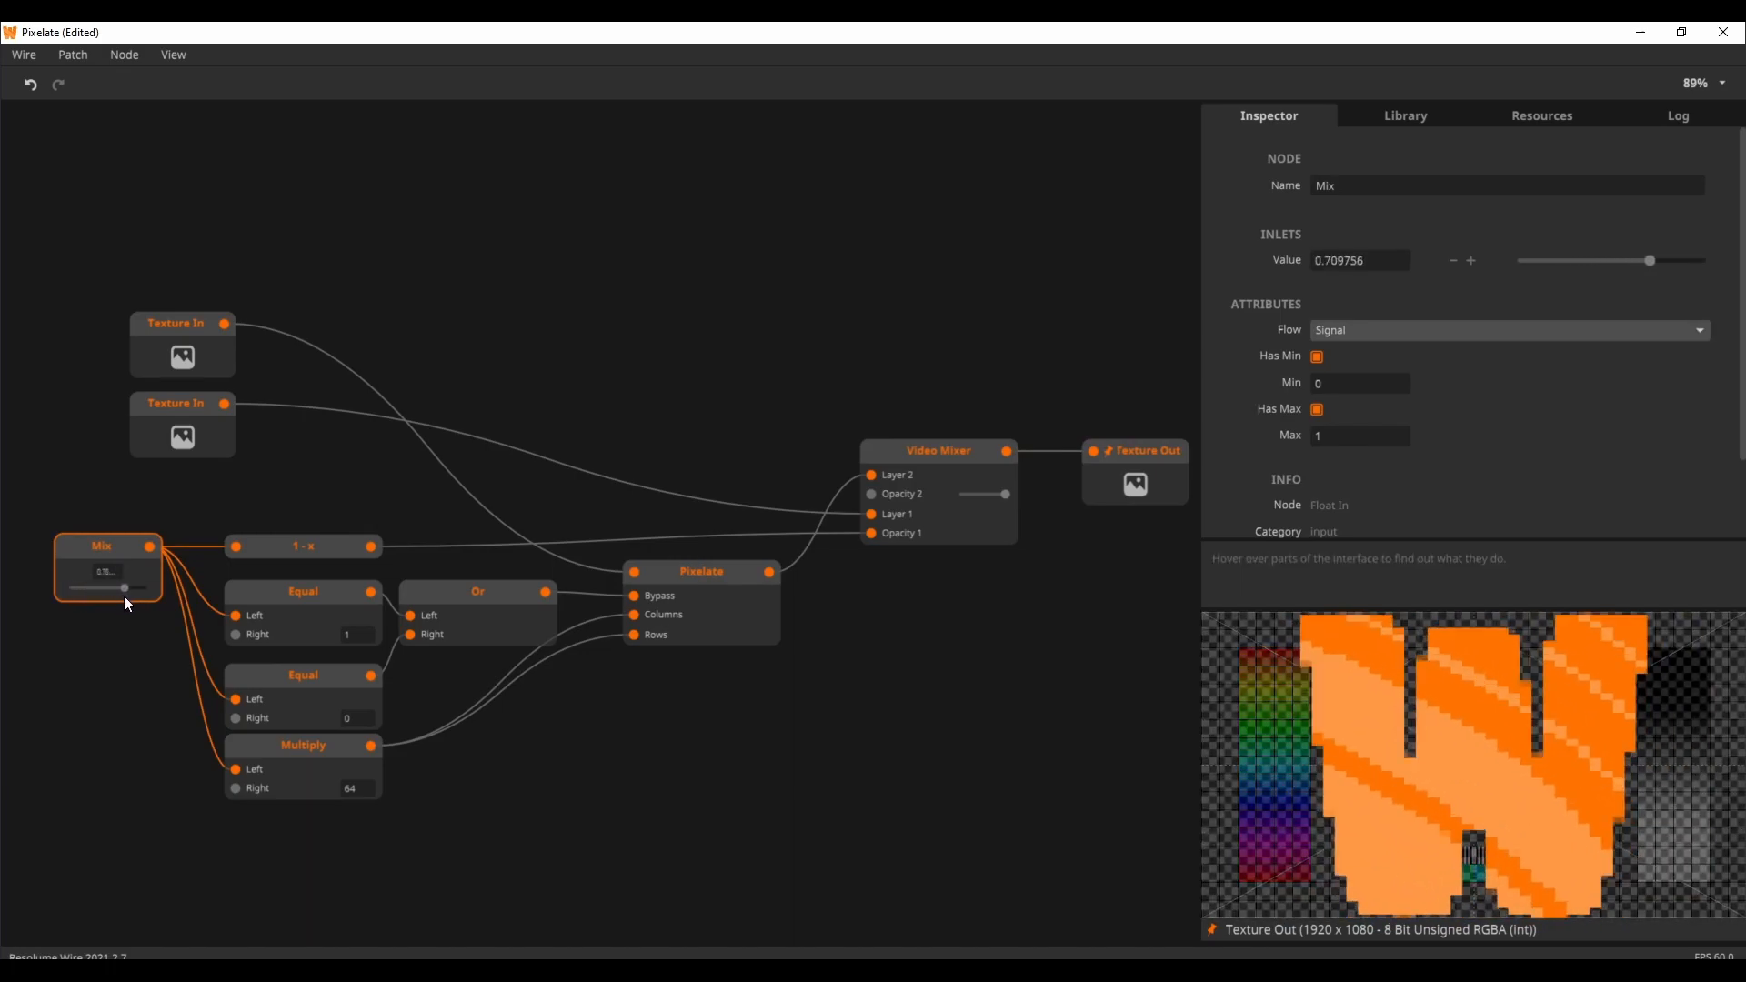
pyautogui.moveTo(124, 588); pyautogui.dragTo(144, 588)
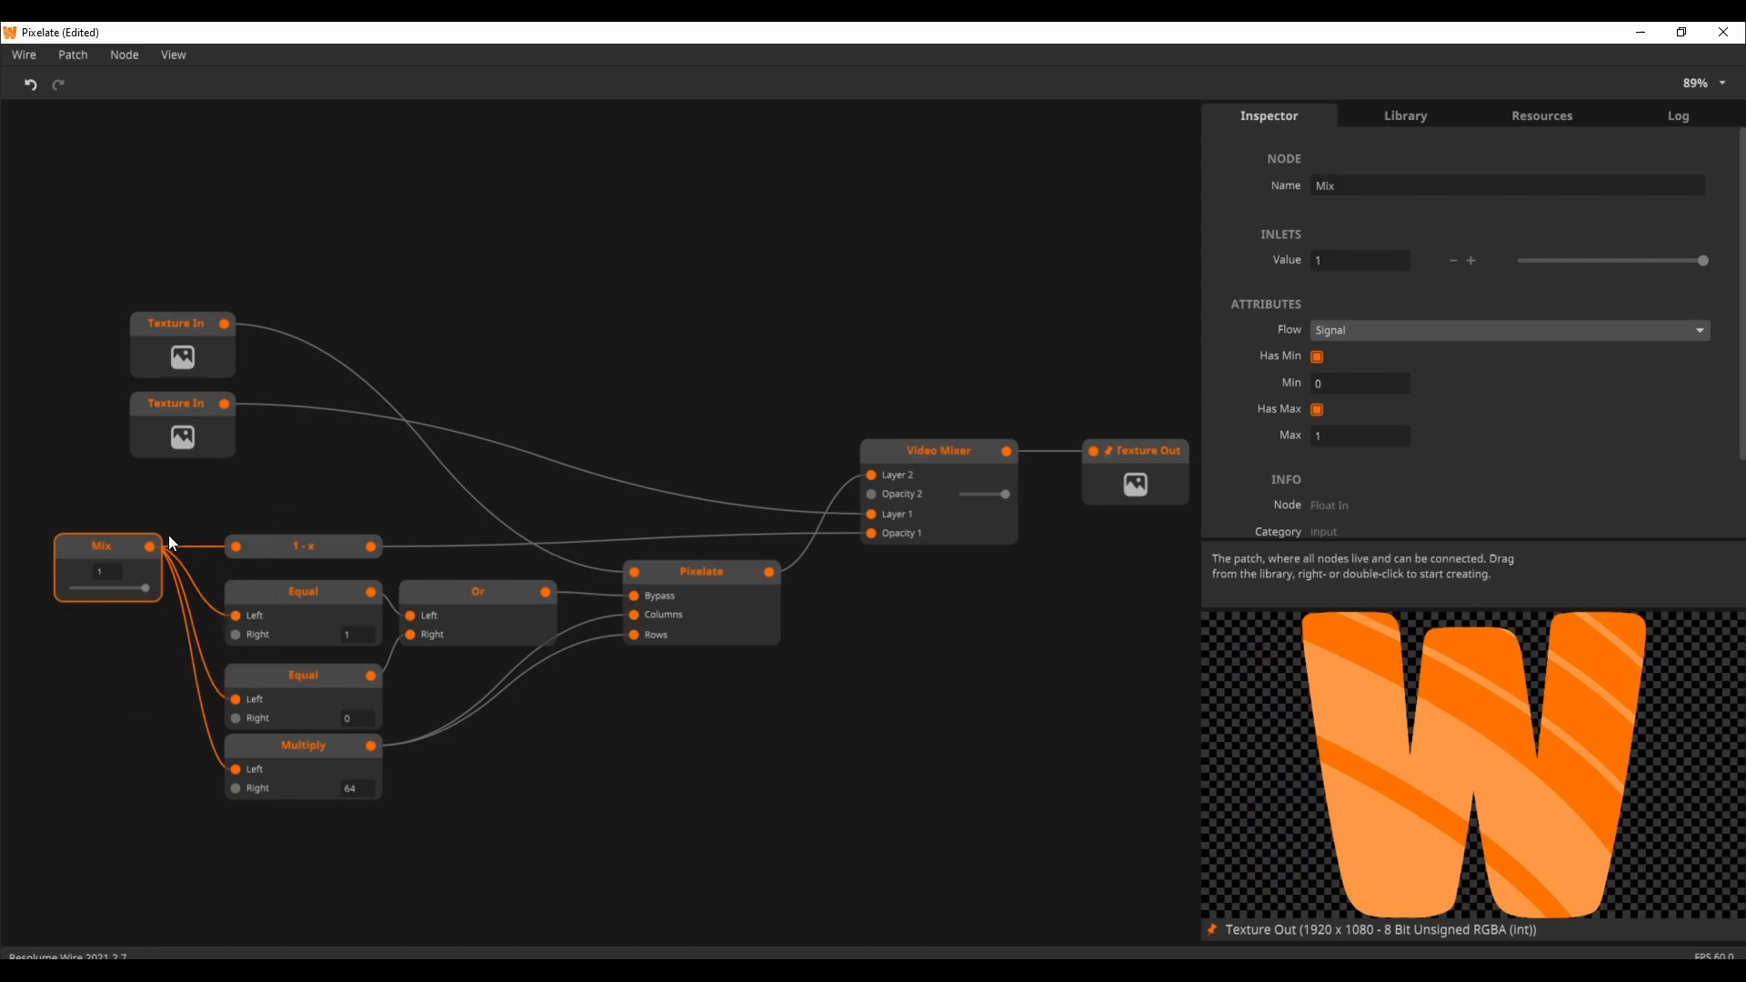
pyautogui.moveTo(151, 557)
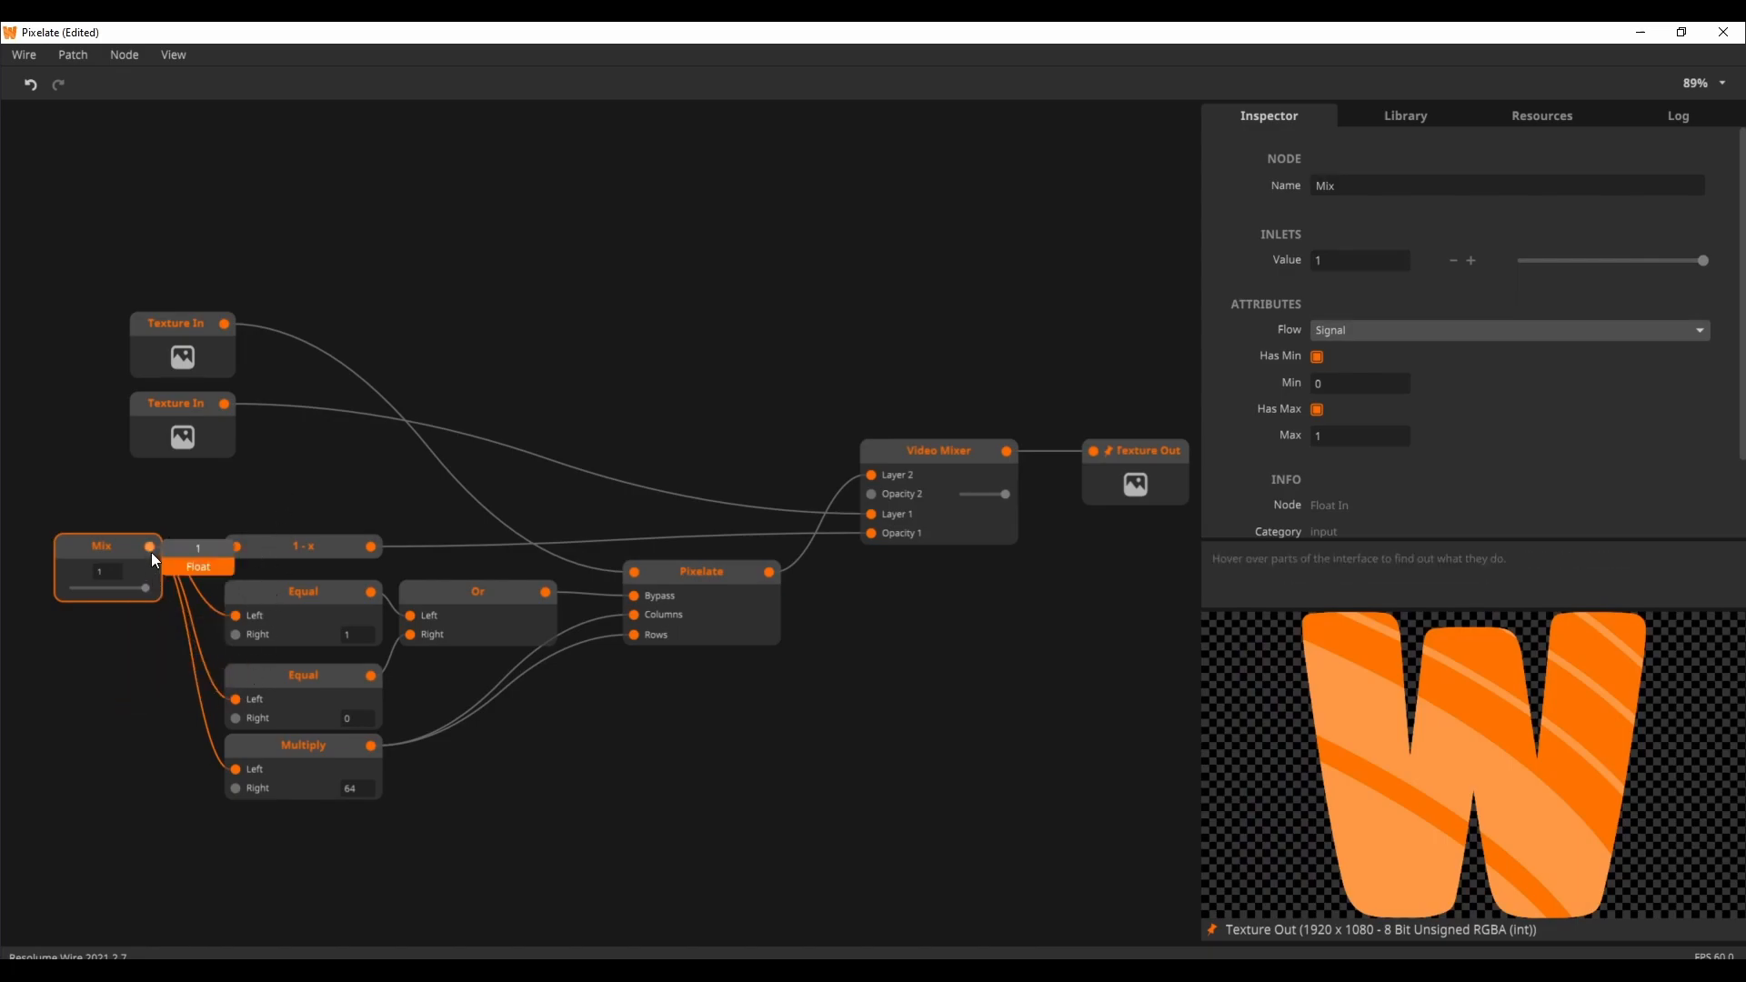
pyautogui.moveTo(154, 555)
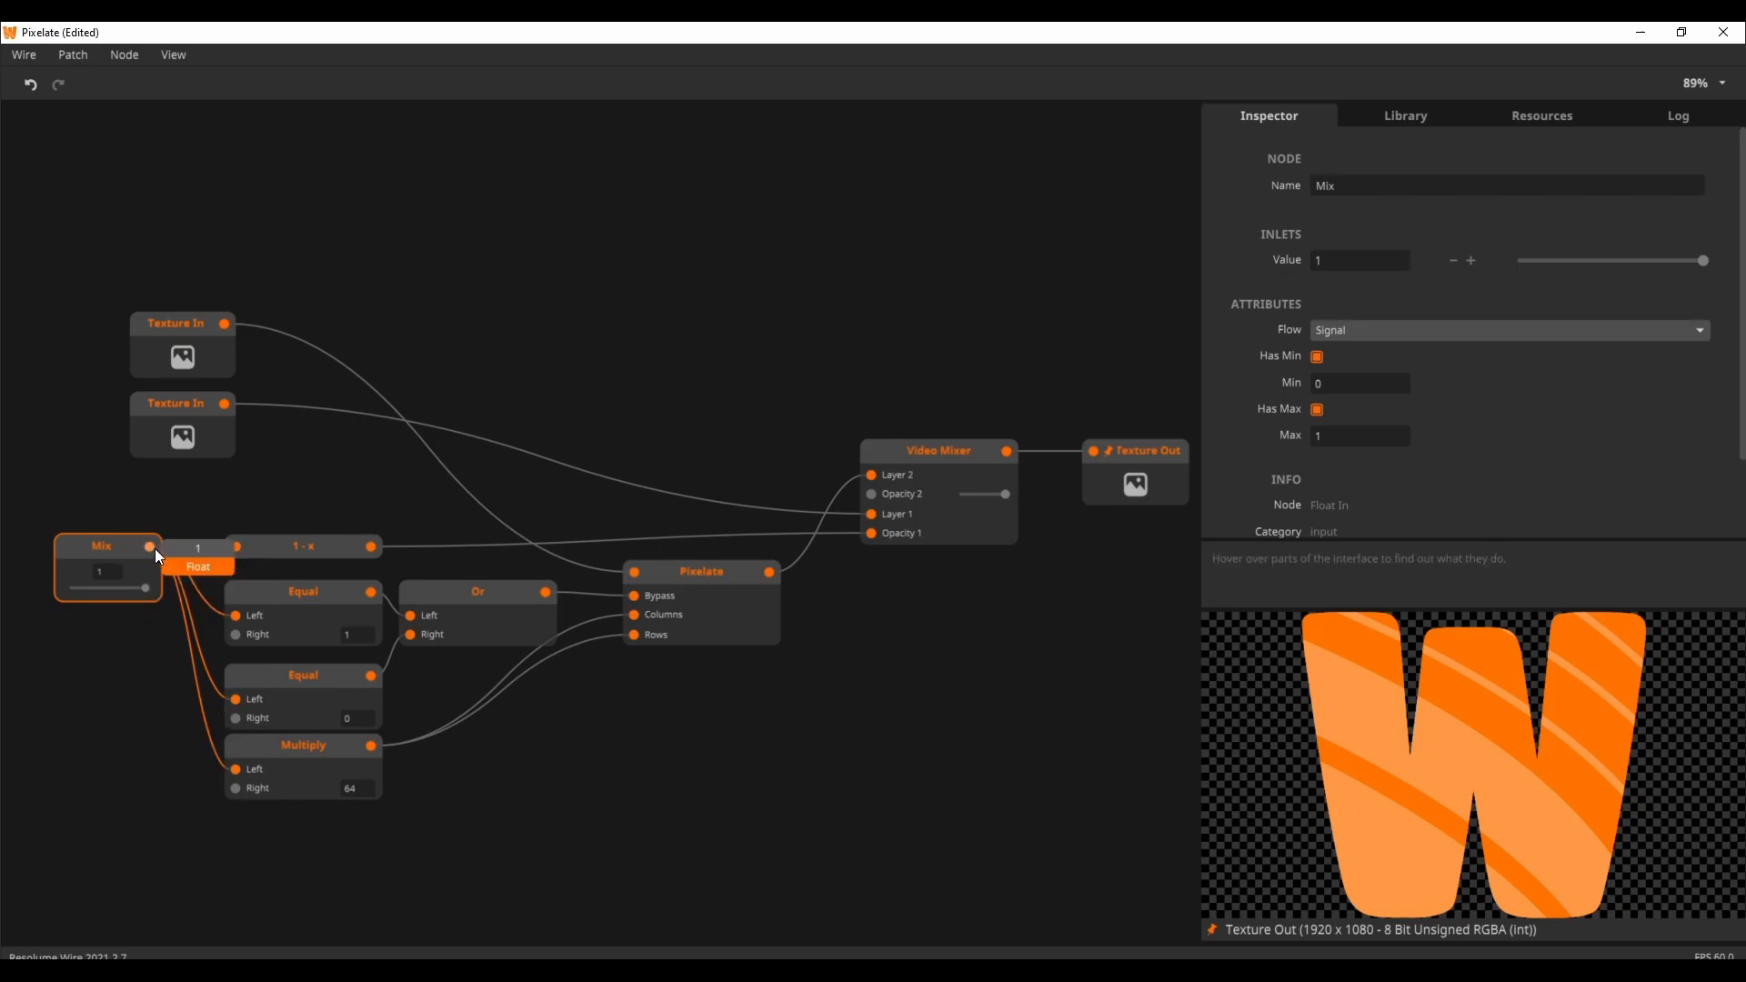
pyautogui.moveTo(304, 764)
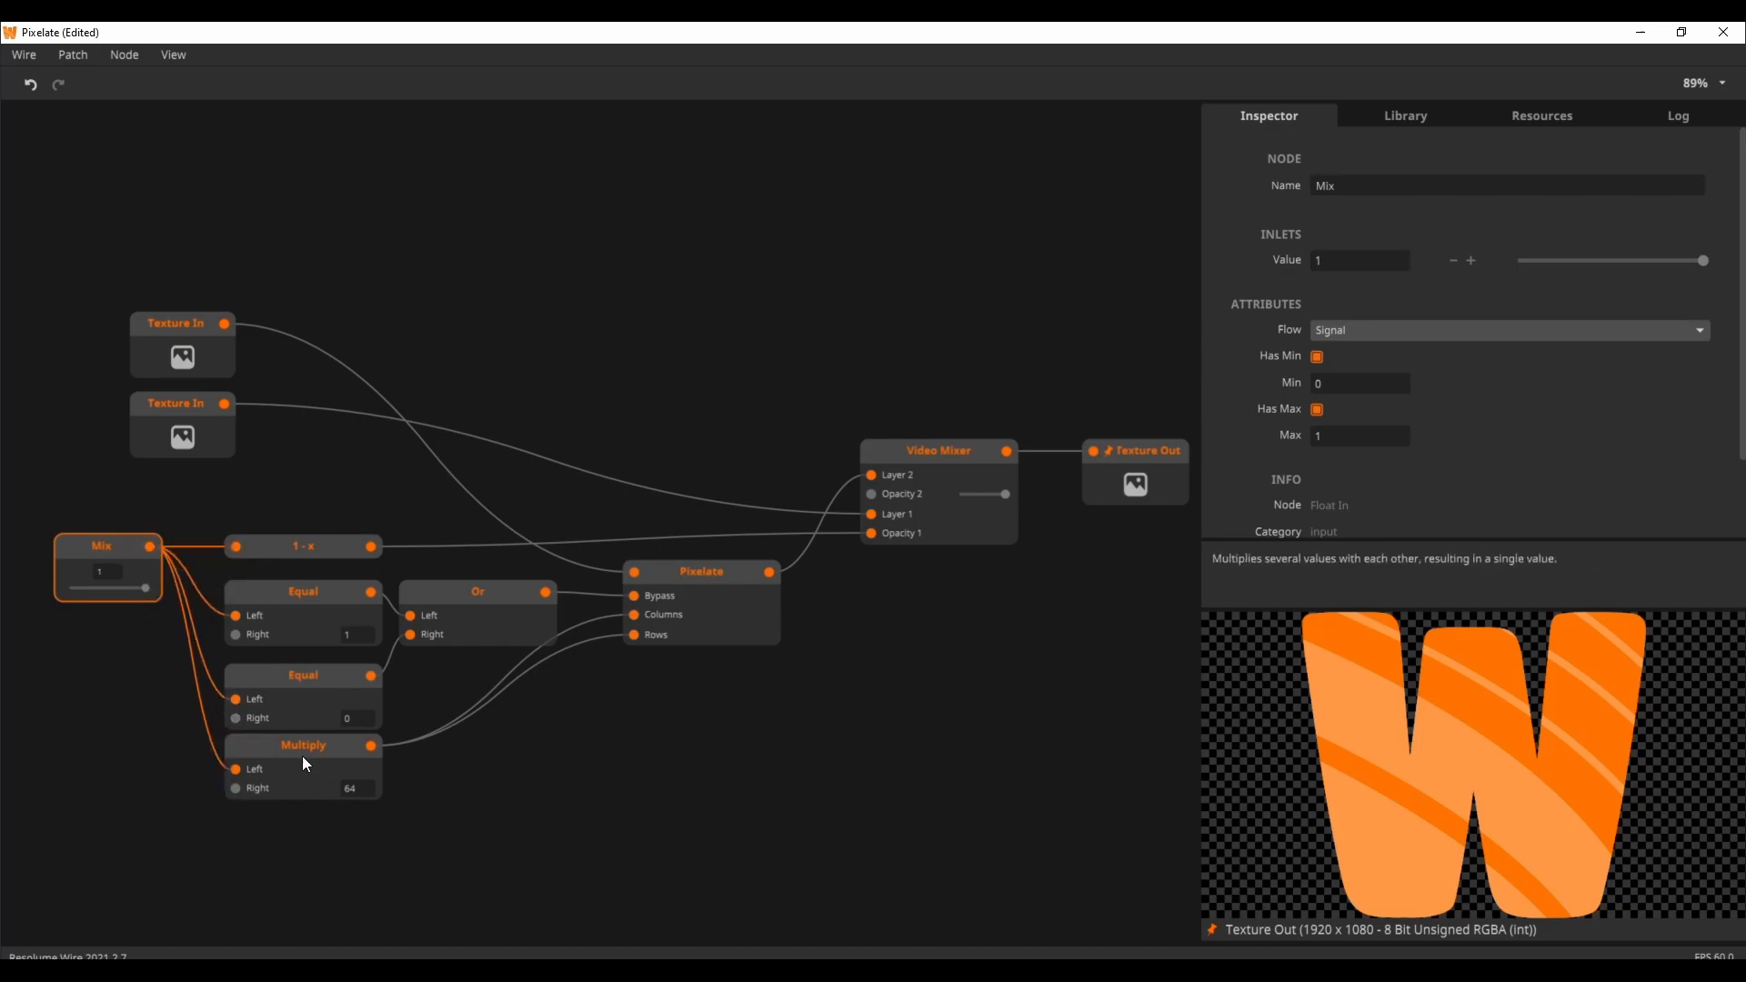
pyautogui.click(302, 745)
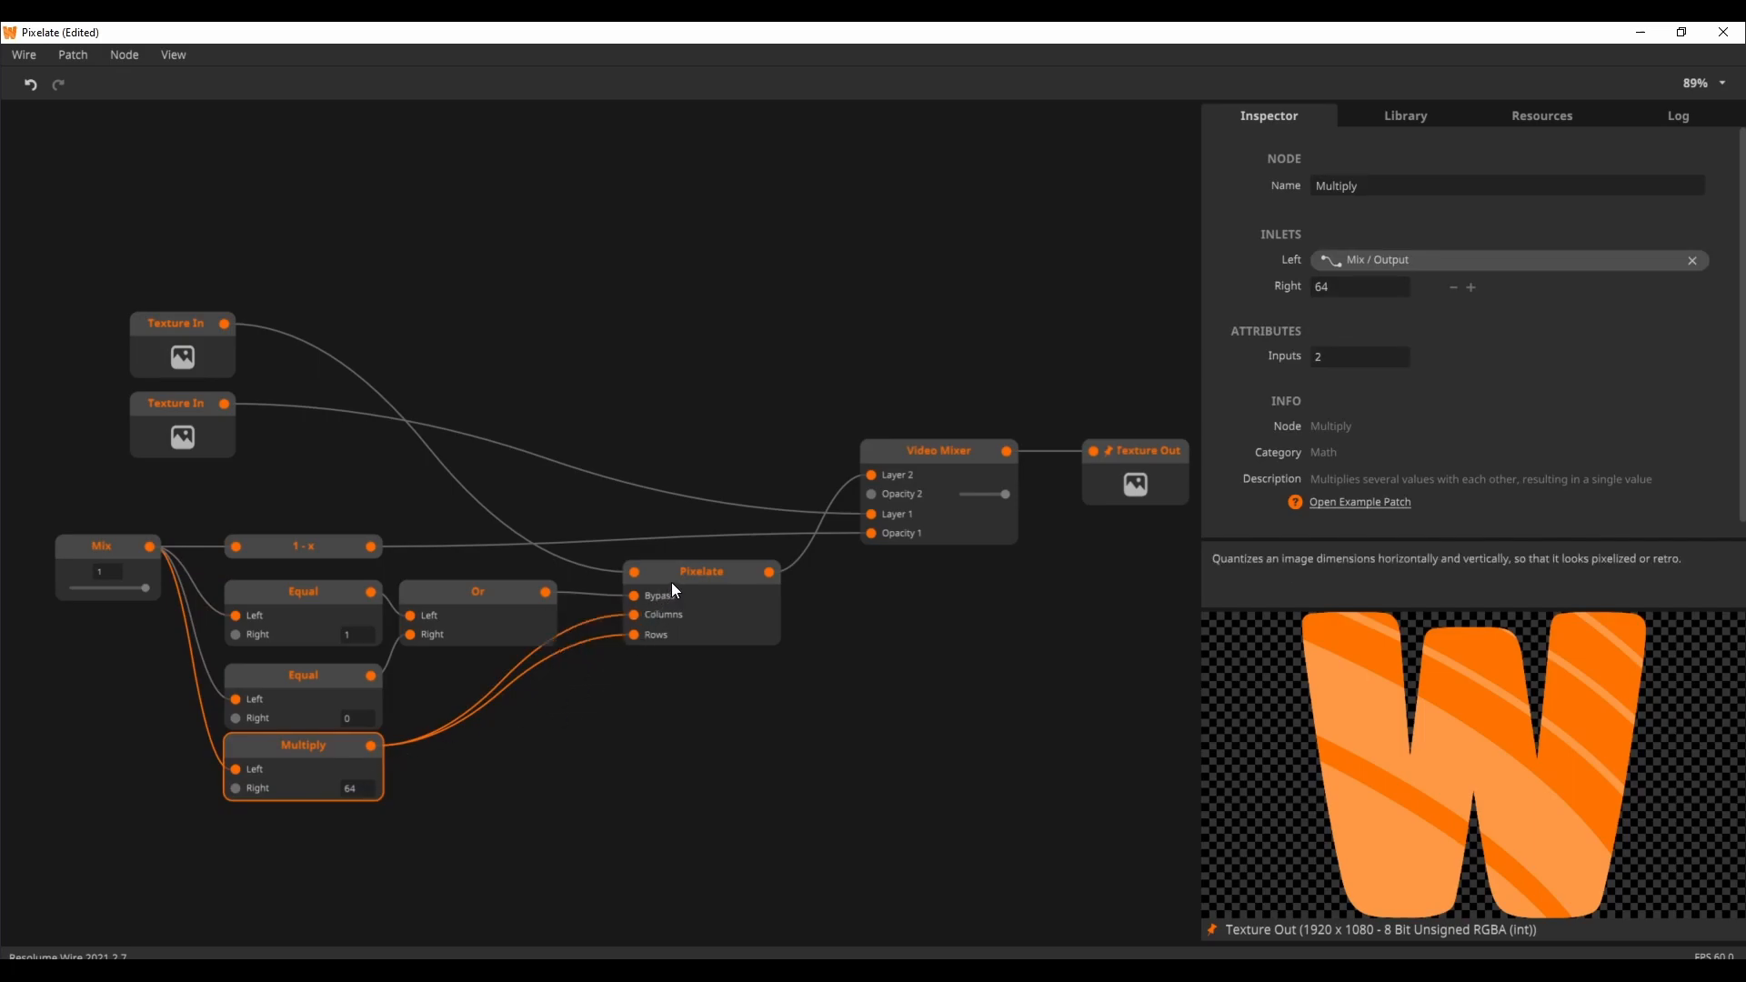
pyautogui.click(182, 322)
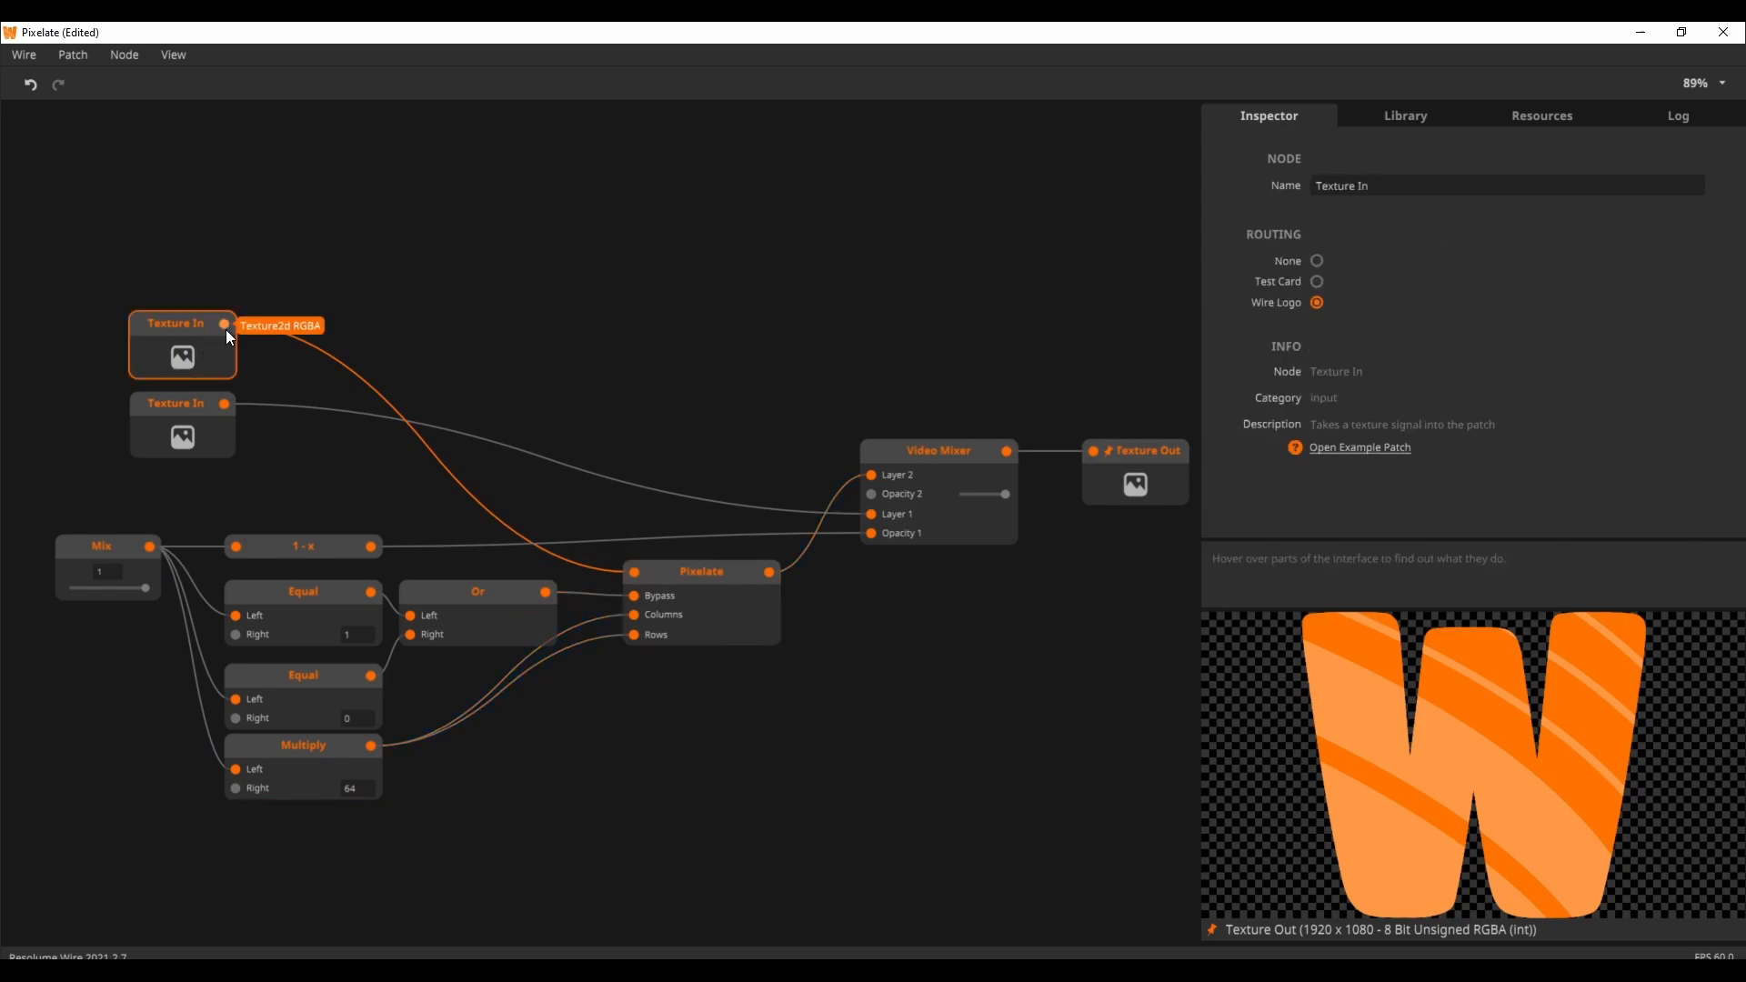
pyautogui.click(701, 572)
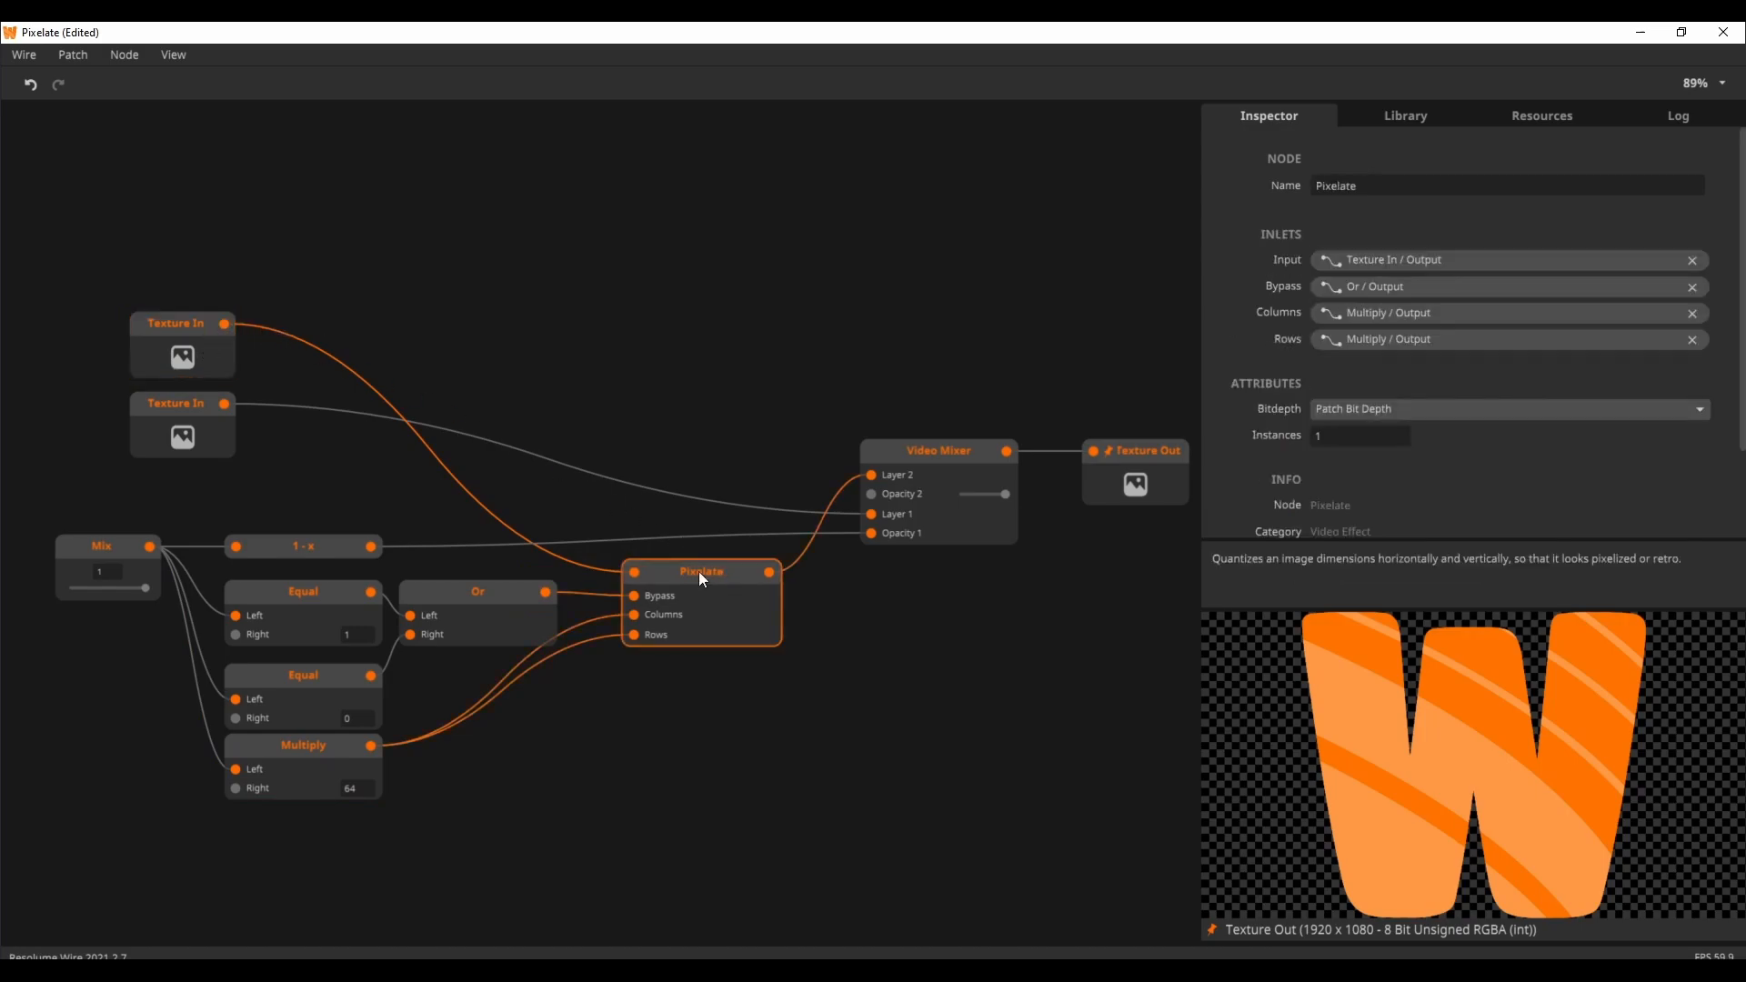
pyautogui.moveTo(142, 587); pyautogui.dragTo(98, 587)
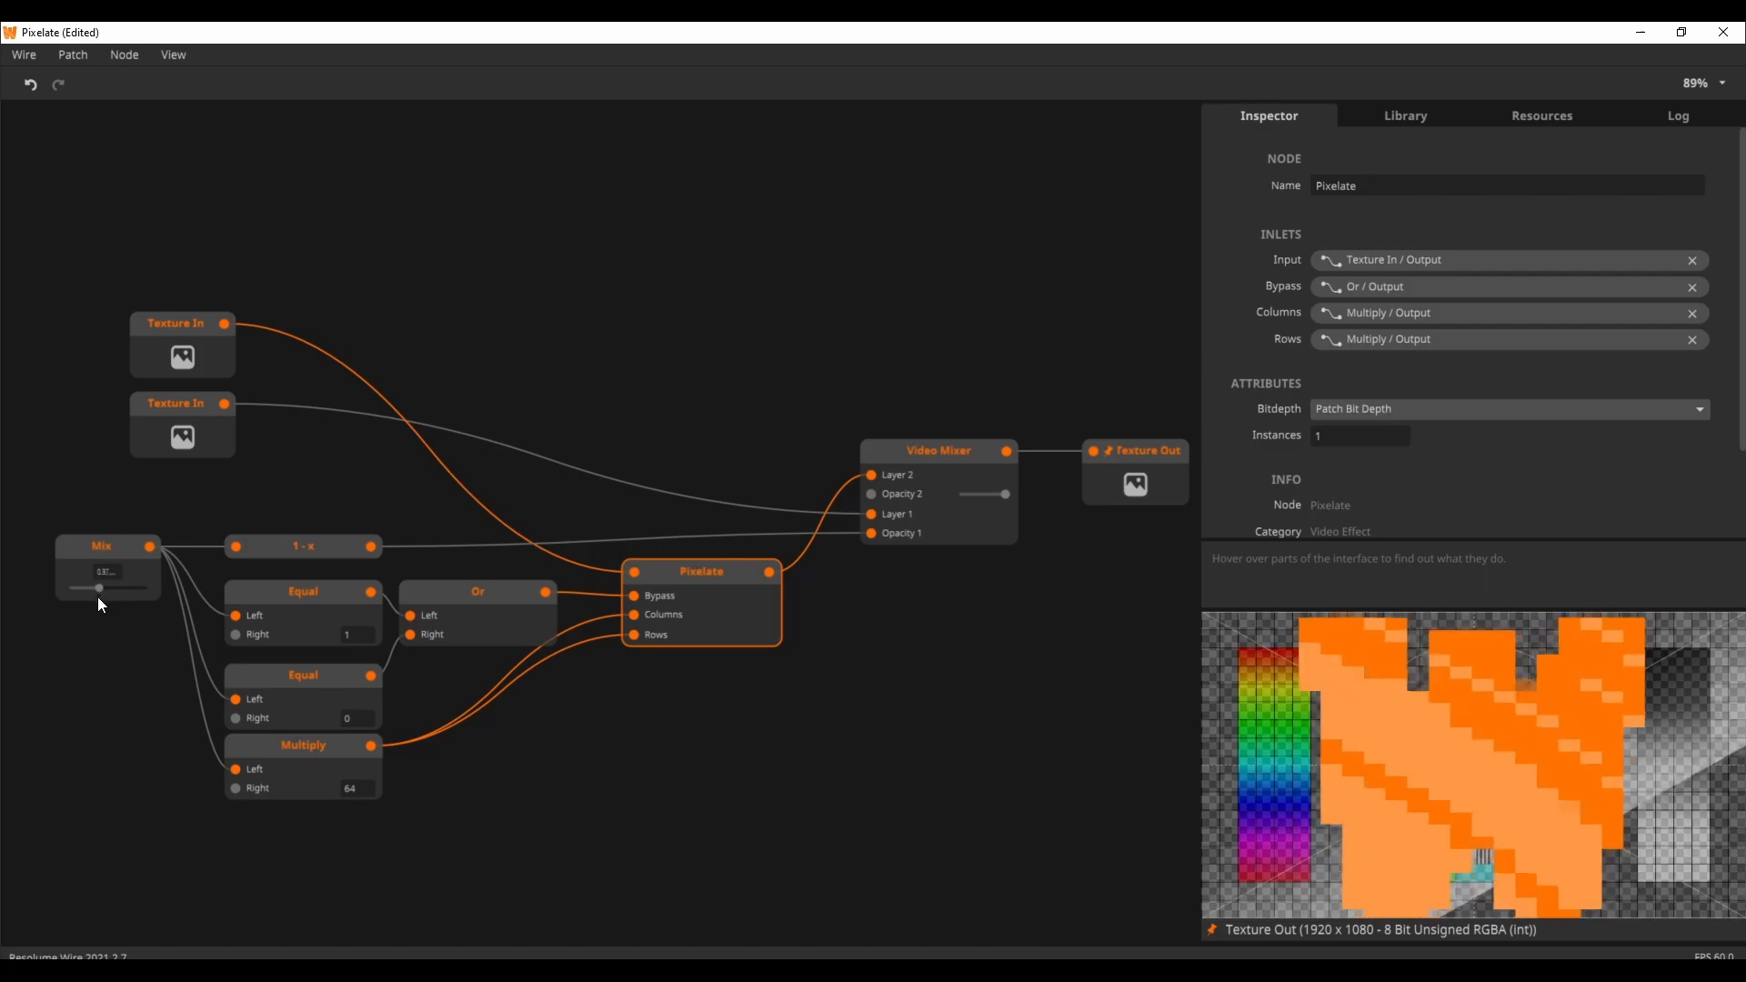
pyautogui.moveTo(98, 587); pyautogui.dragTo(128, 586)
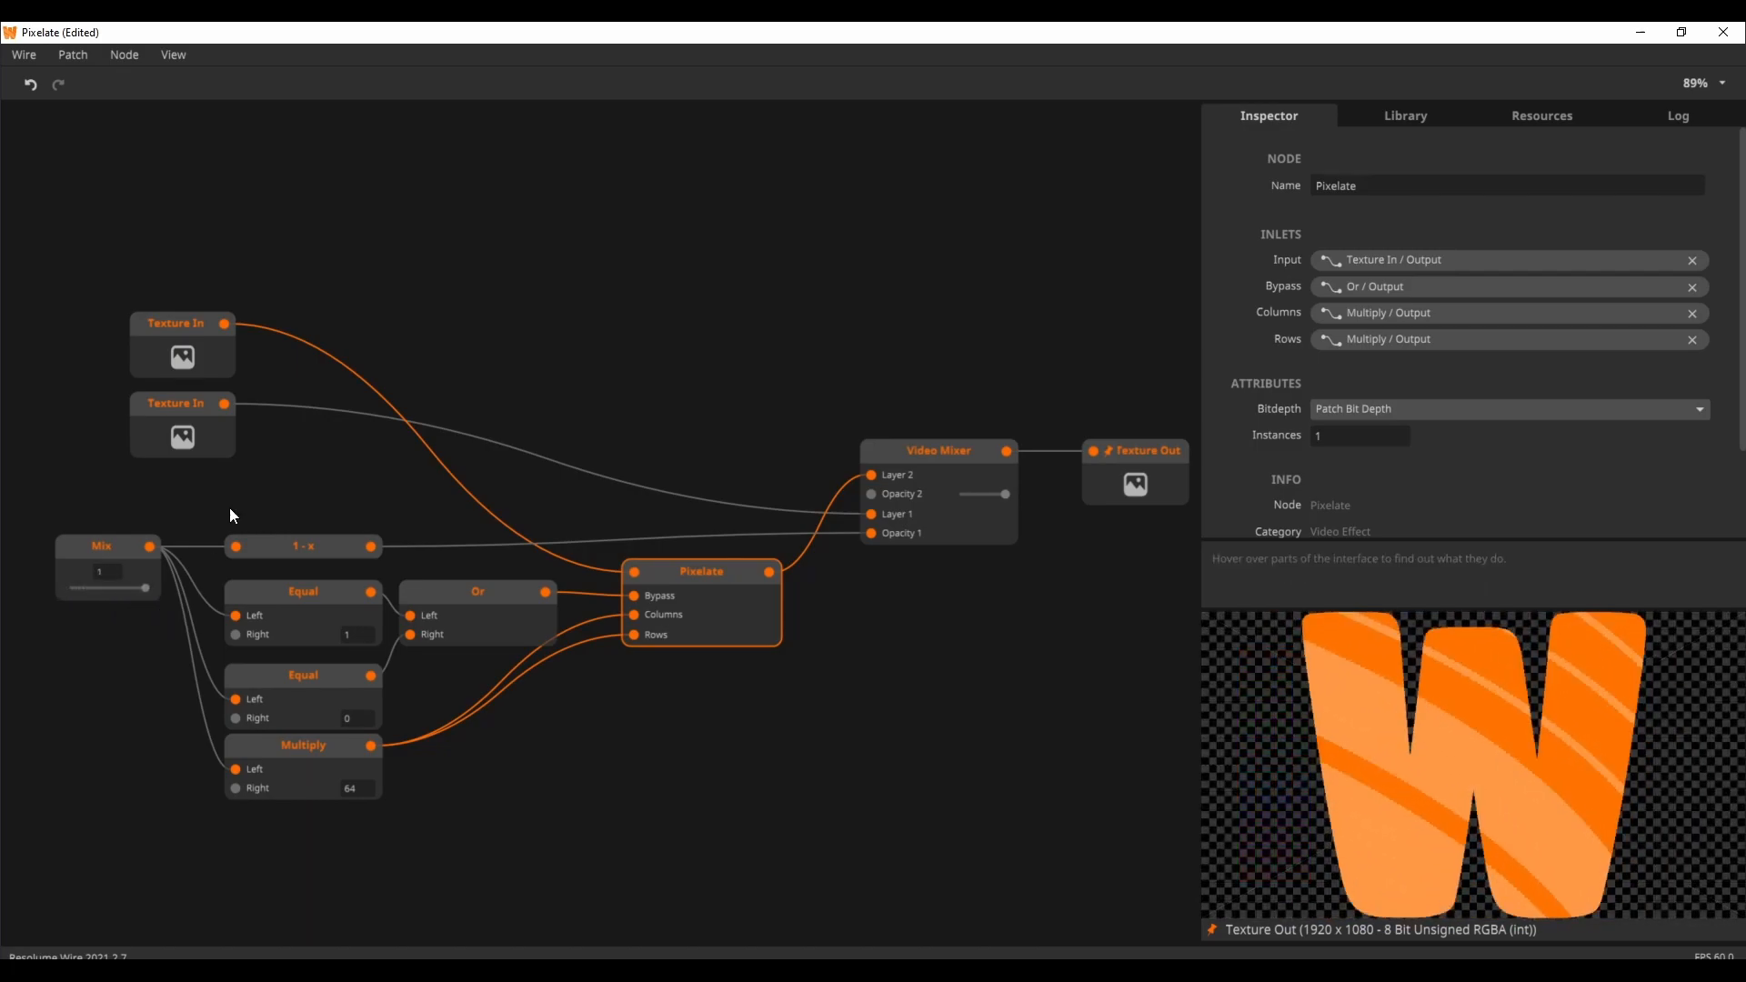
pyautogui.moveTo(331, 590)
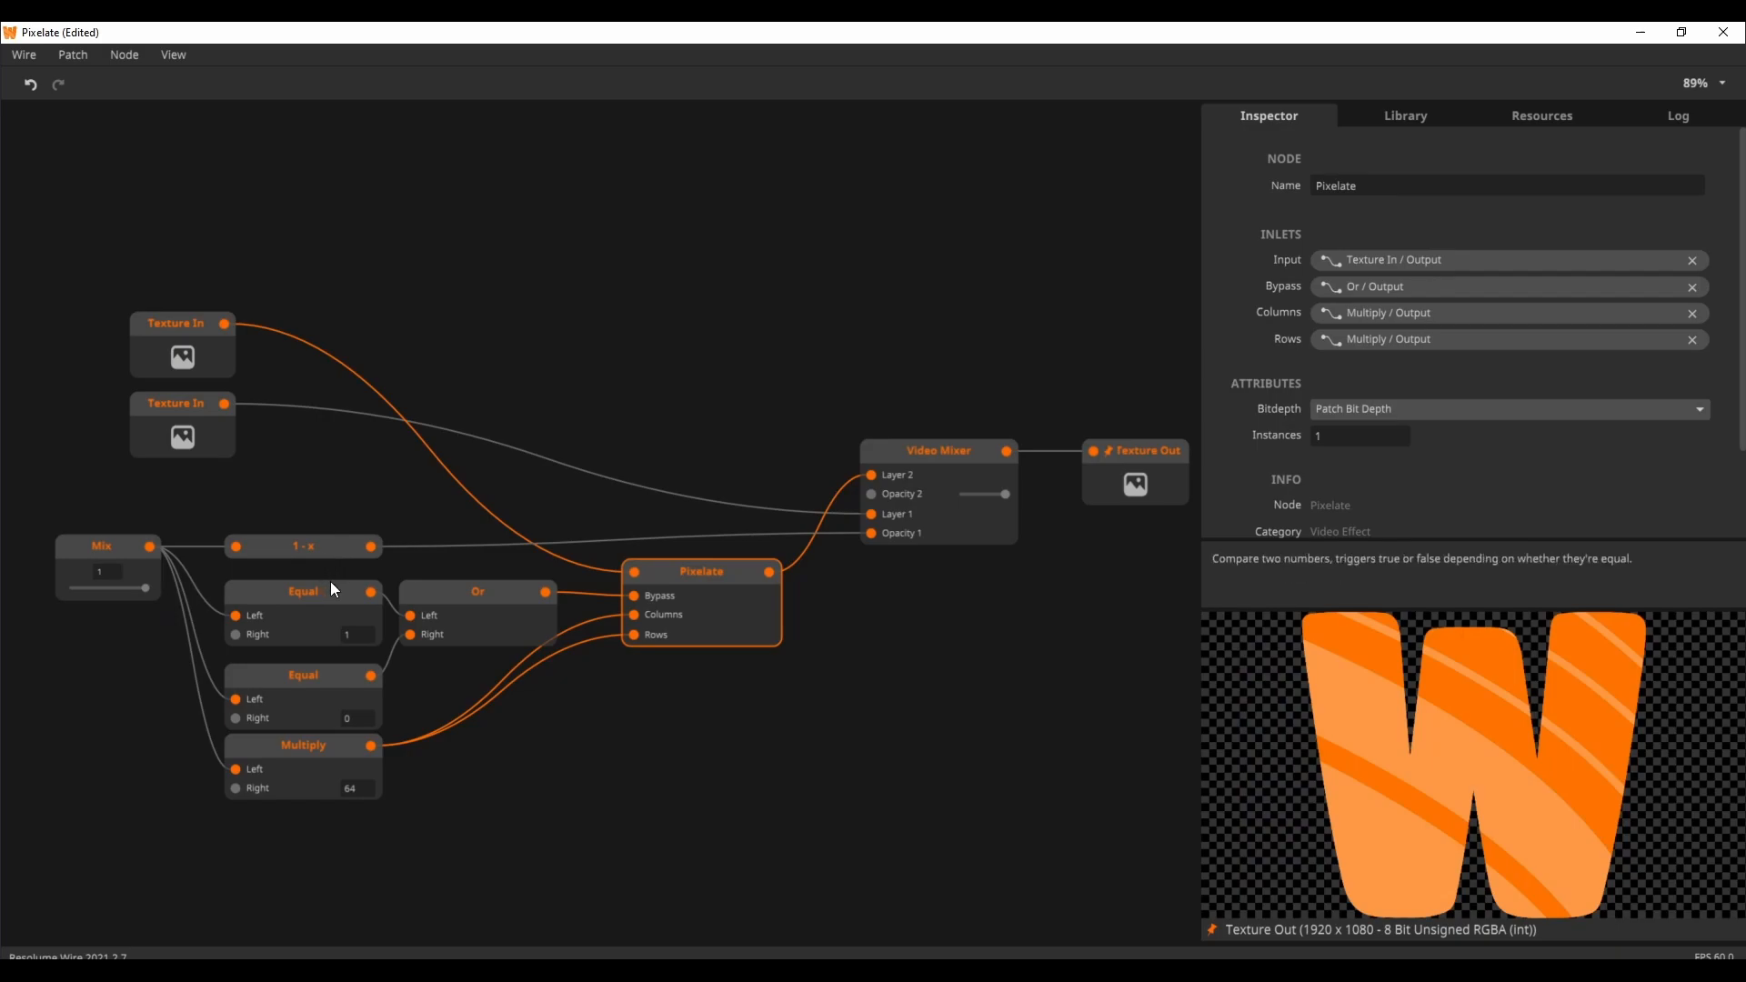
pyautogui.moveTo(339, 605)
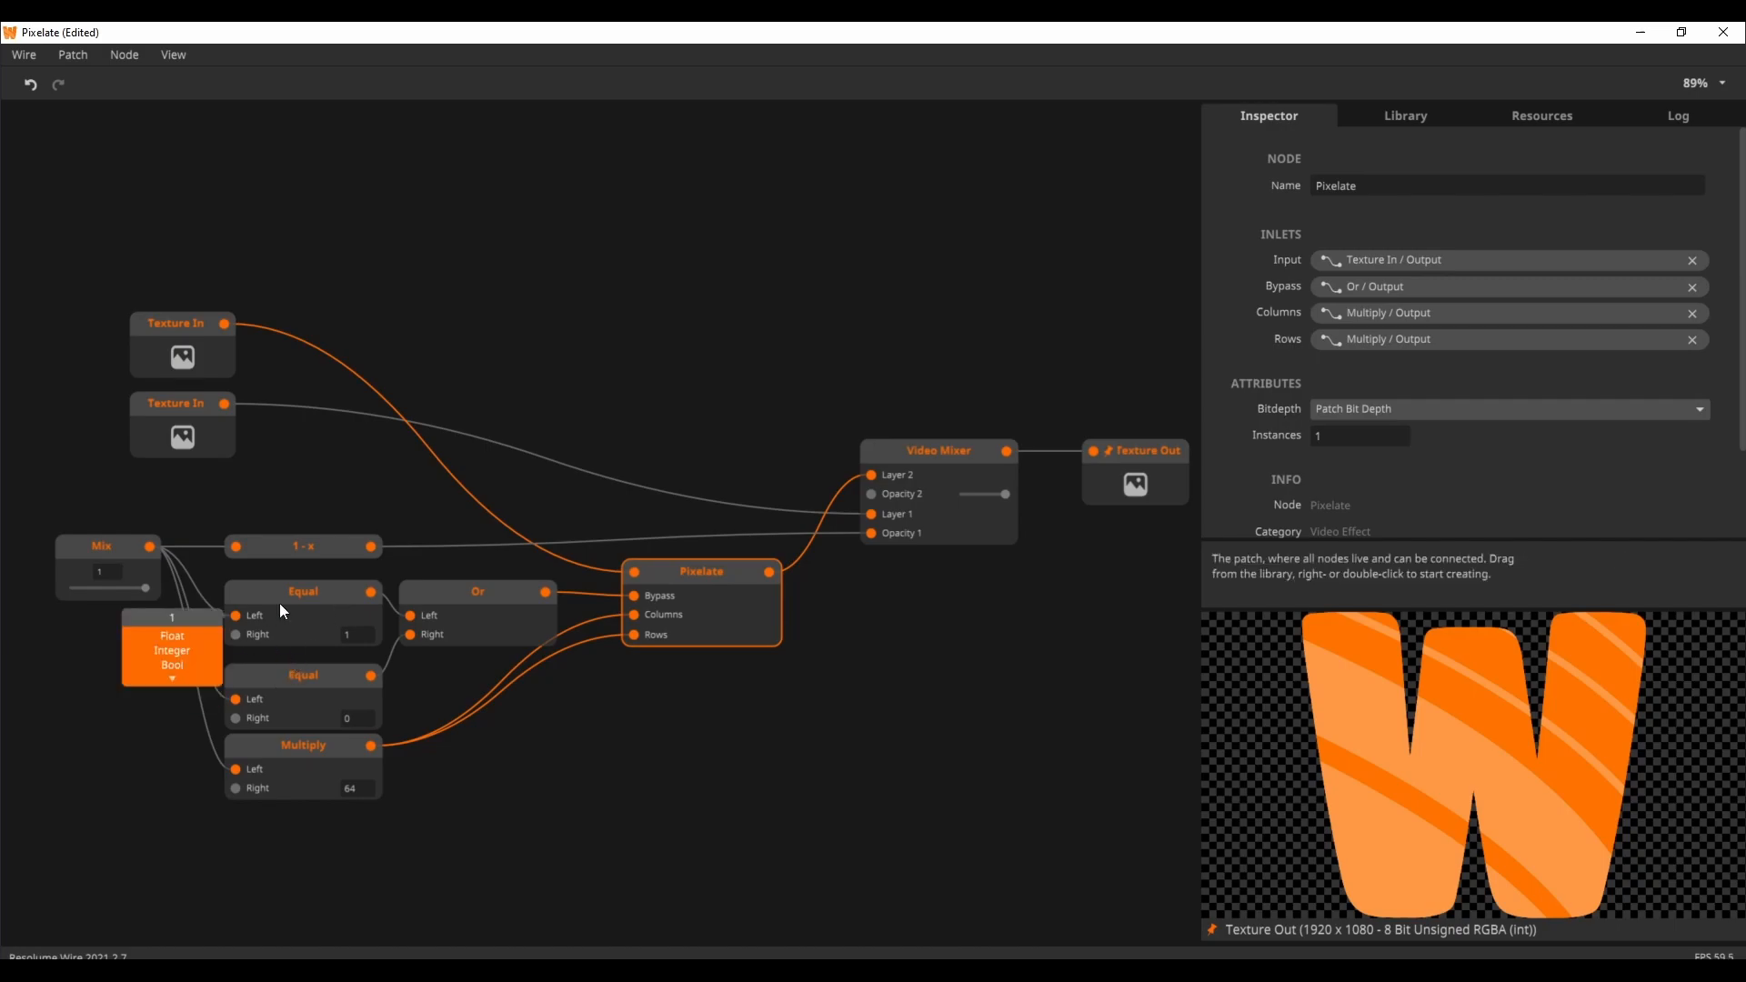
pyautogui.click(303, 591)
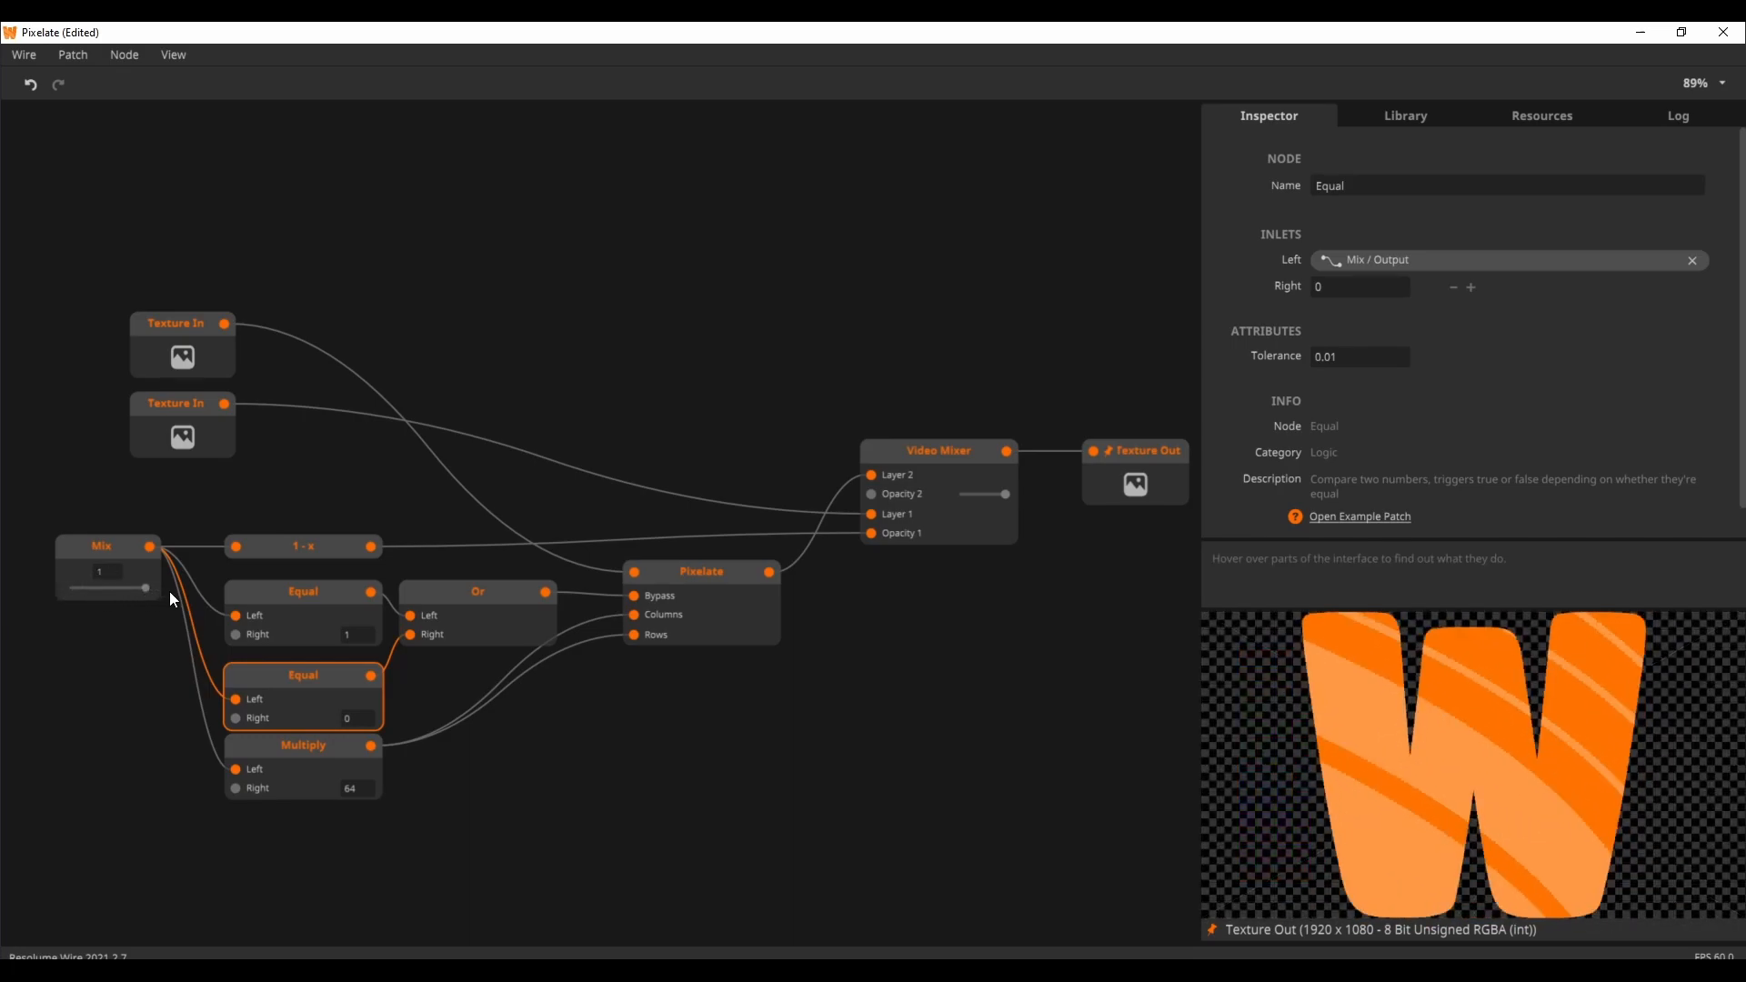
pyautogui.moveTo(452, 616)
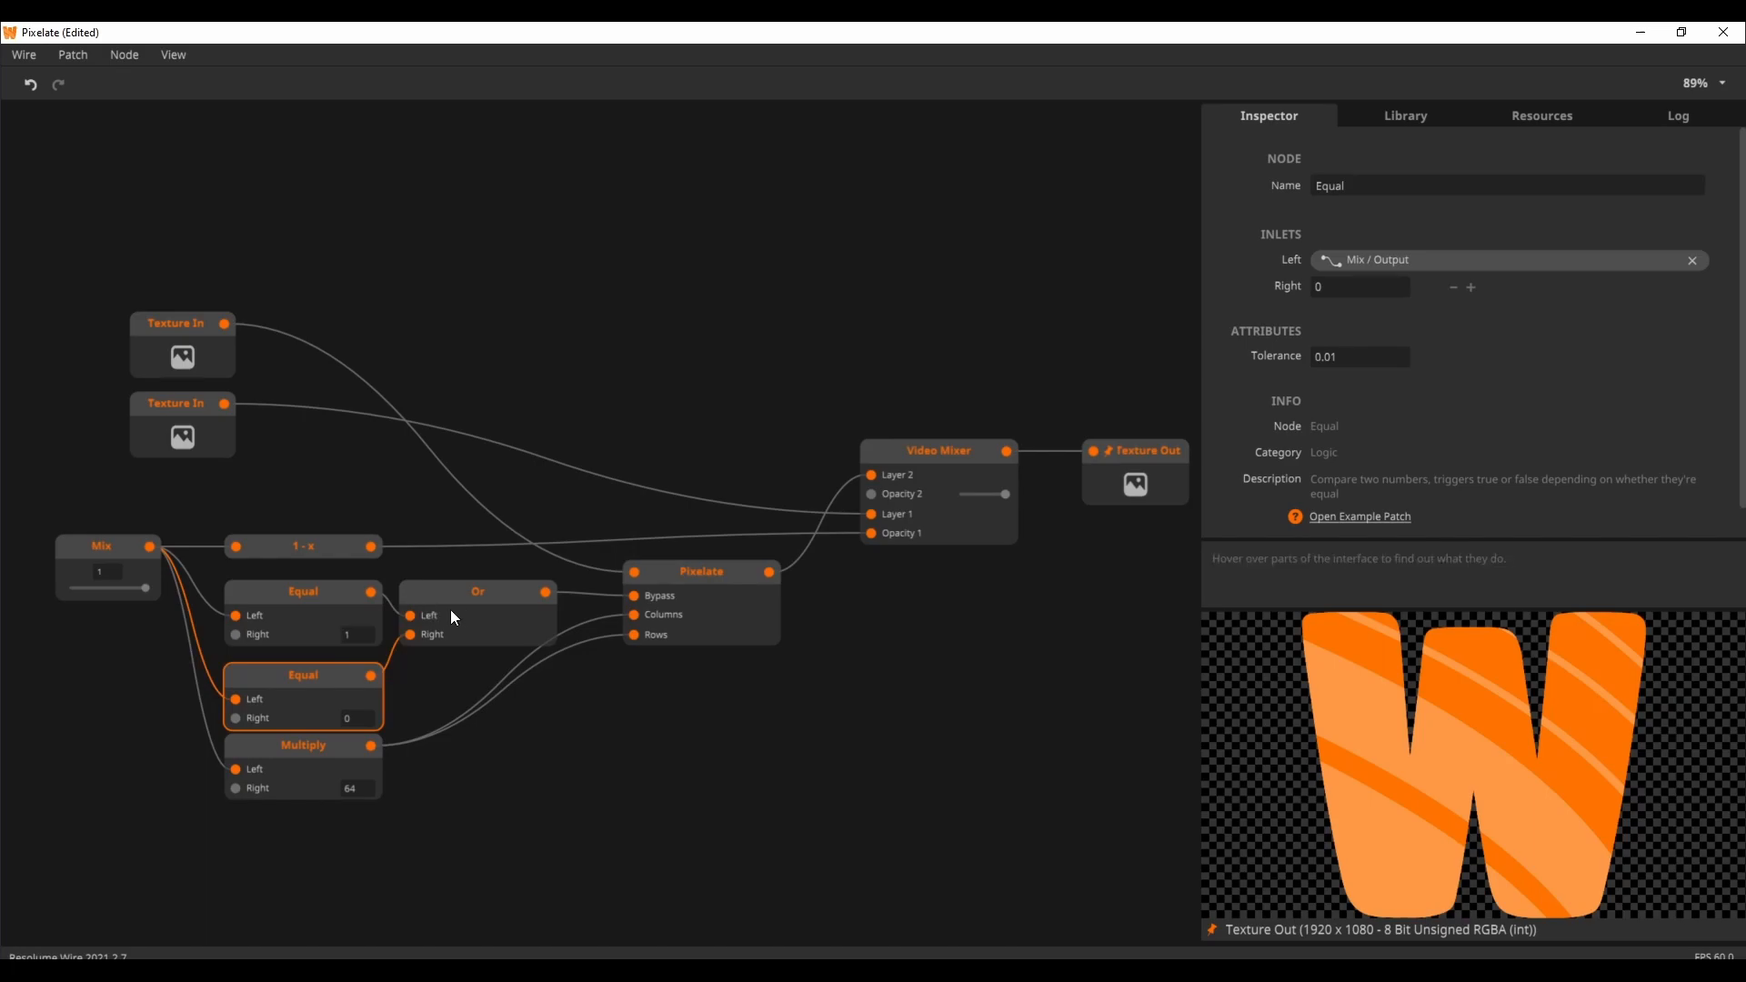
pyautogui.click(478, 591)
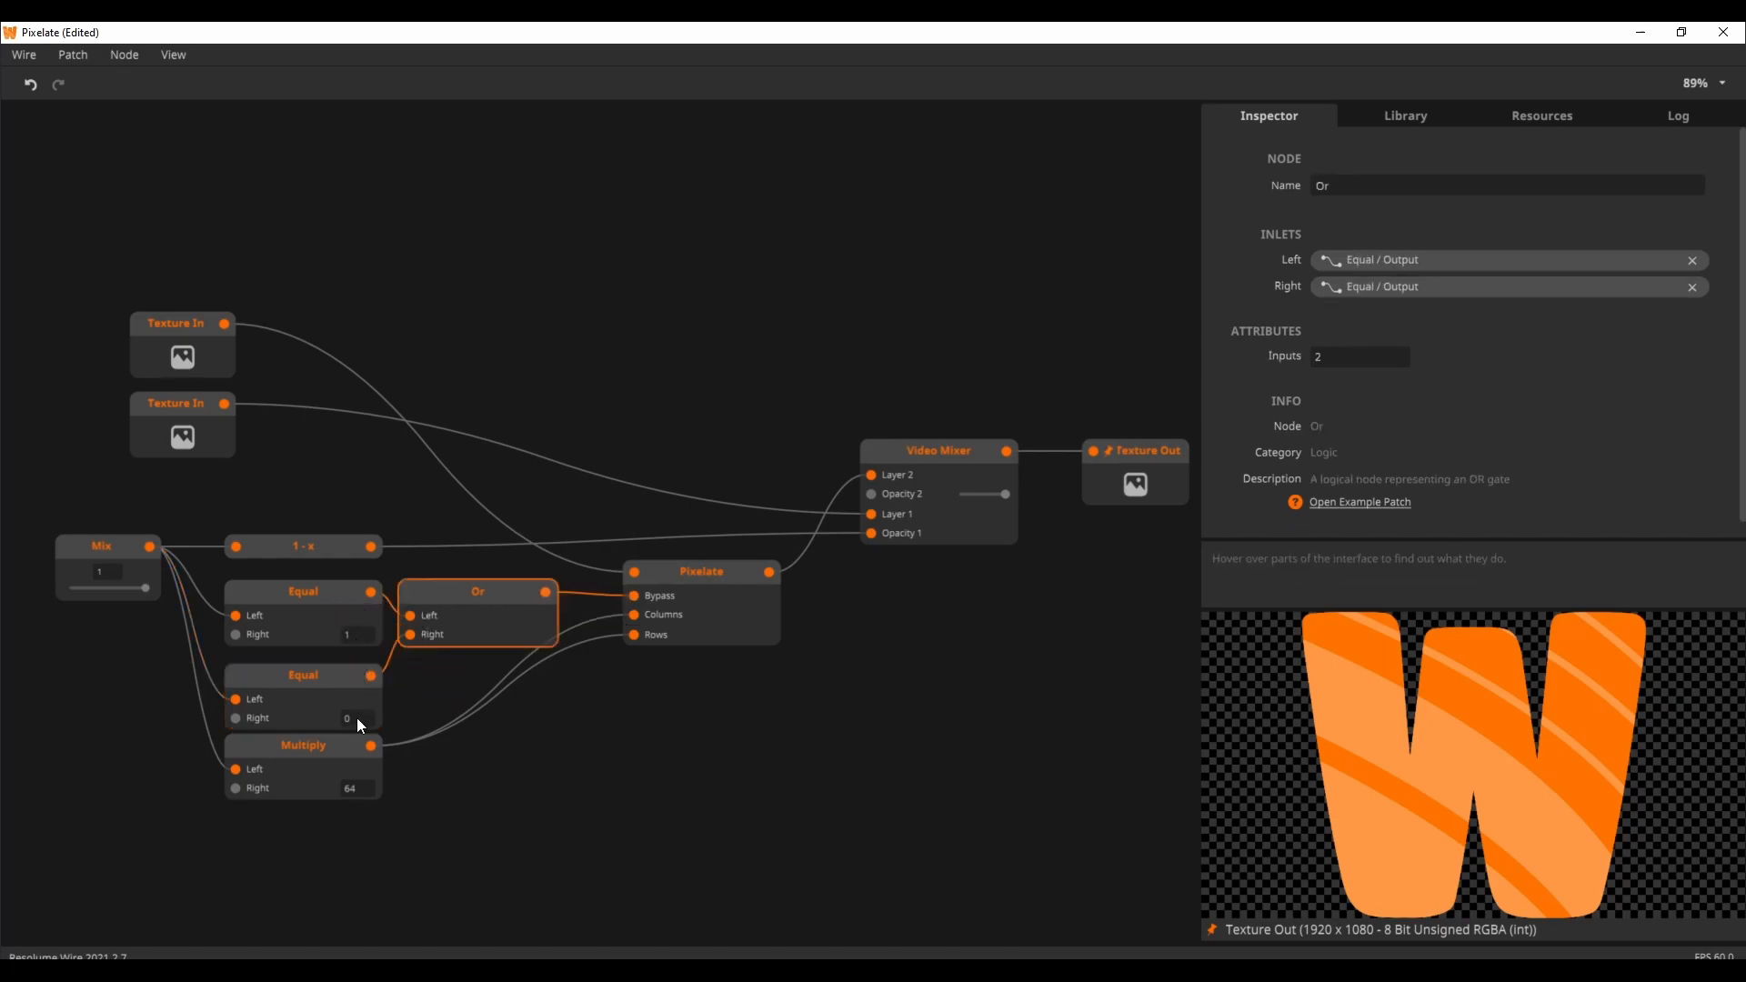
pyautogui.moveTo(123, 610)
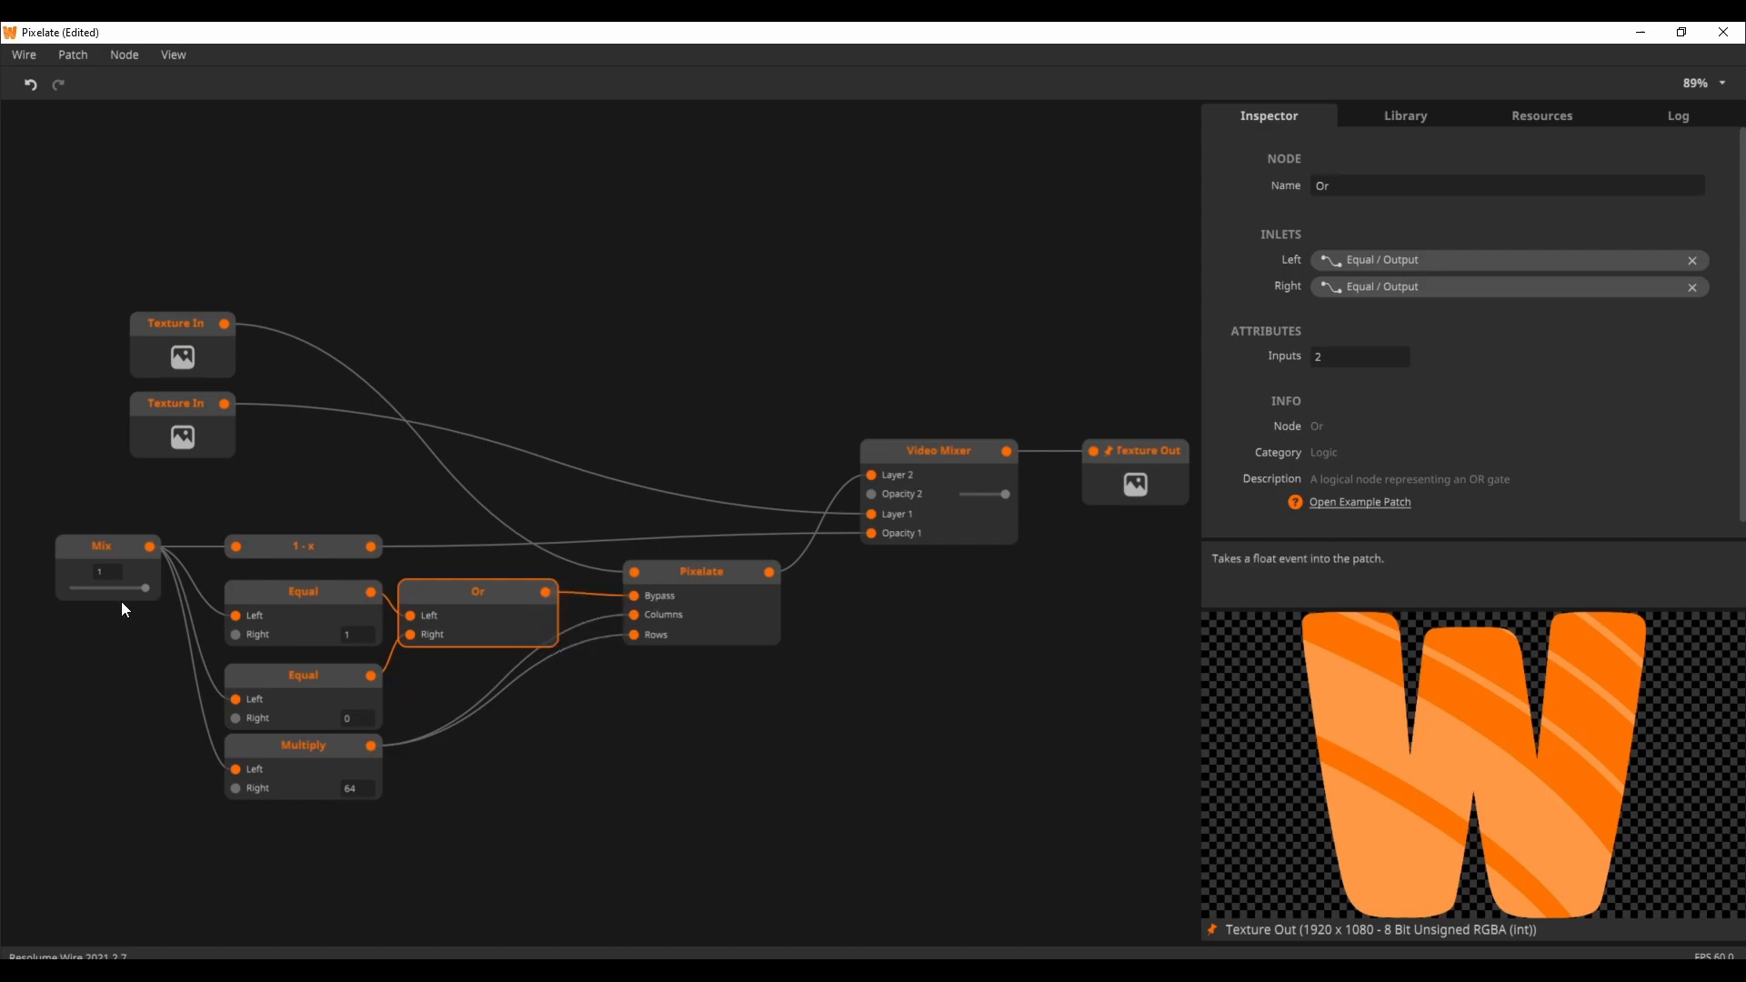
pyautogui.moveTo(143, 586); pyautogui.dragTo(94, 587)
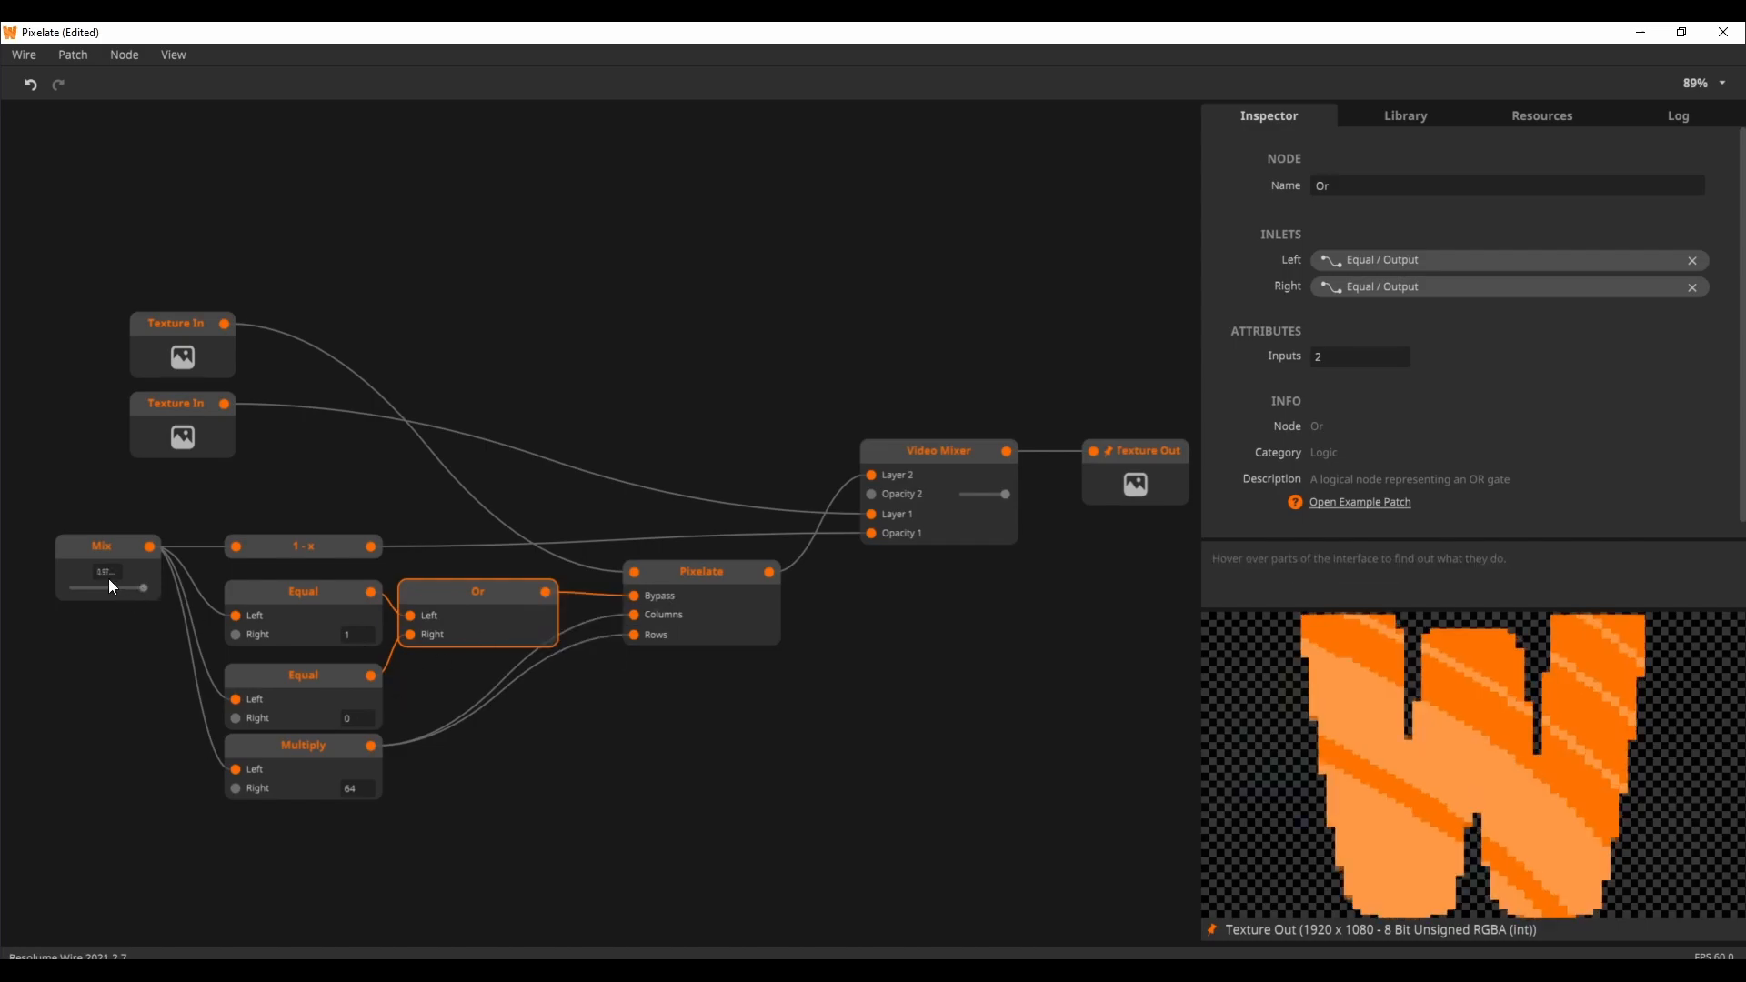
pyautogui.moveTo(109, 587); pyautogui.dragTo(143, 586)
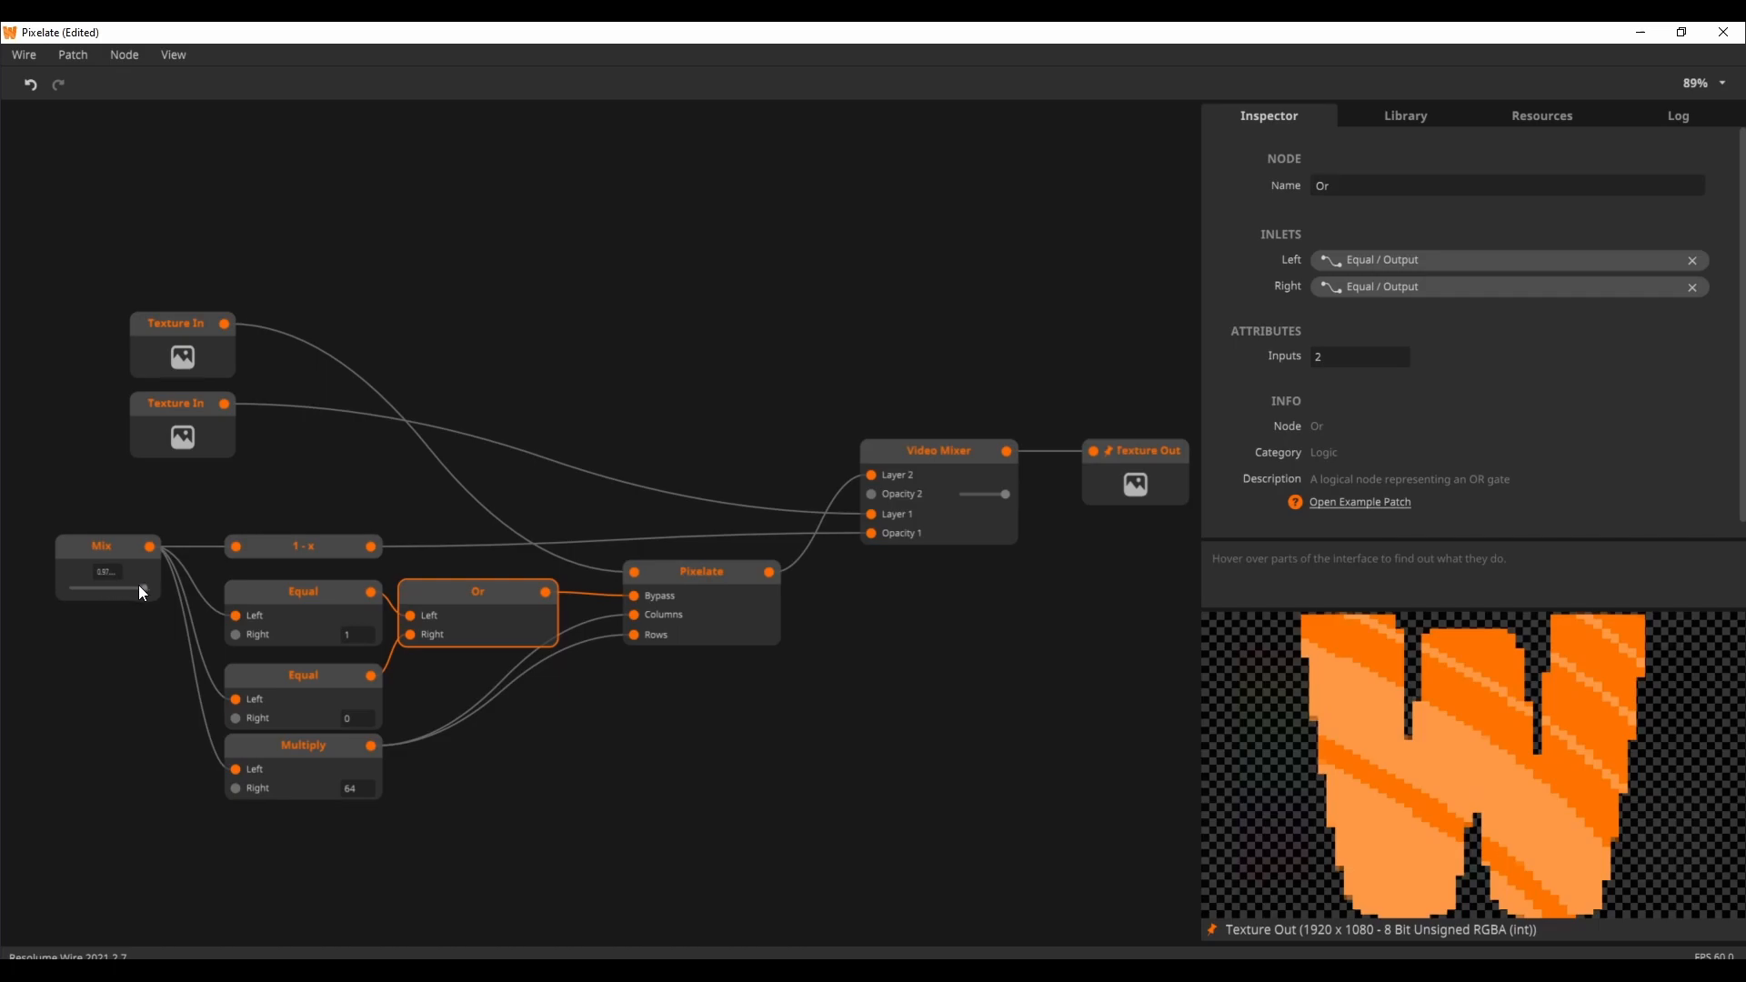
pyautogui.moveTo(143, 589); pyautogui.dragTo(108, 590)
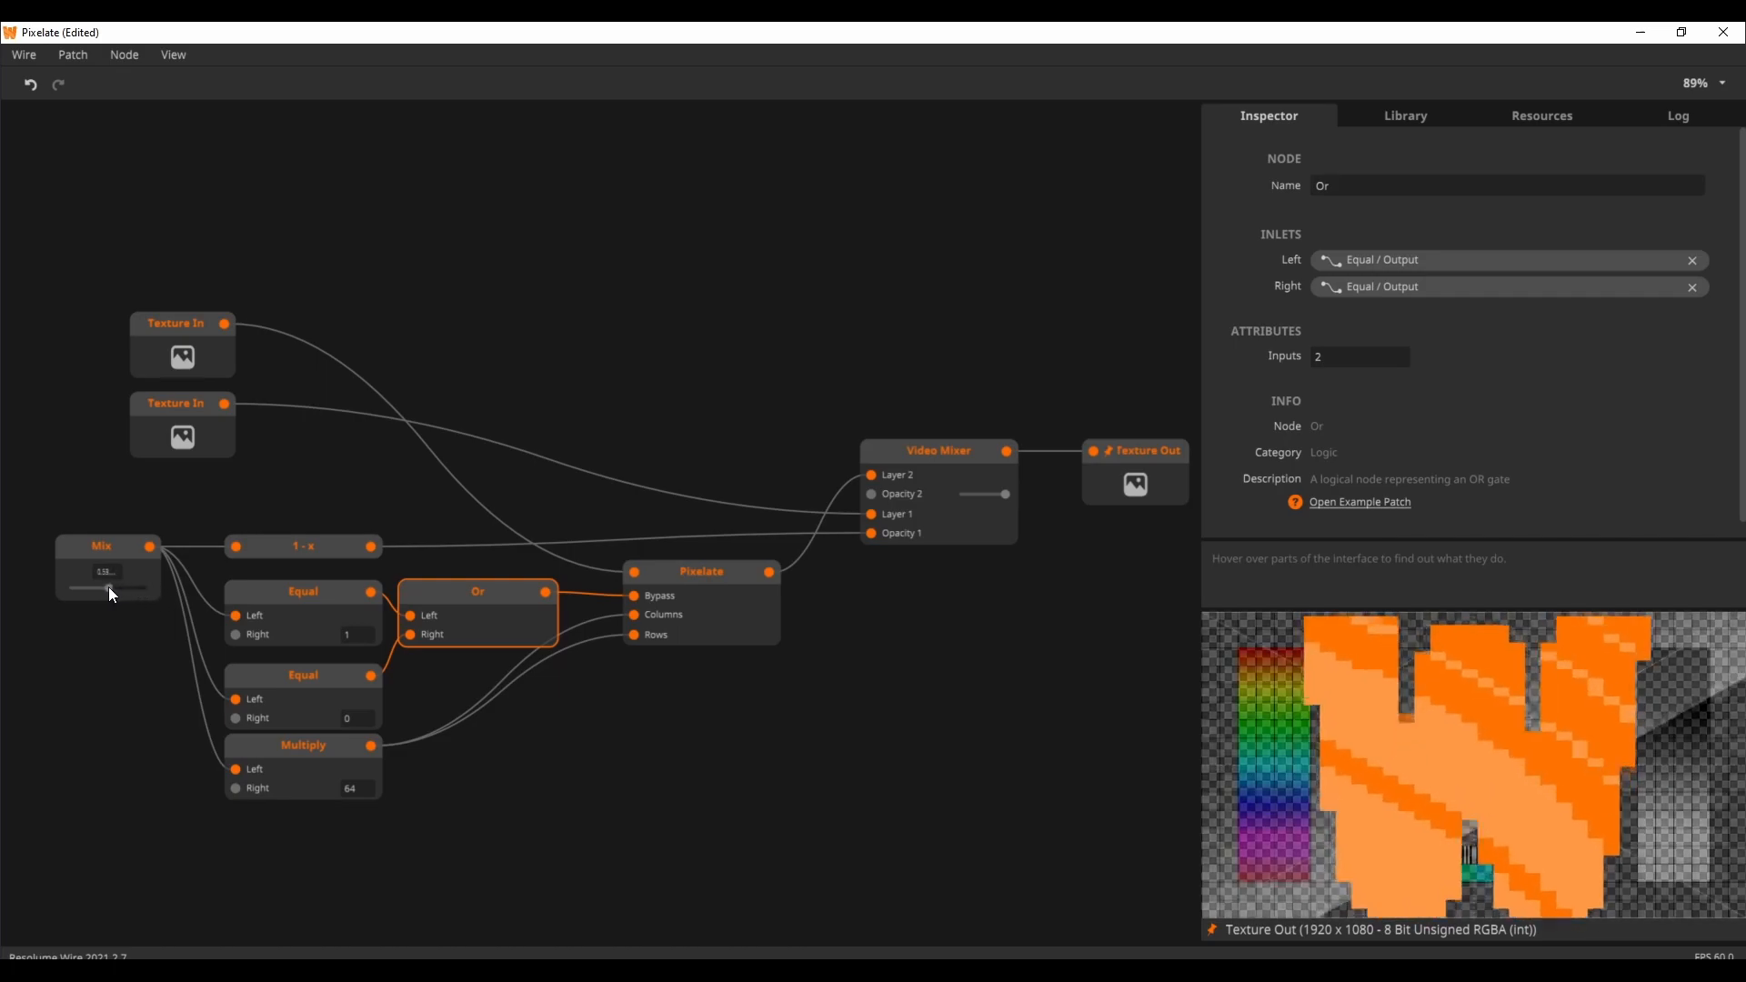
pyautogui.moveTo(108, 586); pyautogui.dragTo(69, 586)
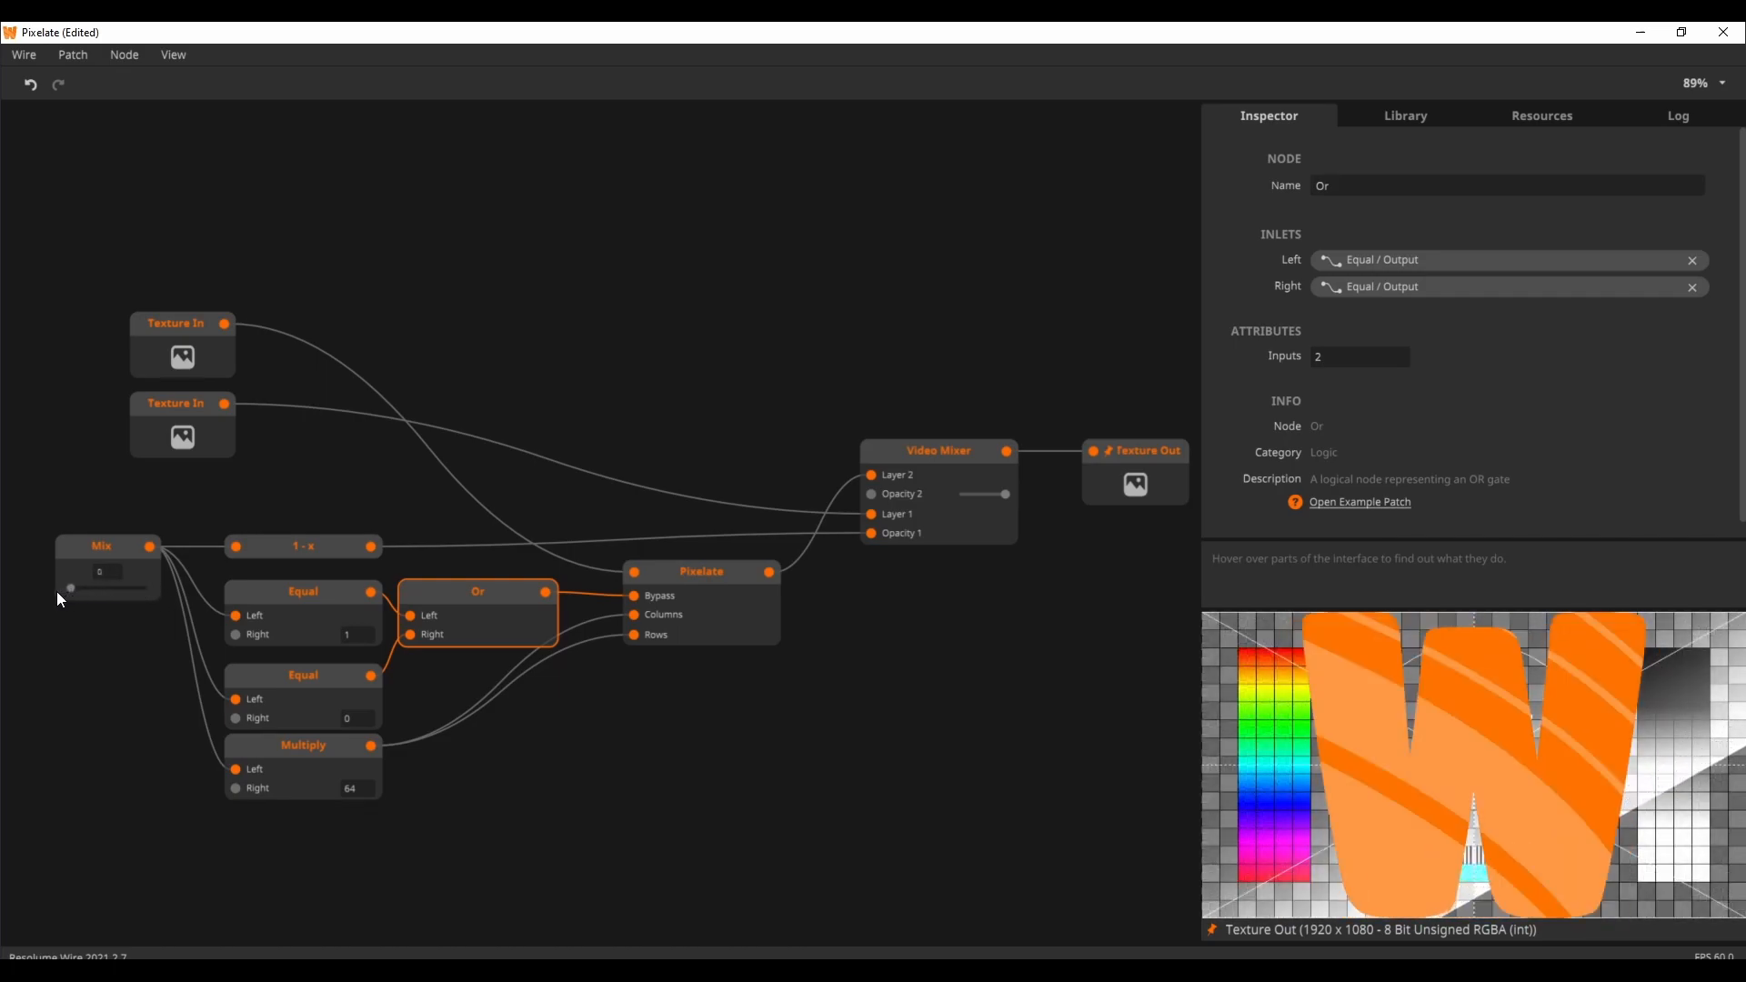
pyautogui.moveTo(69, 588); pyautogui.dragTo(143, 588)
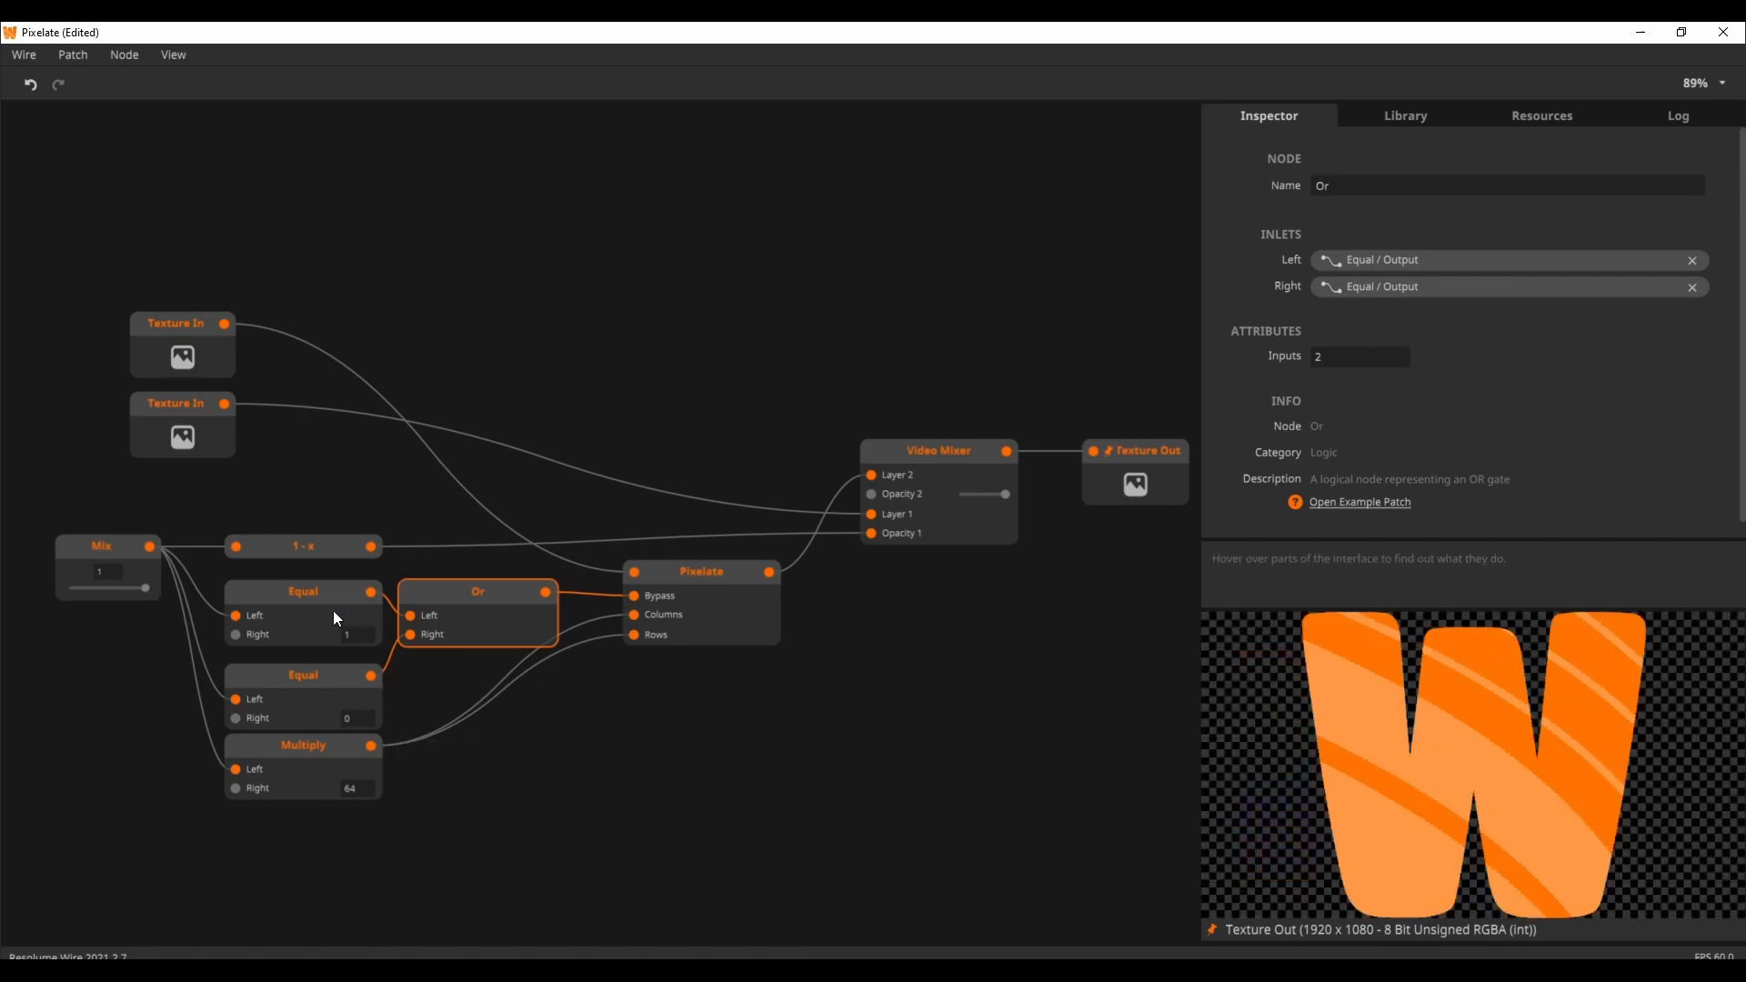
pyautogui.moveTo(301, 593)
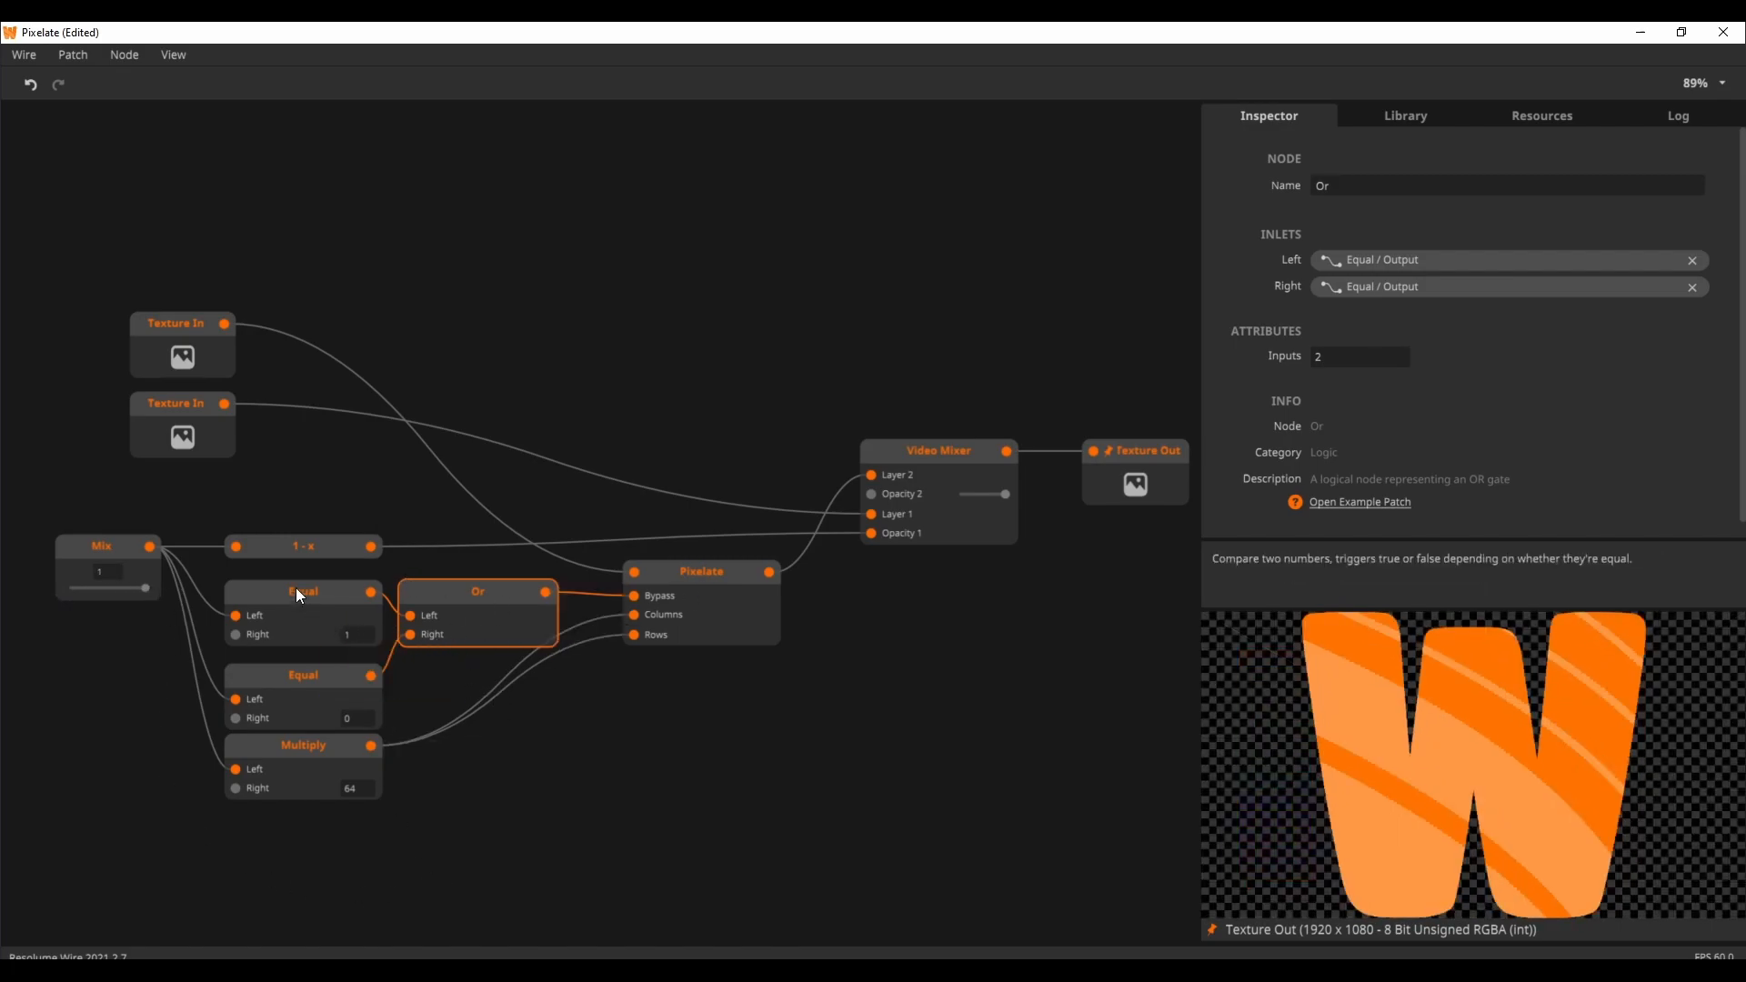
pyautogui.click(303, 545)
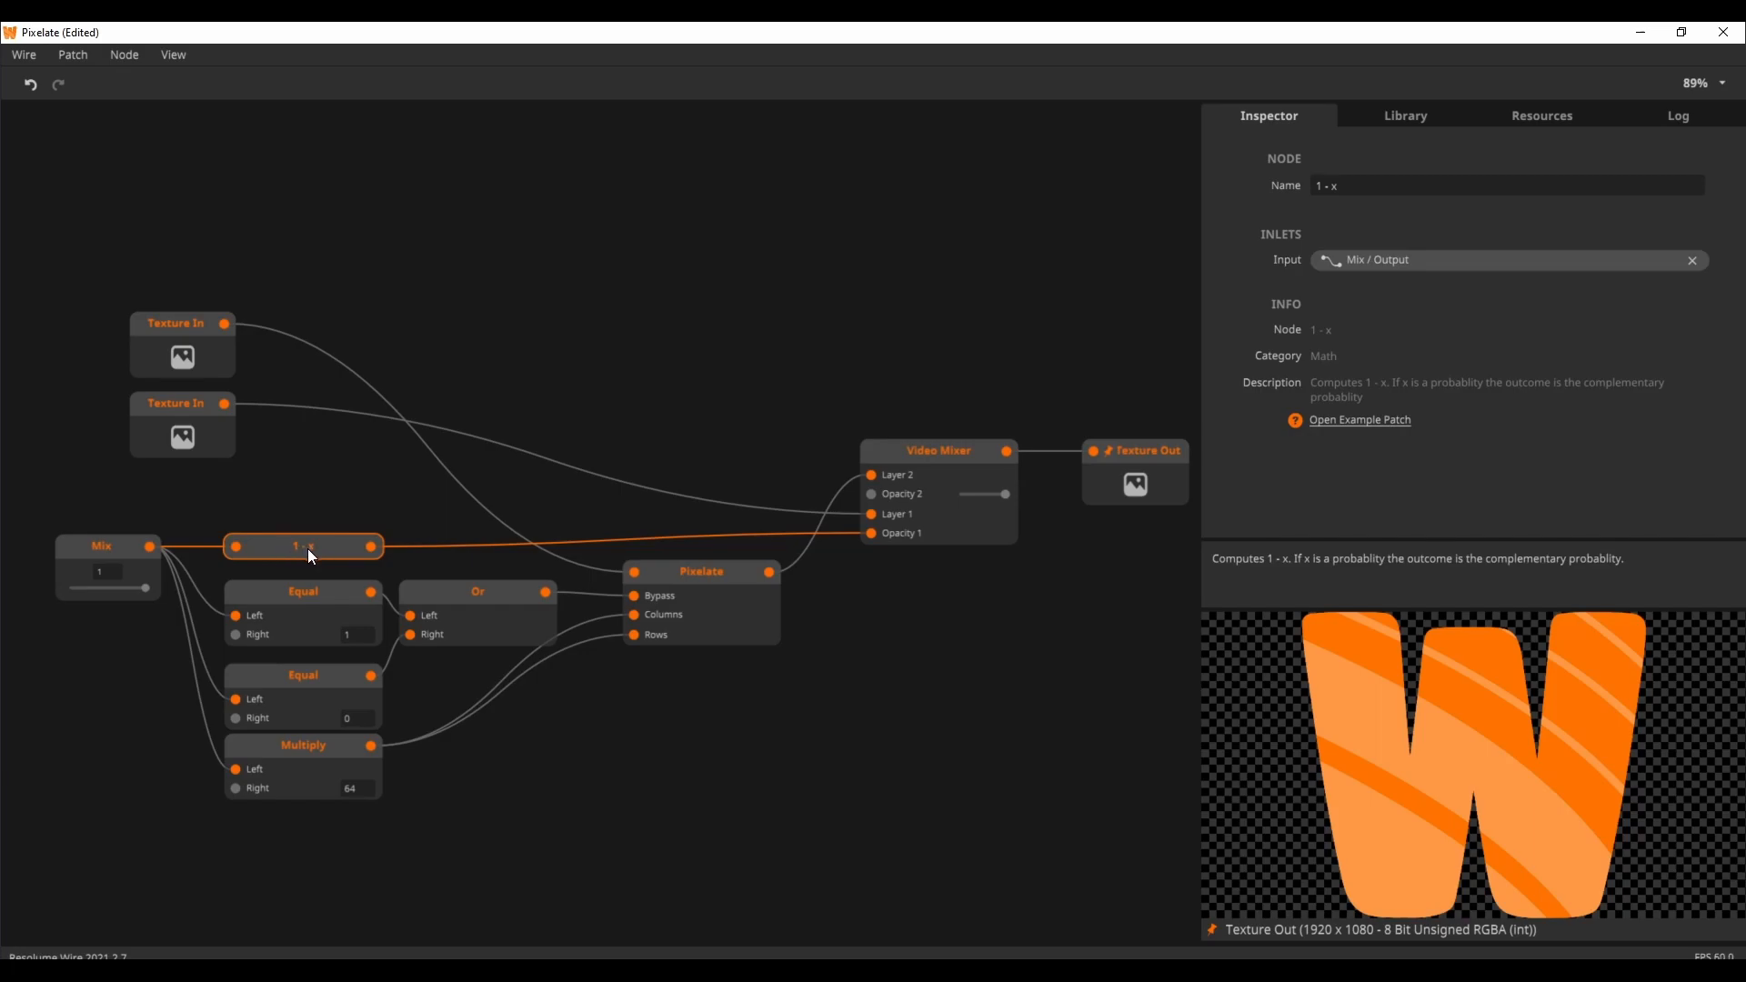
pyautogui.moveTo(129, 605)
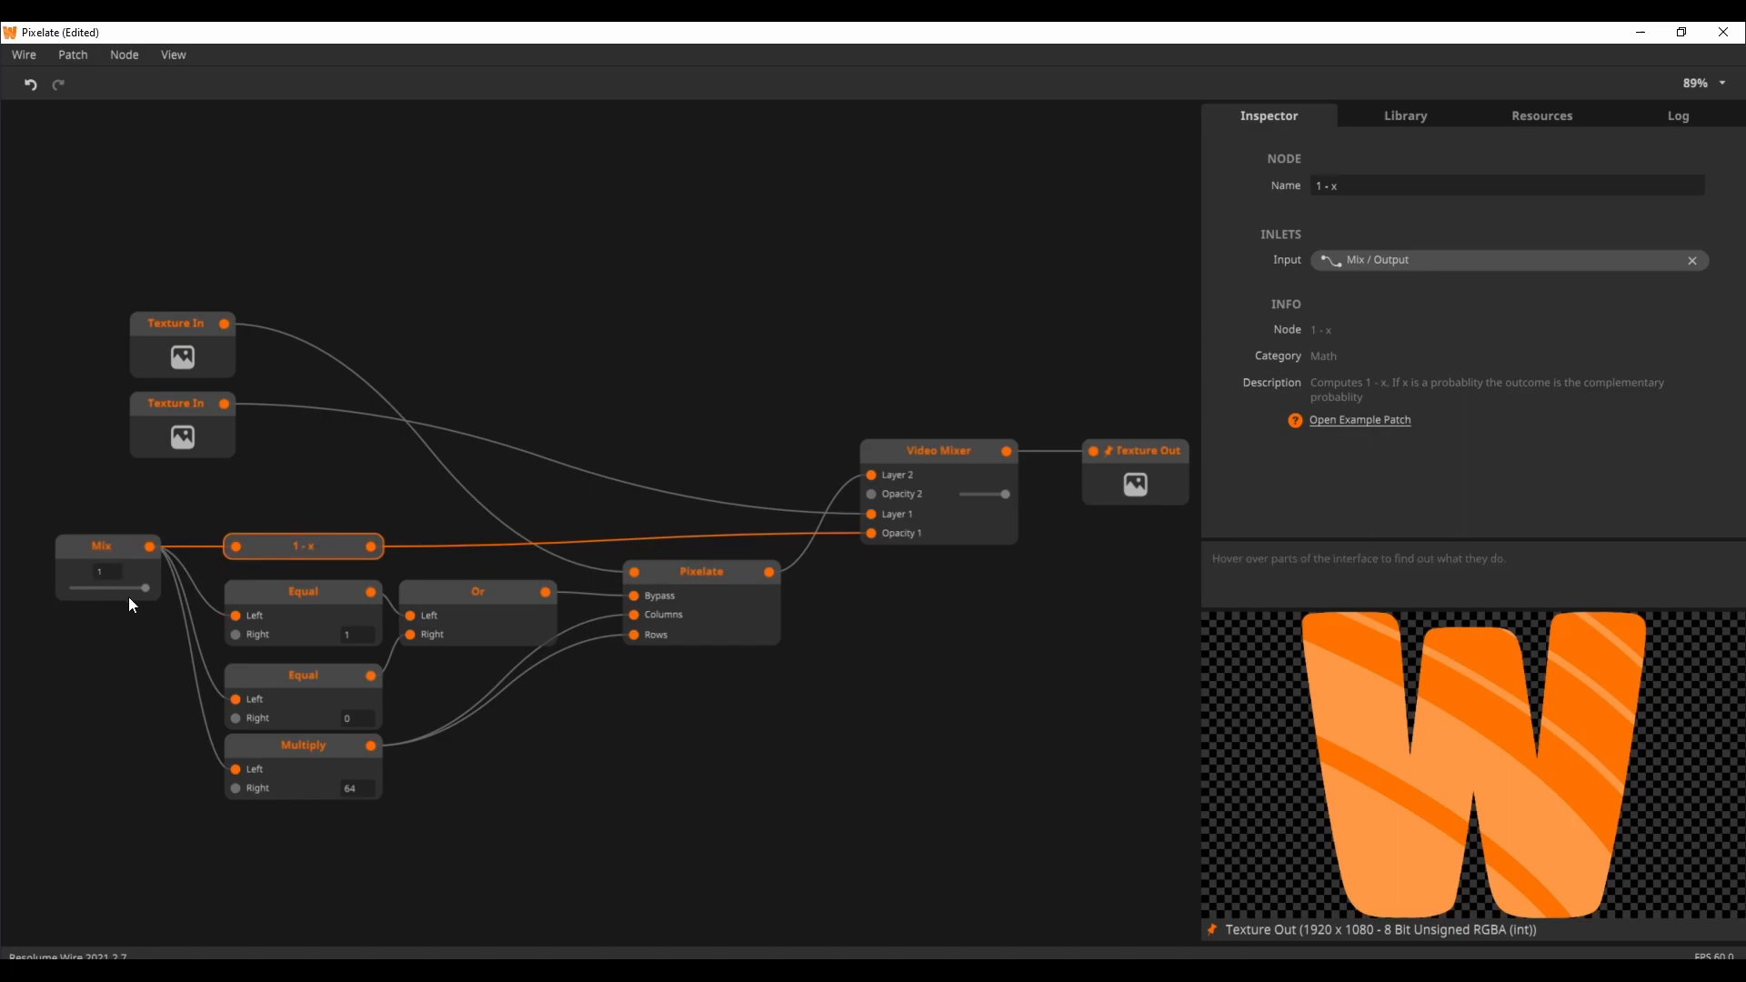
pyautogui.moveTo(341, 551)
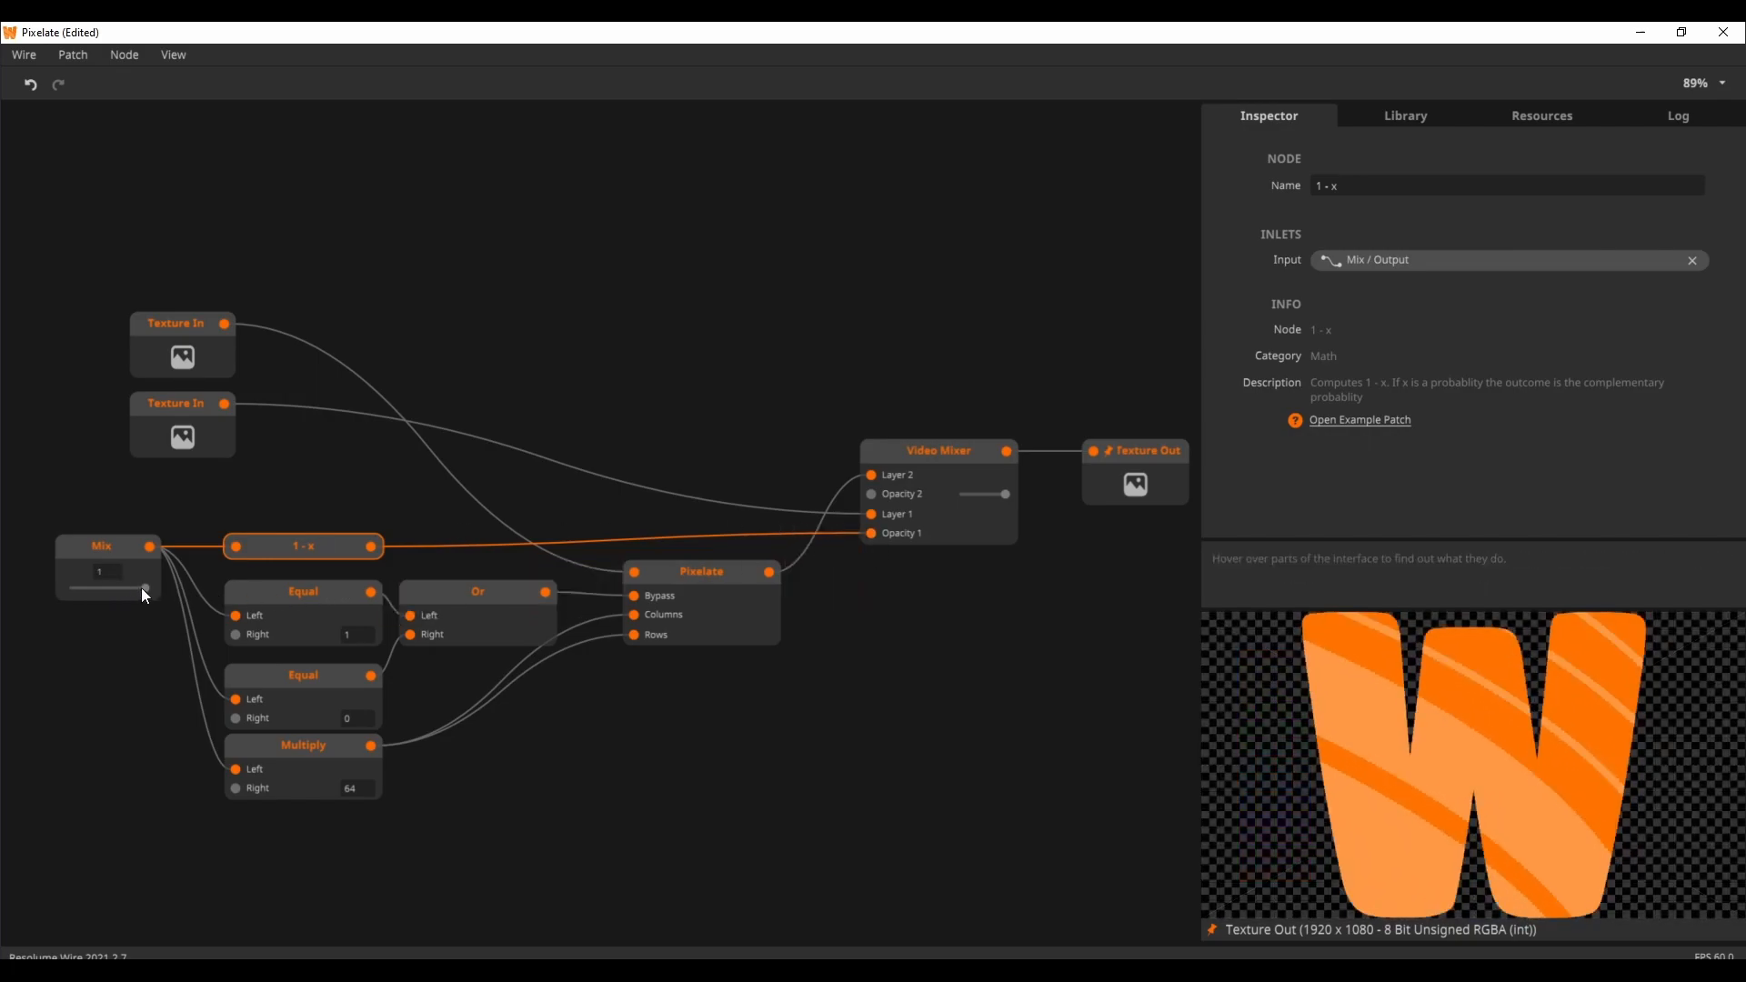
# Adjust a slider value in the Pixelate patch
pyautogui.moveTo(142, 587); pyautogui.dragTo(114, 586)
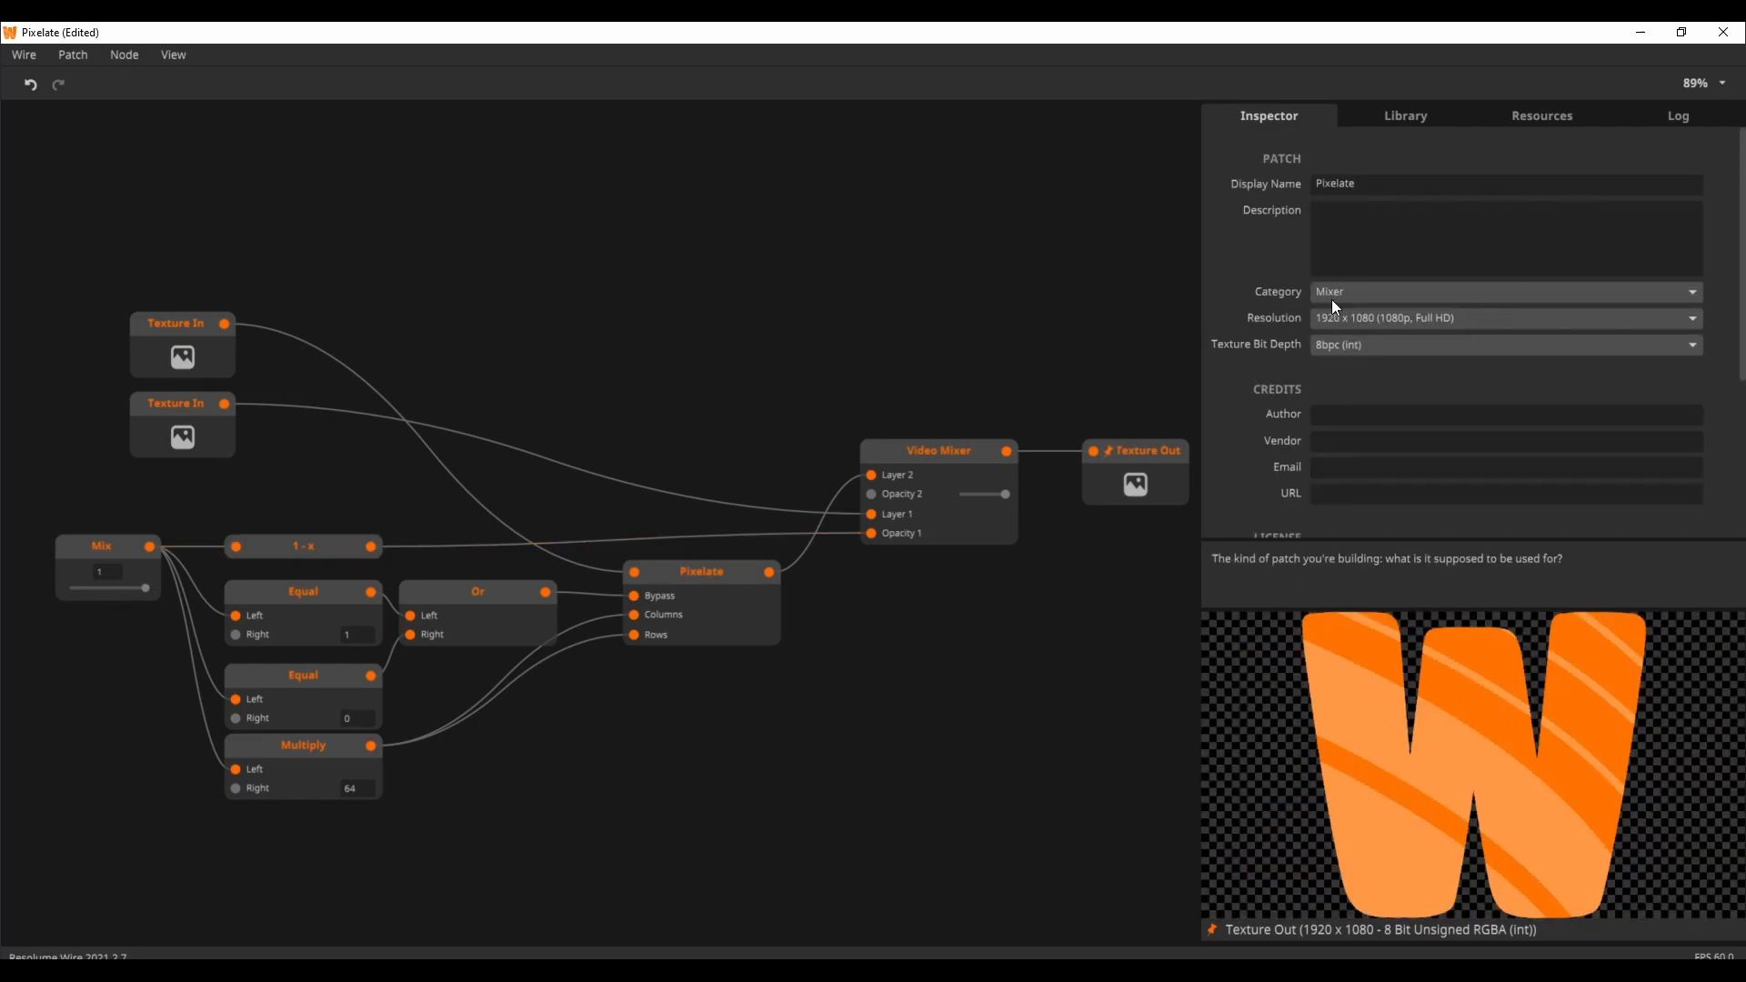
pyautogui.moveTo(549, 319)
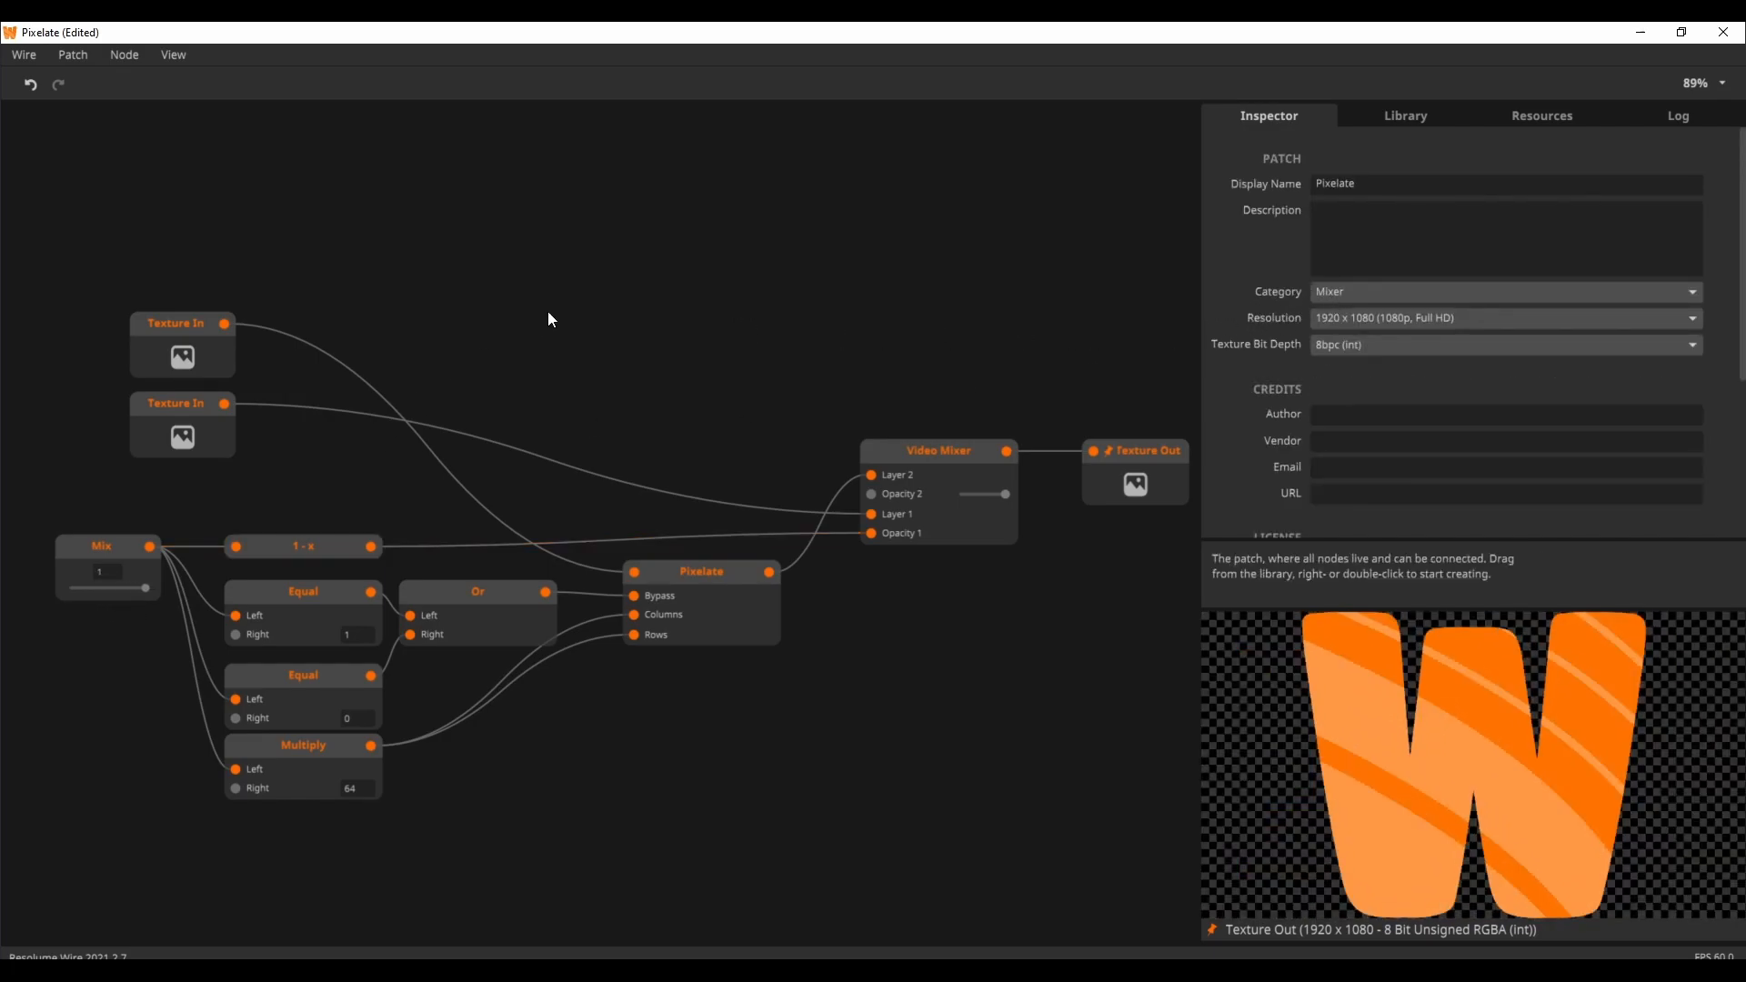
pyautogui.moveTo(868, 726)
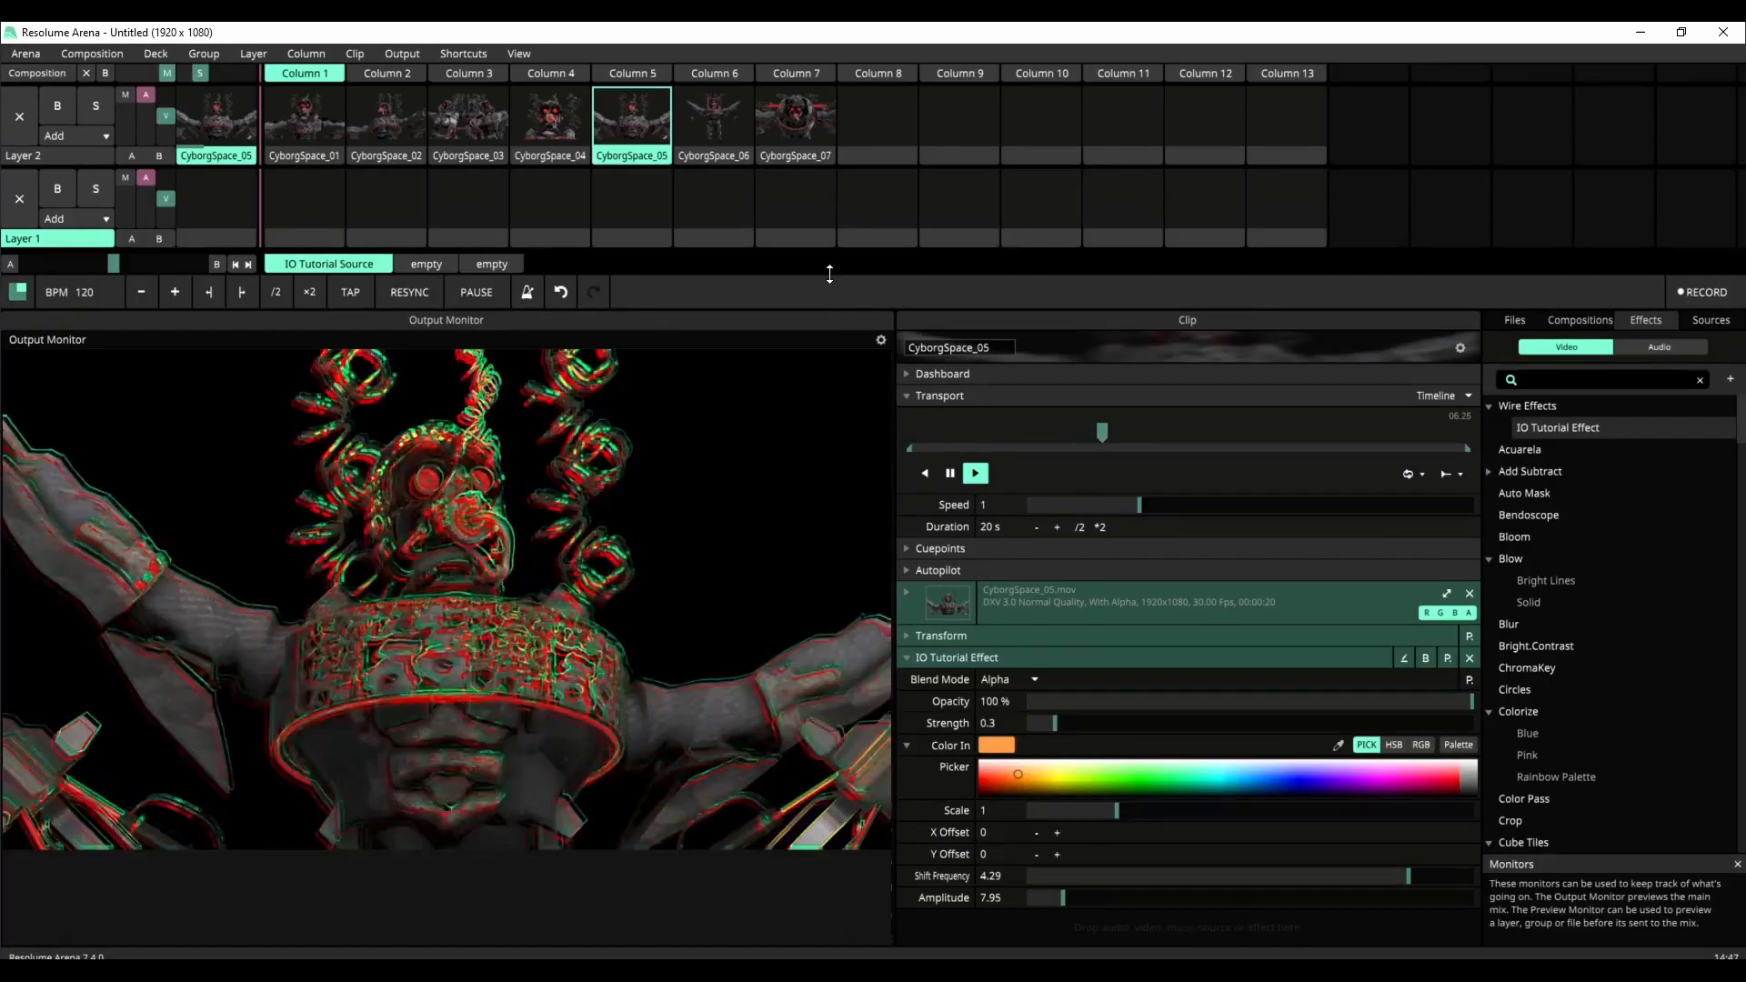
# Play CyborgSpace_02 briefly, then switch Layer 2 to CyborgSpace_01
pyautogui.click(386, 122)
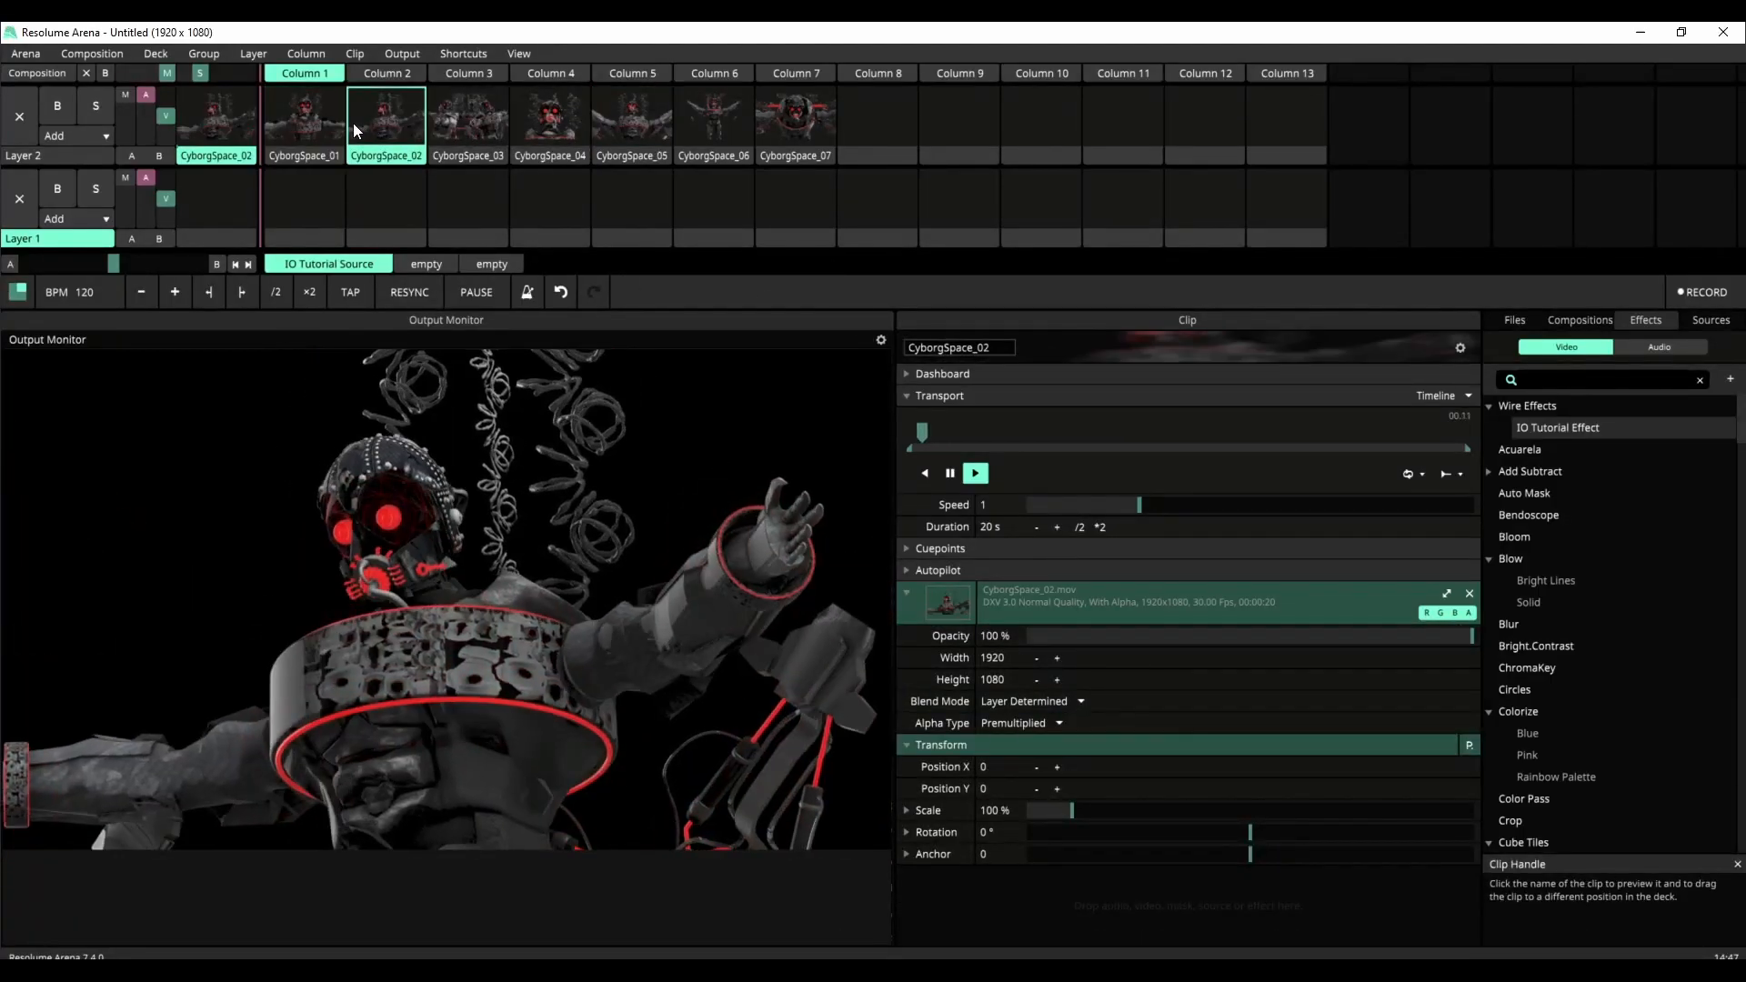
pyautogui.click(216, 123)
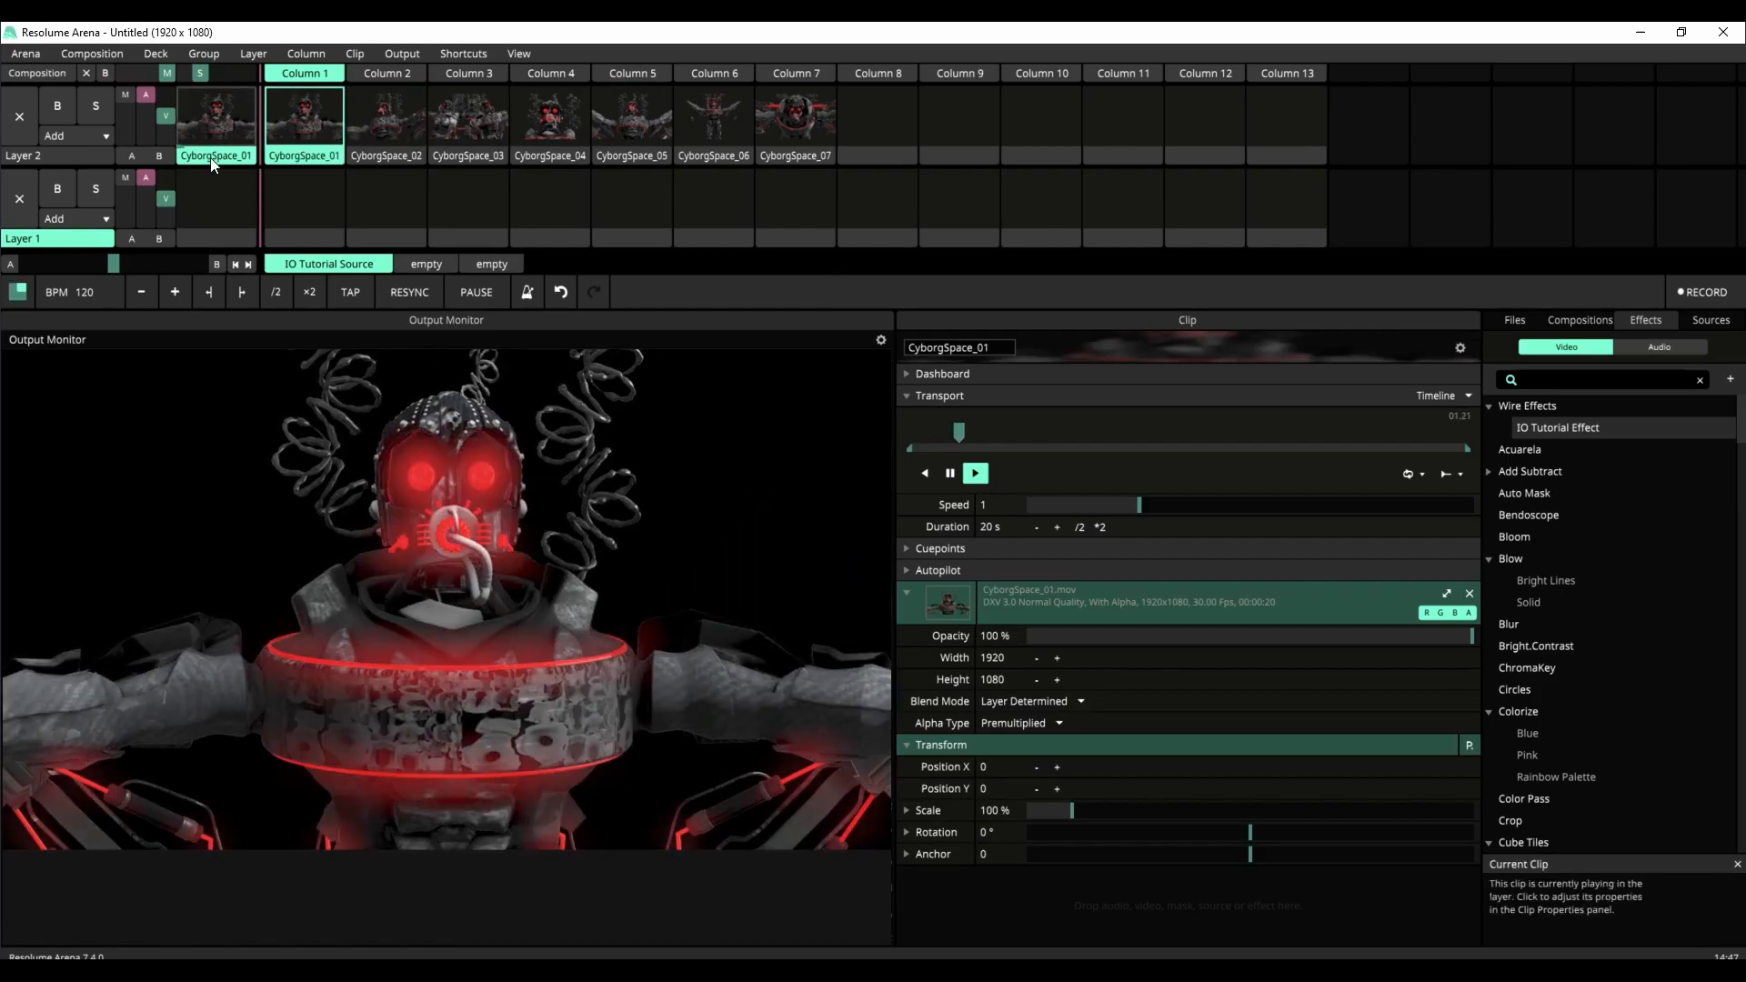
pyautogui.click(519, 53)
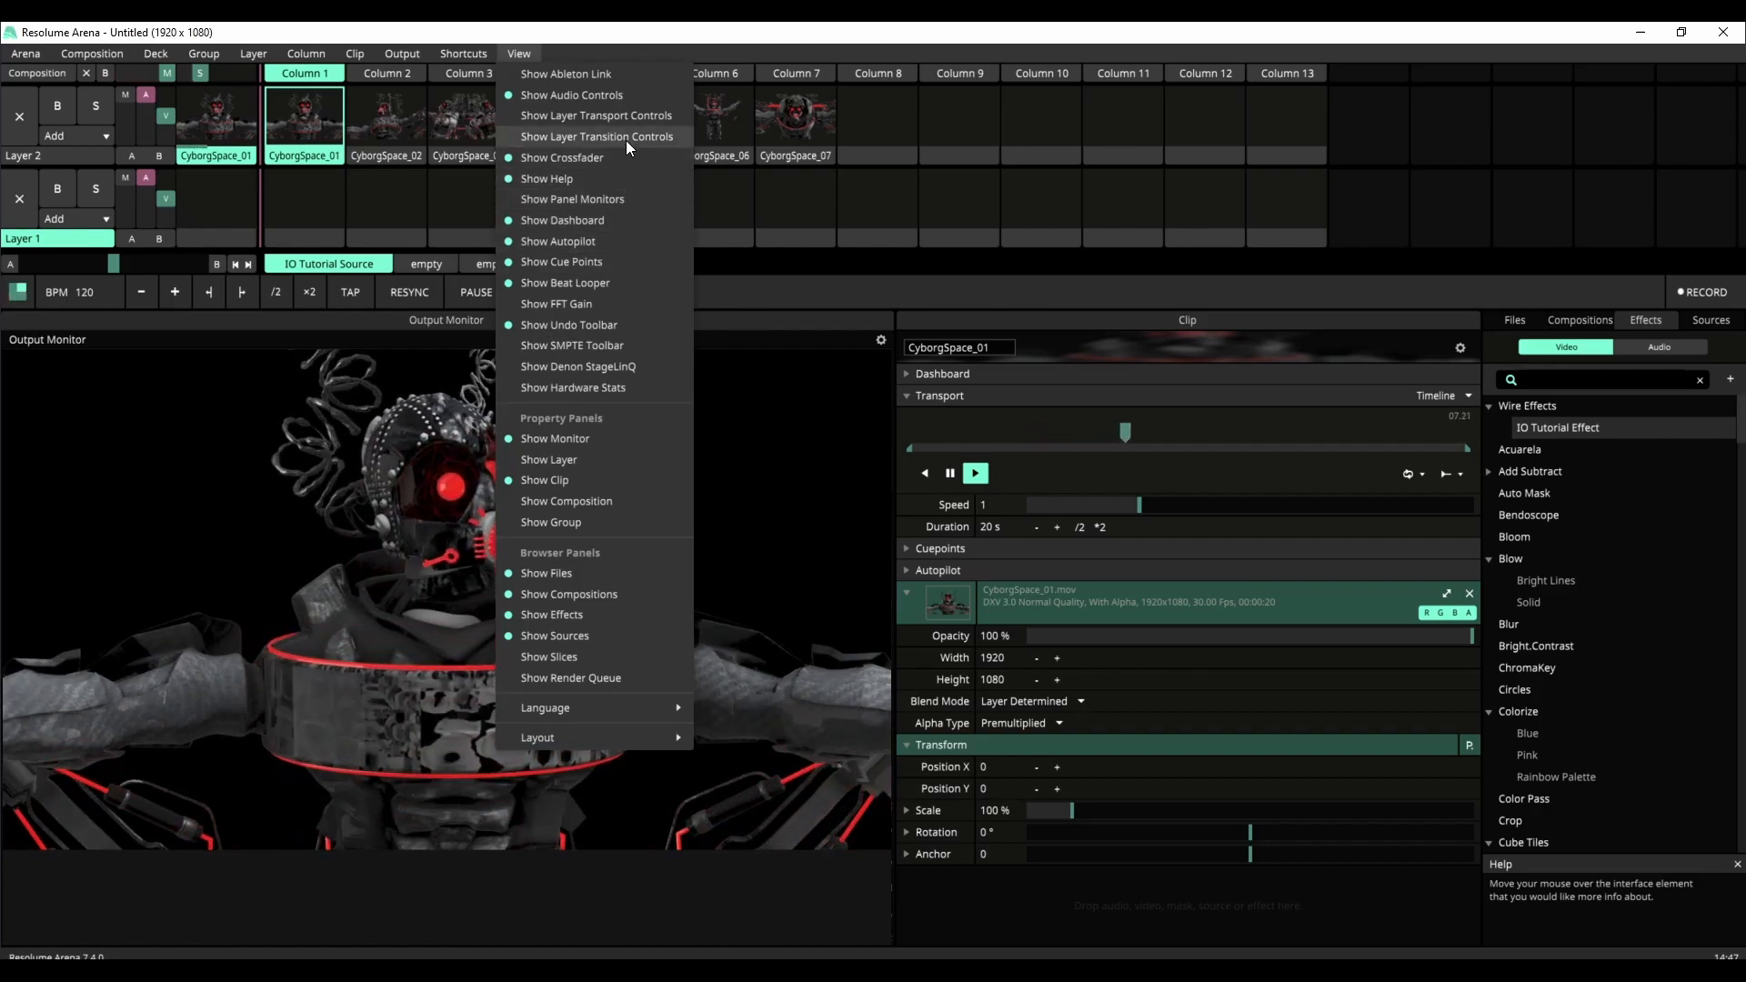
# Show layer transition controls, set Layer 2's transition to Pixelate, and alternate CyborgSpace_02 and CyborgSpace_01
pyautogui.click(596, 136)
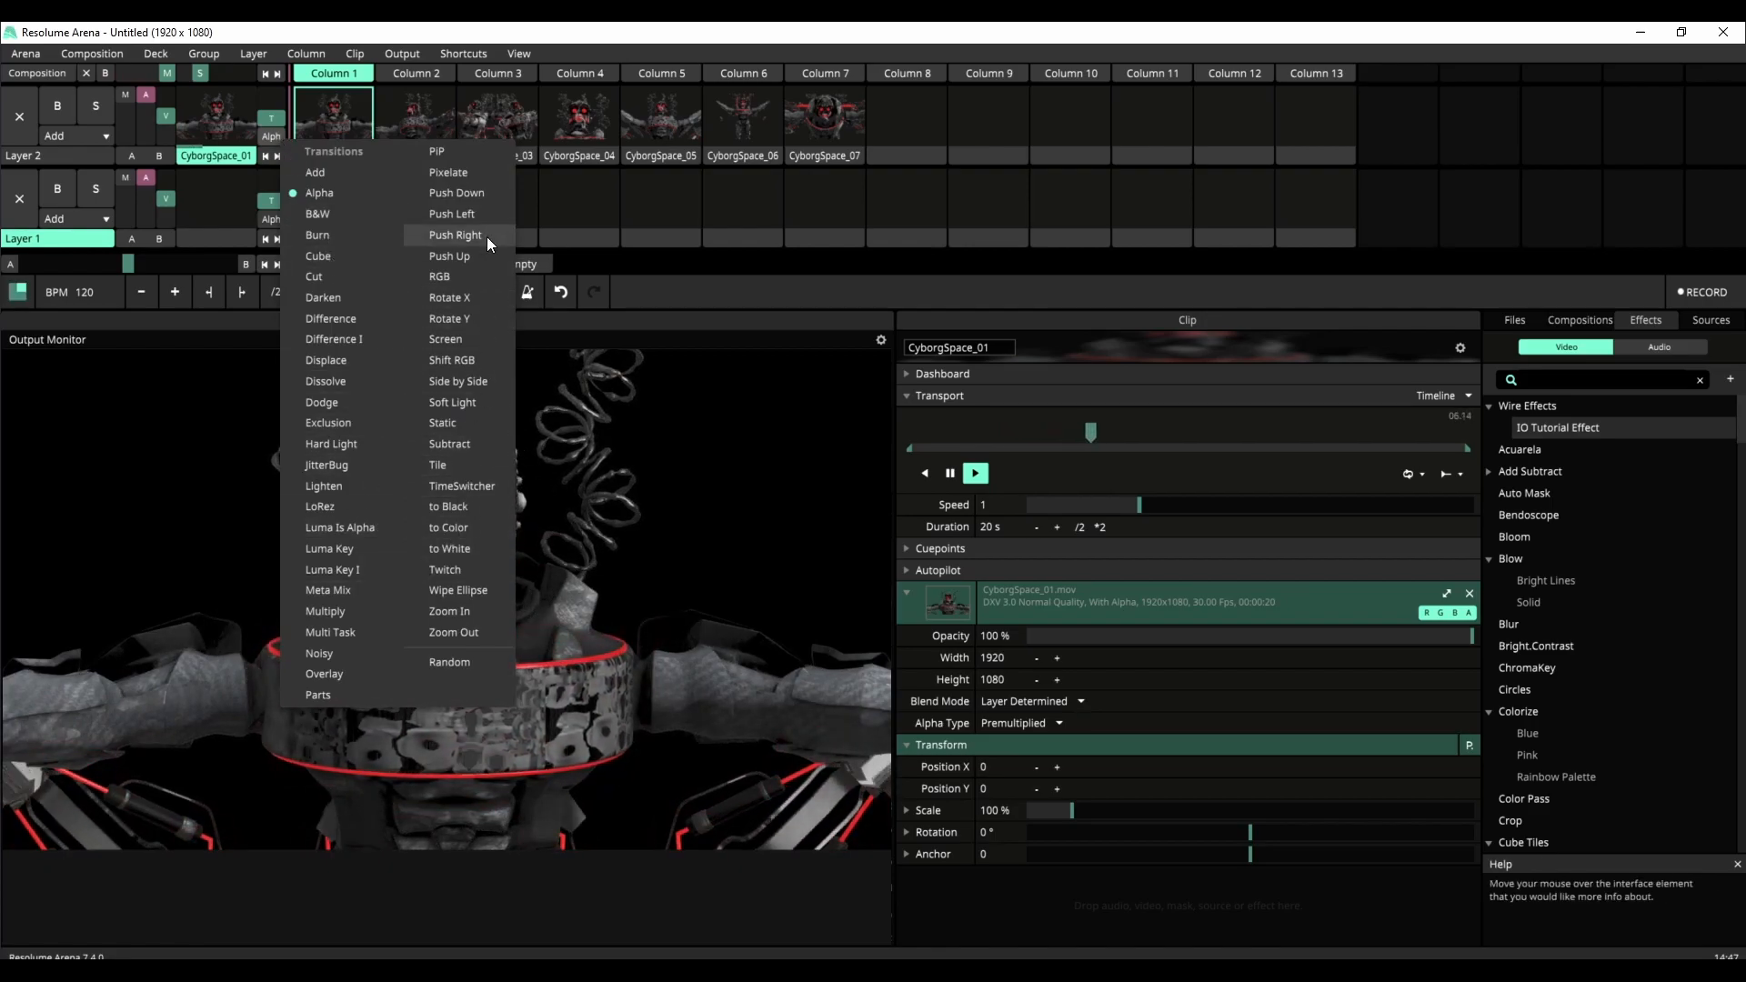
pyautogui.moveTo(469, 179)
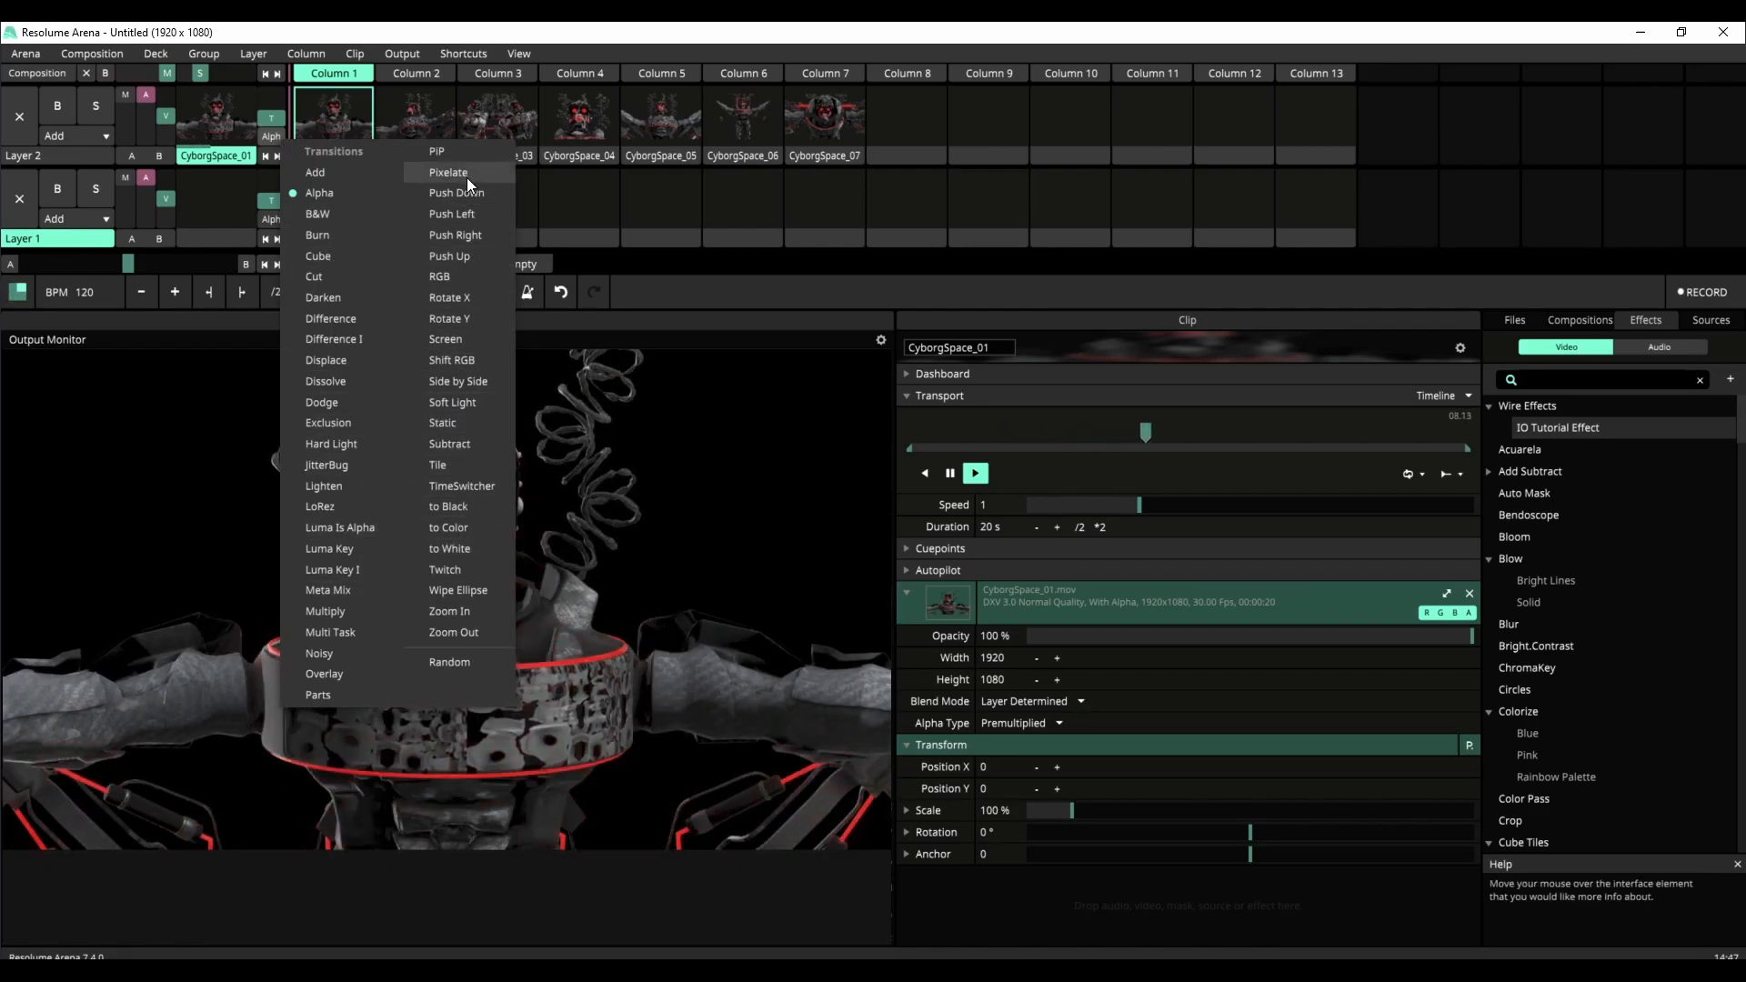
pyautogui.click(448, 172)
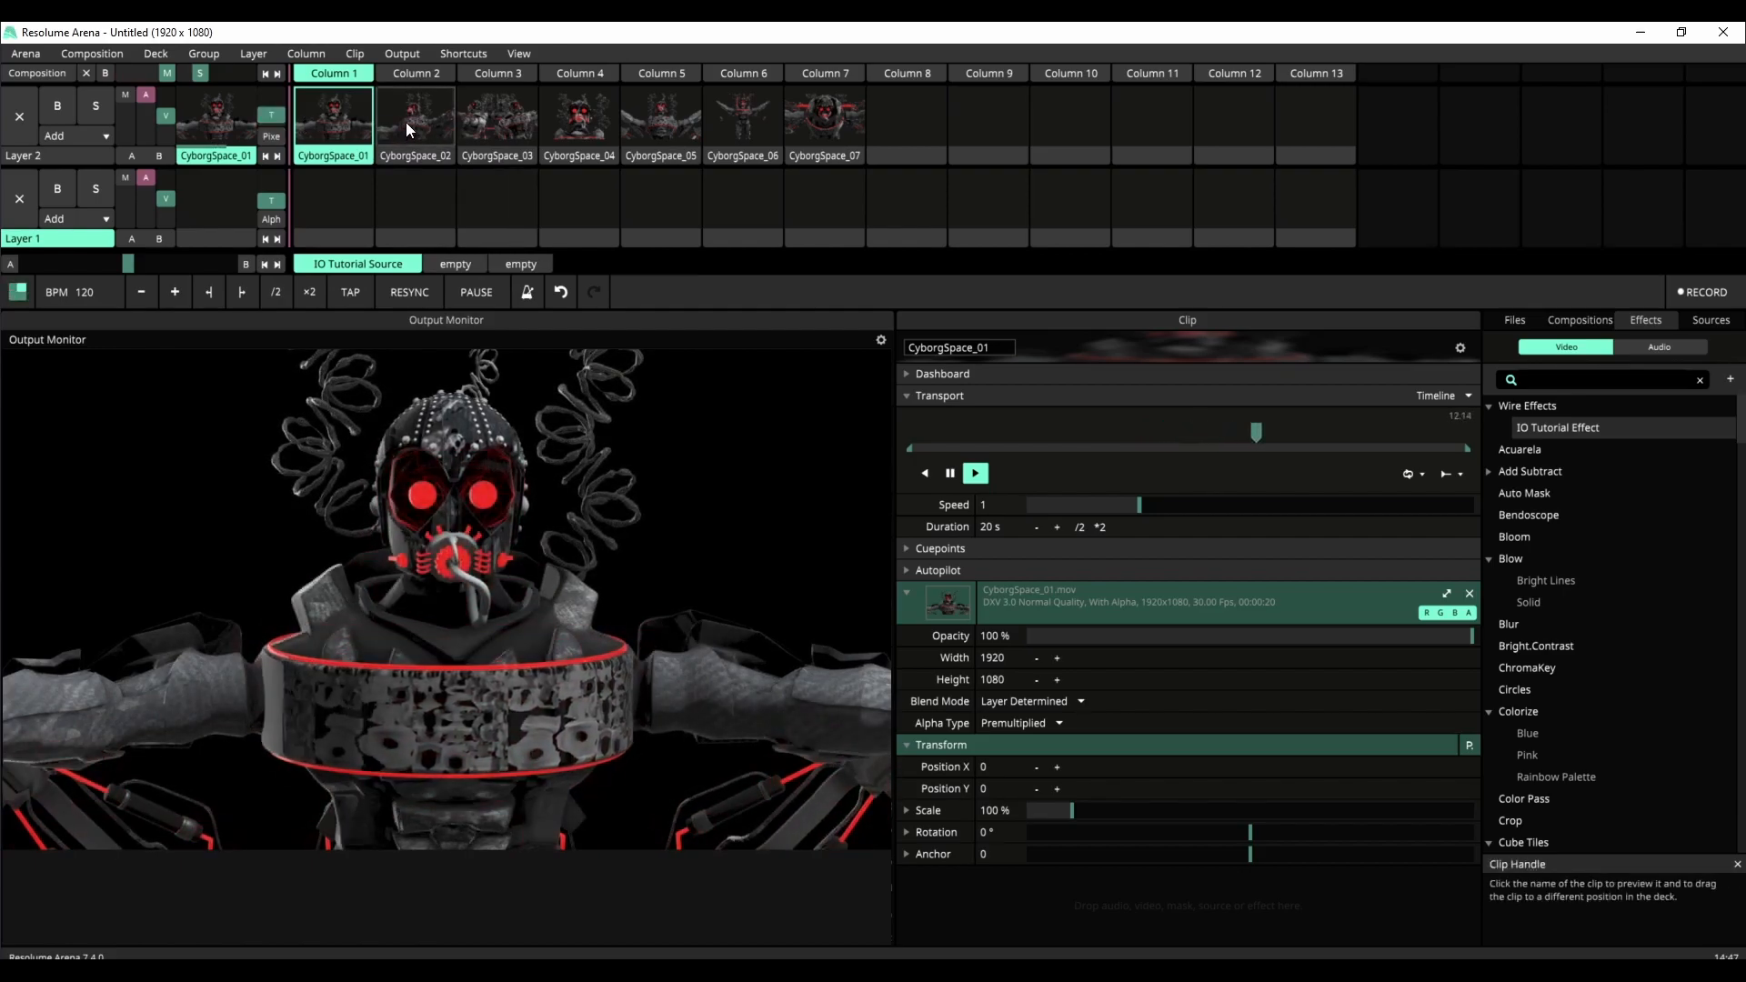
pyautogui.click(415, 119)
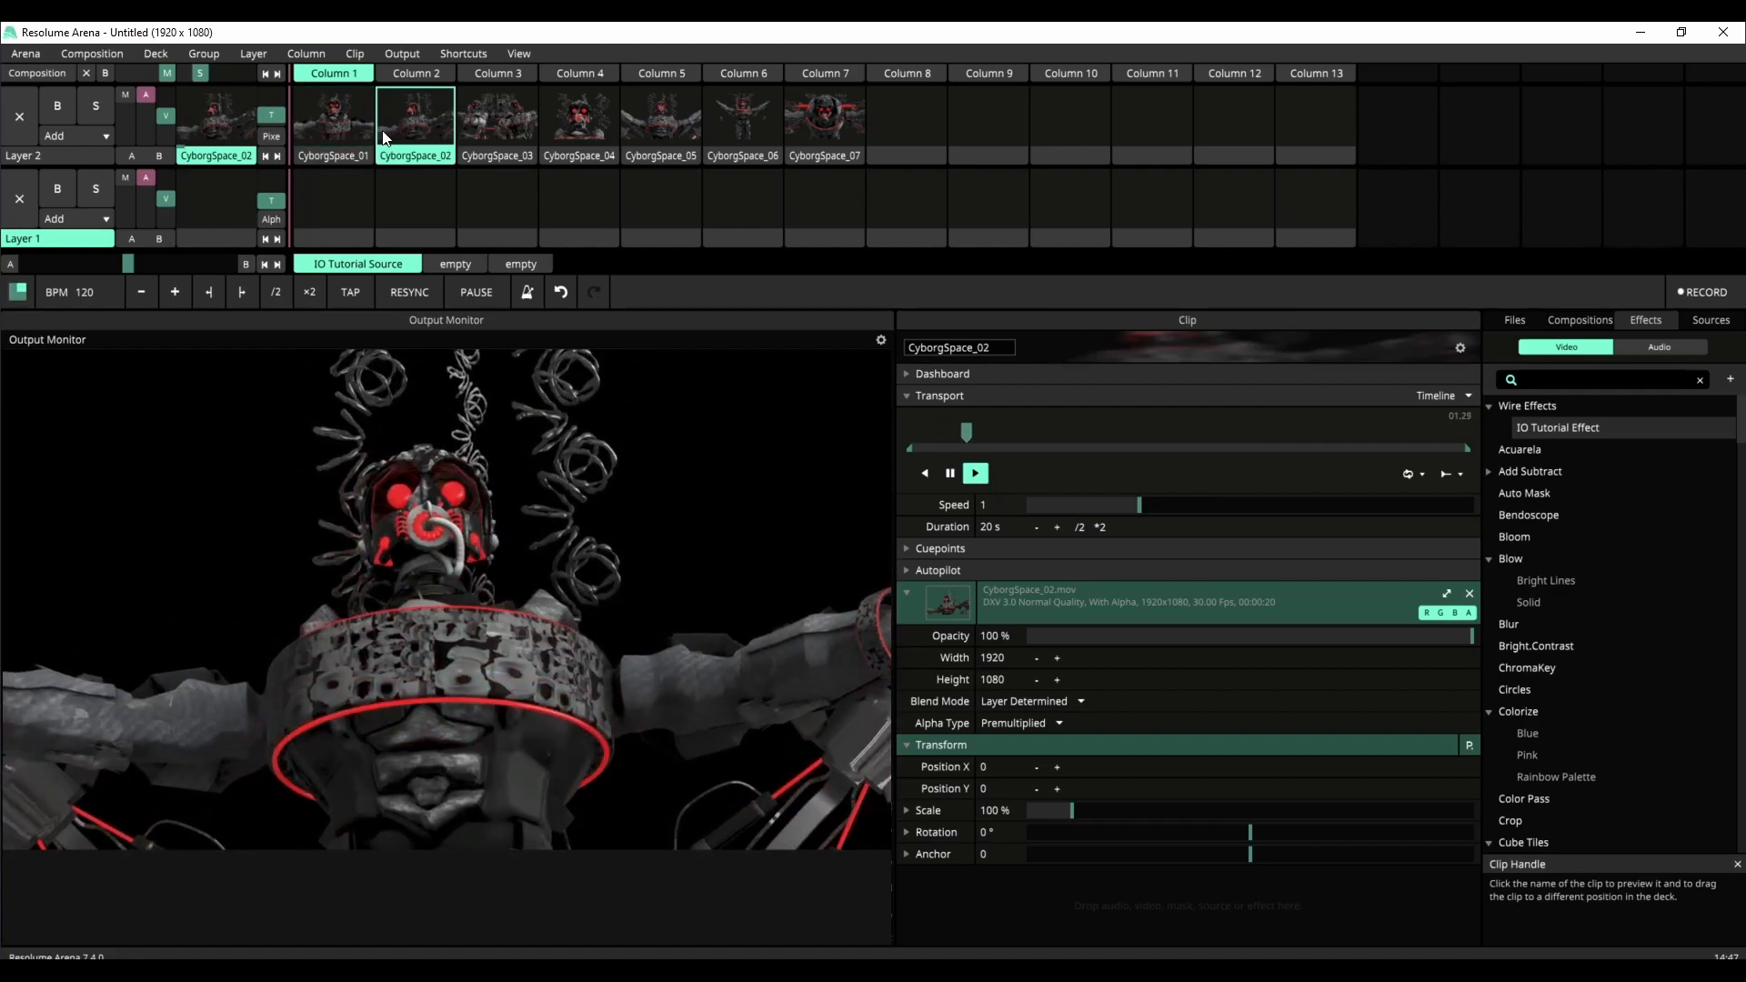
pyautogui.click(332, 123)
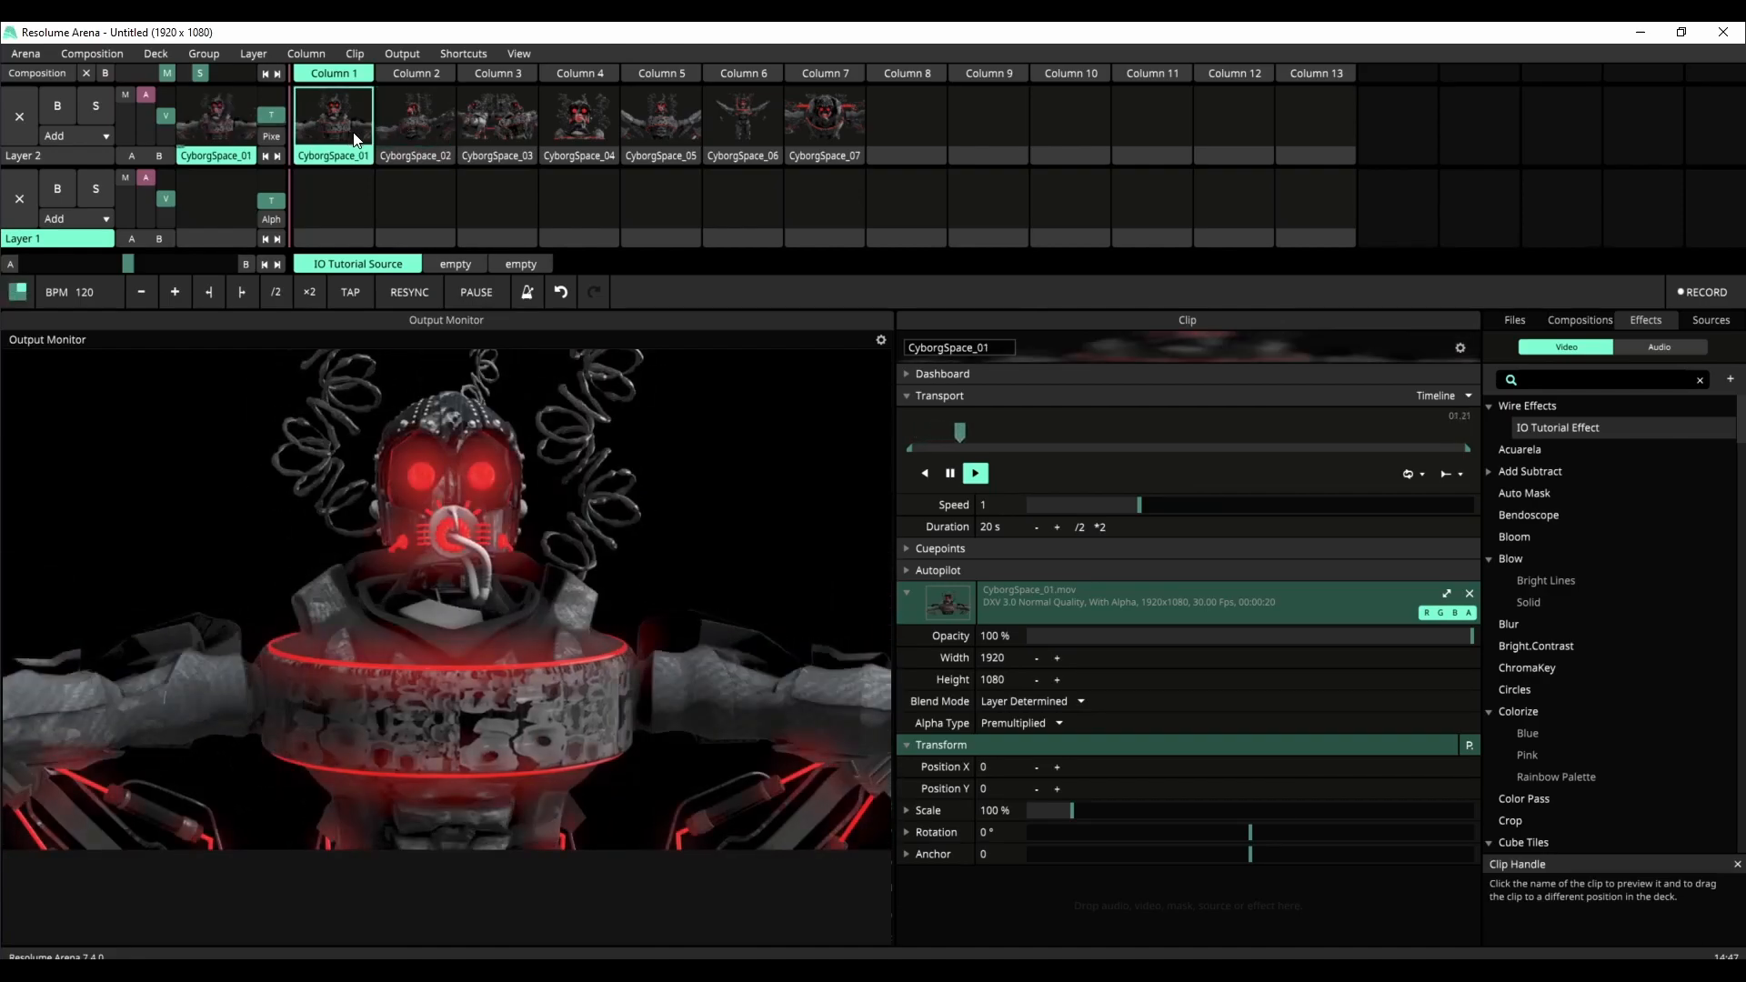
pyautogui.click(415, 118)
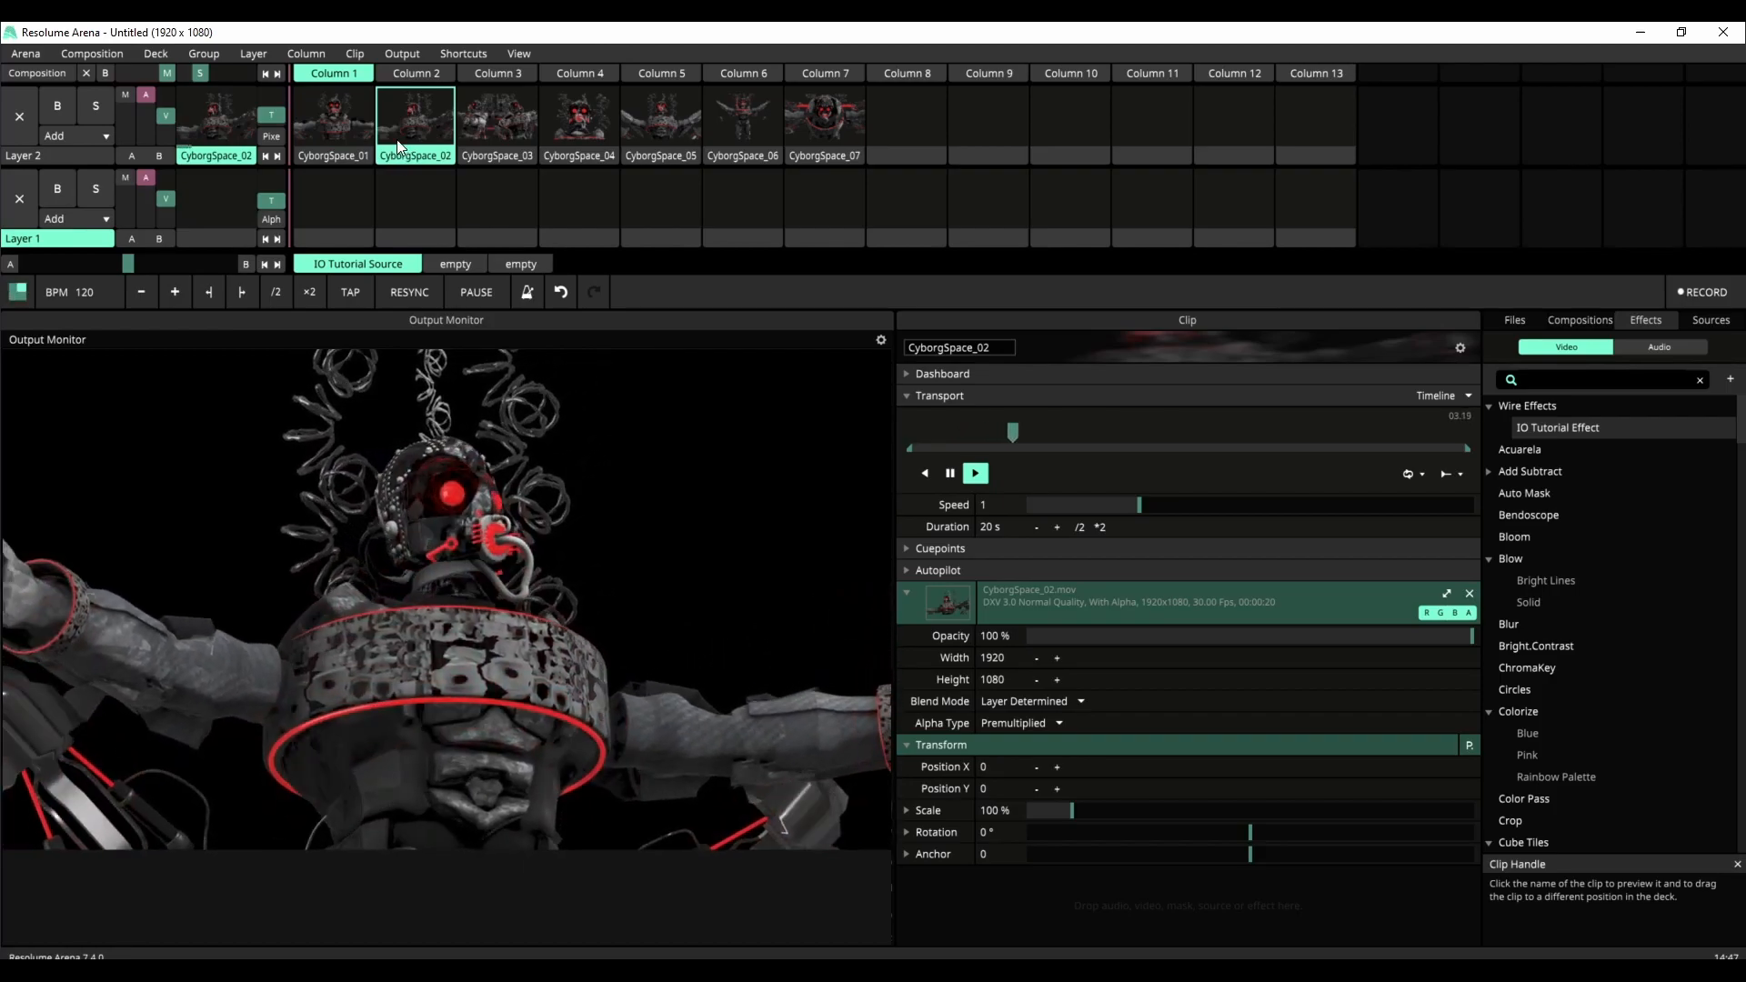
pyautogui.moveTo(386, 134)
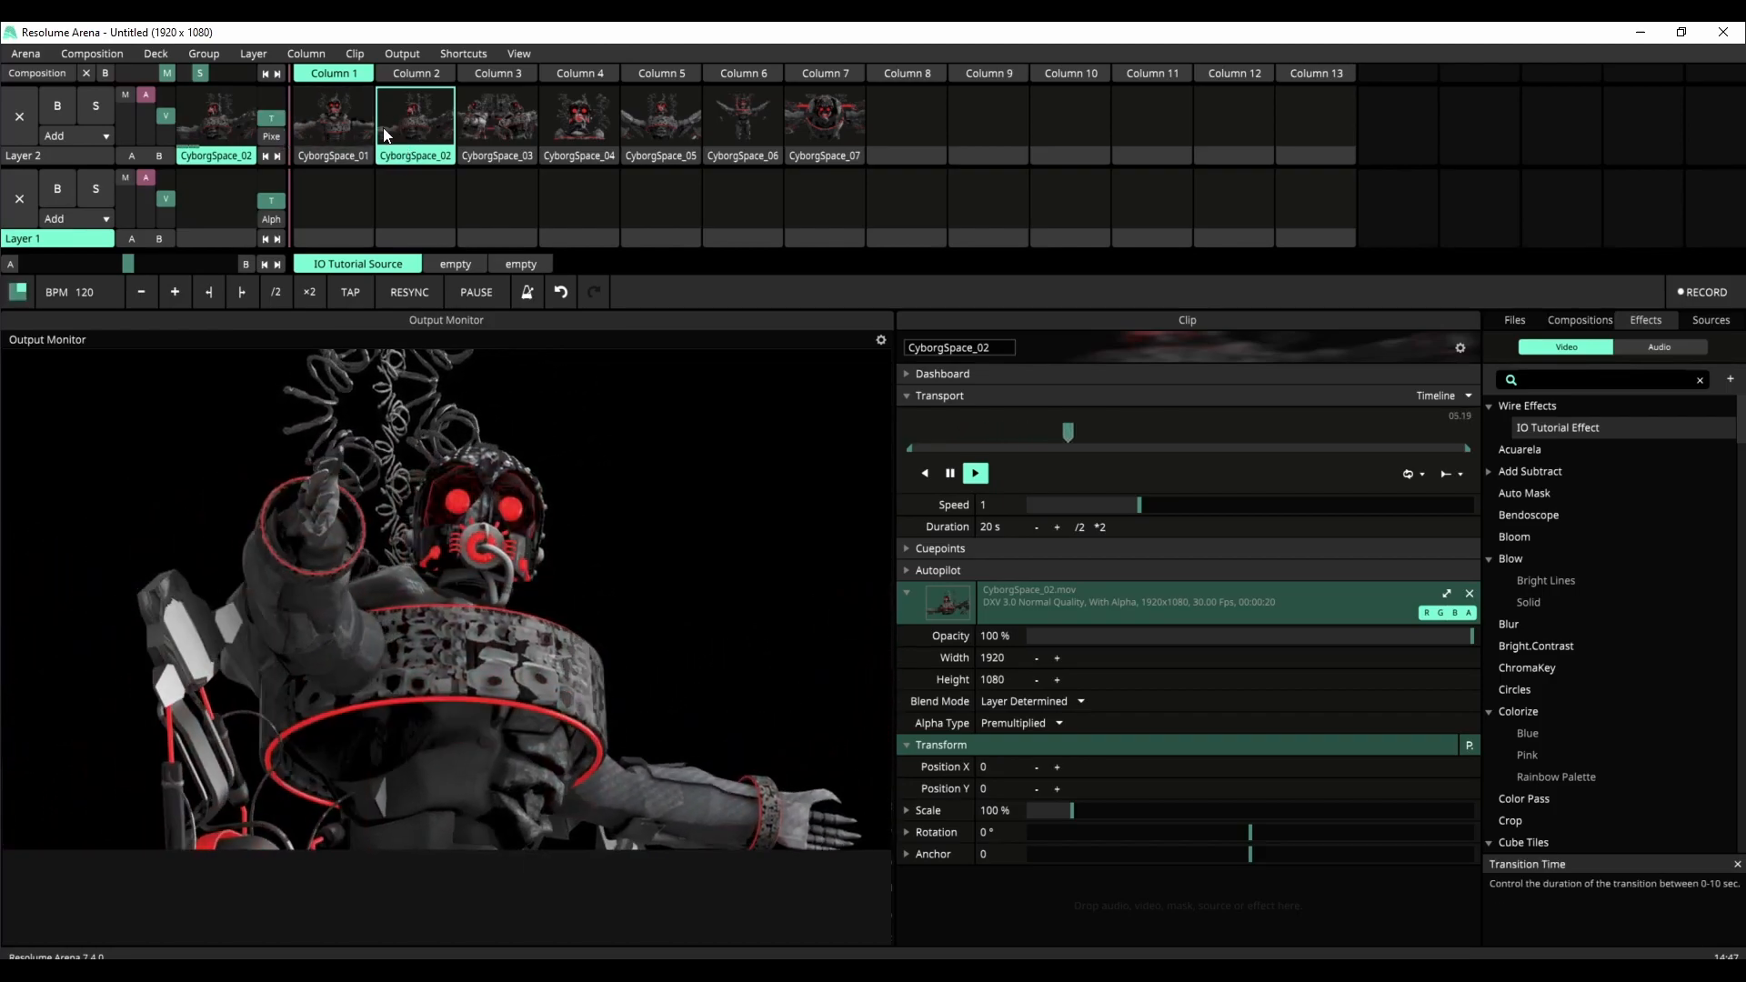
pyautogui.click(333, 73)
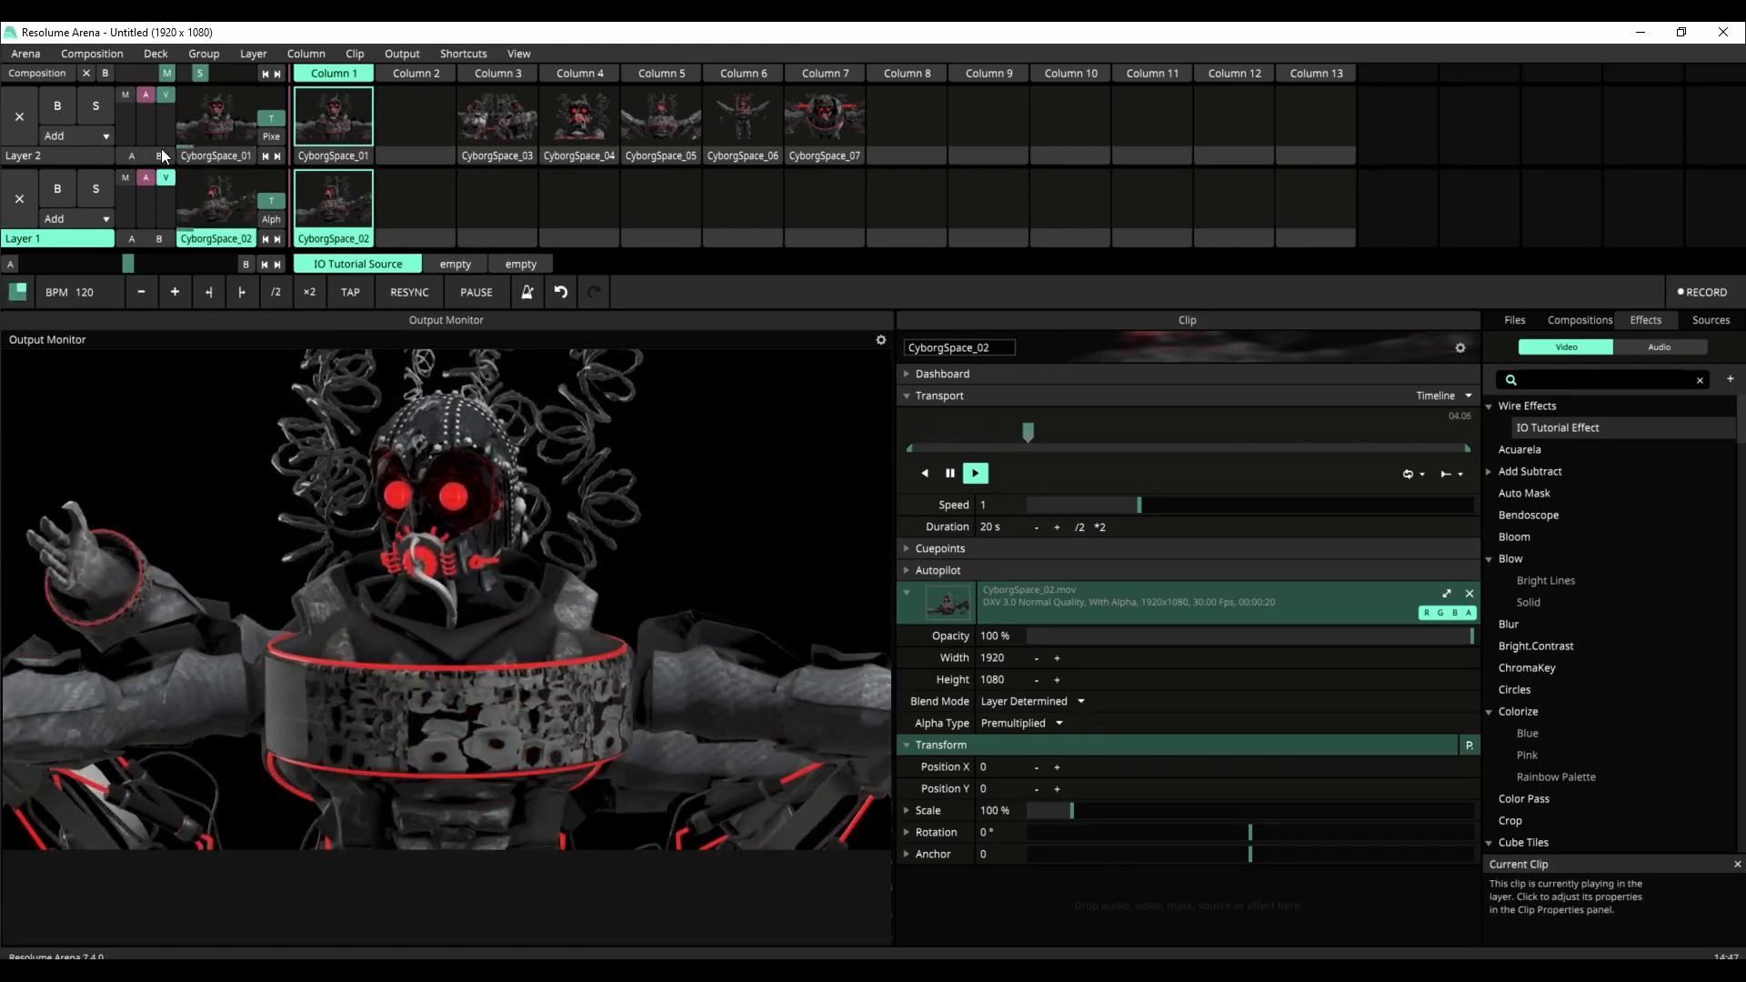
# Open the blend mode list for Layer 2
pyautogui.click(160, 156)
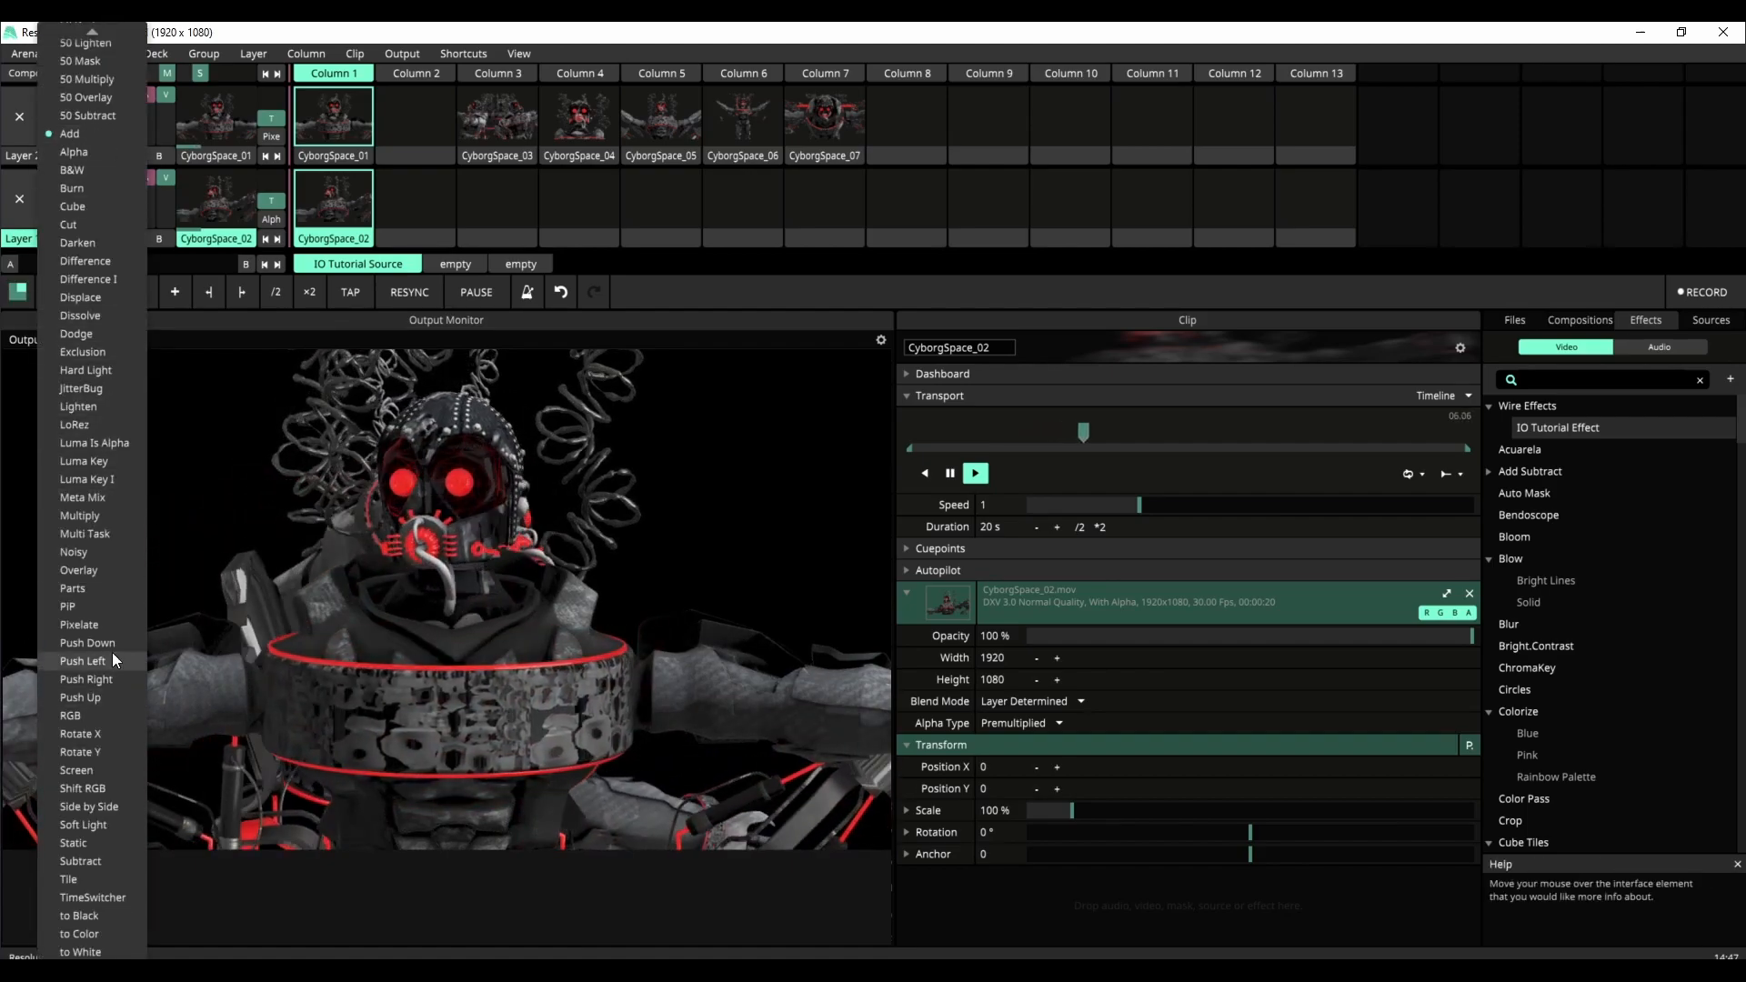